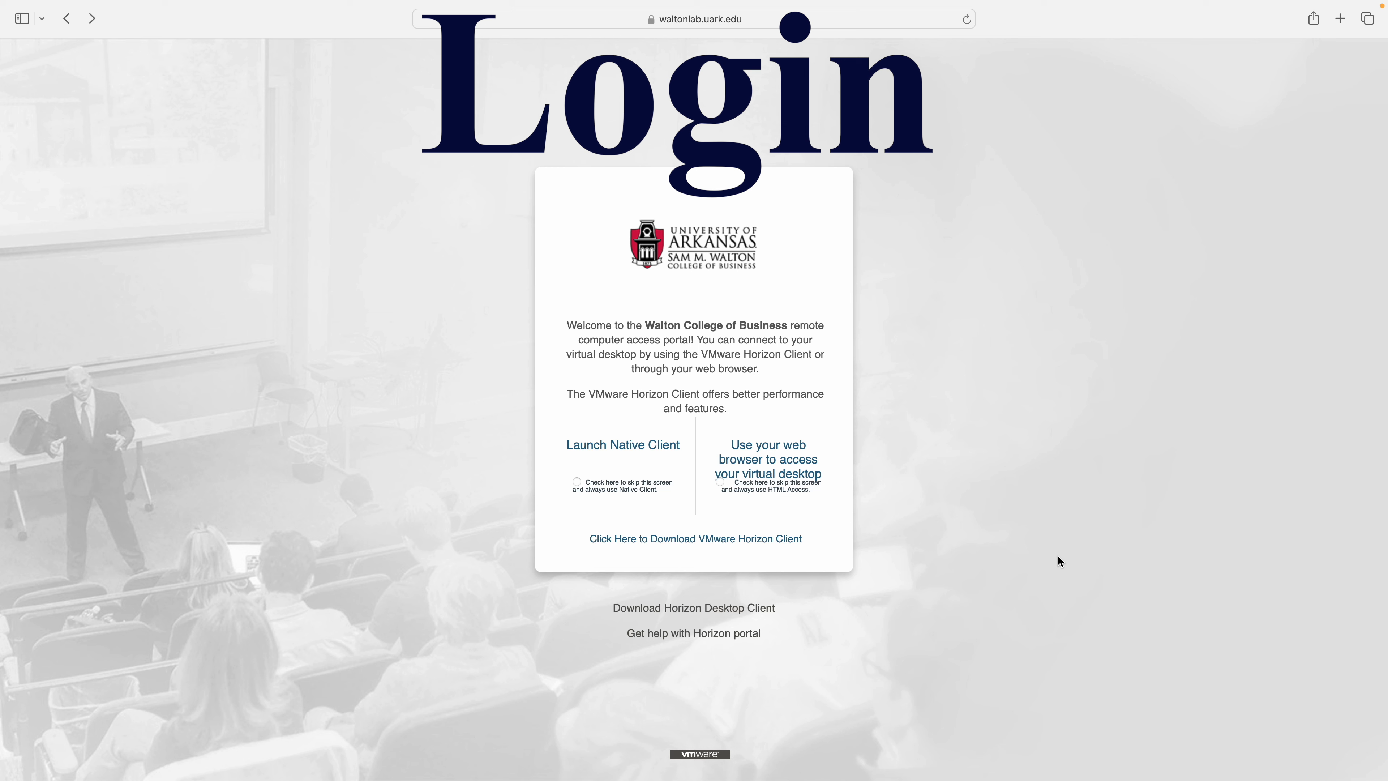
mouse_move(806, 488)
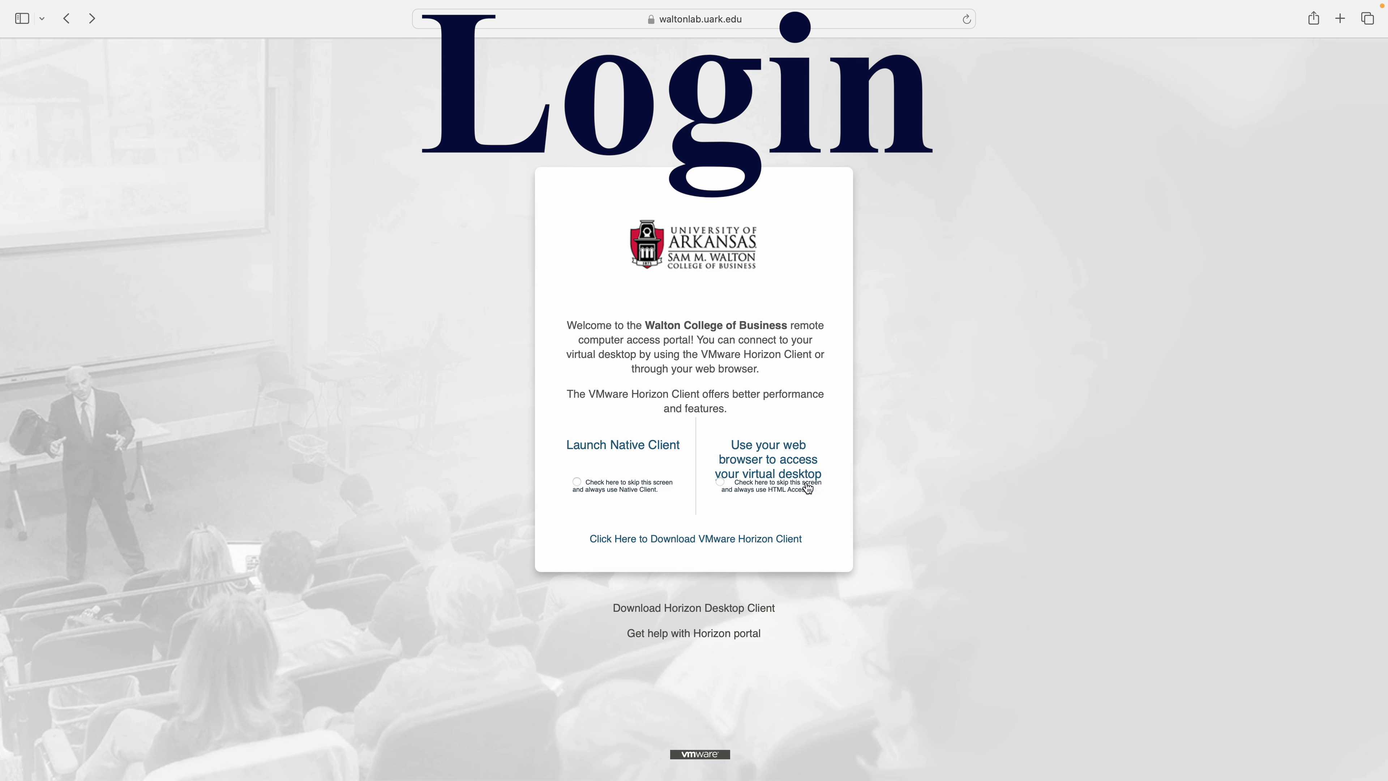
mouse_move(797, 458)
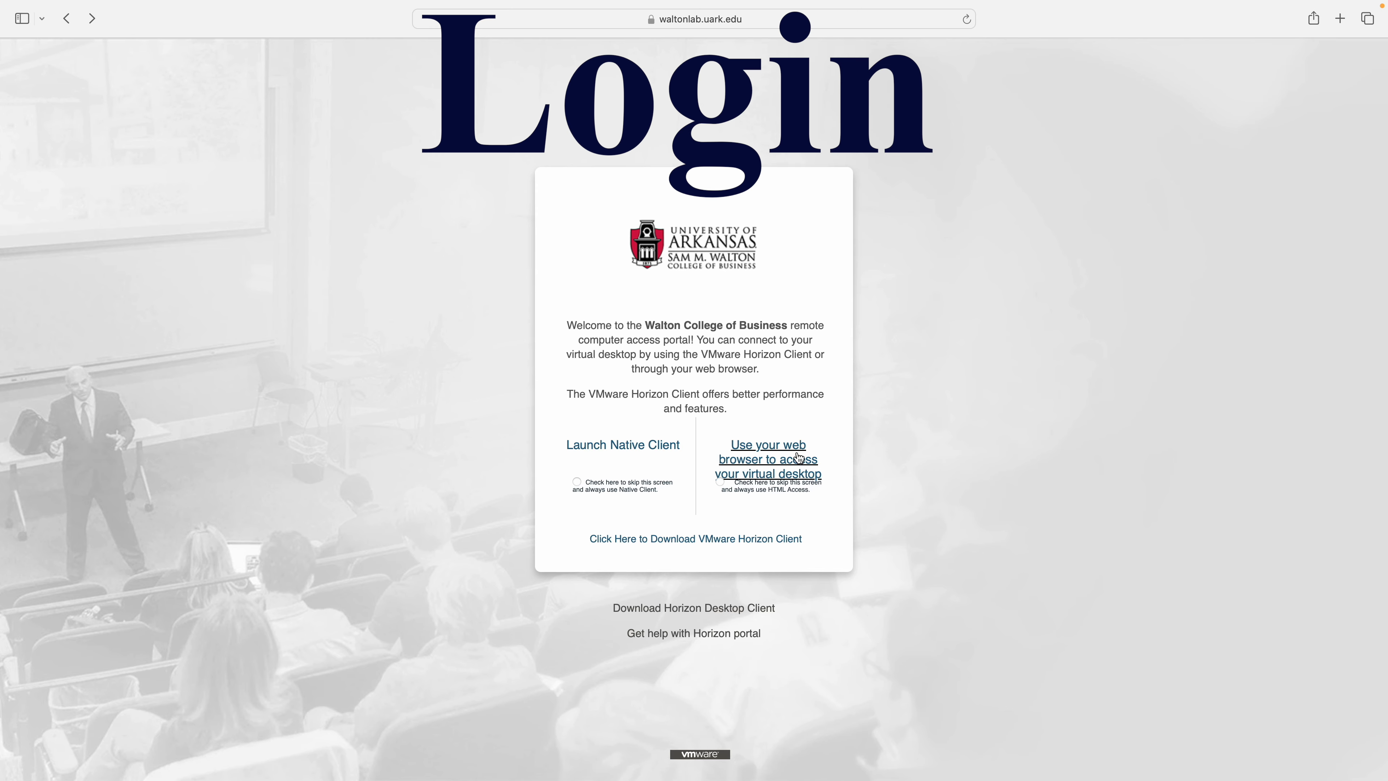
left_click(766, 459)
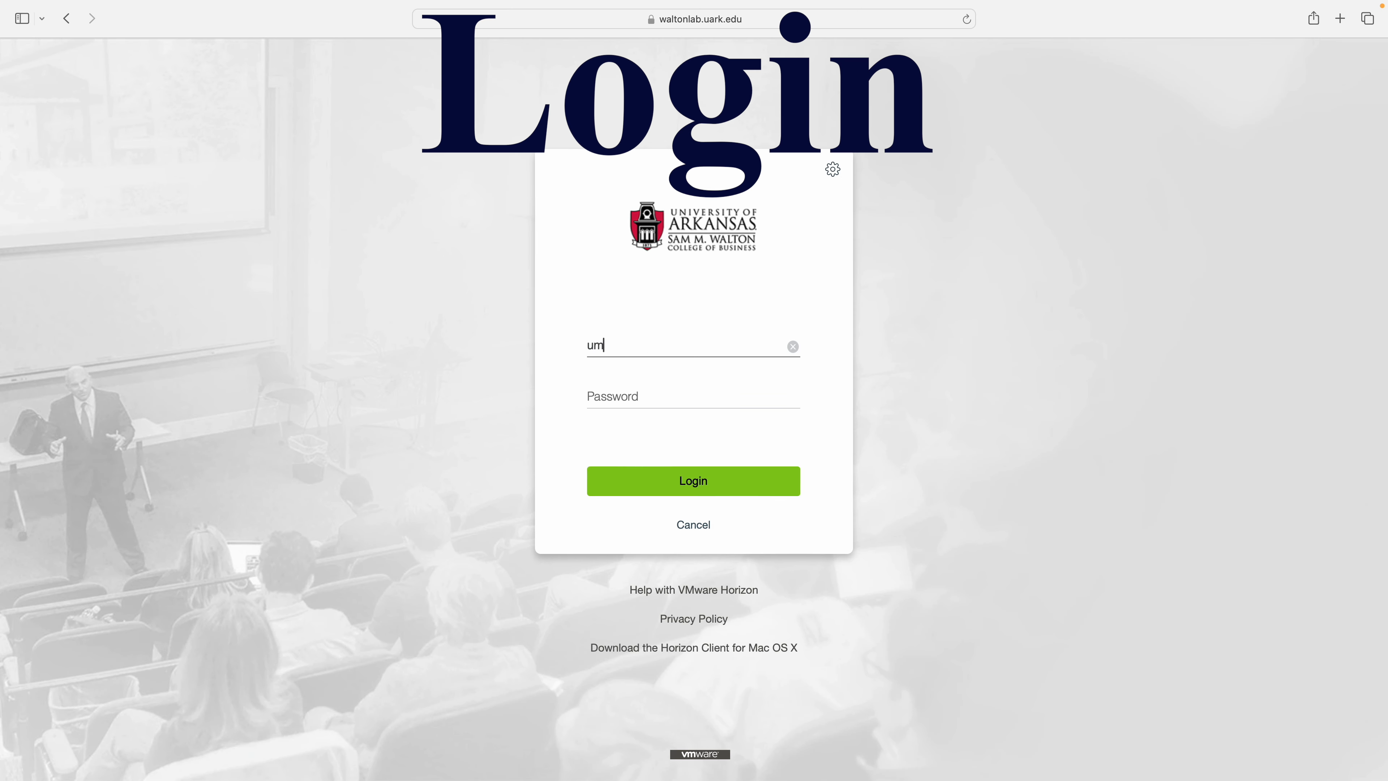
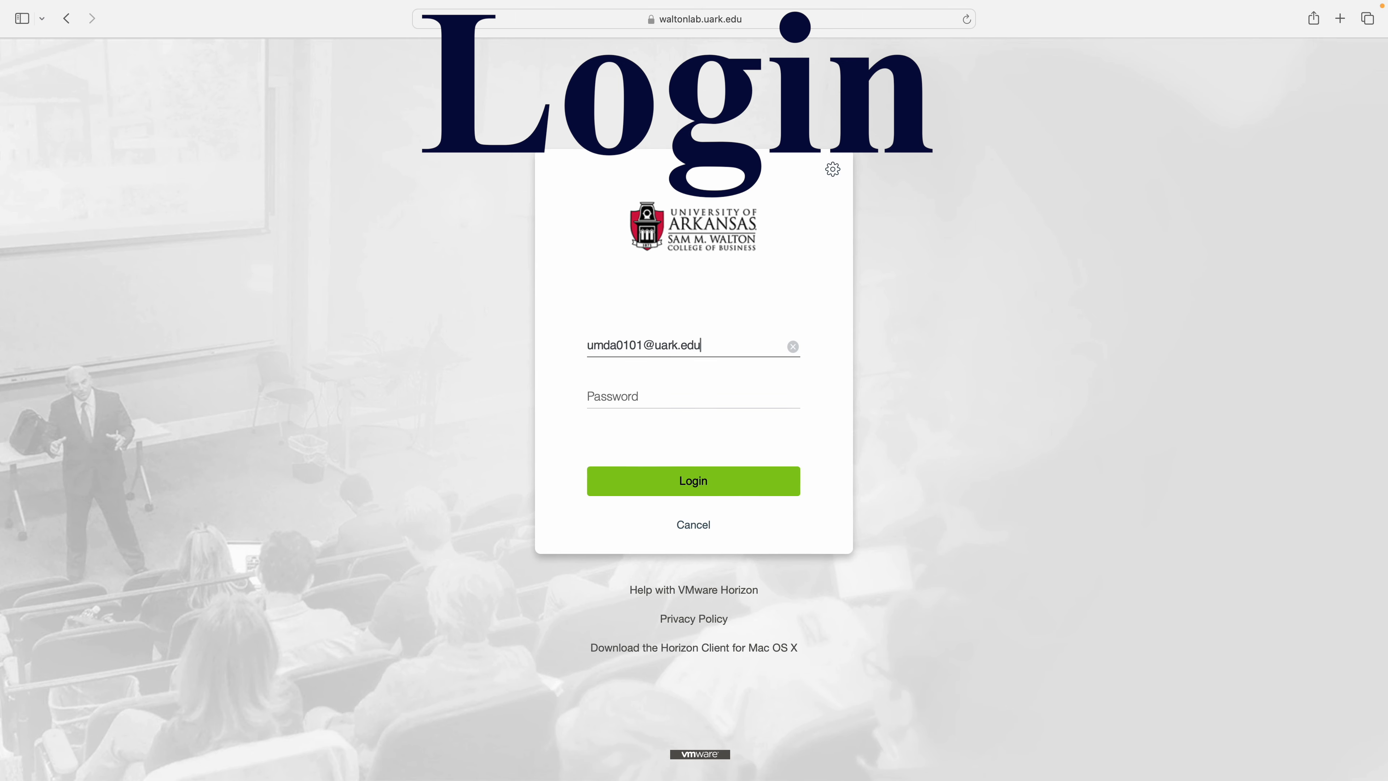
left_click(693, 395)
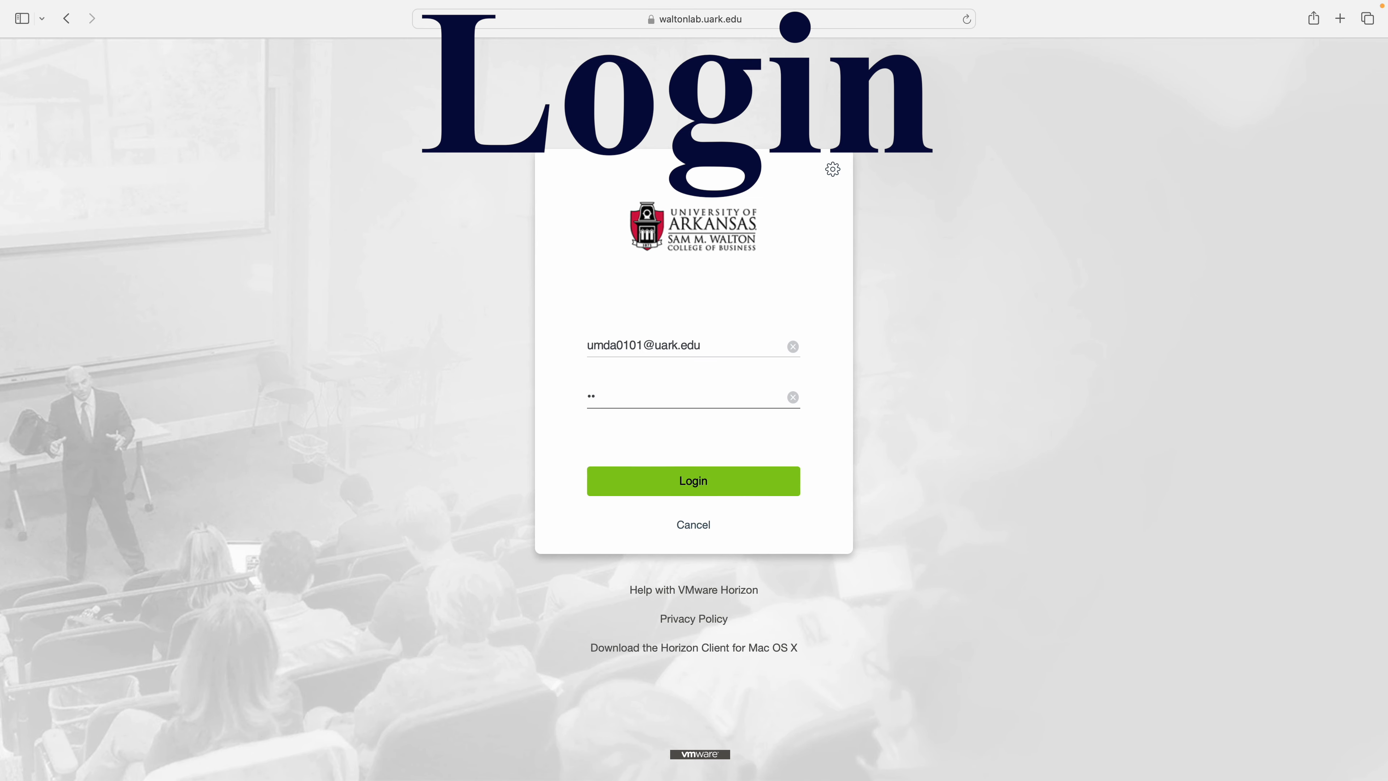
Log in, open the Win 11 ENTSYS desktop and launch Teradata Studio from the Start menu.
left_click(692, 481)
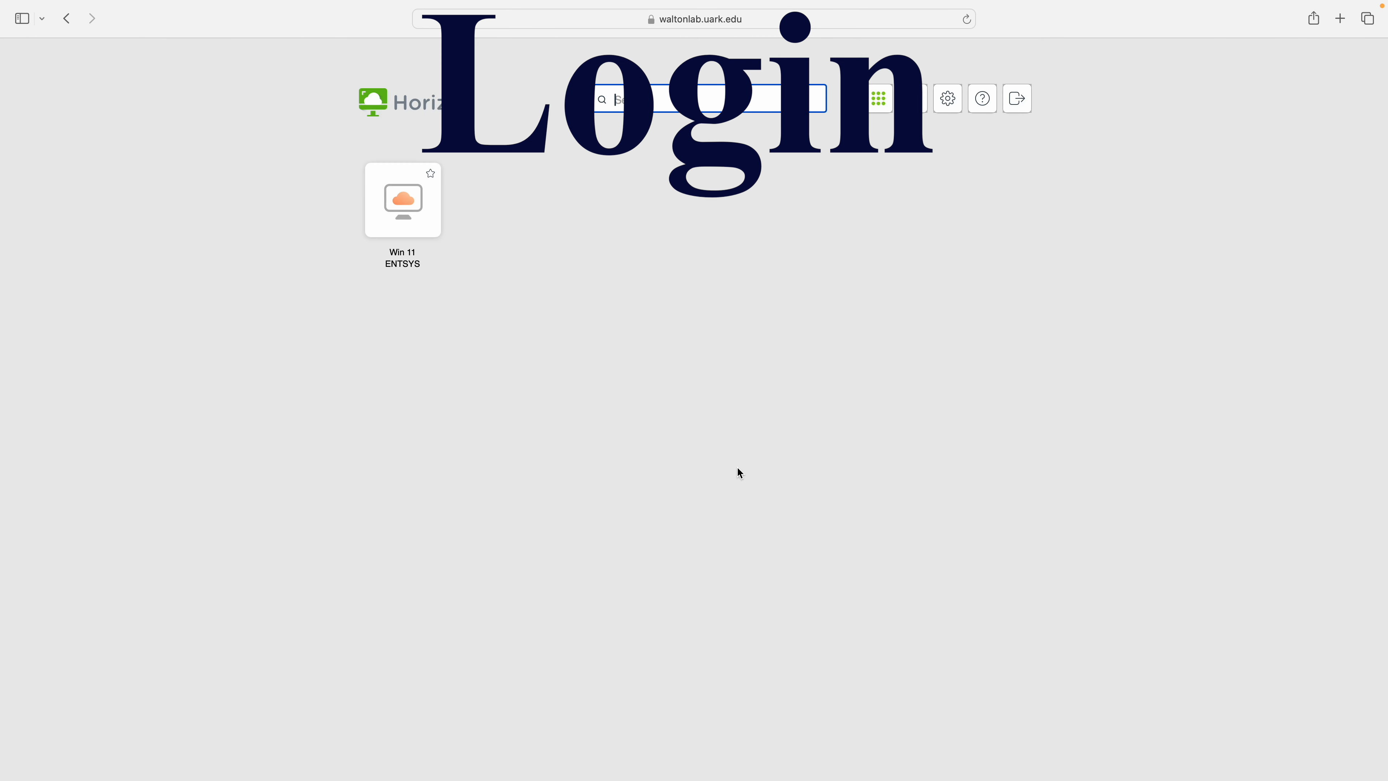
double_click(402, 199)
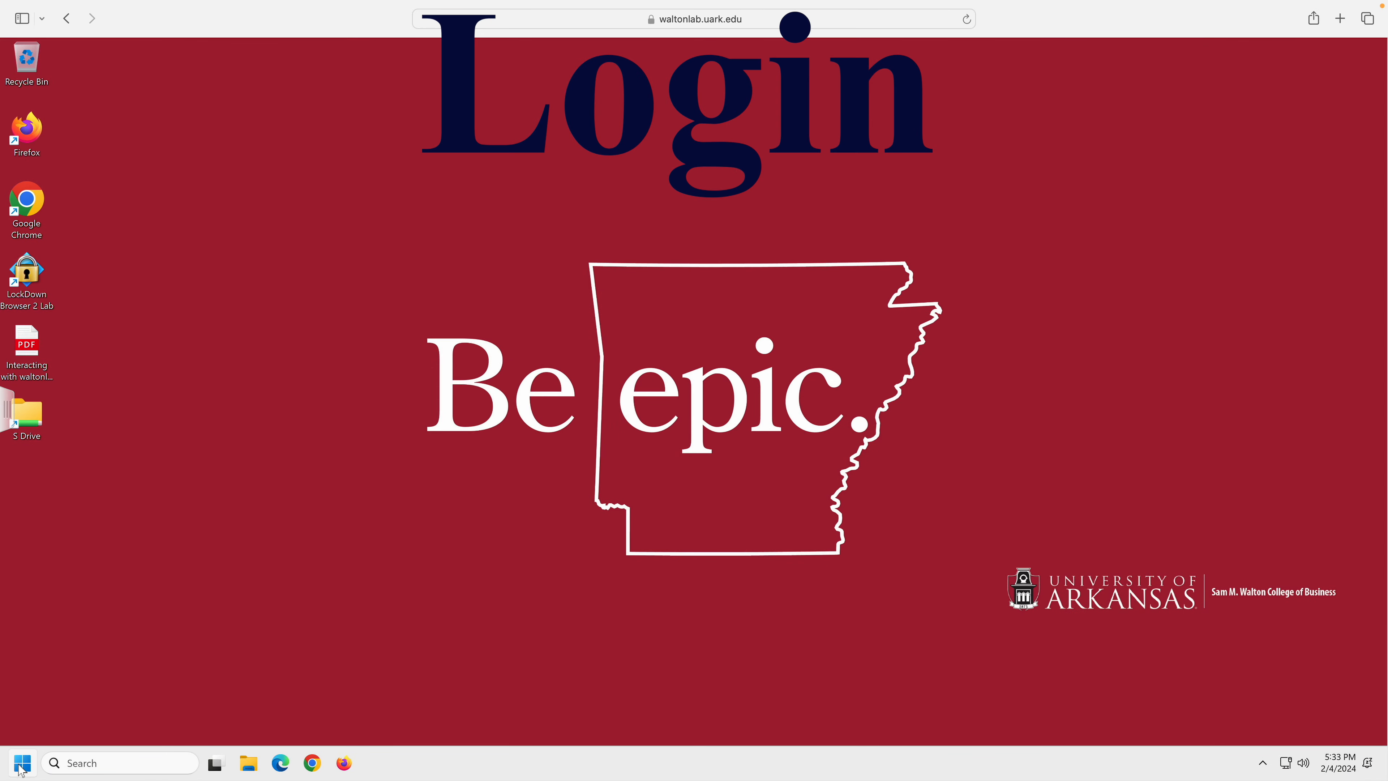
left_click(21, 762)
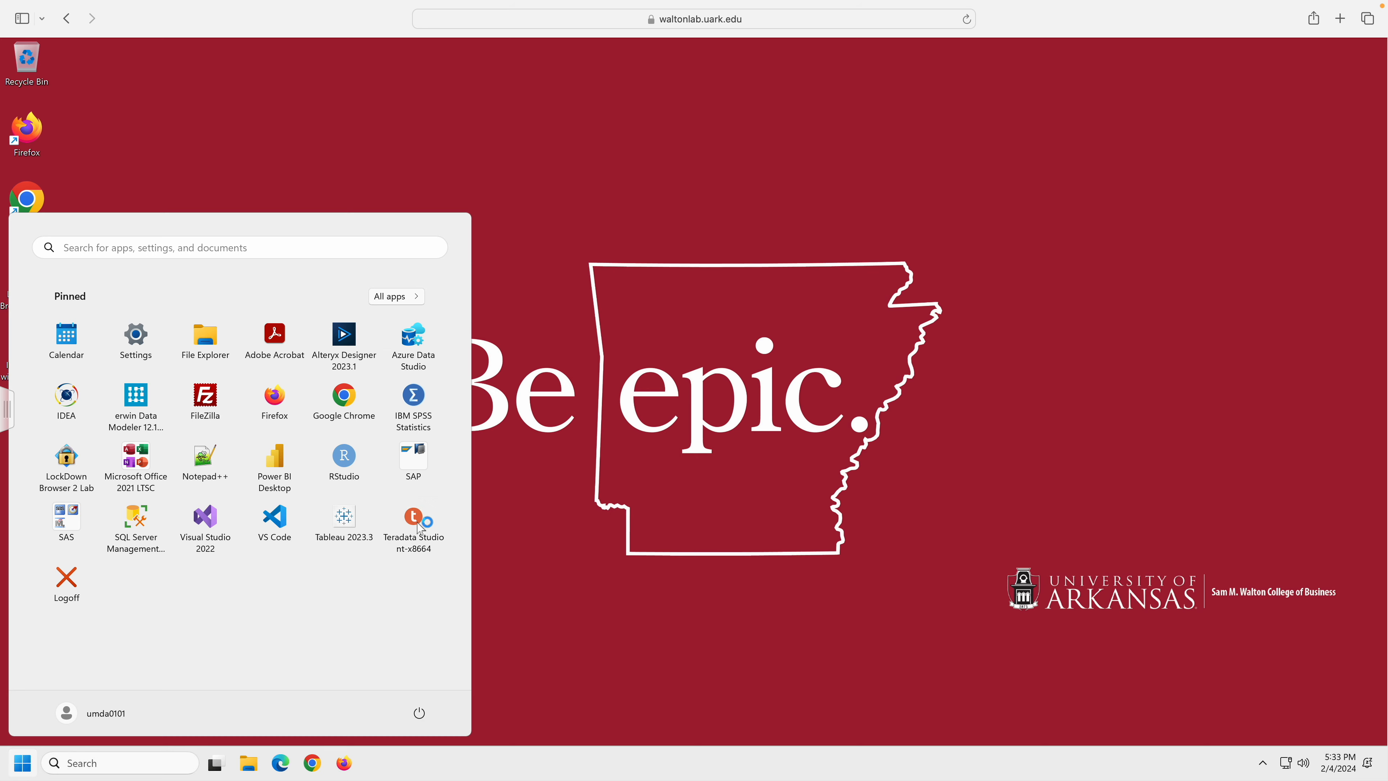
left_click(413, 517)
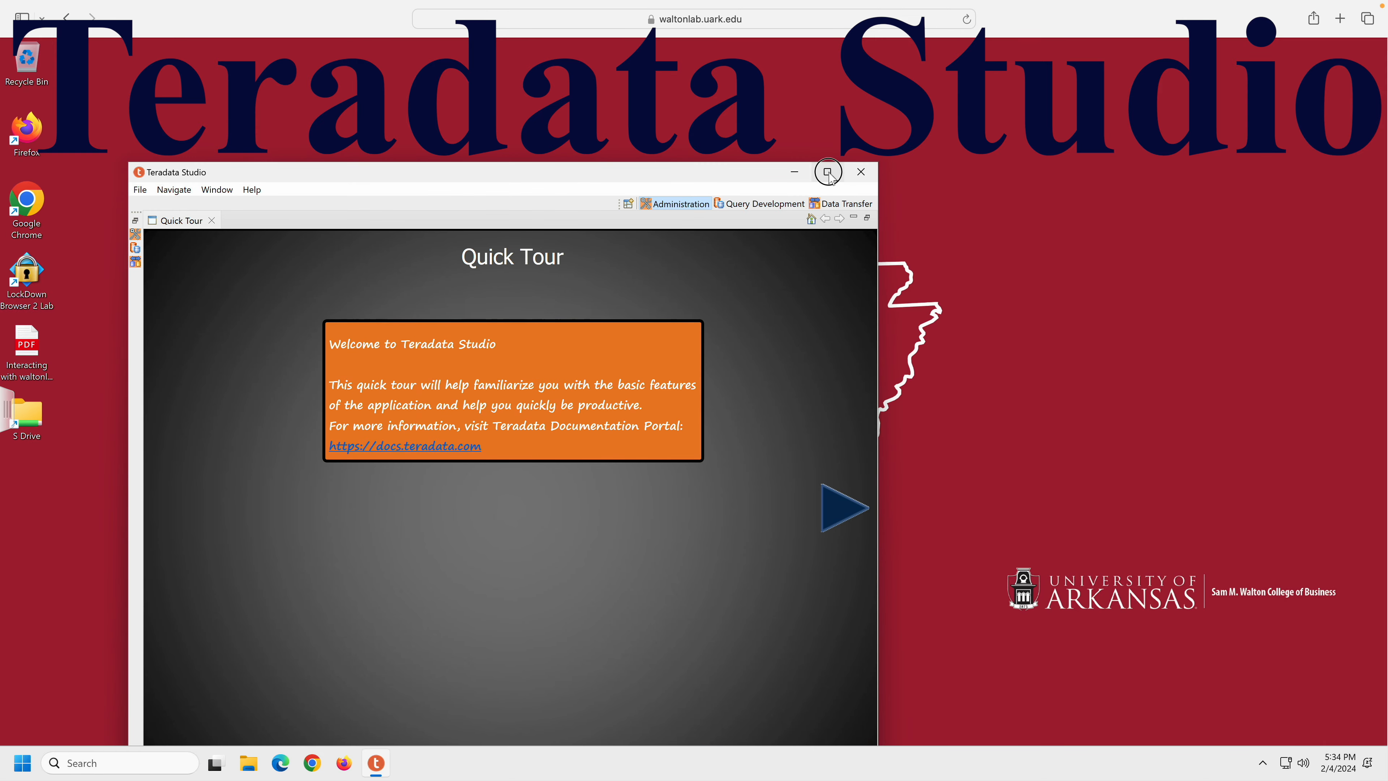
Maximize Teradata Studio and choose the Teradata profile type in the New Connection Profile wizard.
left_click(827, 170)
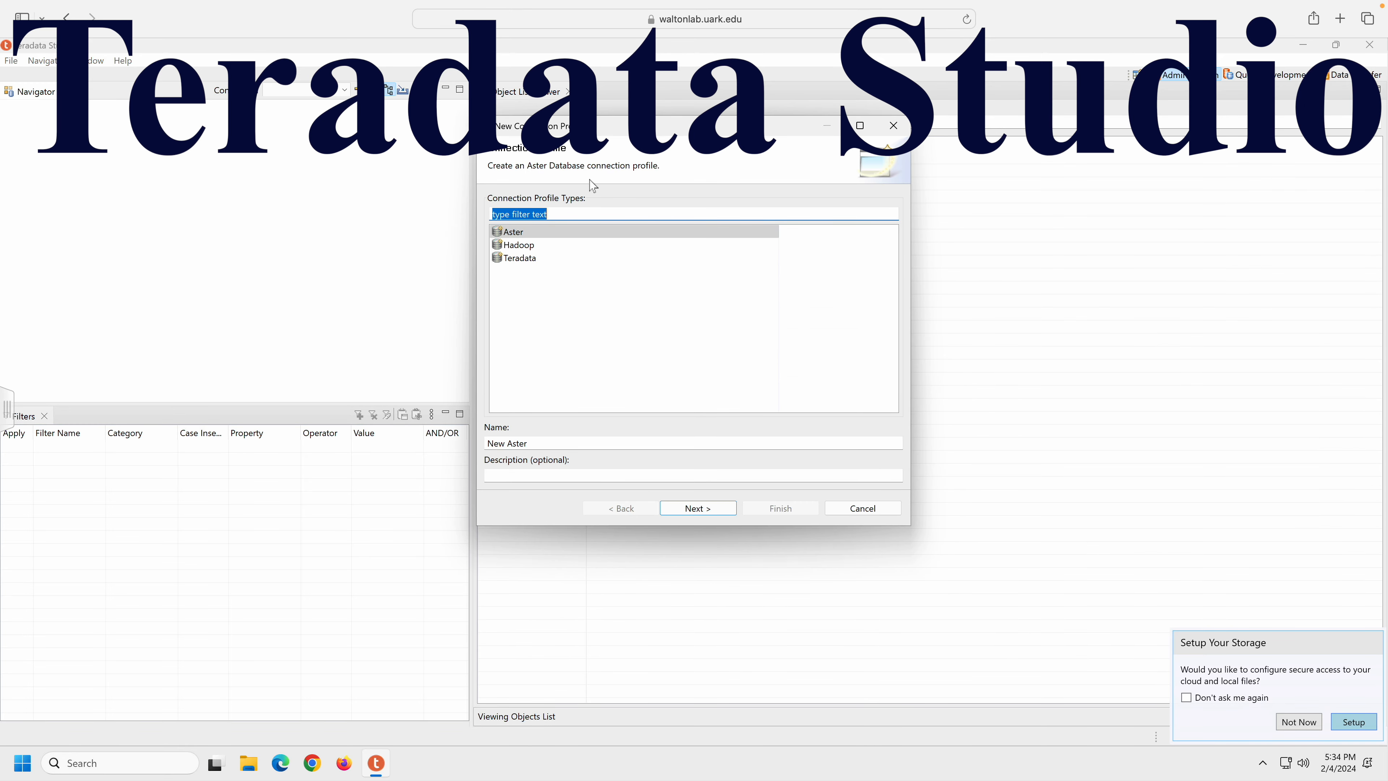
mouse_move(559, 292)
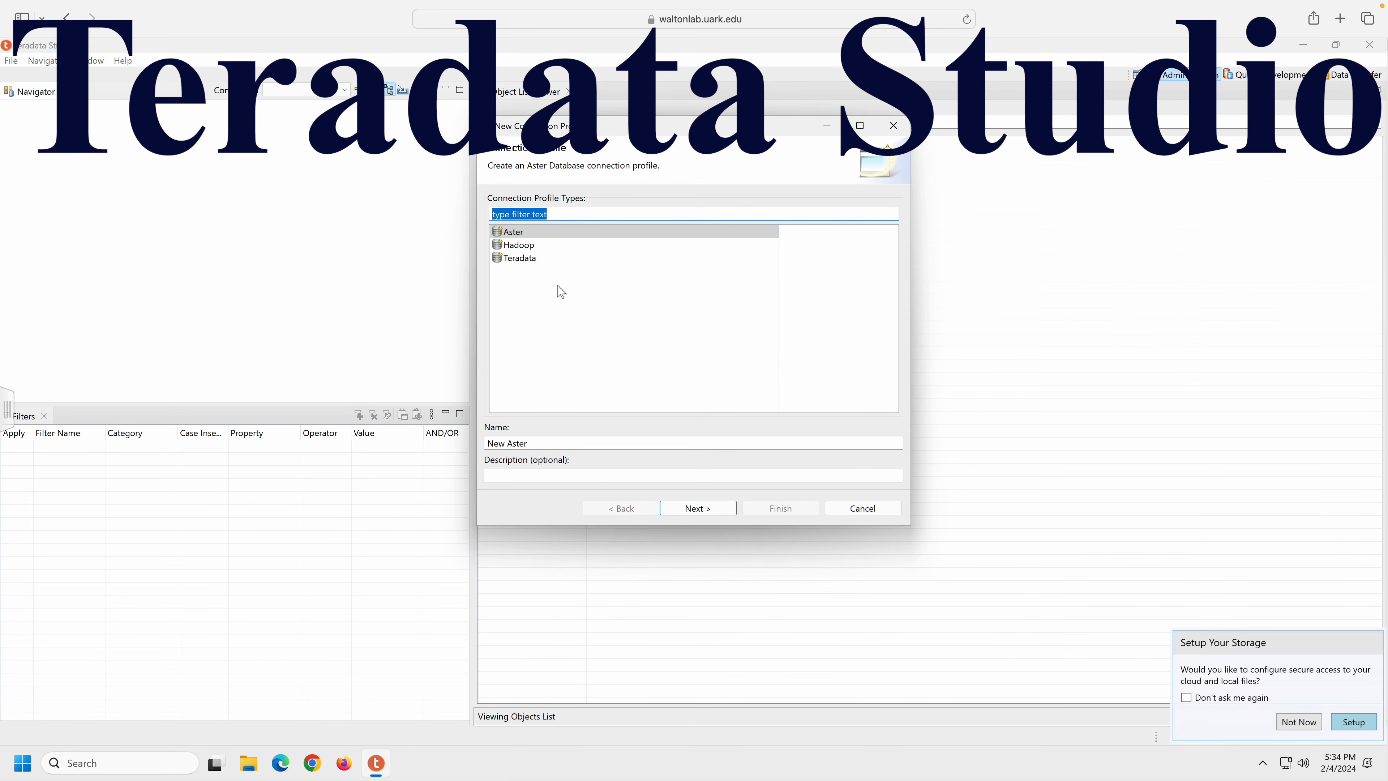
left_click(520, 257)
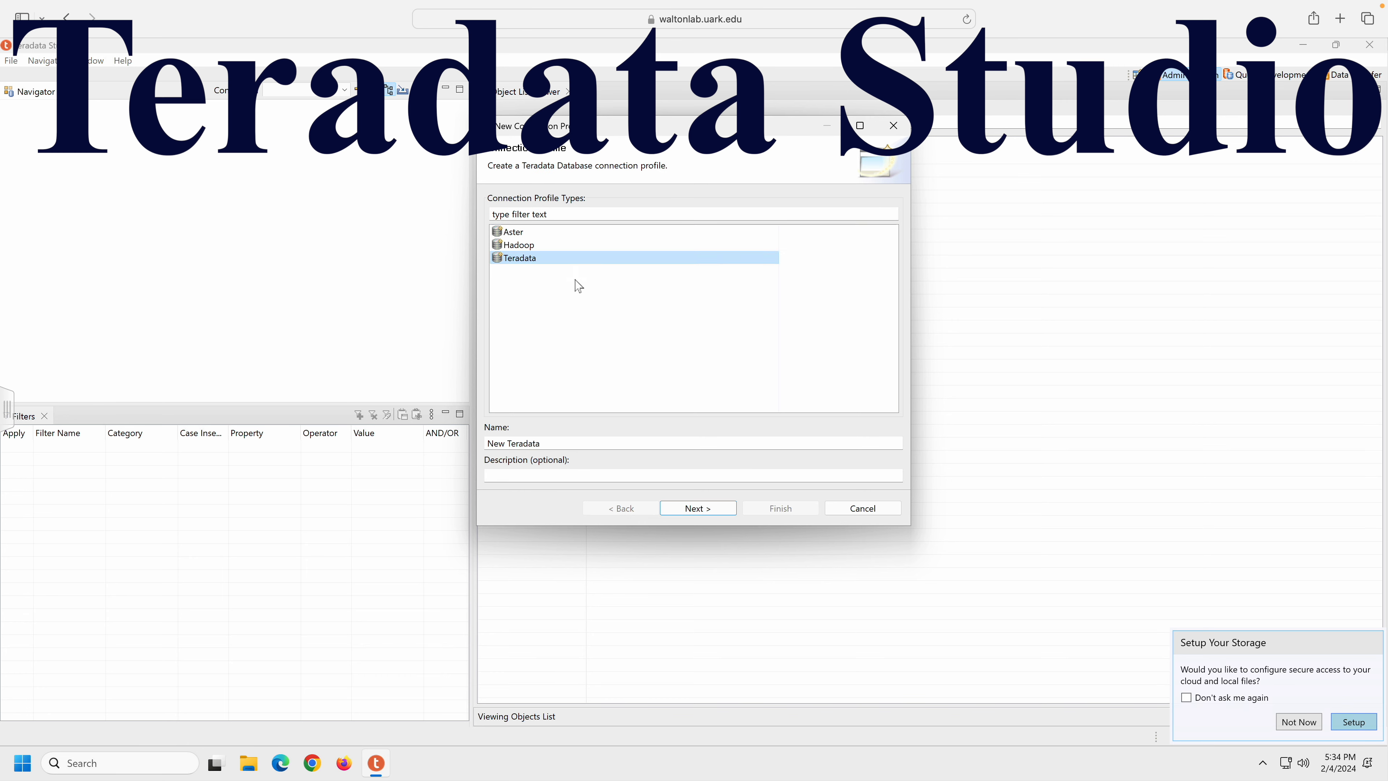
left_click(697, 507)
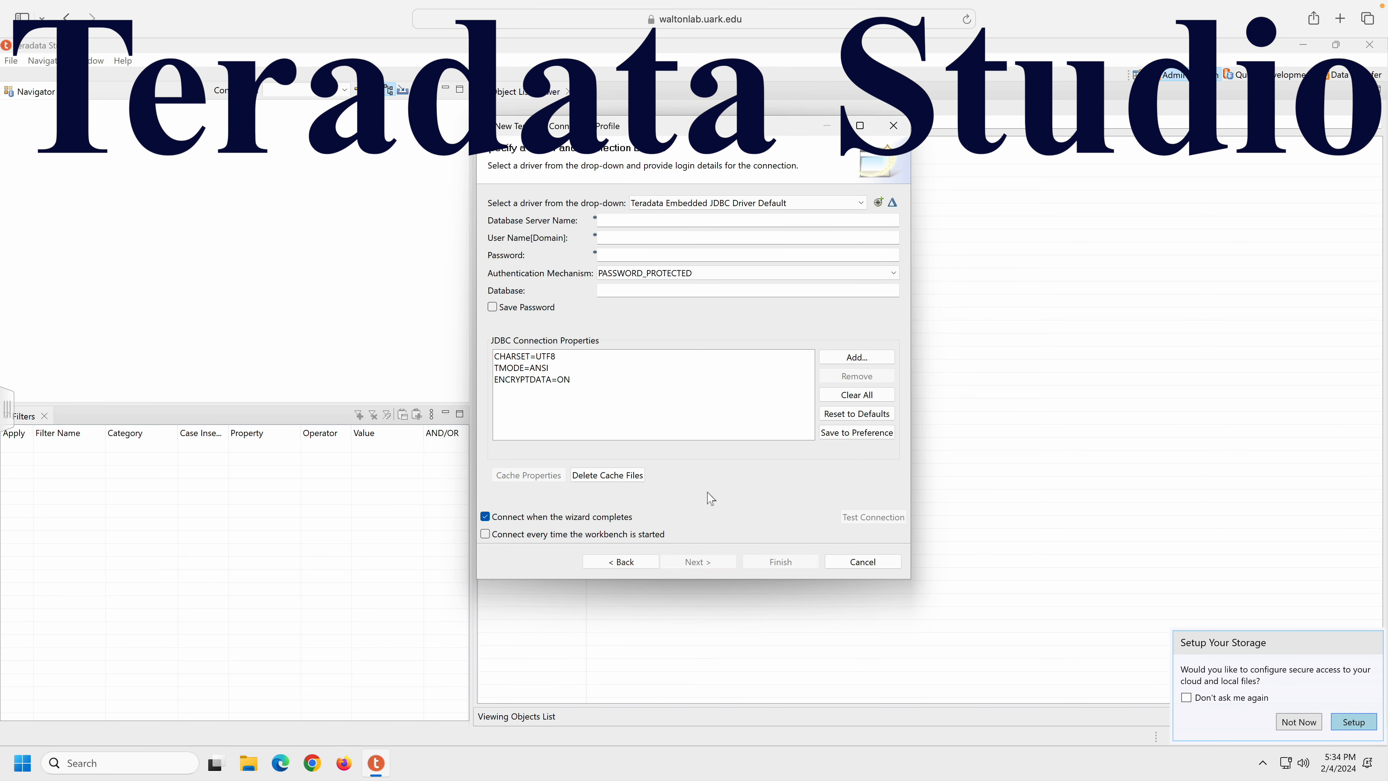
left_click(746, 220)
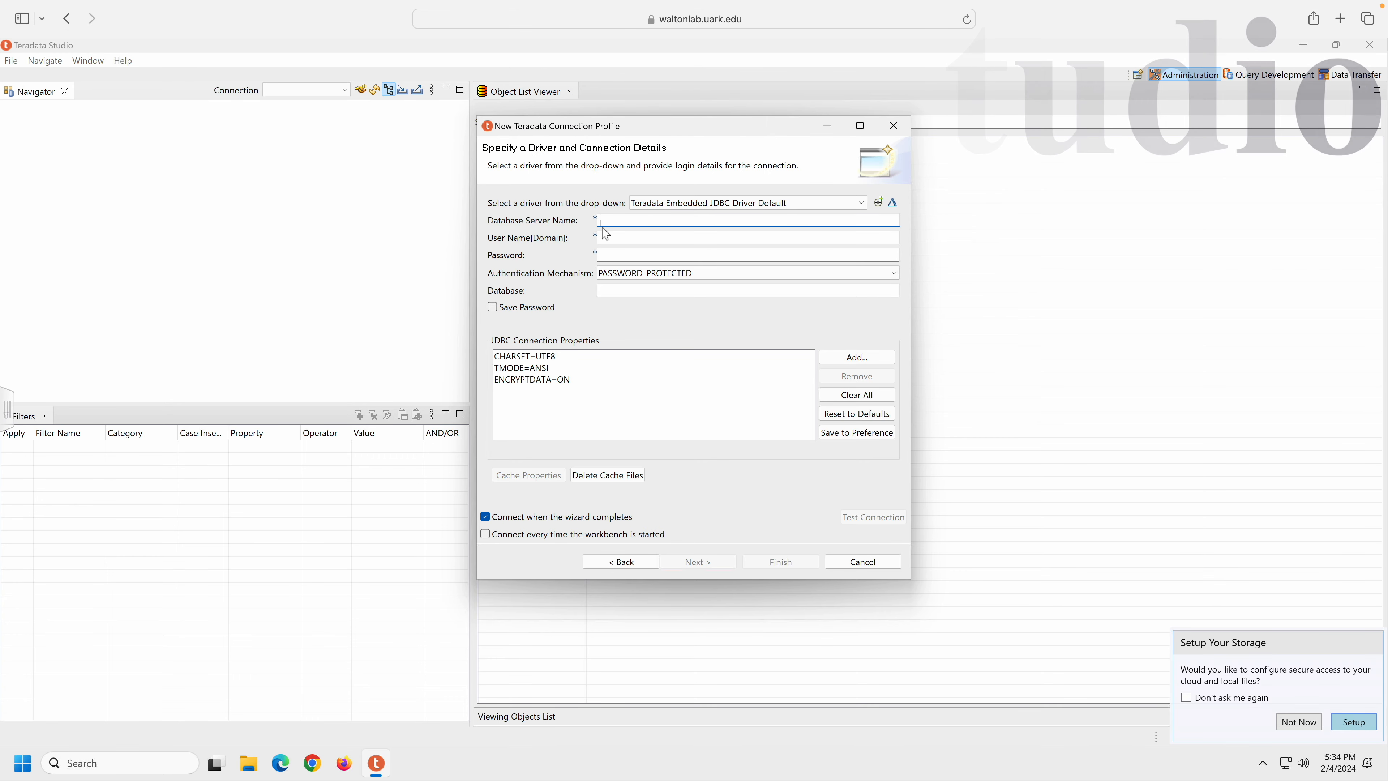
type("u")
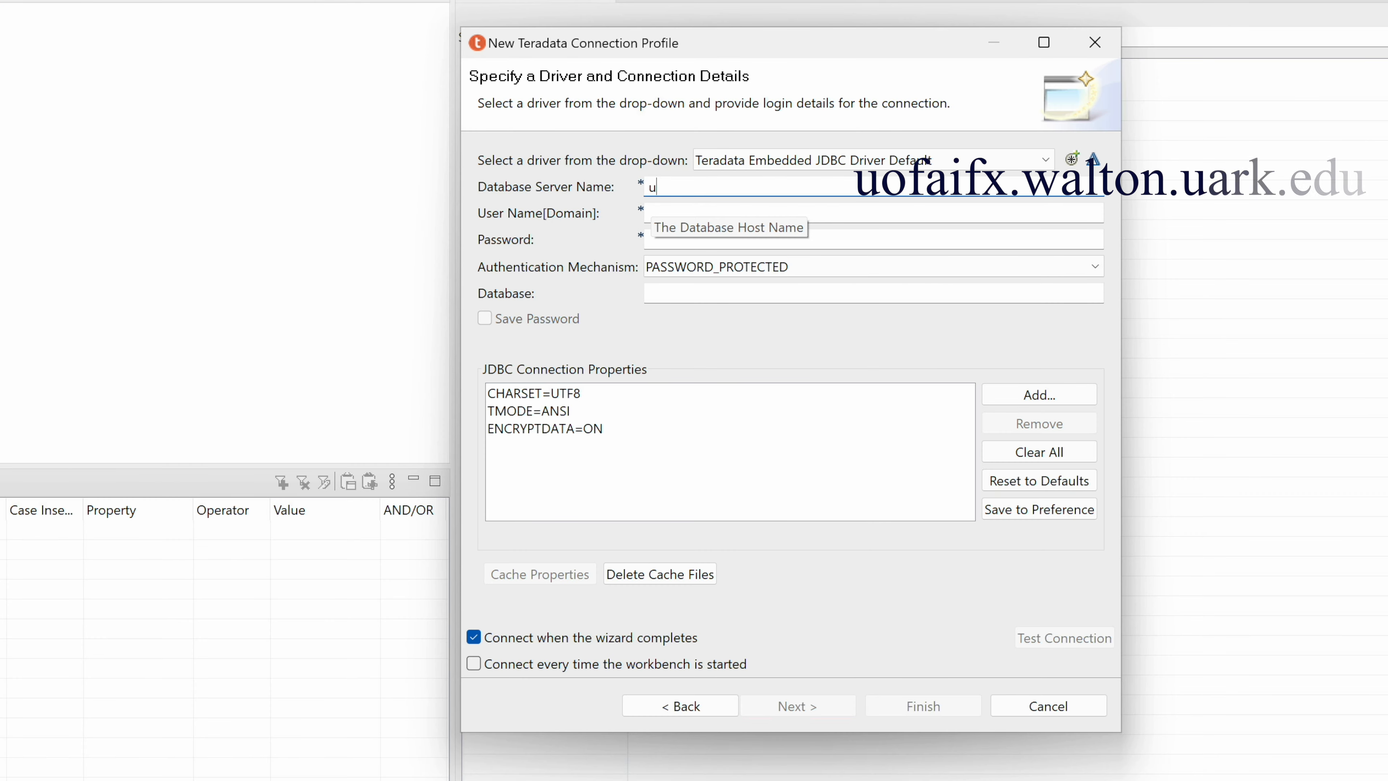
type("ofaifx")
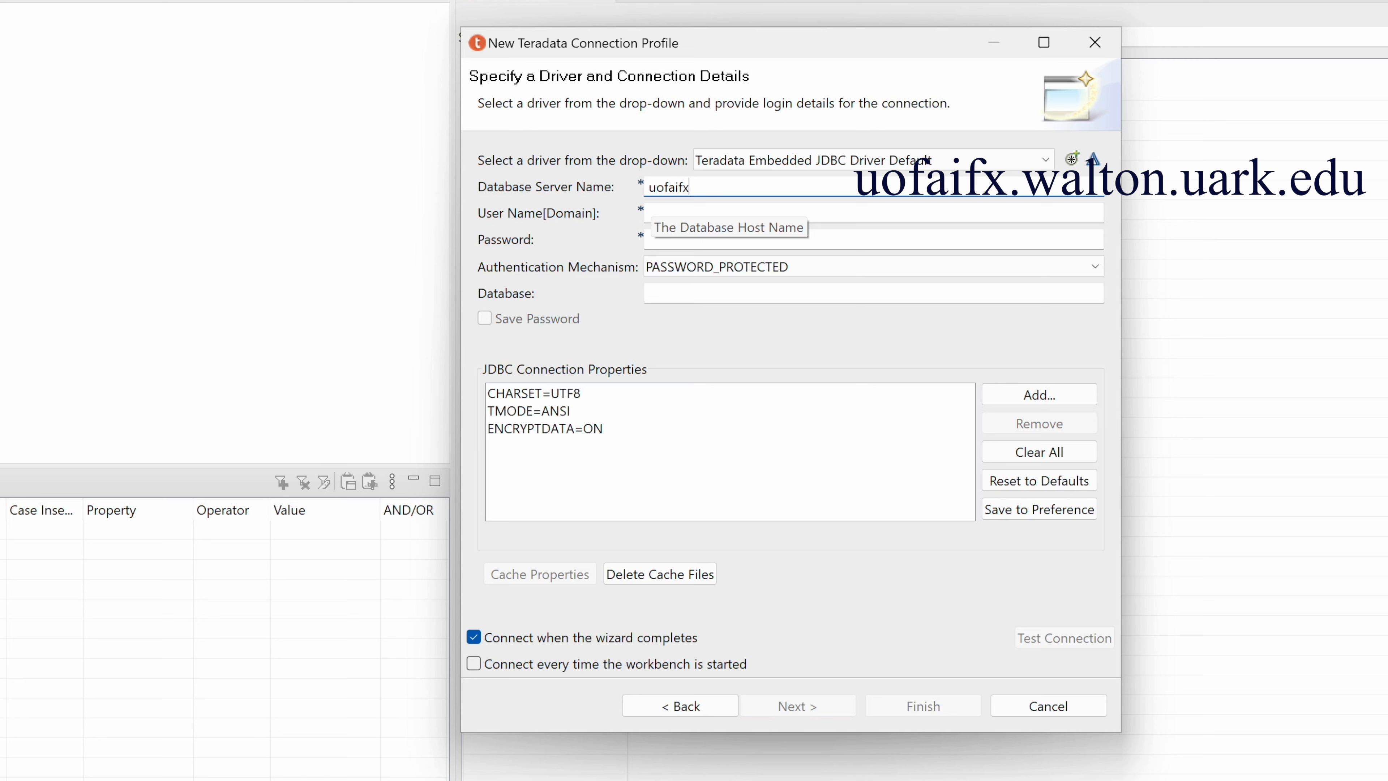
type(".wa")
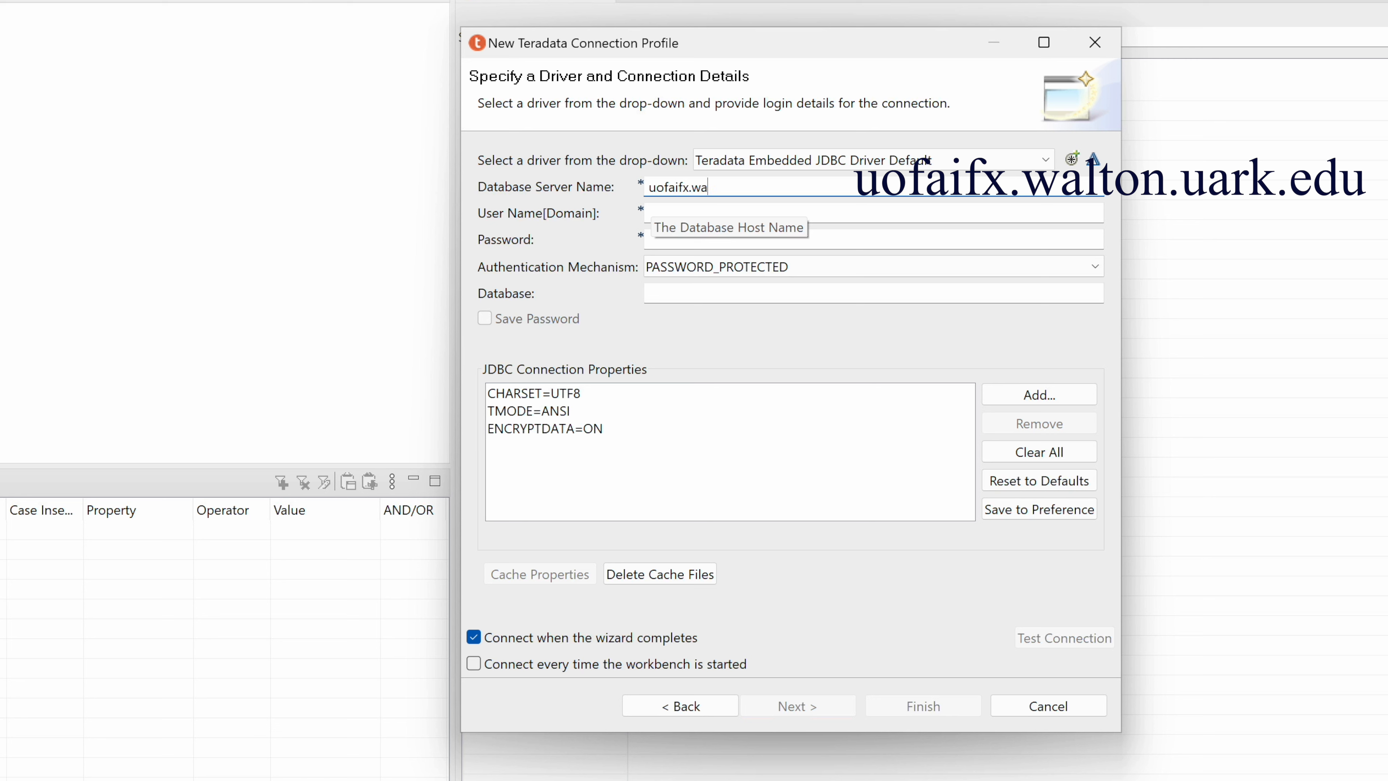
type("lton")
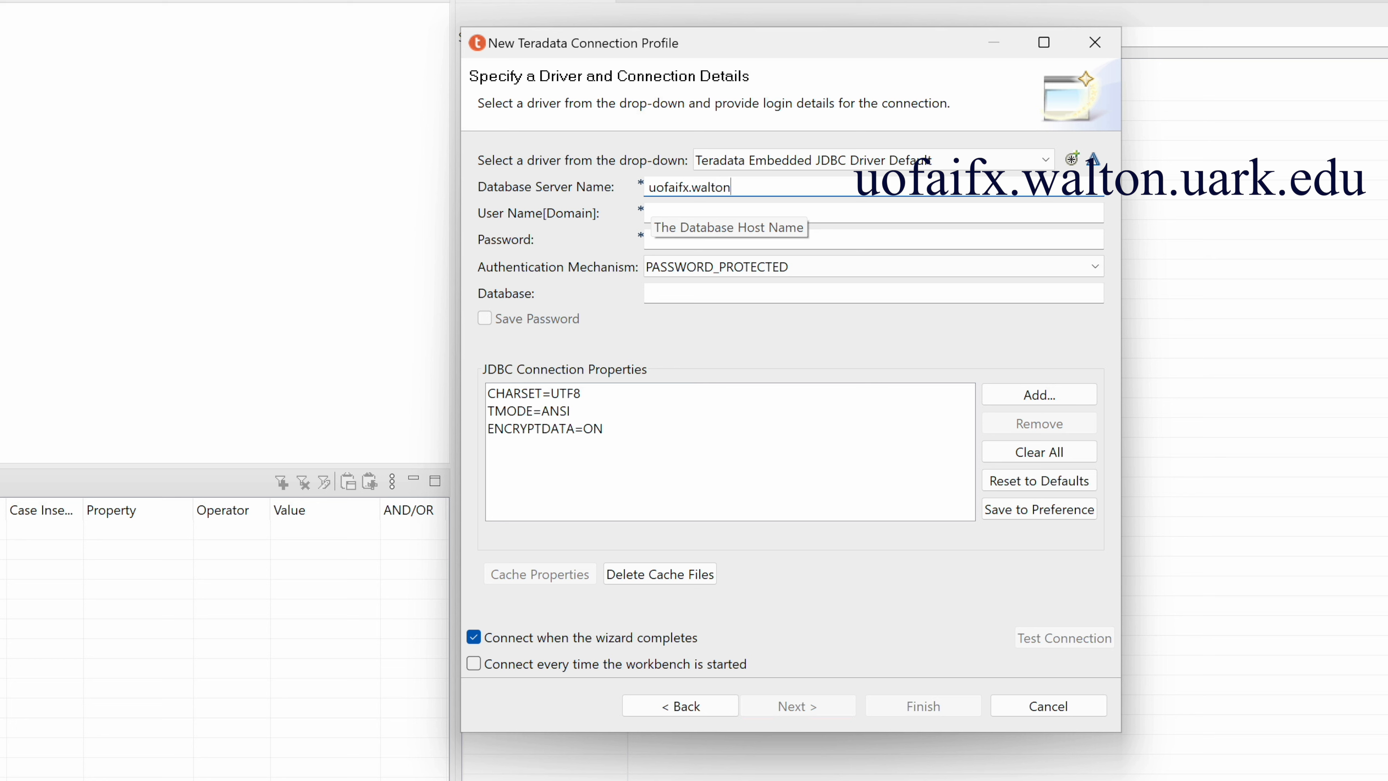
type("uark.ed")
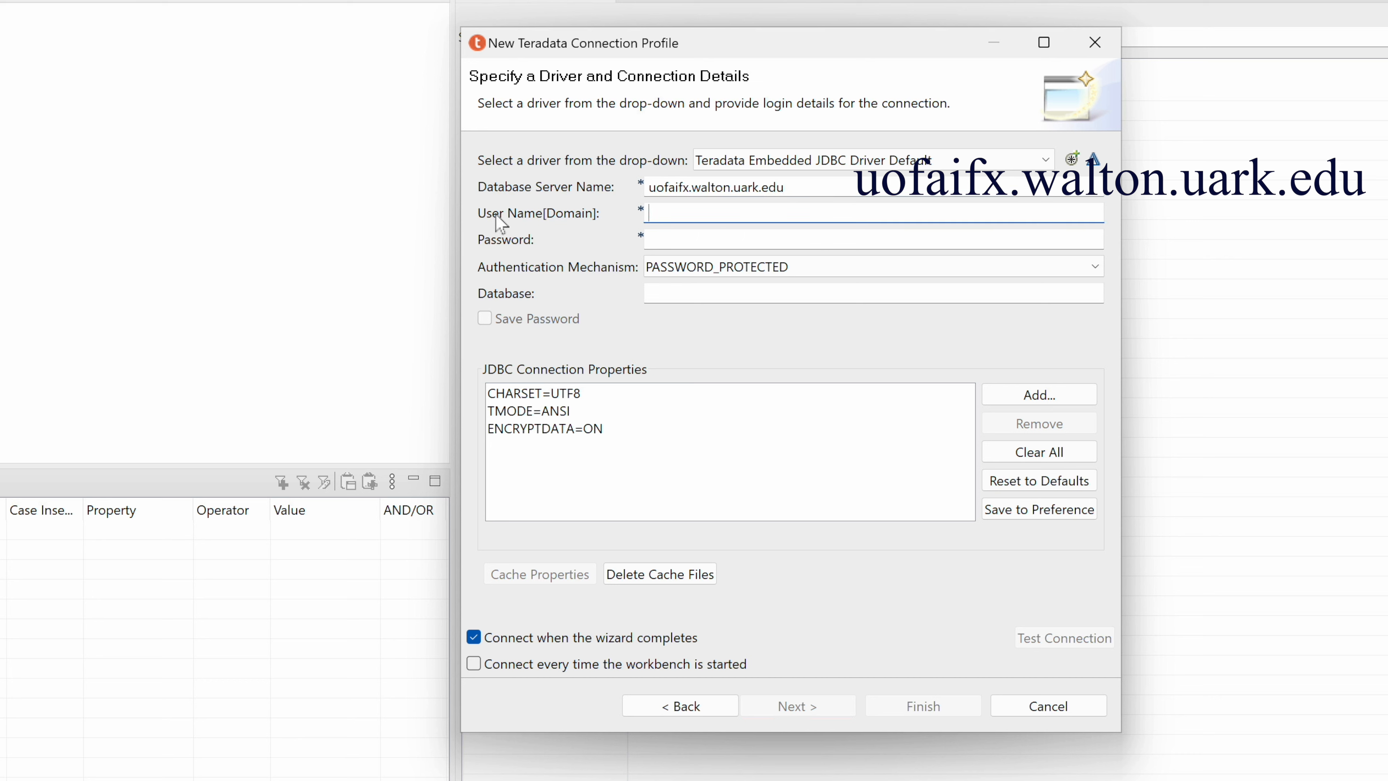
type("um")
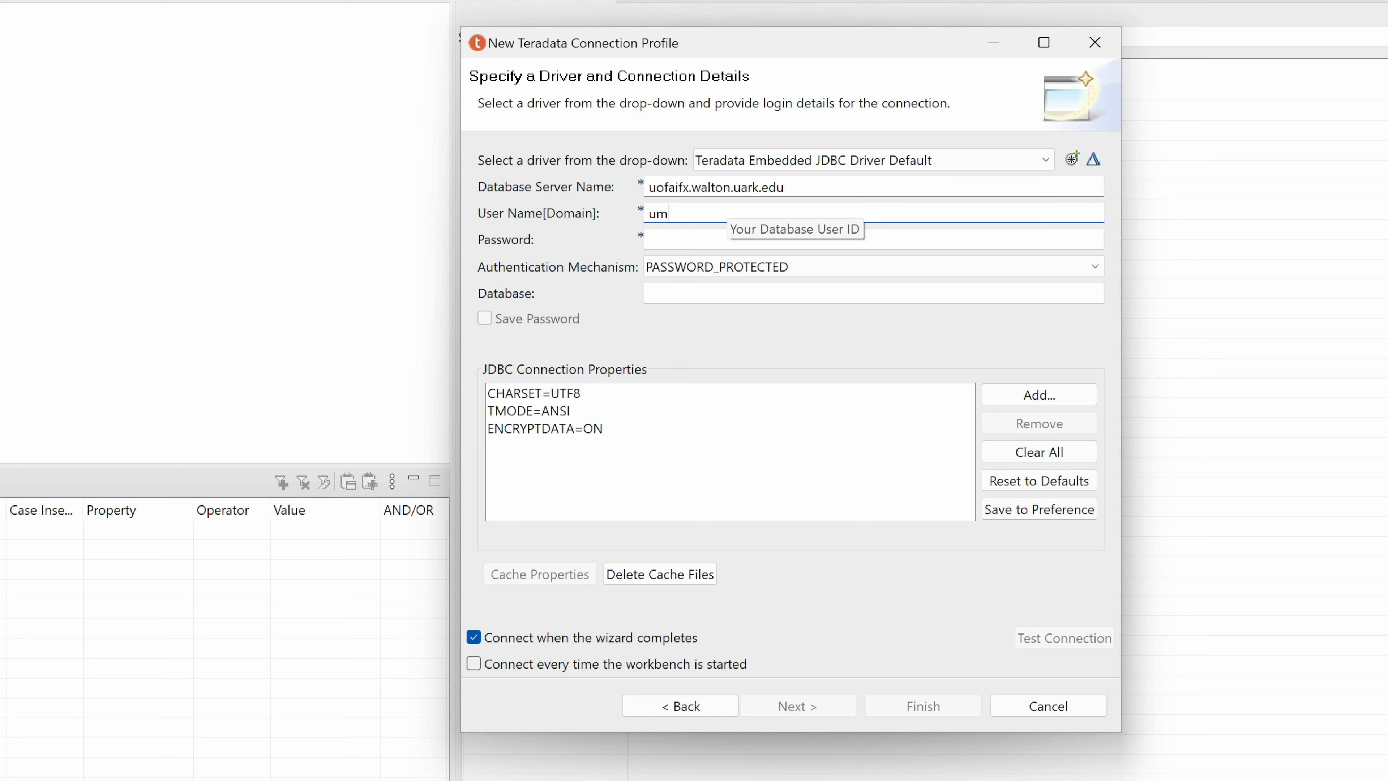
type("da0101")
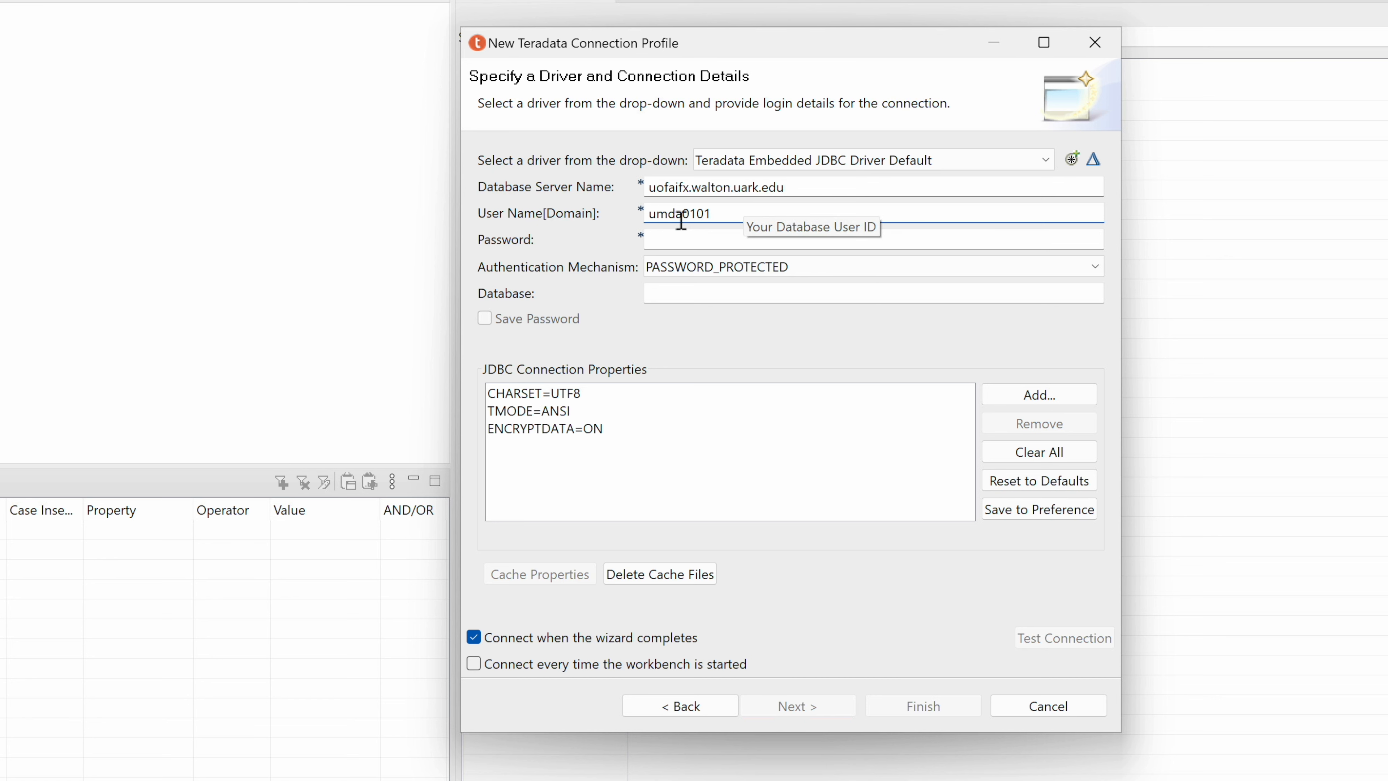
Enter the password and database ua_dillards, then finish to create and connect the profile.
left_click(797, 240)
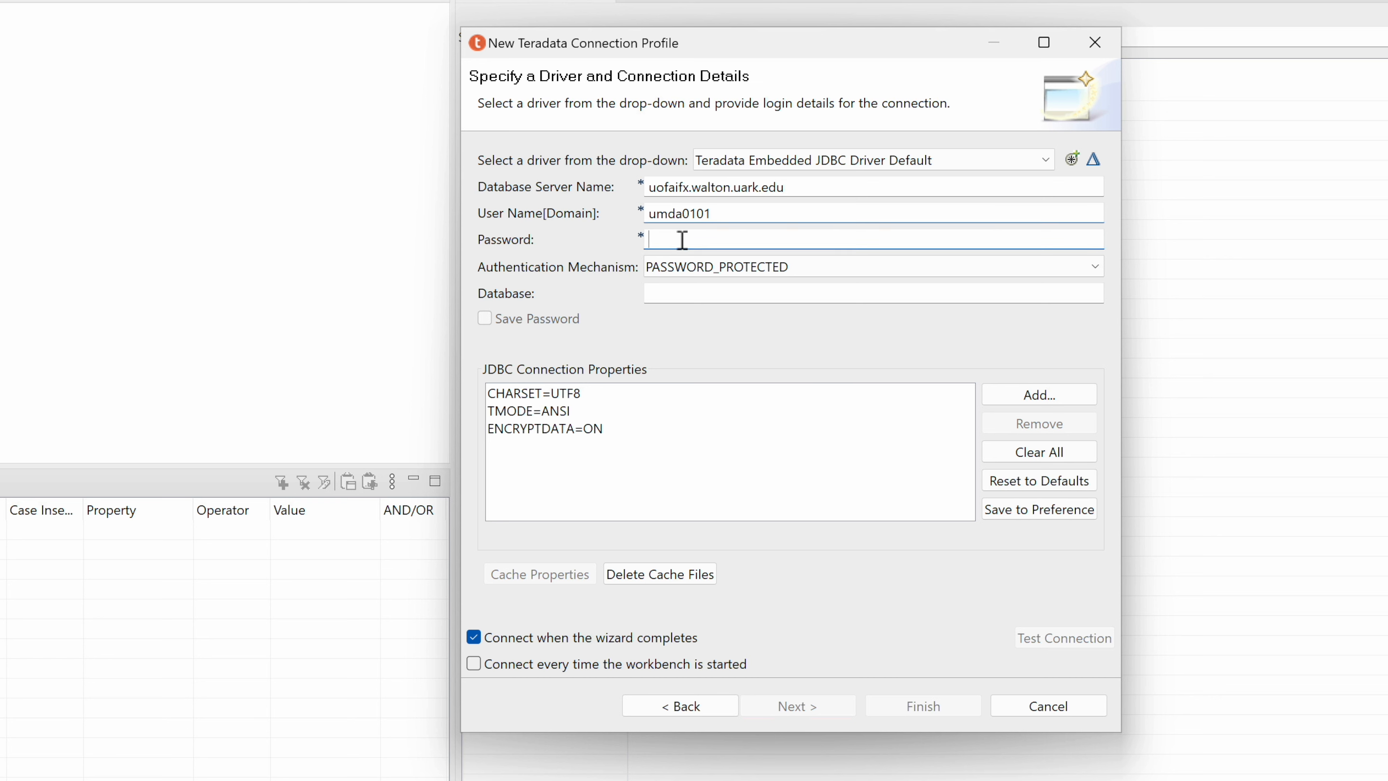
mouse_move(760, 237)
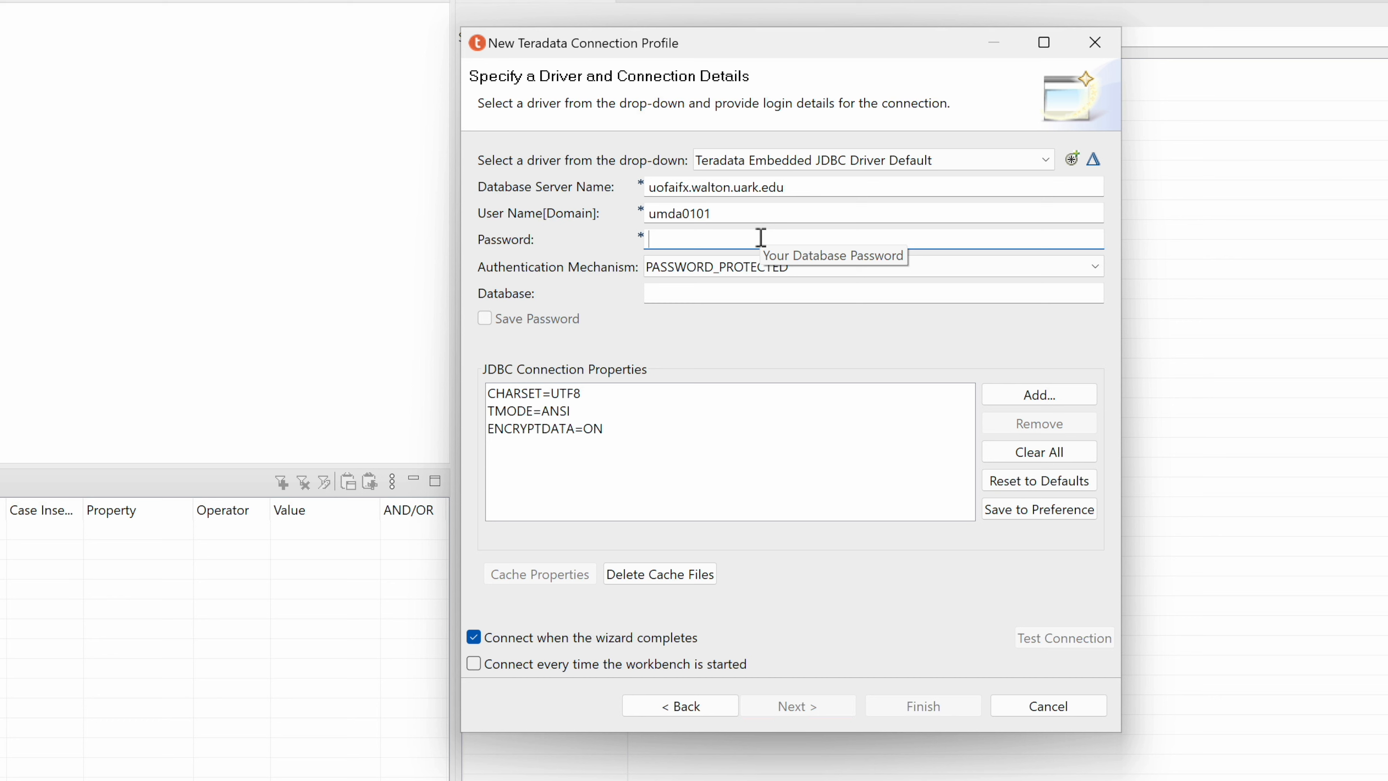
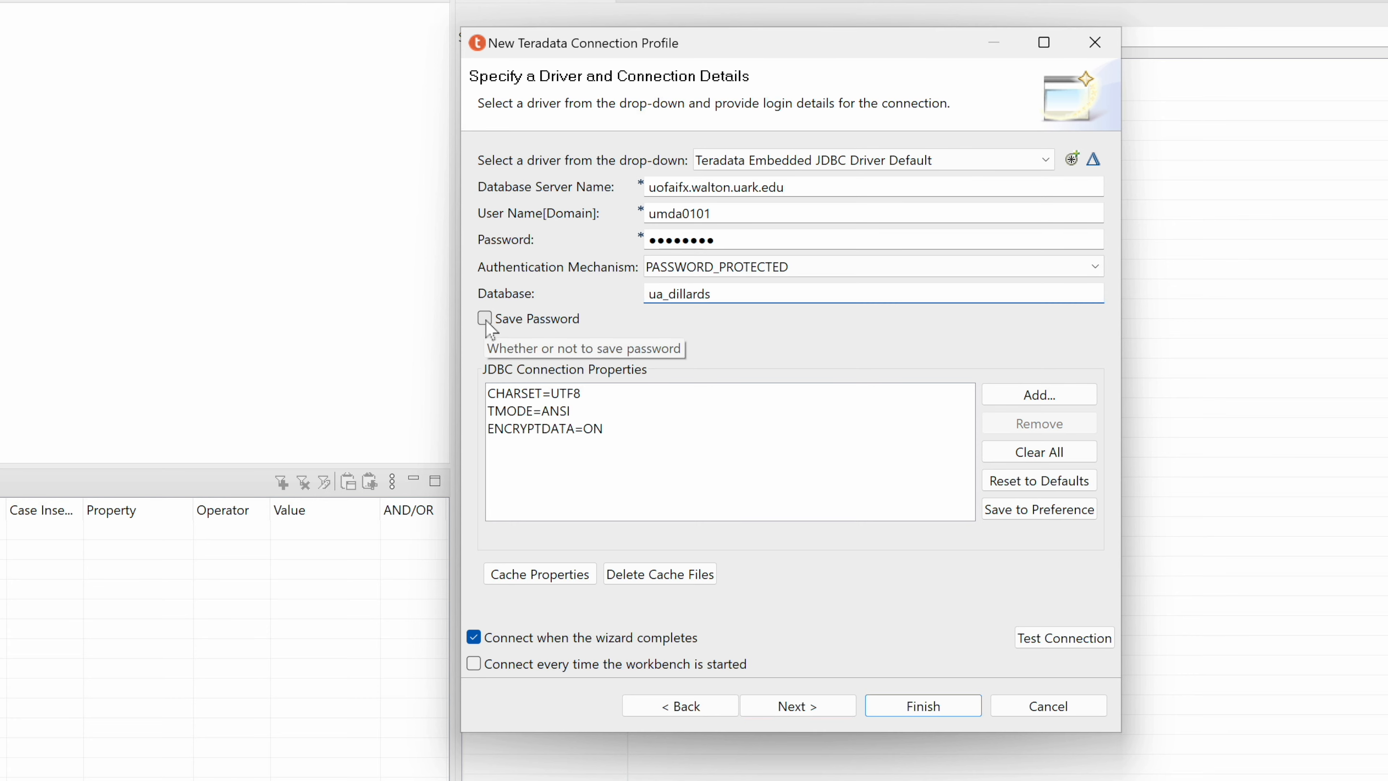
left_click(484, 318)
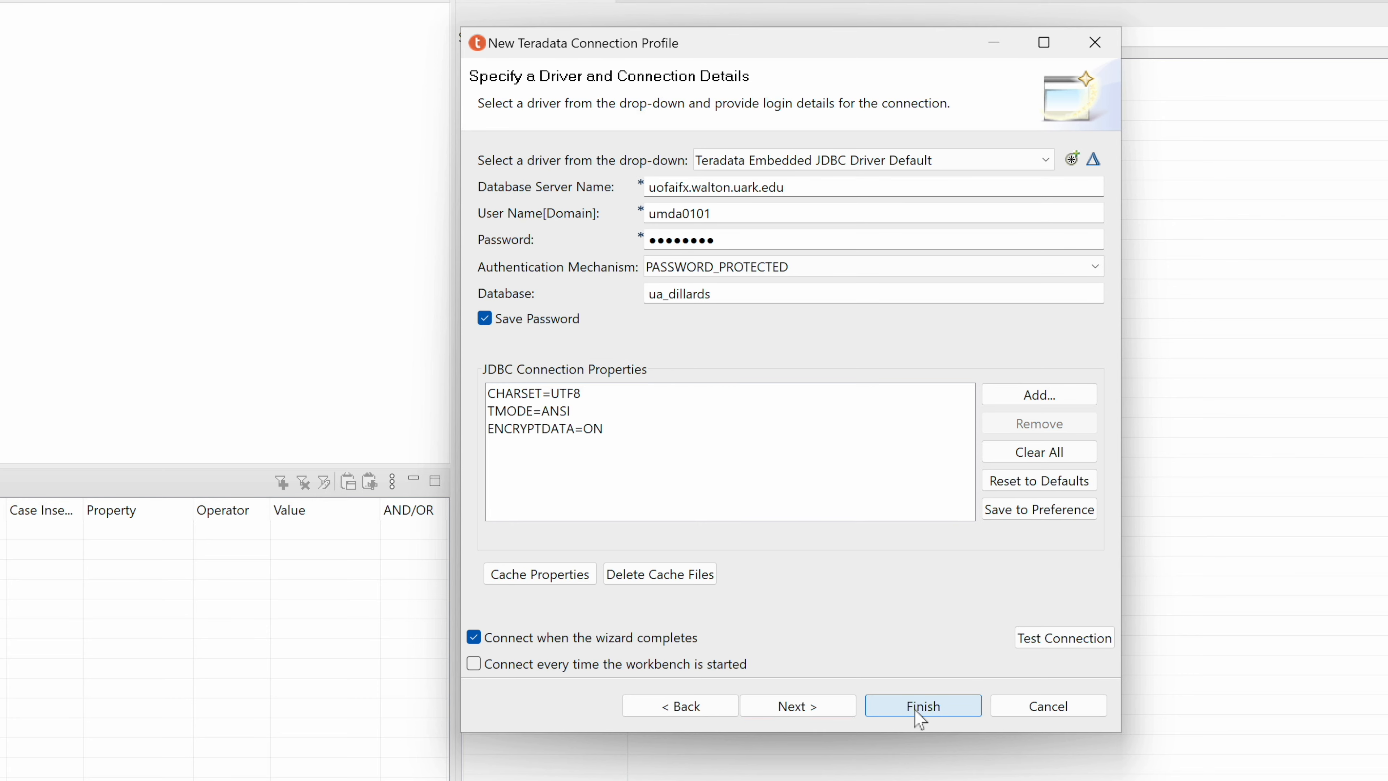
left_click(922, 705)
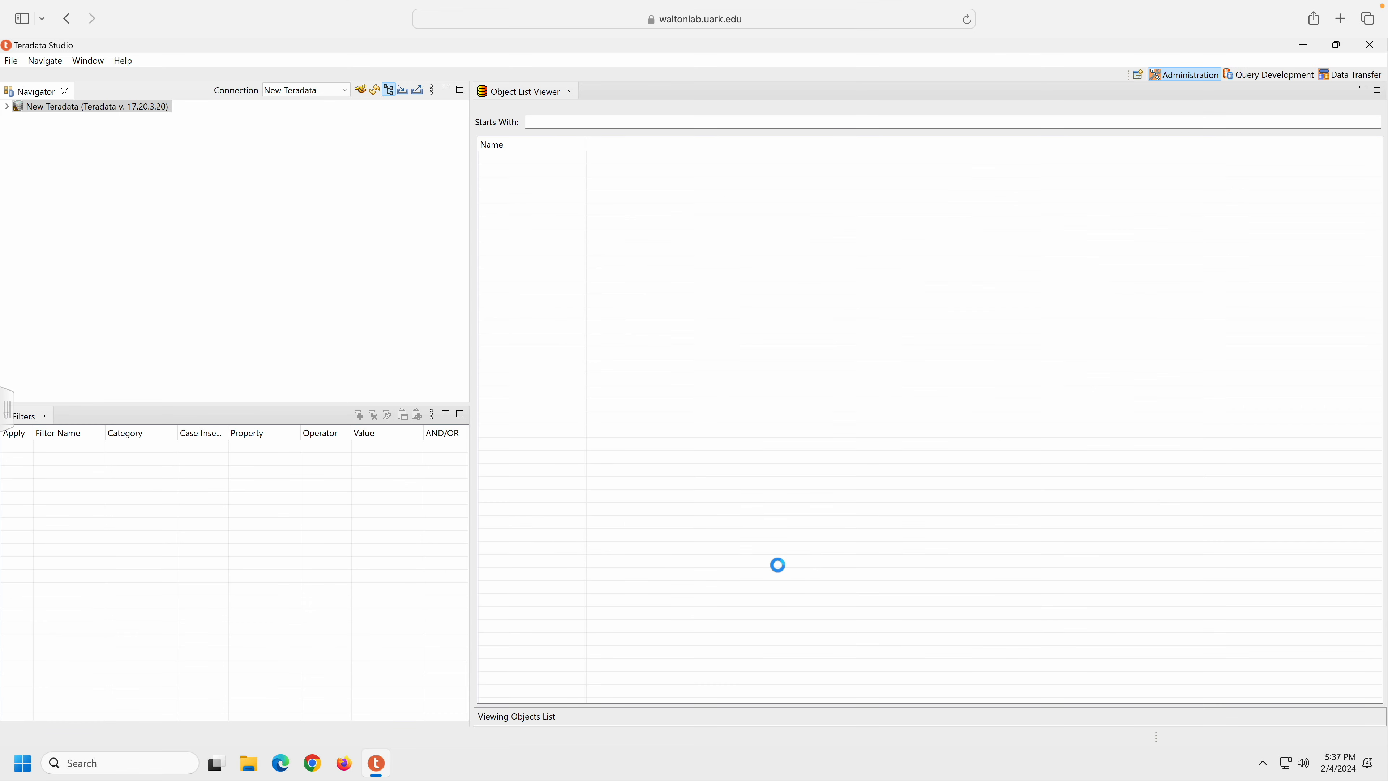
Expand the new connection in Navigator and switch to the Query Development perspective.
left_click(7, 106)
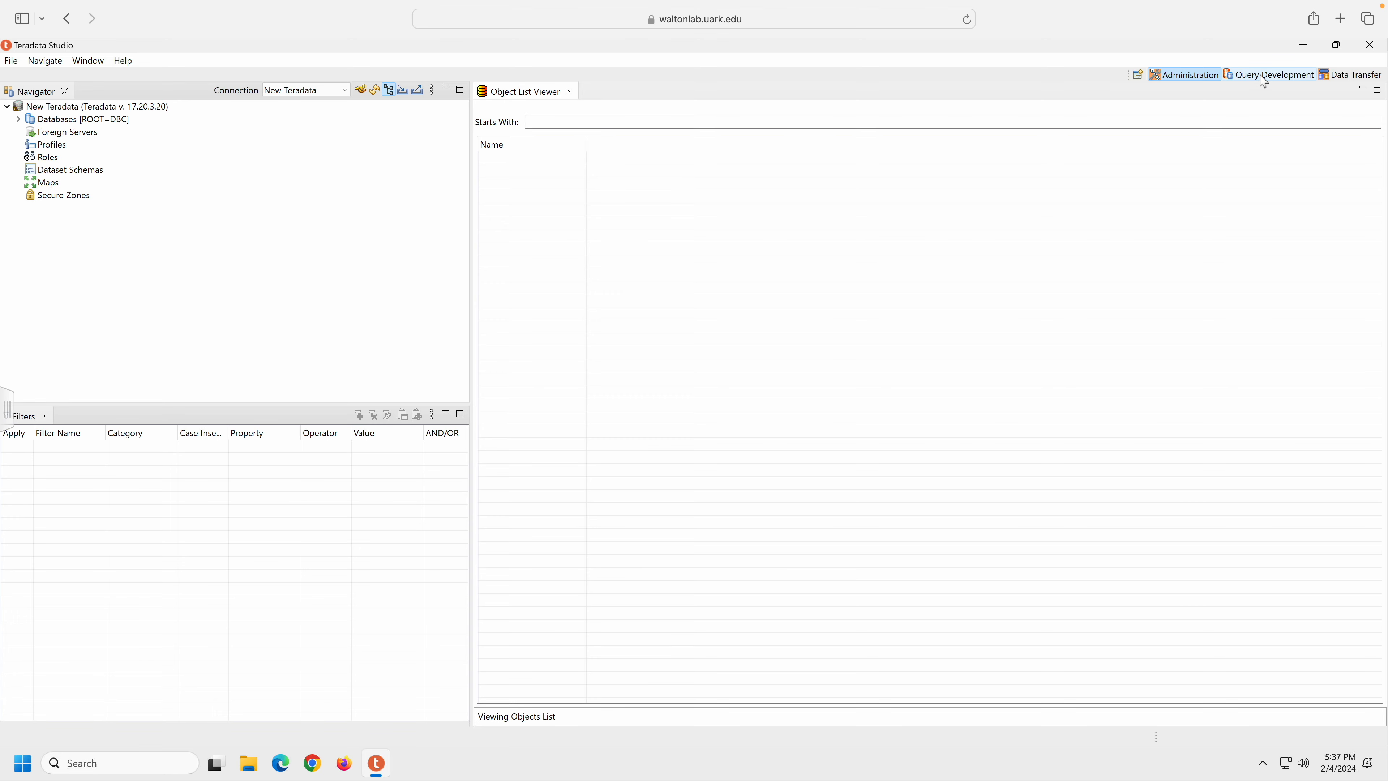
left_click(1273, 75)
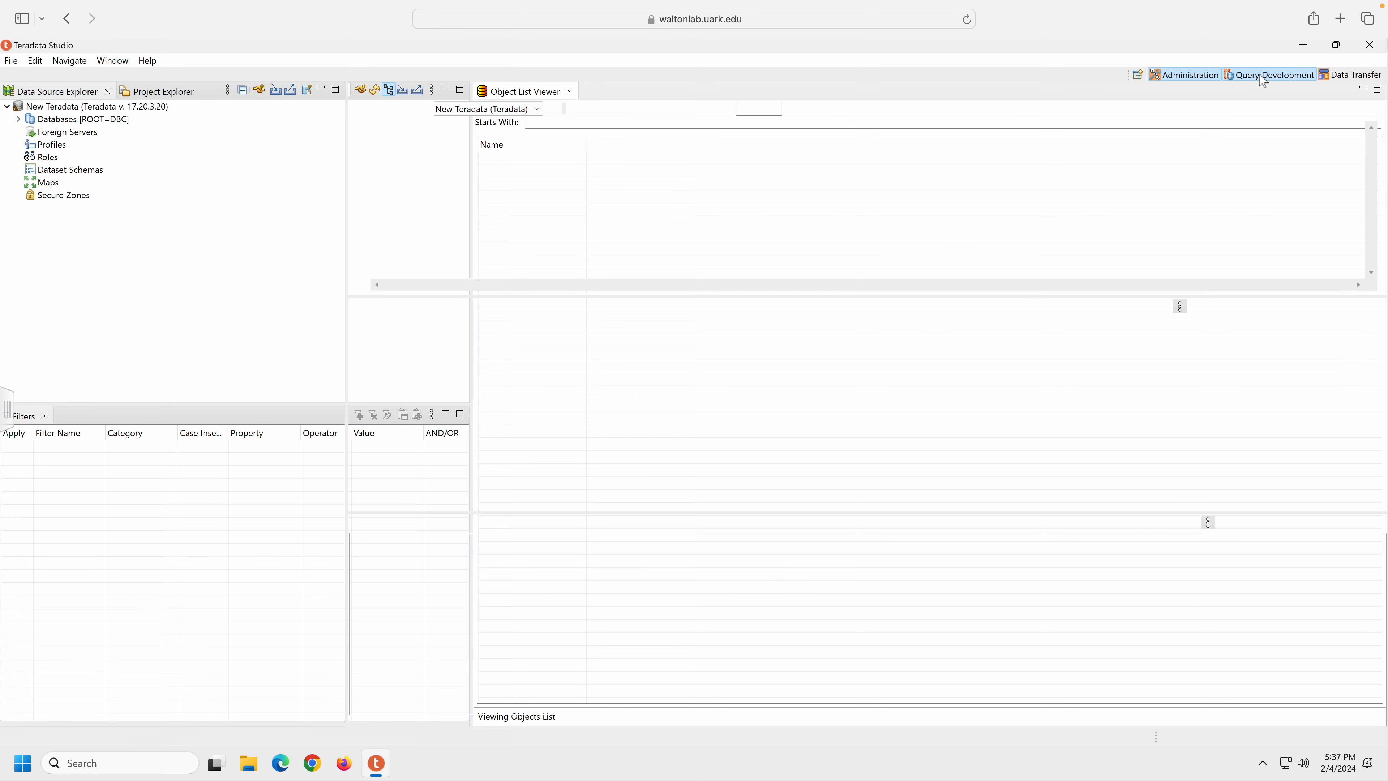
Expand the ua_dillards connection and its Databases list in Data Source Explorer.
left_click(1274, 74)
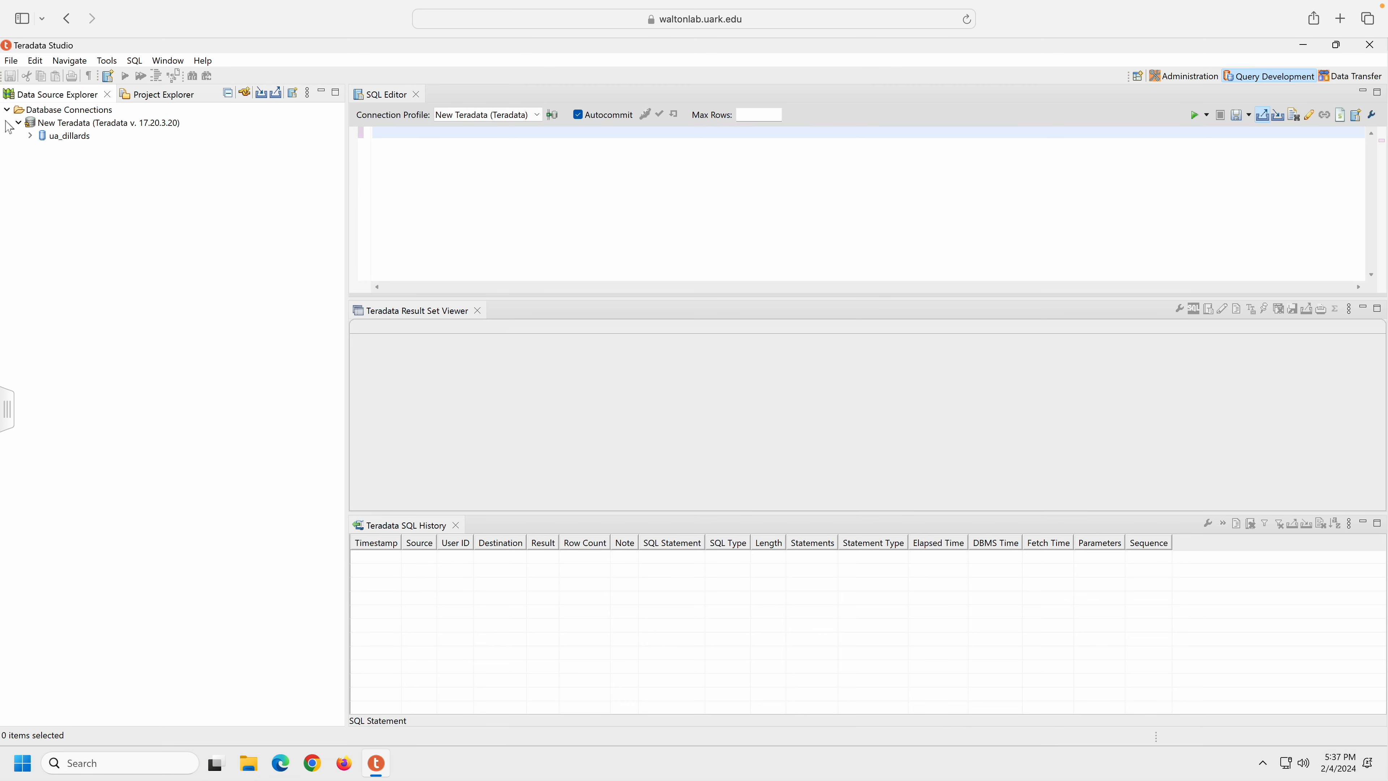
mouse_move(64, 157)
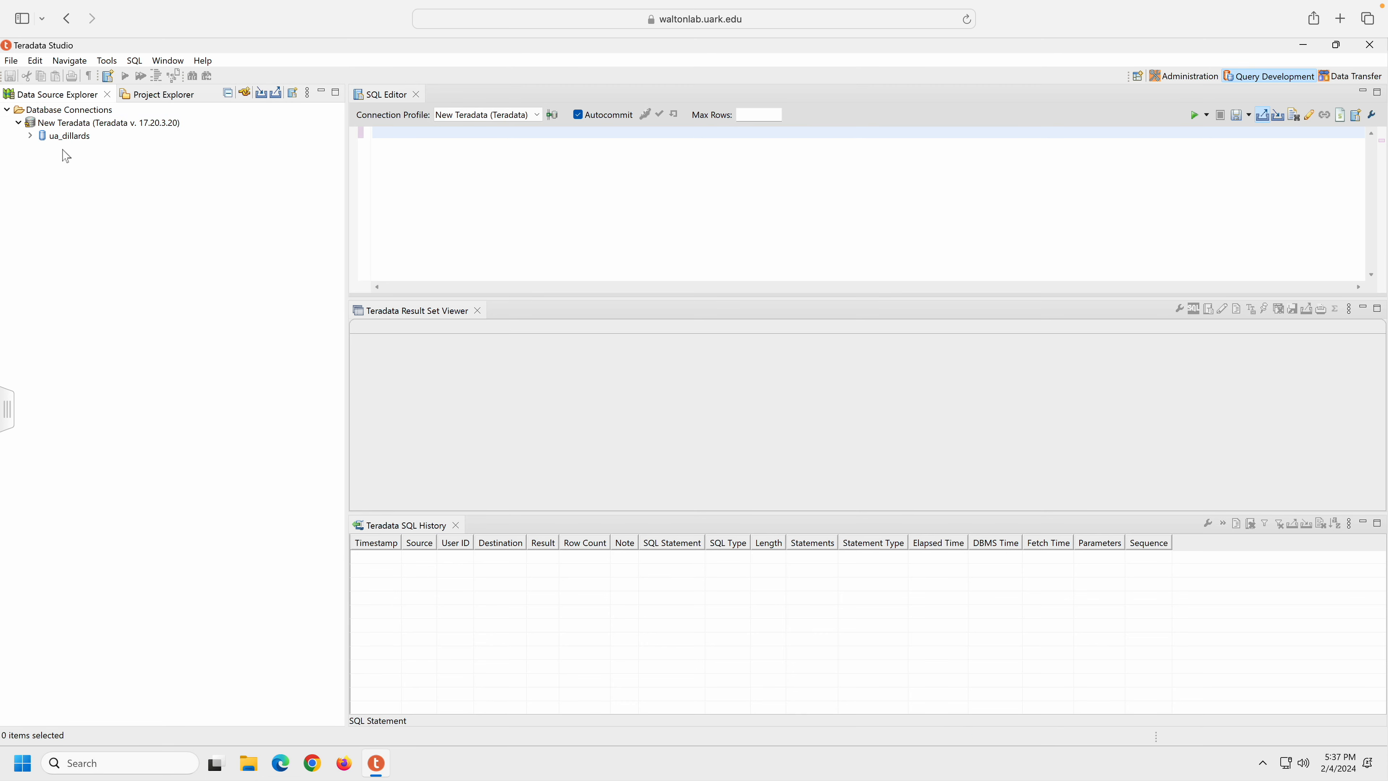
mouse_move(62, 147)
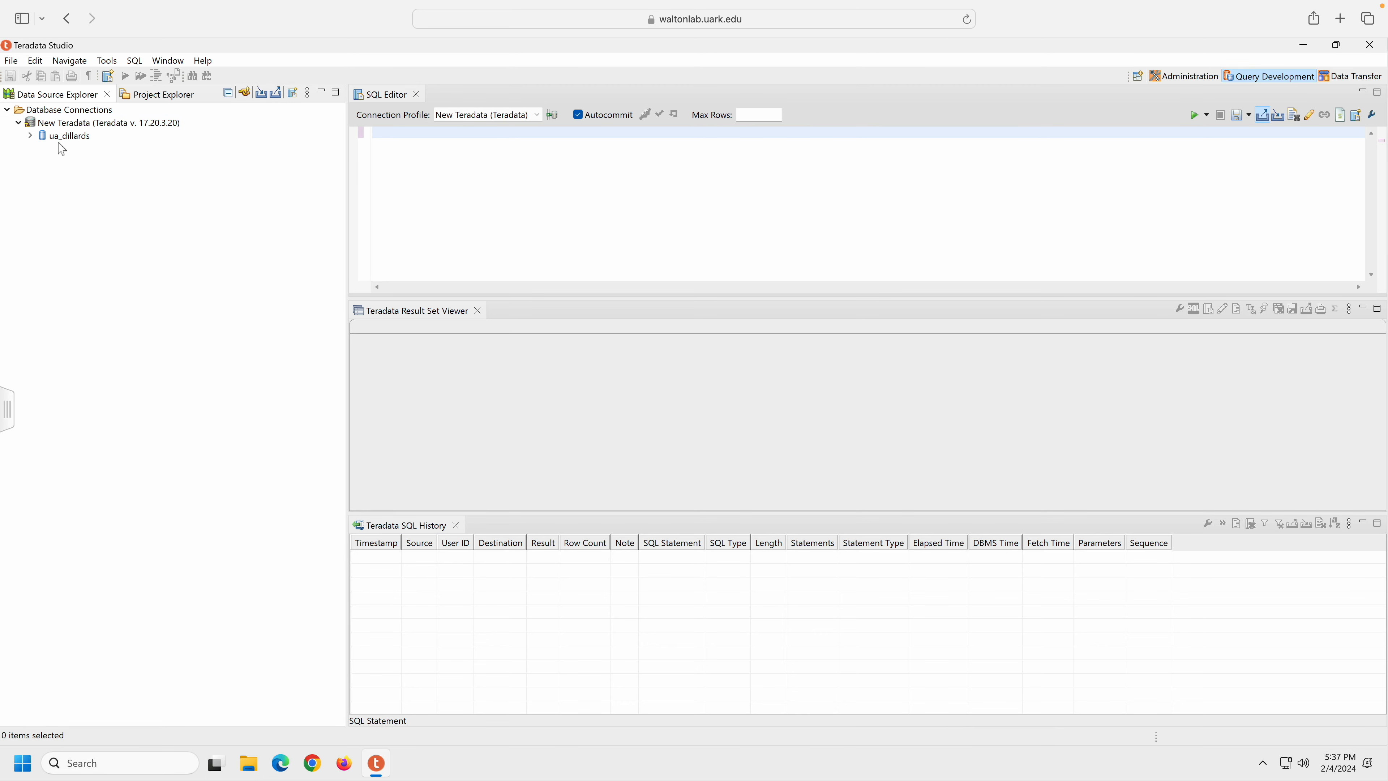
left_click(31, 135)
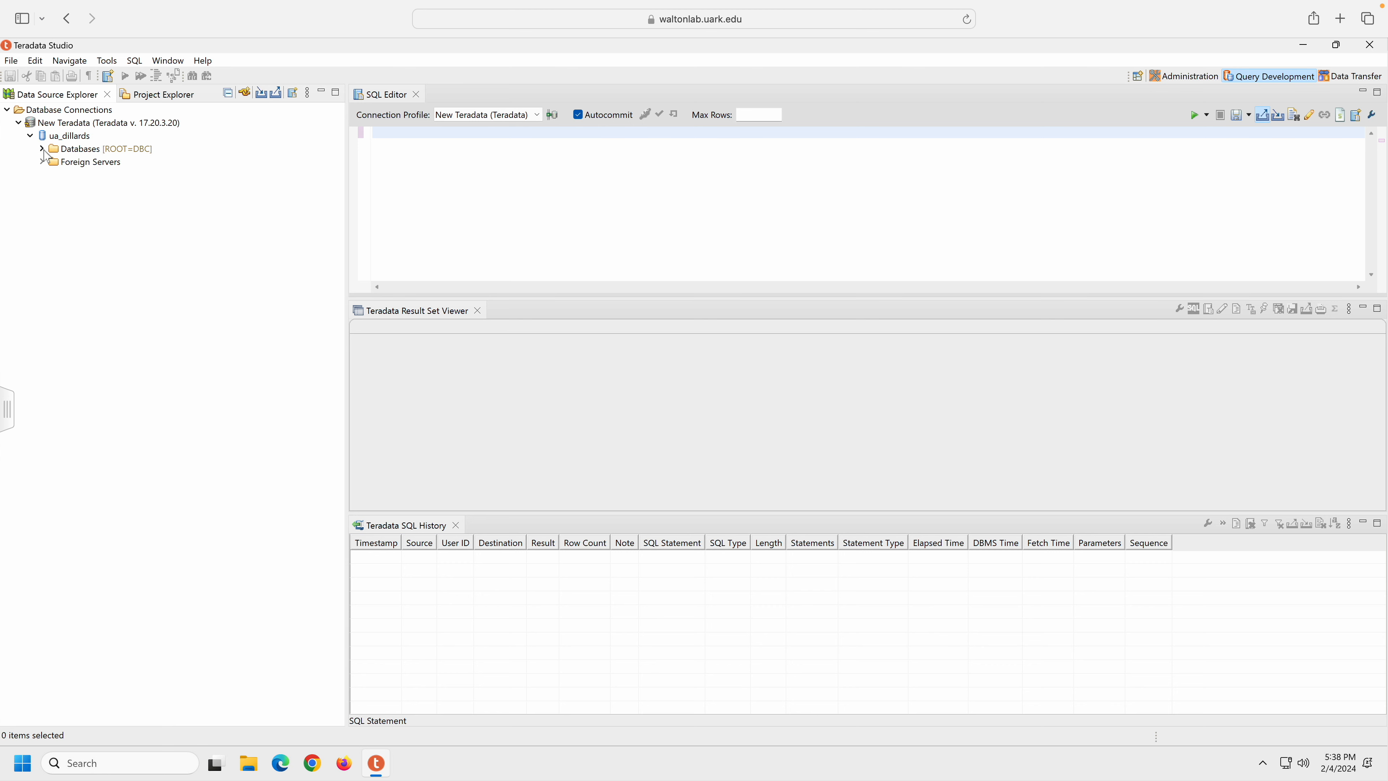
left_click(40, 149)
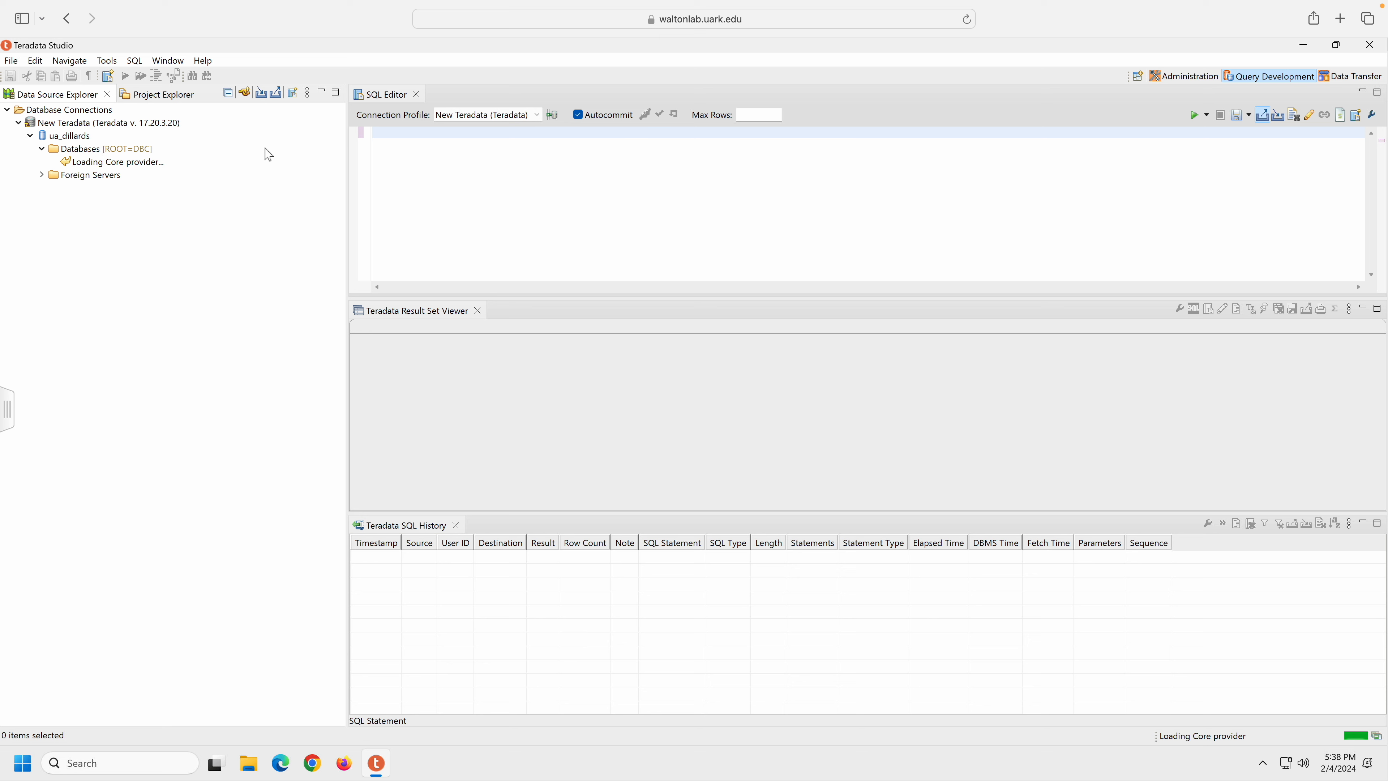
left_click(41, 149)
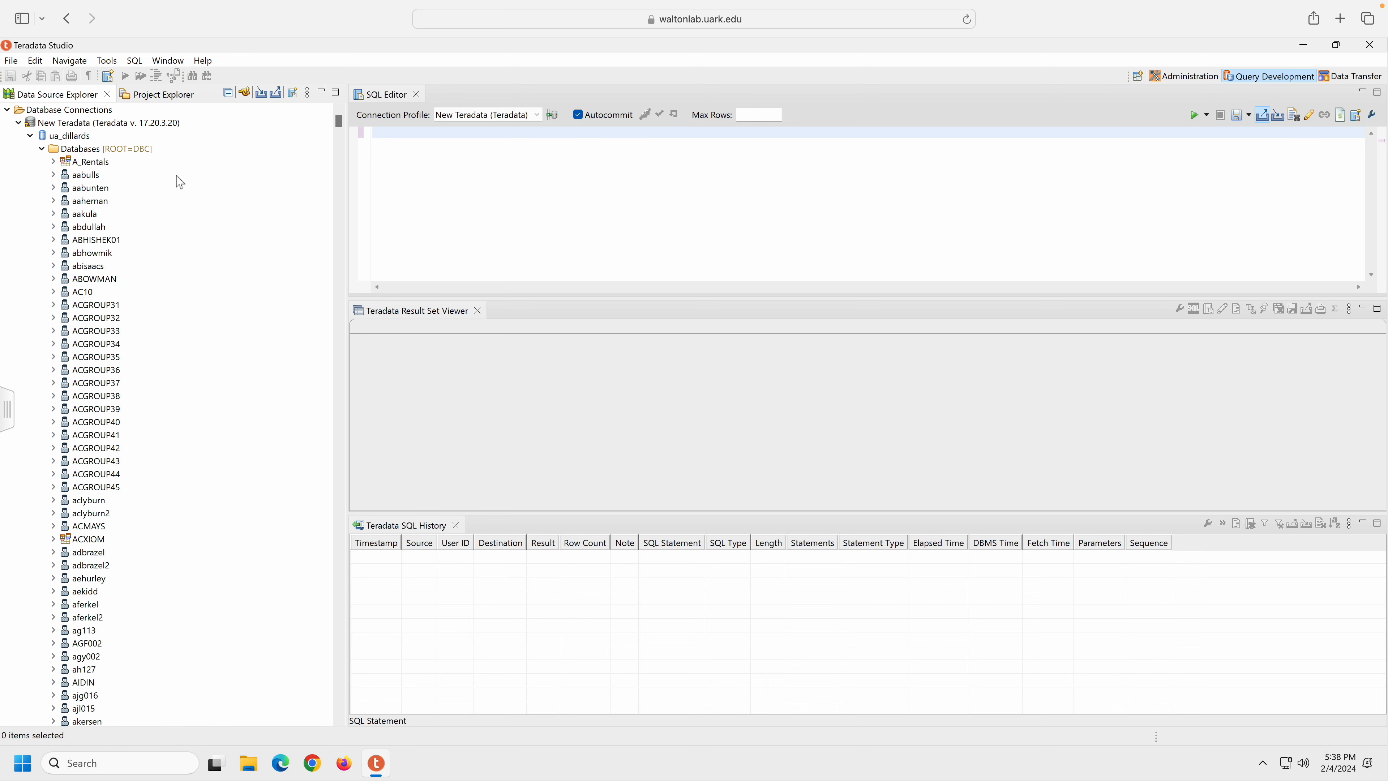
mouse_move(51, 175)
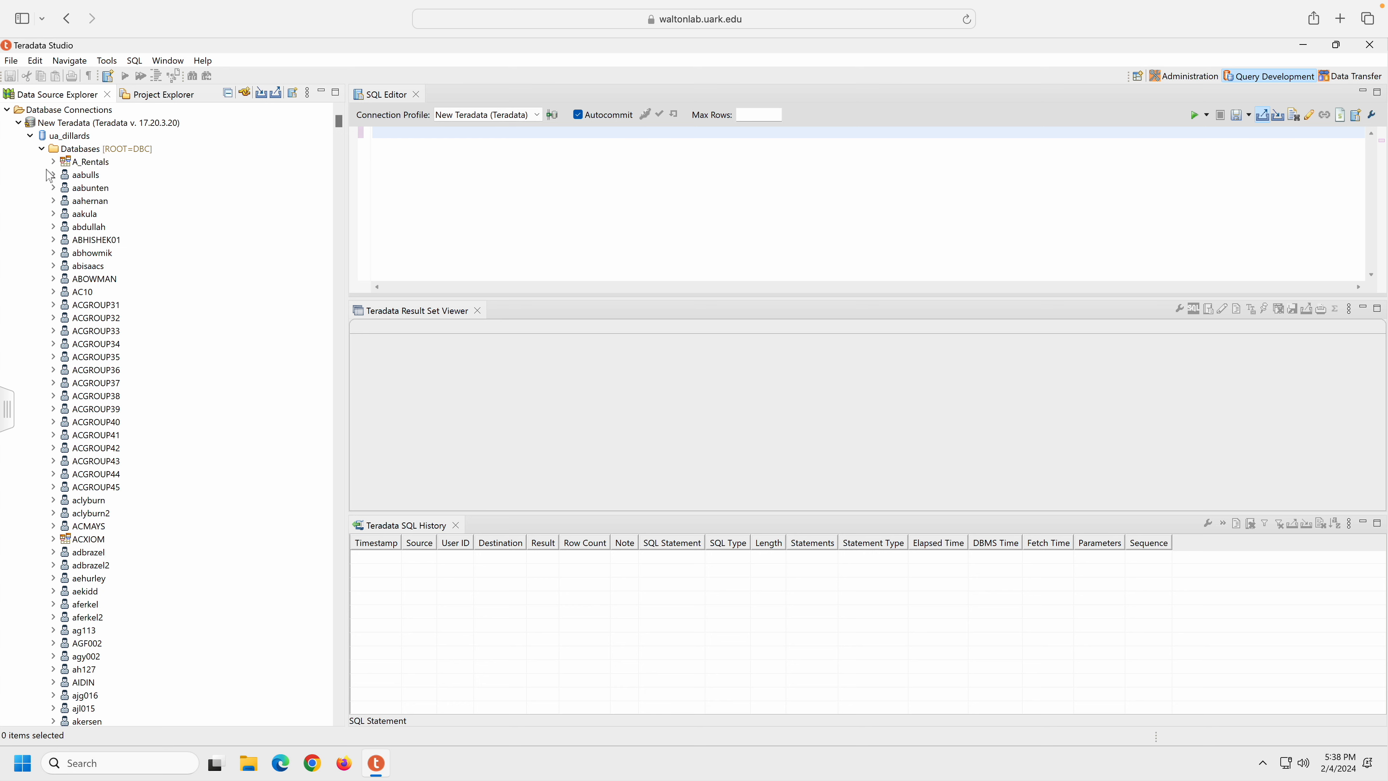
Peek into A_Rentals tables, collapse it, and scroll the database list down to UA_DILLARDS.
left_click(52, 162)
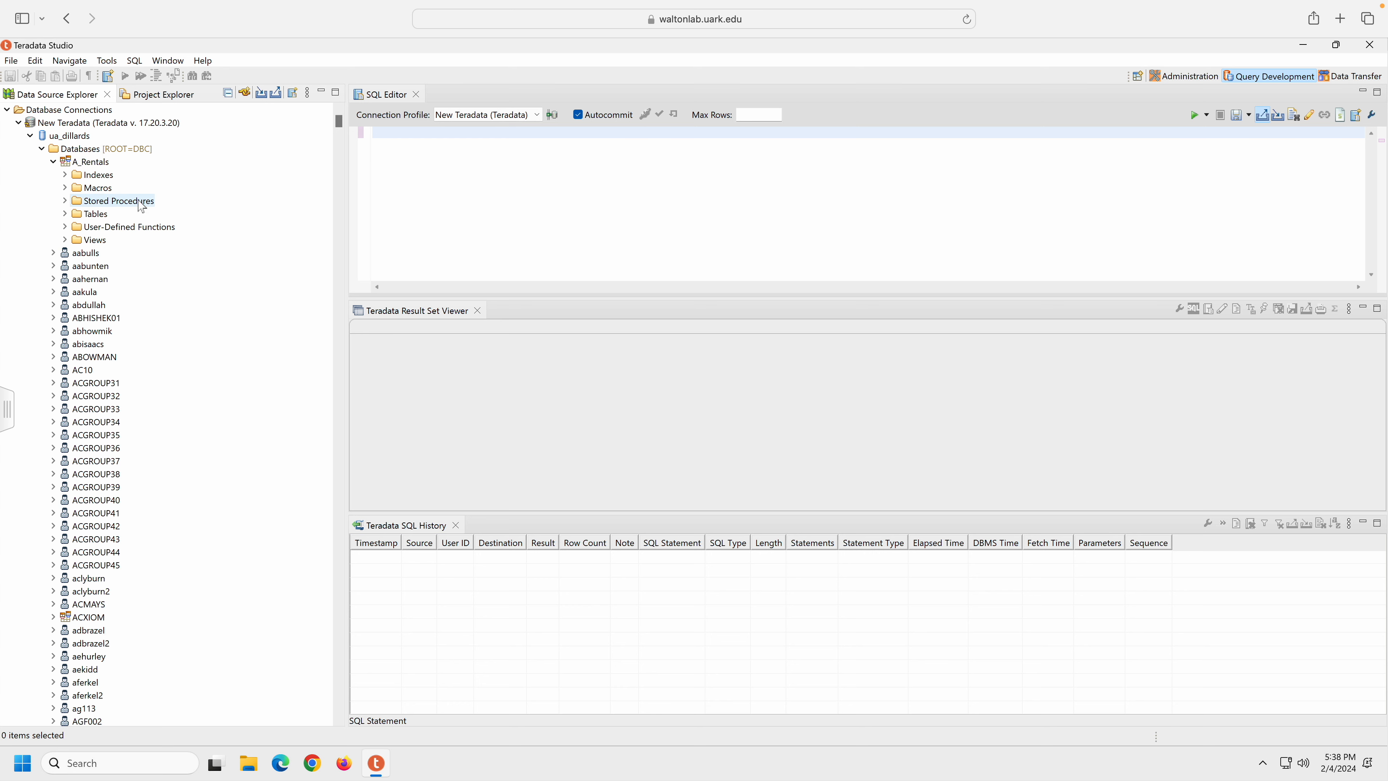
left_click(65, 214)
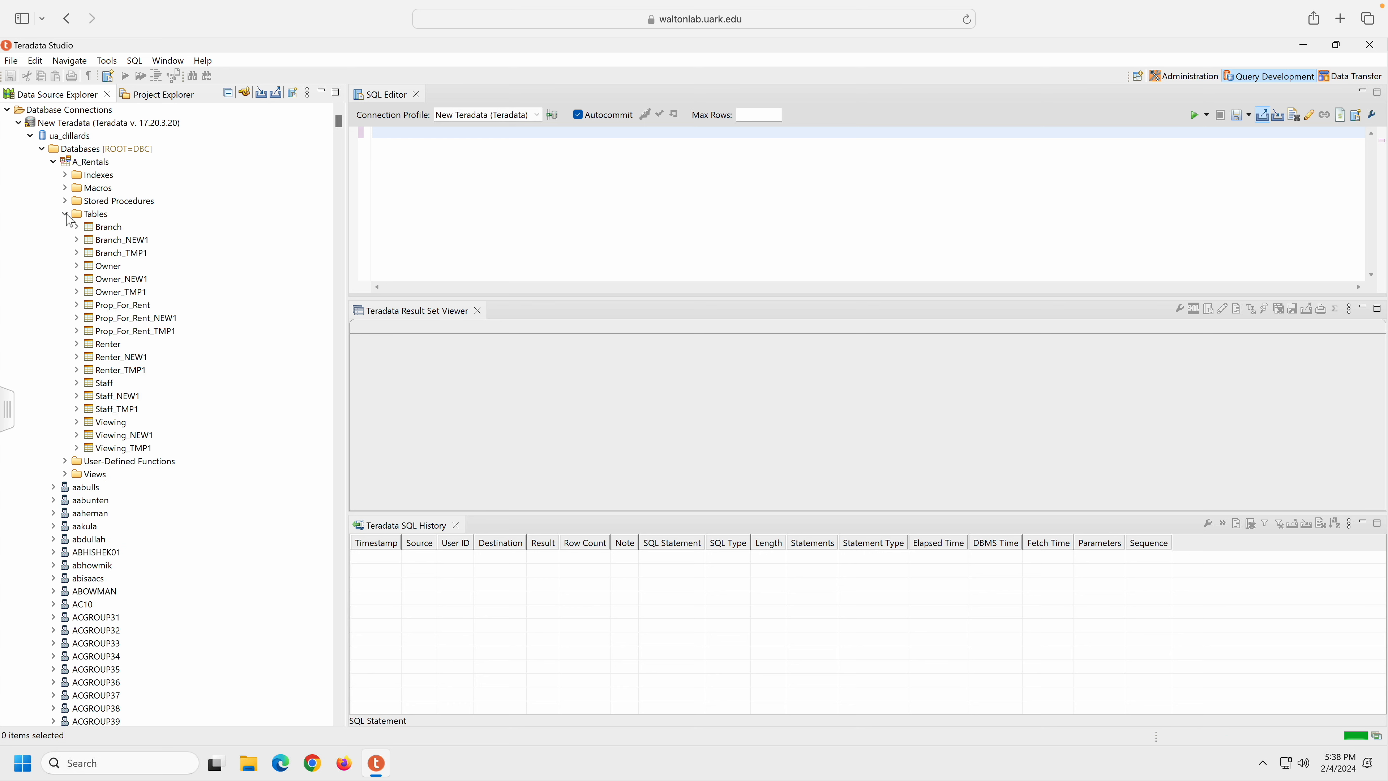
left_click(54, 161)
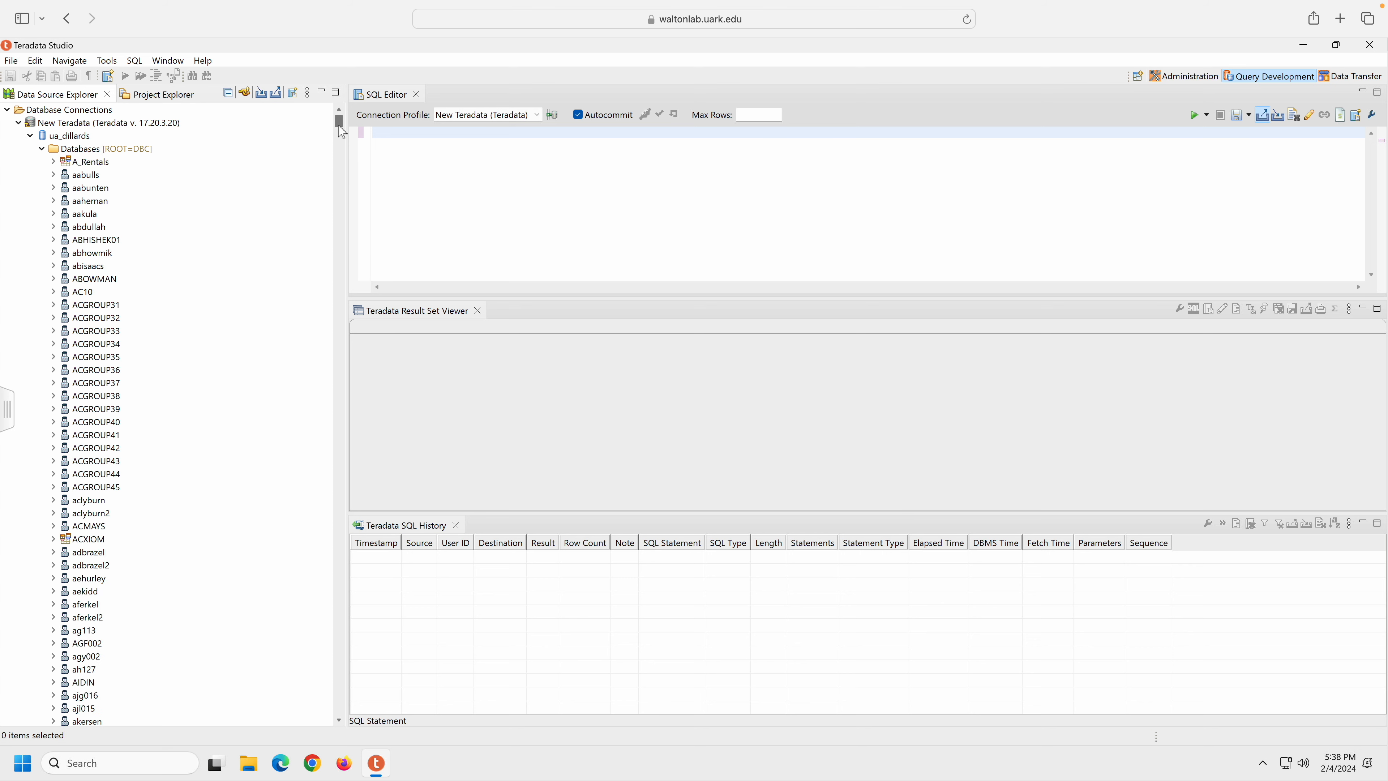
left_click(80, 149)
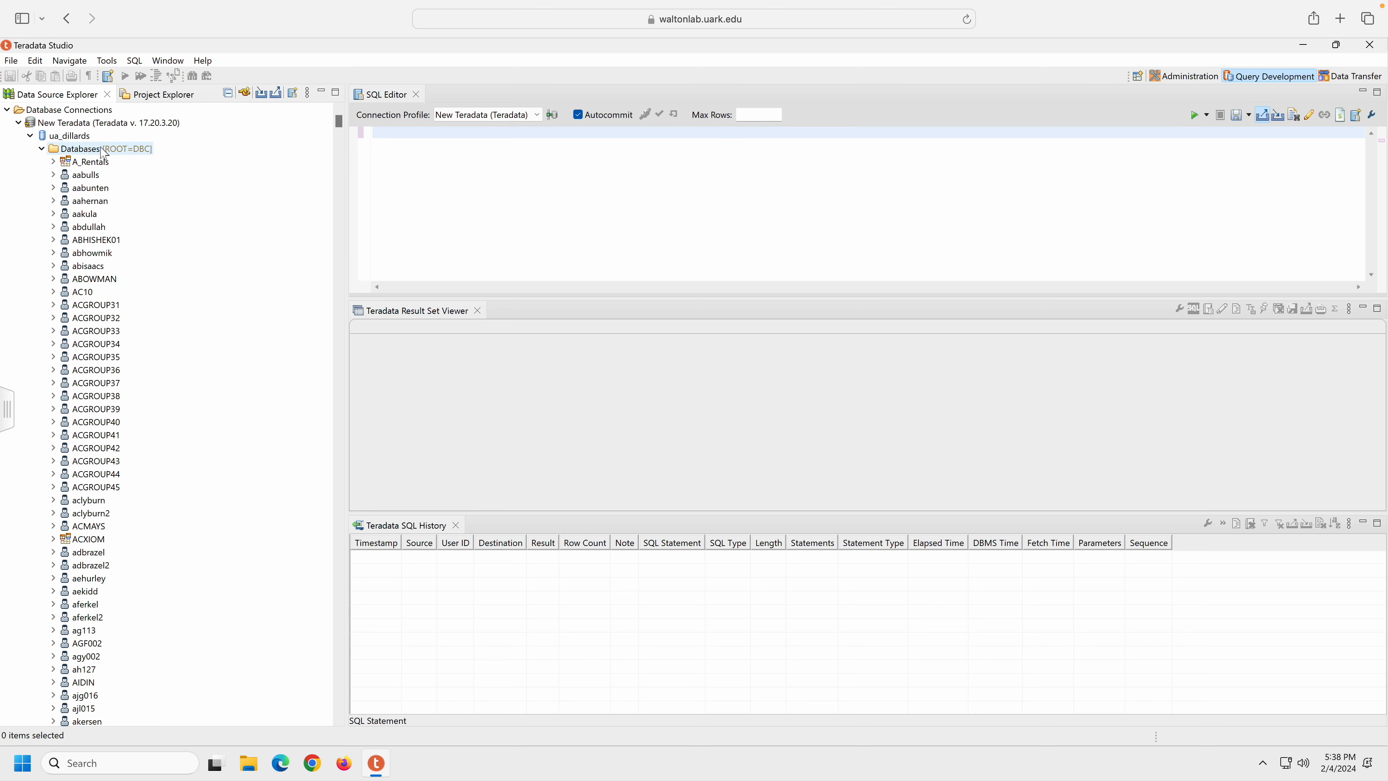
left_click(87, 147)
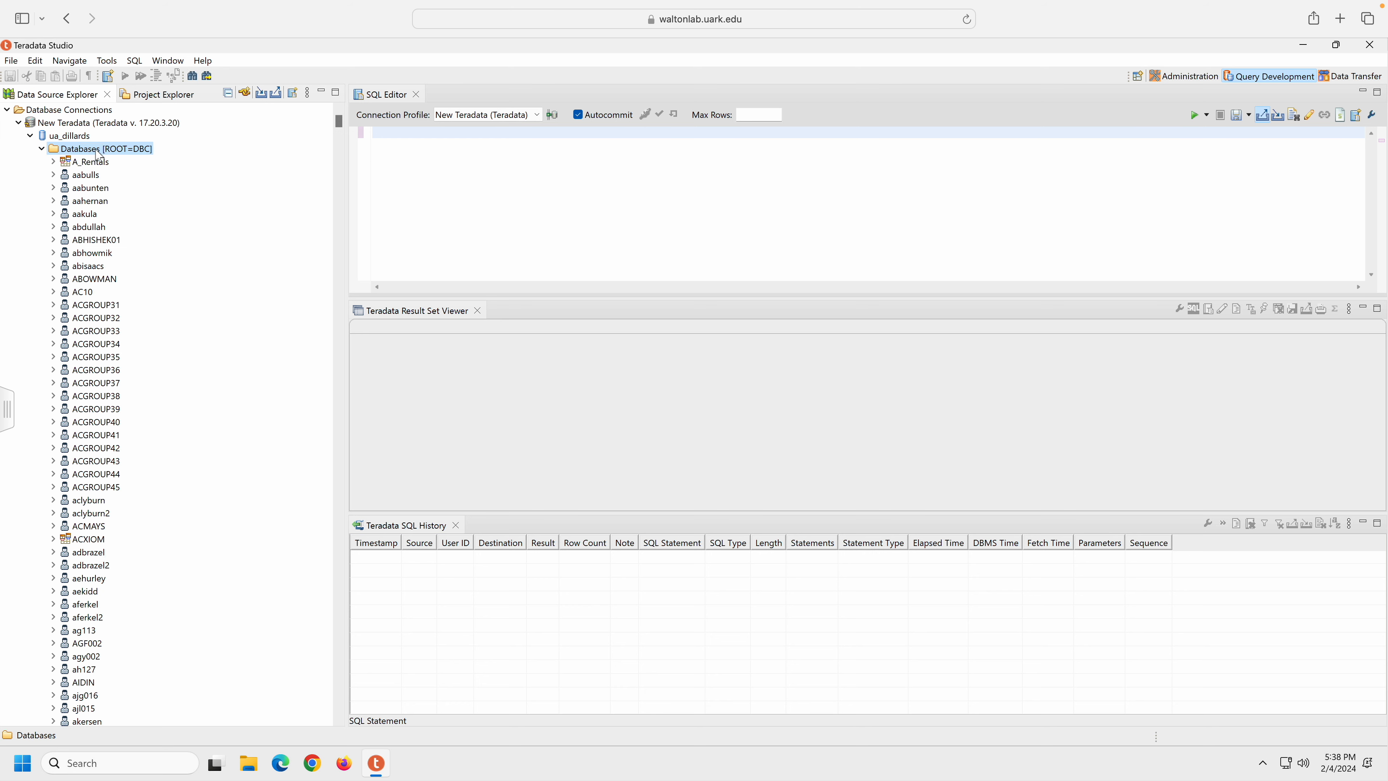
mouse_move(103, 159)
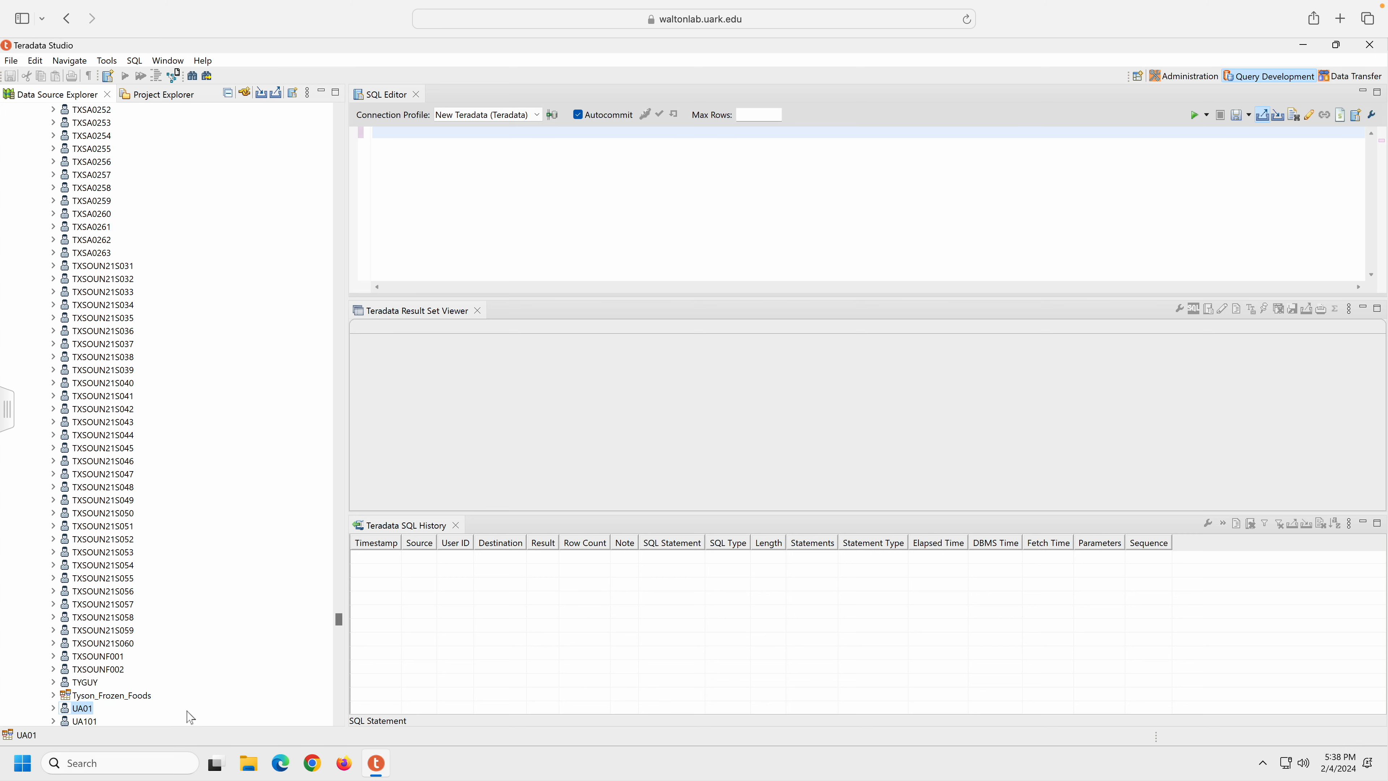
scroll("down", 3)
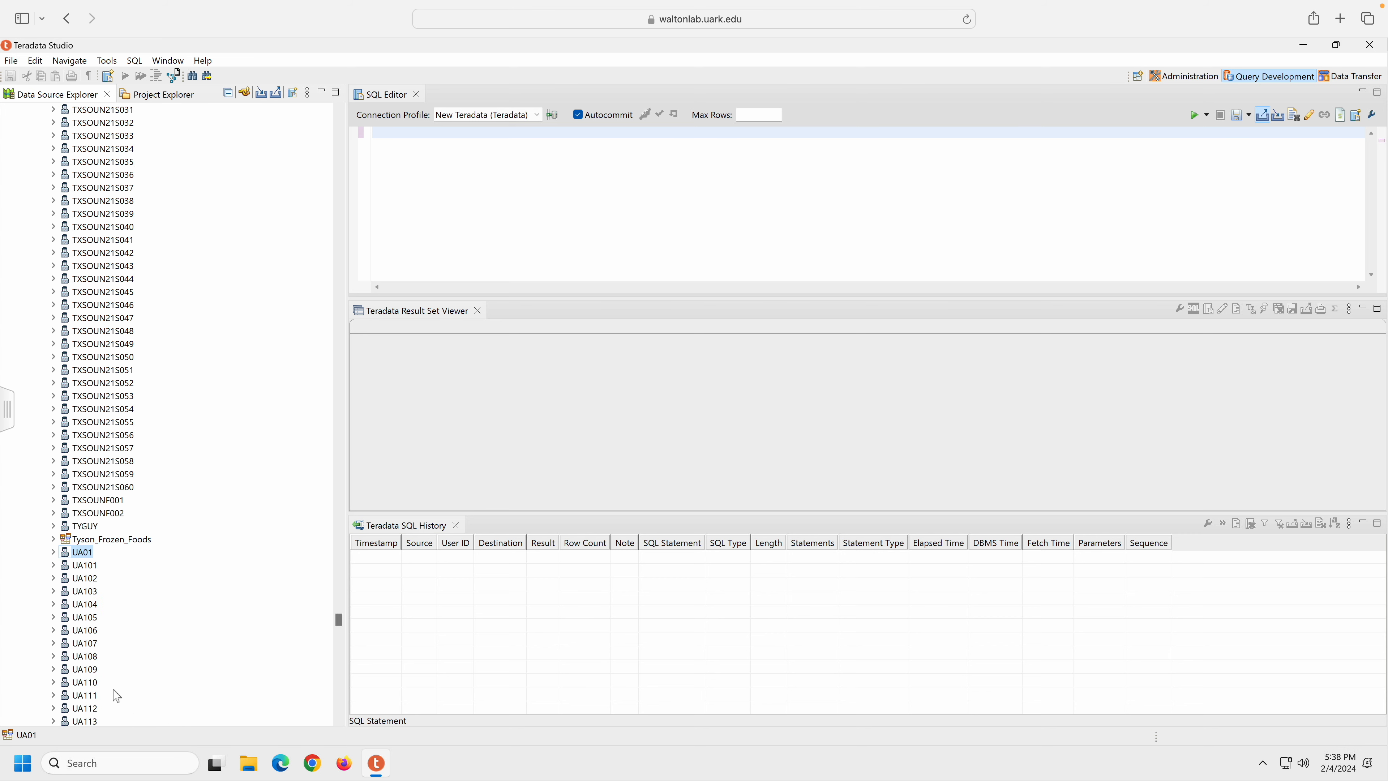
scroll("down", 3)
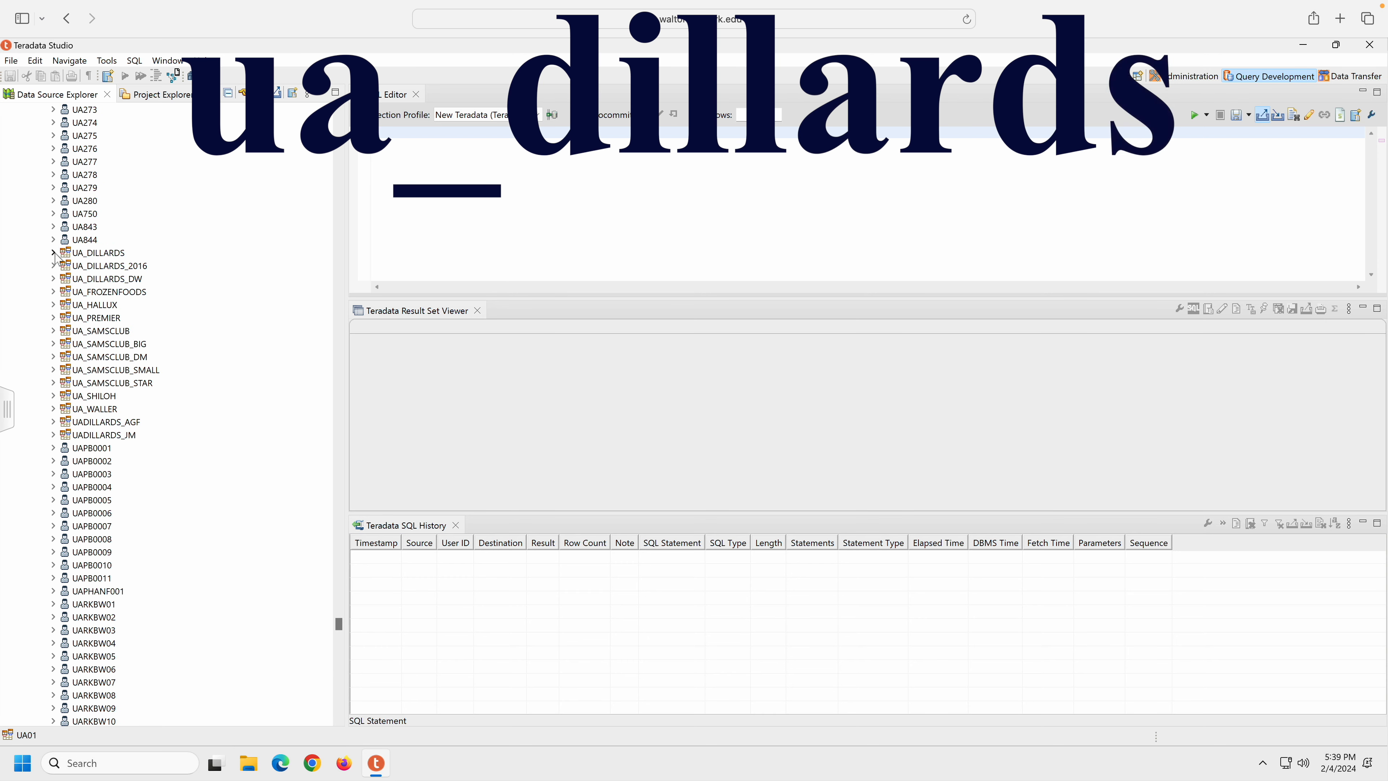
Expand UA_DILLARDS Tables and show DEPTINFO's columns DEPT and DEPTDESC.
left_click(53, 252)
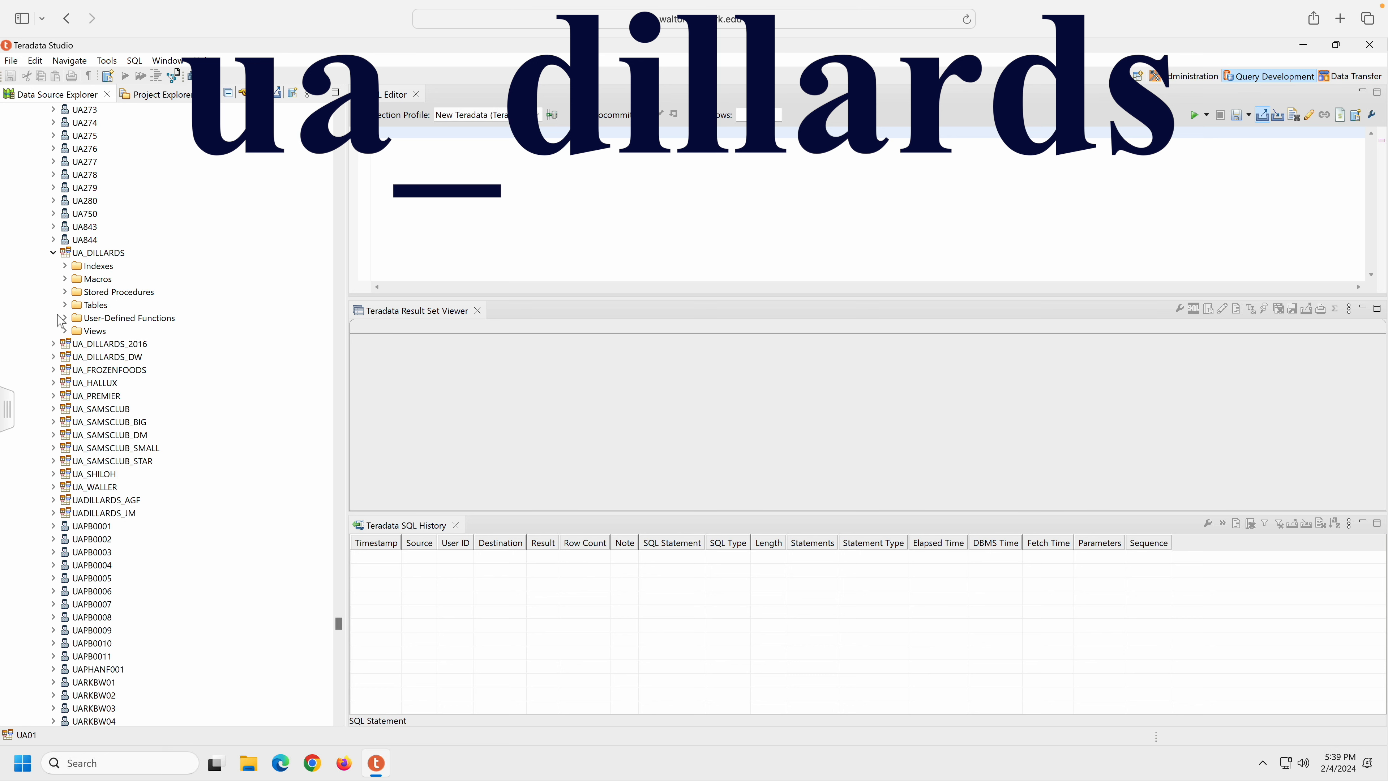
left_click(65, 305)
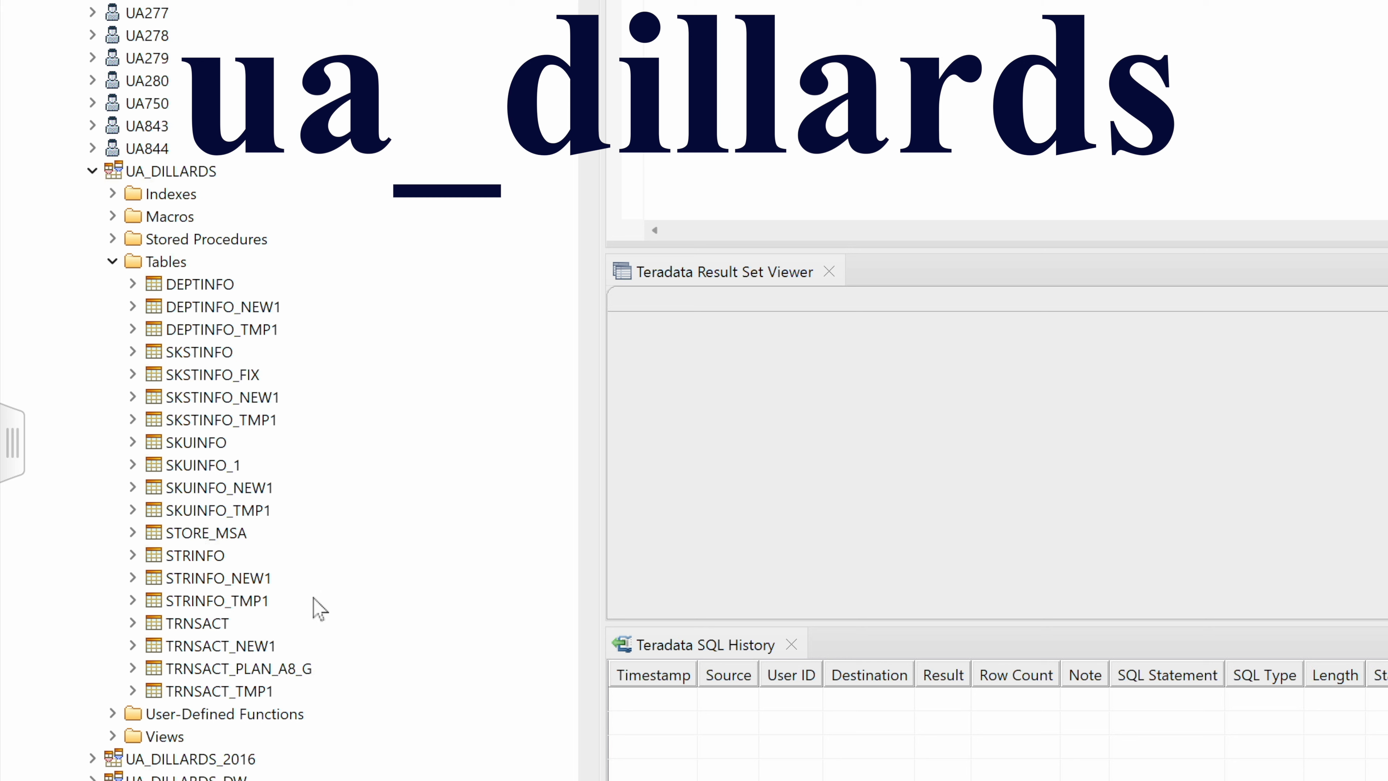
mouse_move(307, 328)
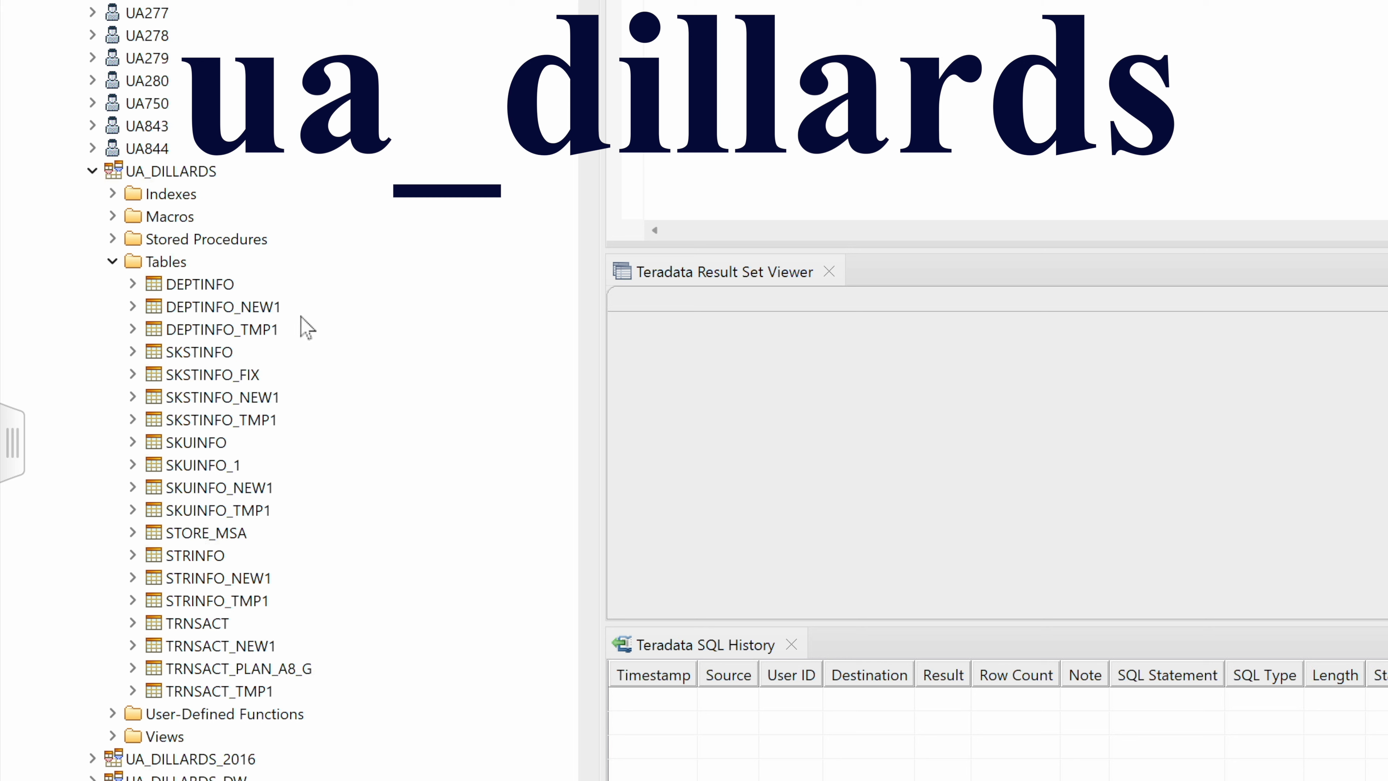
mouse_move(275, 270)
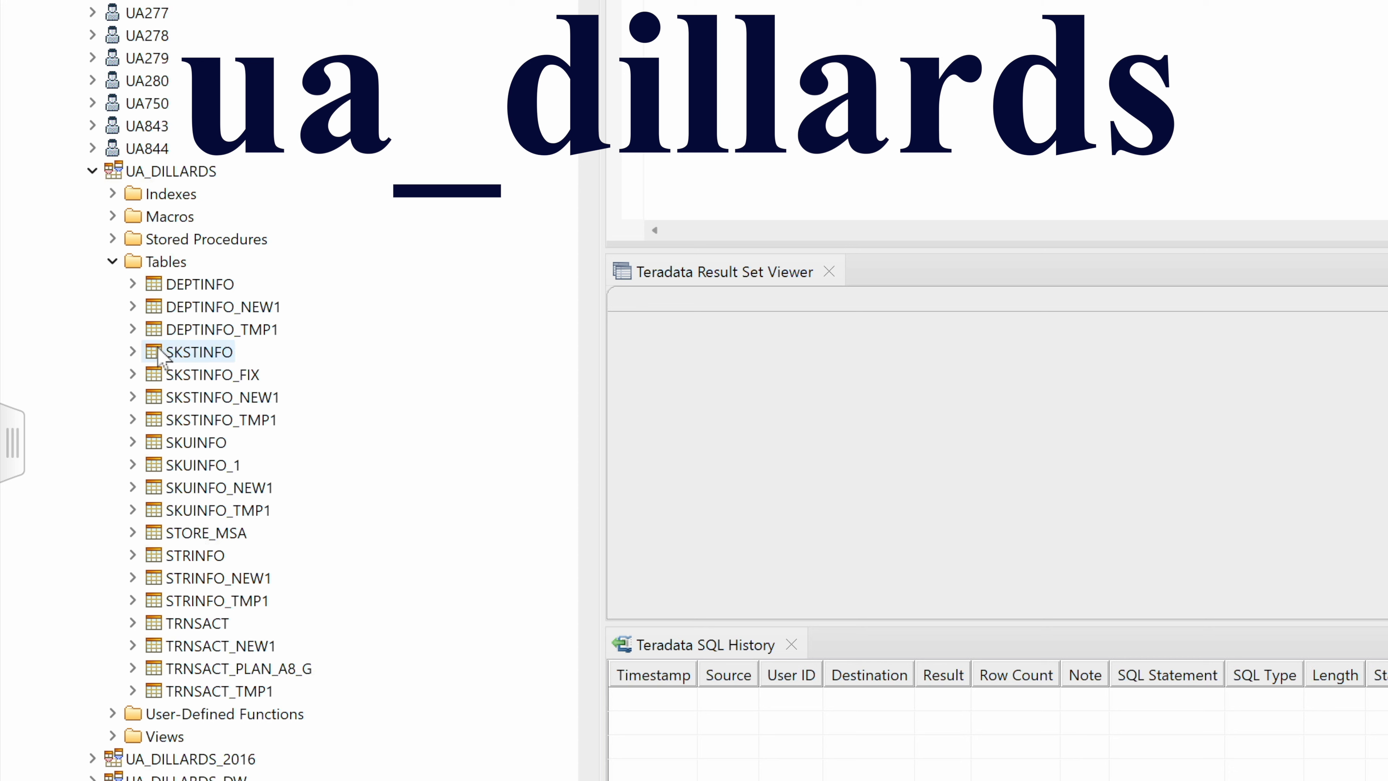
mouse_move(279, 352)
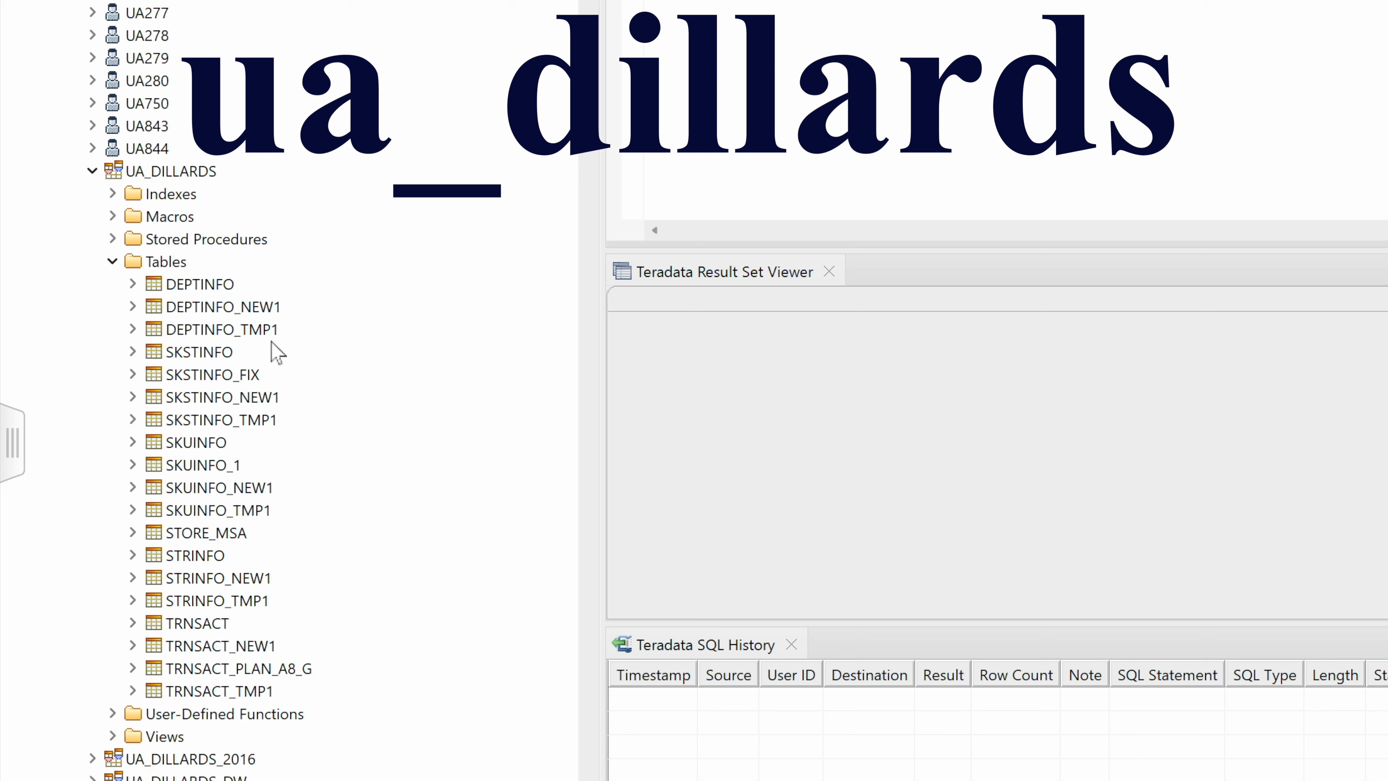
left_click(224, 307)
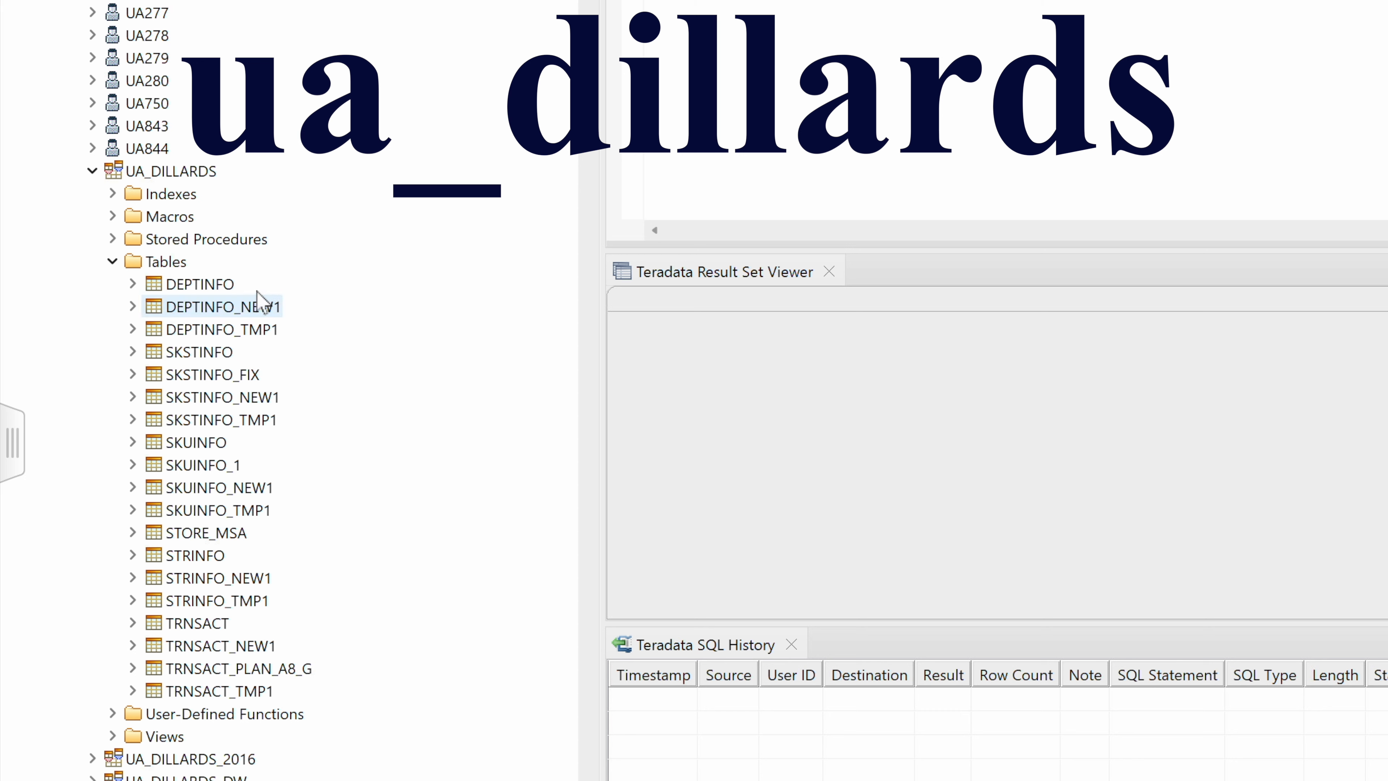
left_click(202, 283)
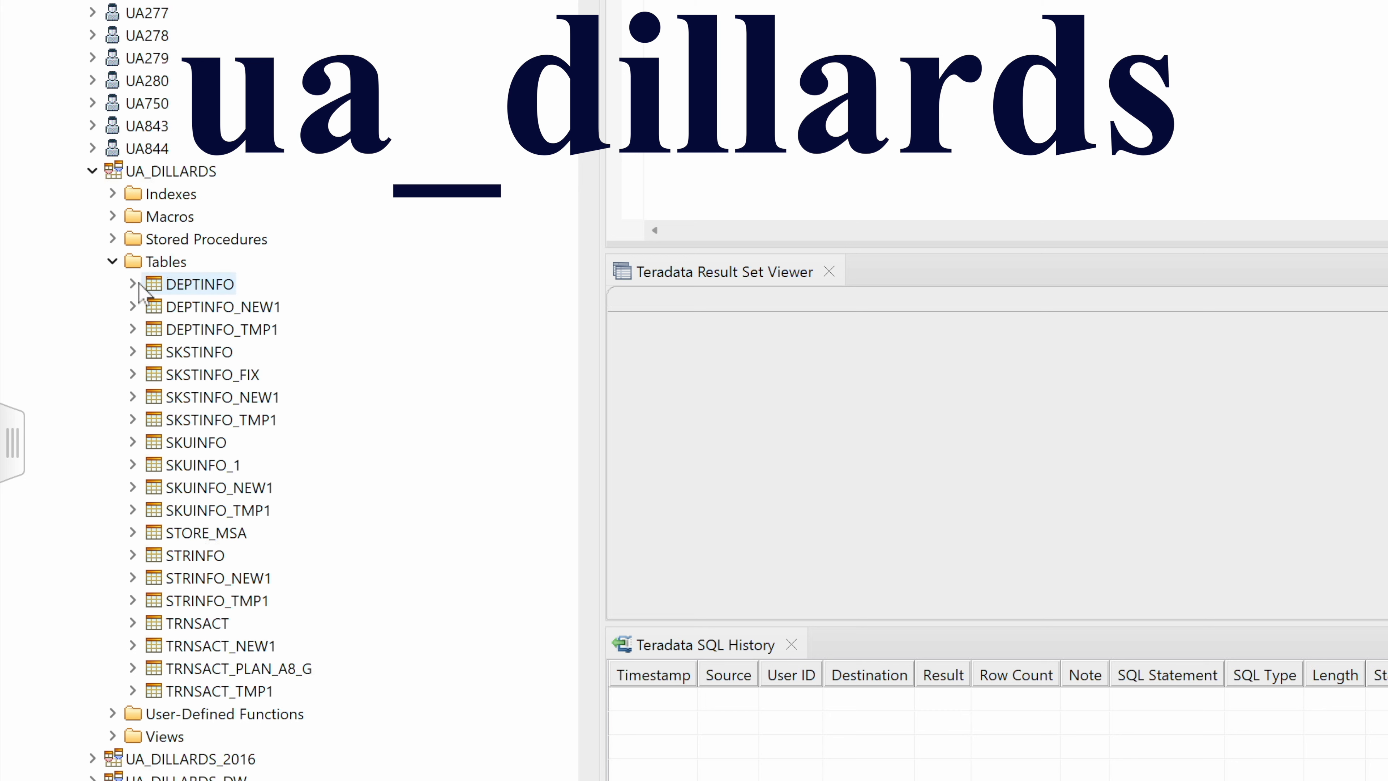
left_click(132, 283)
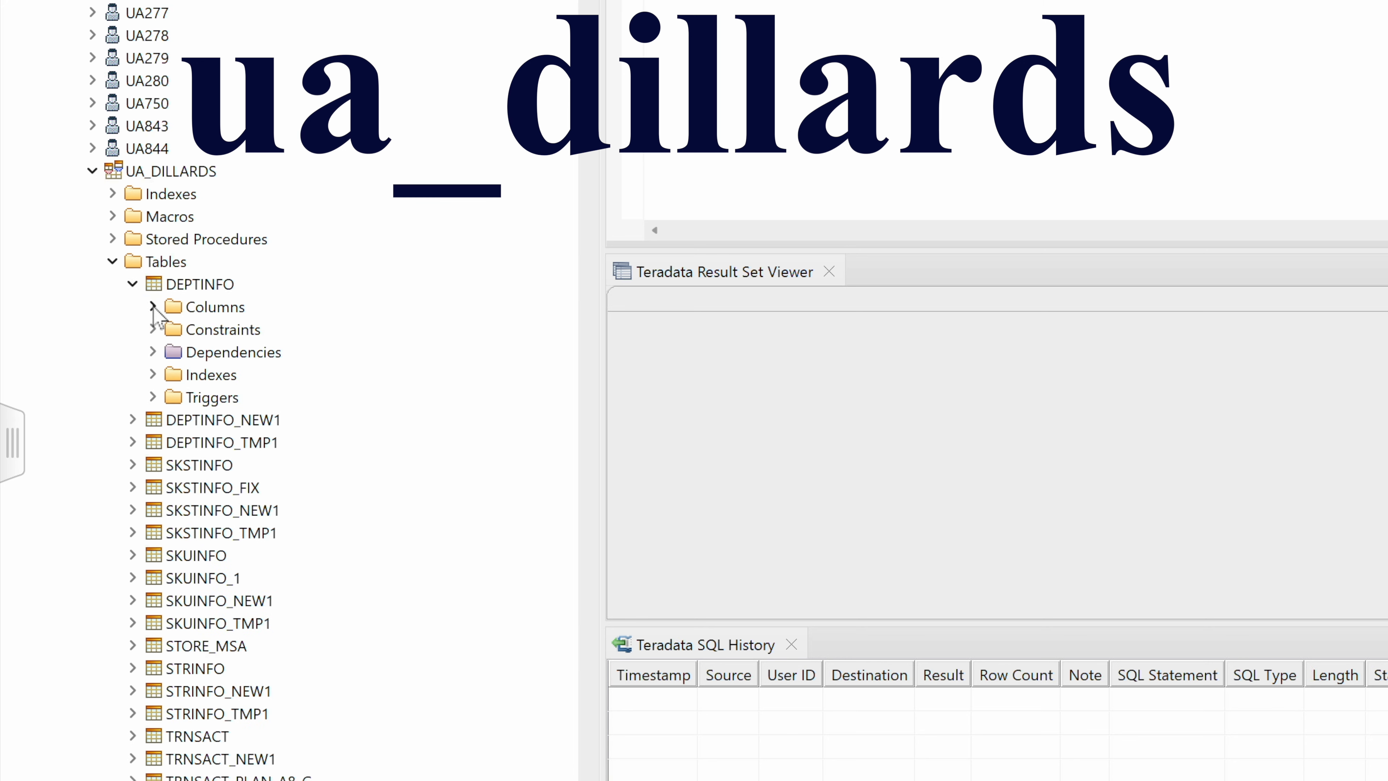
left_click(153, 306)
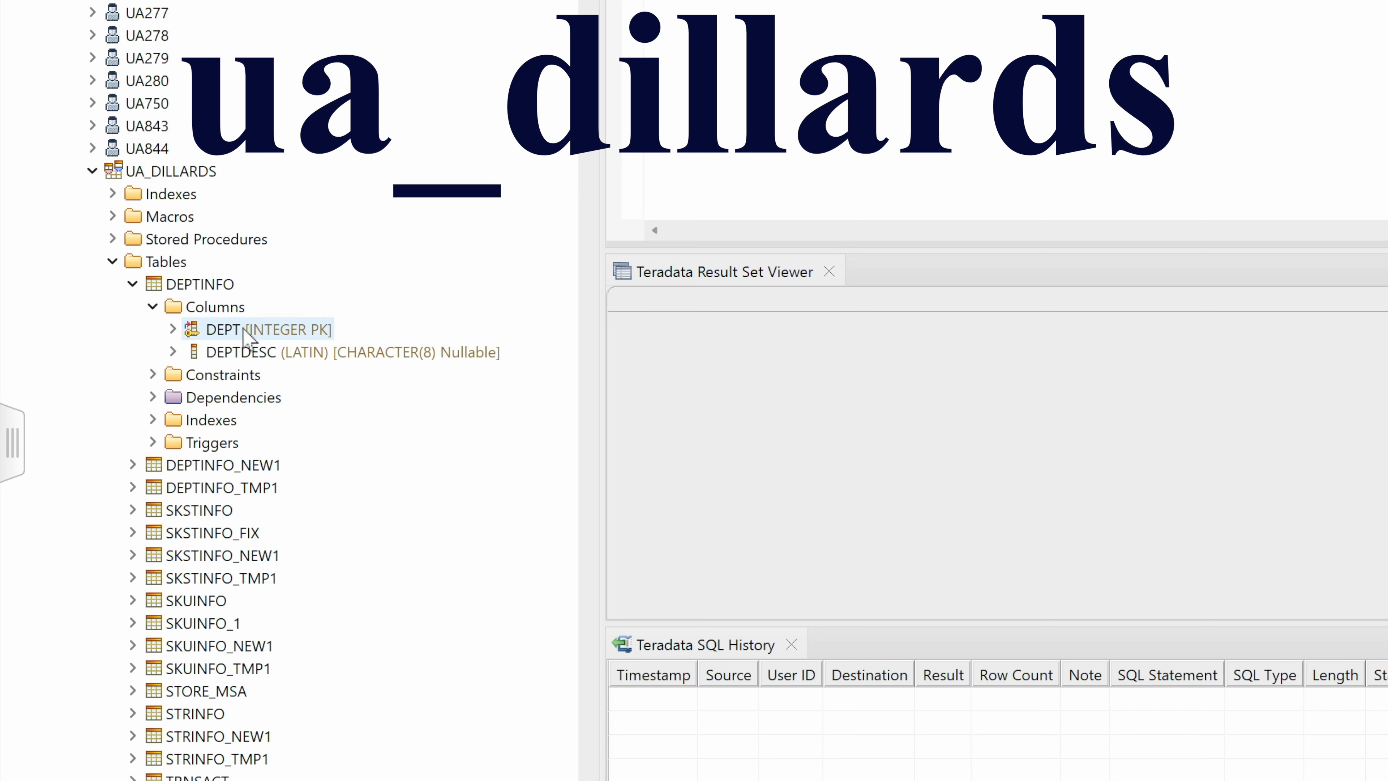
mouse_move(224, 346)
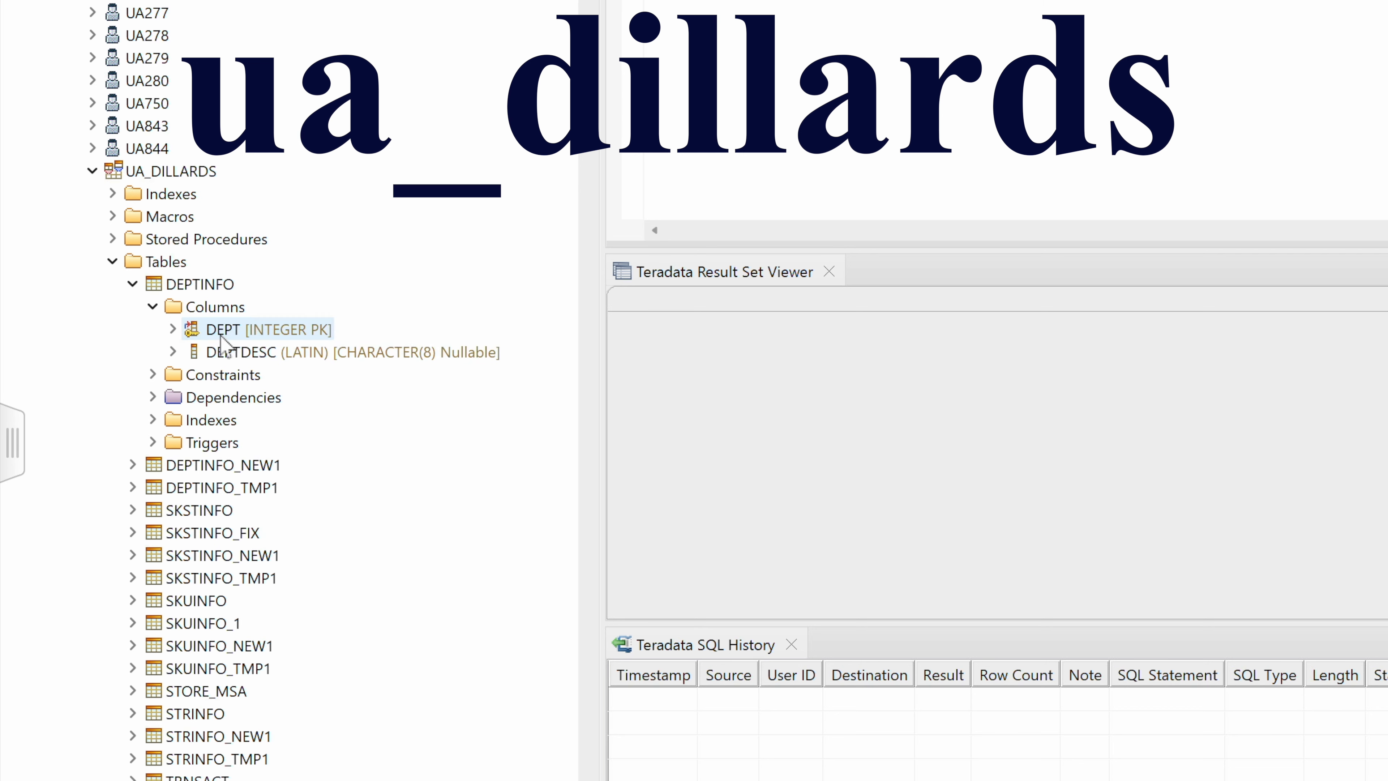
mouse_move(280, 344)
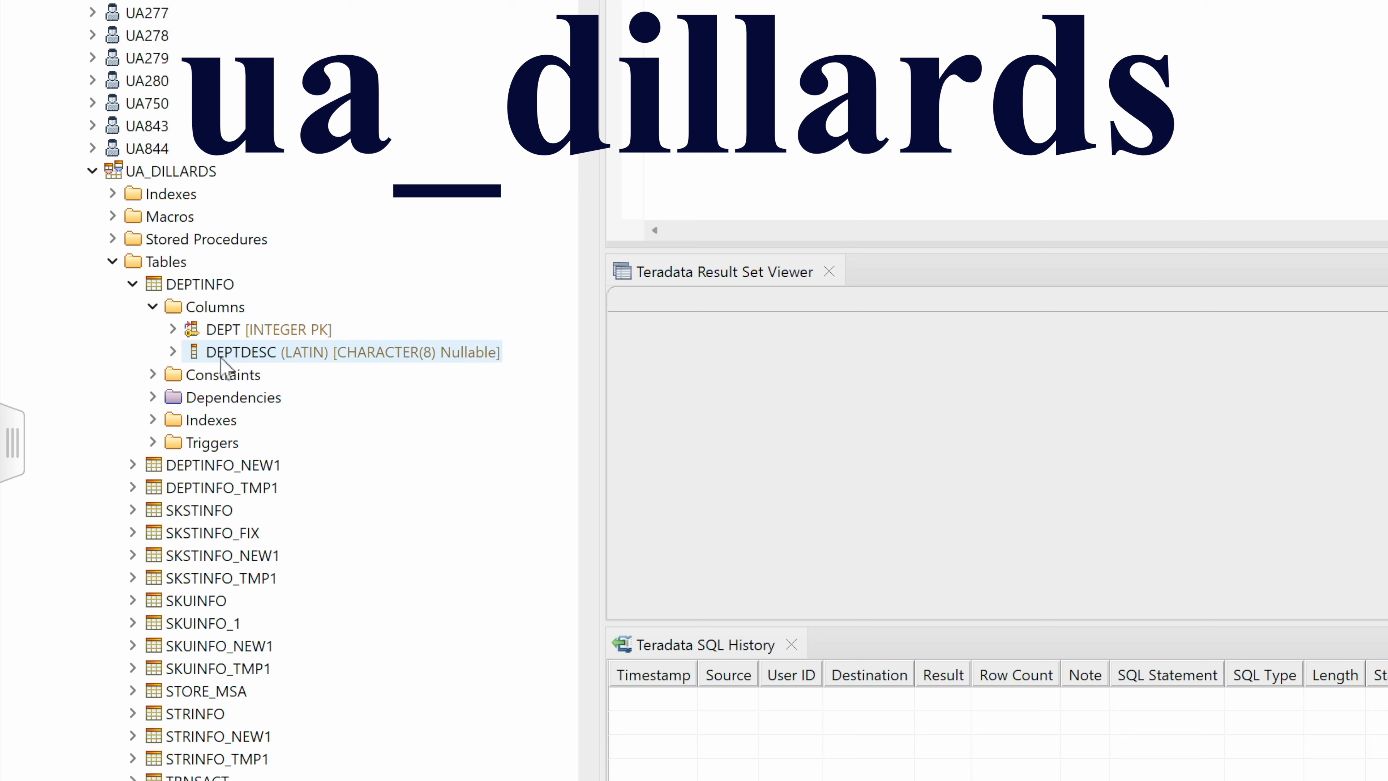
mouse_move(272, 368)
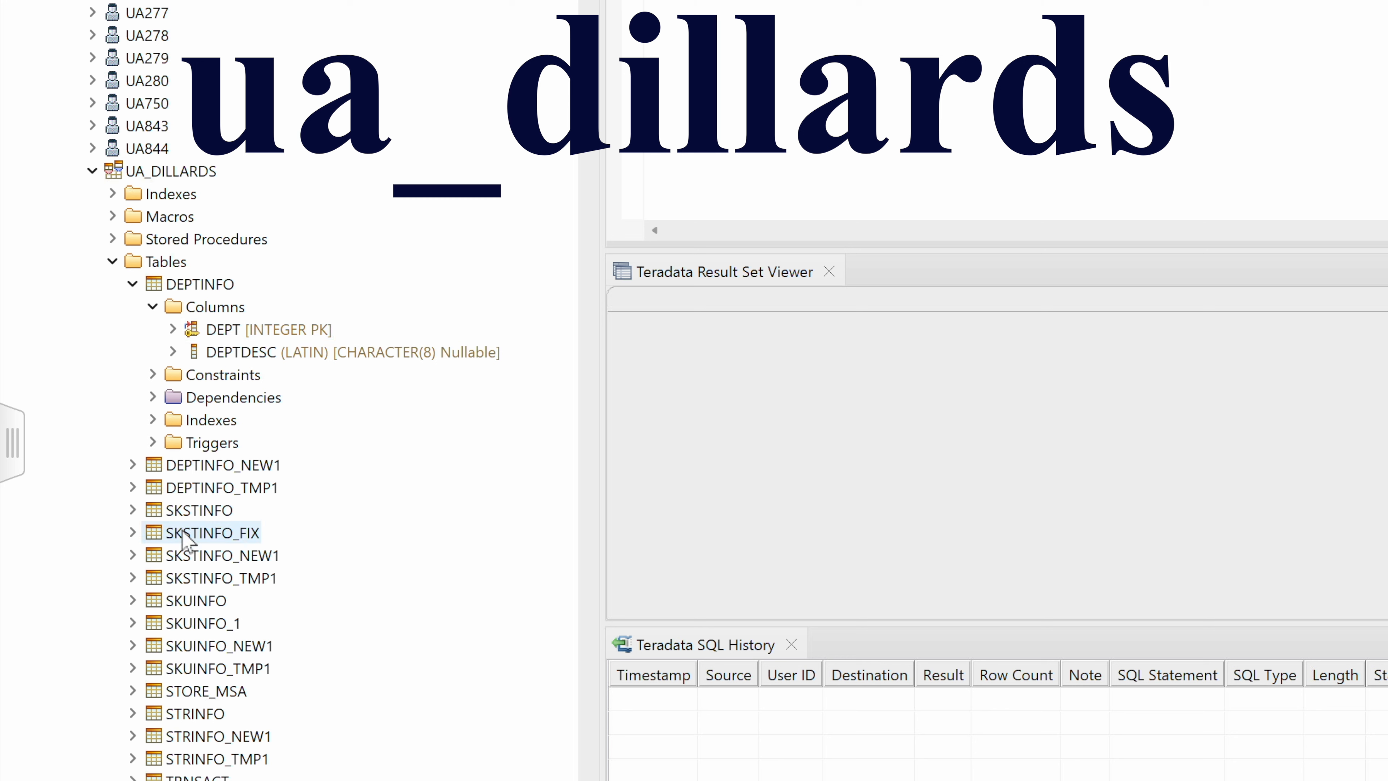
Expand SKSTINFO to show its columns SKU, STORE, COST and RETAIL.
left_click(201, 509)
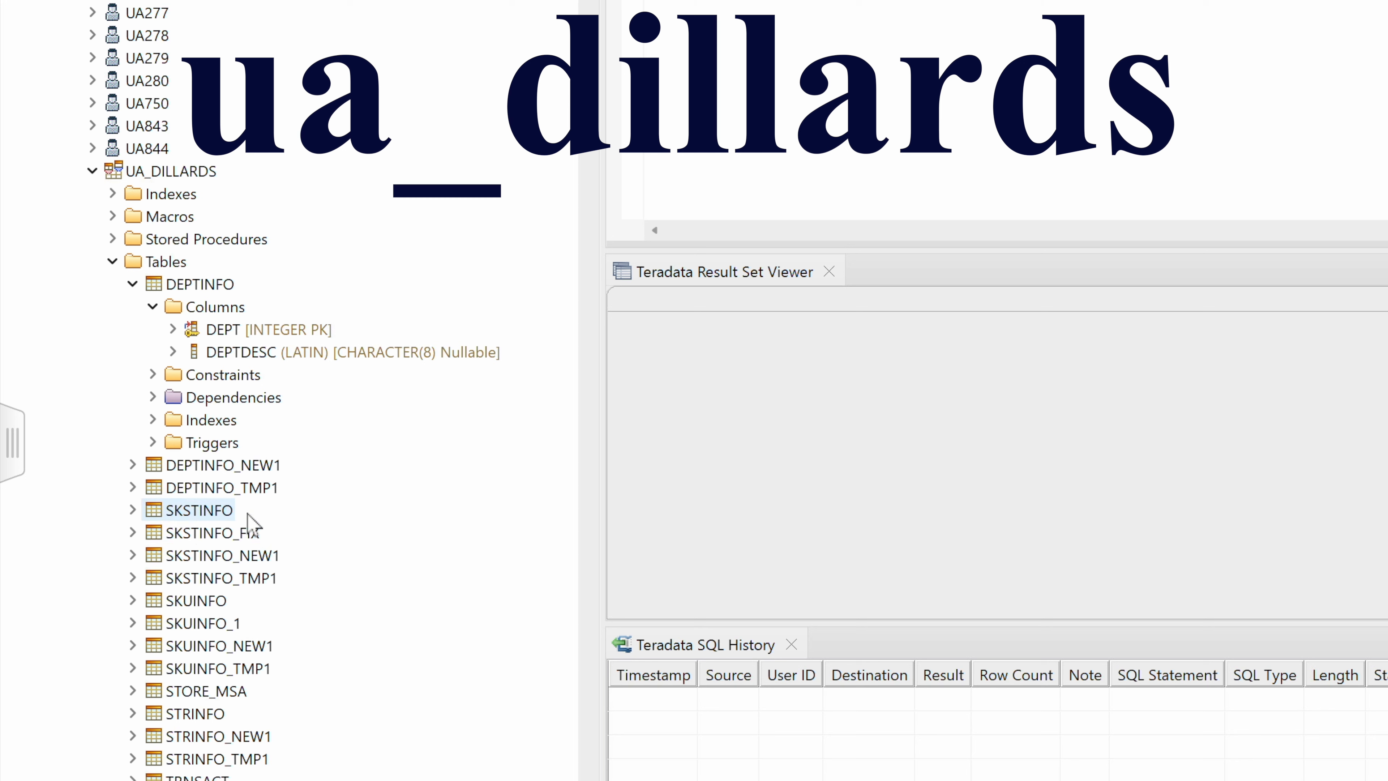
left_click(131, 509)
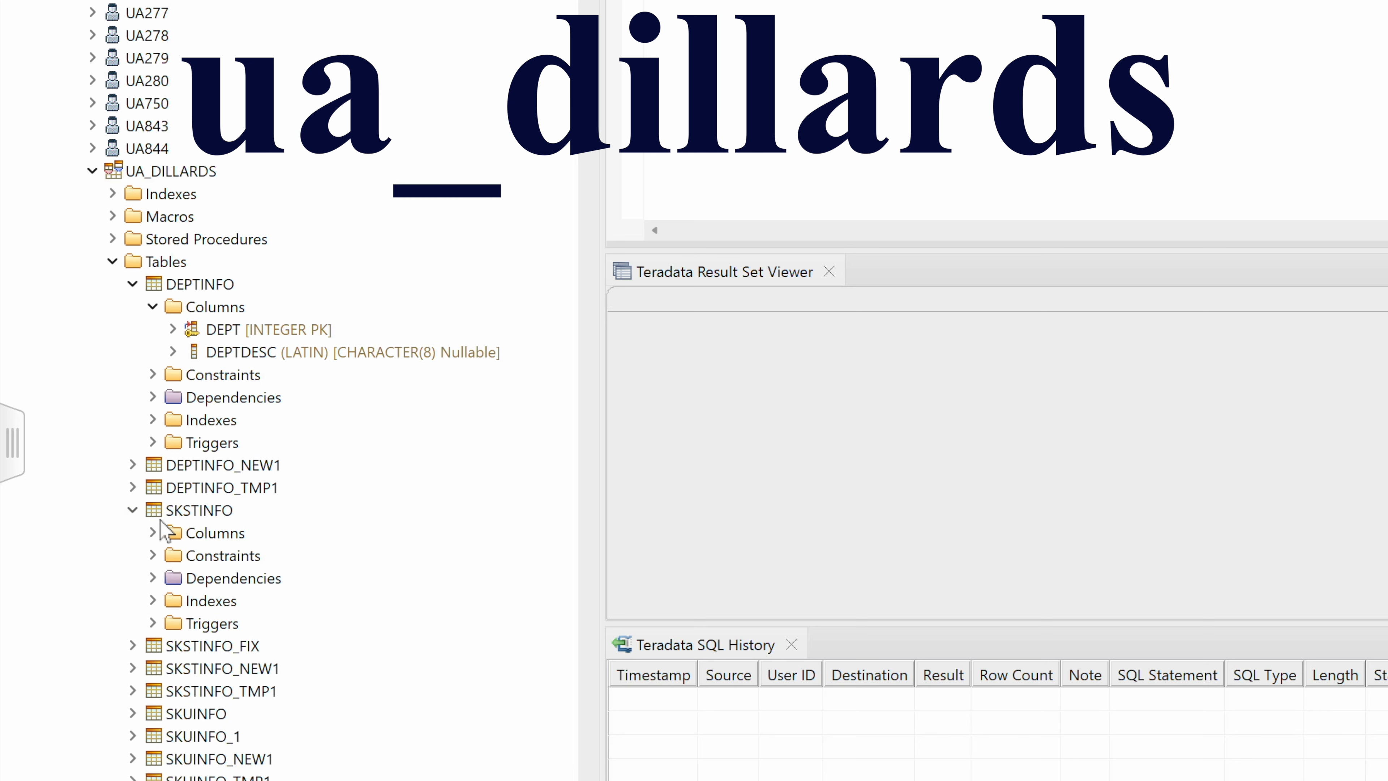
left_click(154, 532)
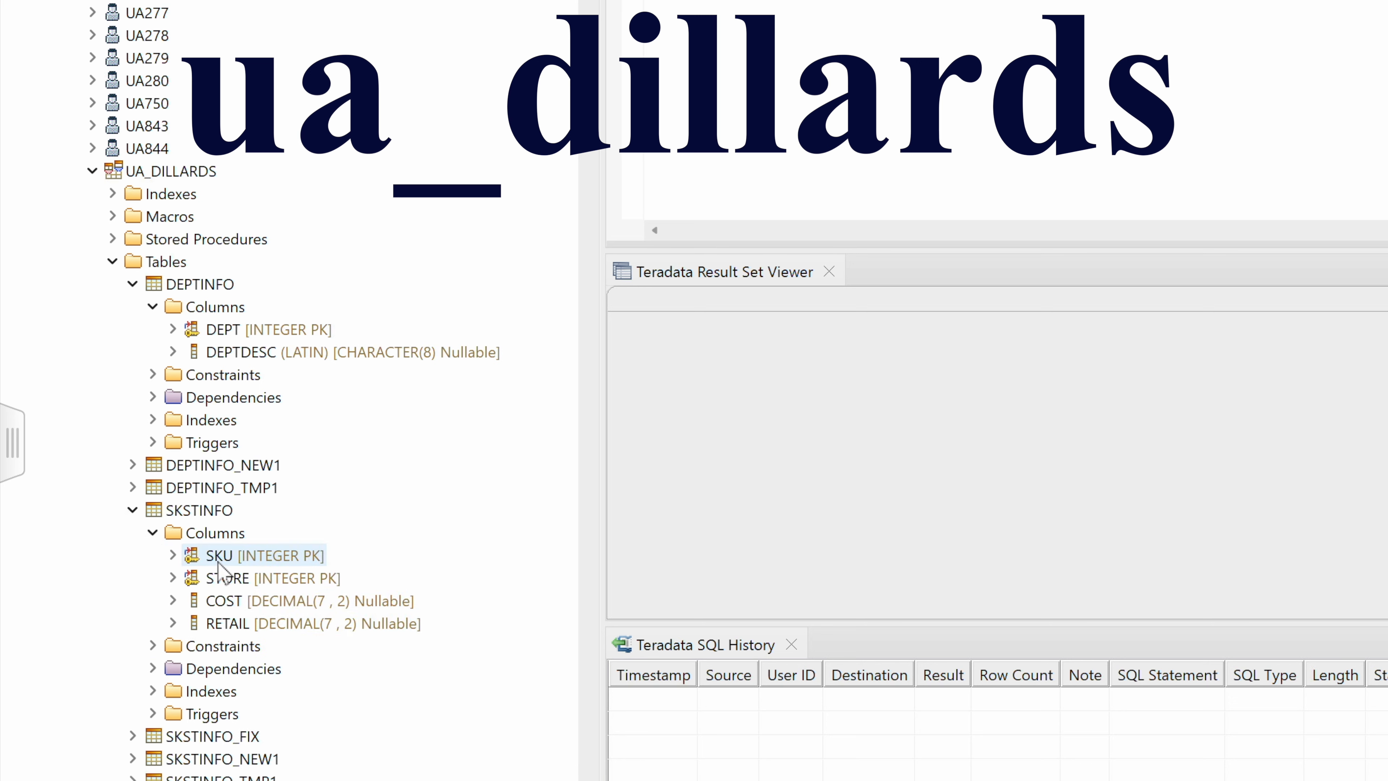
mouse_move(294, 577)
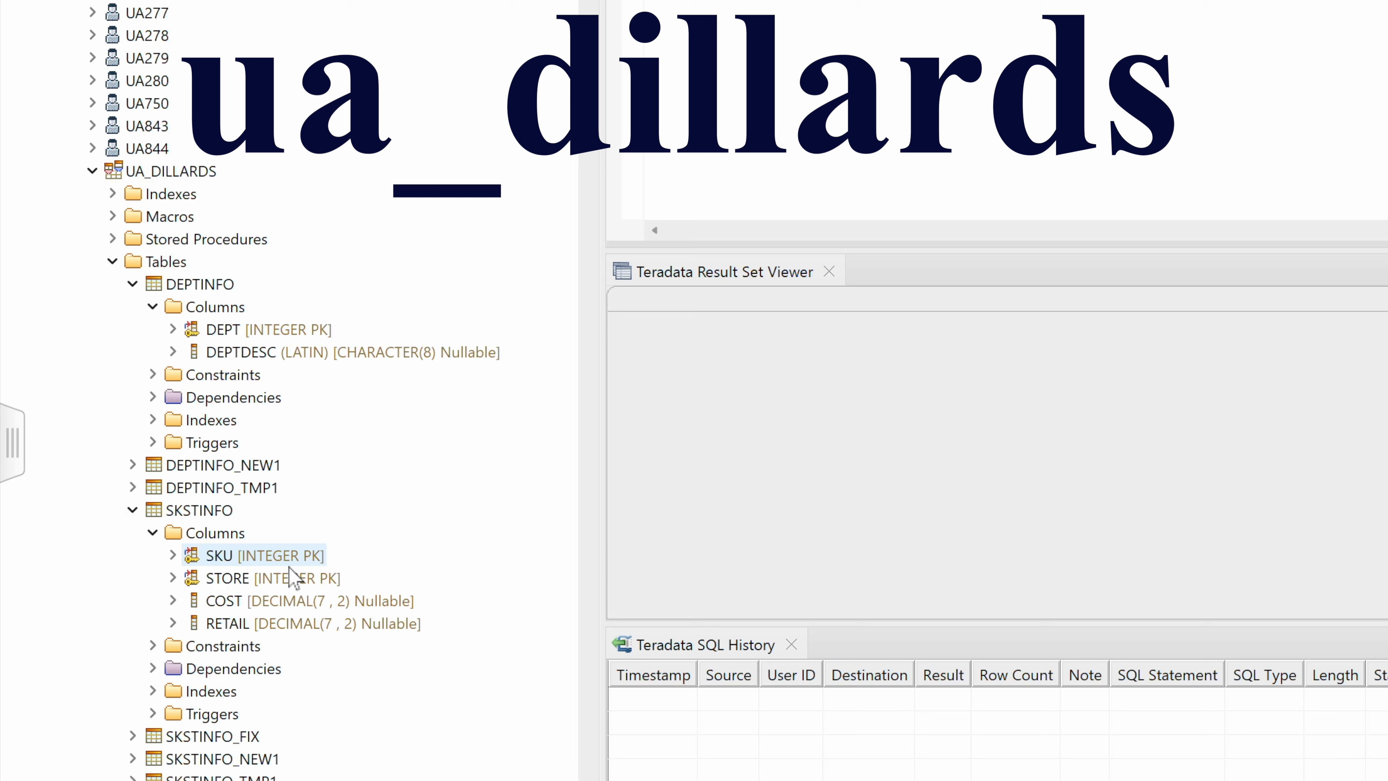
mouse_move(297, 573)
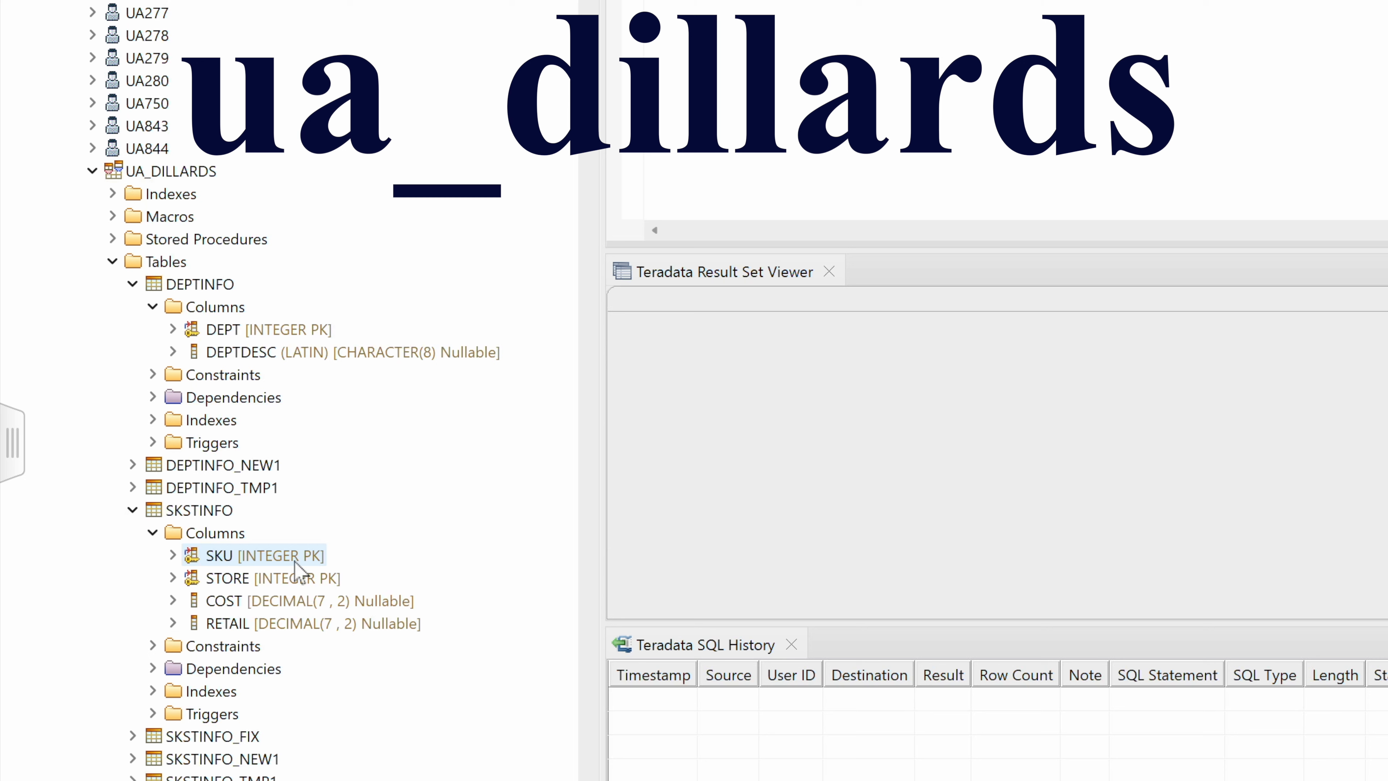
left_click(229, 578)
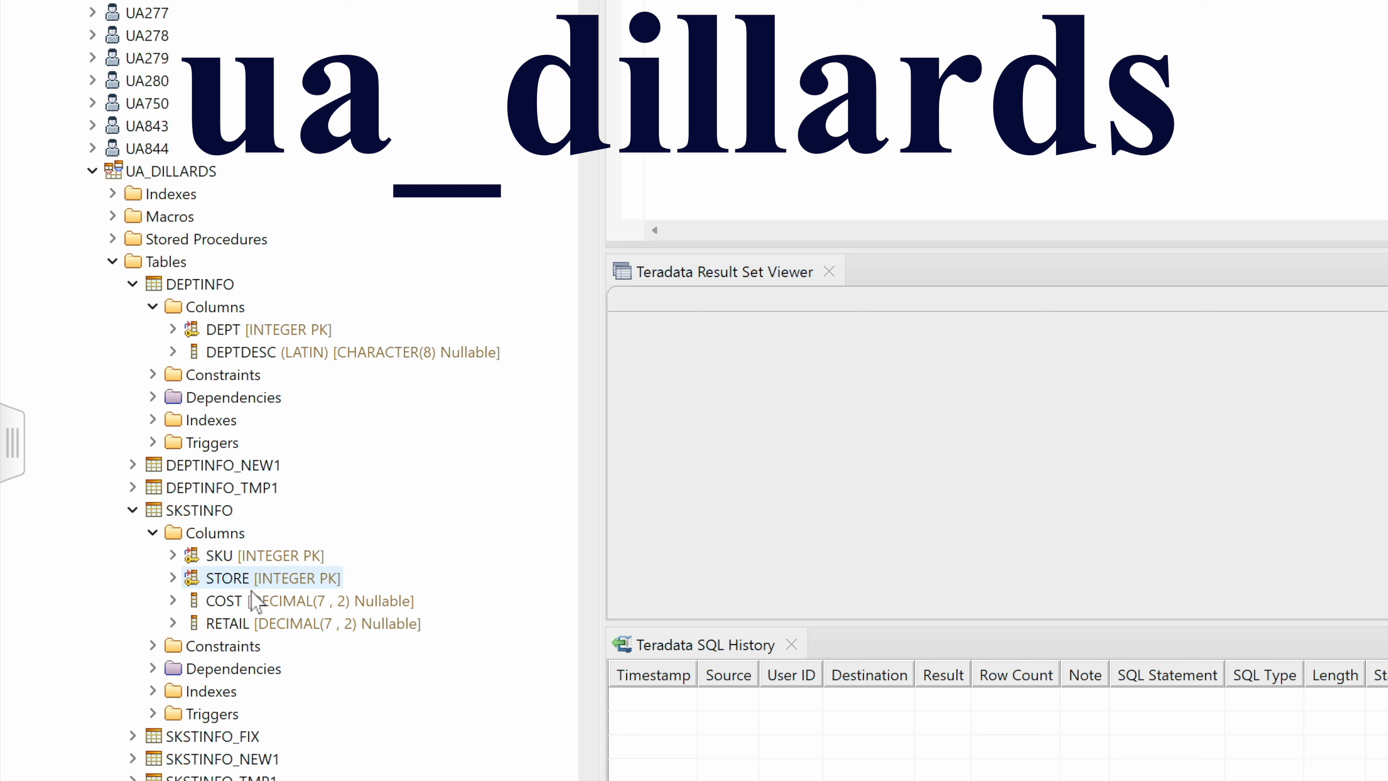
mouse_move(228, 595)
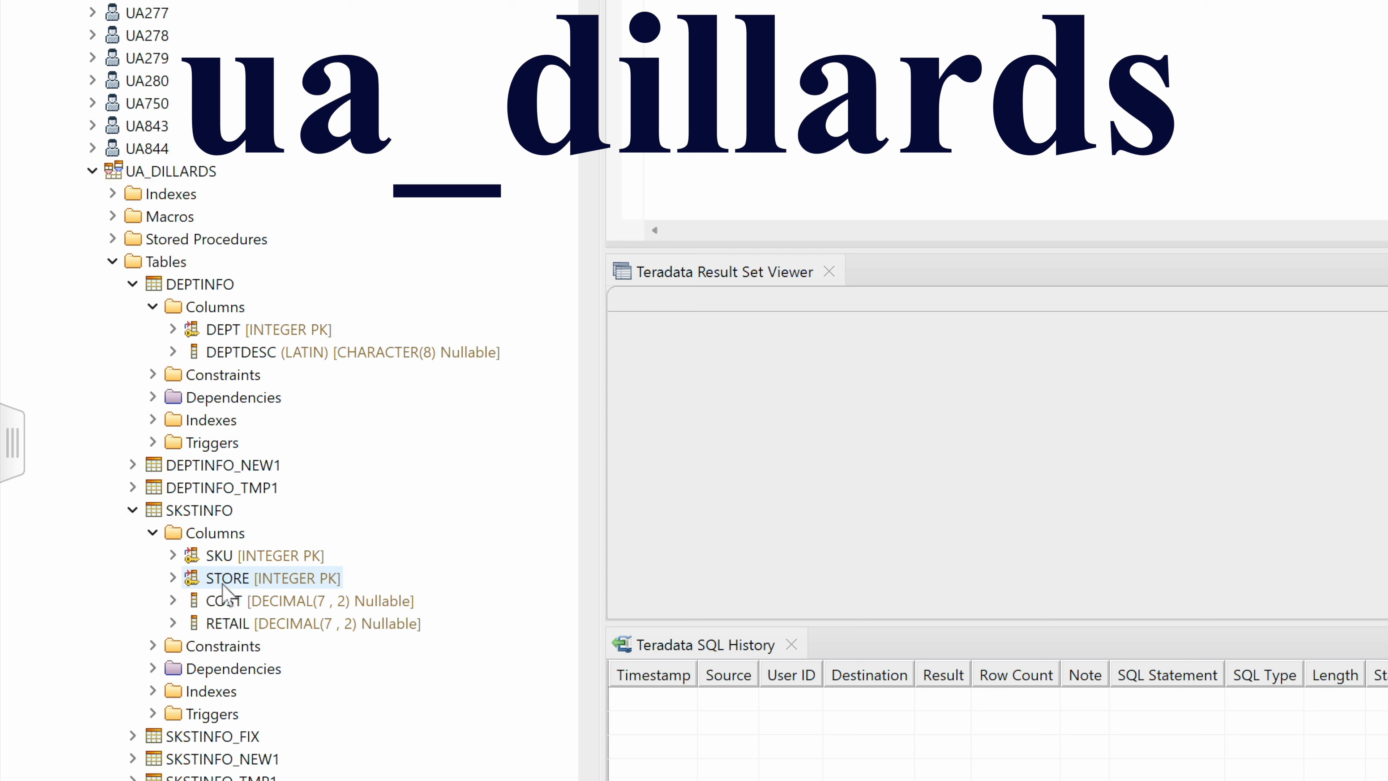
mouse_move(334, 593)
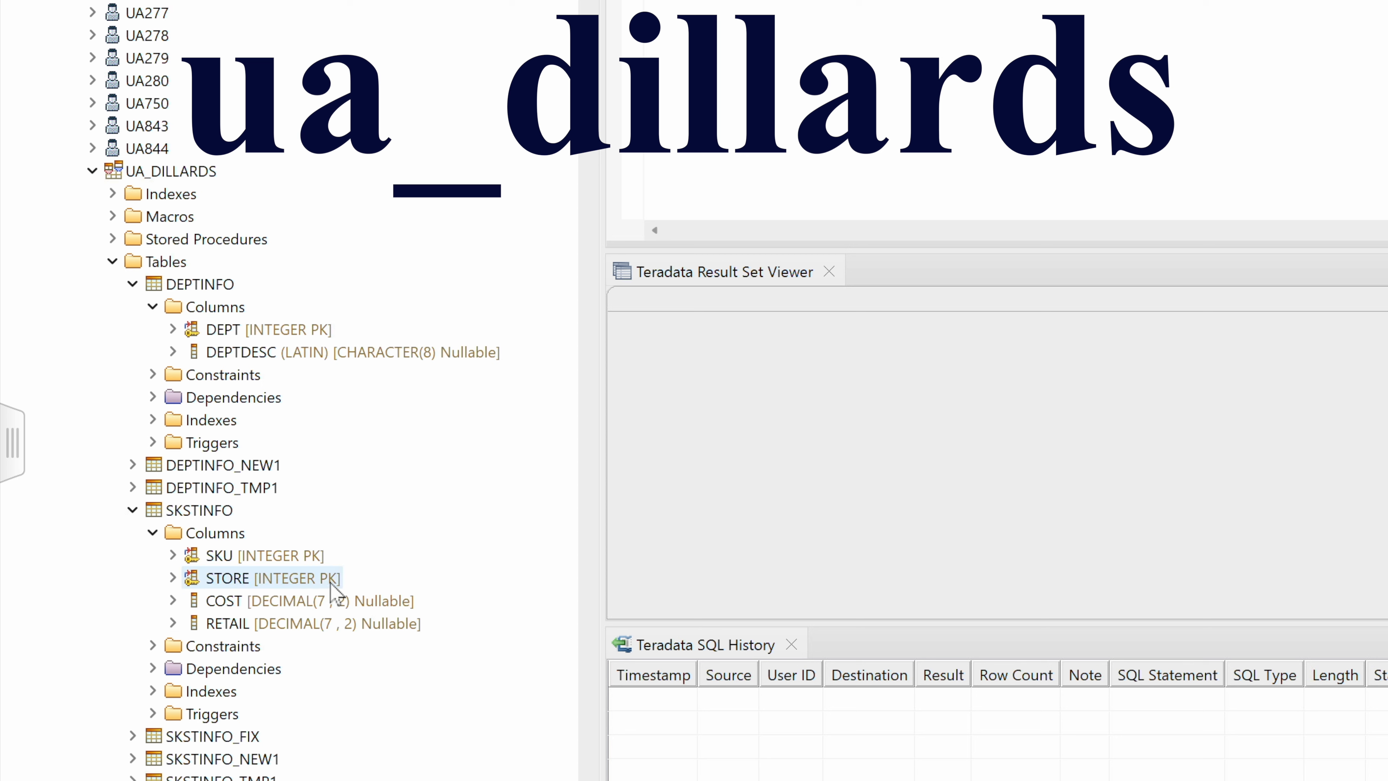
Expand SKUINFO's Columns folder to show its columns through BRAND.
scroll("down", 3)
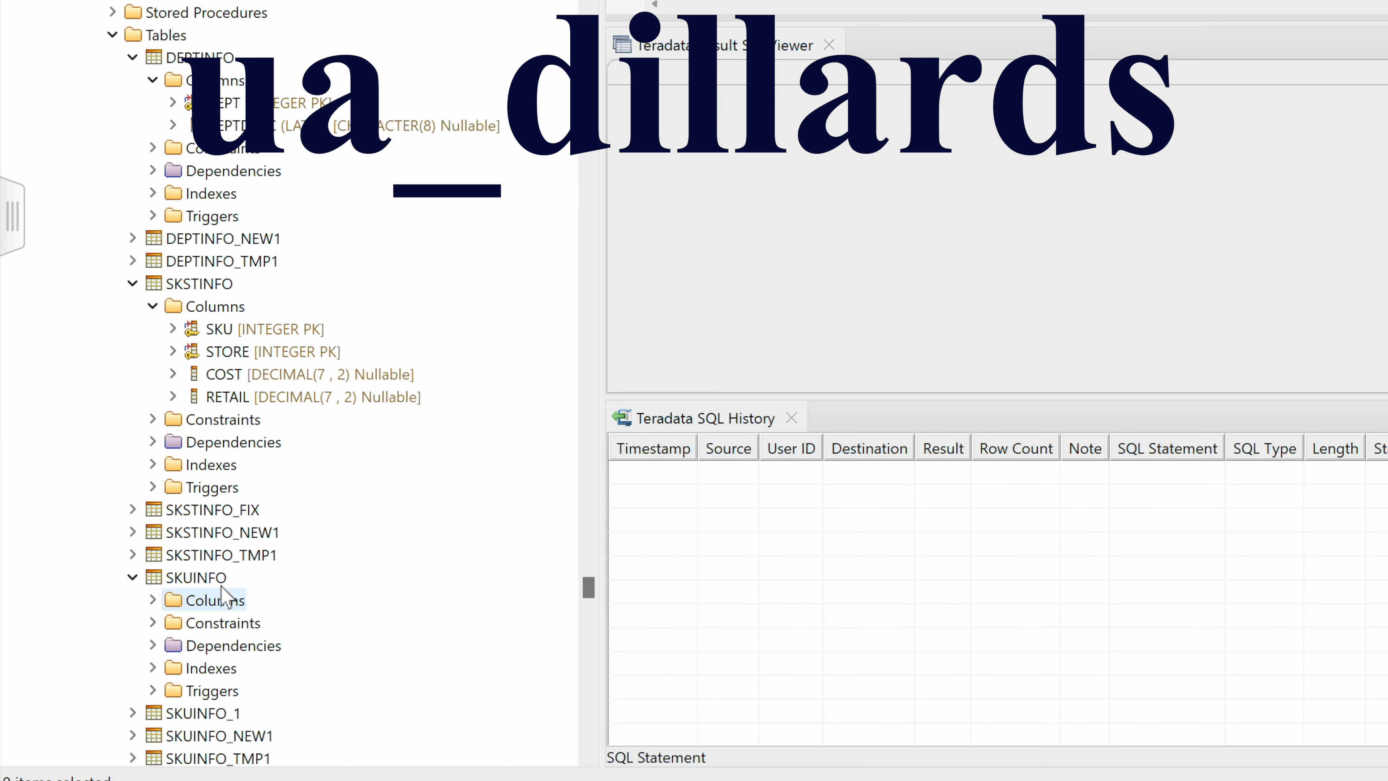
left_click(153, 599)
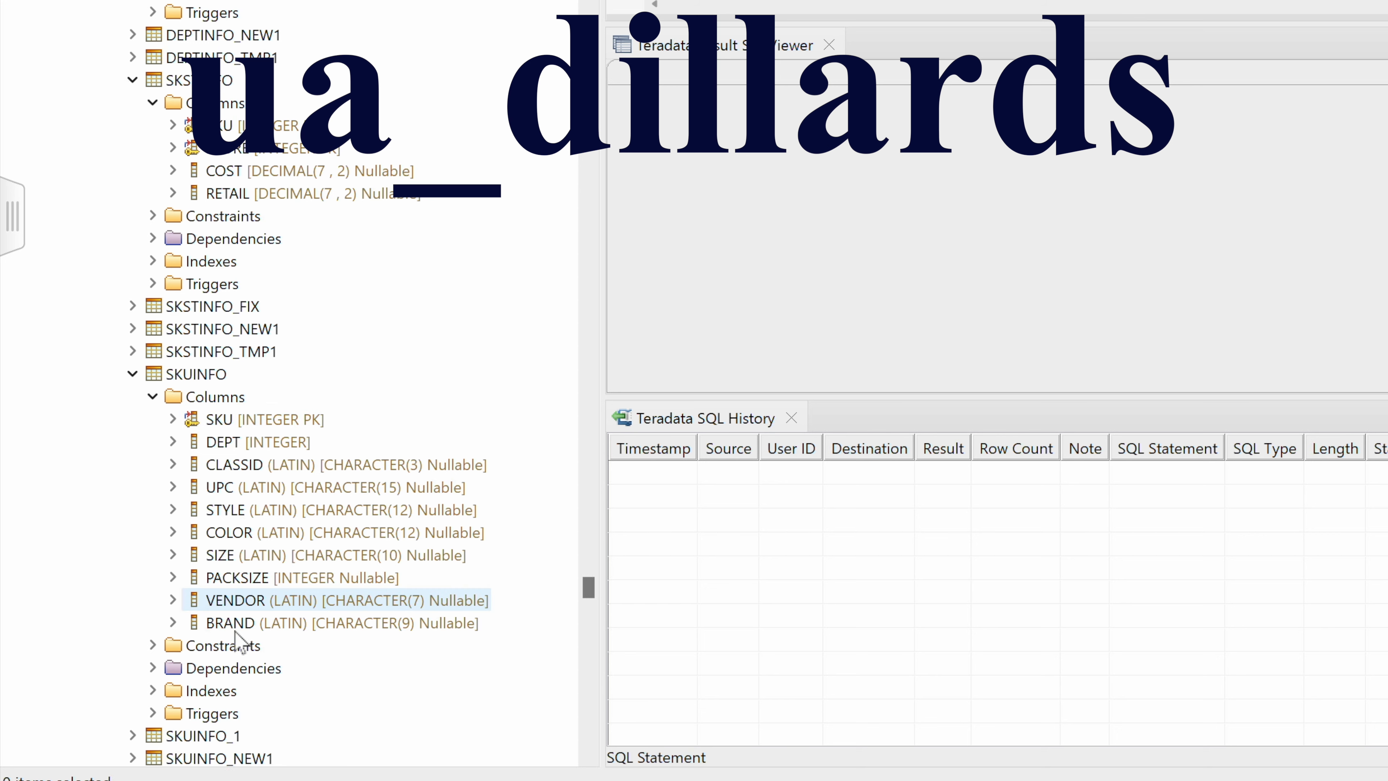
left_click(248, 441)
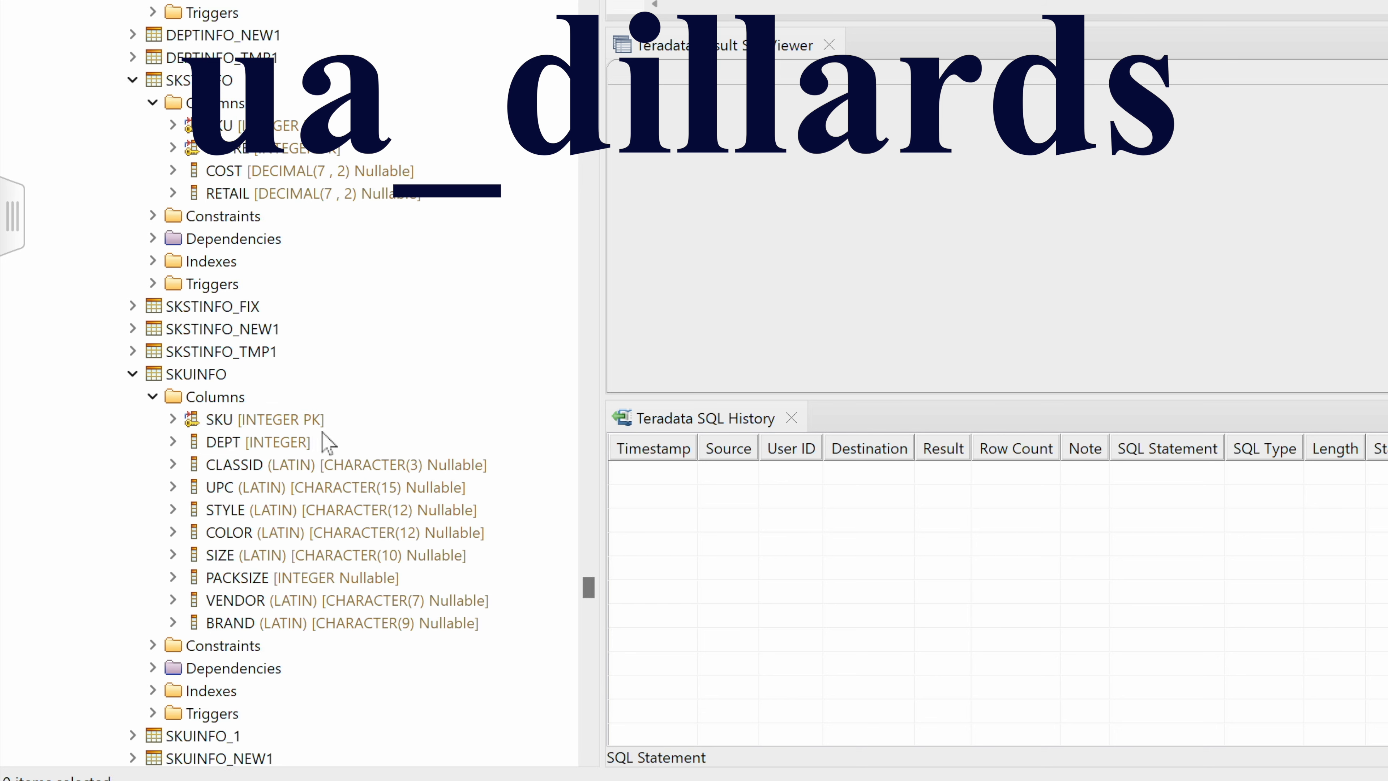
scroll("down", 3)
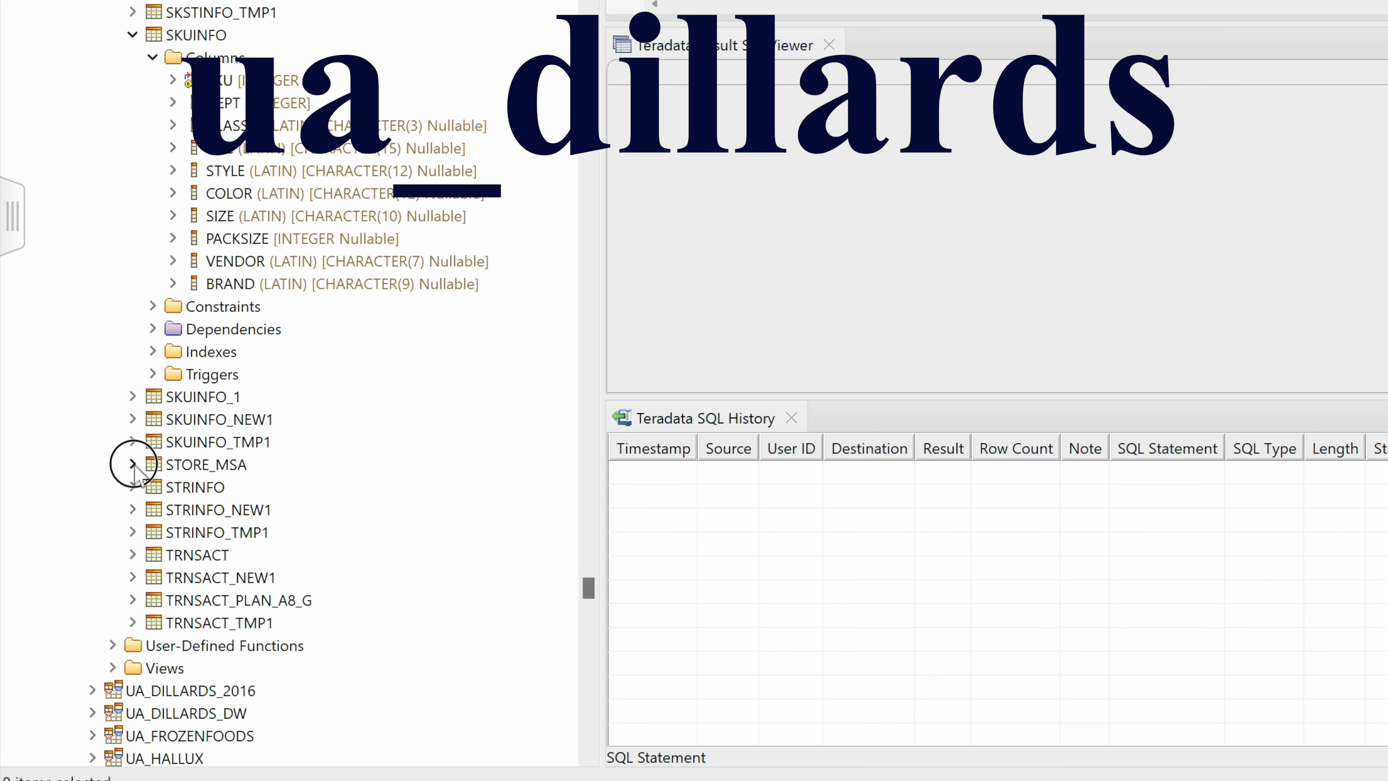
Expand STORE_MSA and STRINFO to reveal their column definitions.
left_click(133, 464)
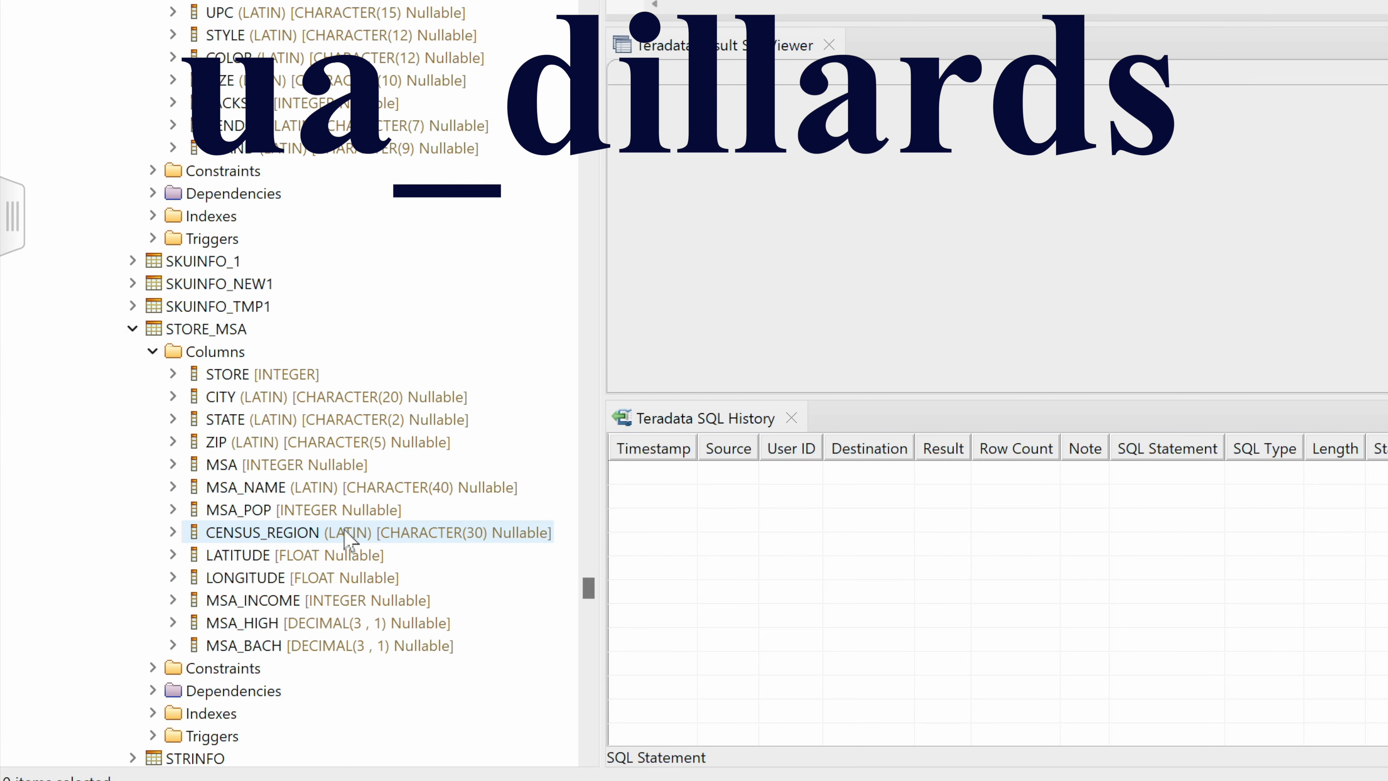
scroll("down", 3)
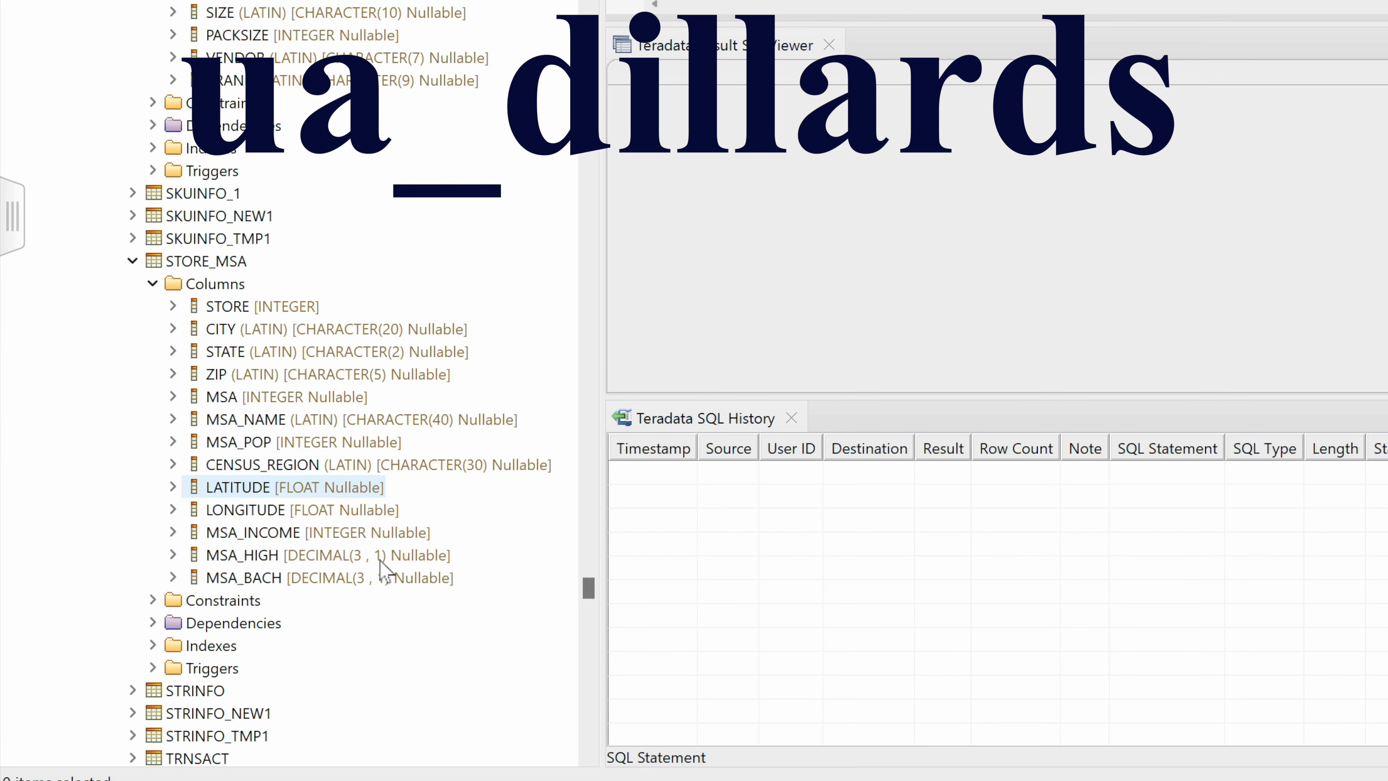
scroll("down", 3)
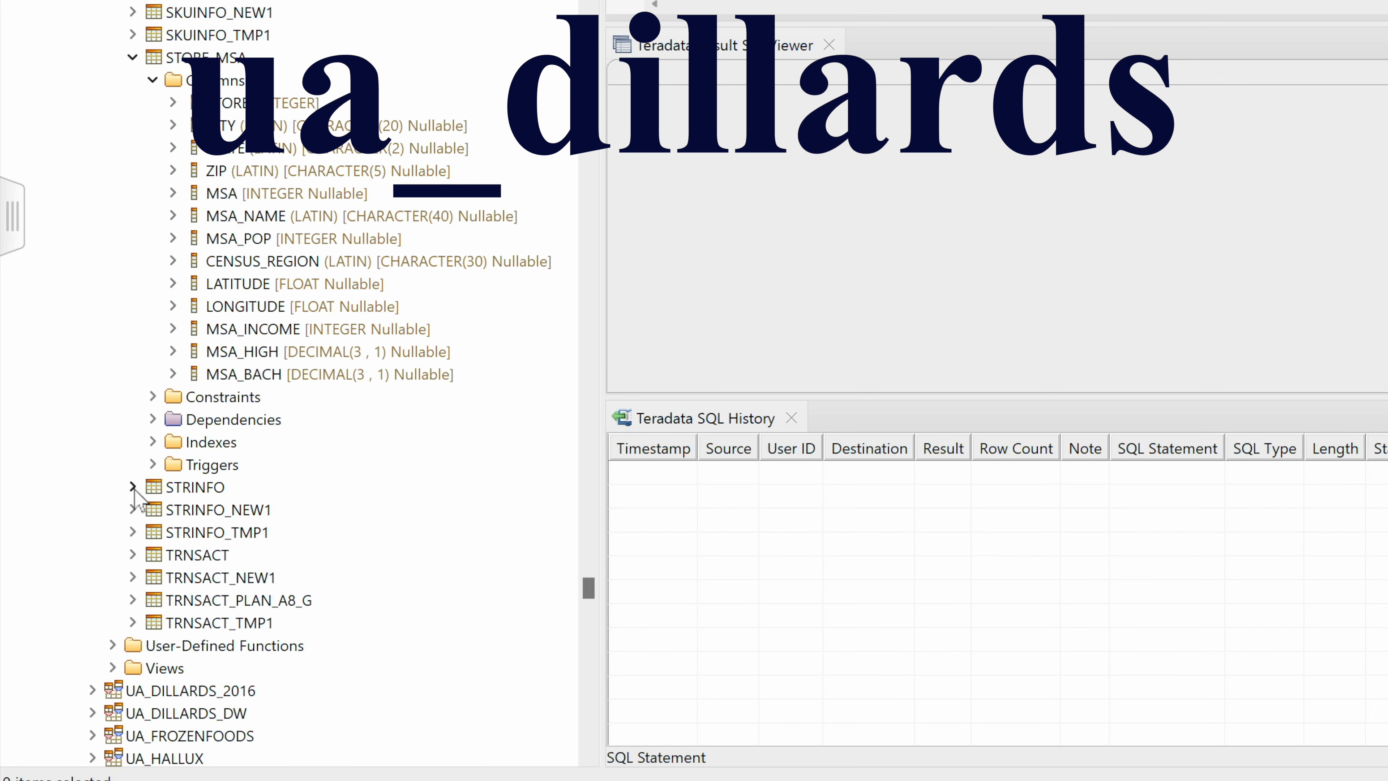
left_click(132, 485)
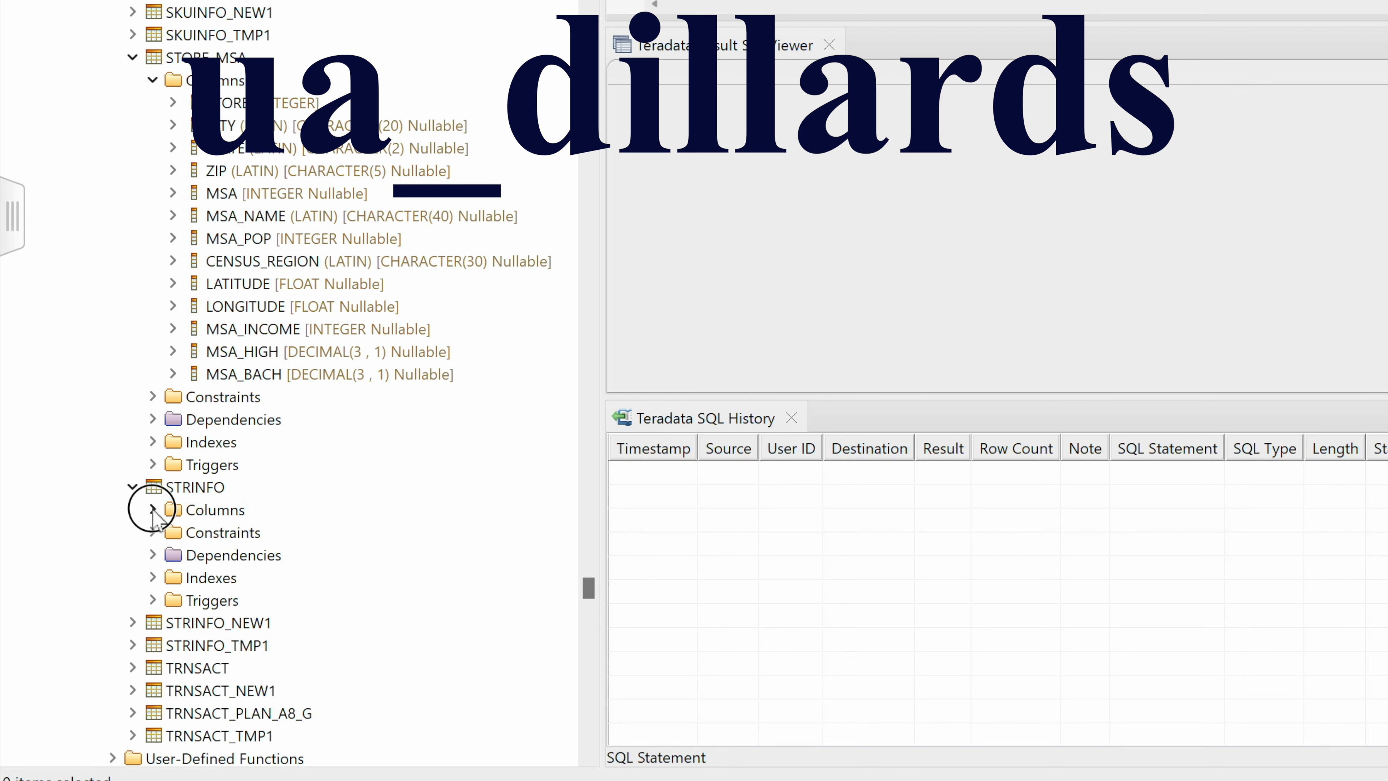
left_click(152, 509)
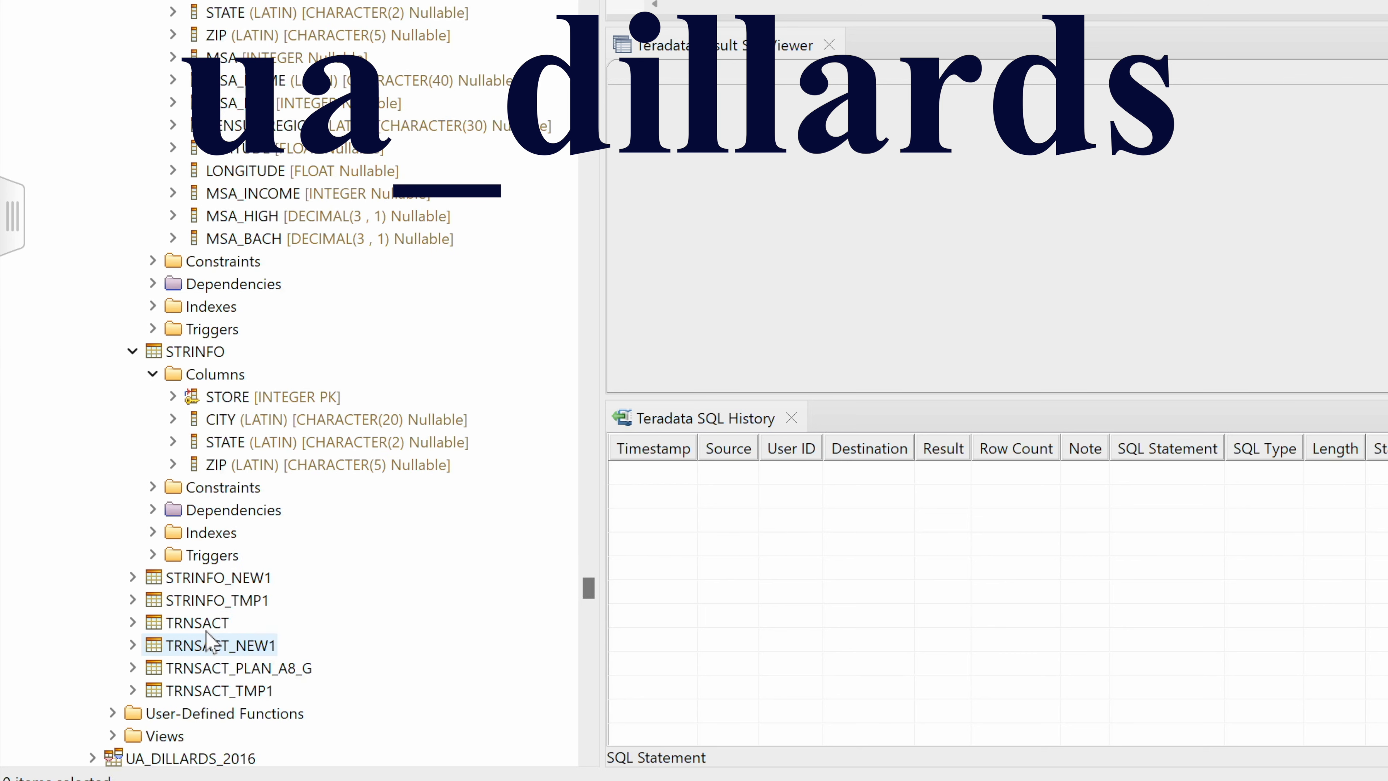
Expand TRNSACT to reveal its columns, scrolling through the list.
left_click(132, 623)
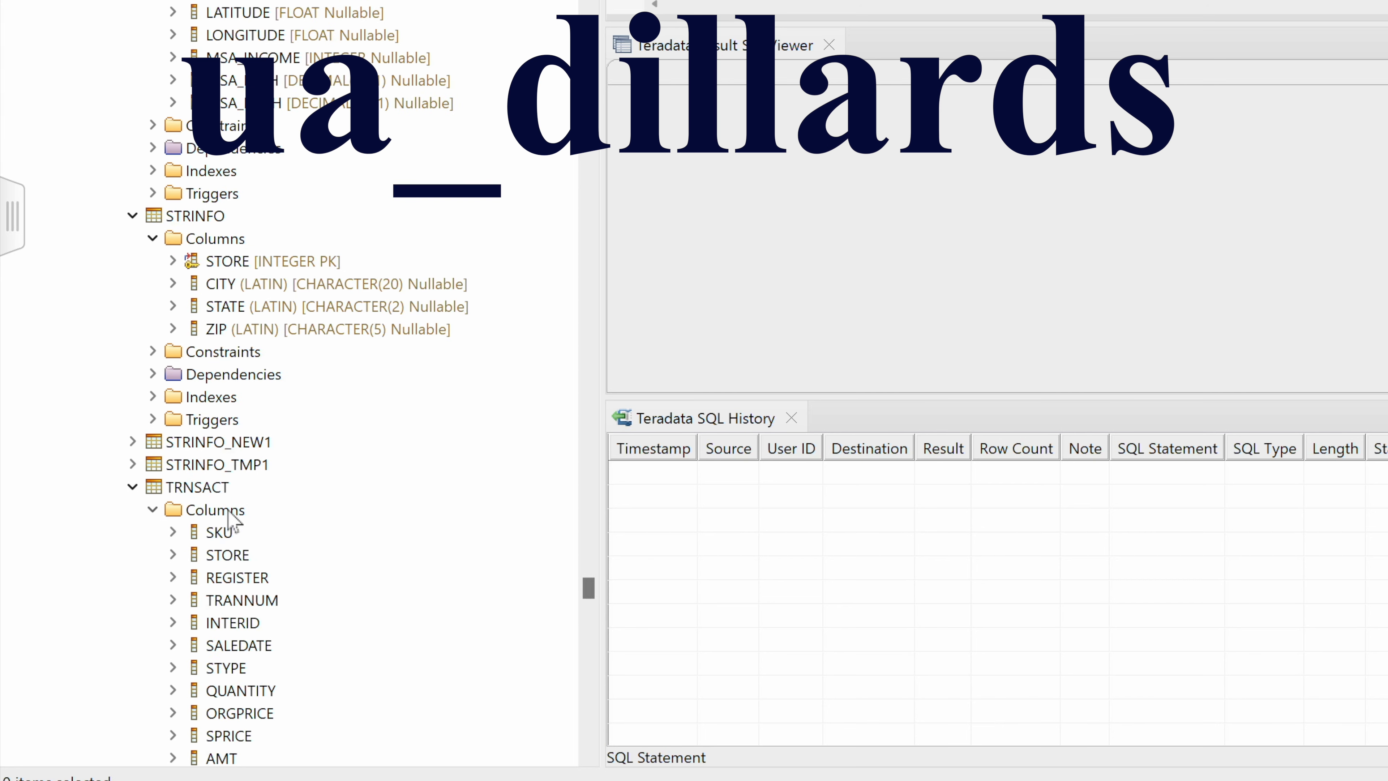
scroll("down", 3)
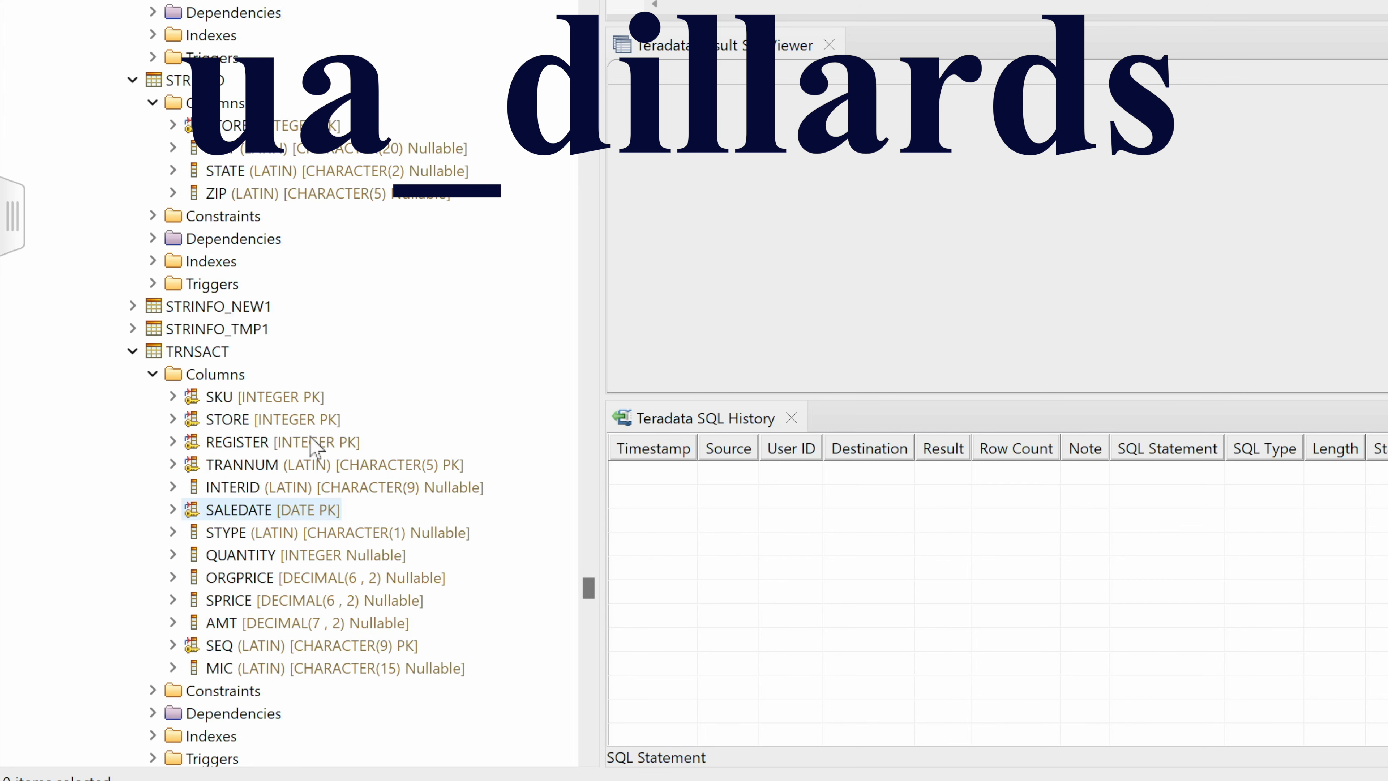
scroll("down", 3)
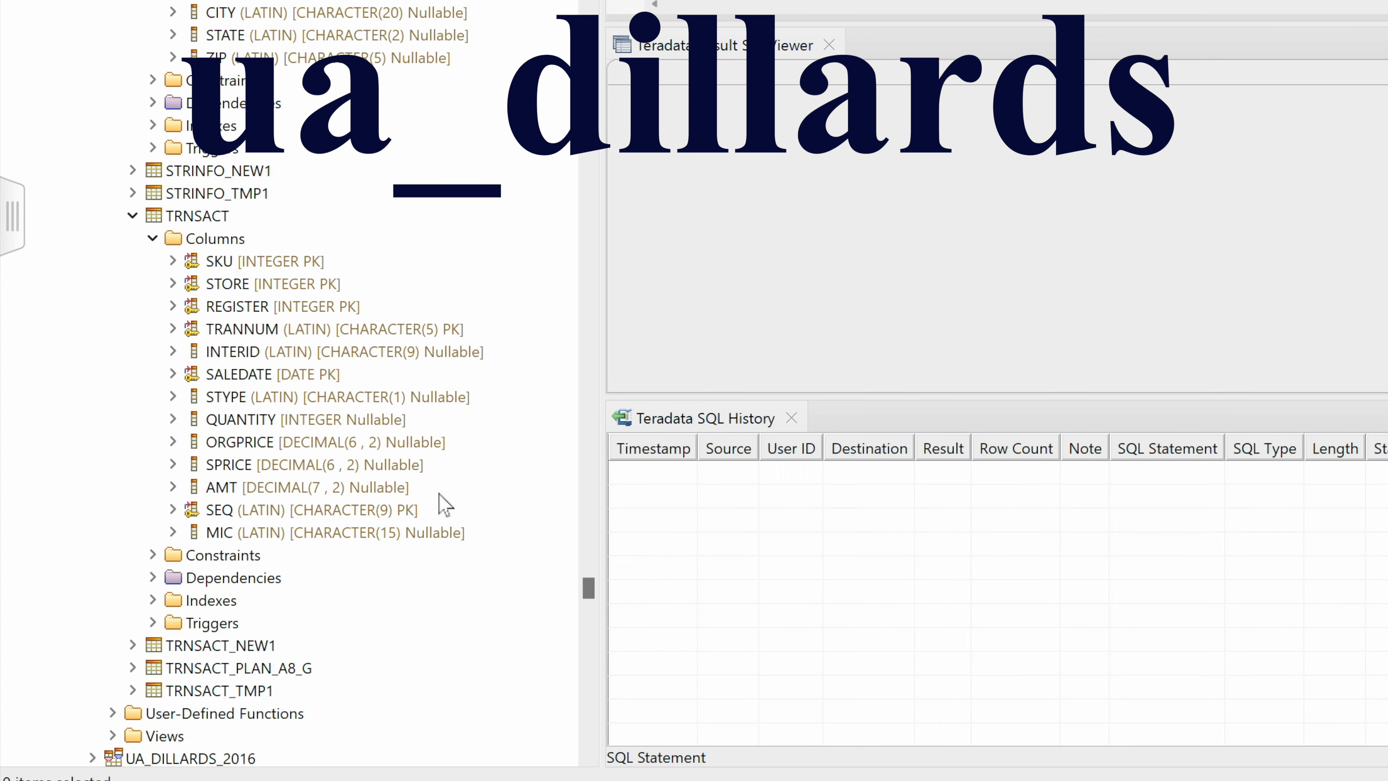
scroll("up", 3)
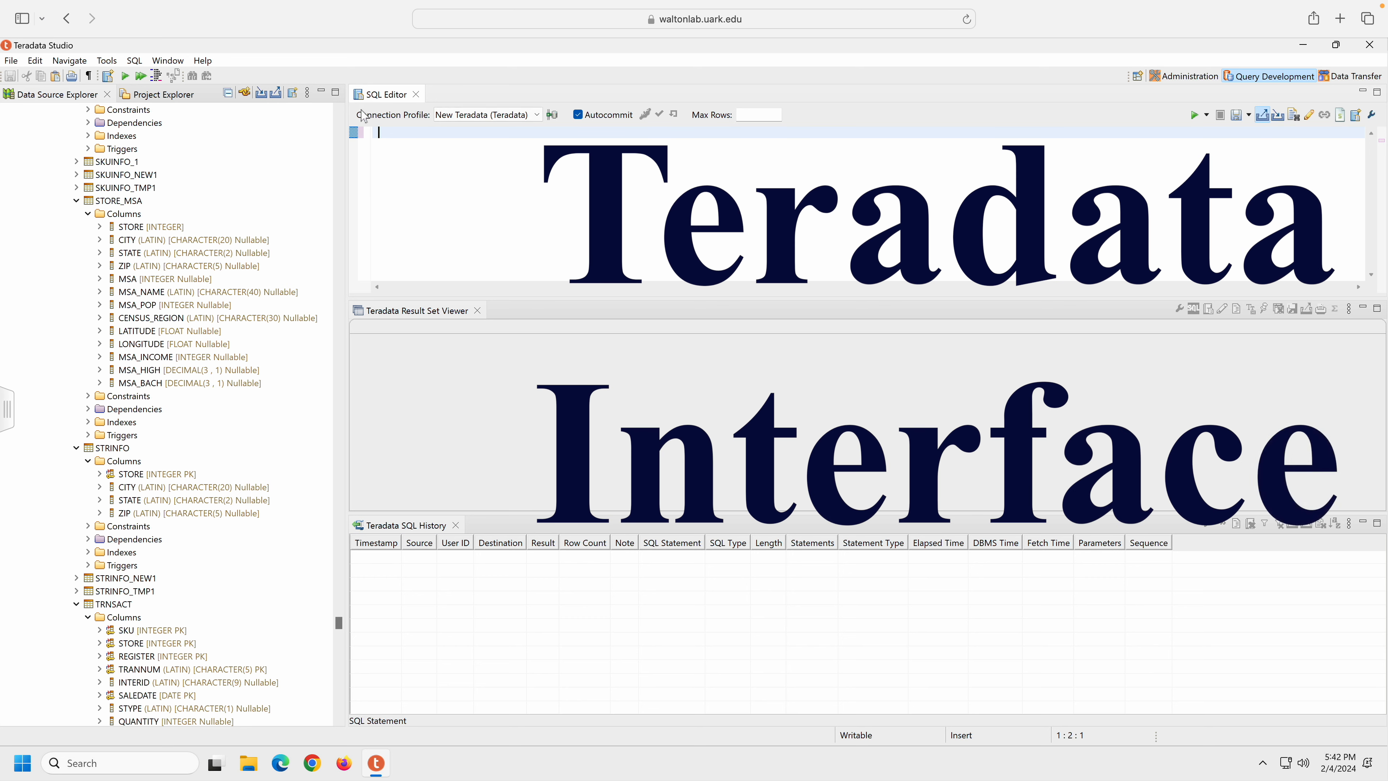
mouse_move(410, 108)
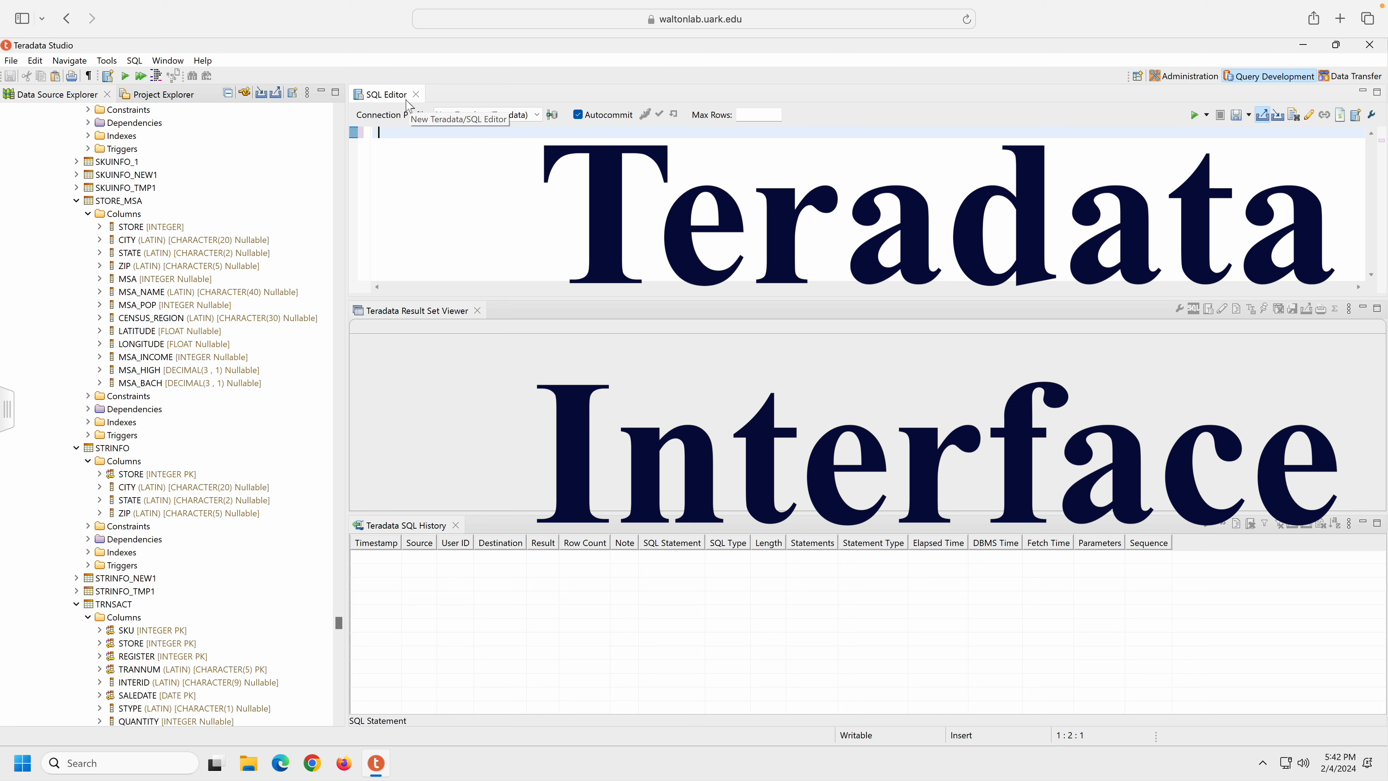
mouse_move(423, 322)
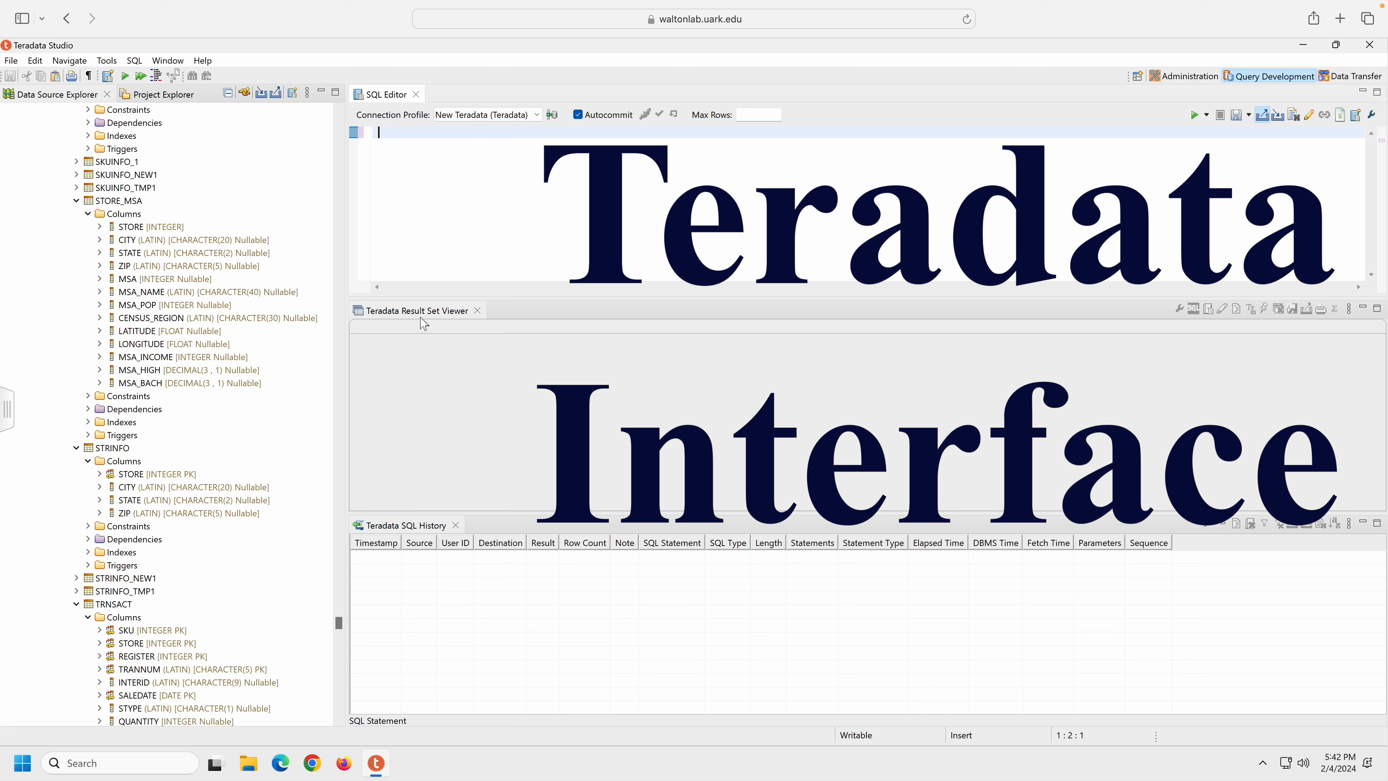
mouse_move(488, 336)
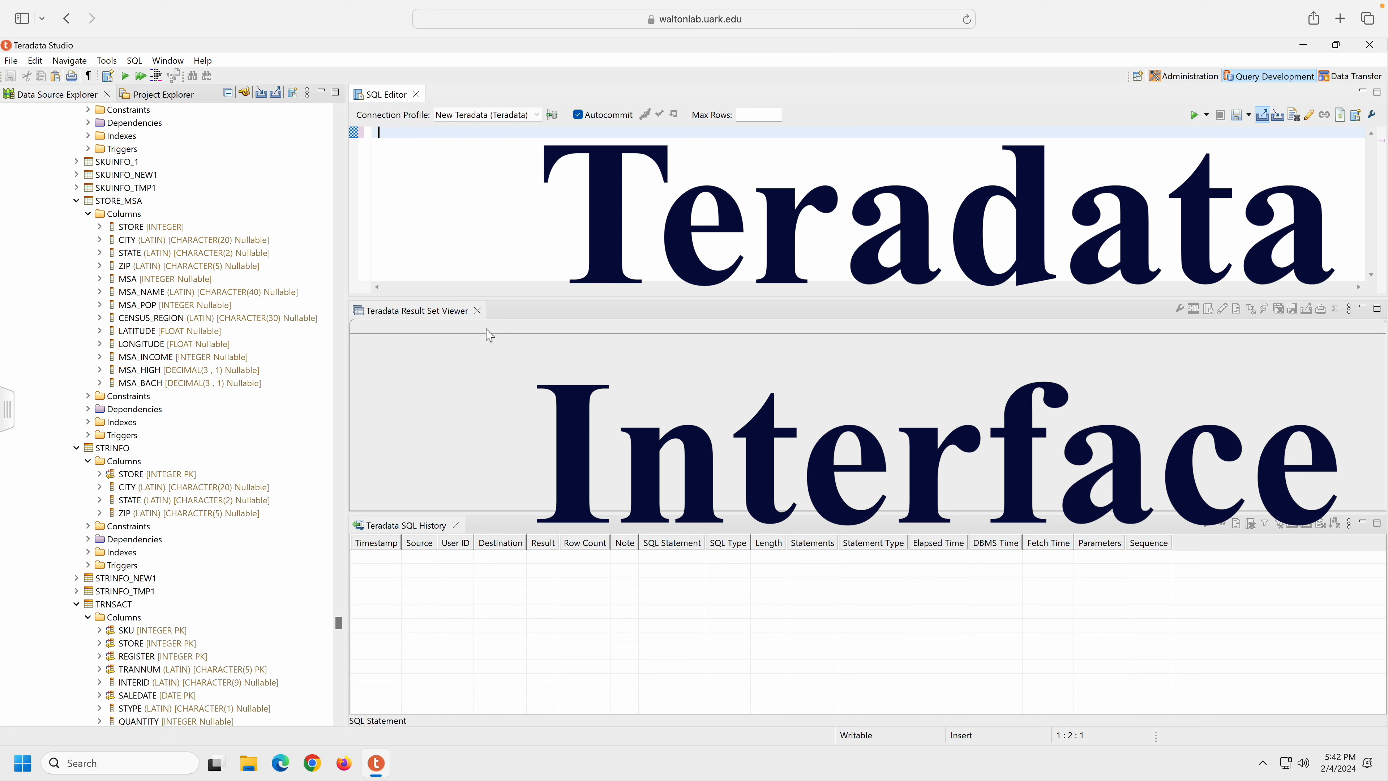
mouse_move(447, 394)
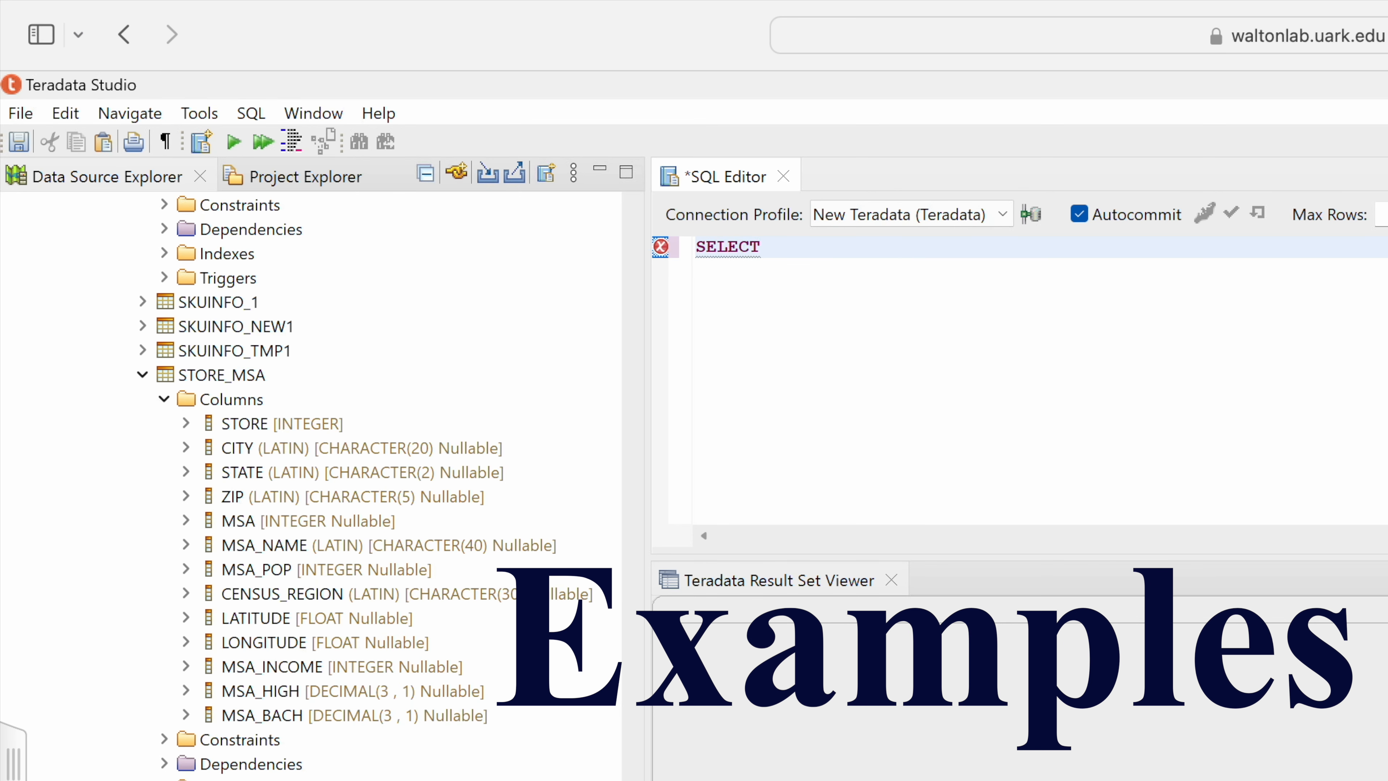
Write the query SELECT store, city FROM strinfo in the SQL editor.
type("sto")
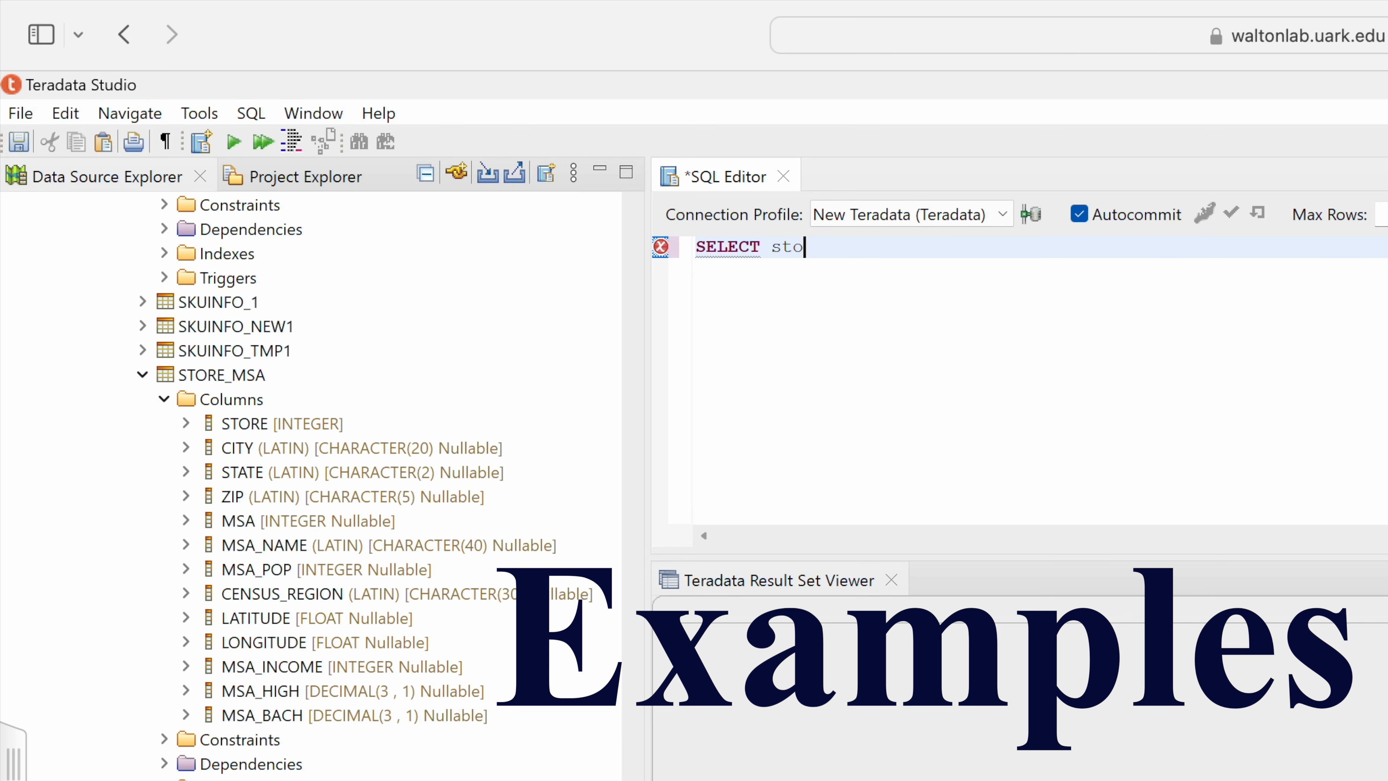
type("re,")
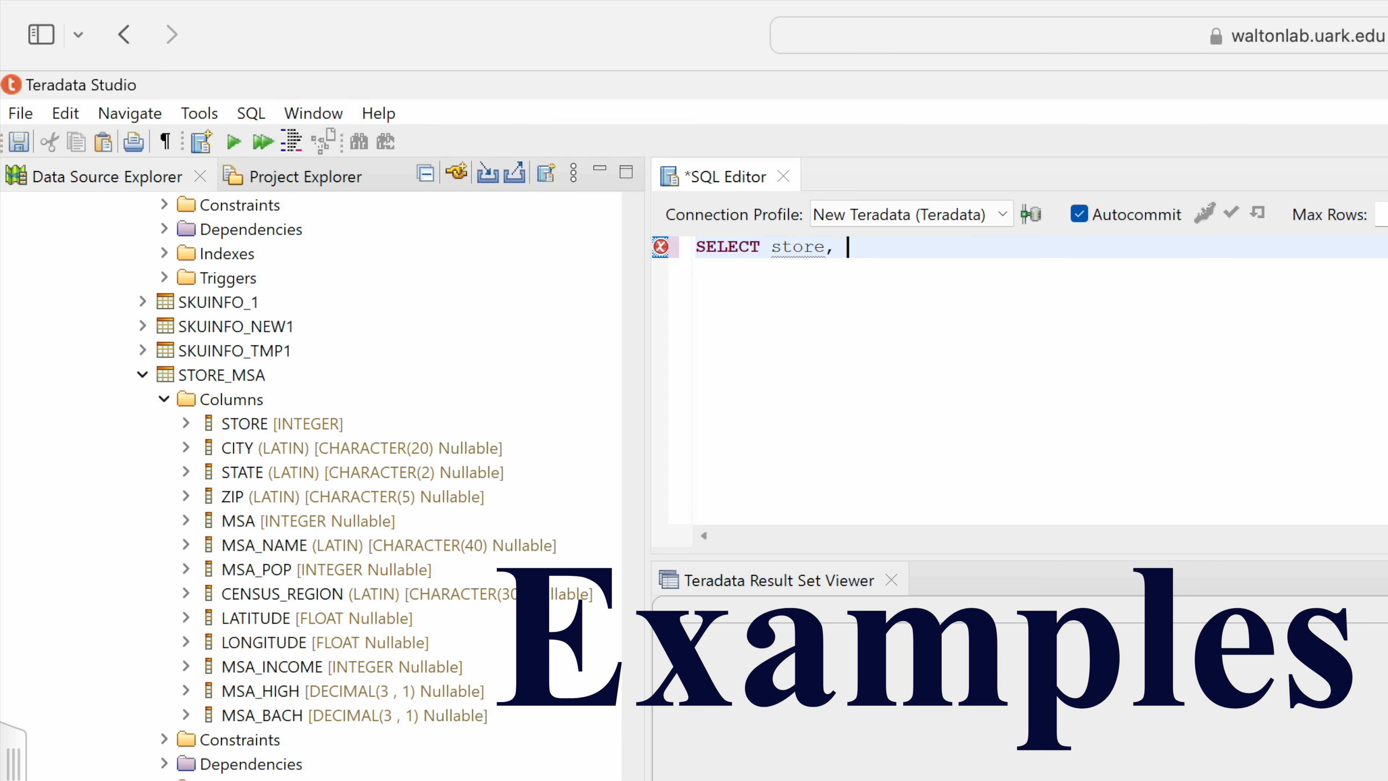
type("city")
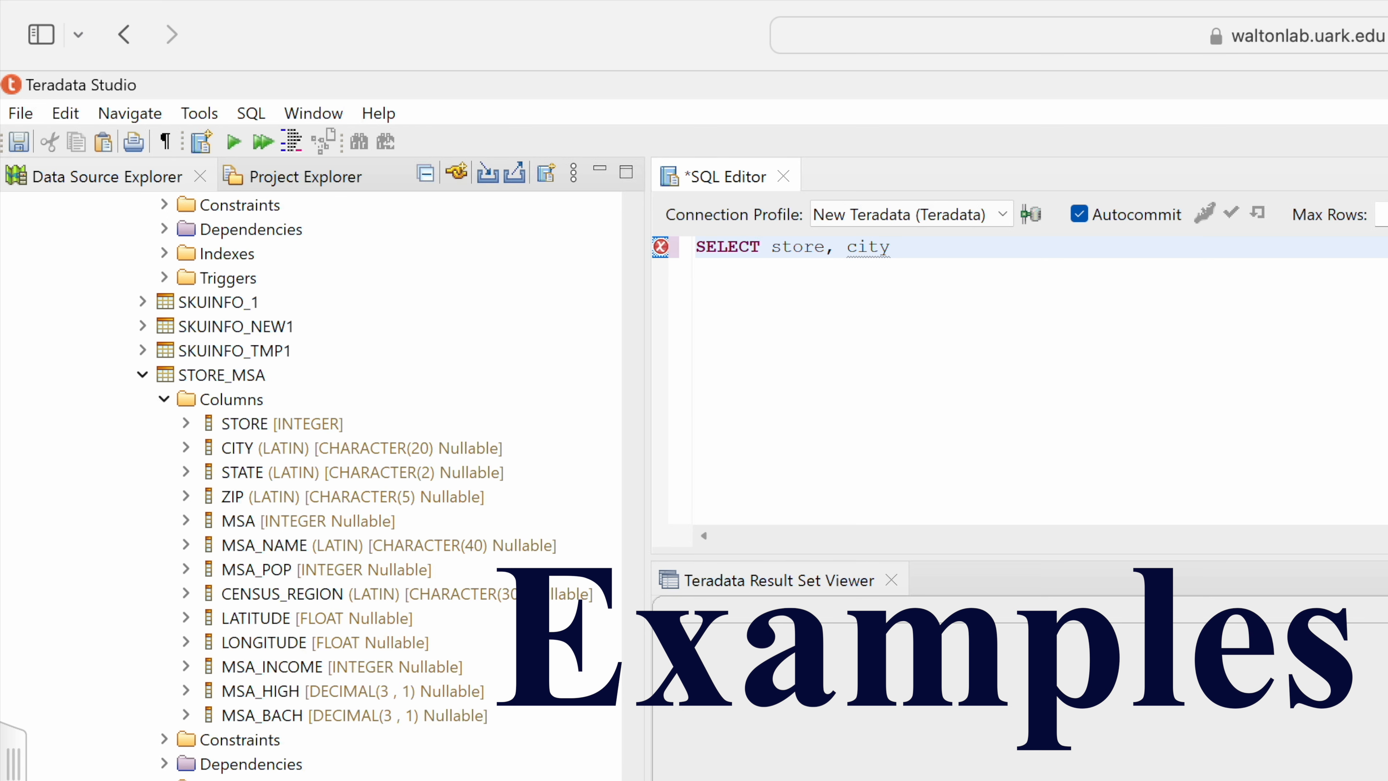
type("FROM")
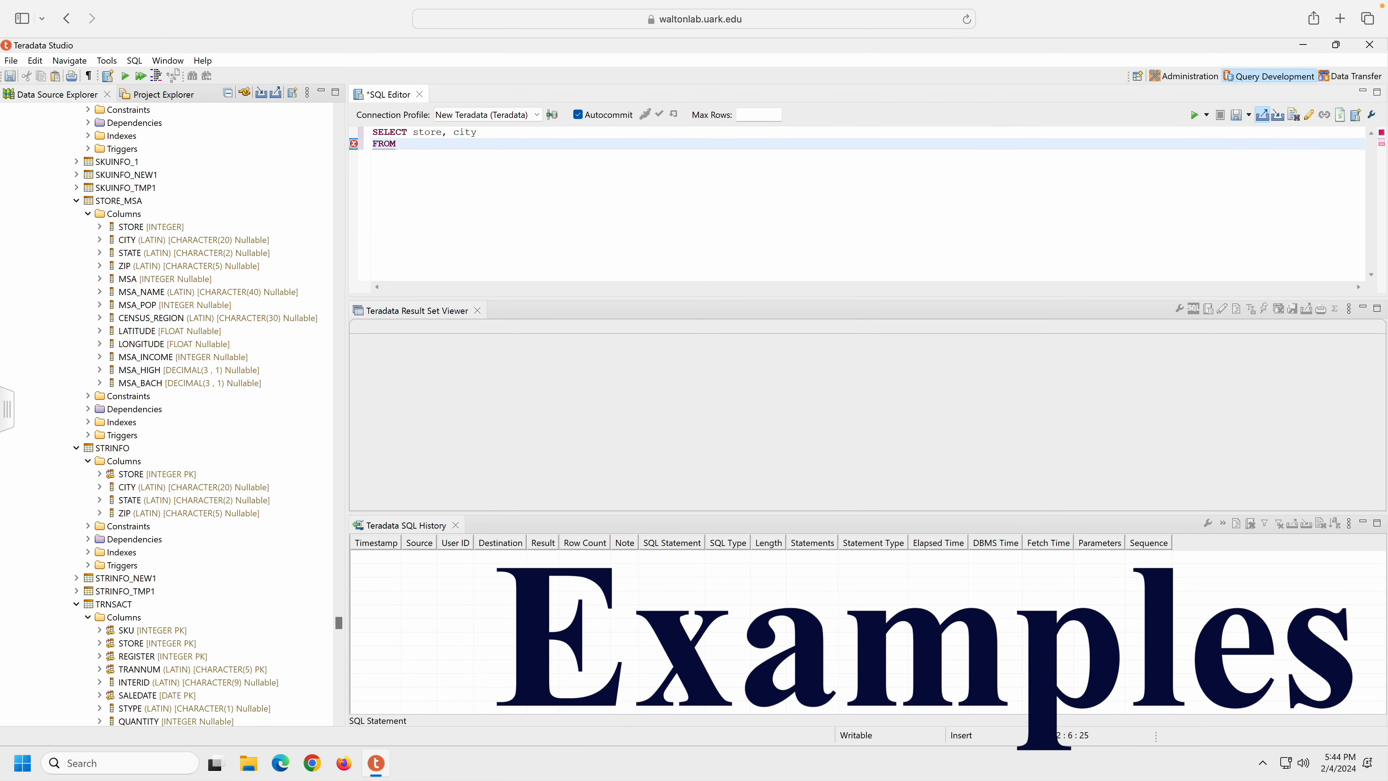
type("stri")
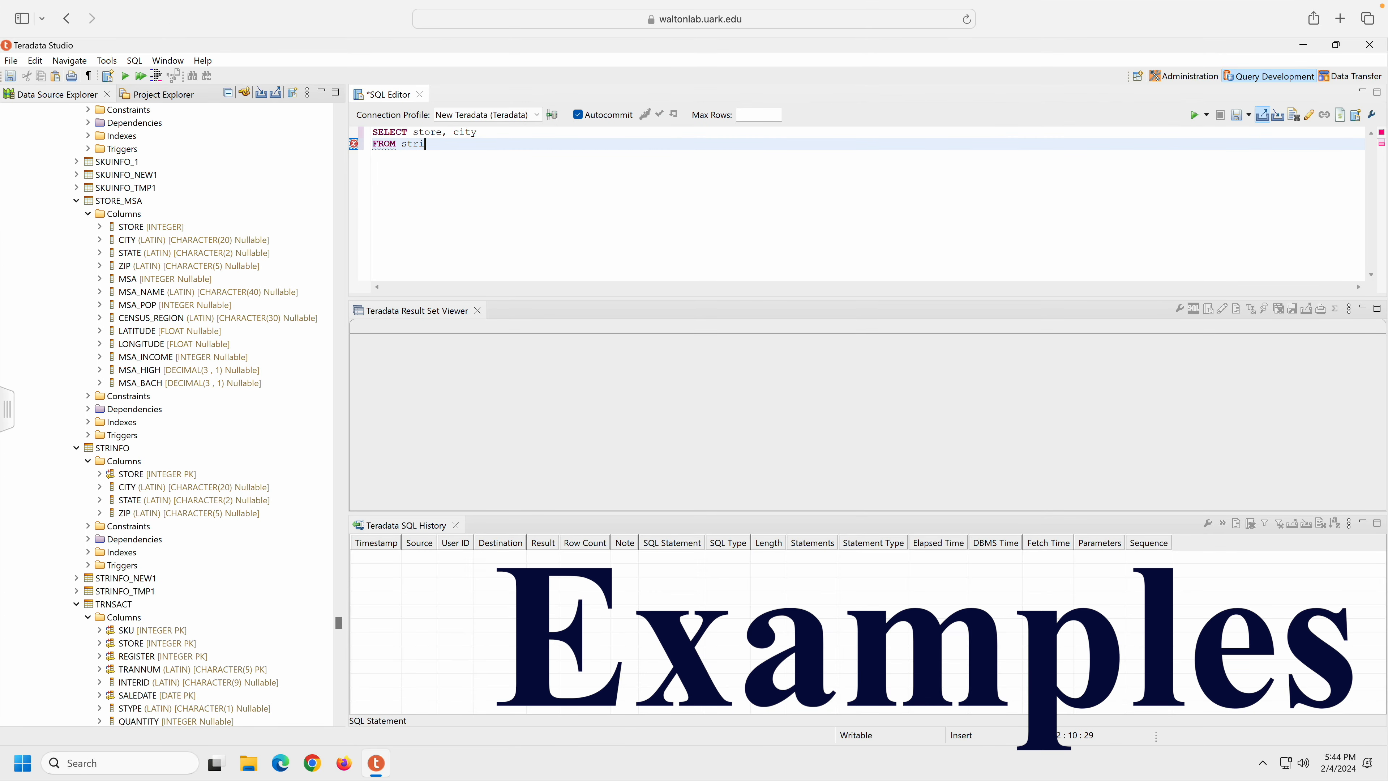
type("nfo")
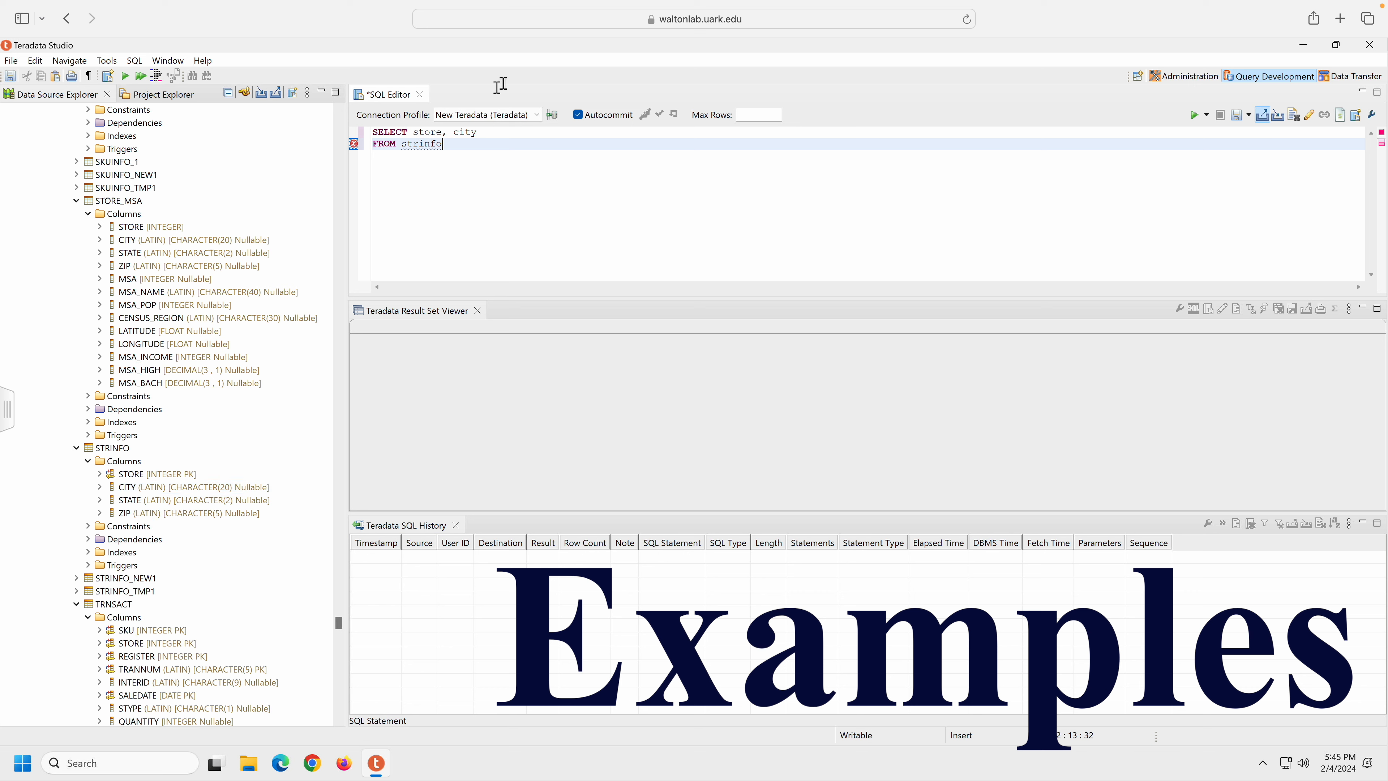
mouse_move(472, 134)
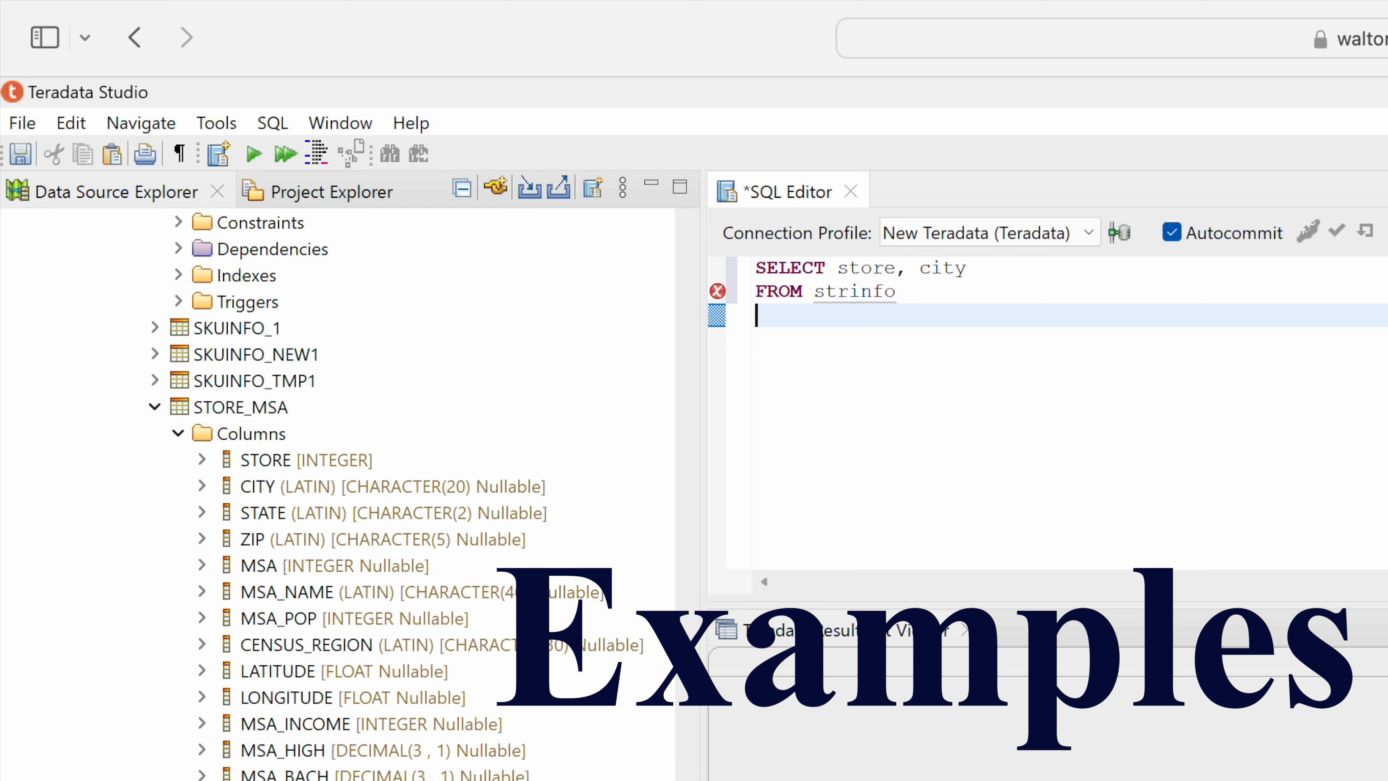
Add the filter WHERE state = 'OH' below the FROM clause.
type("WHERE stat")
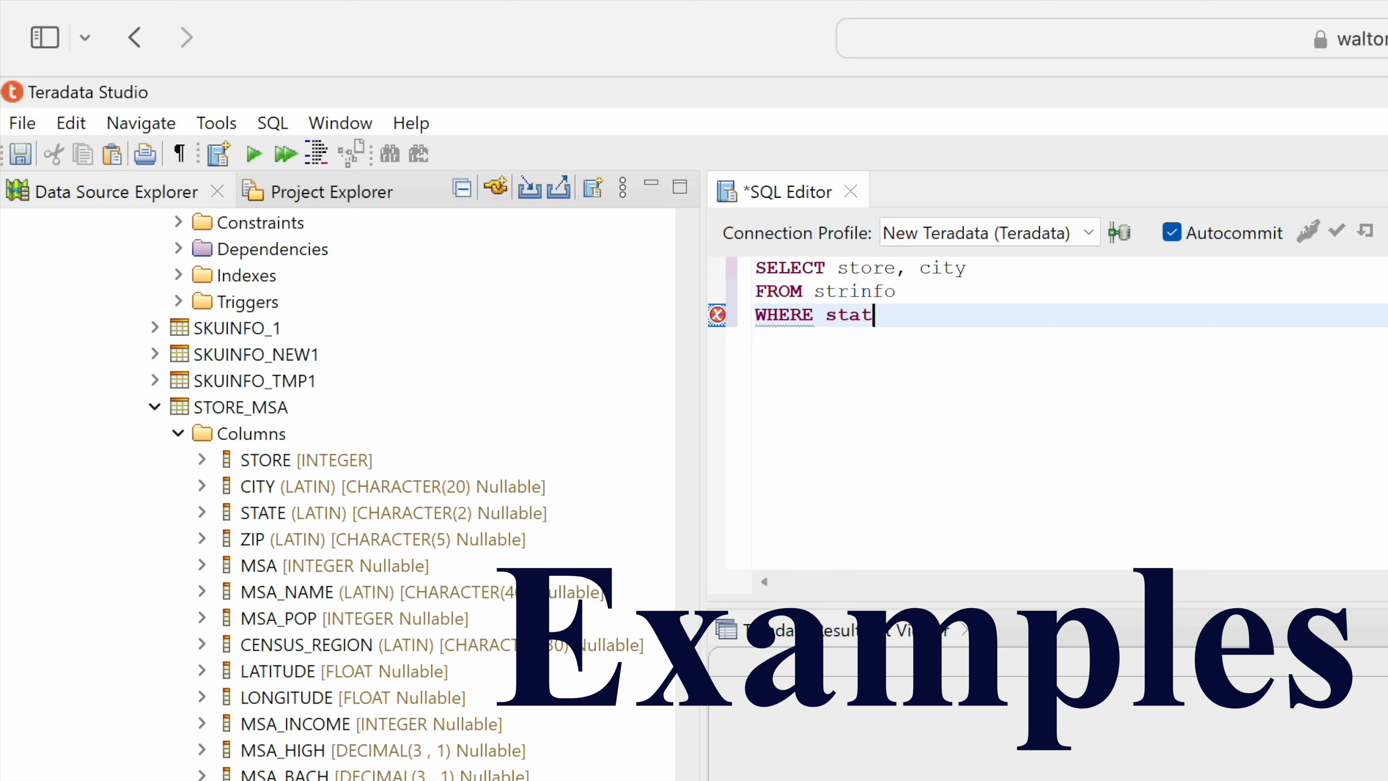
type("e =")
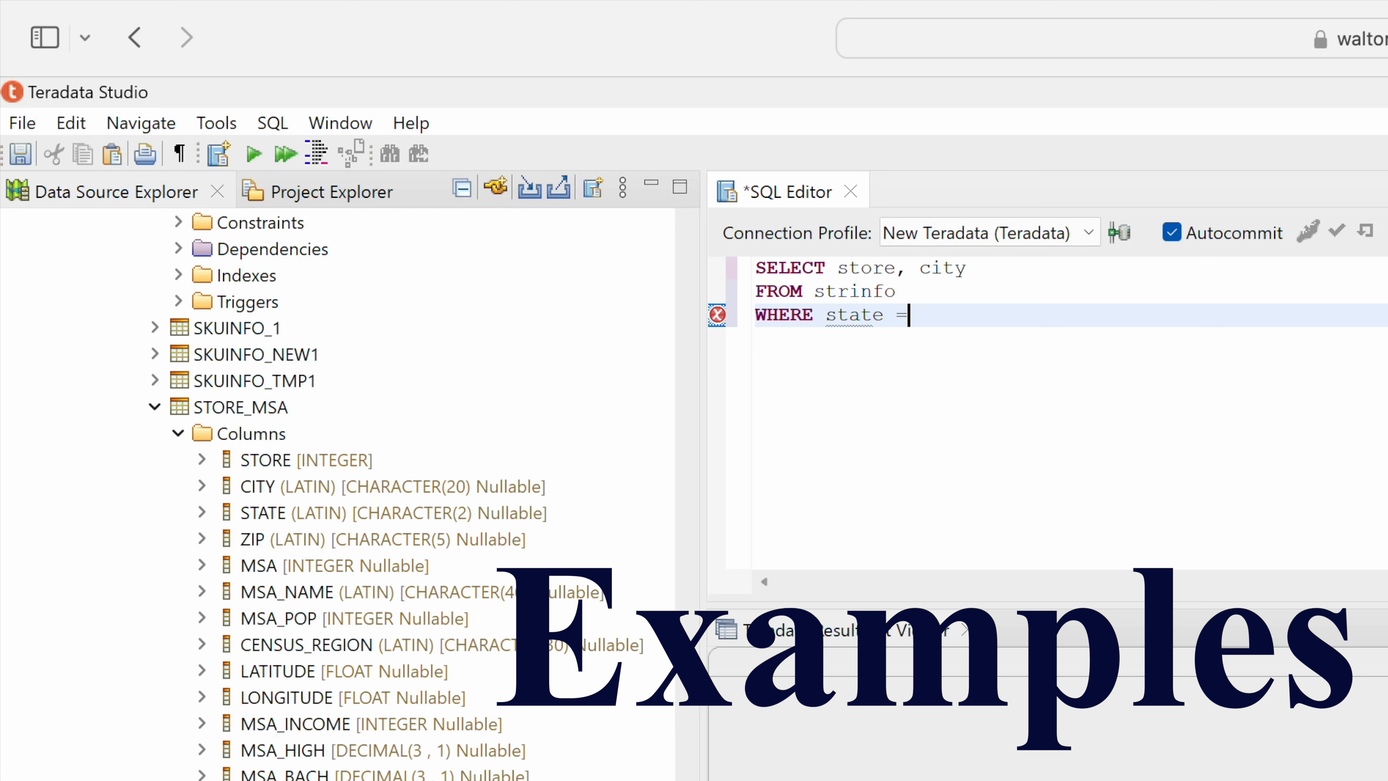
type("''")
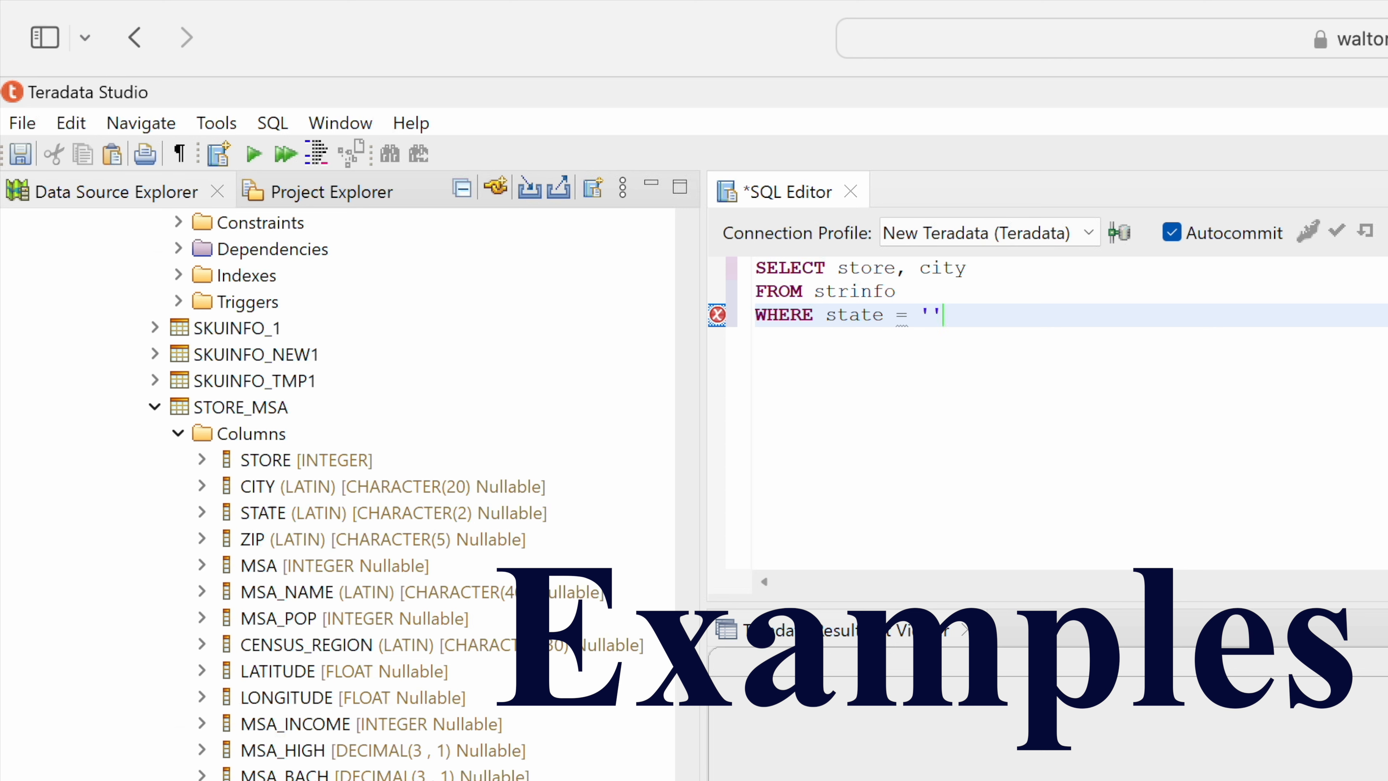
type("O")
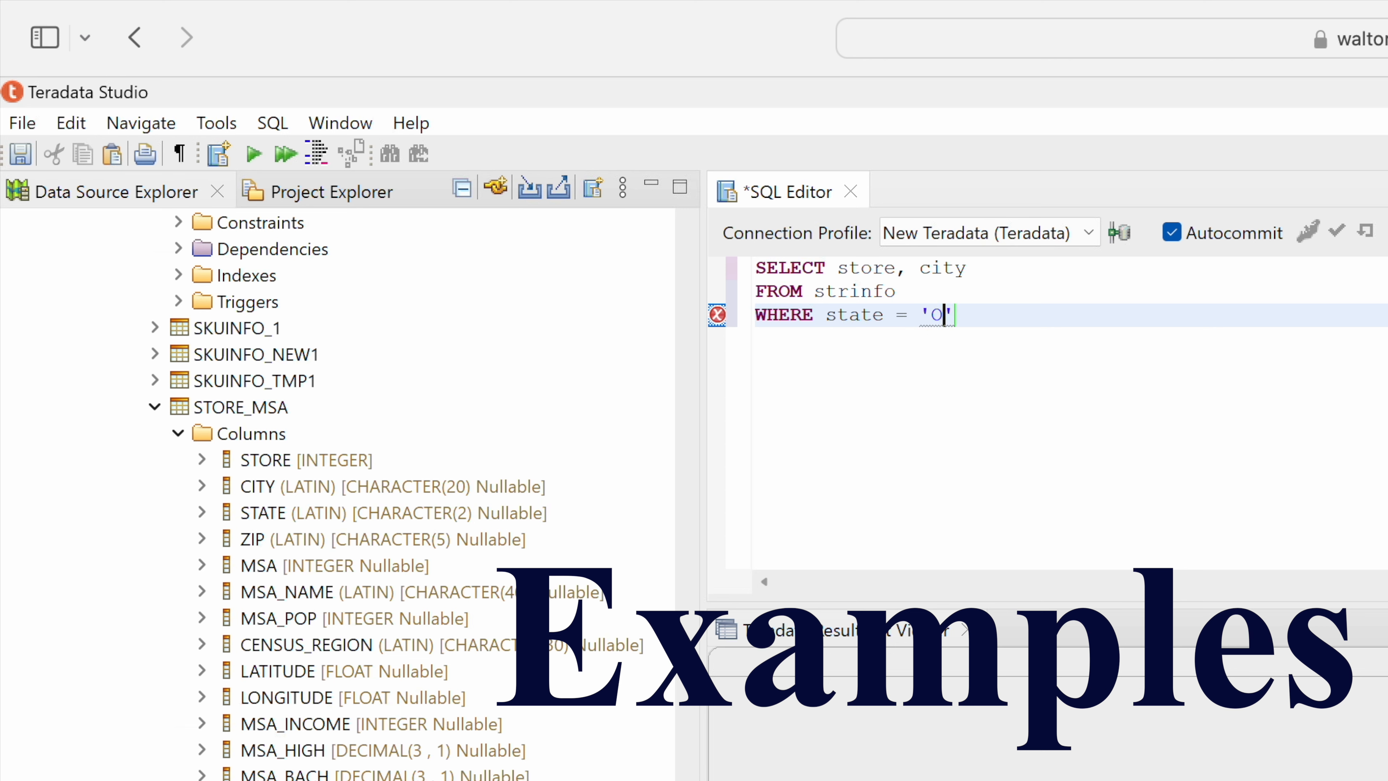
type("H")
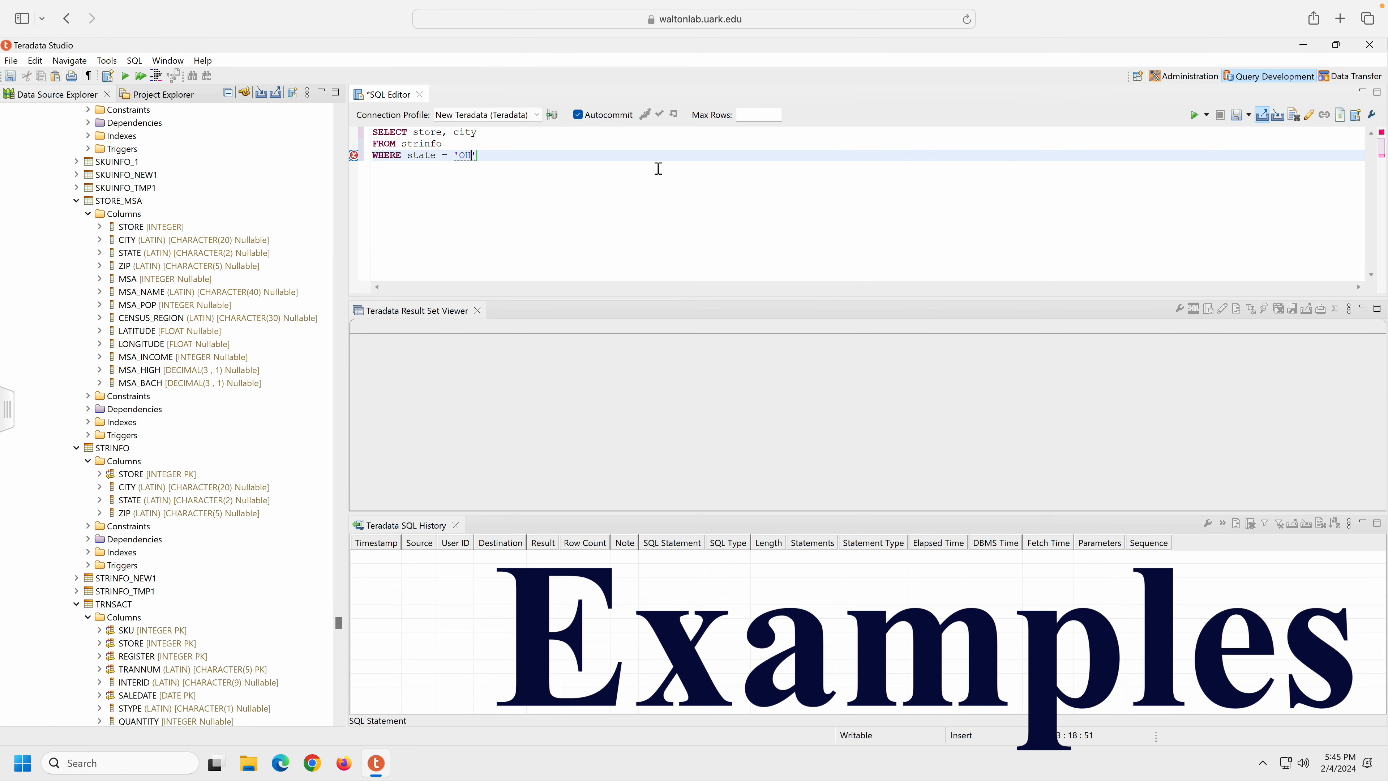
mouse_move(797, 151)
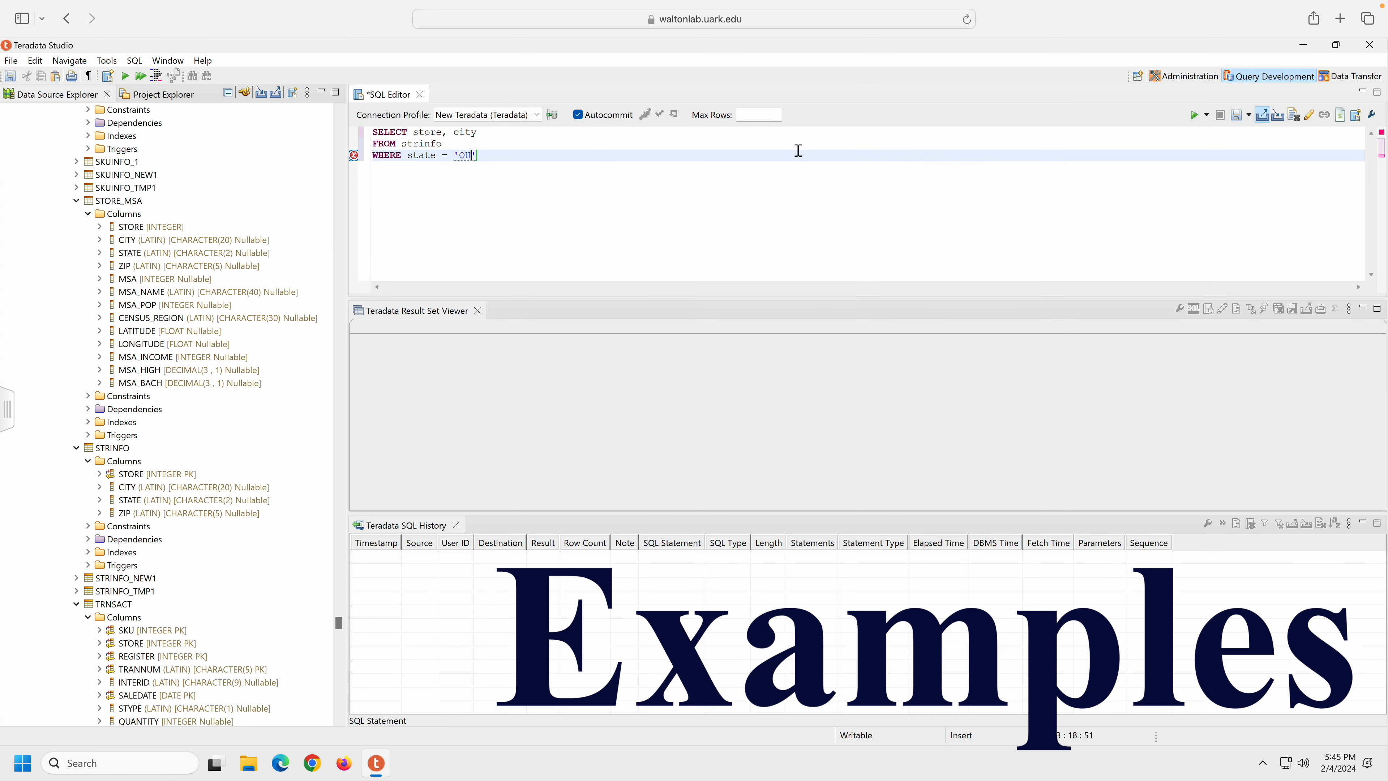
mouse_move(705, 127)
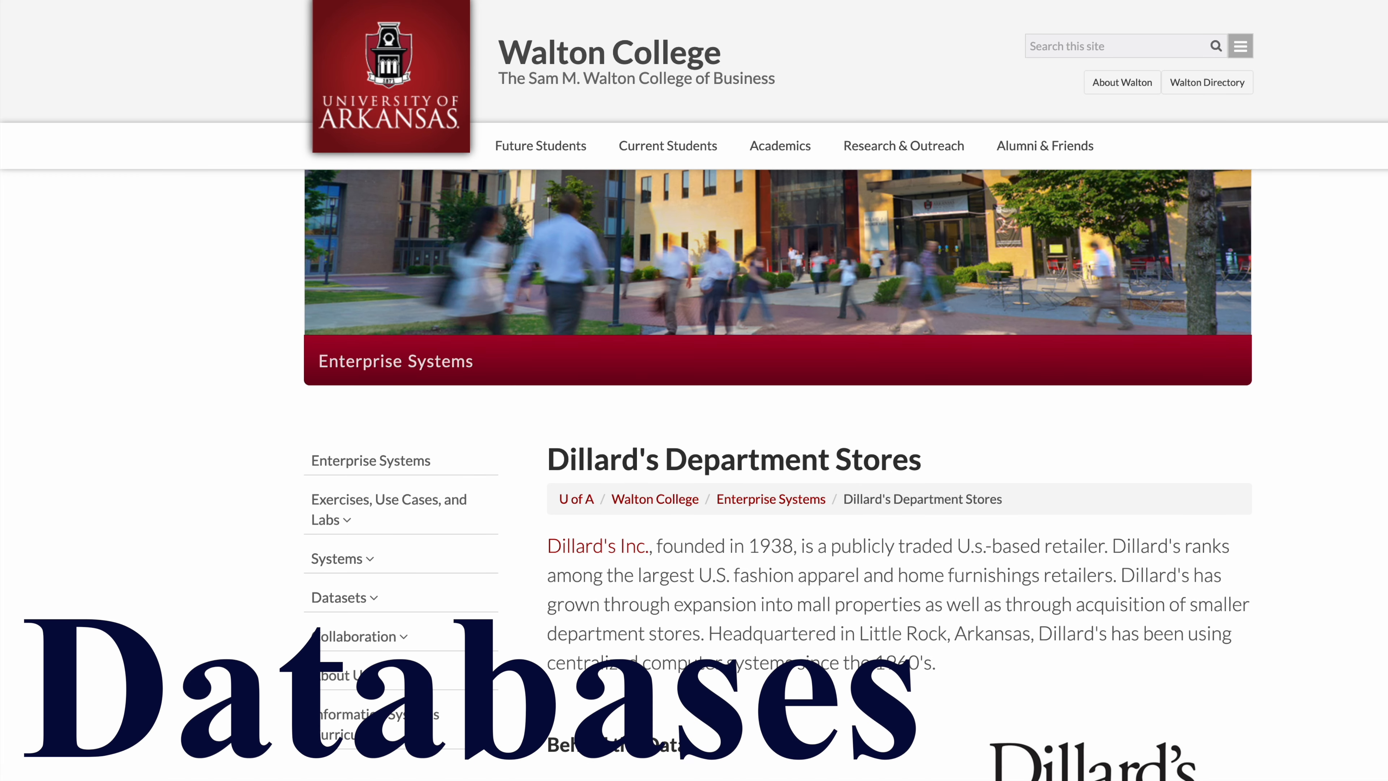
scroll("down", 3)
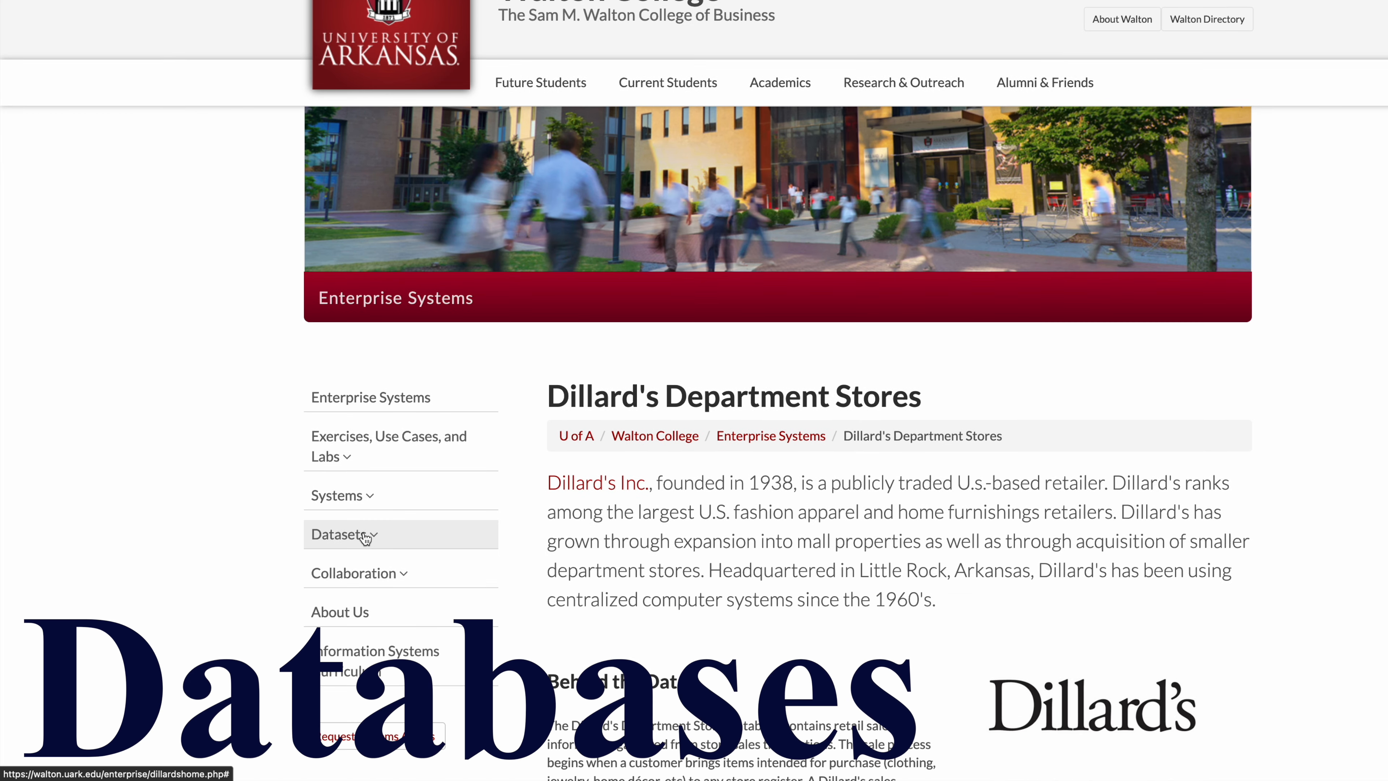
left_click(341, 533)
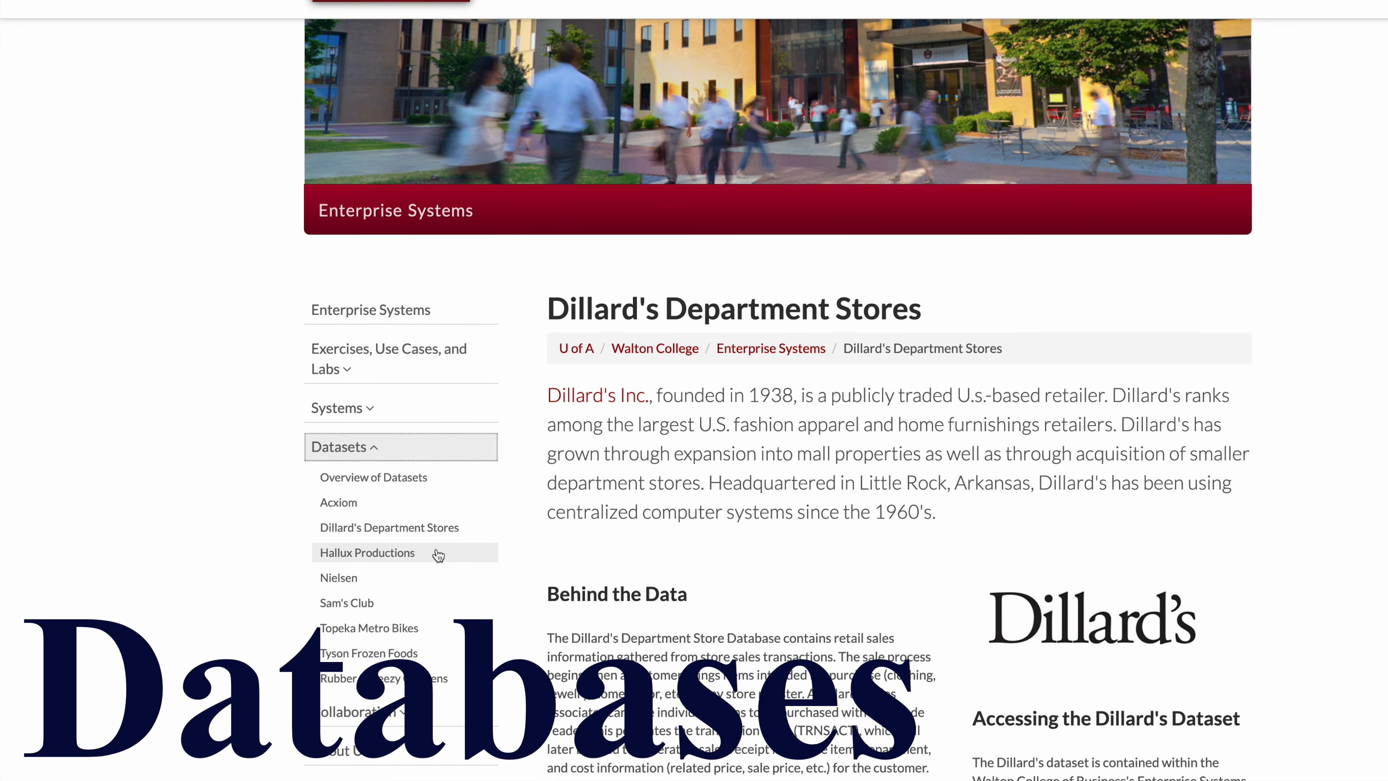
left_click(339, 446)
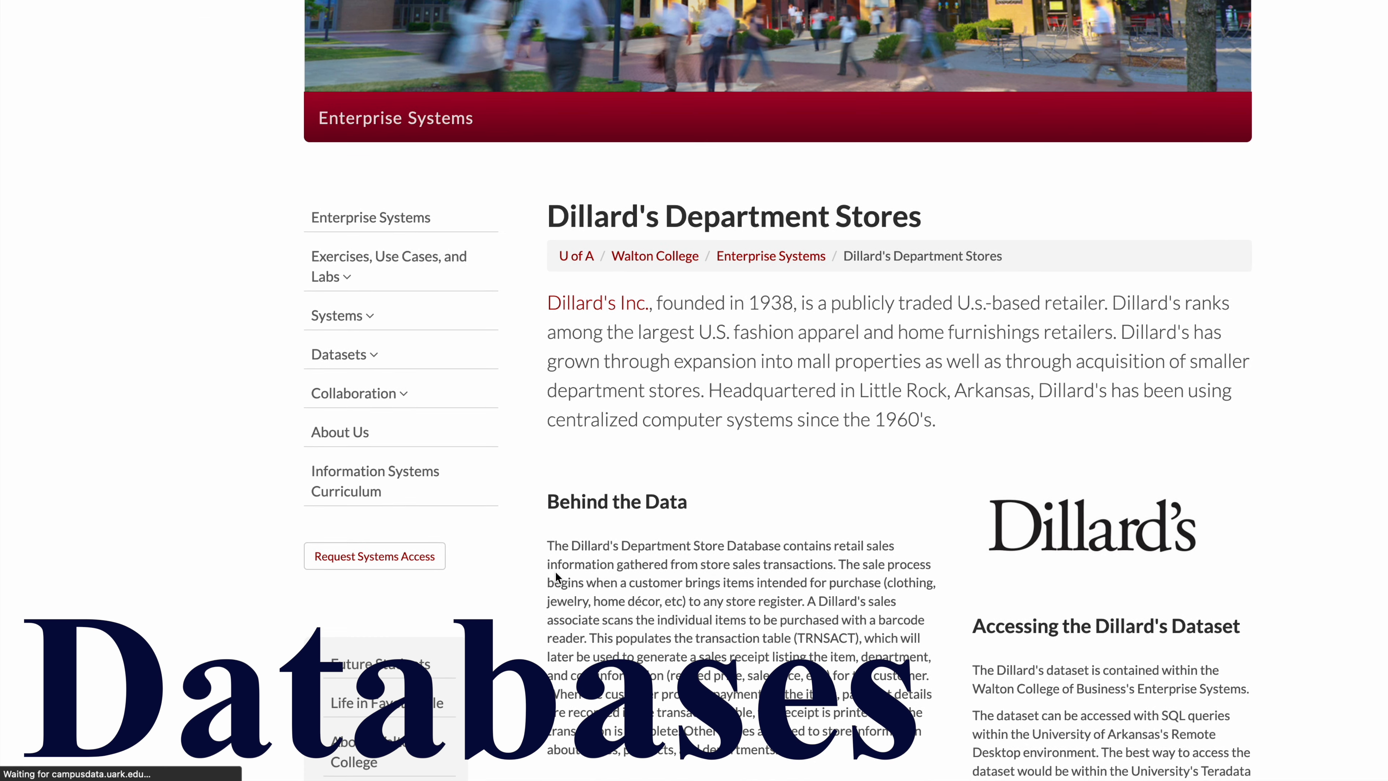
scroll("up", 3)
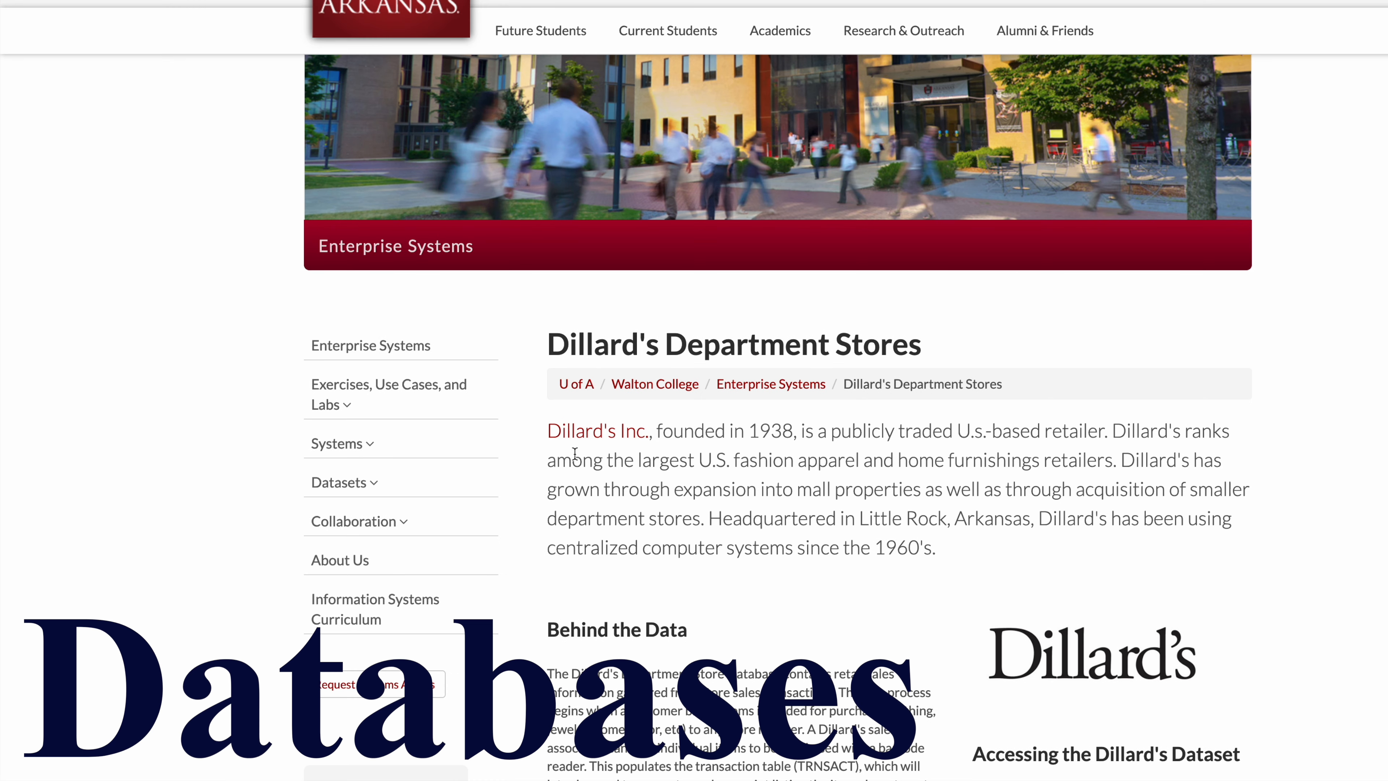
mouse_move(780, 449)
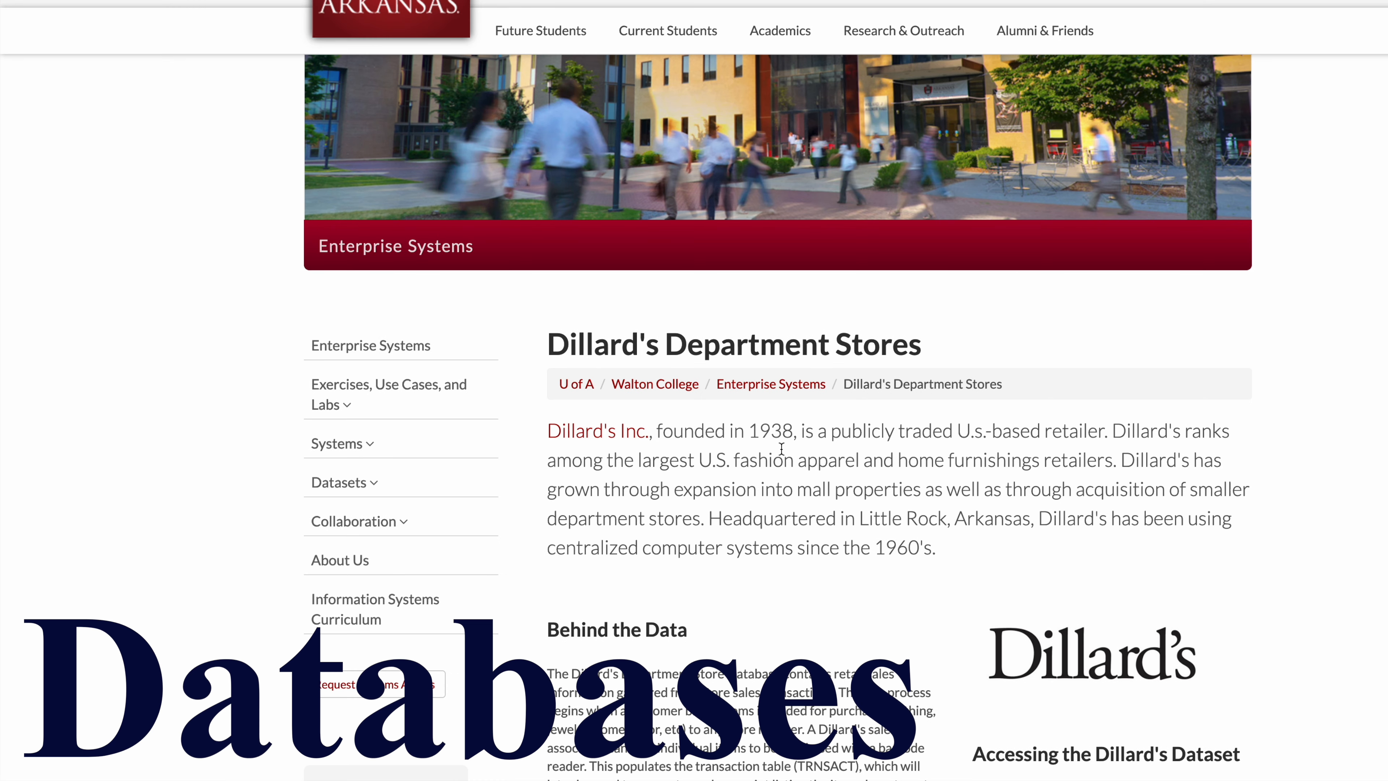
mouse_move(931, 450)
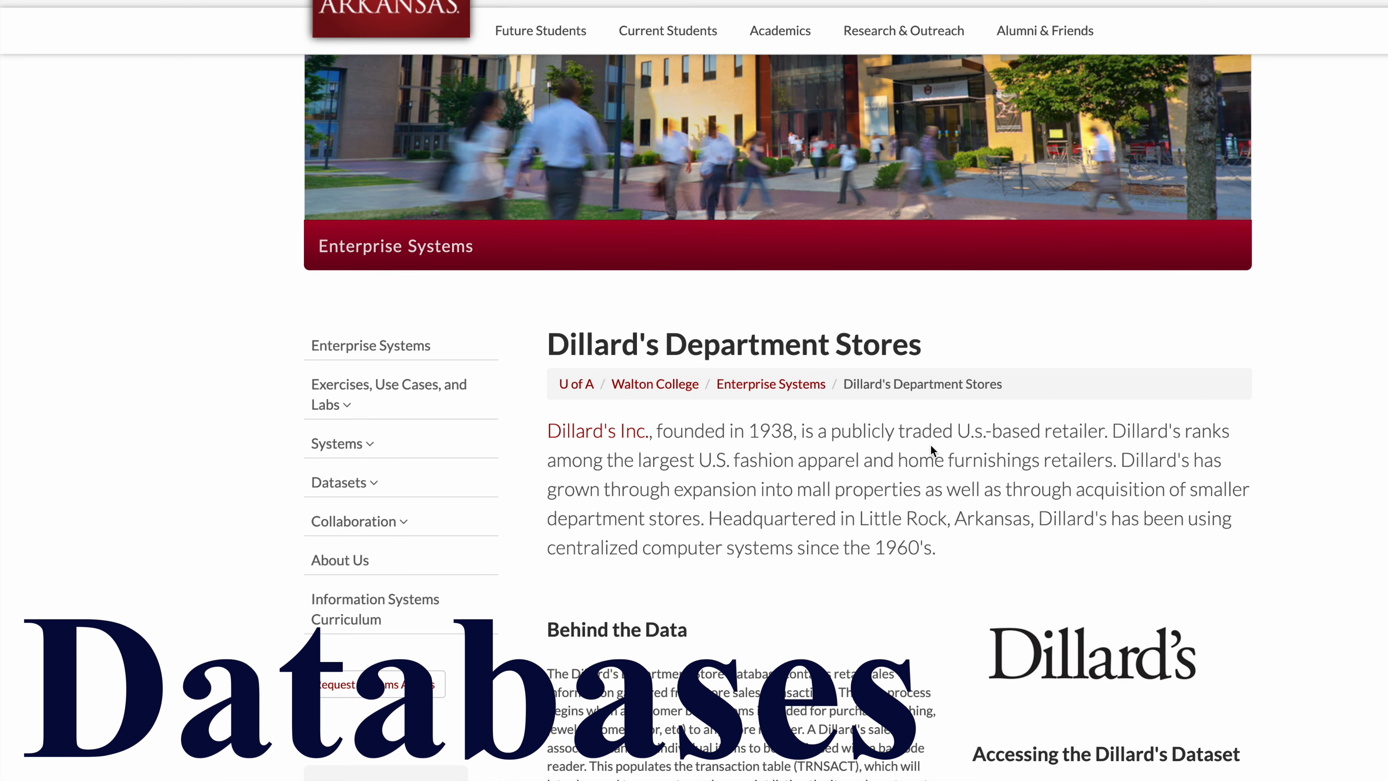
double_click(1069, 430)
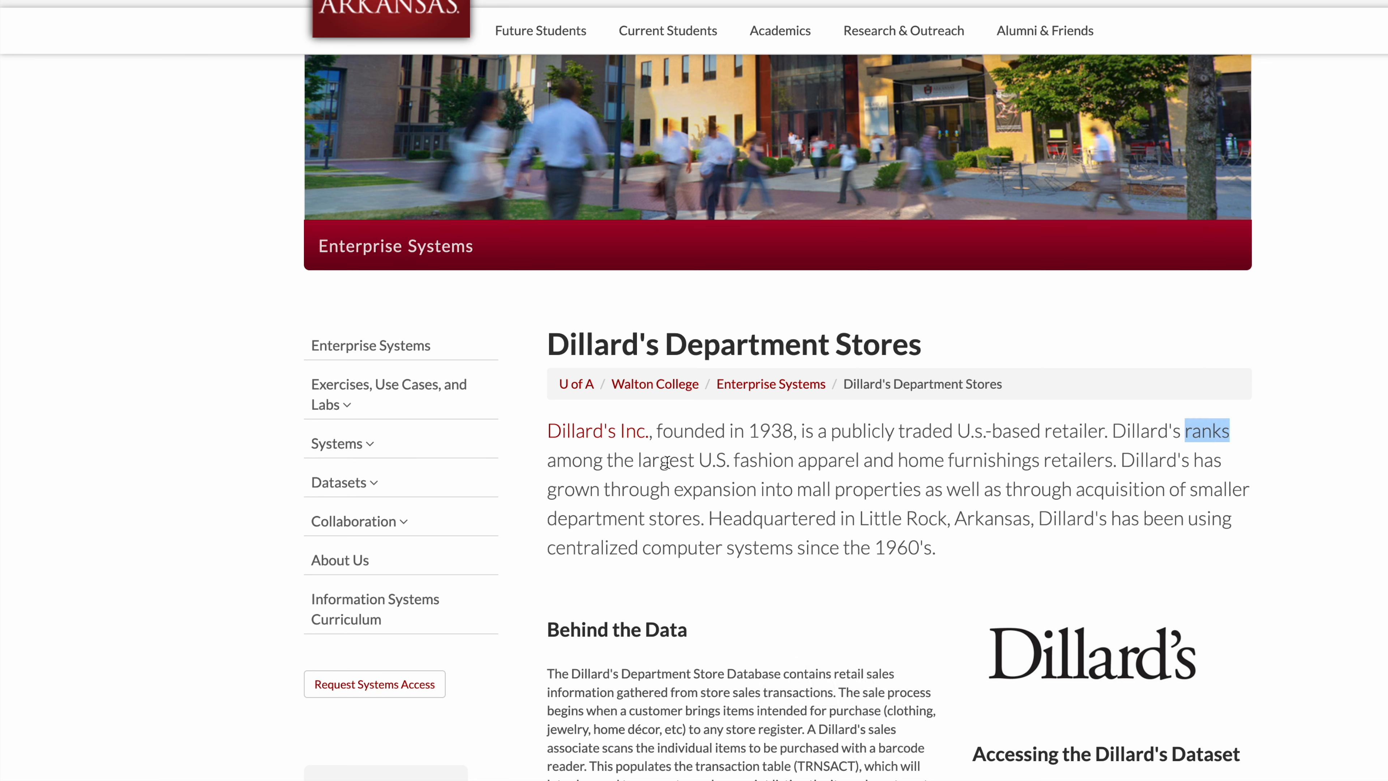
double_click(665, 459)
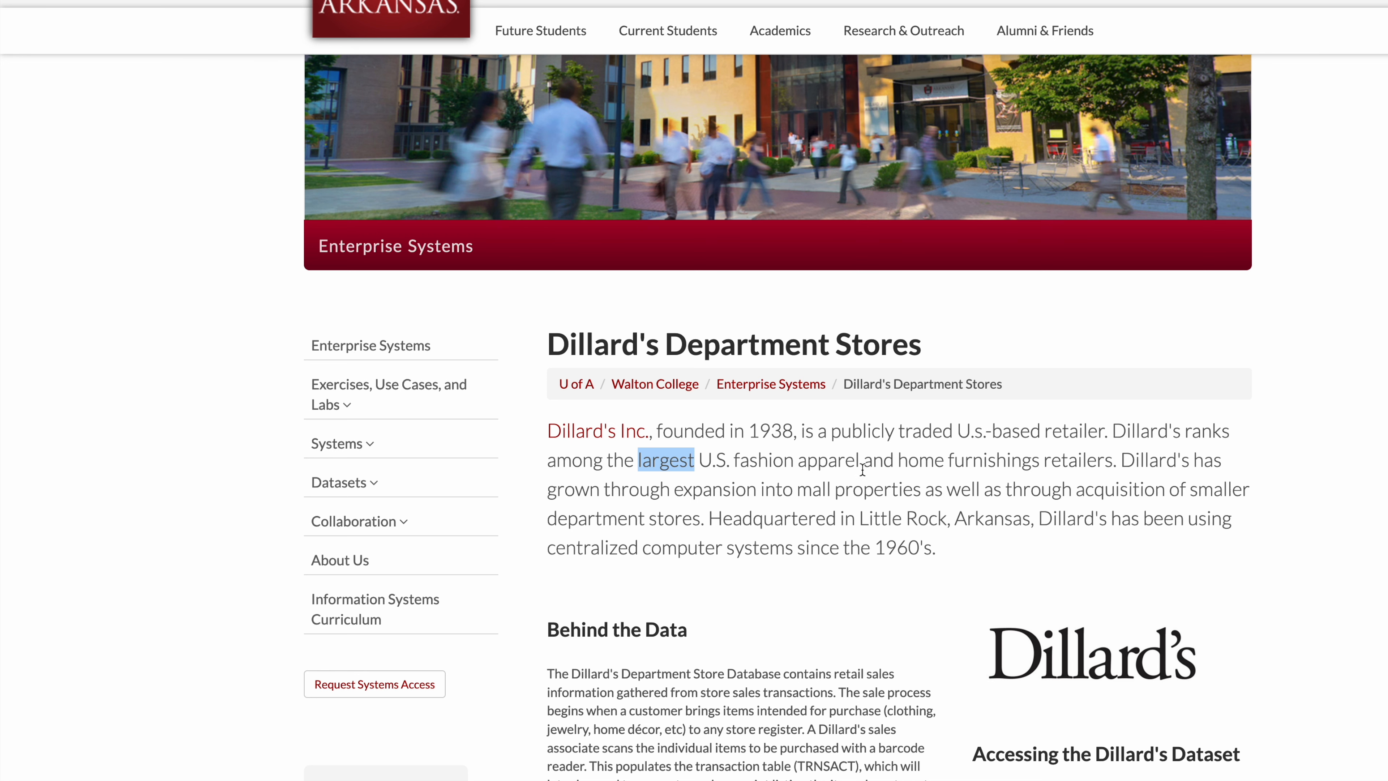
mouse_move(1091, 480)
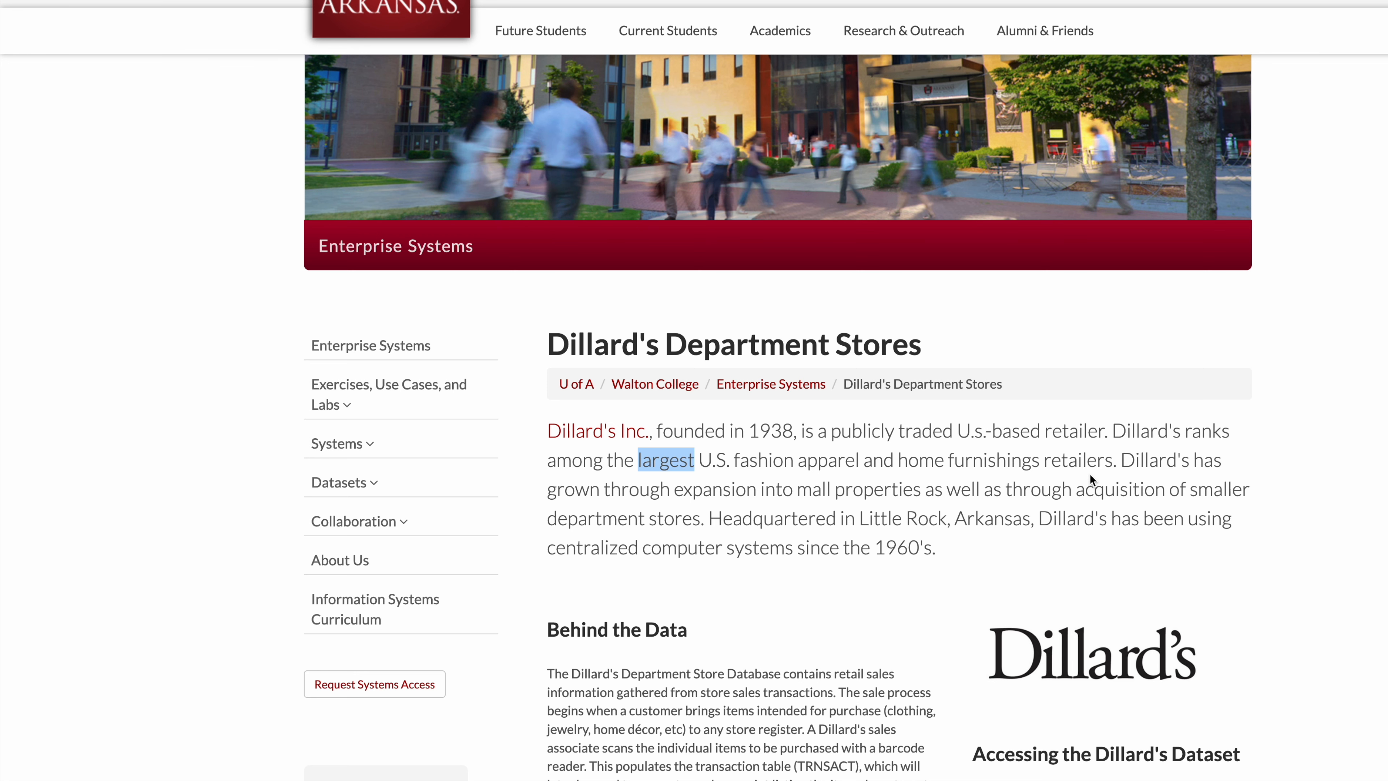
scroll("down", 3)
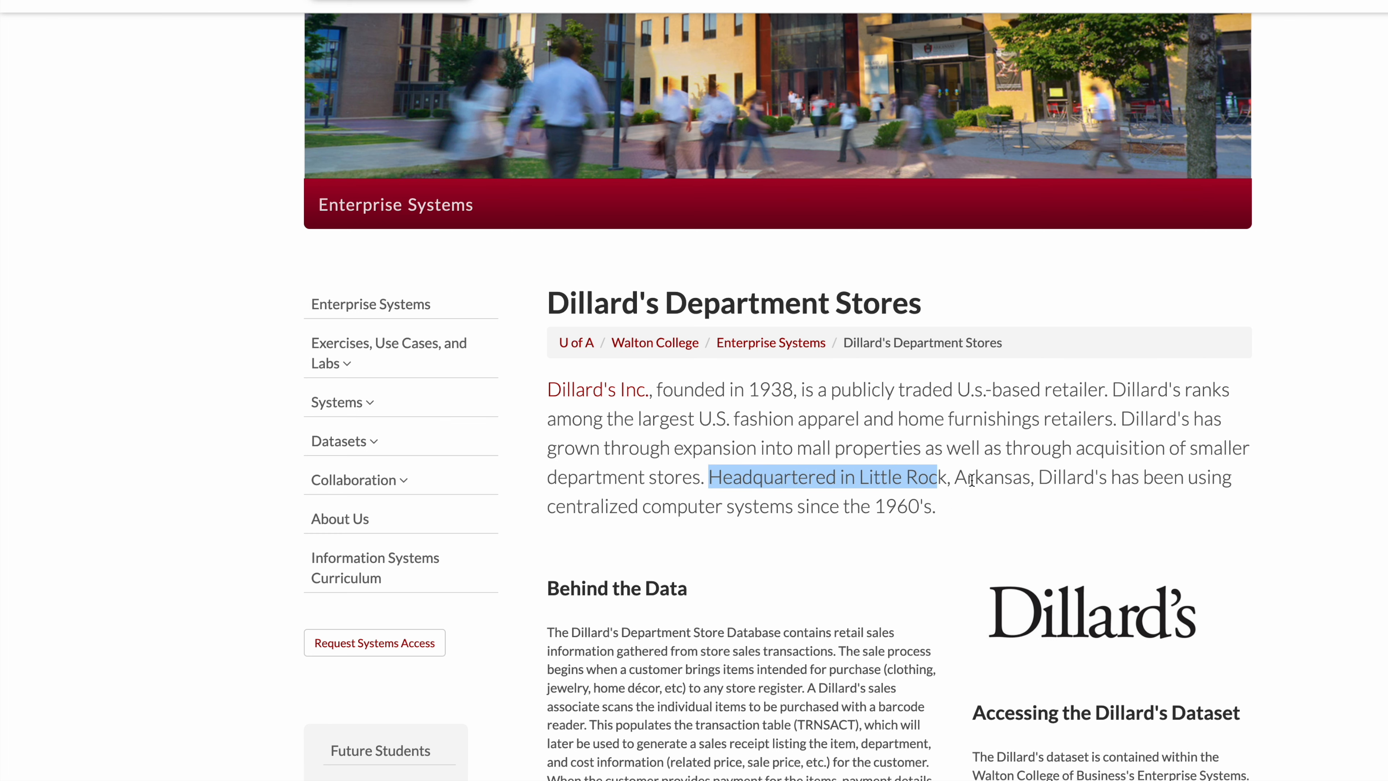
scroll("down", 3)
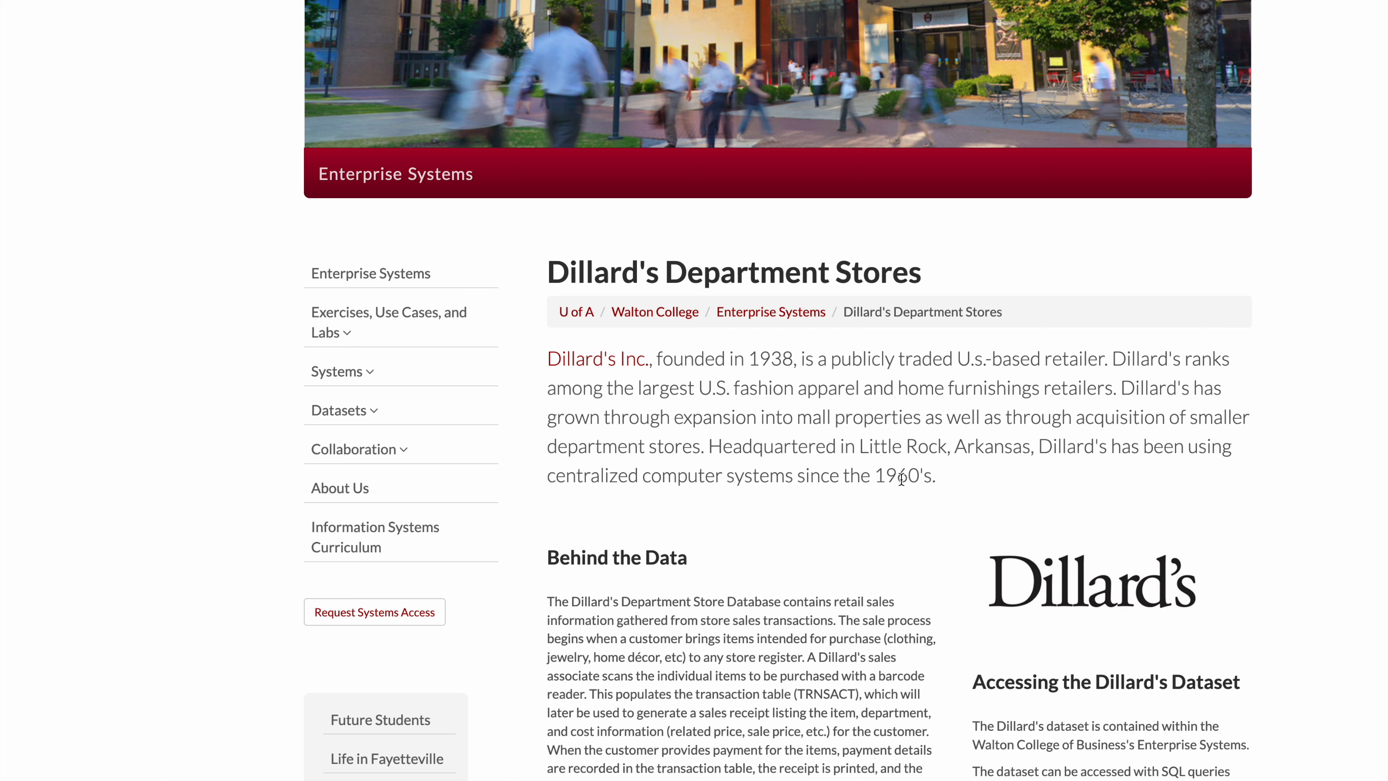
scroll("down", 3)
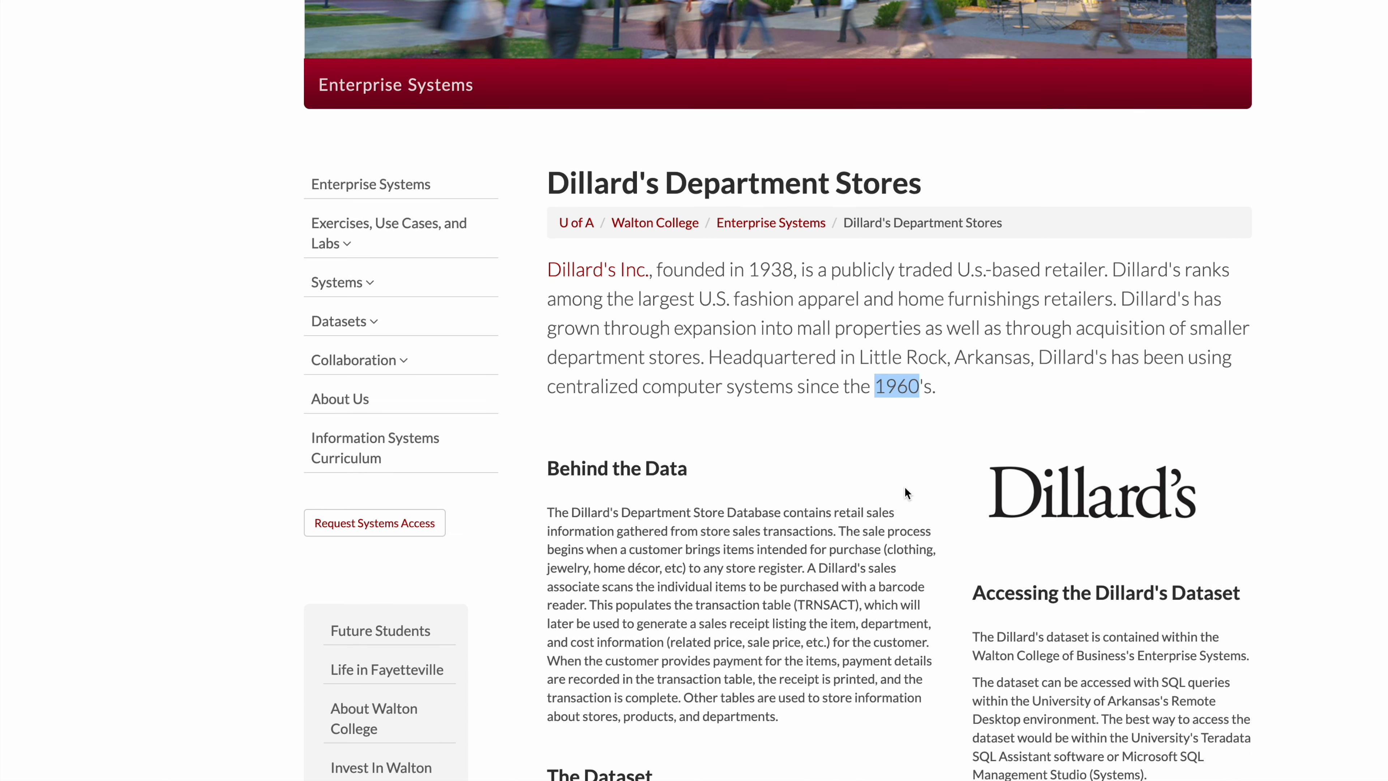
mouse_move(914, 520)
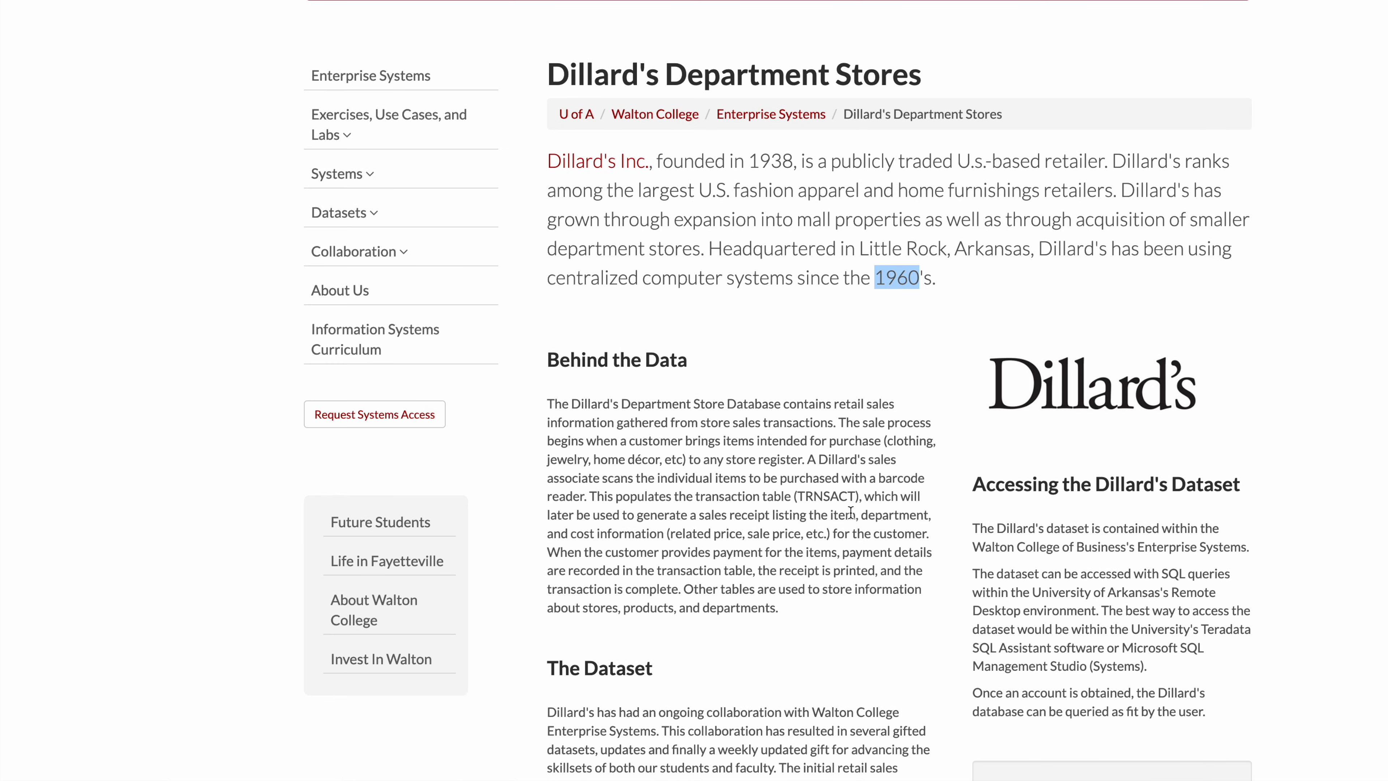
mouse_move(671, 420)
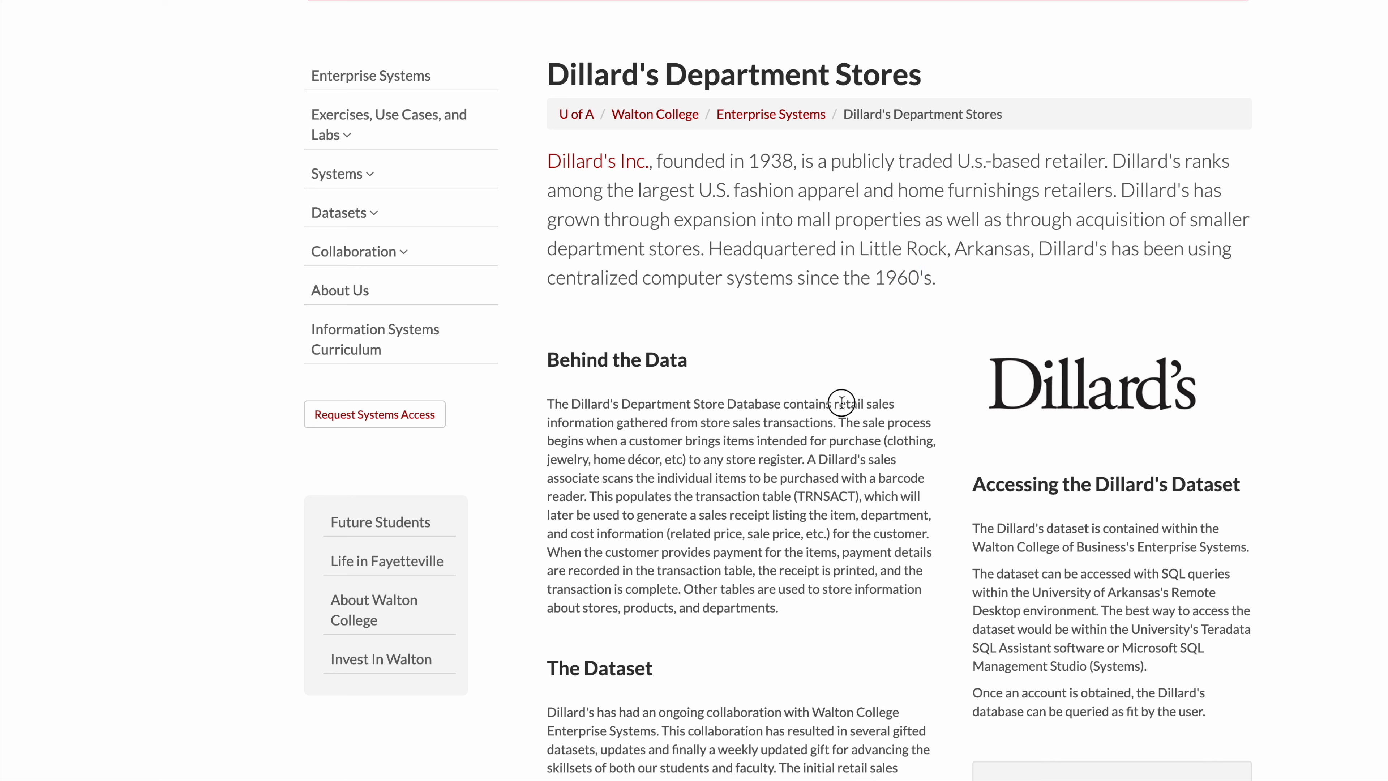
double_click(846, 403)
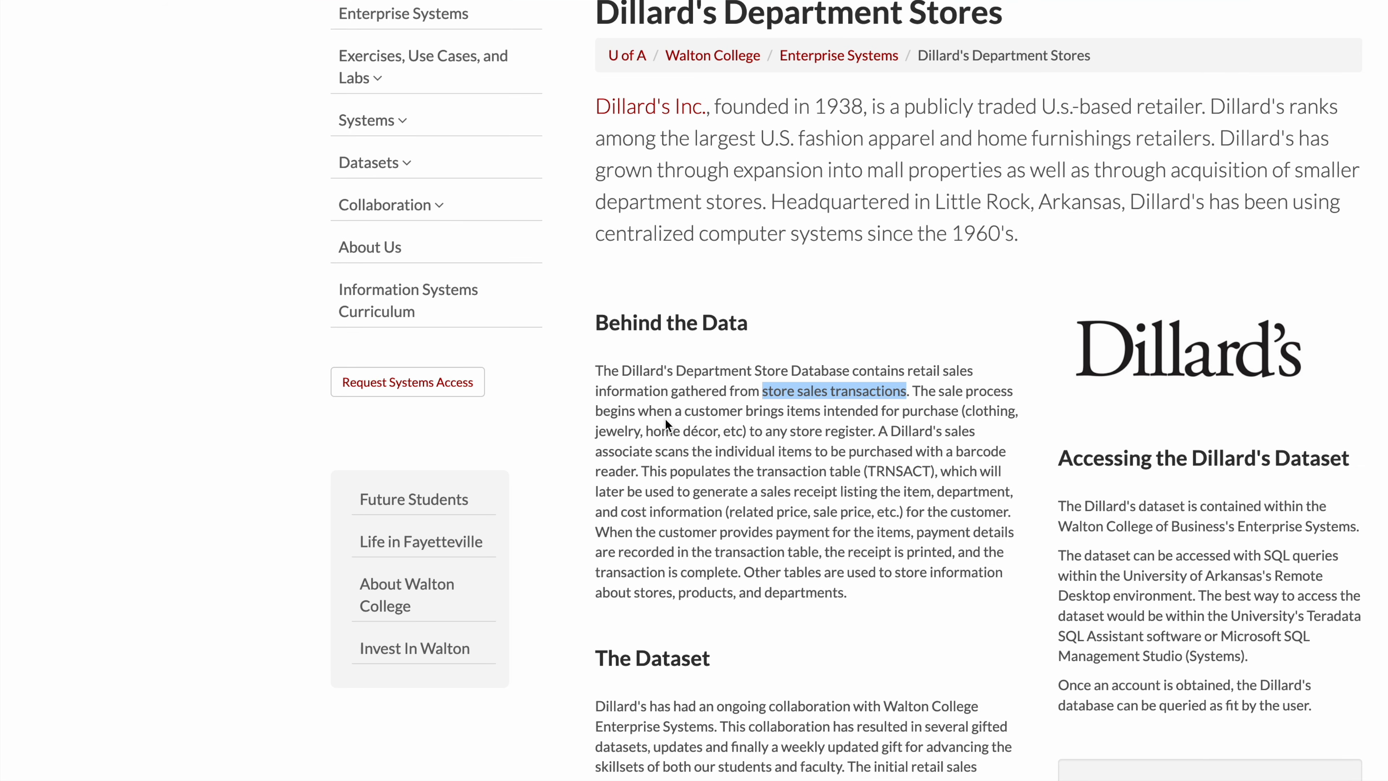
mouse_move(873, 426)
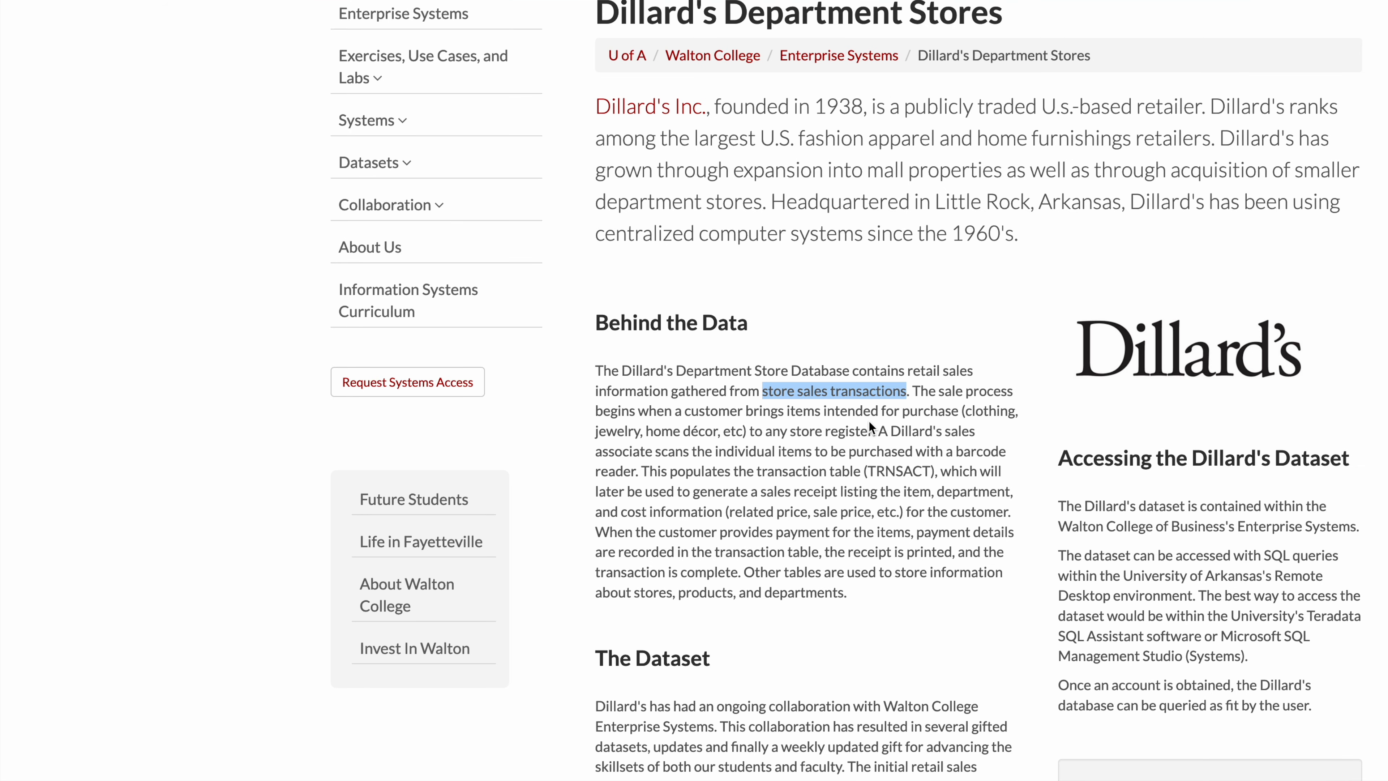
mouse_move(1001, 429)
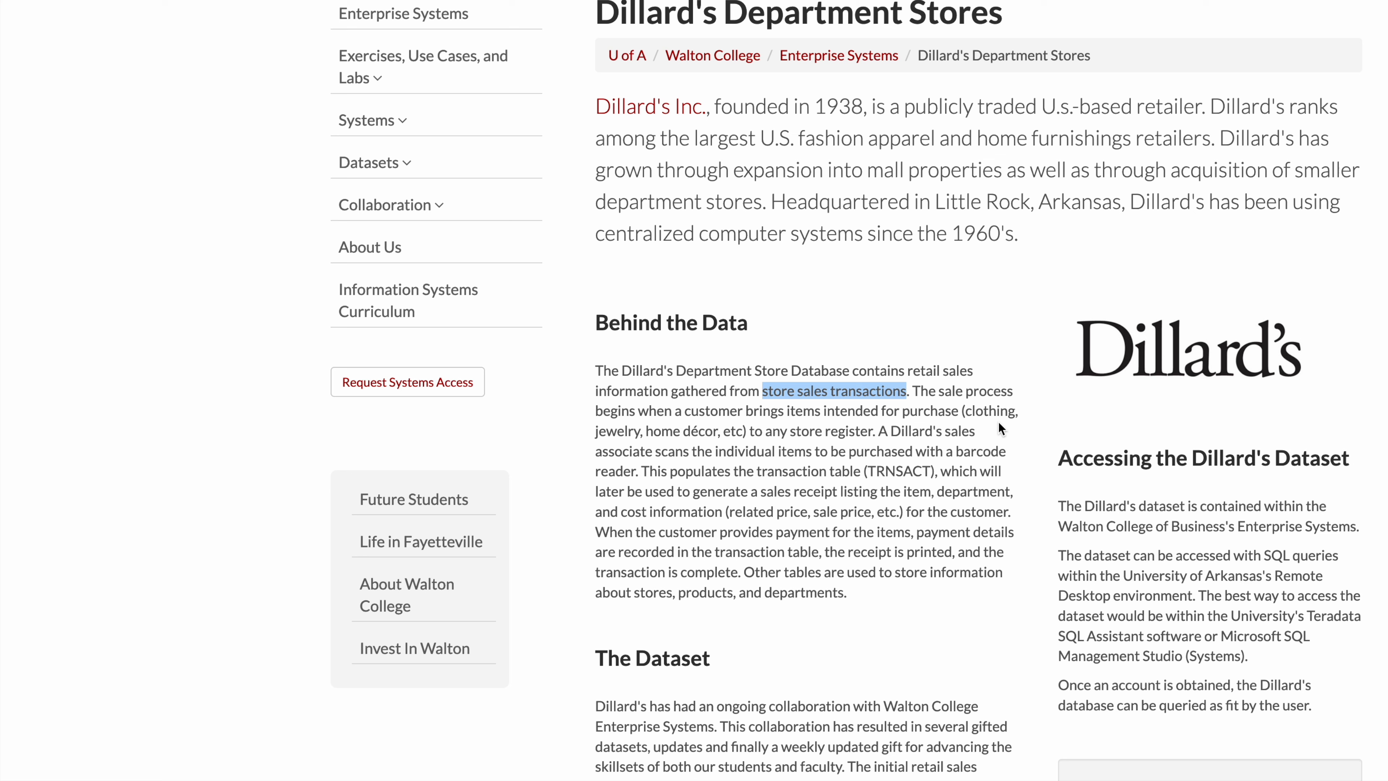
mouse_move(819, 450)
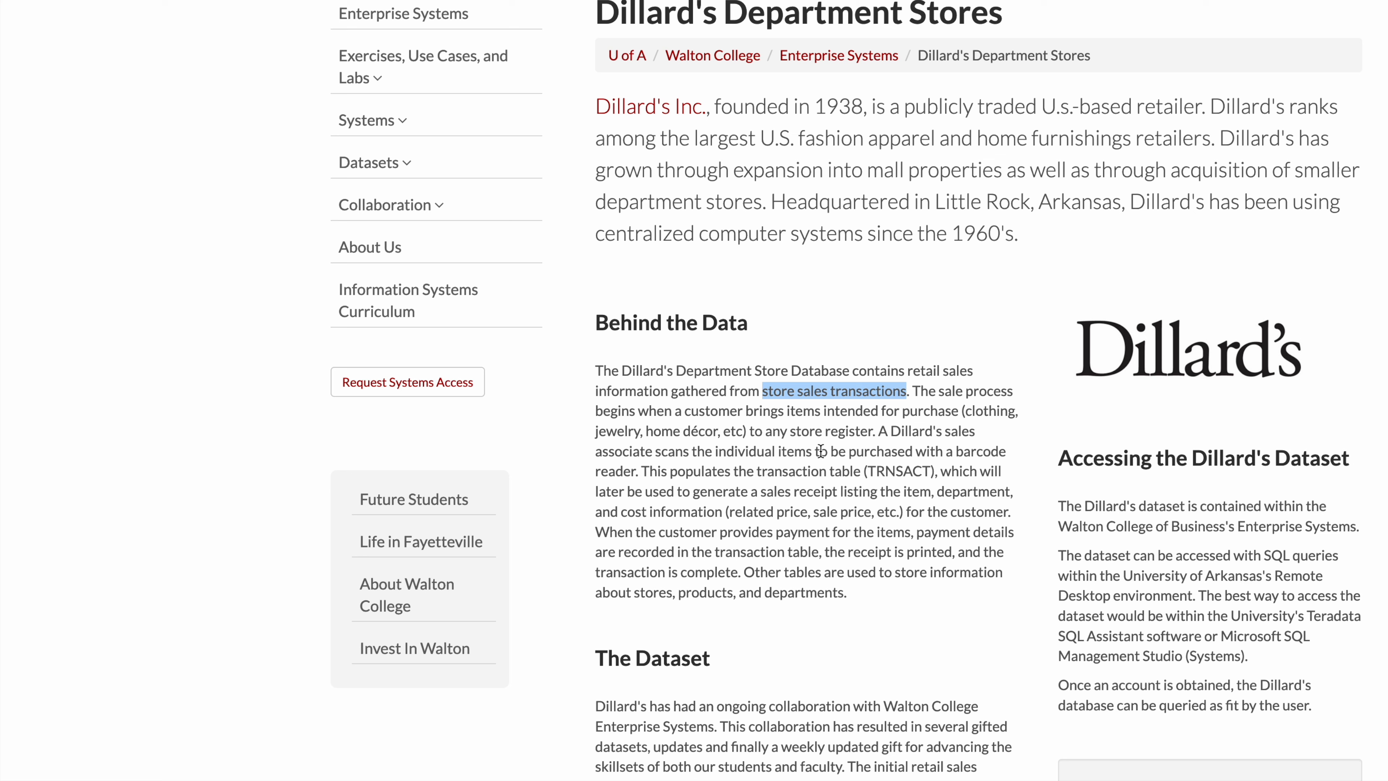
mouse_move(937, 435)
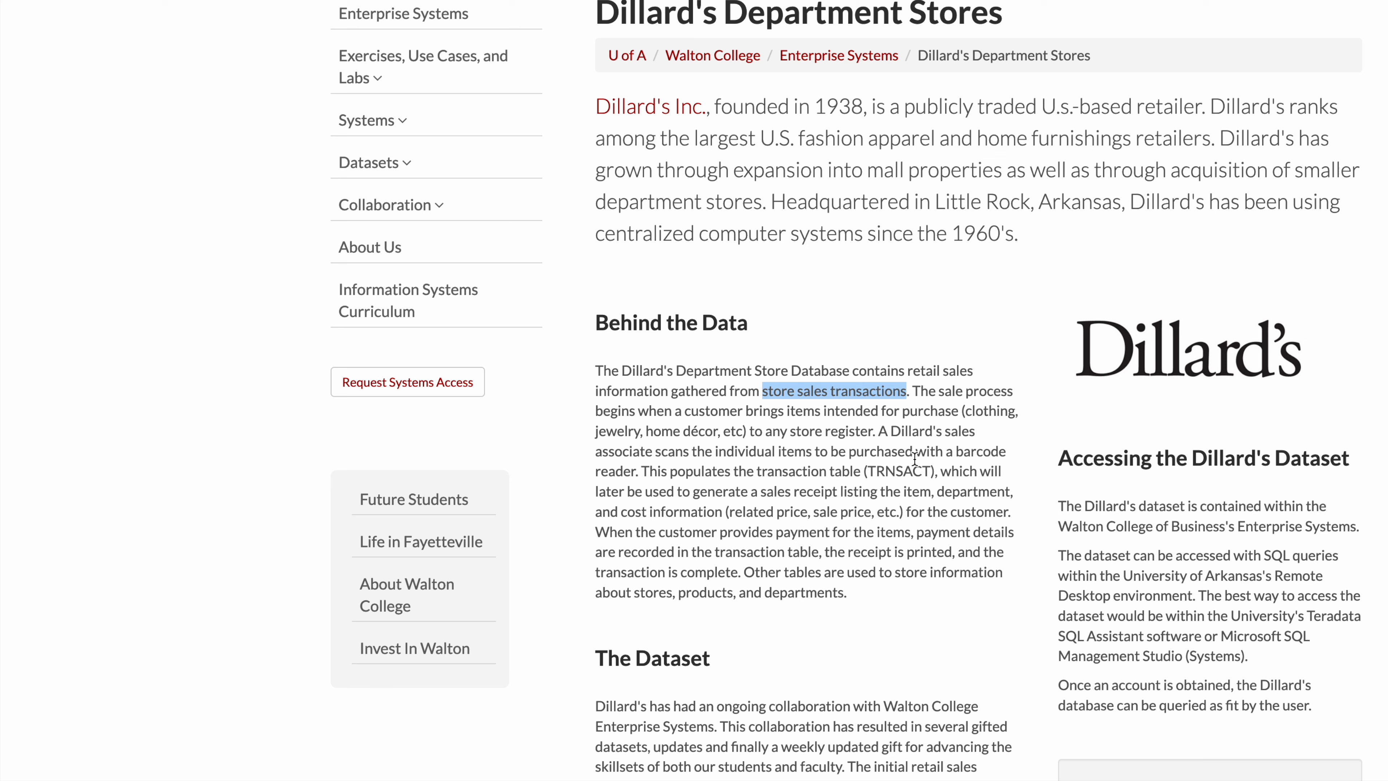
mouse_move(645, 484)
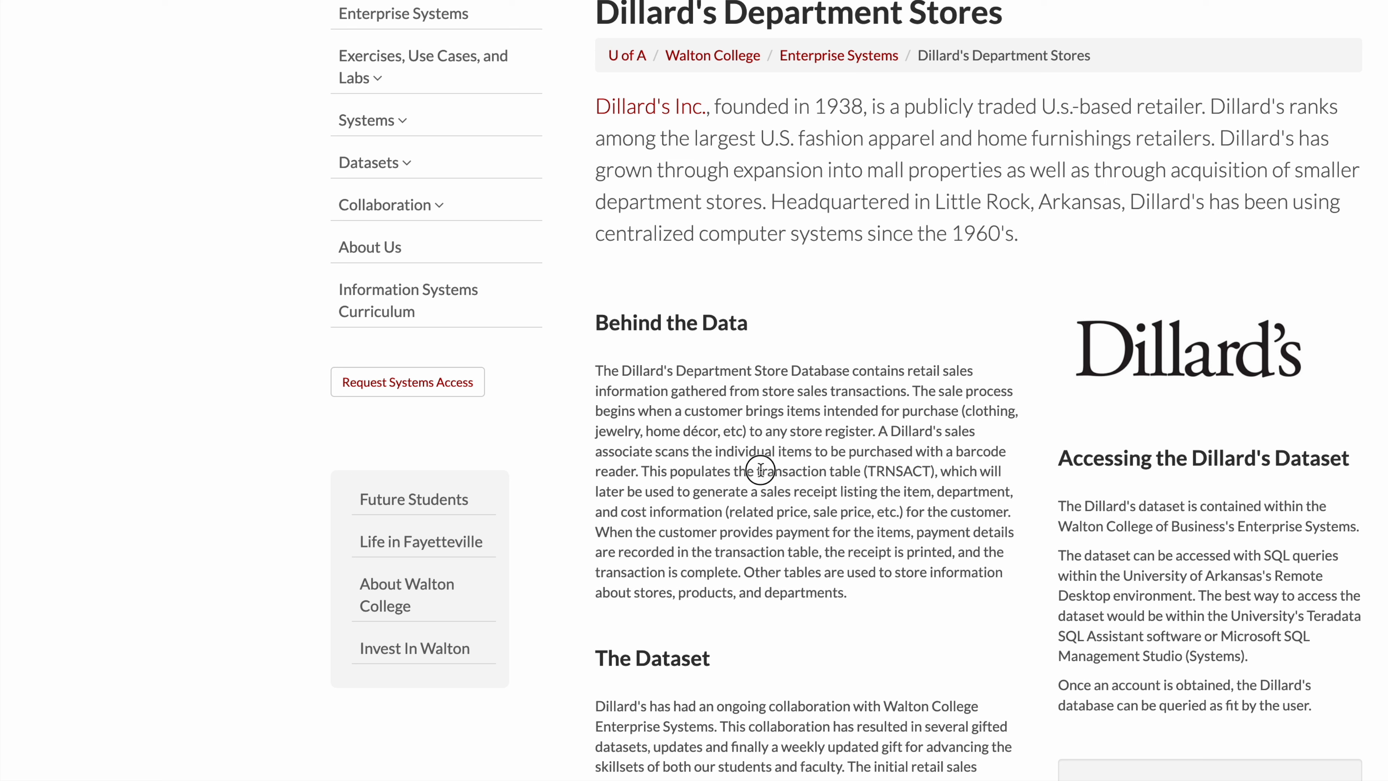
double_click(876, 470)
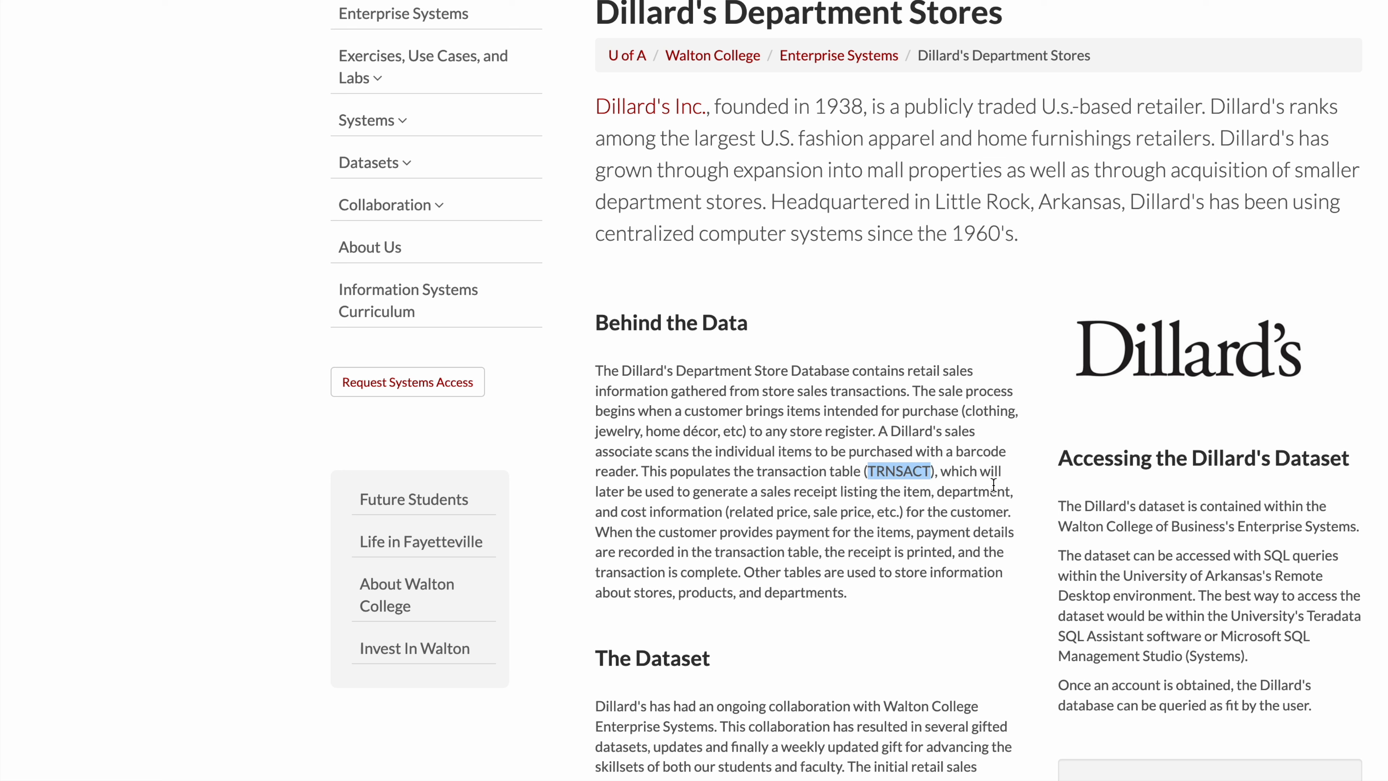
mouse_move(778, 509)
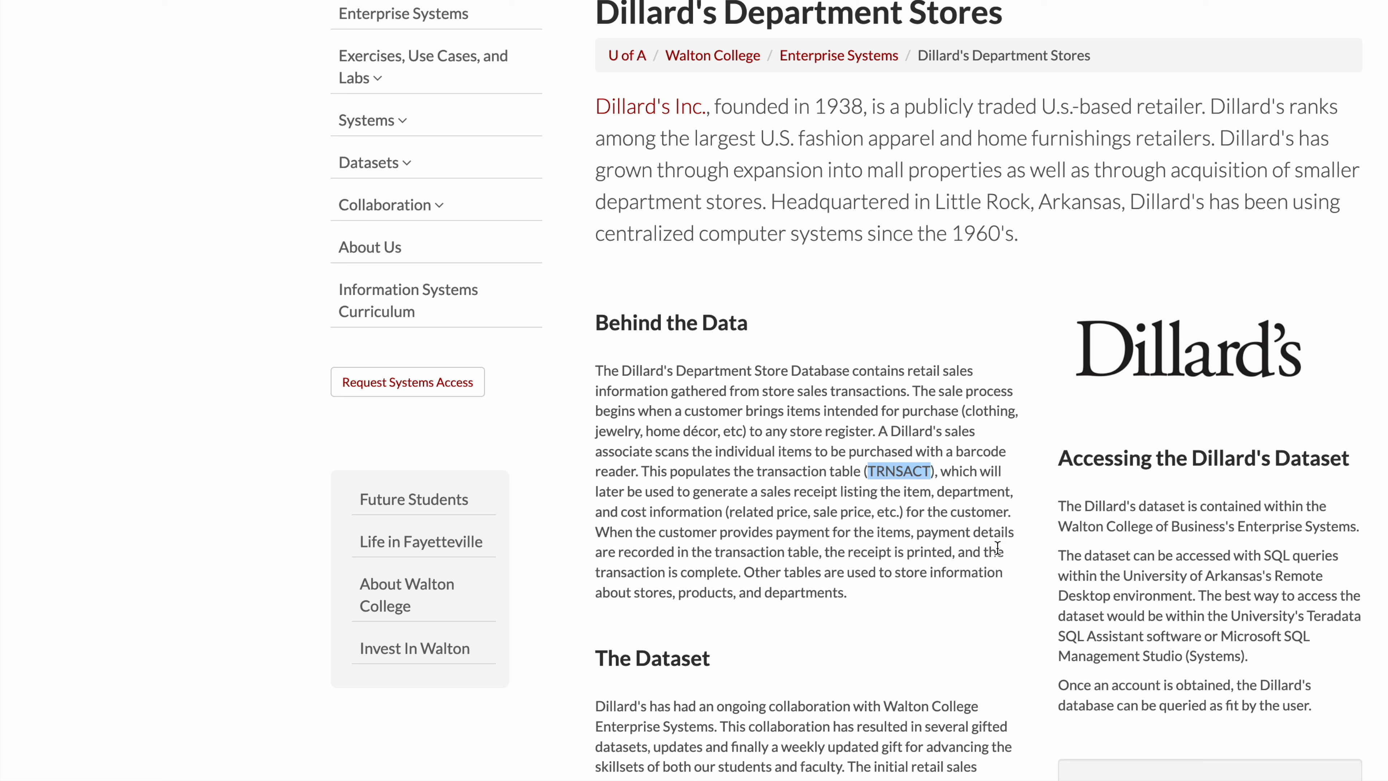
mouse_move(736, 563)
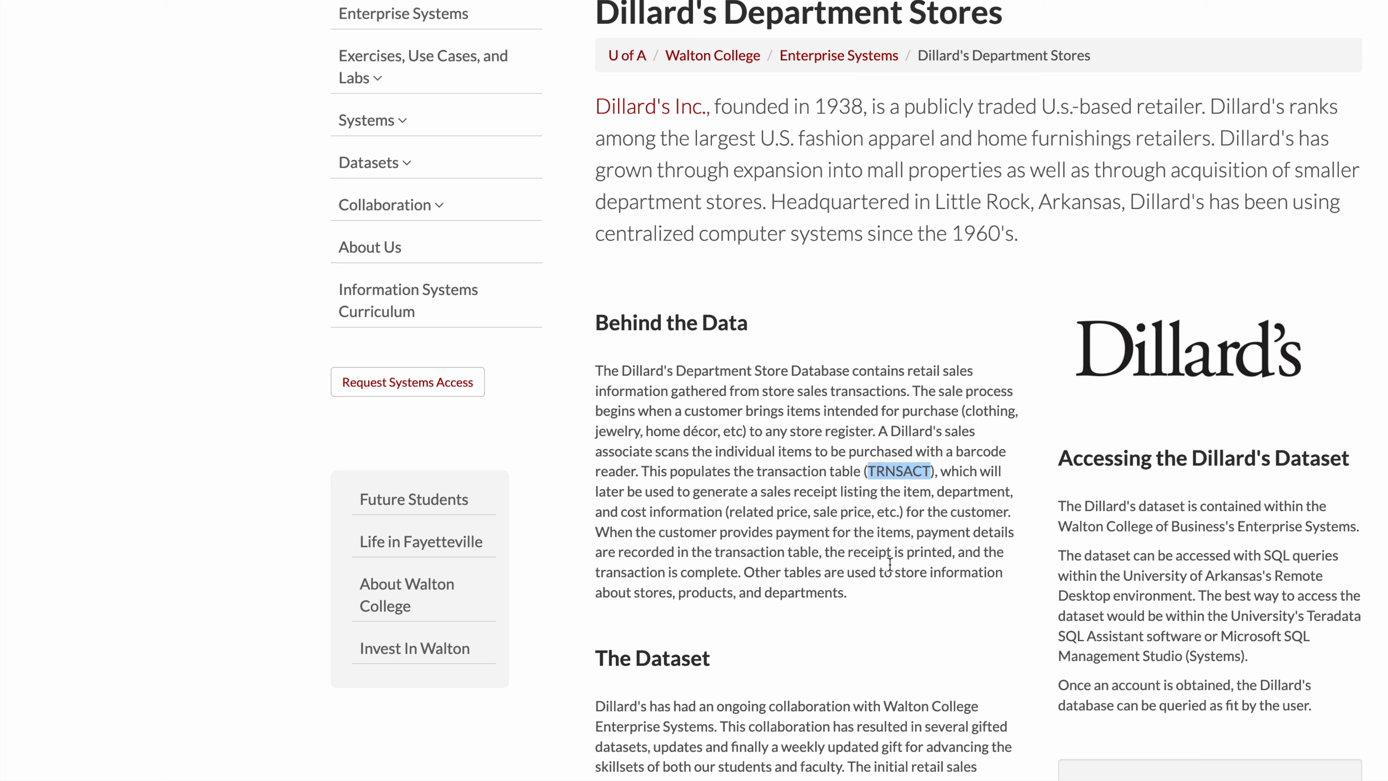
mouse_move(684, 582)
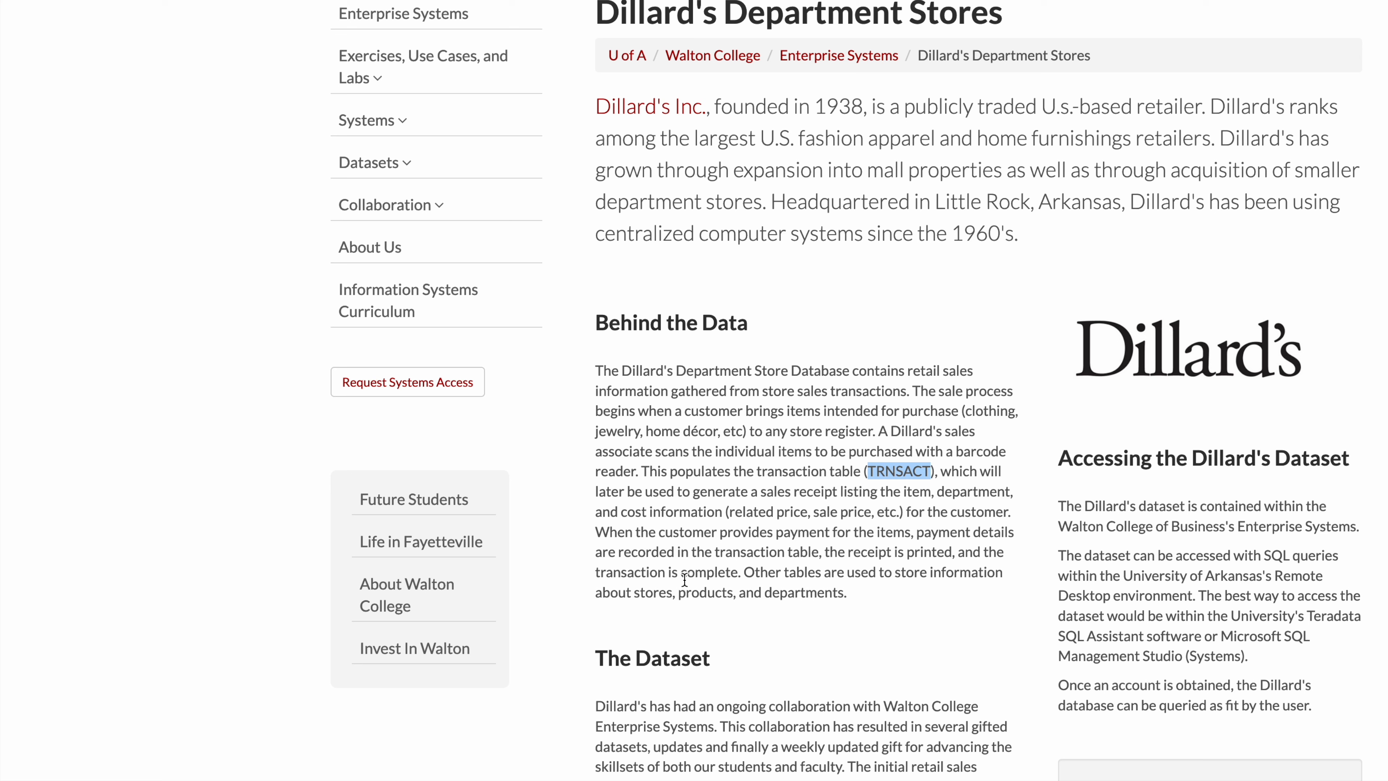
mouse_move(838, 588)
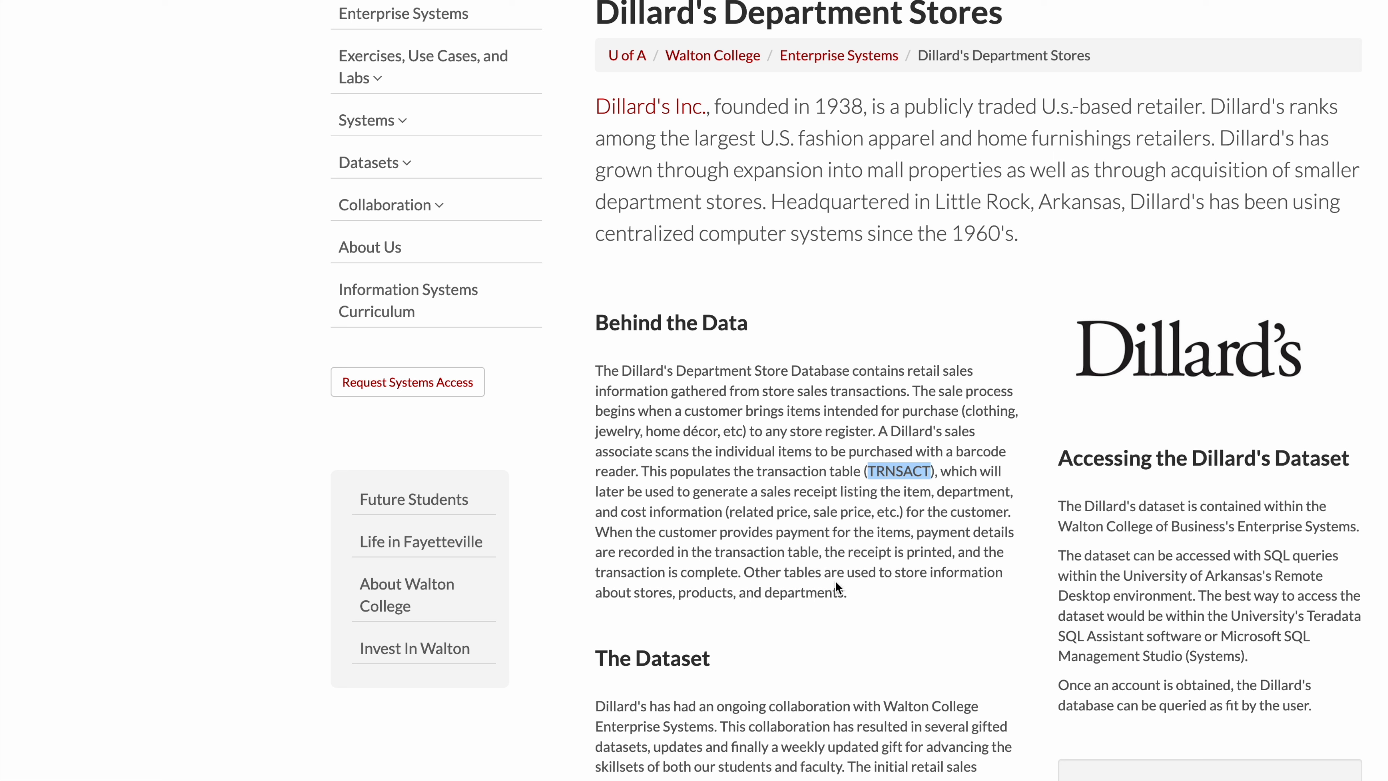
mouse_move(664, 607)
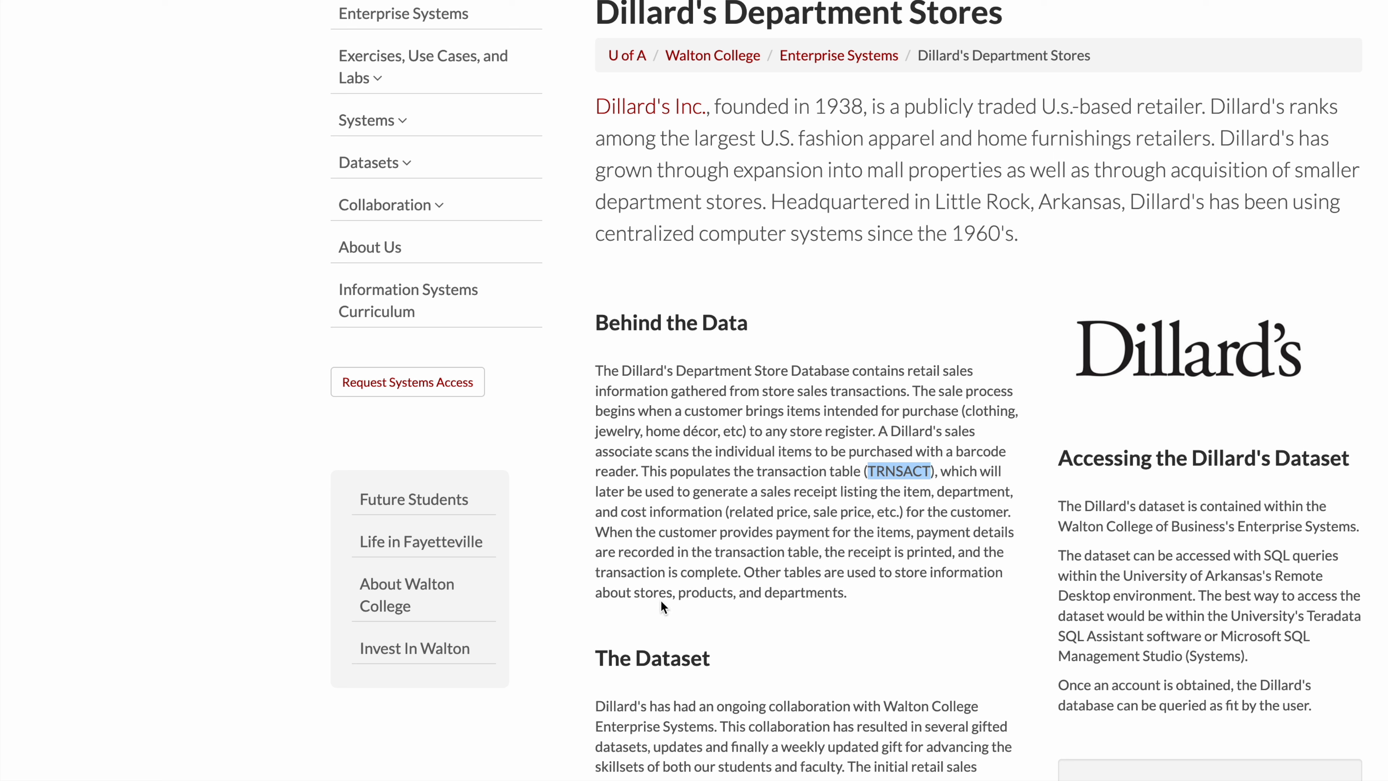
mouse_move(816, 599)
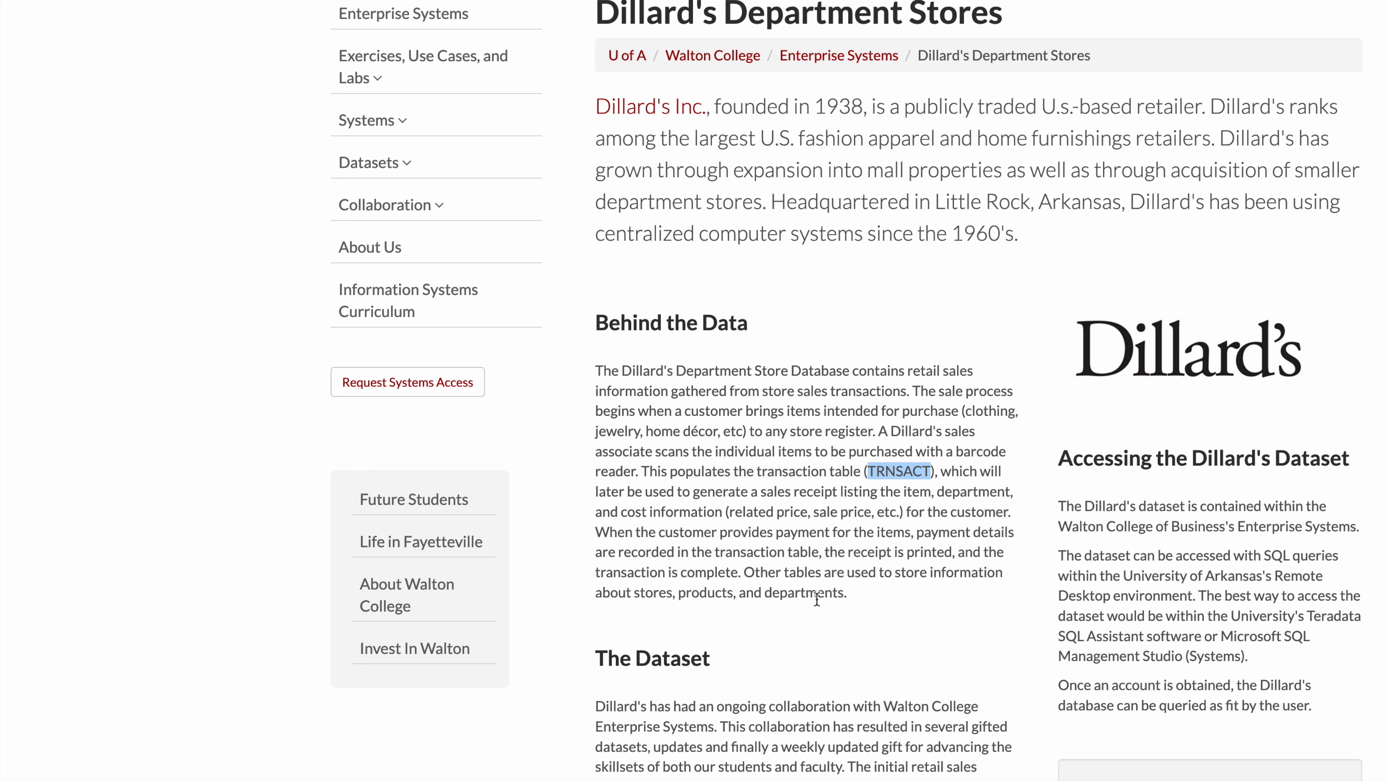
mouse_move(809, 590)
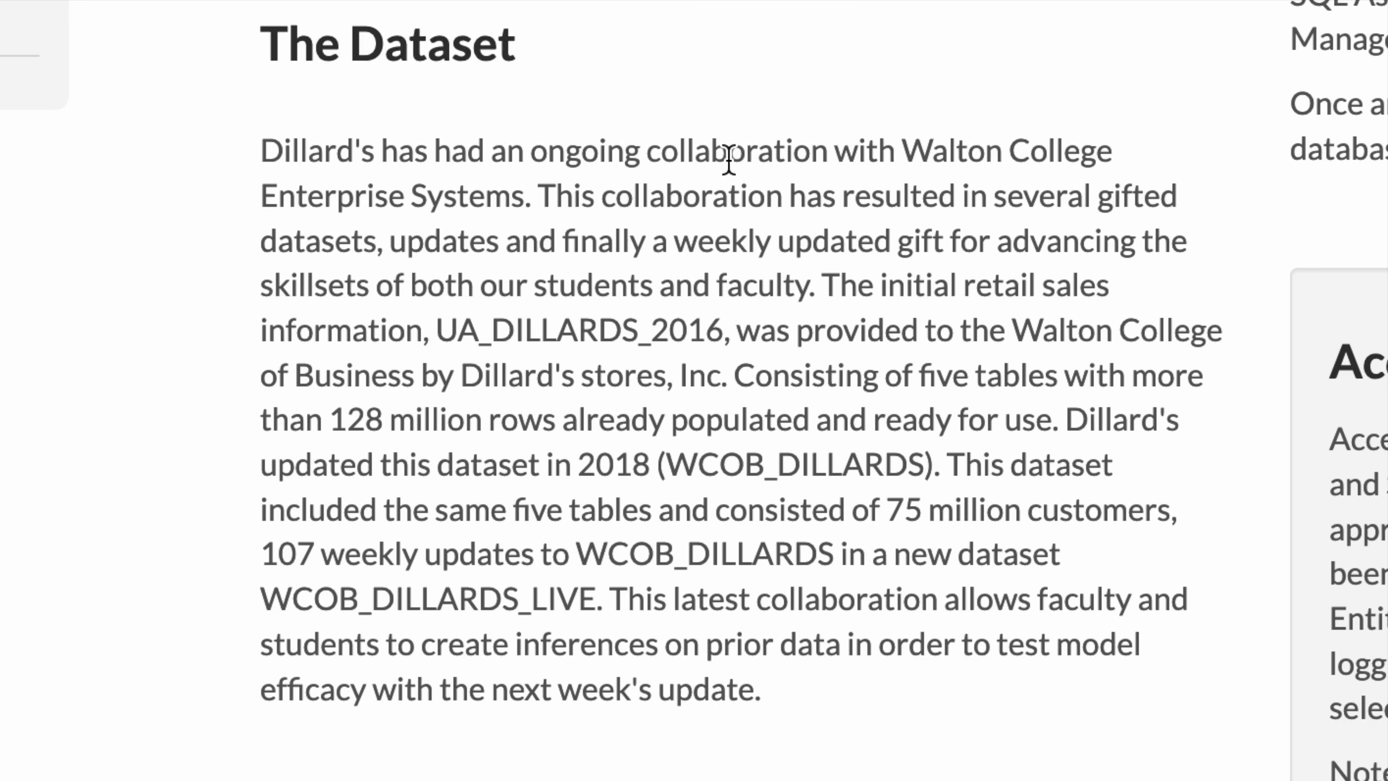
mouse_move(682, 260)
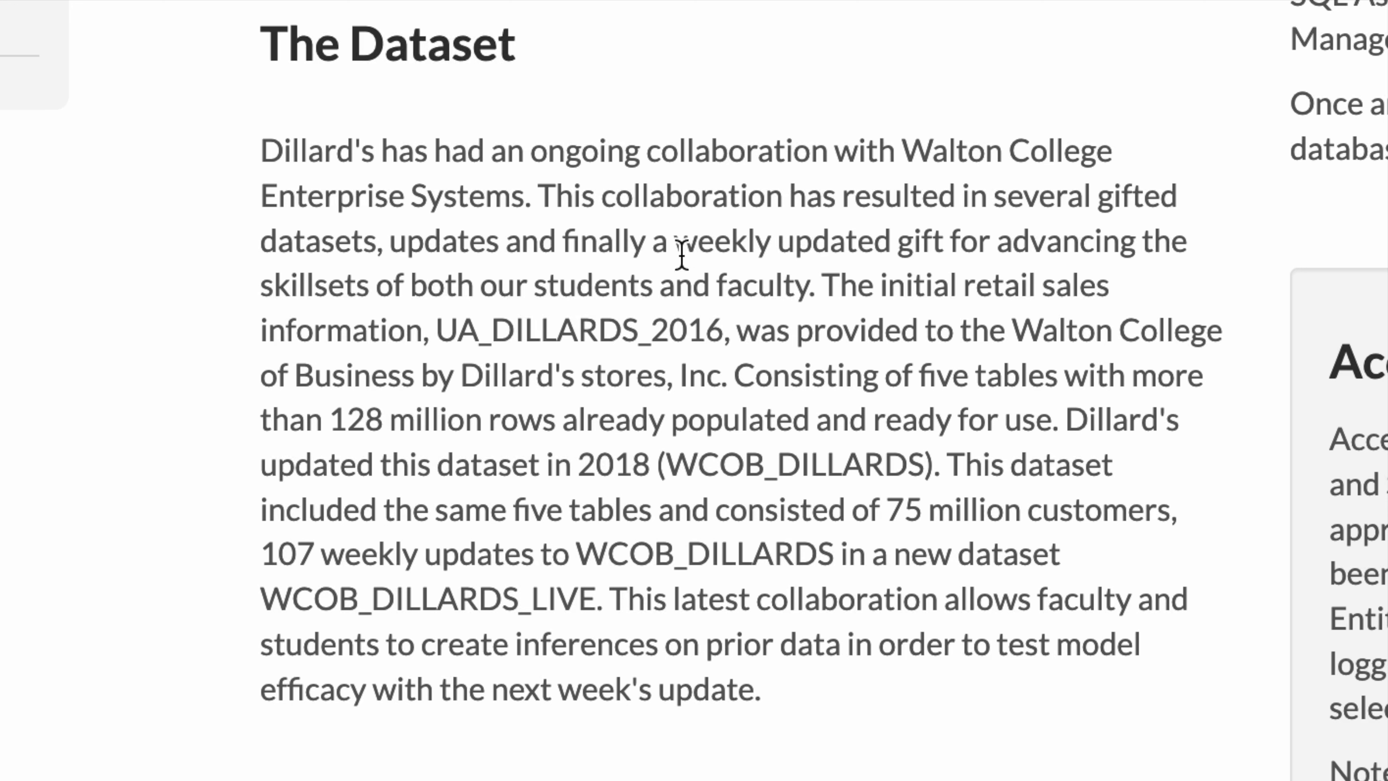
mouse_move(1003, 221)
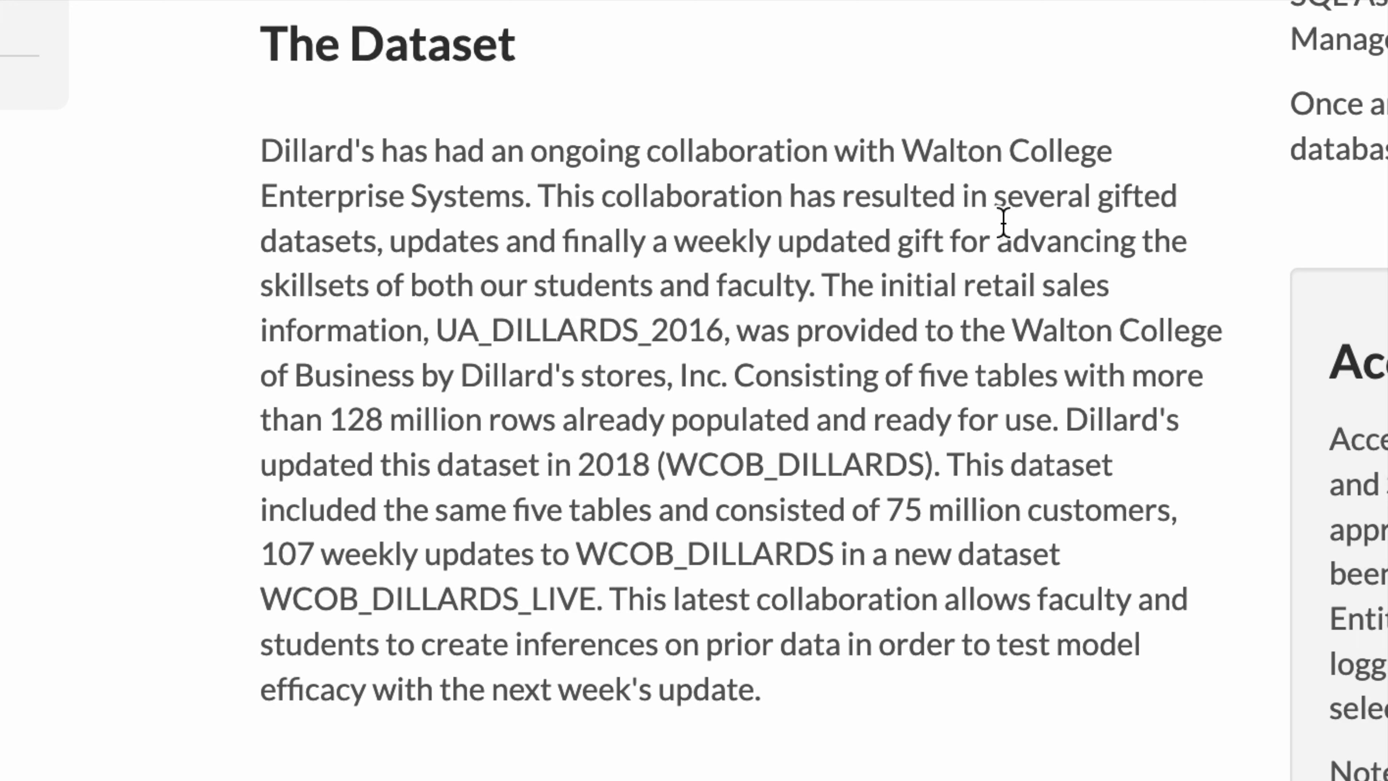
mouse_move(422, 281)
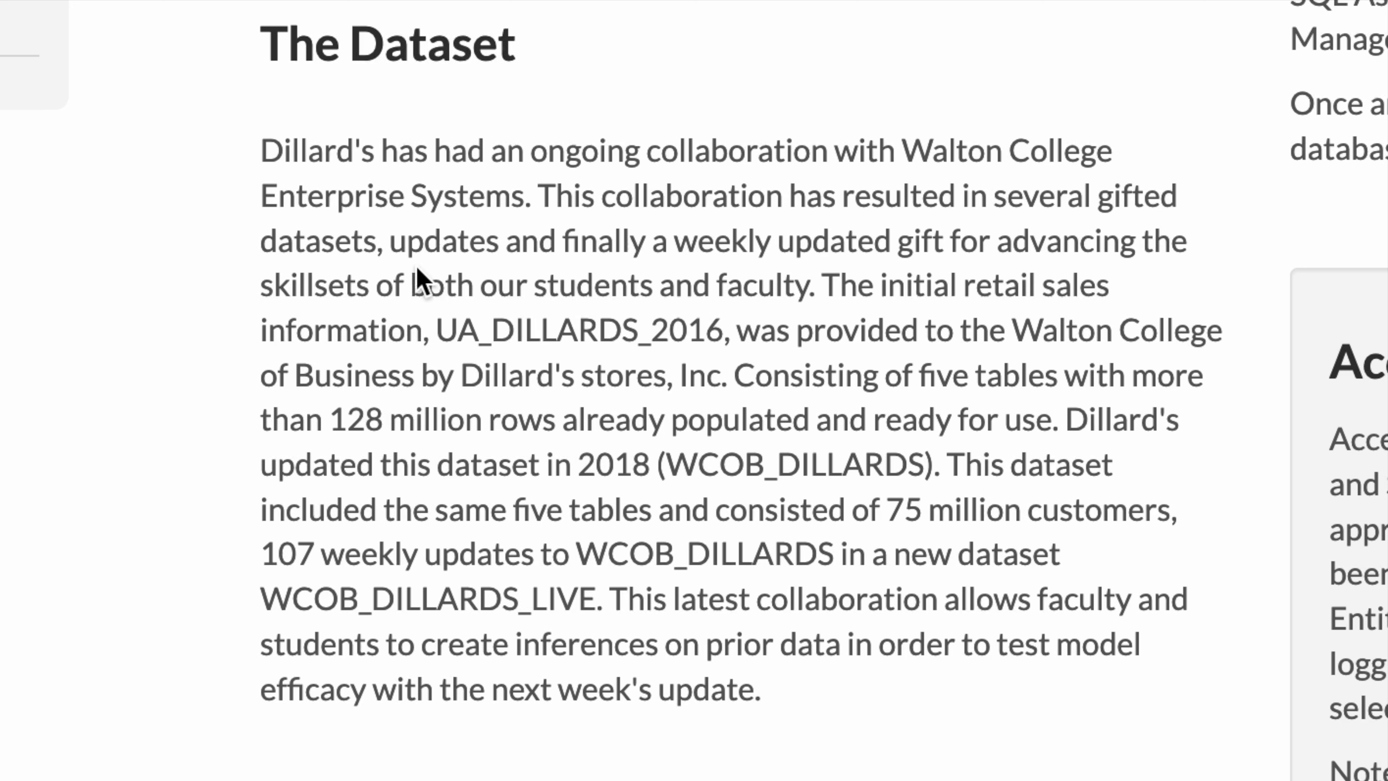
mouse_move(927, 266)
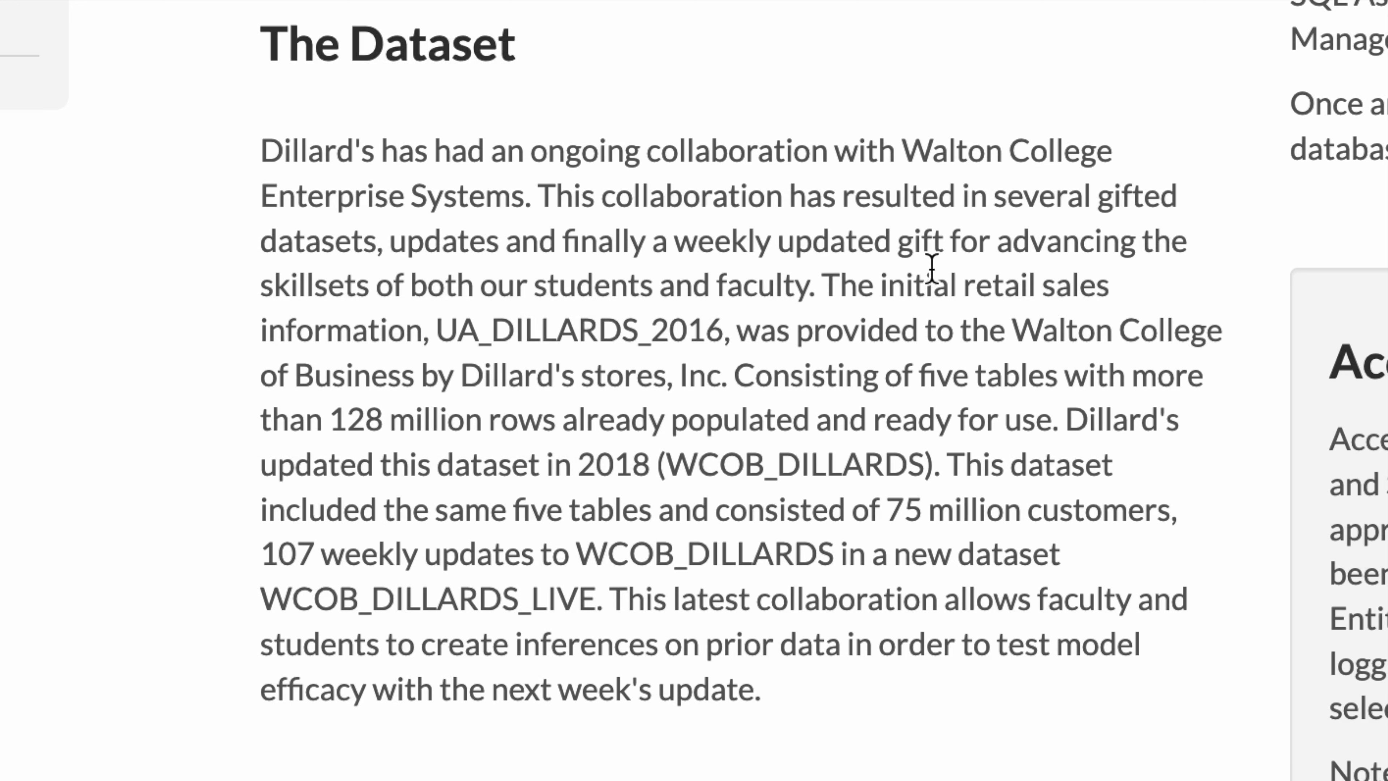
mouse_move(467, 319)
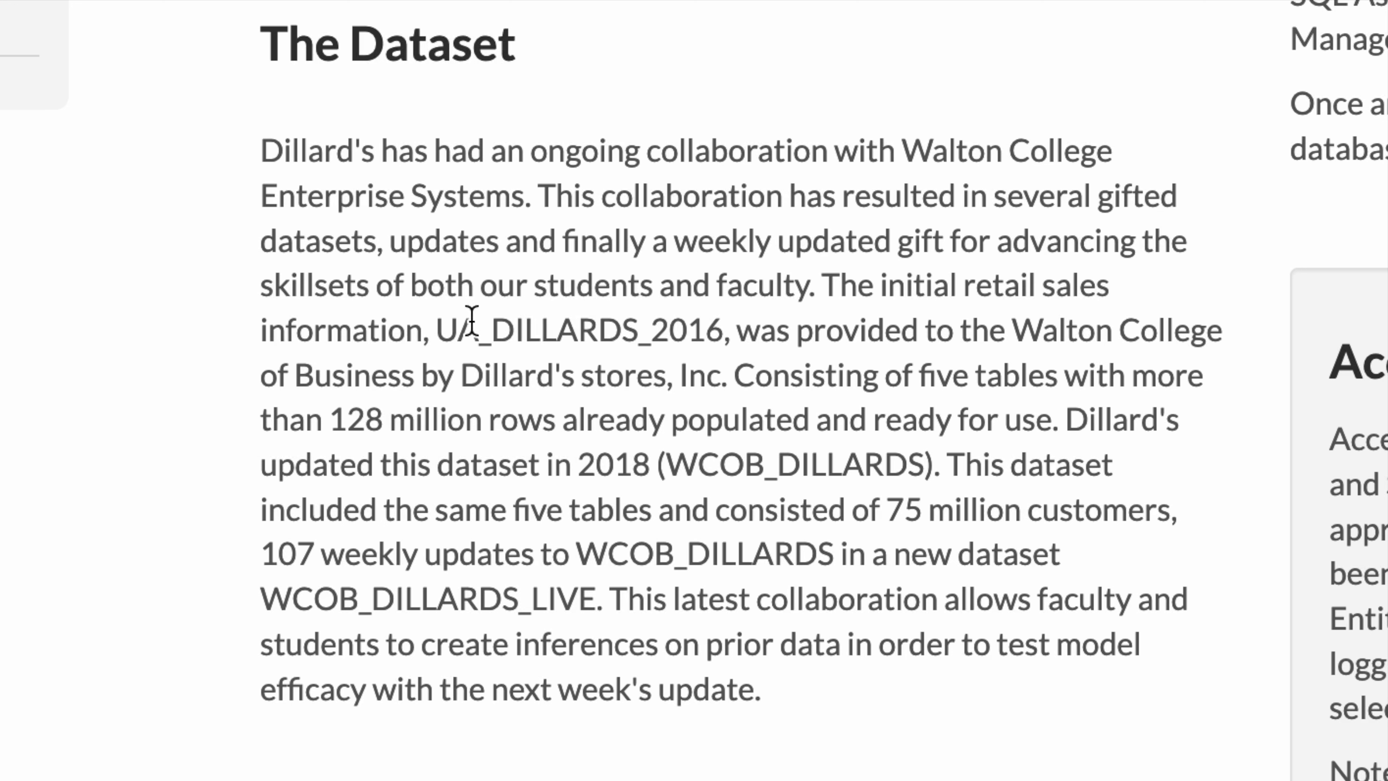
mouse_move(753, 321)
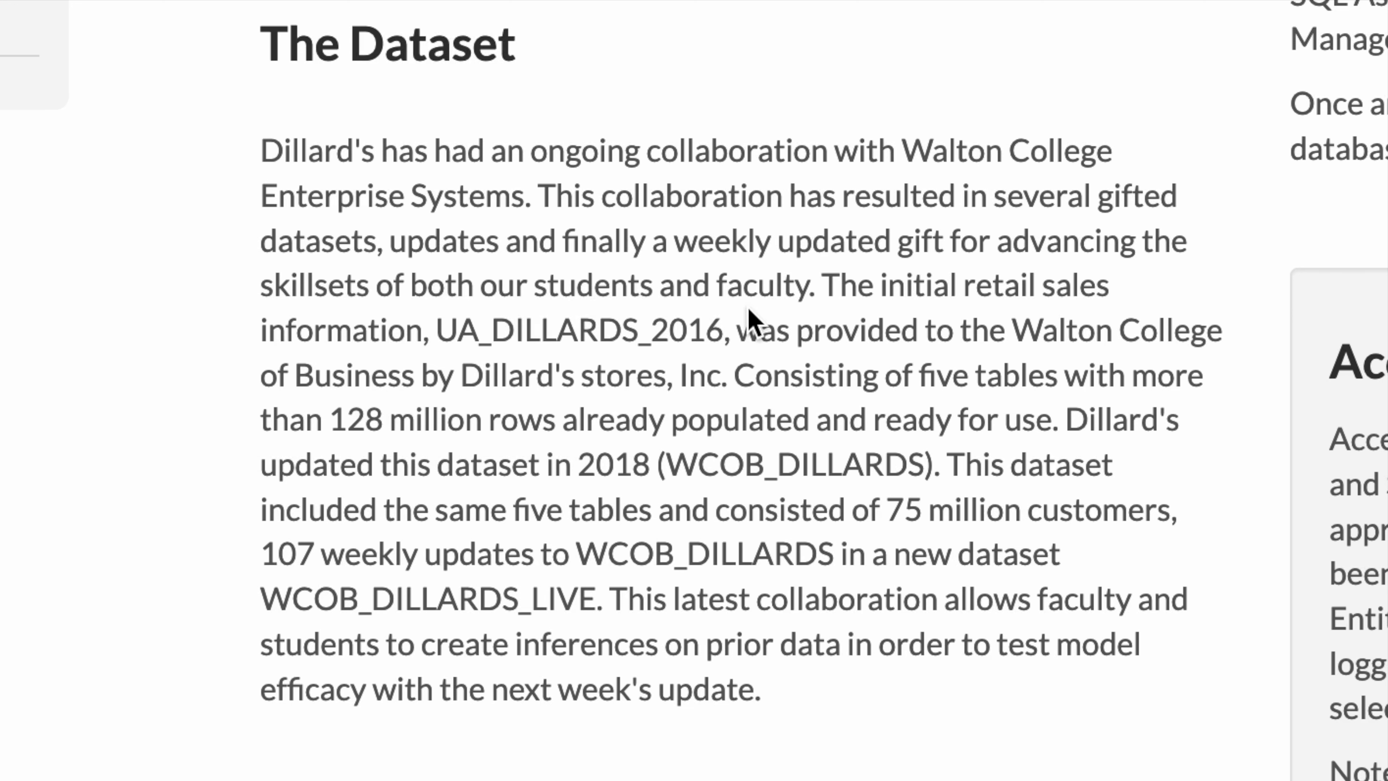
mouse_move(438, 327)
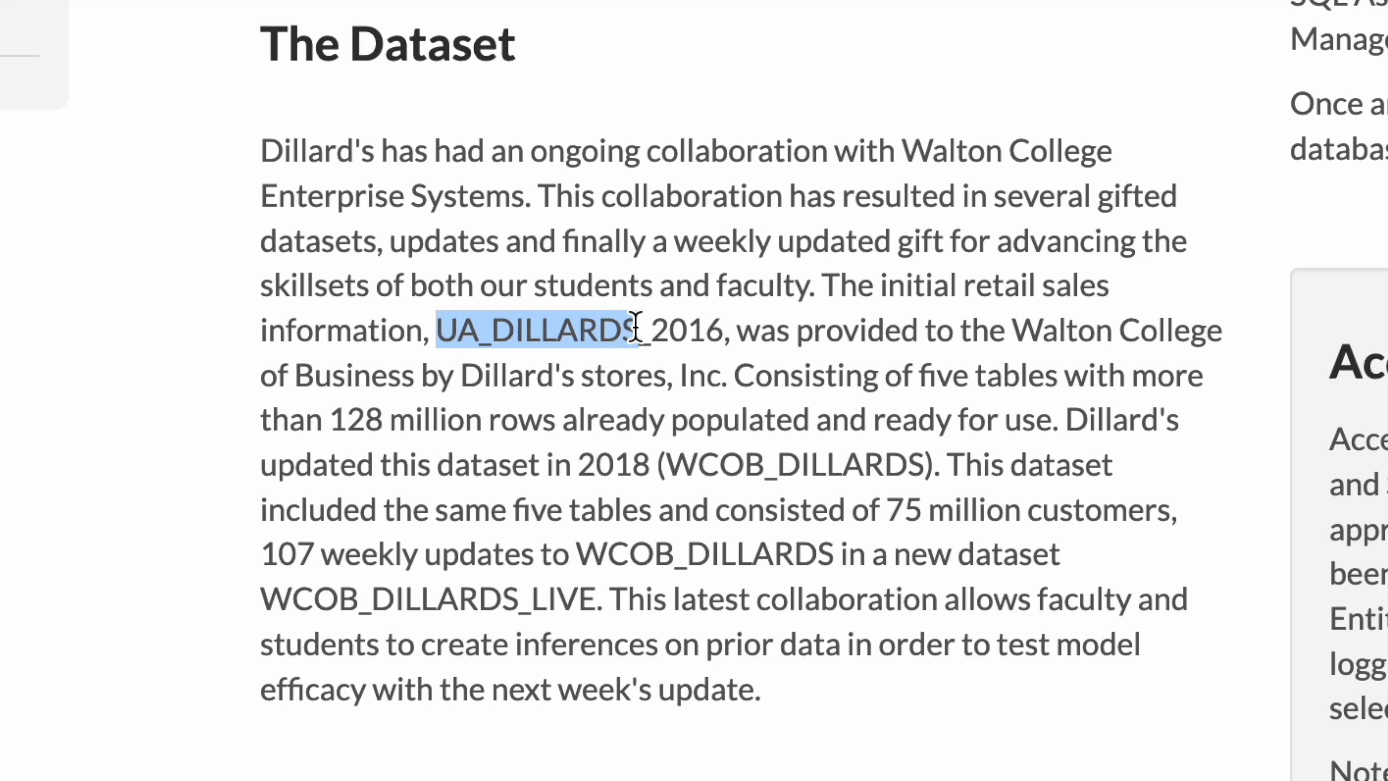
mouse_move(919, 370)
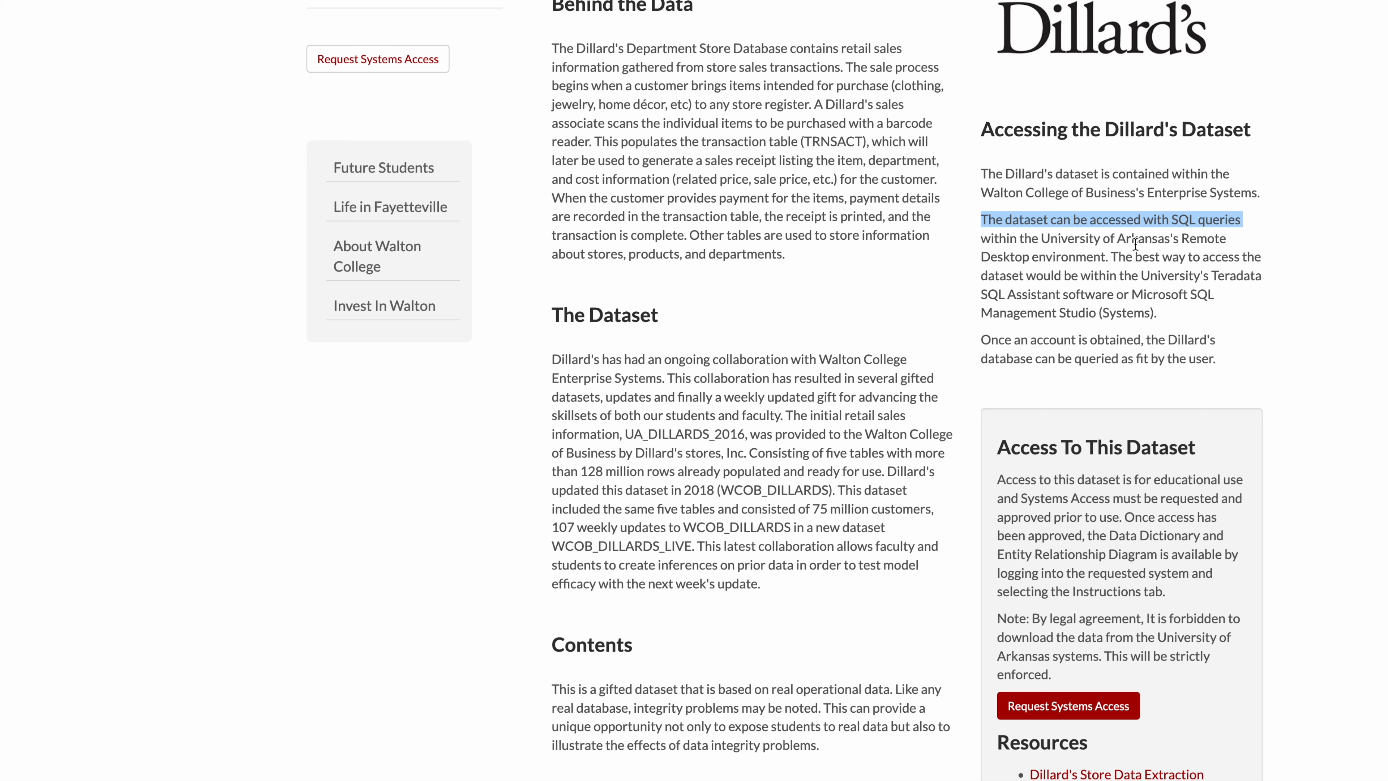
mouse_move(1034, 268)
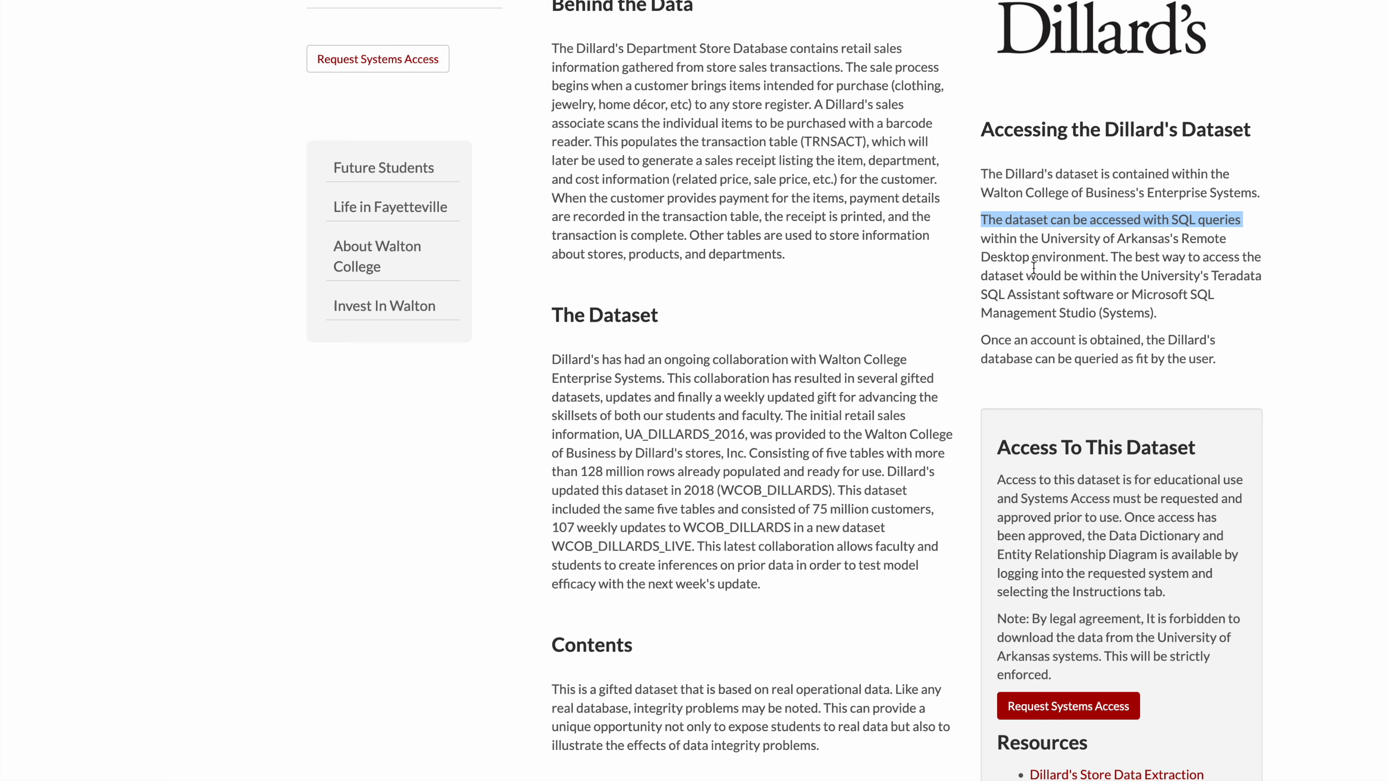
mouse_move(1061, 265)
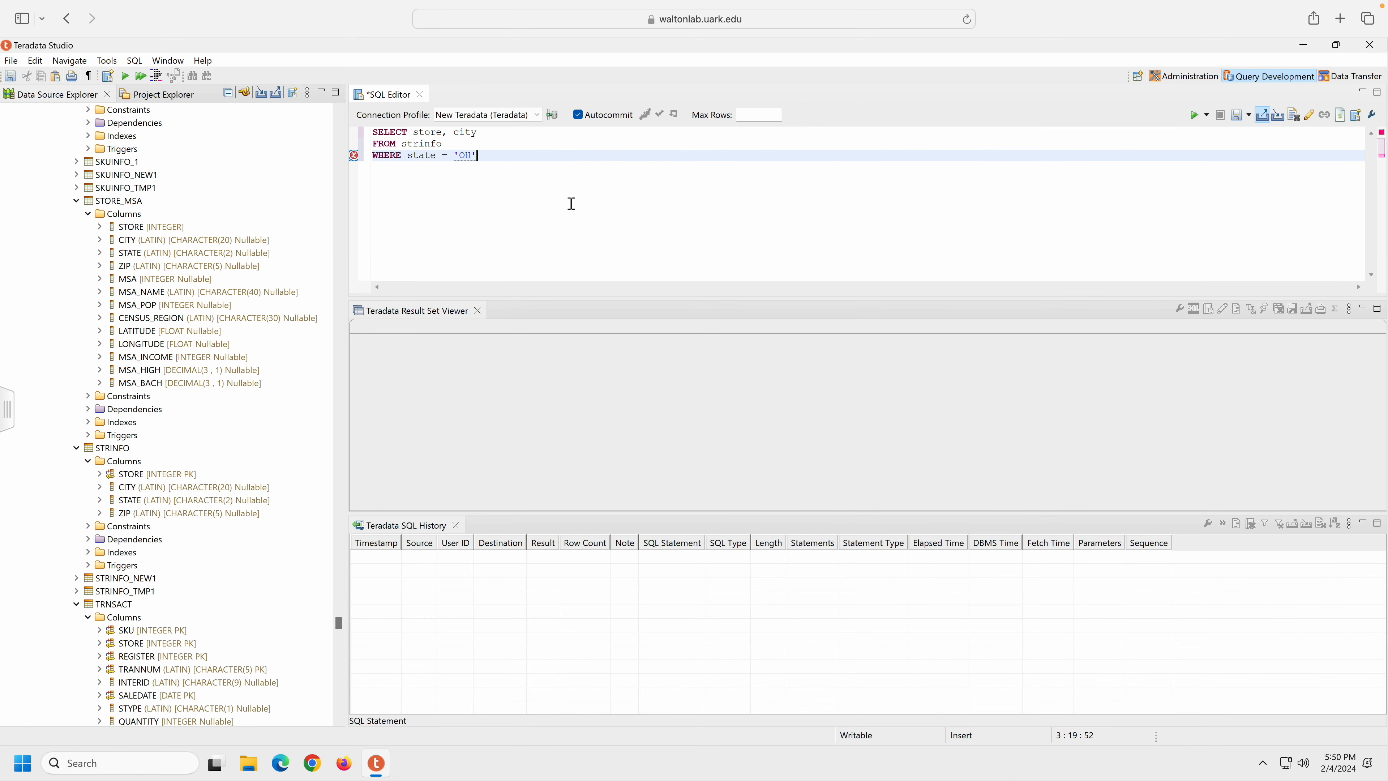
mouse_move(518, 173)
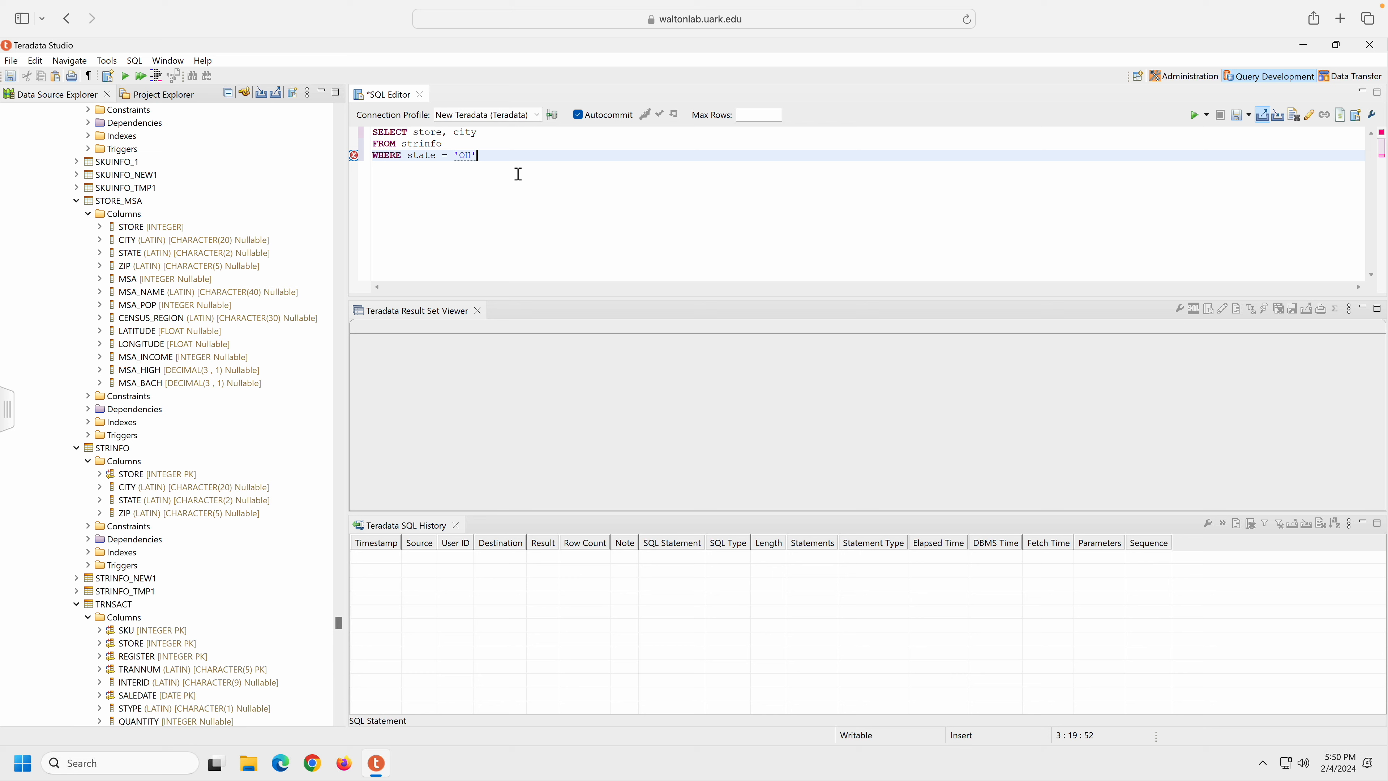
mouse_move(750, 173)
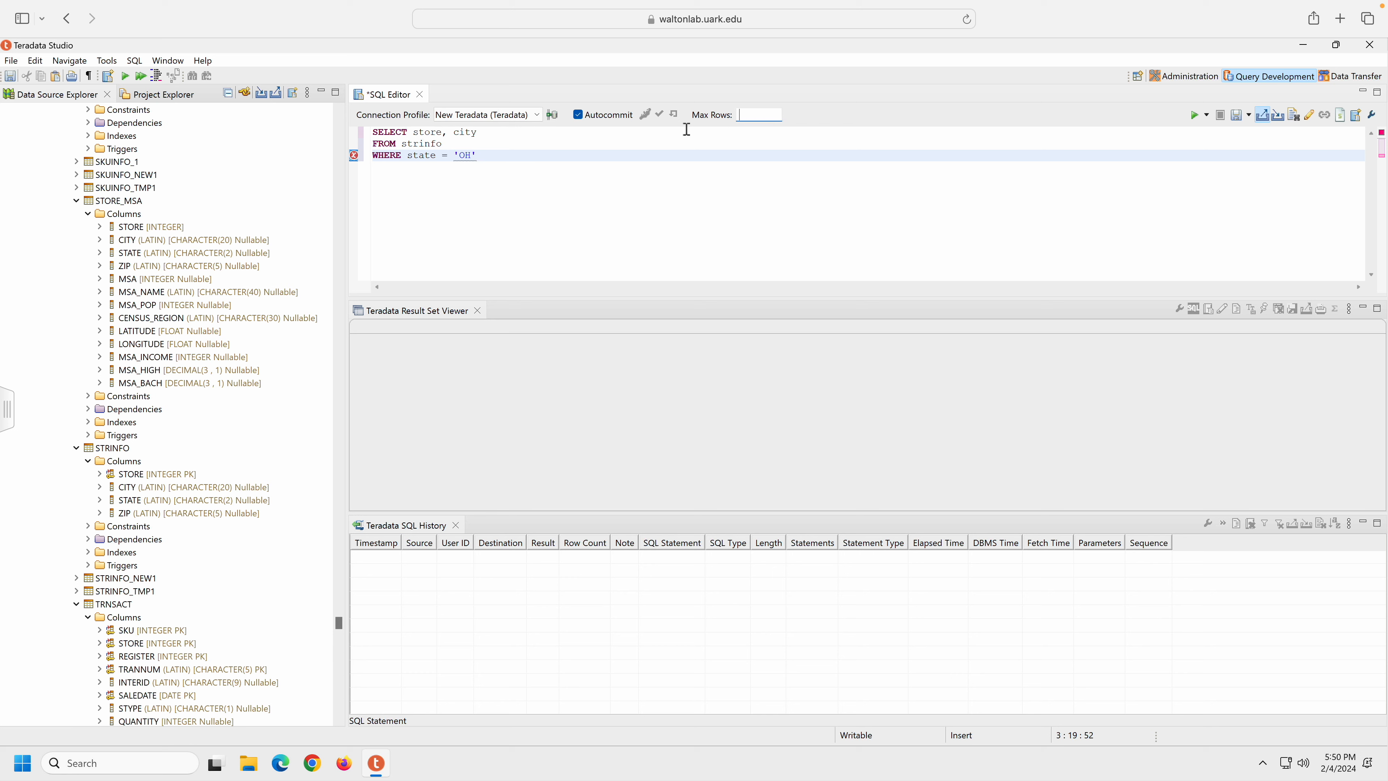
mouse_move(730, 124)
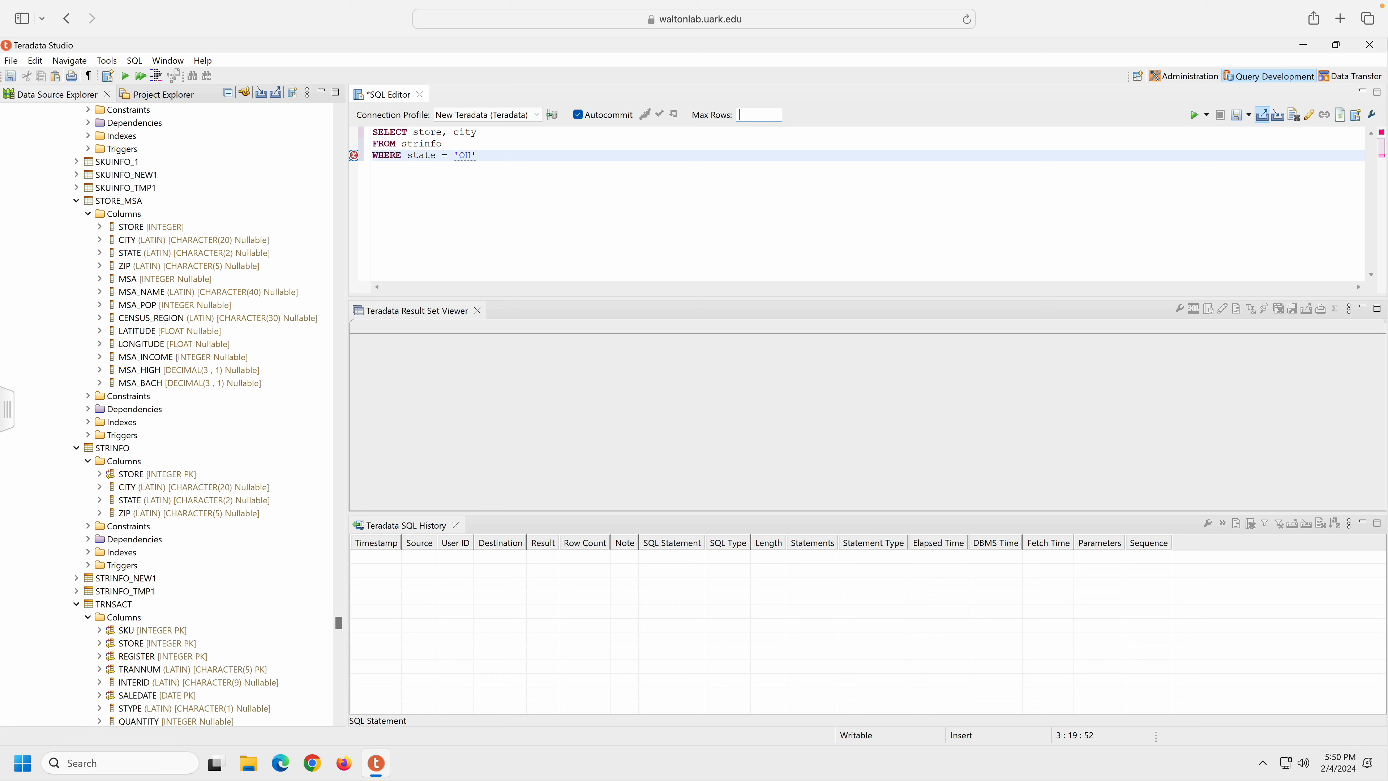
Set the Max Rows limit to 50 for the Ohio stores query.
type("50")
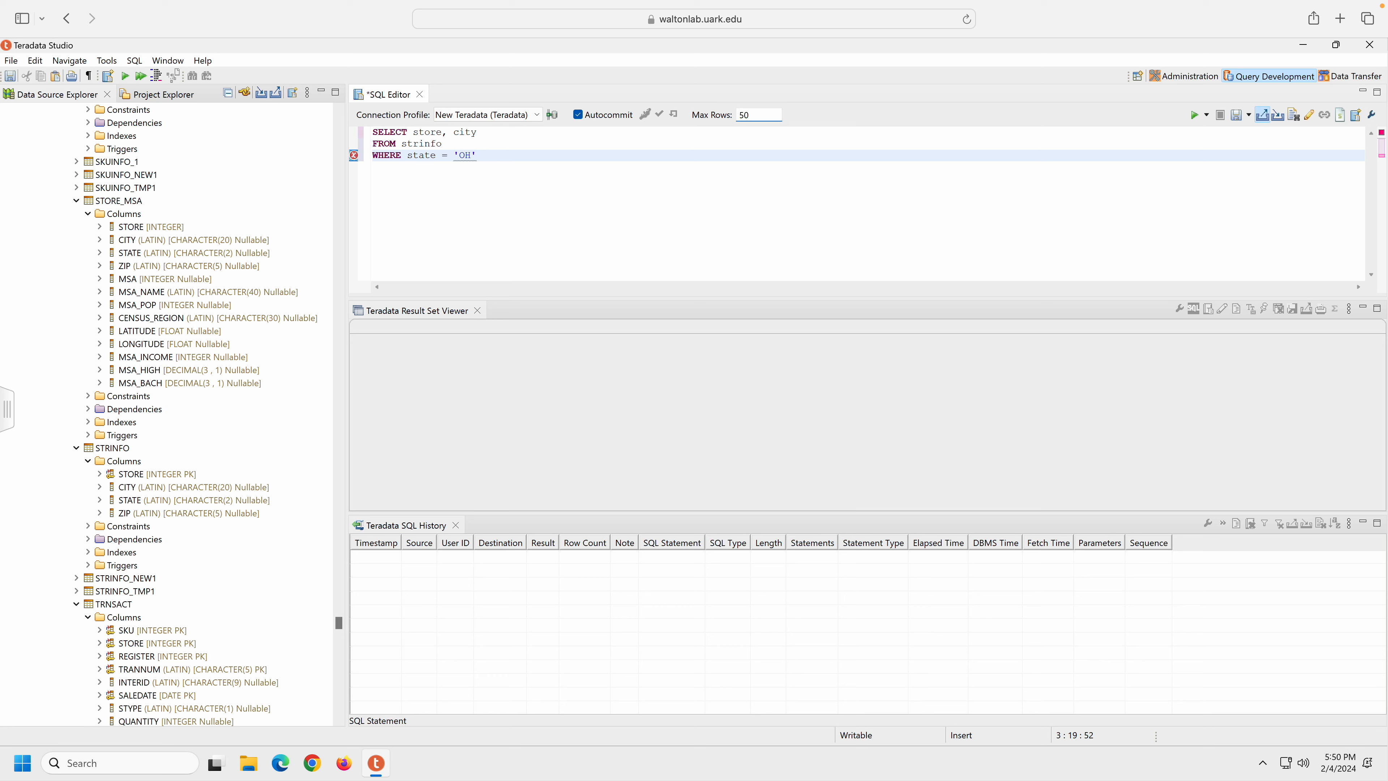
mouse_move(843, 102)
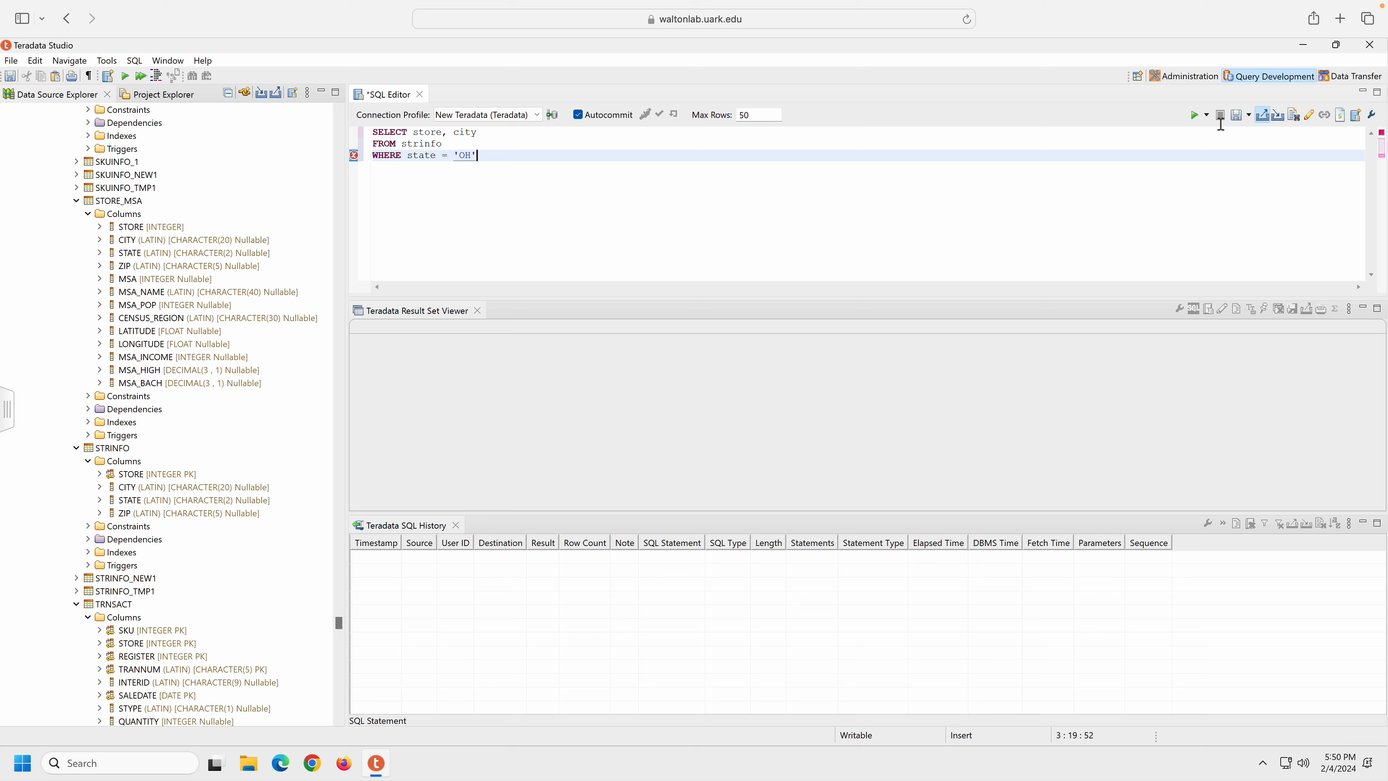
left_click(1195, 114)
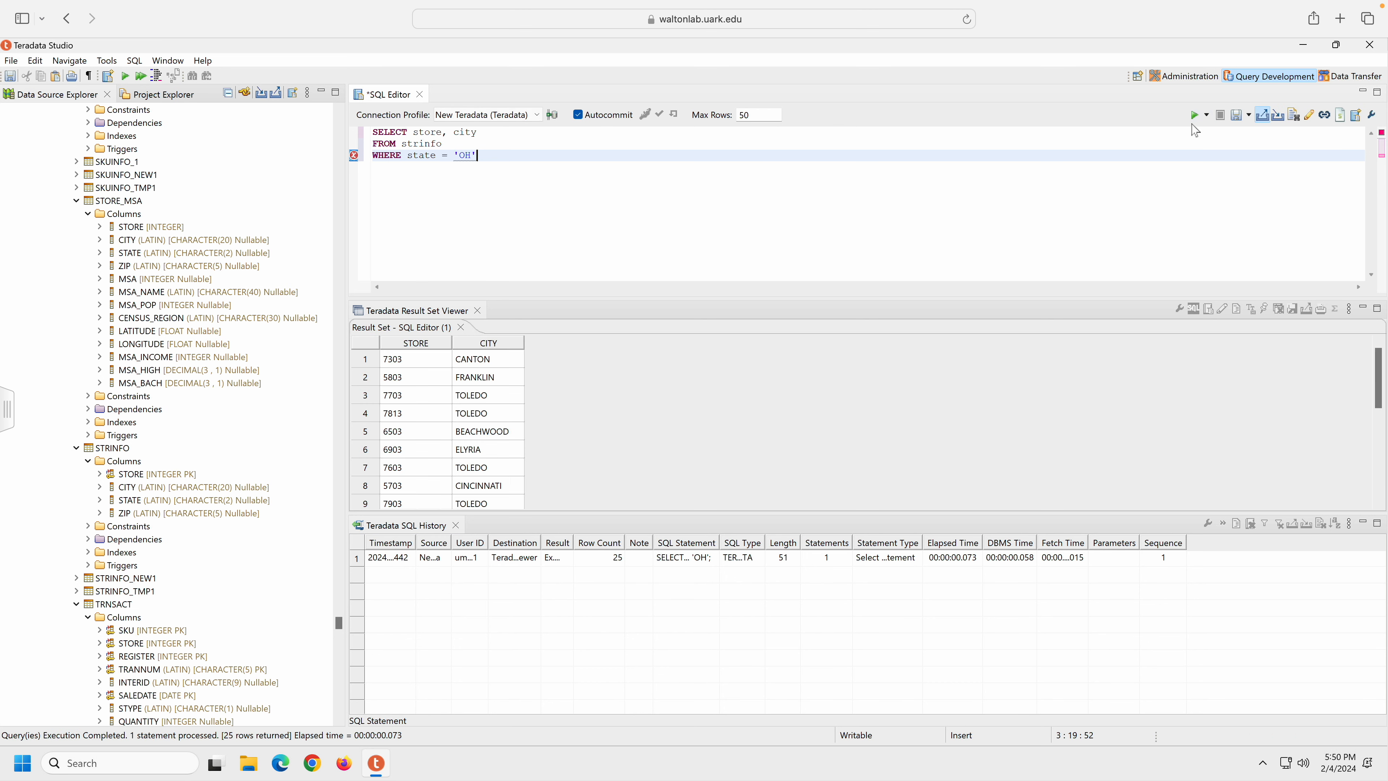
scroll("down", 3)
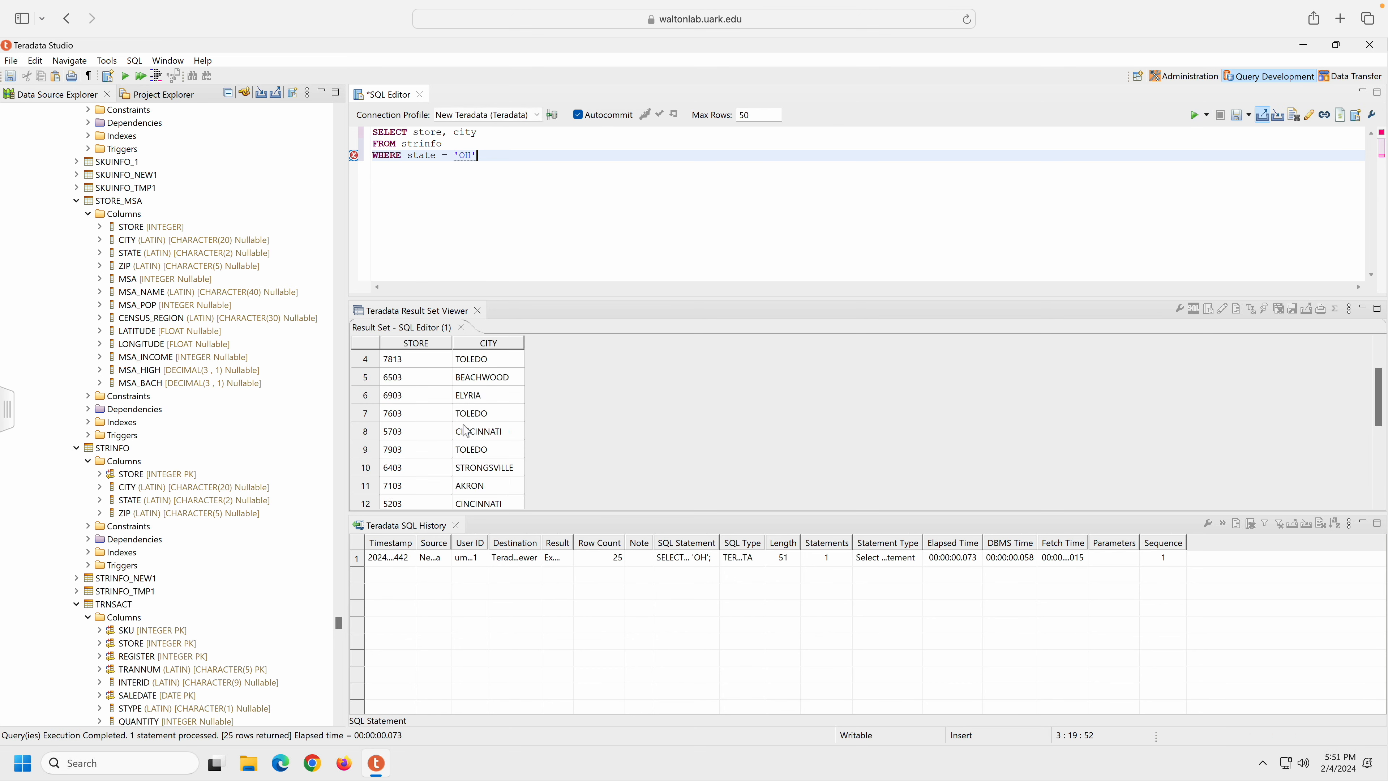
scroll("down", 3)
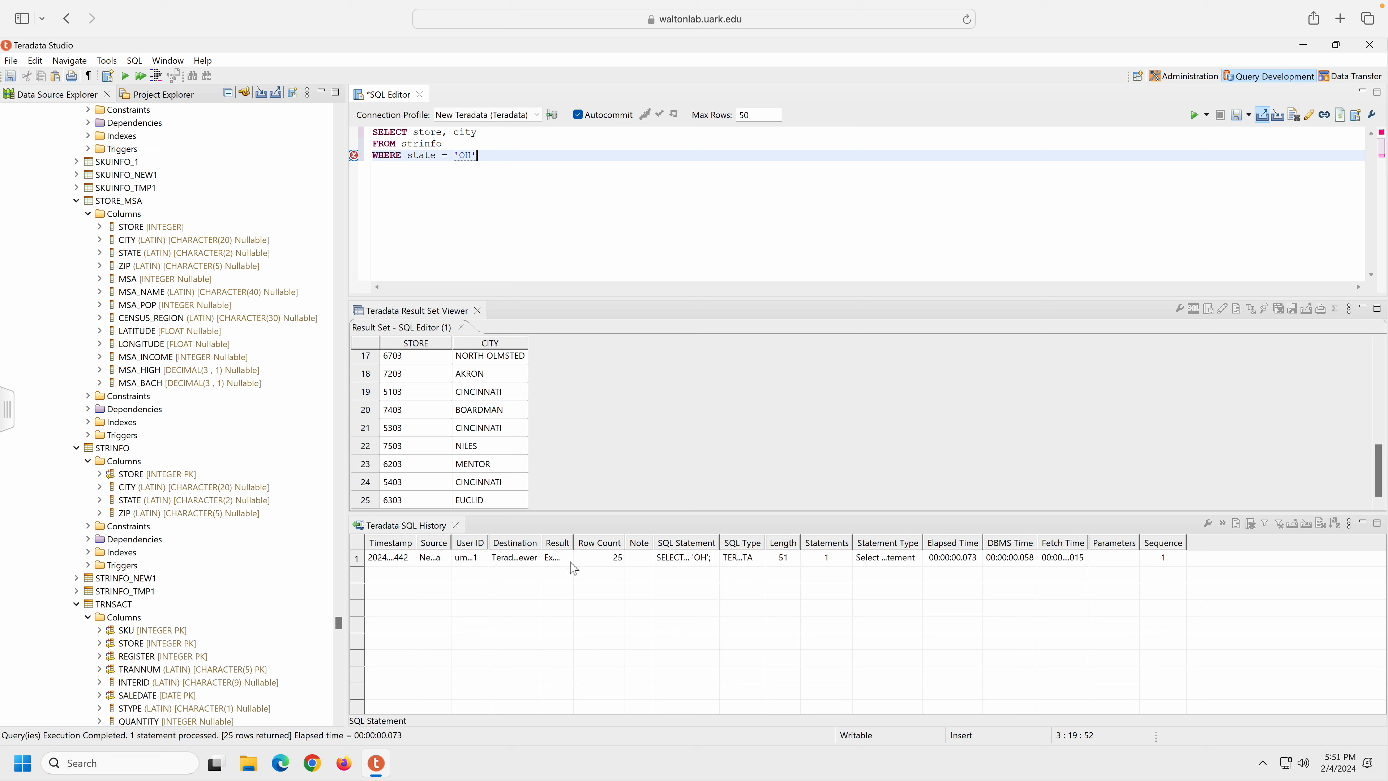
mouse_move(622, 569)
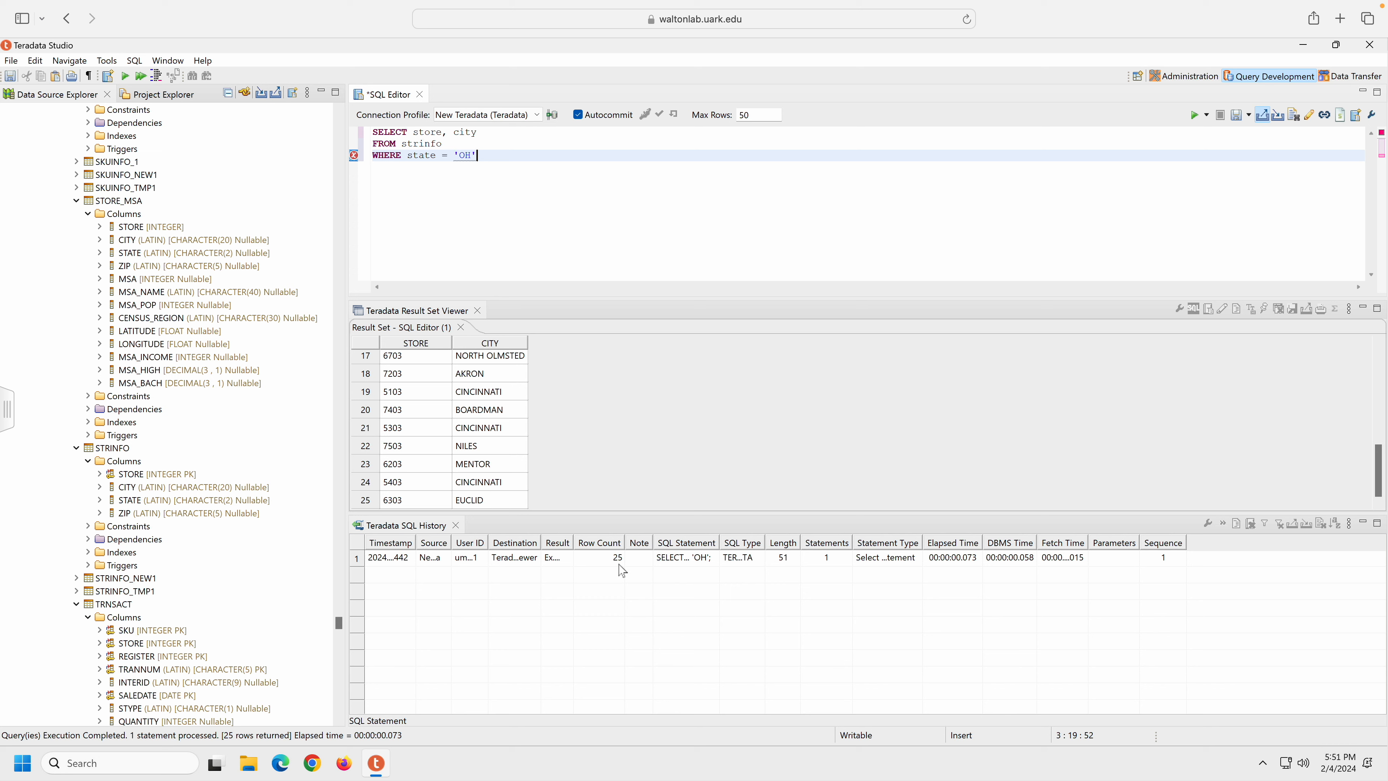
scroll("up", 3)
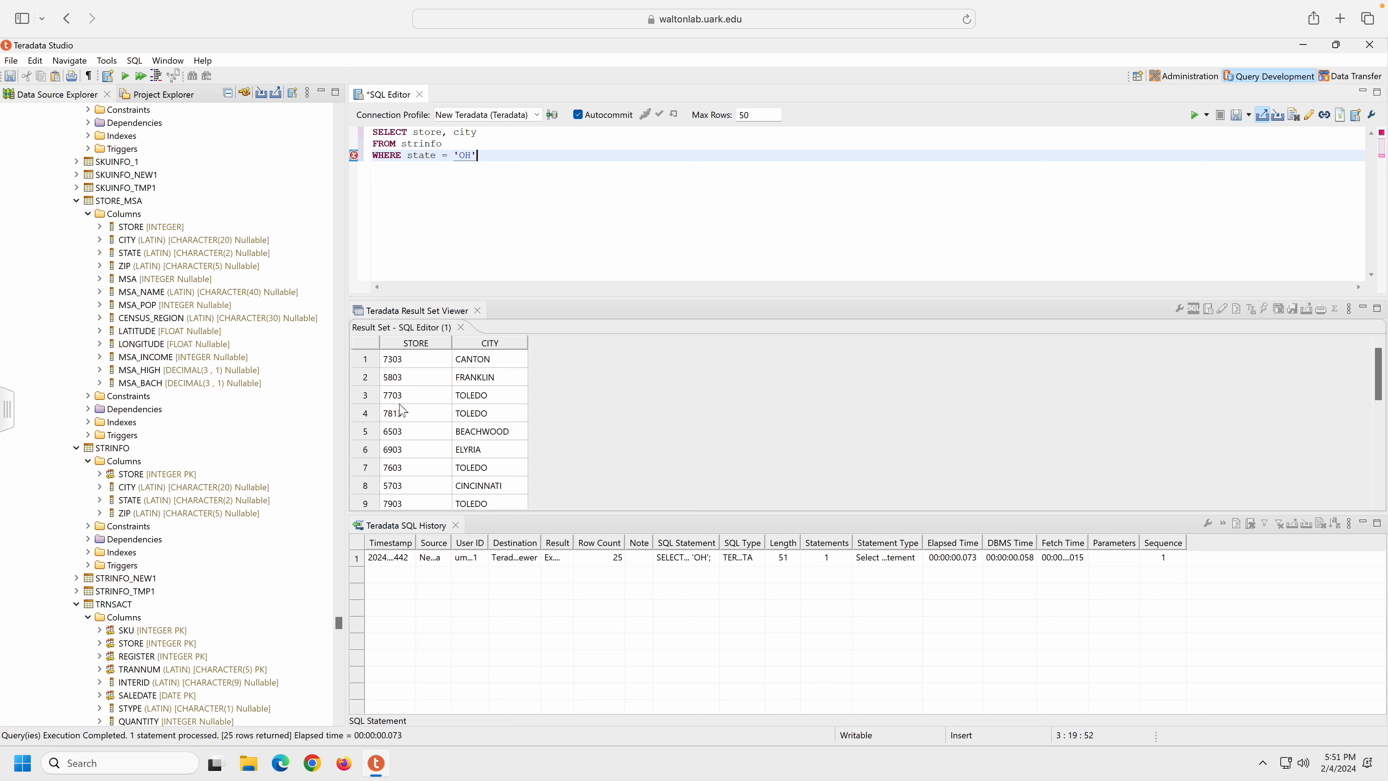
mouse_move(498, 391)
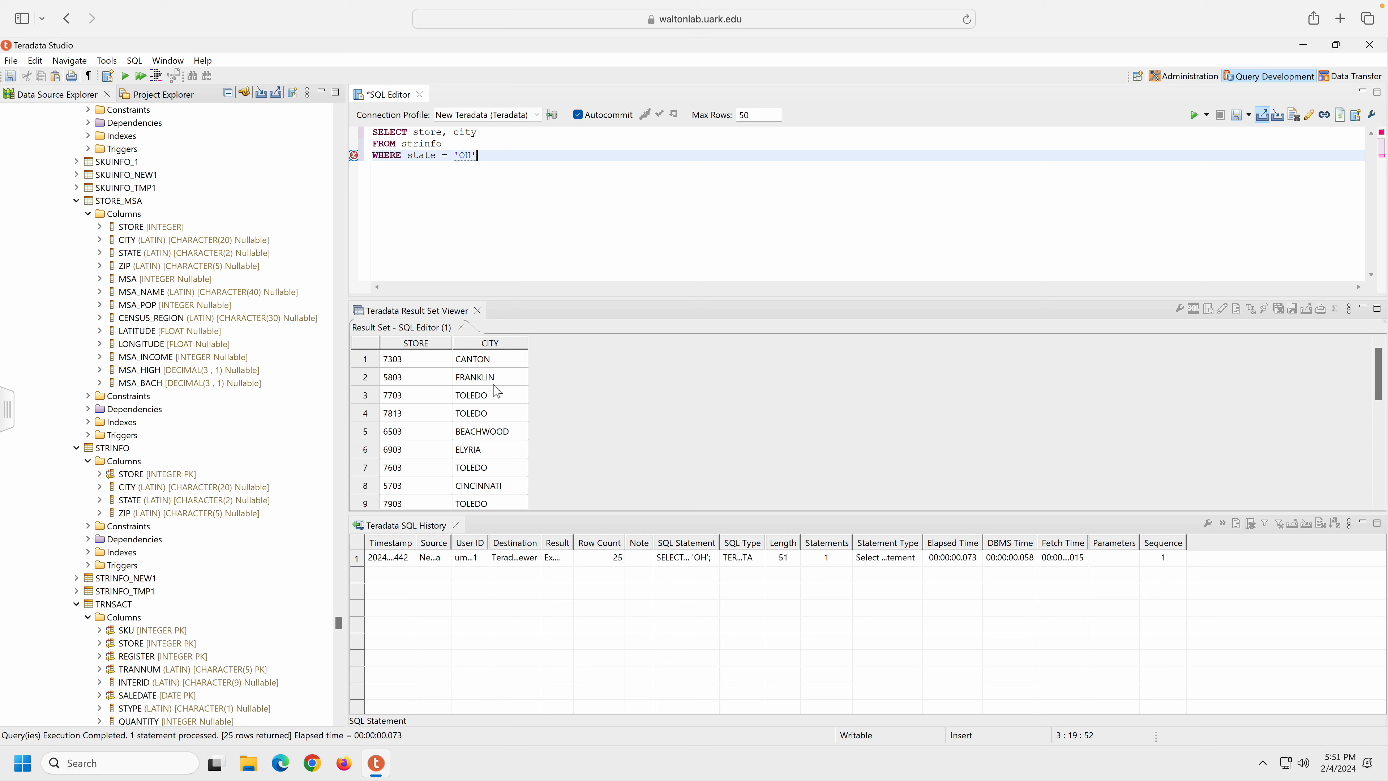
mouse_move(514, 381)
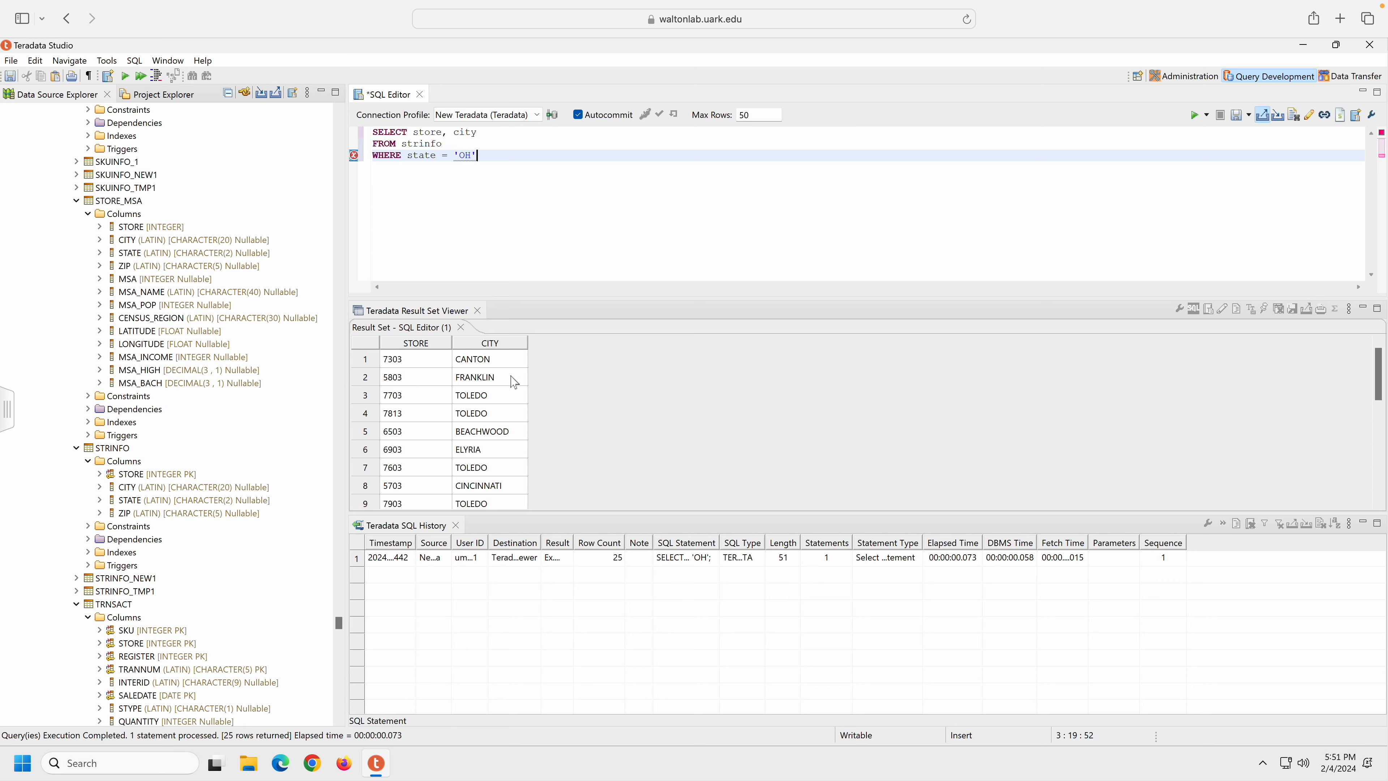
mouse_move(497, 346)
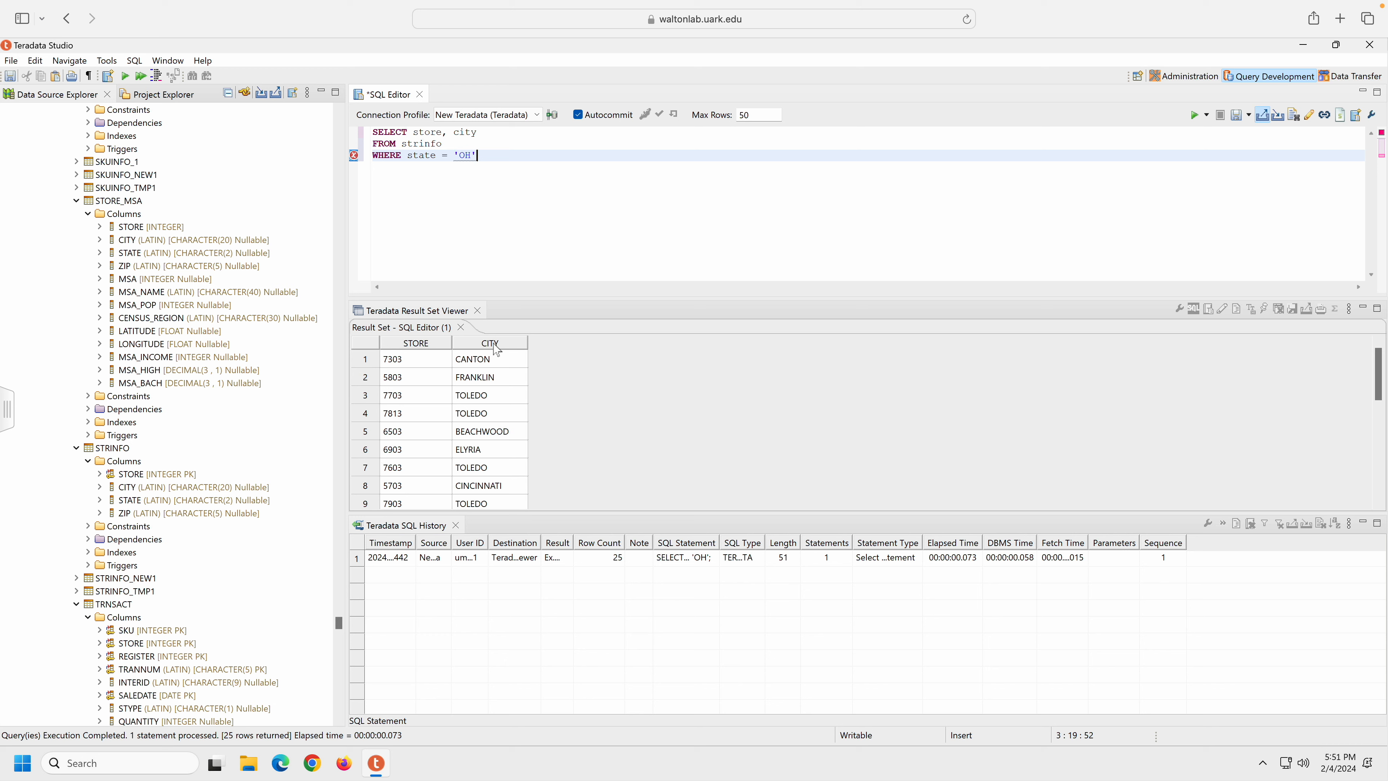
left_click(490, 343)
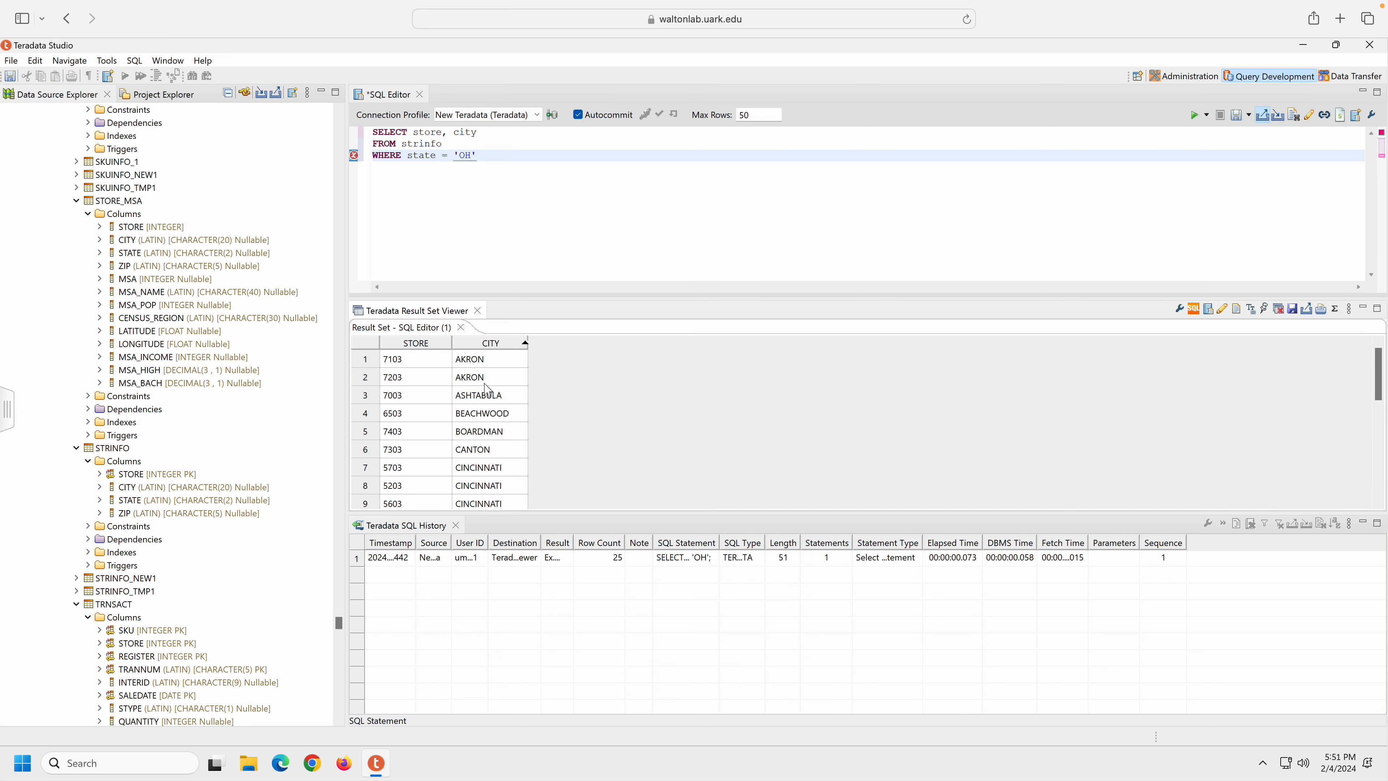
mouse_move(395, 374)
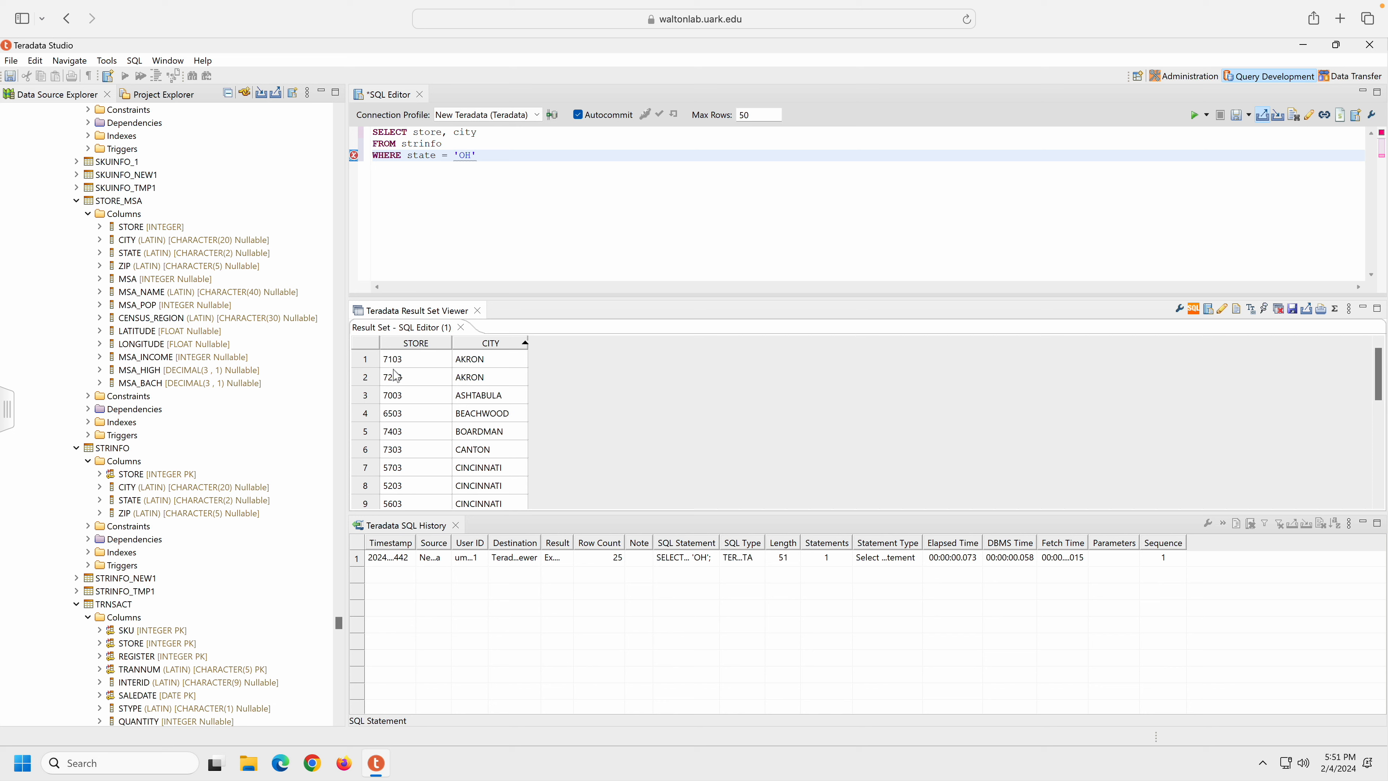
scroll("down", 3)
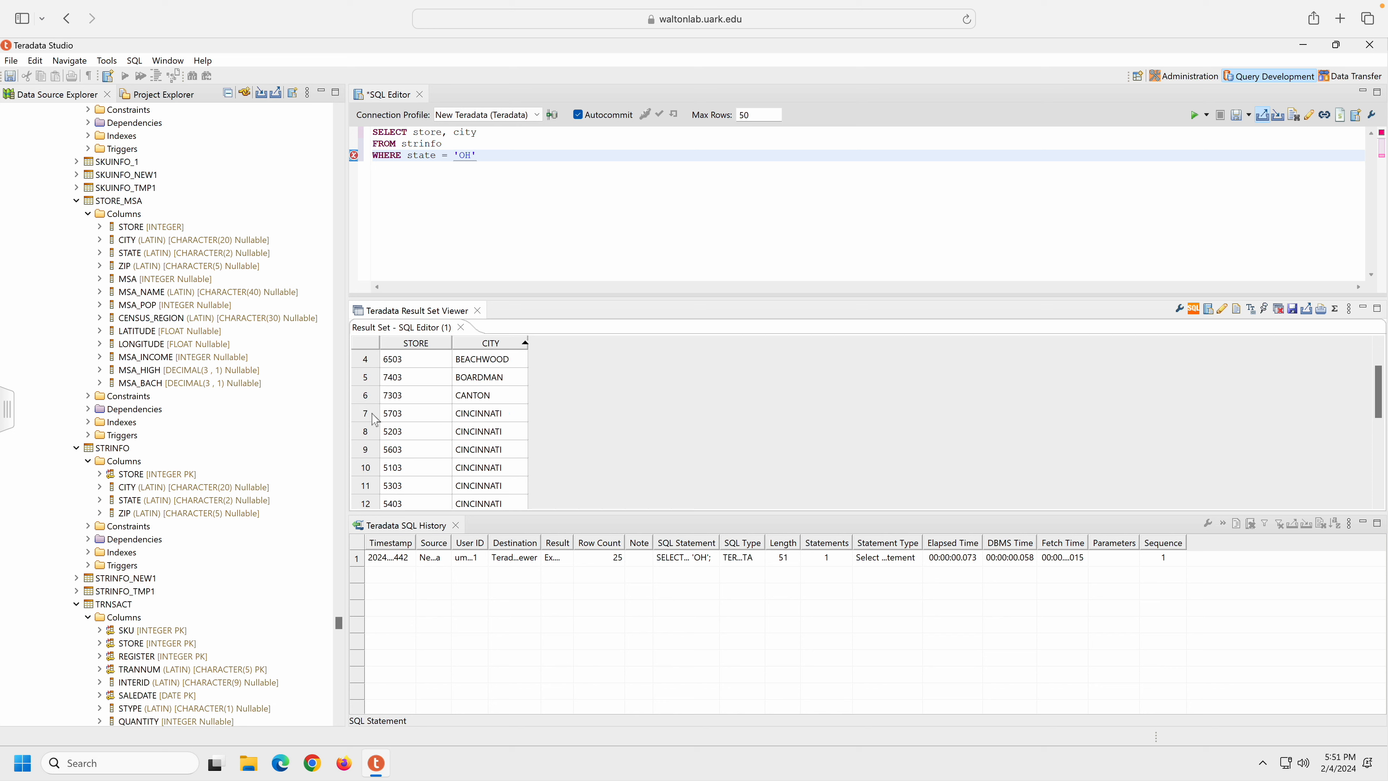
left_click(391, 468)
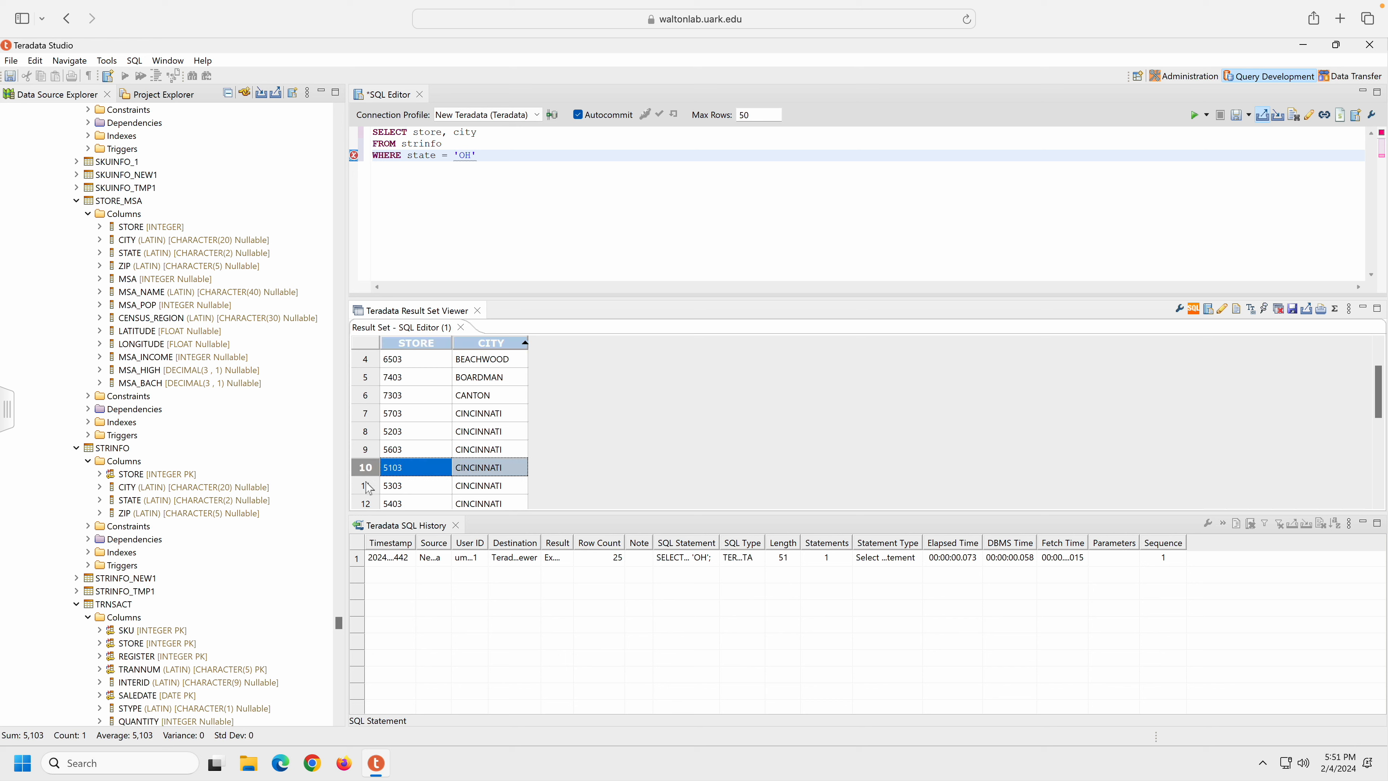
scroll("down", 3)
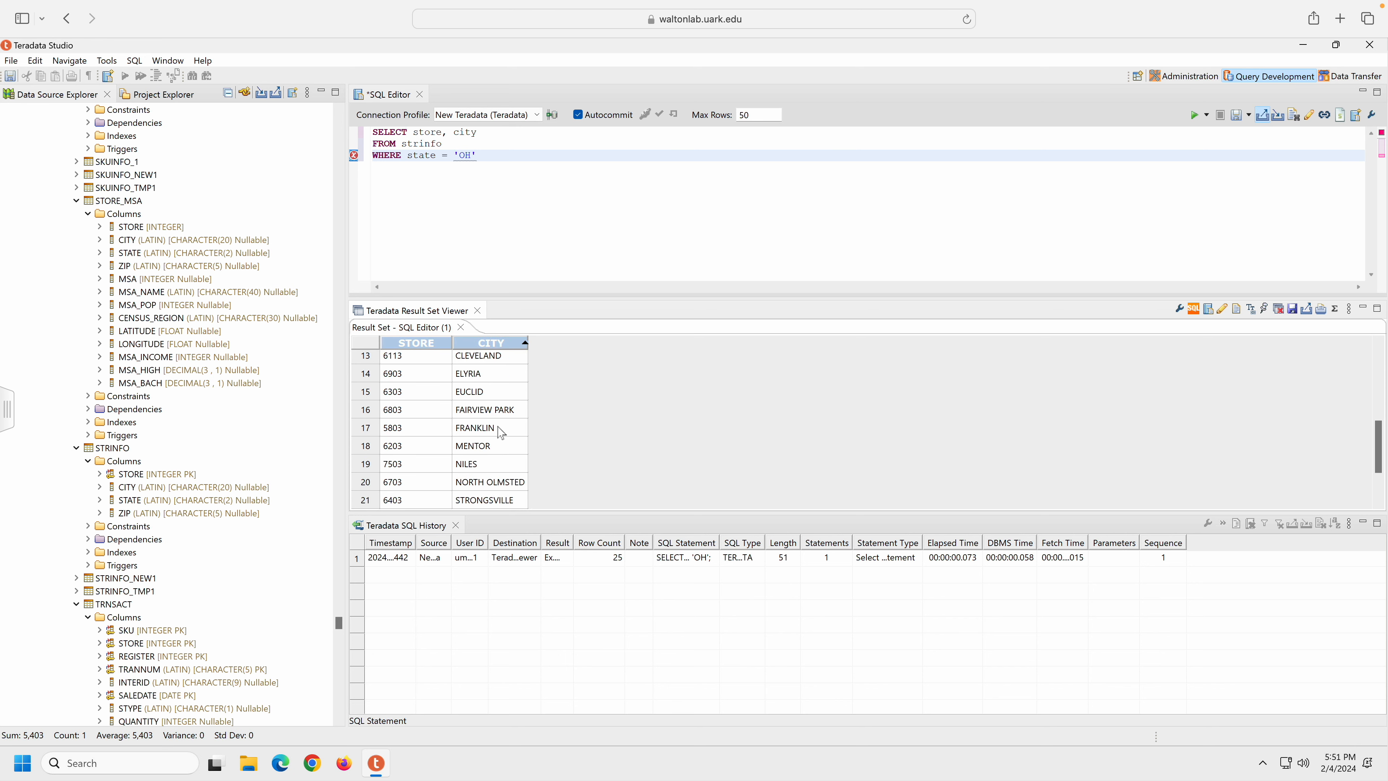
left_click(391, 445)
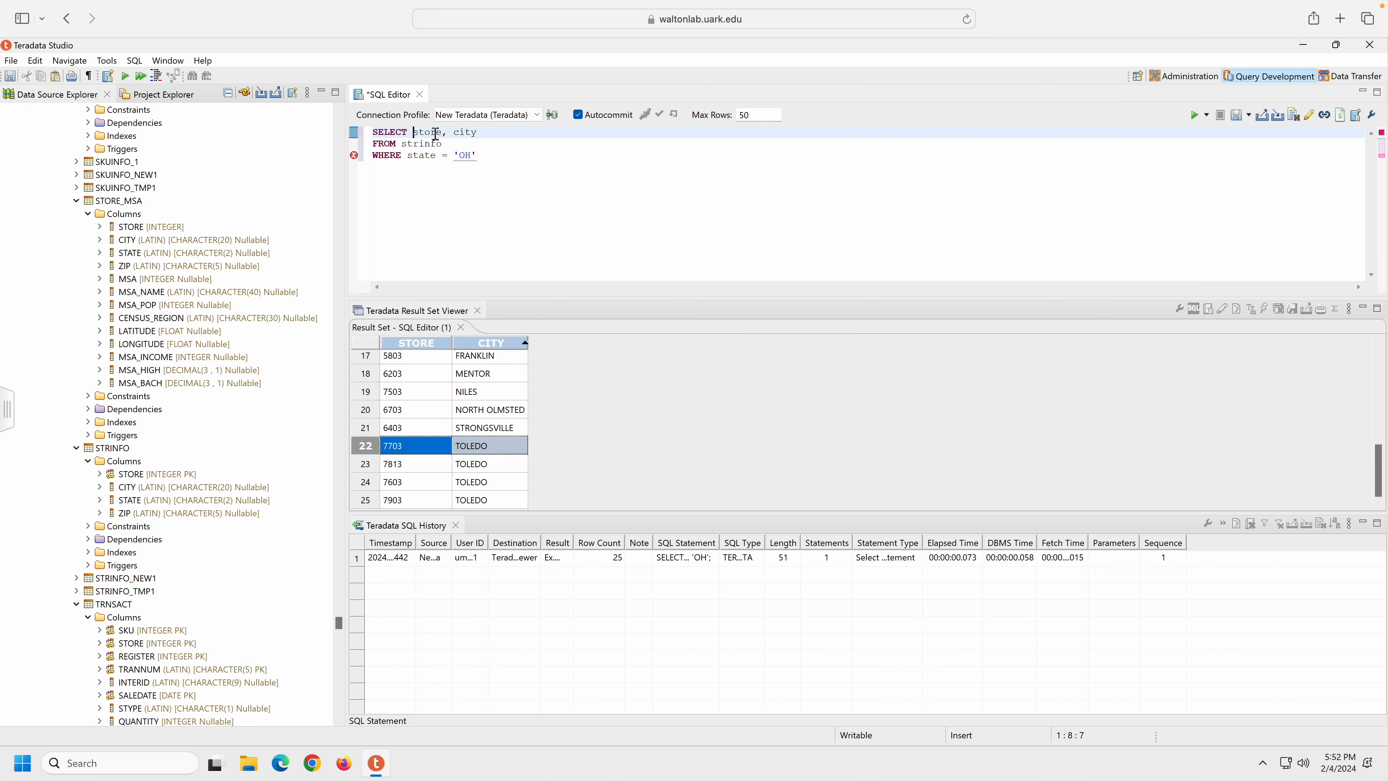
Add state to the SELECT list and change the filter from = 'OH' to LIKE 'M%'.
type("state,")
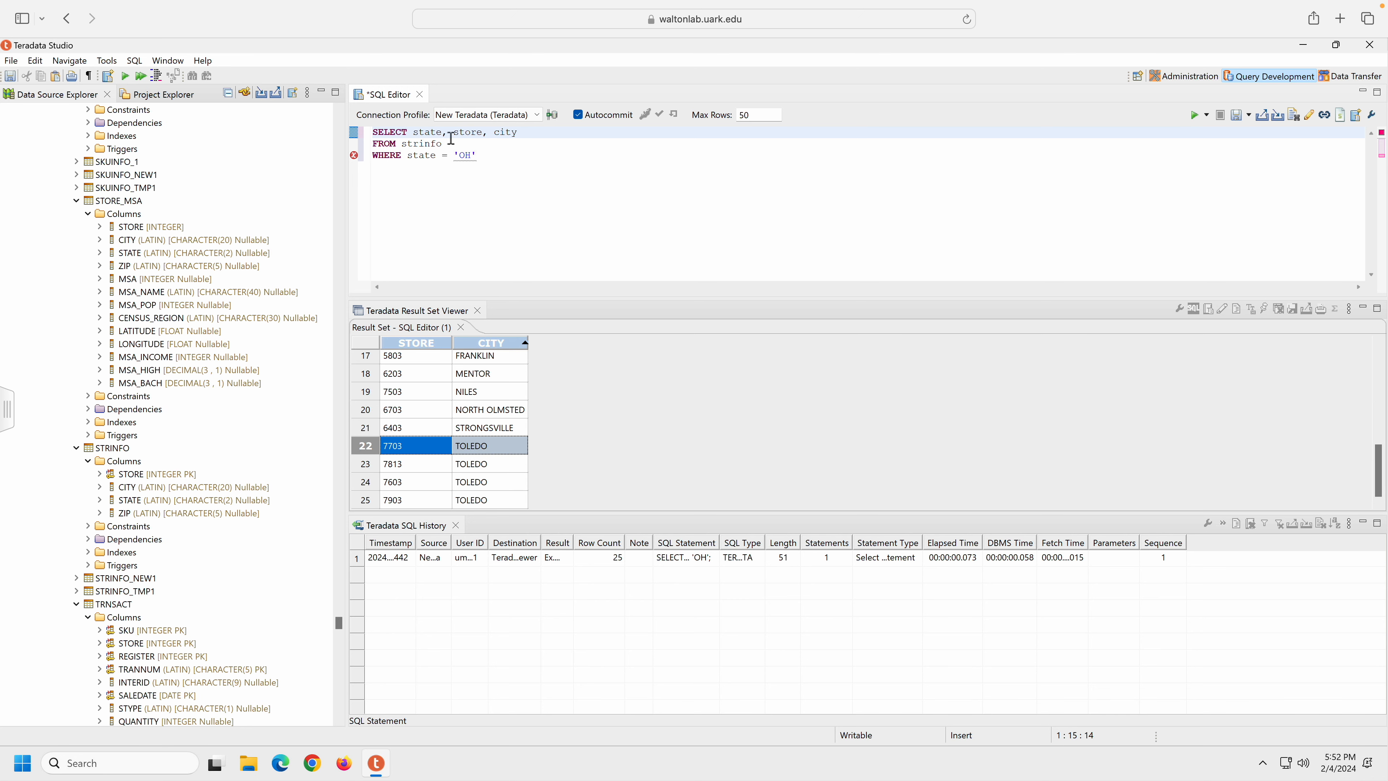
double_click(423, 143)
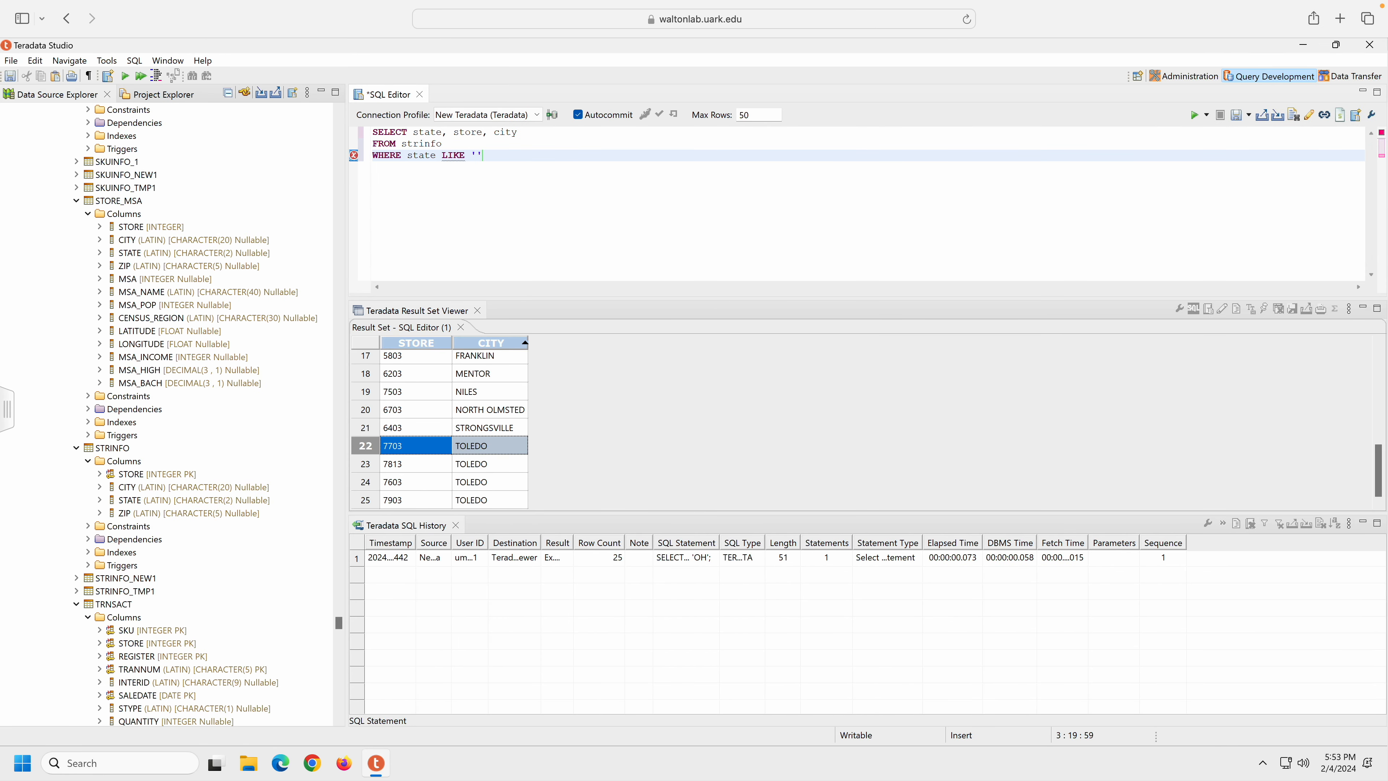
type("M%")
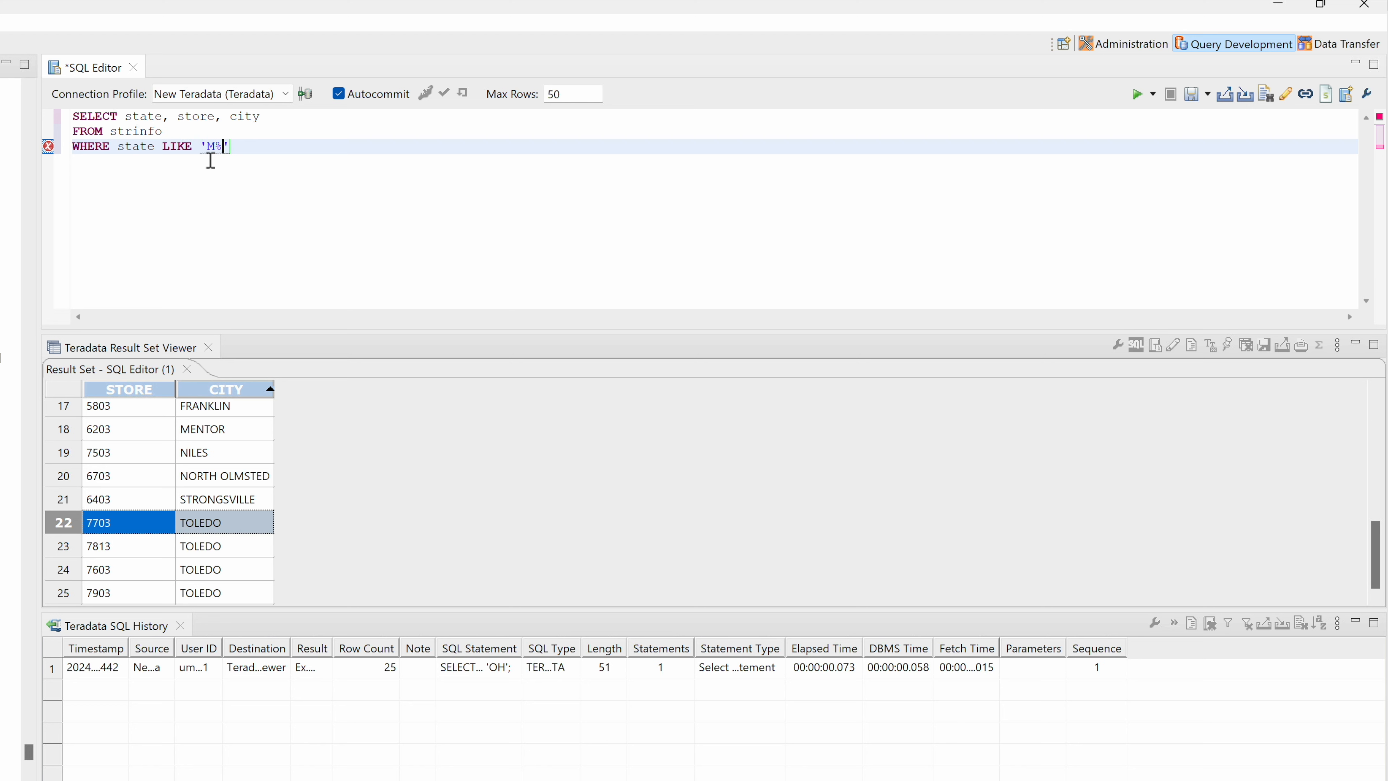
Run the M-state query and sort its 30 rows by the STATE column.
left_click(1136, 94)
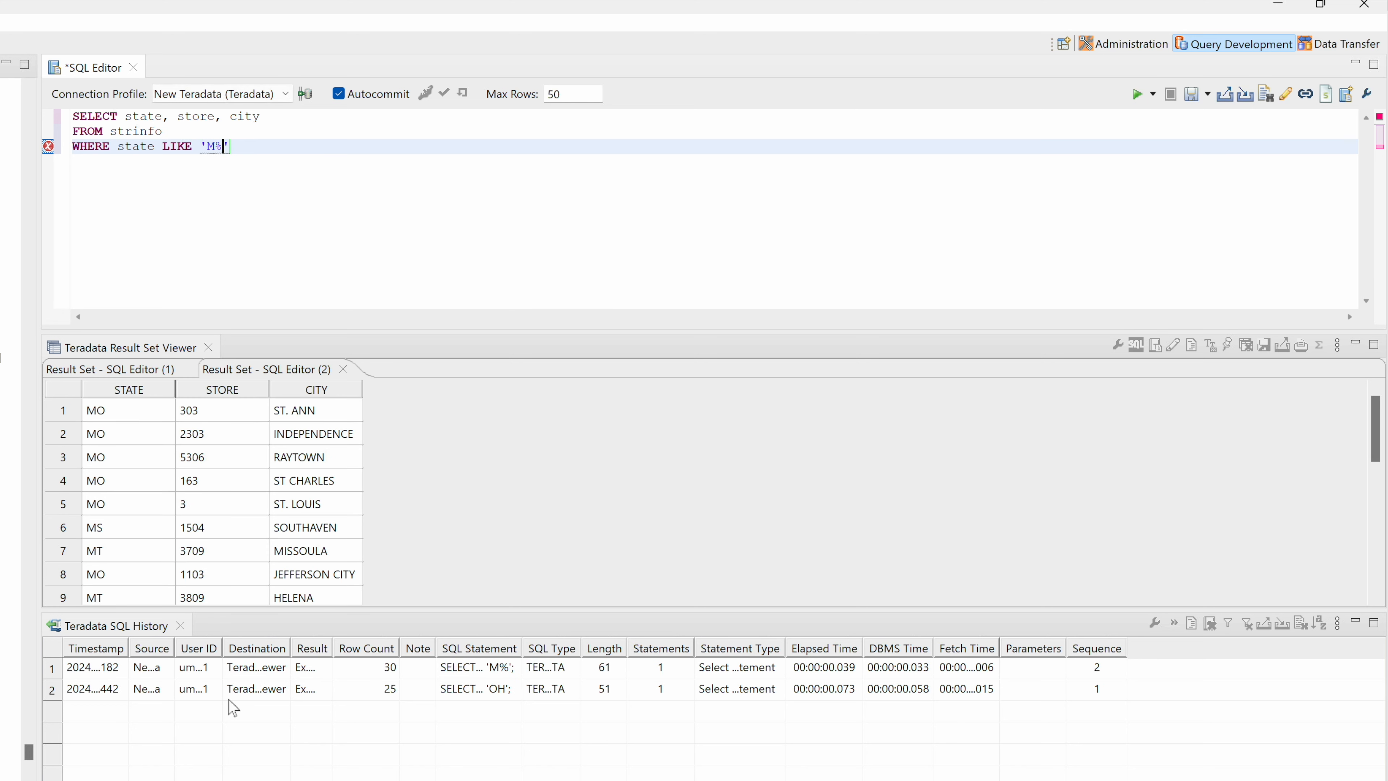
mouse_move(391, 679)
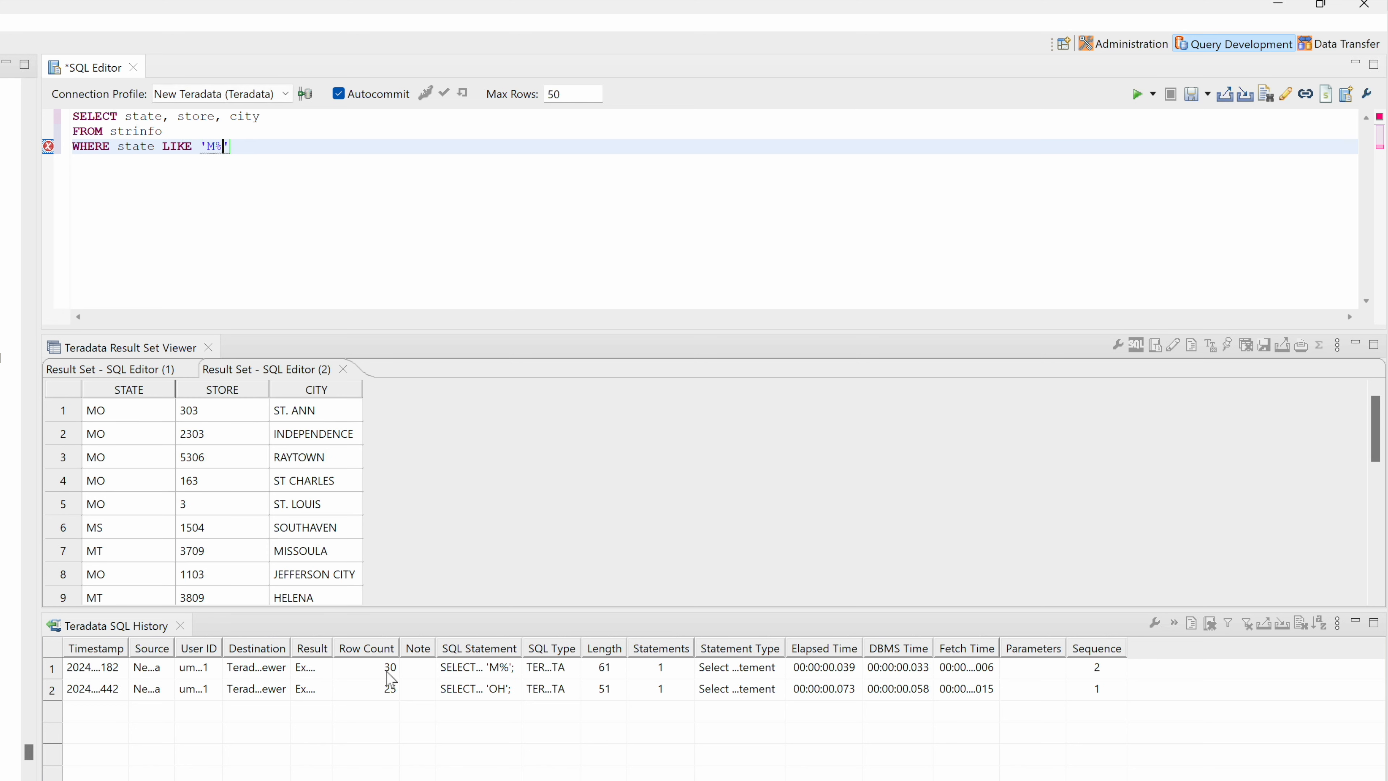
mouse_move(464, 628)
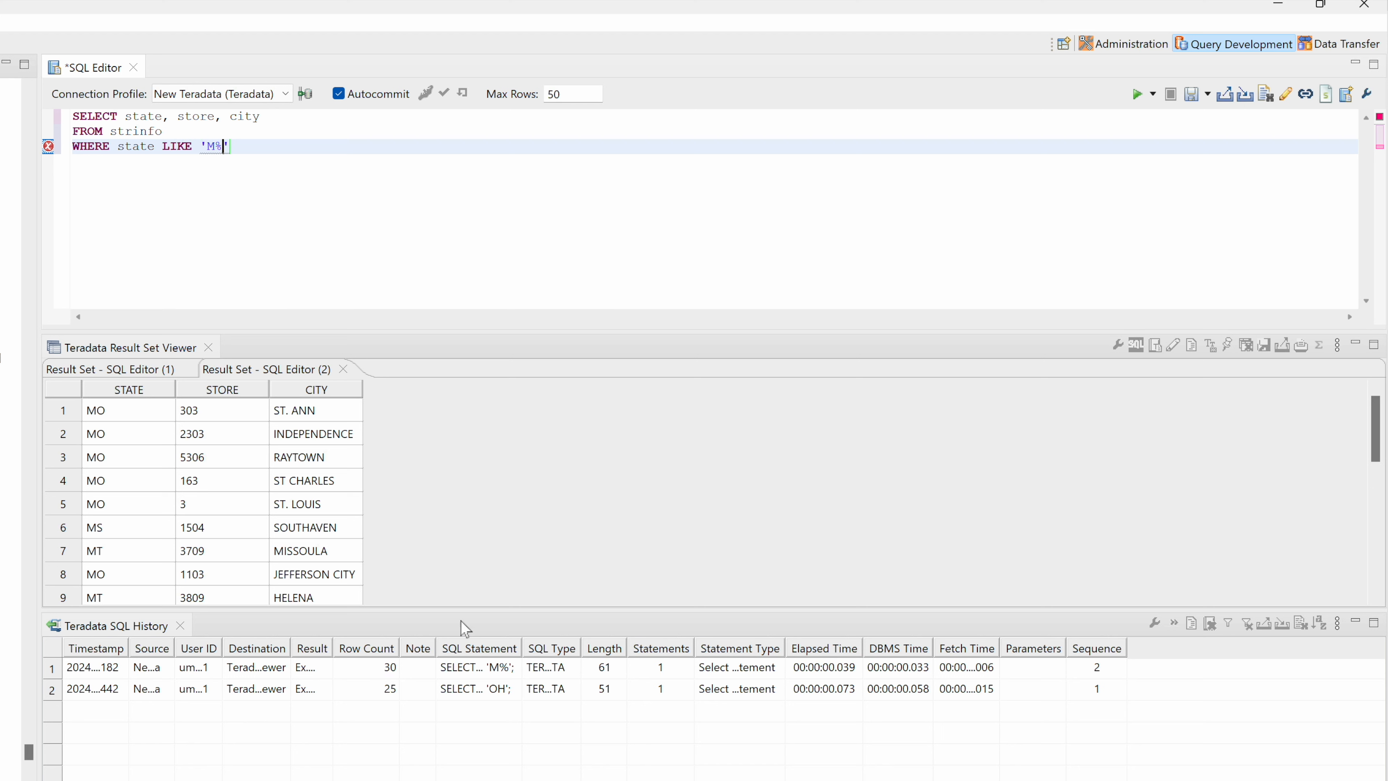
mouse_move(106, 438)
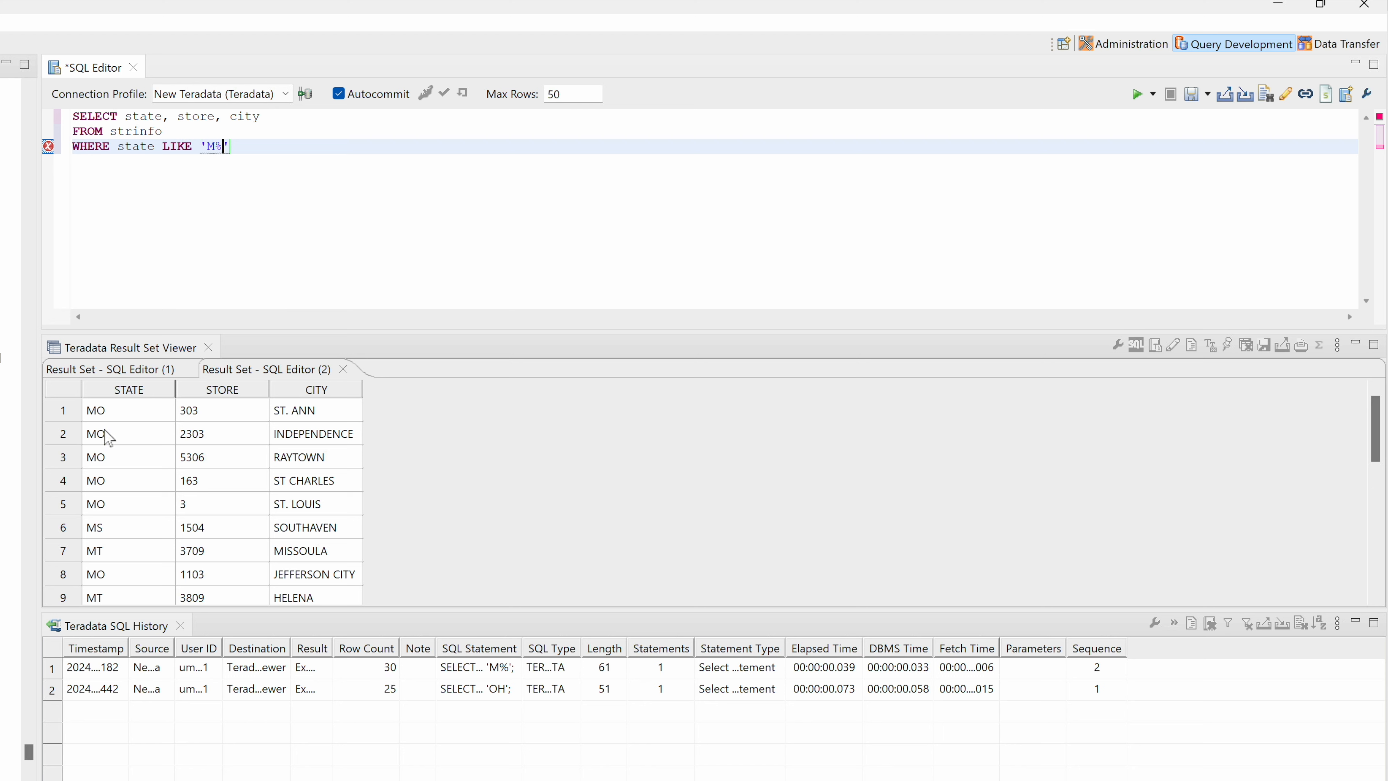
mouse_move(85, 509)
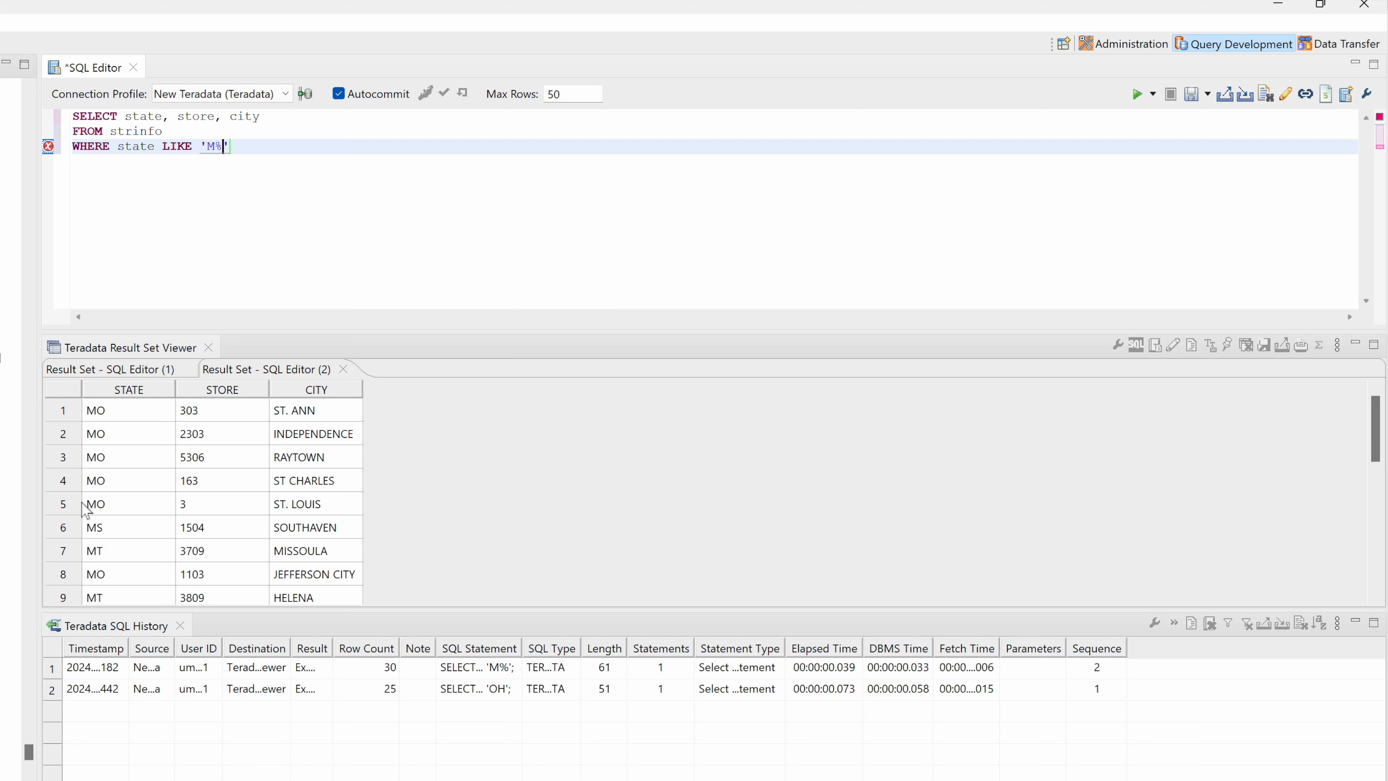
mouse_move(113, 543)
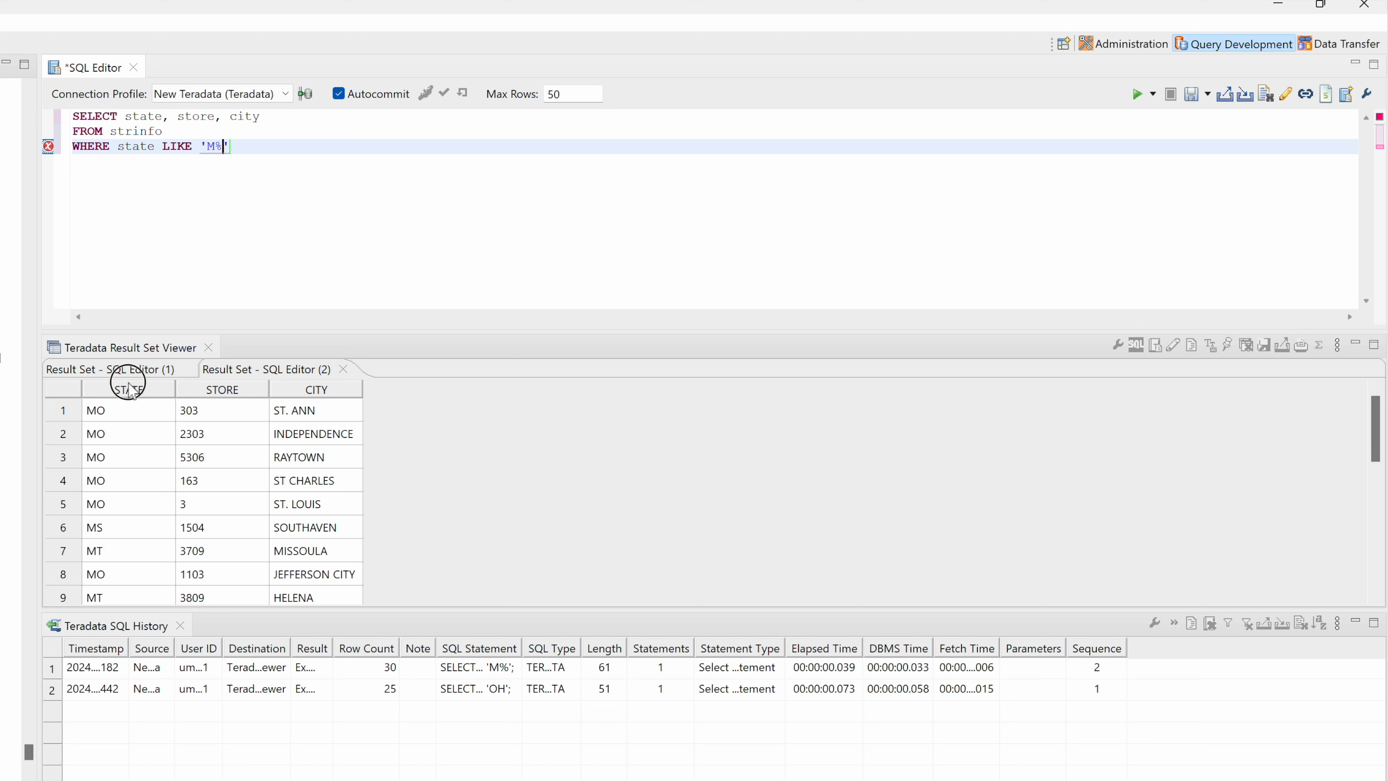
left_click(129, 389)
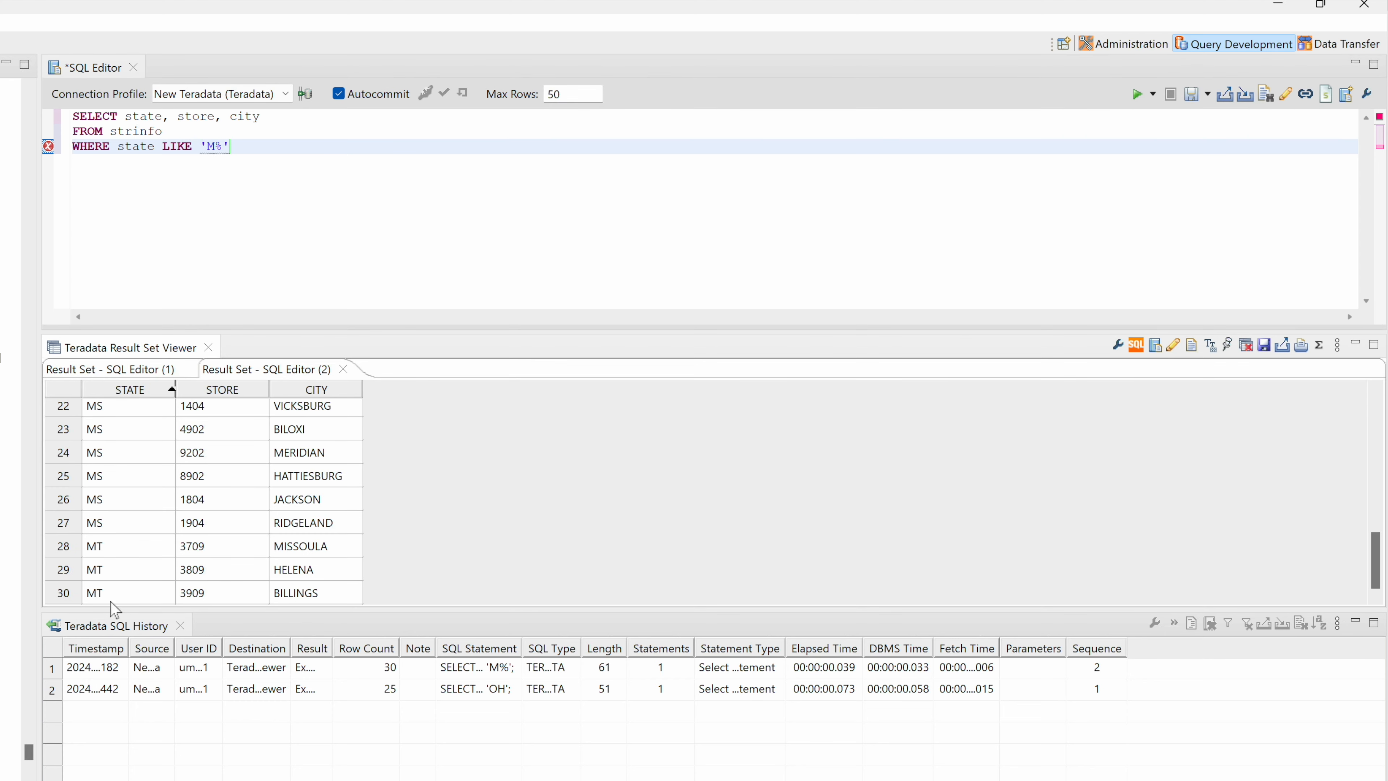
scroll("up", 3)
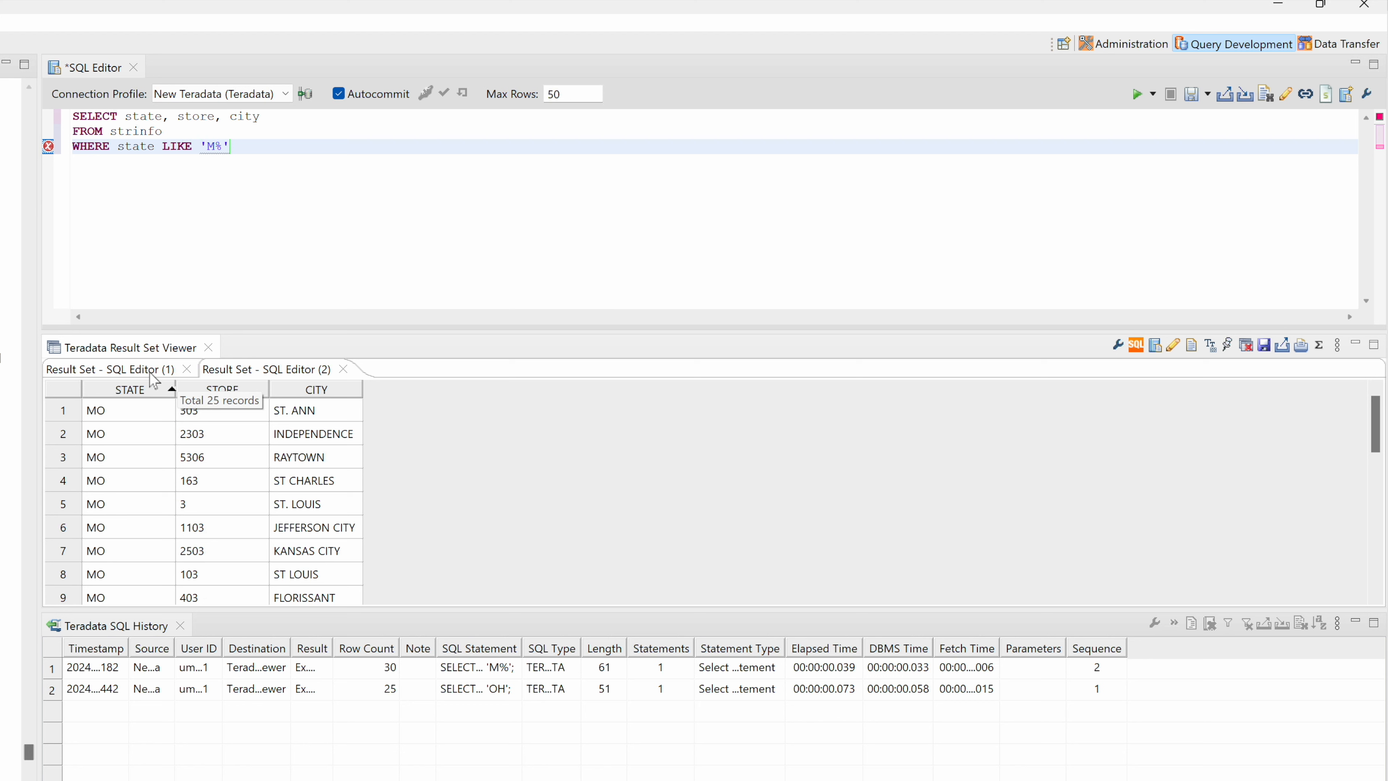
mouse_move(245, 380)
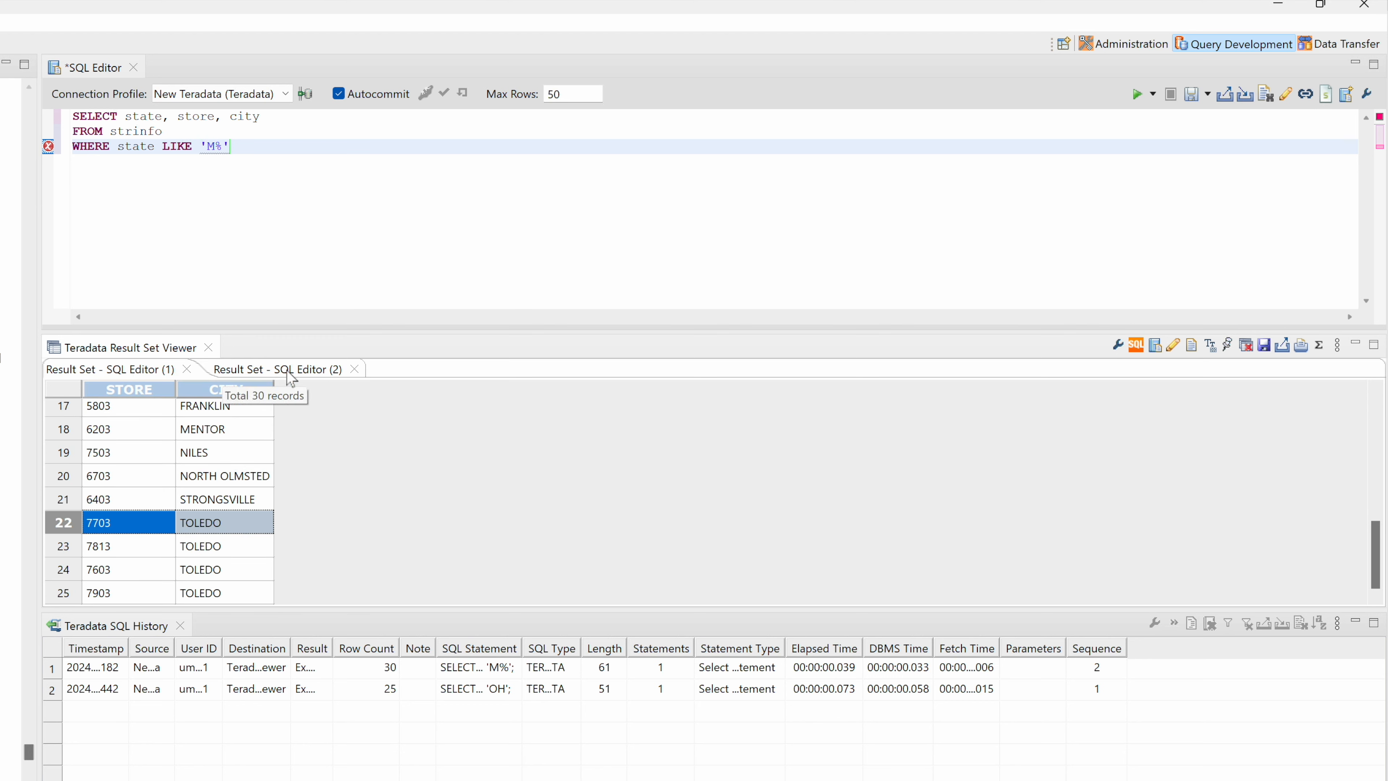
Review the earlier Ohio result set and close it.
left_click(106, 370)
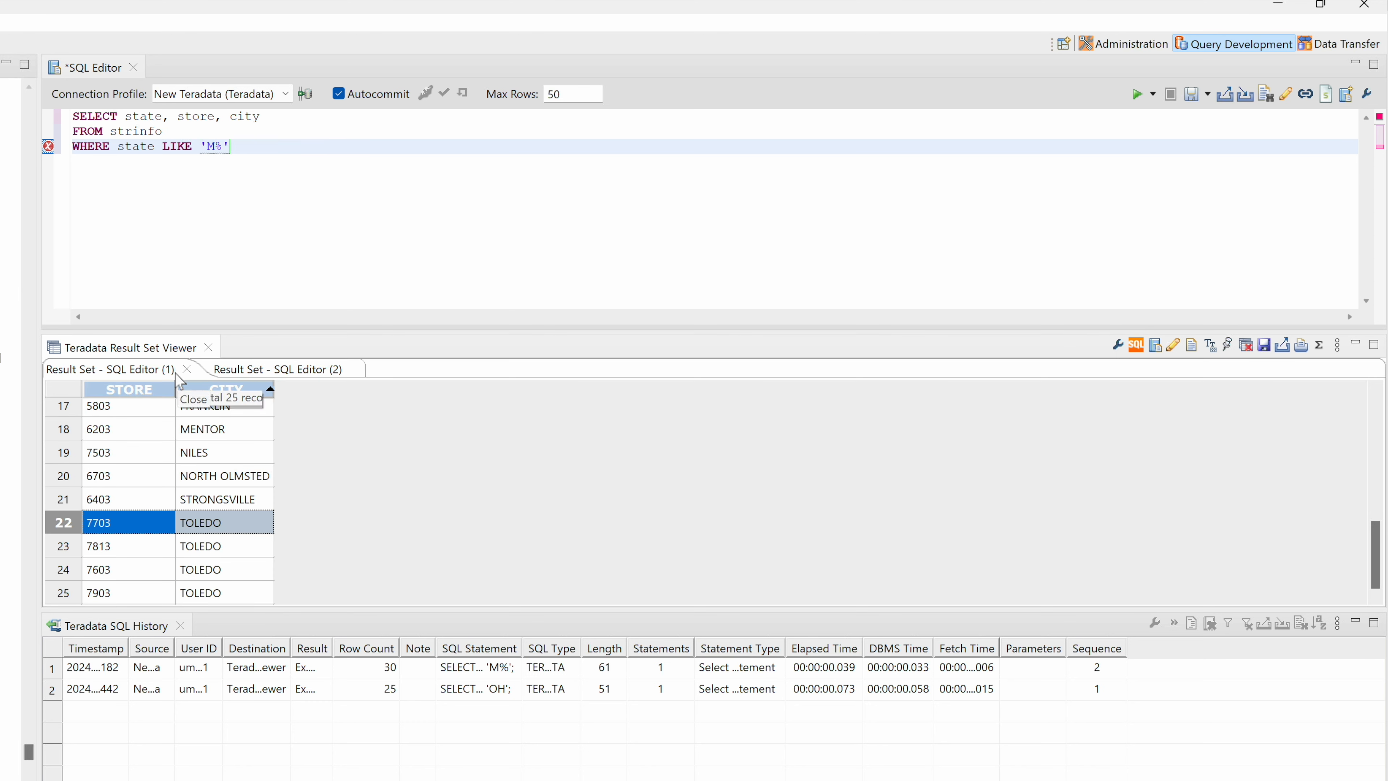
left_click(186, 369)
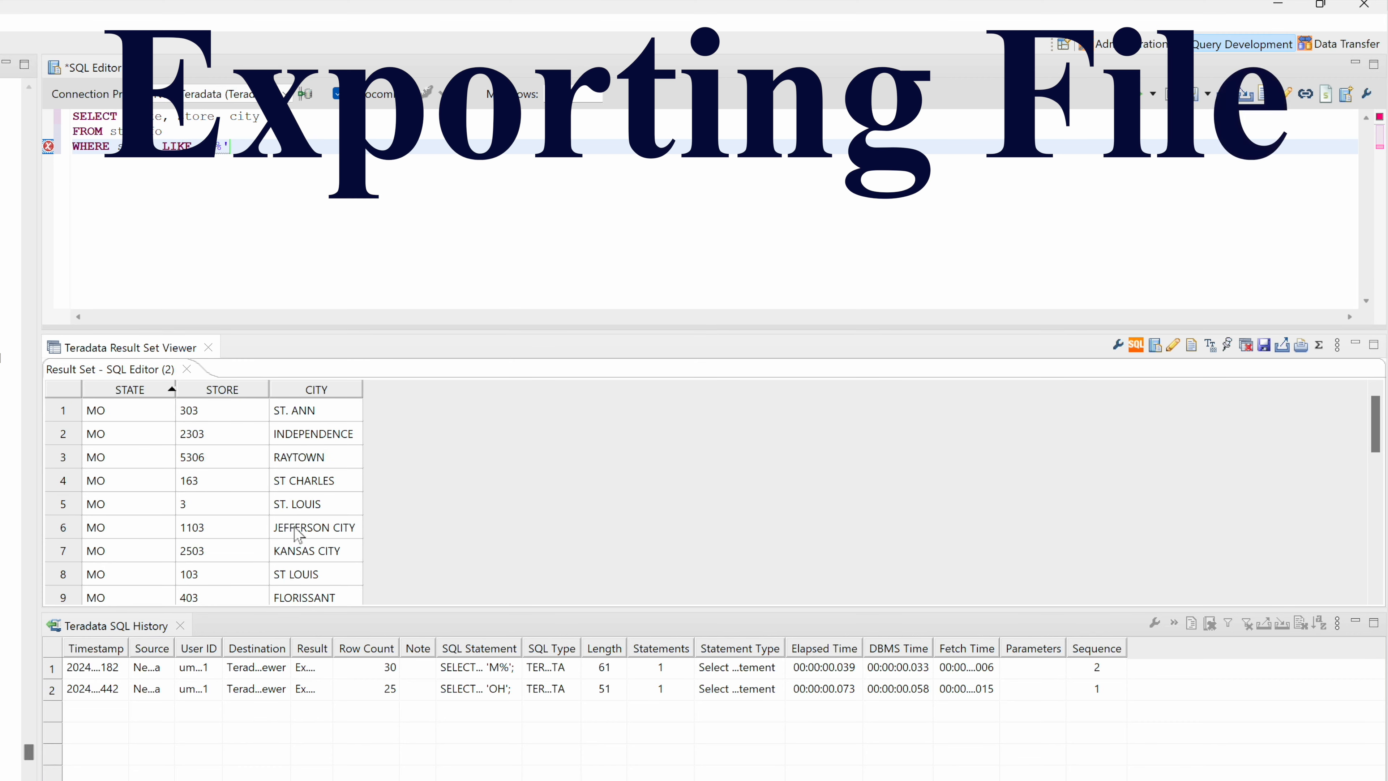
mouse_move(1159, 409)
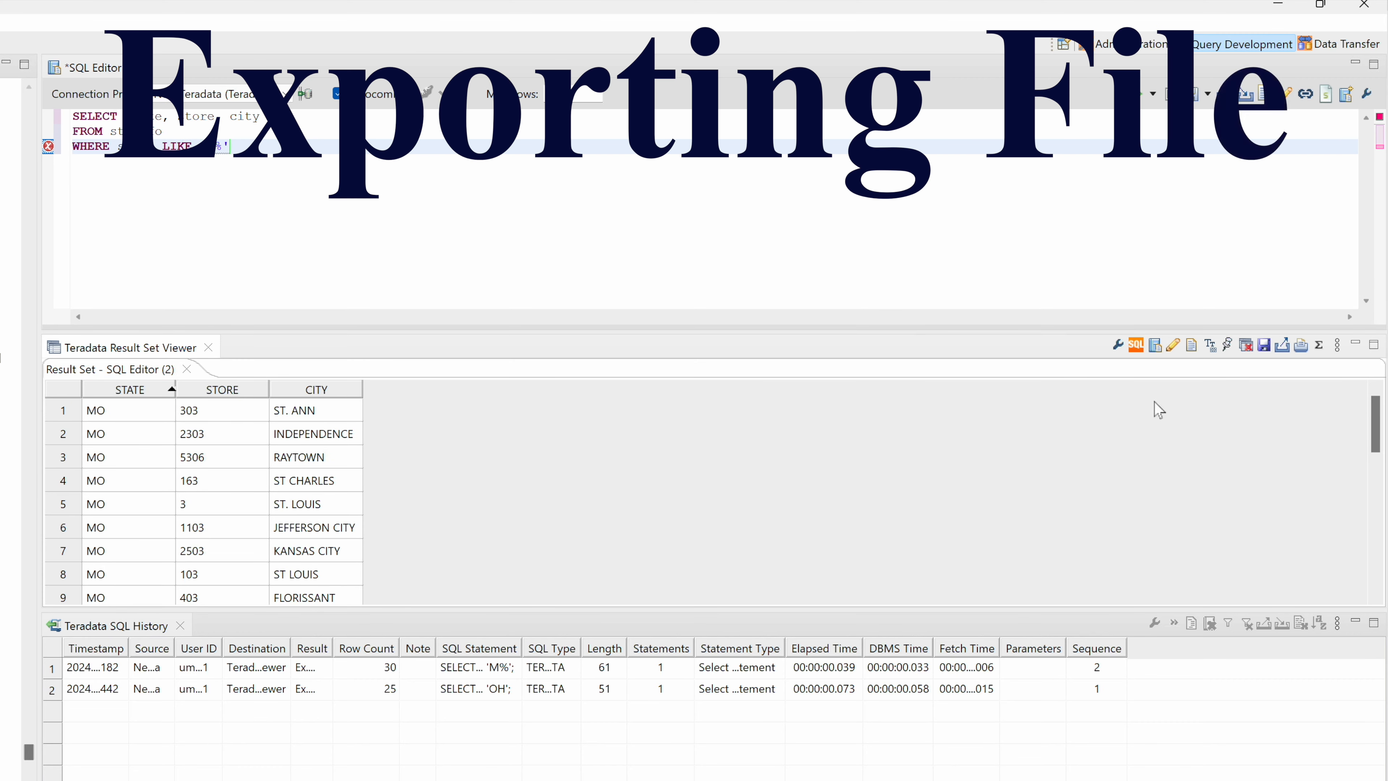
mouse_move(1282, 345)
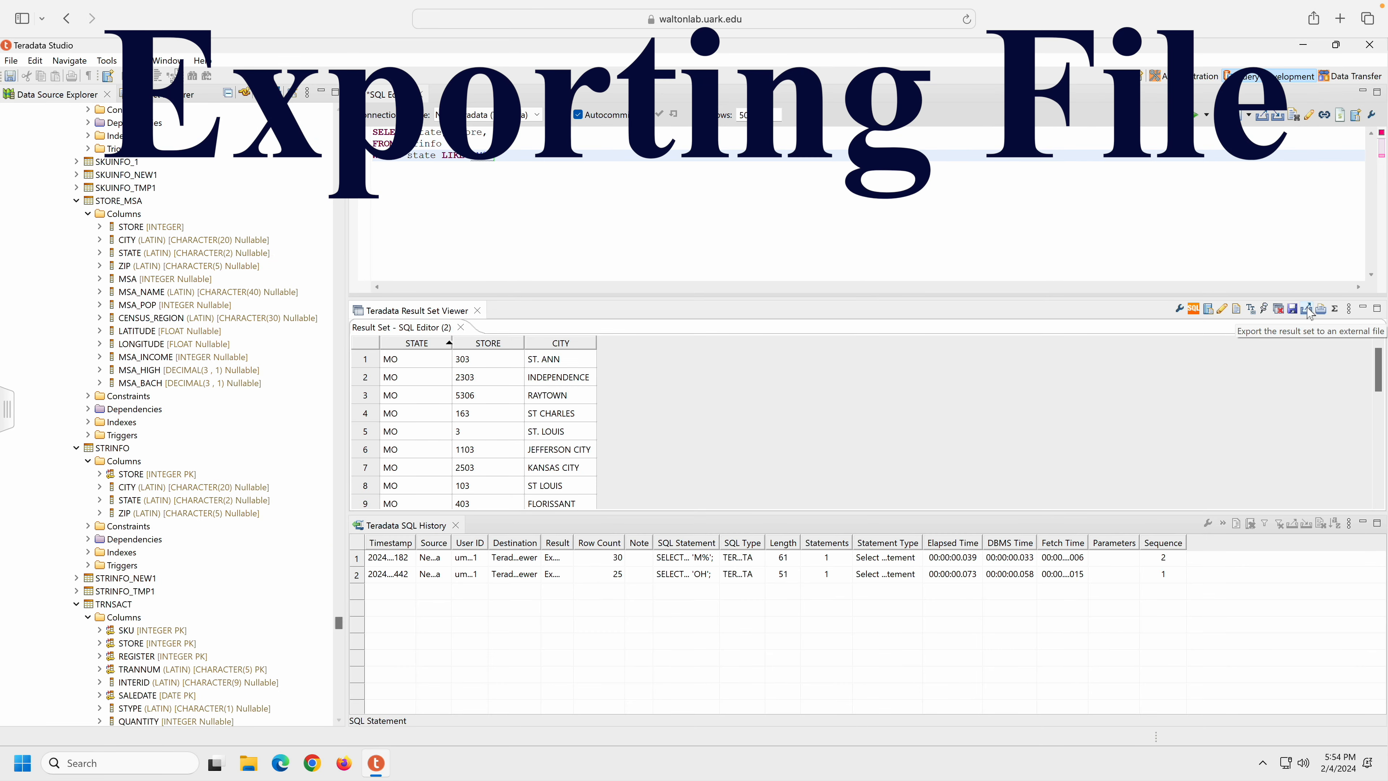
Export the result set as a CSV file named result.csv to the Desktop.
left_click(1308, 308)
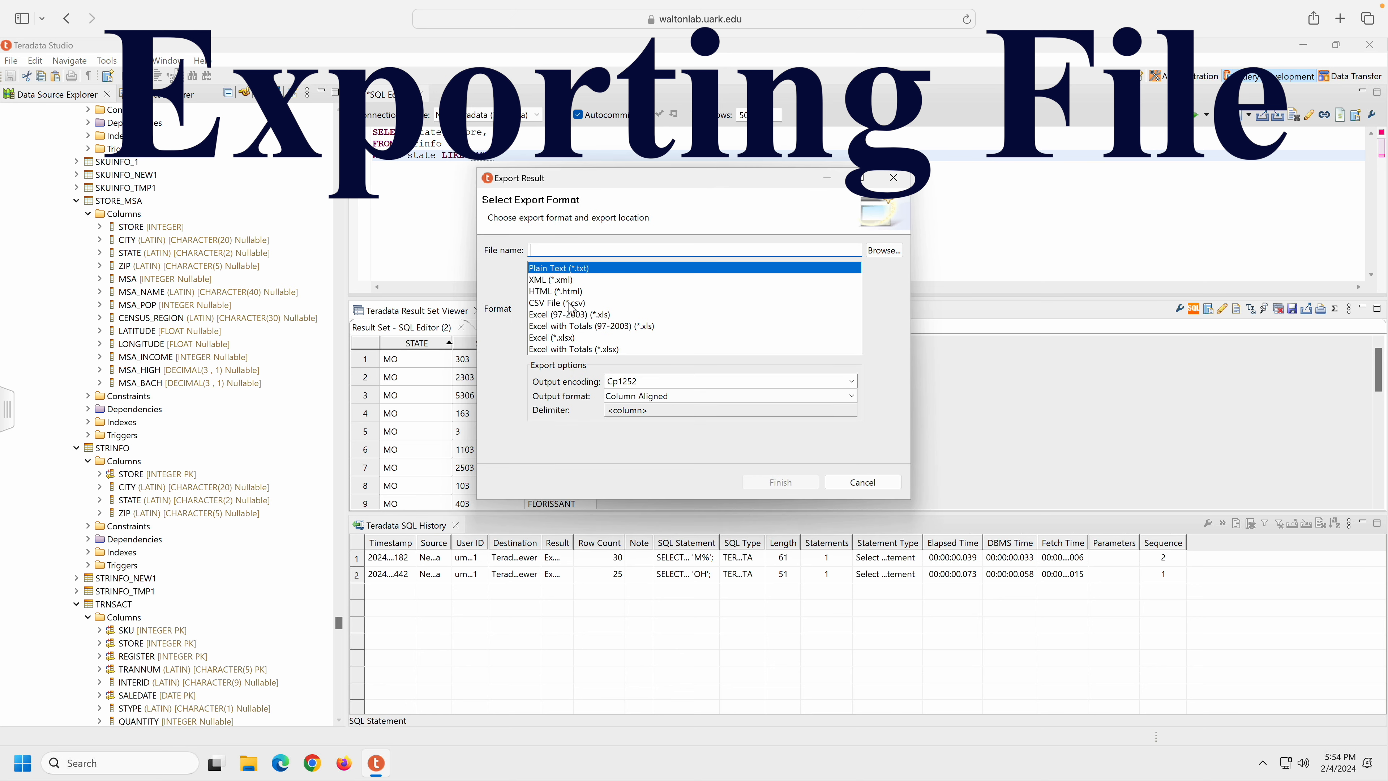
left_click(555, 302)
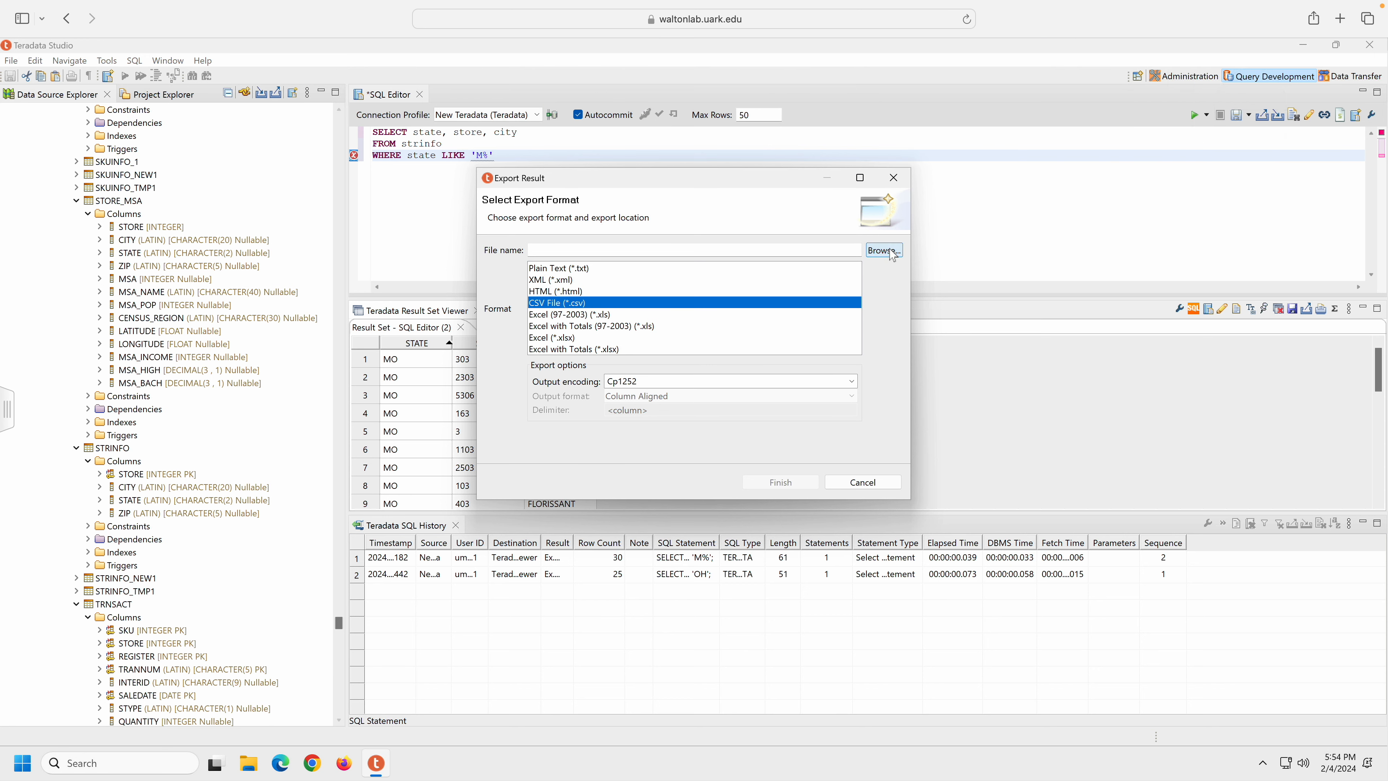
left_click(881, 252)
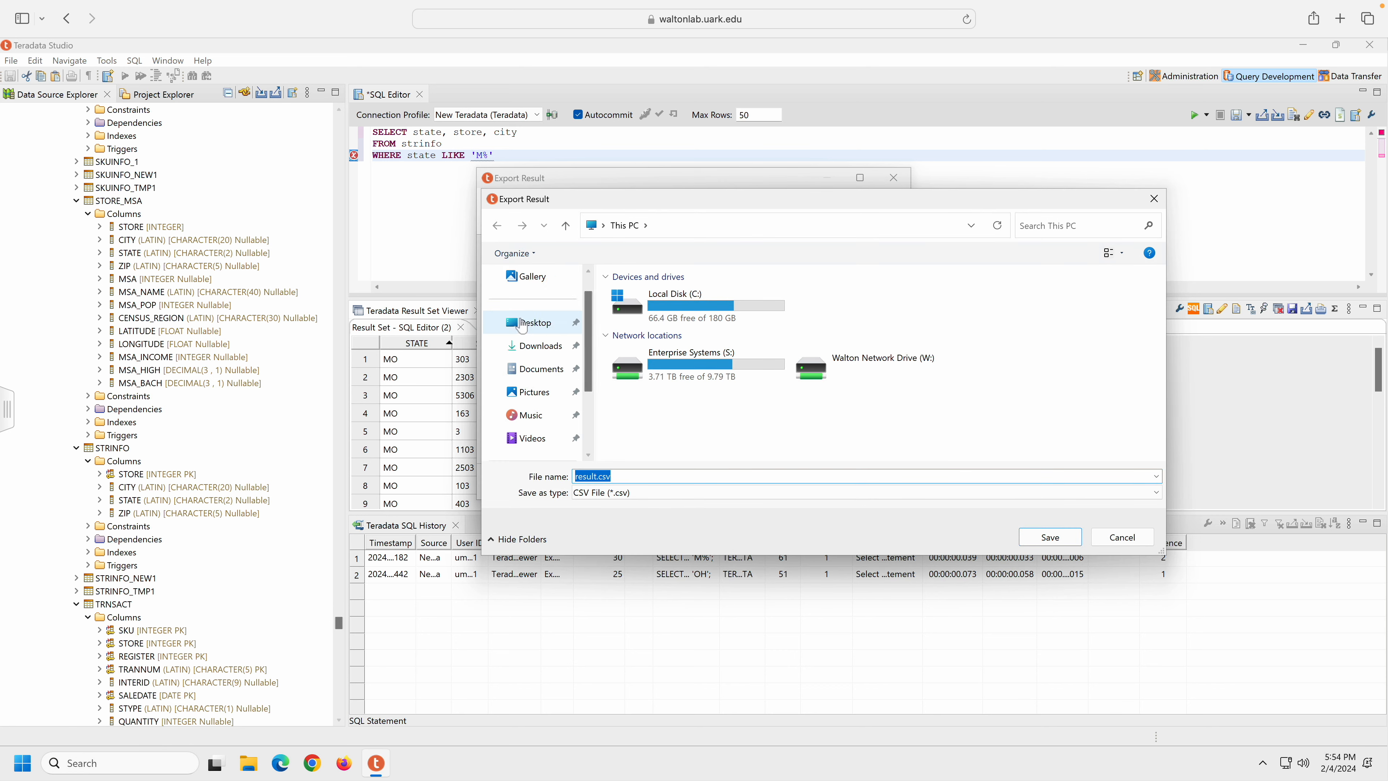
left_click(533, 322)
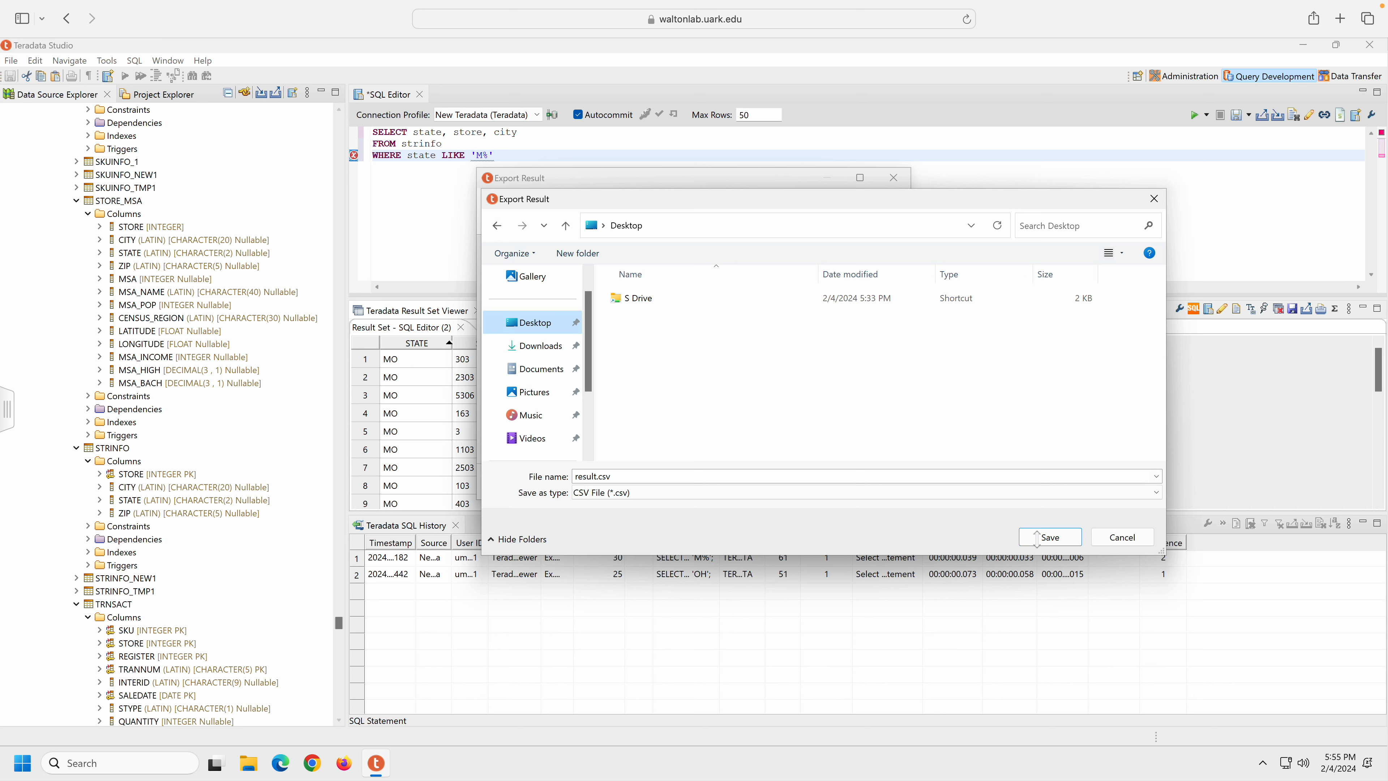
left_click(1050, 537)
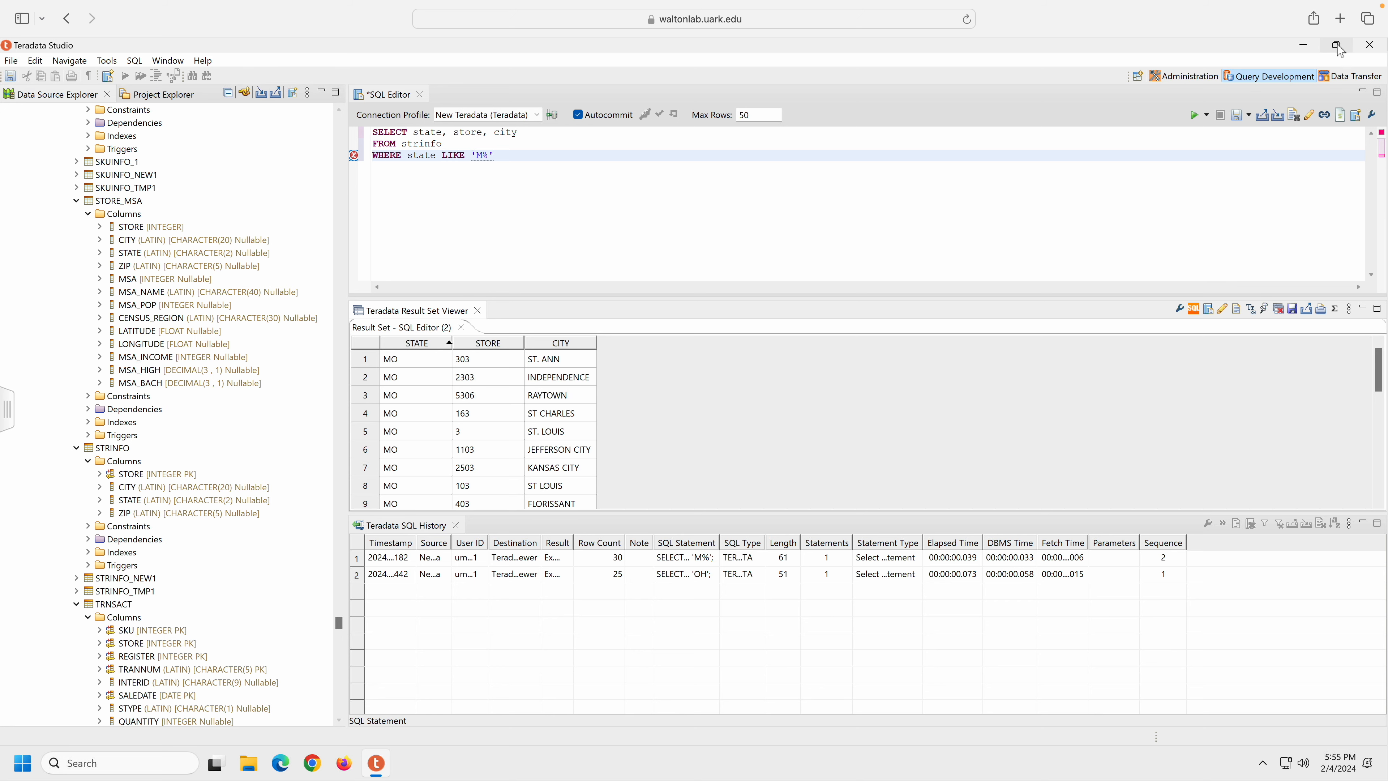
left_click(1338, 45)
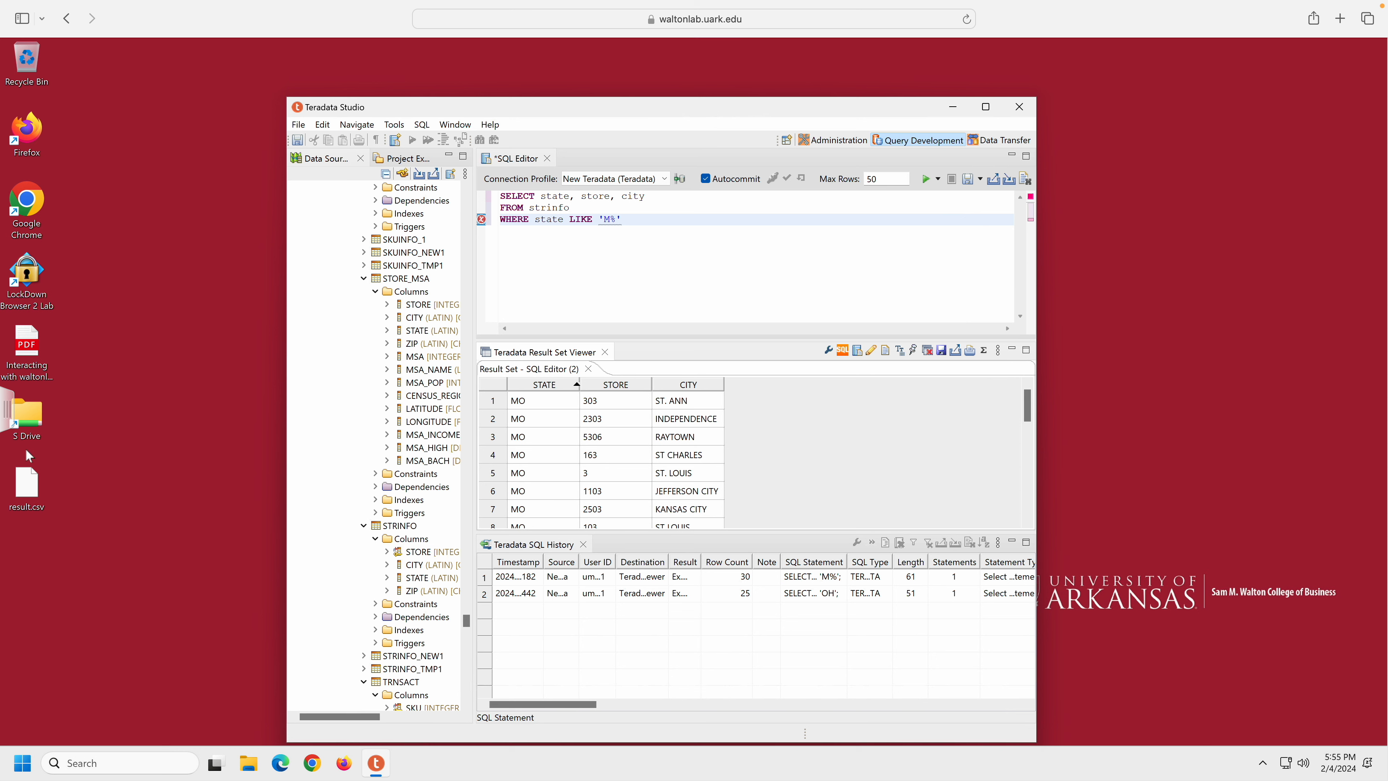
mouse_move(19, 462)
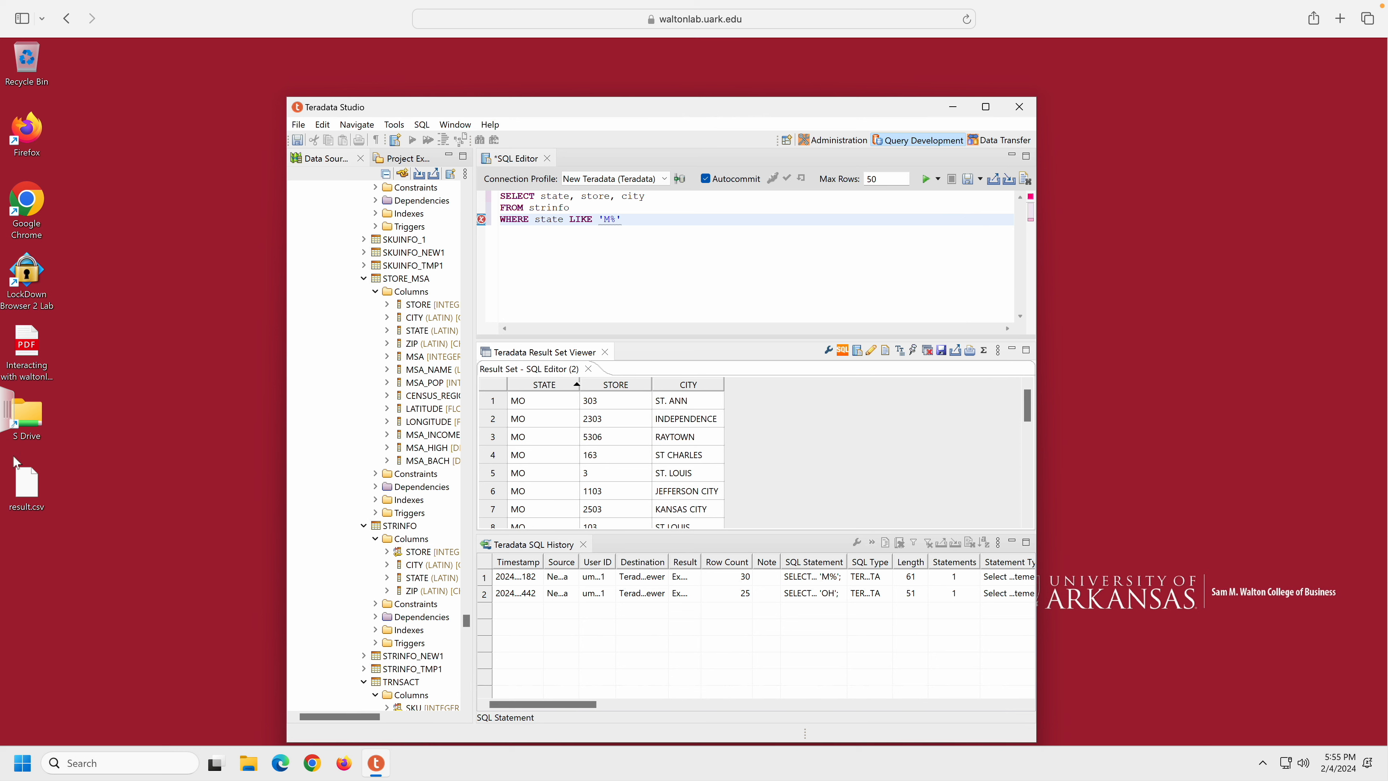
mouse_move(67, 528)
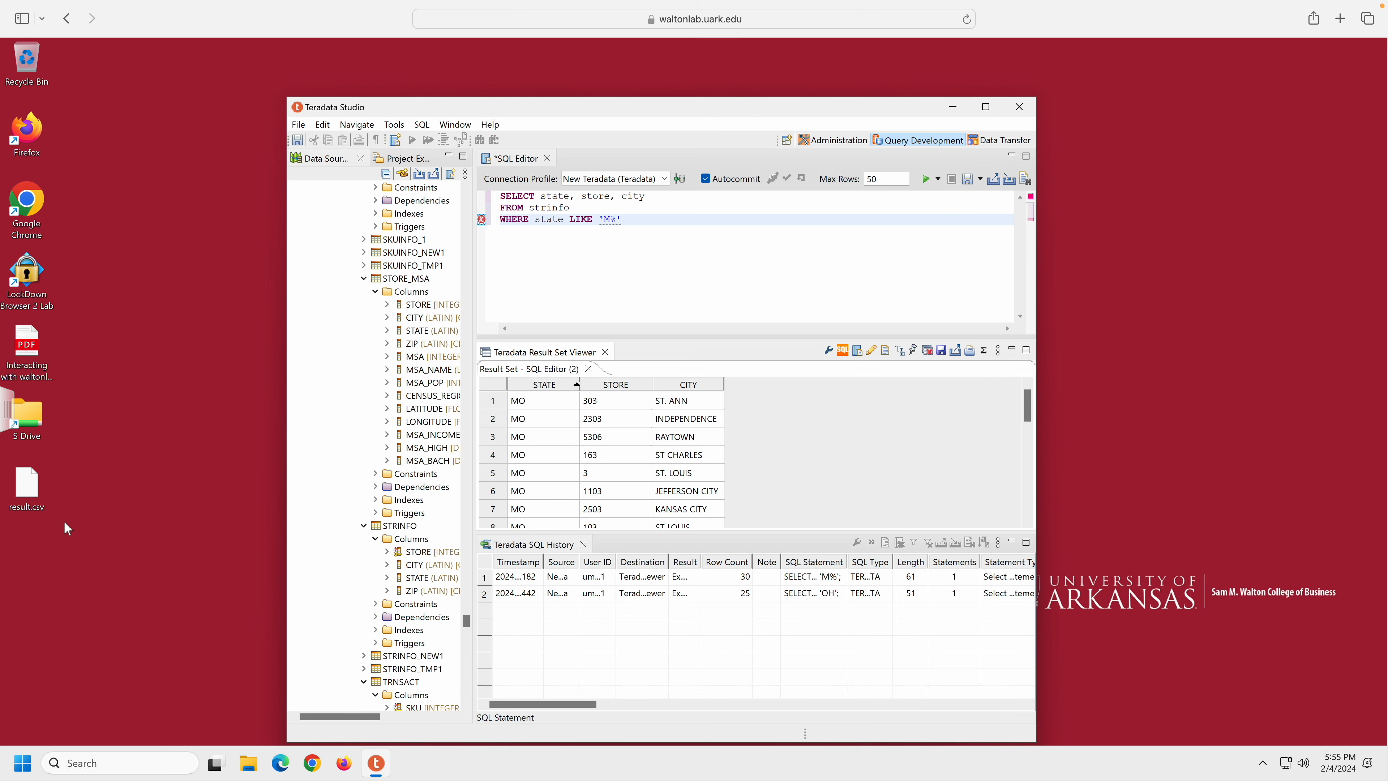
mouse_move(91, 470)
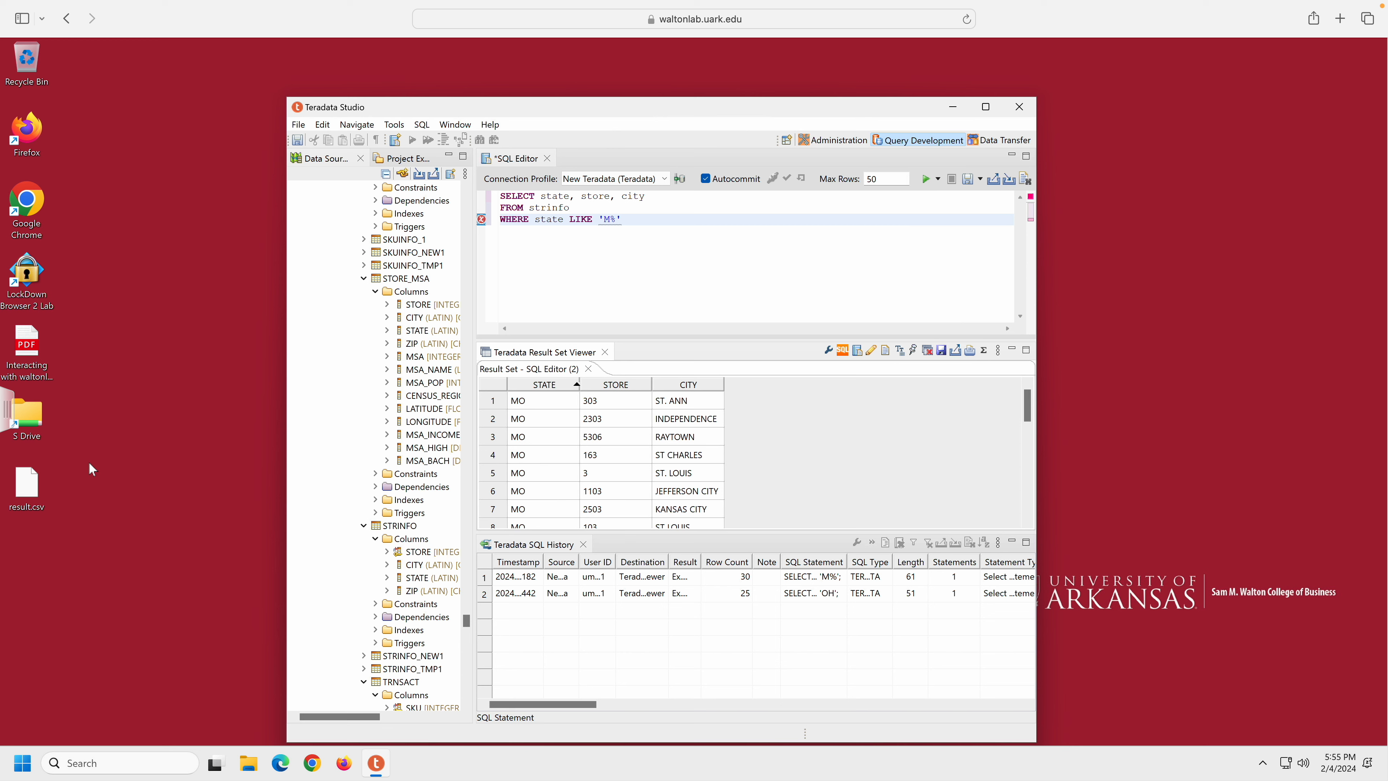
mouse_move(13, 456)
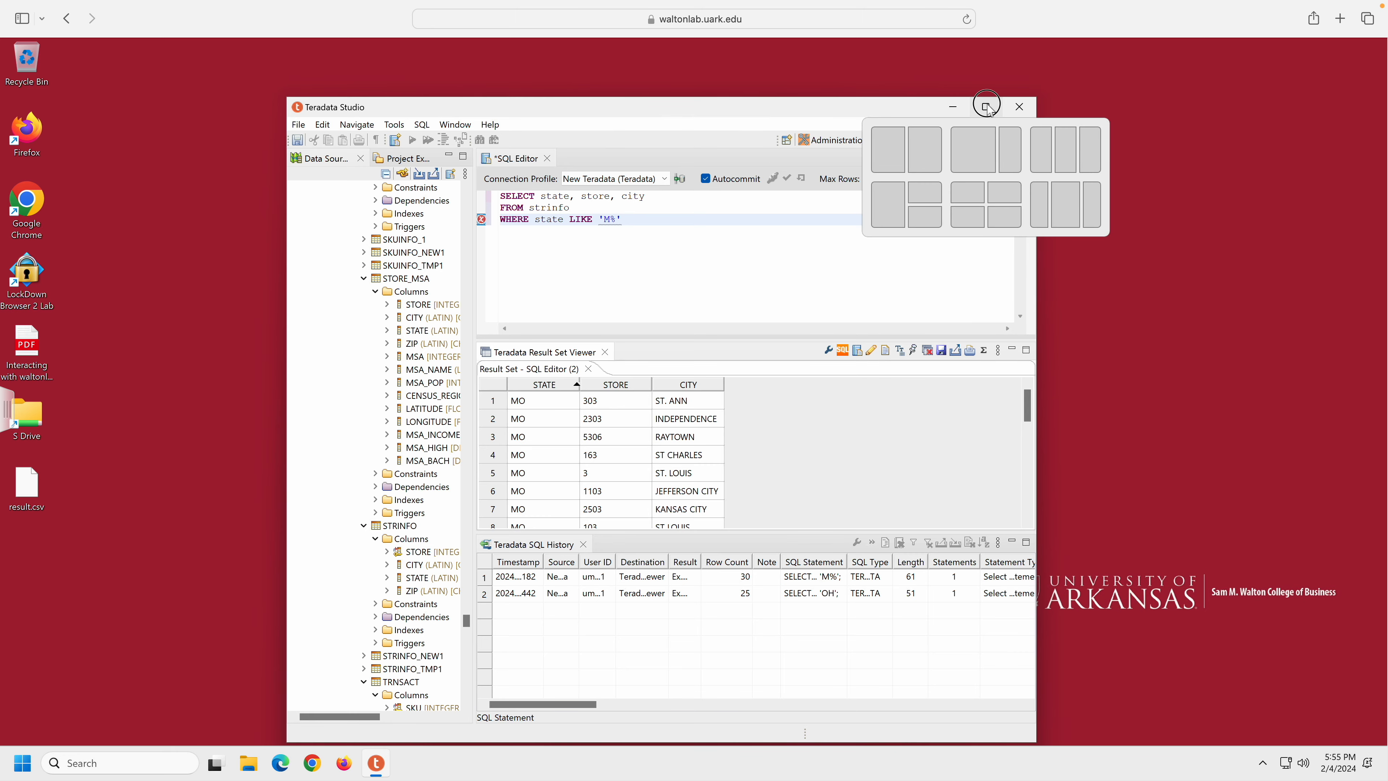
left_click(985, 106)
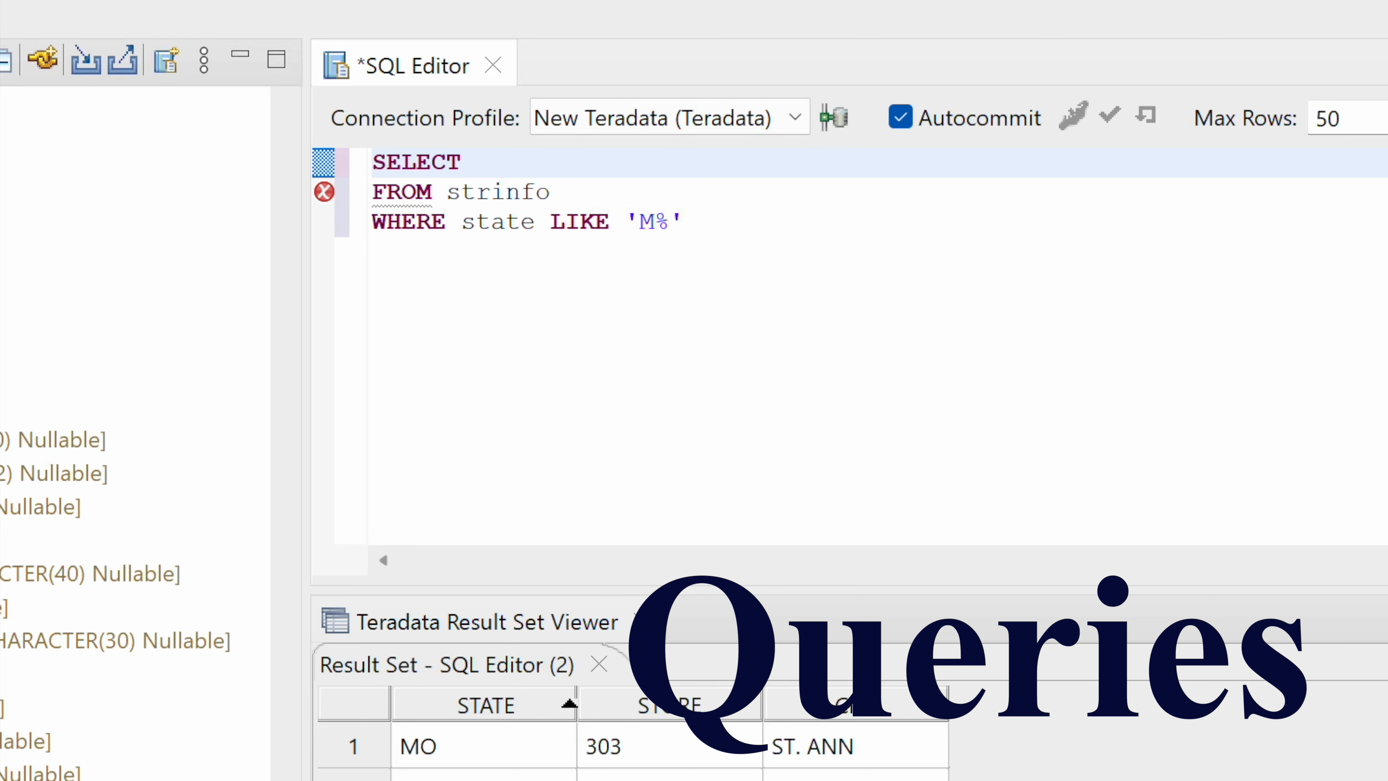
Rewrite the query as SELECT DISTINCT state FROM strinfo GROUP BY state.
type("D")
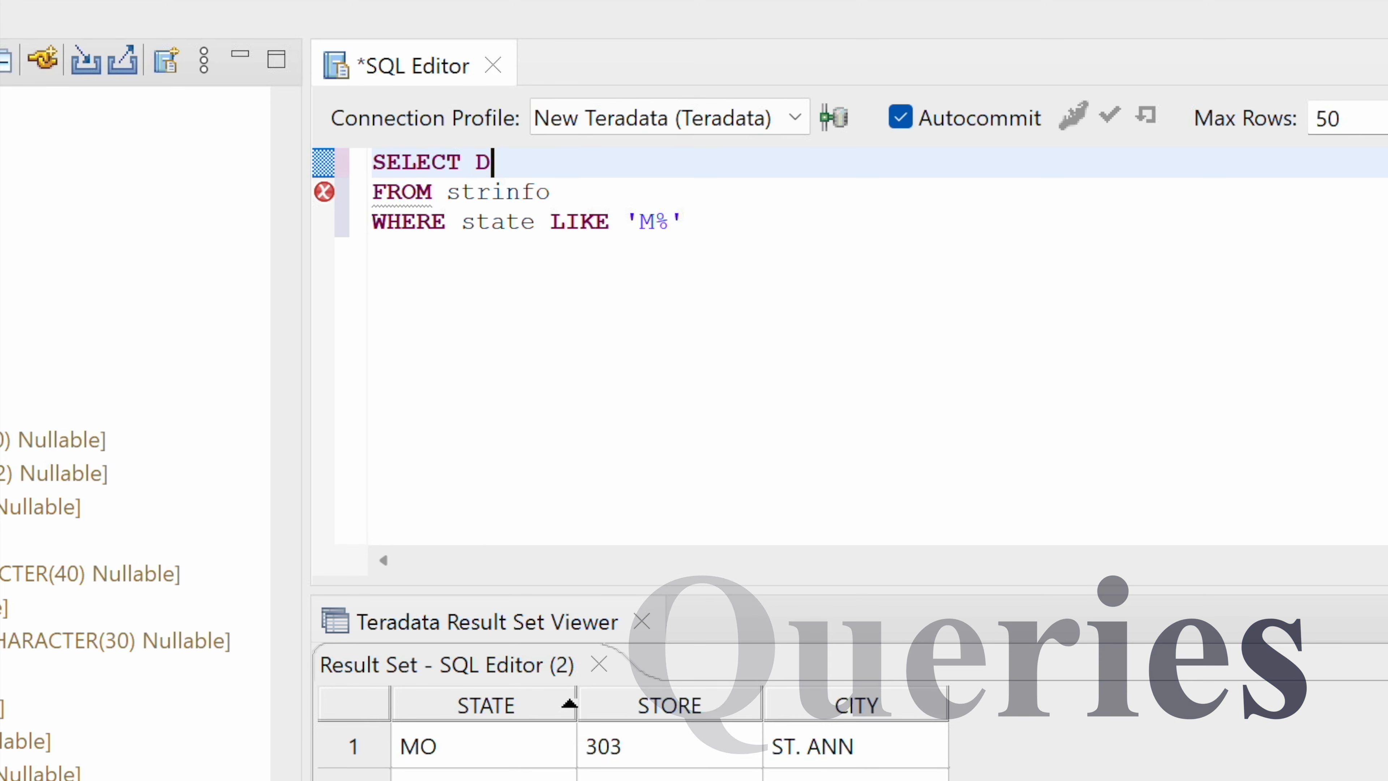
type("ISTINCT")
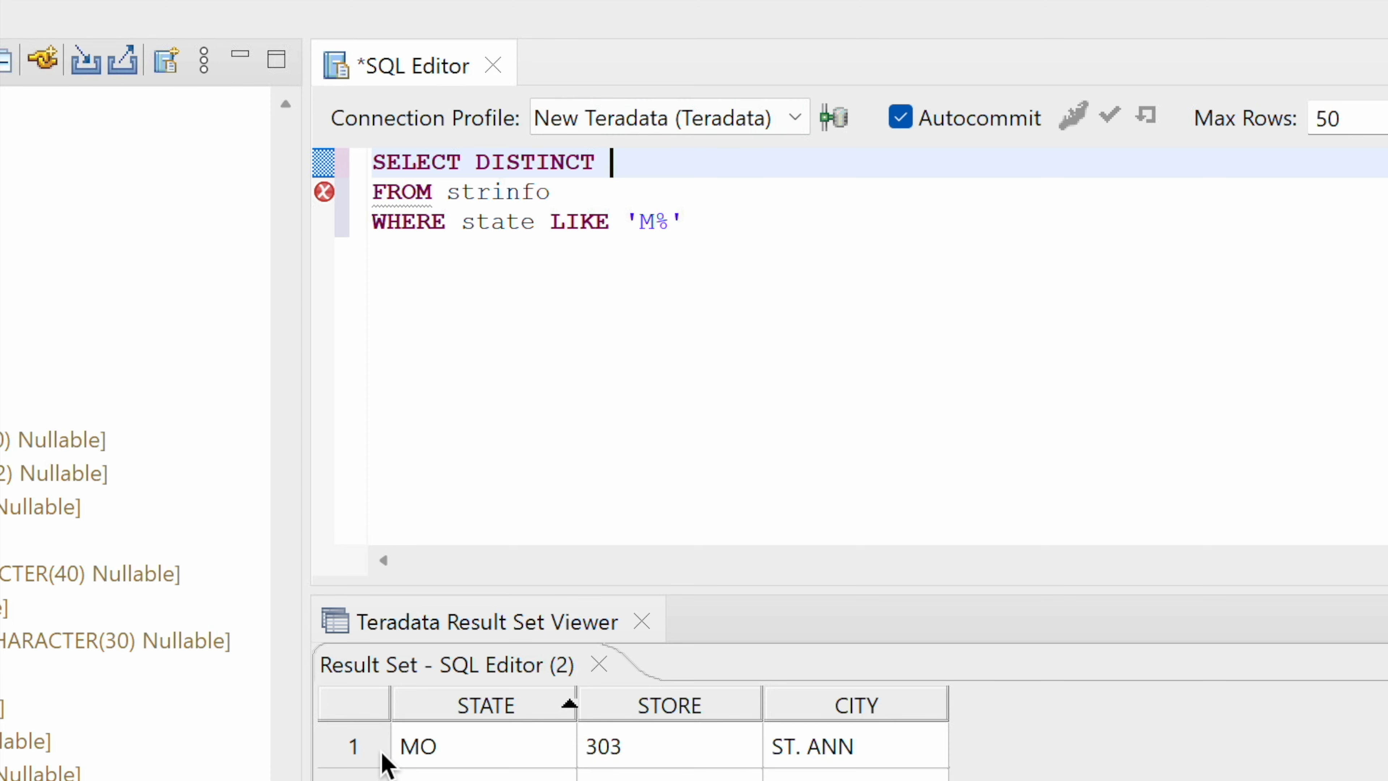
mouse_move(478, 749)
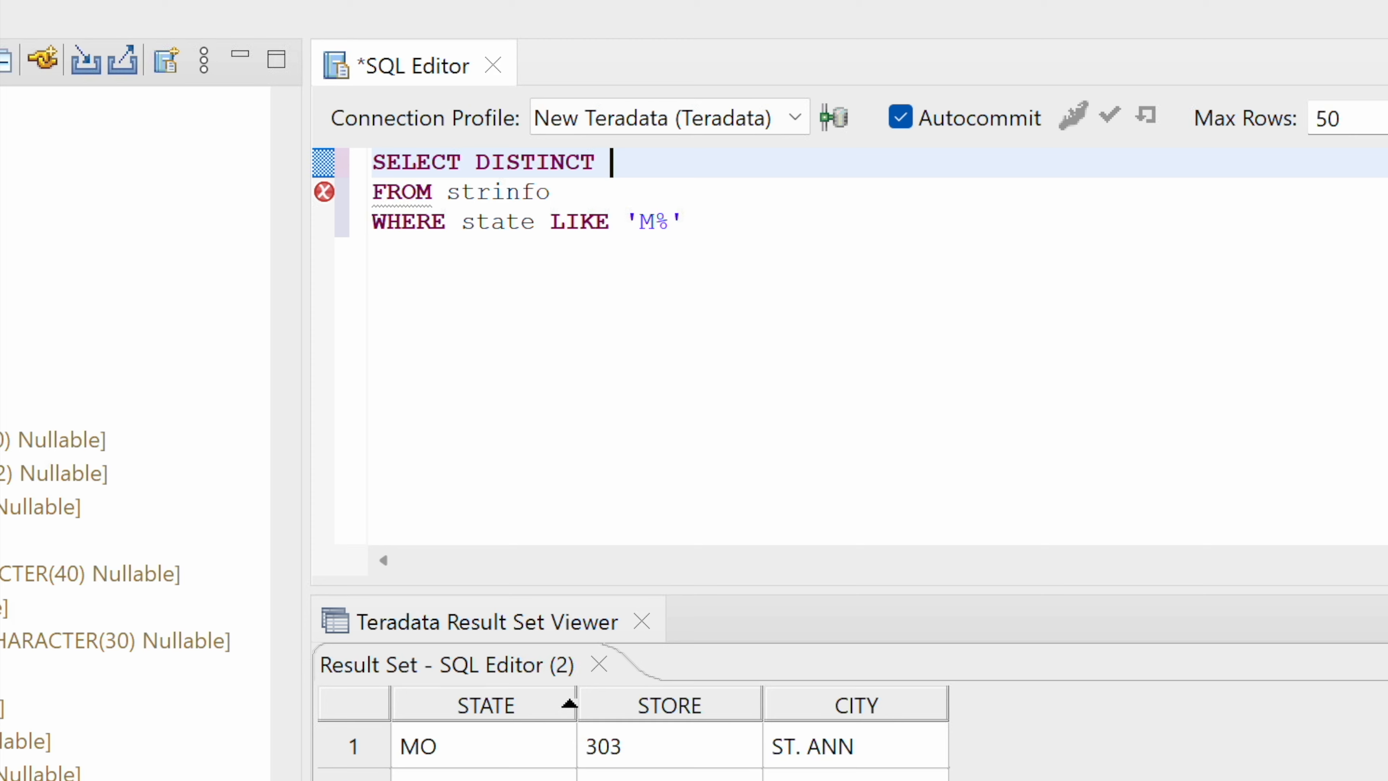
mouse_move(520, 175)
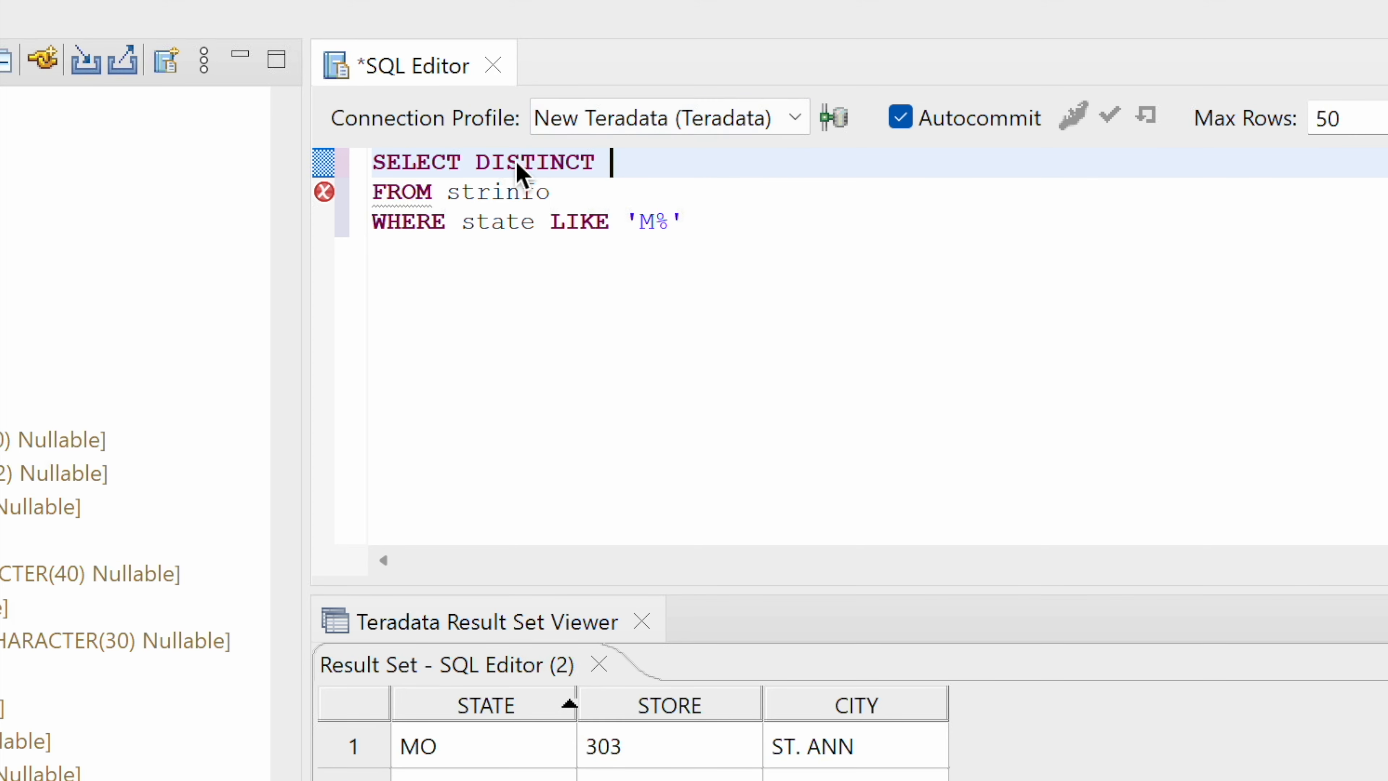
type("s")
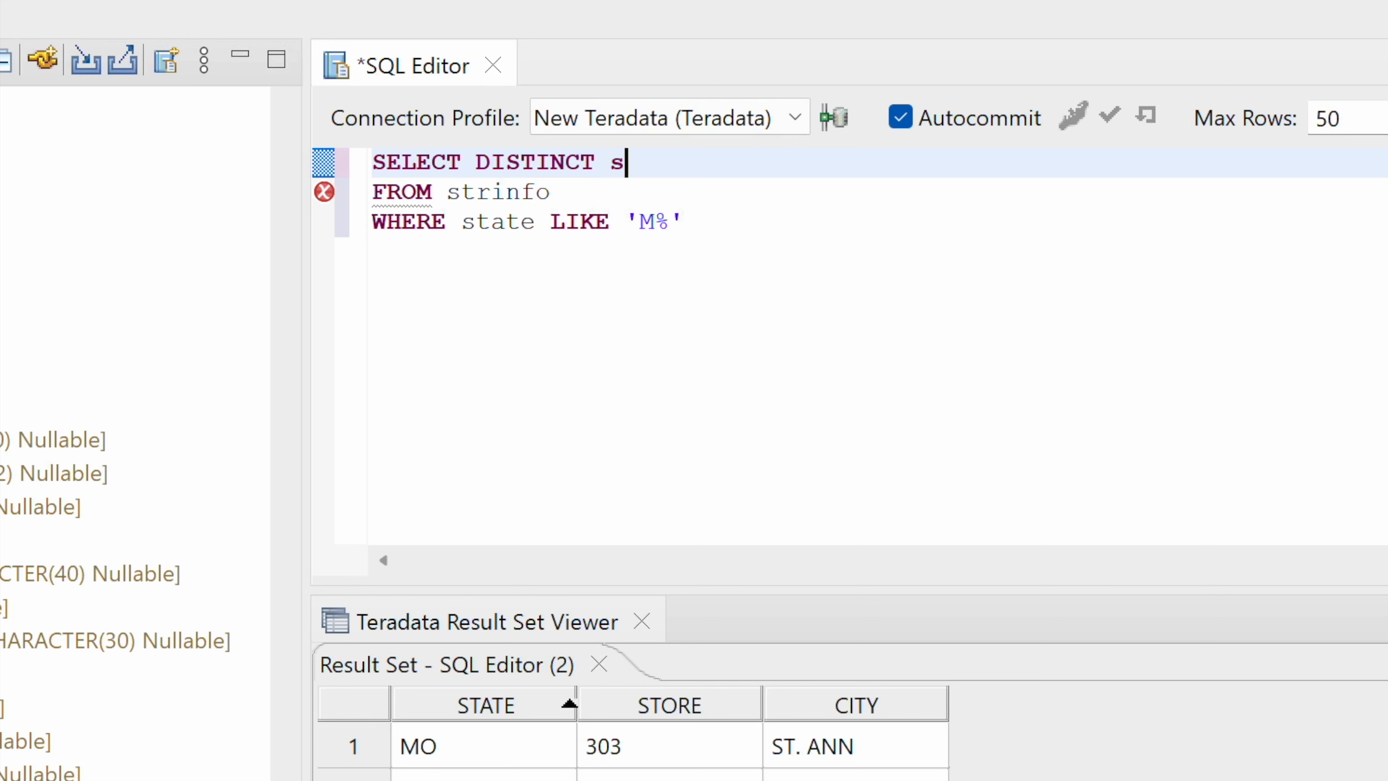
type("tate")
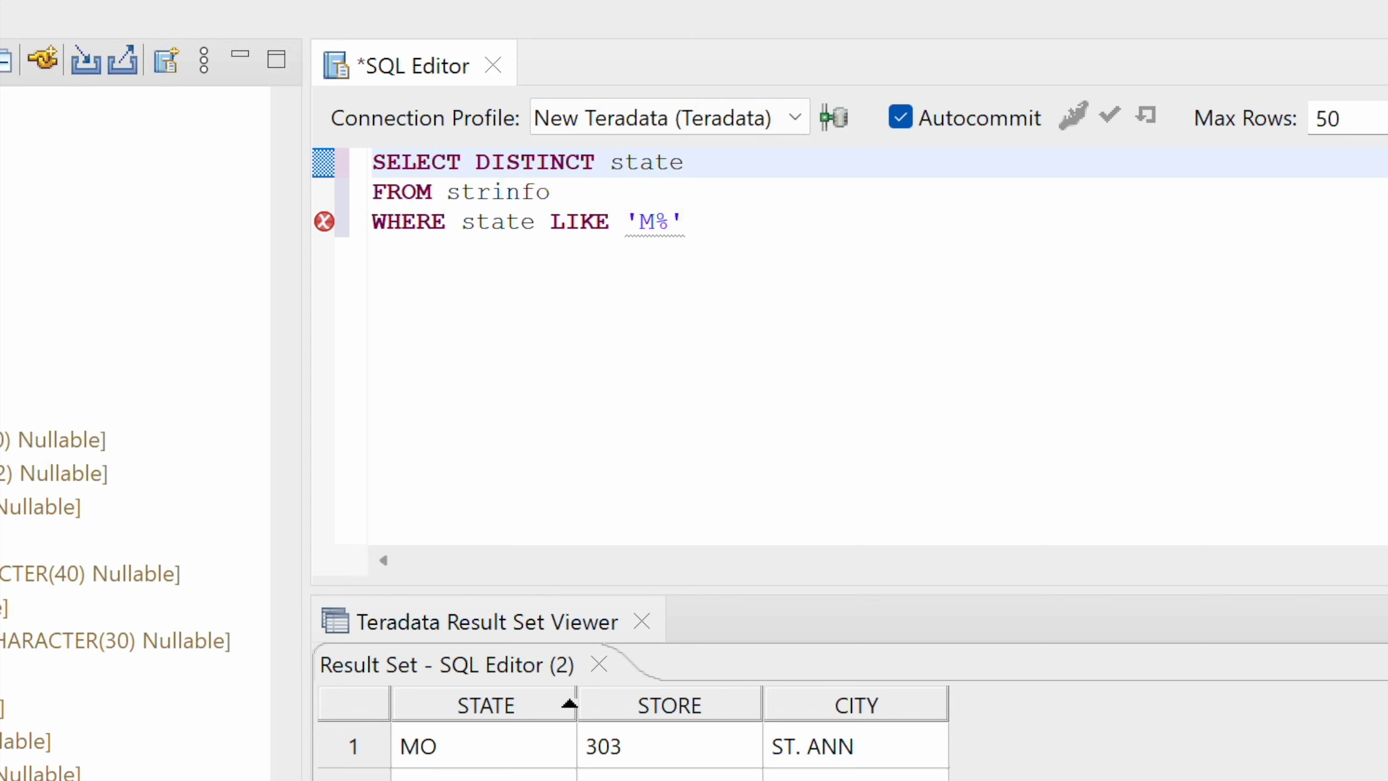
left_click(686, 162)
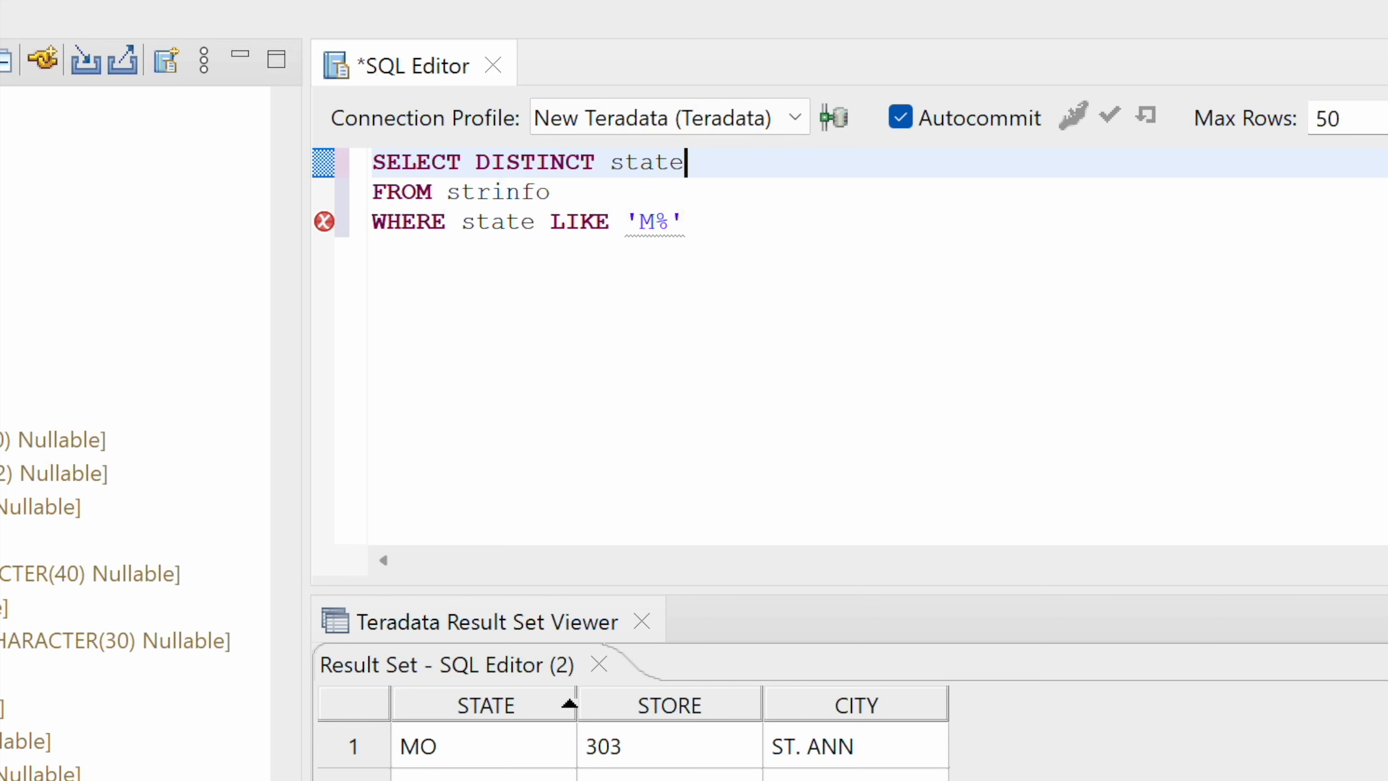
mouse_move(482, 210)
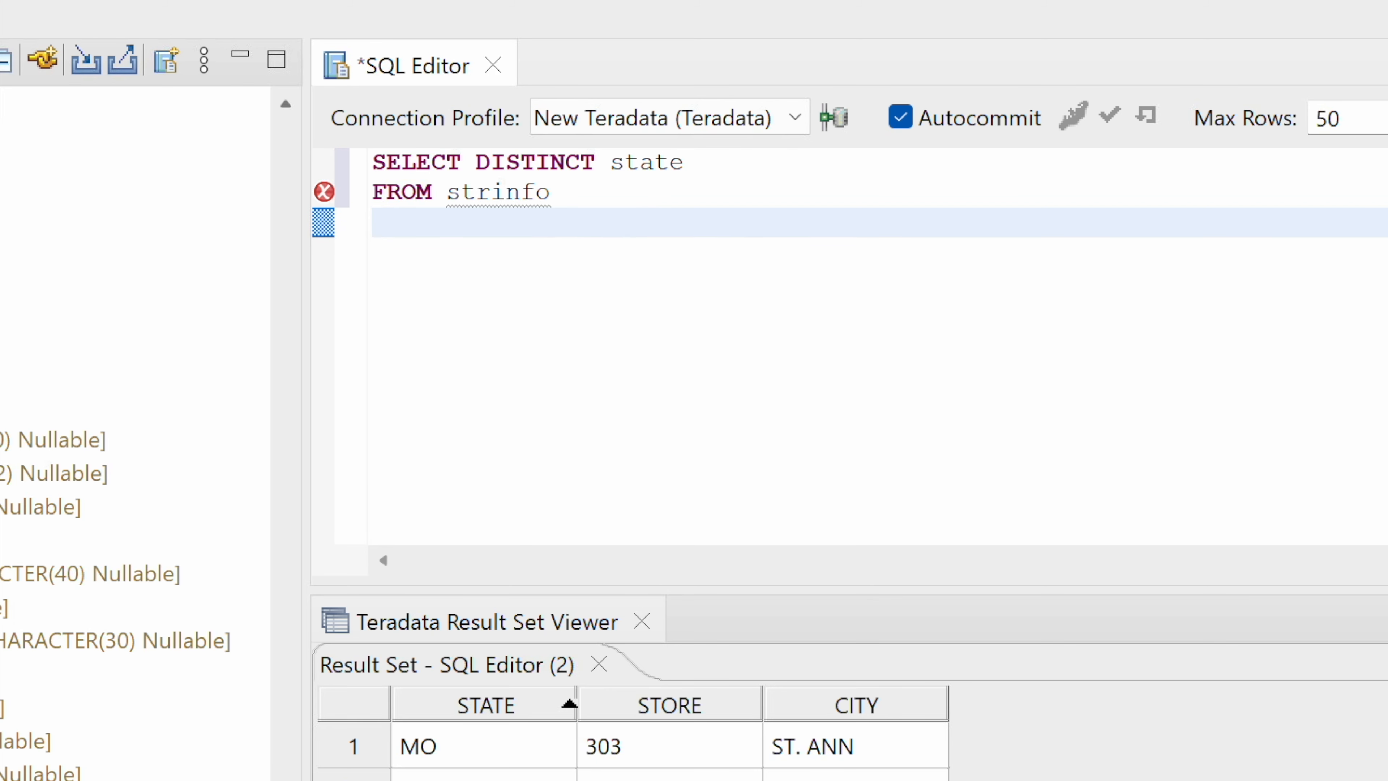
type("GROUP BY state")
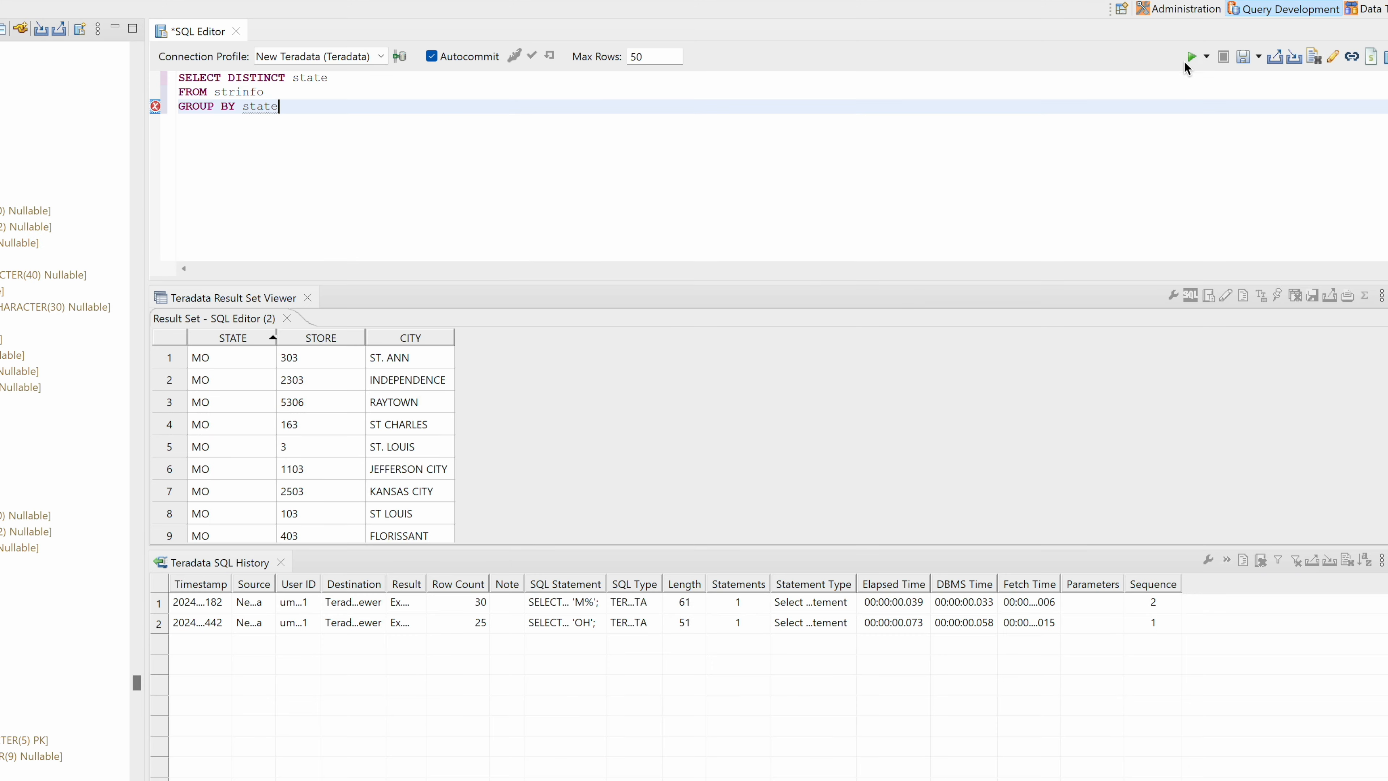
Run the distinct-state query and sort its 31 states alphabetically by STATE.
left_click(1191, 56)
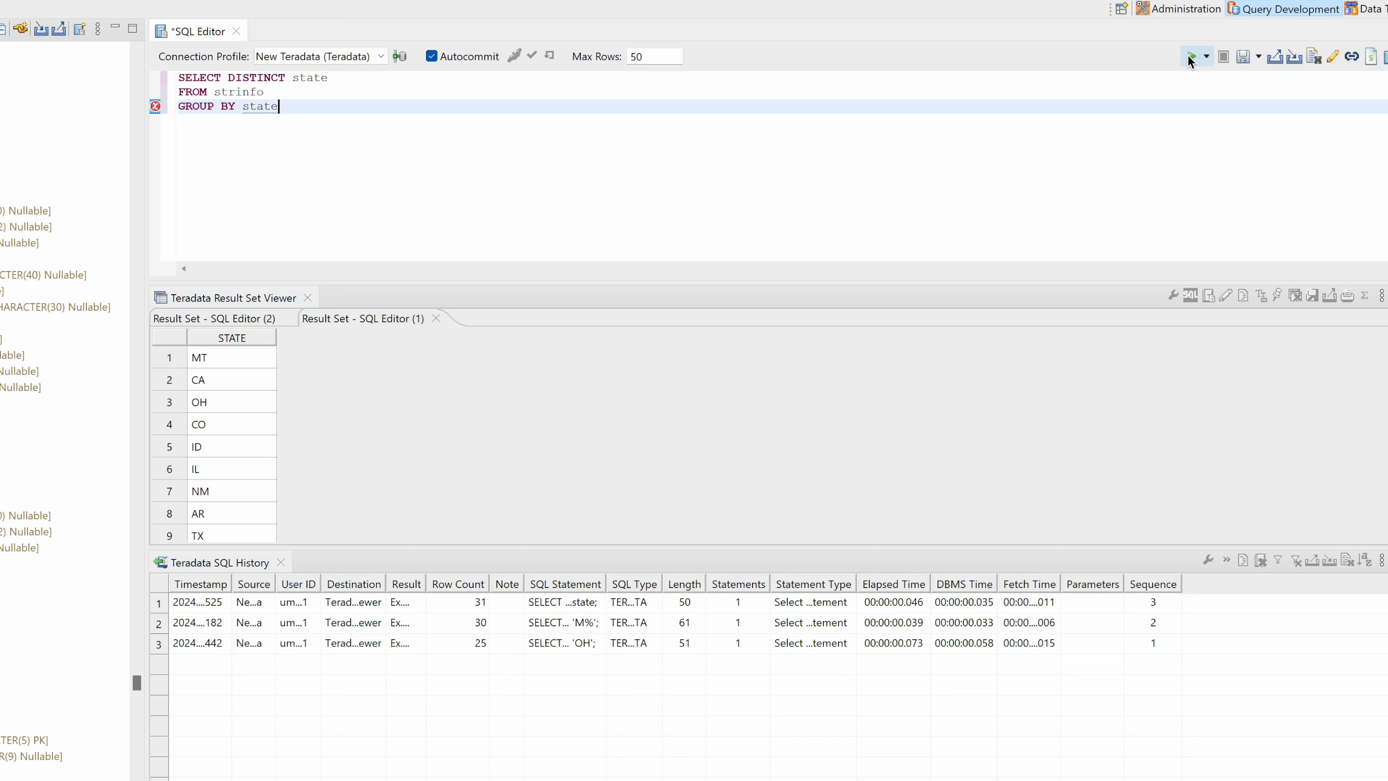
mouse_move(295, 446)
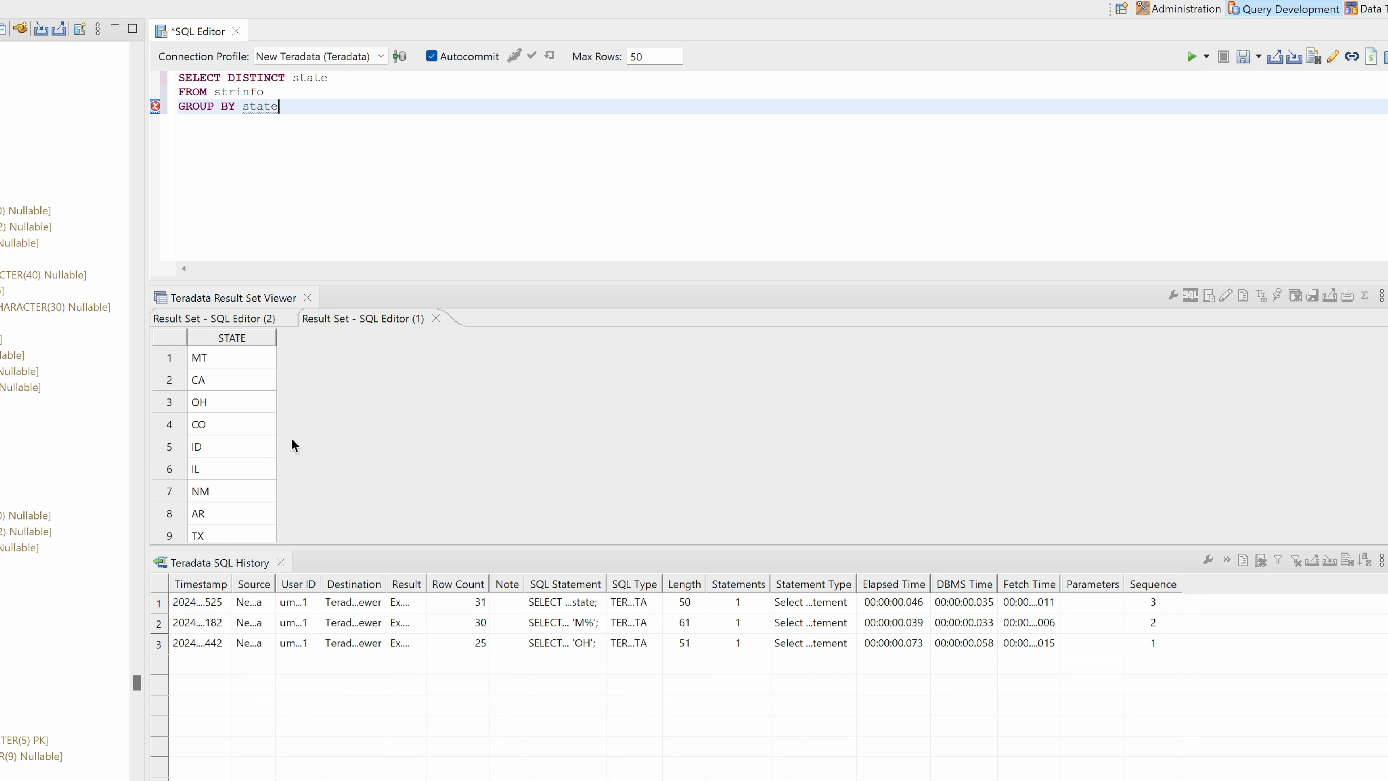
scroll("down", 3)
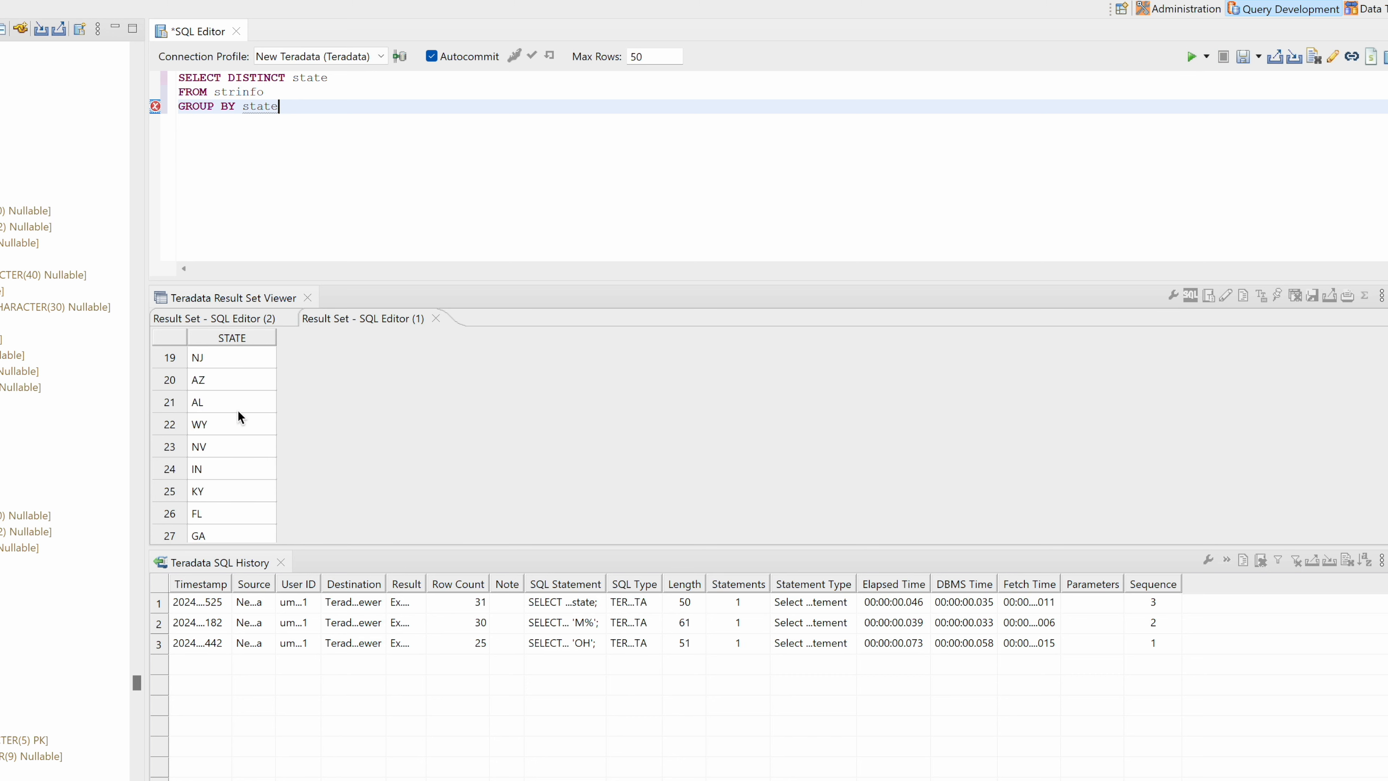
scroll("down", 3)
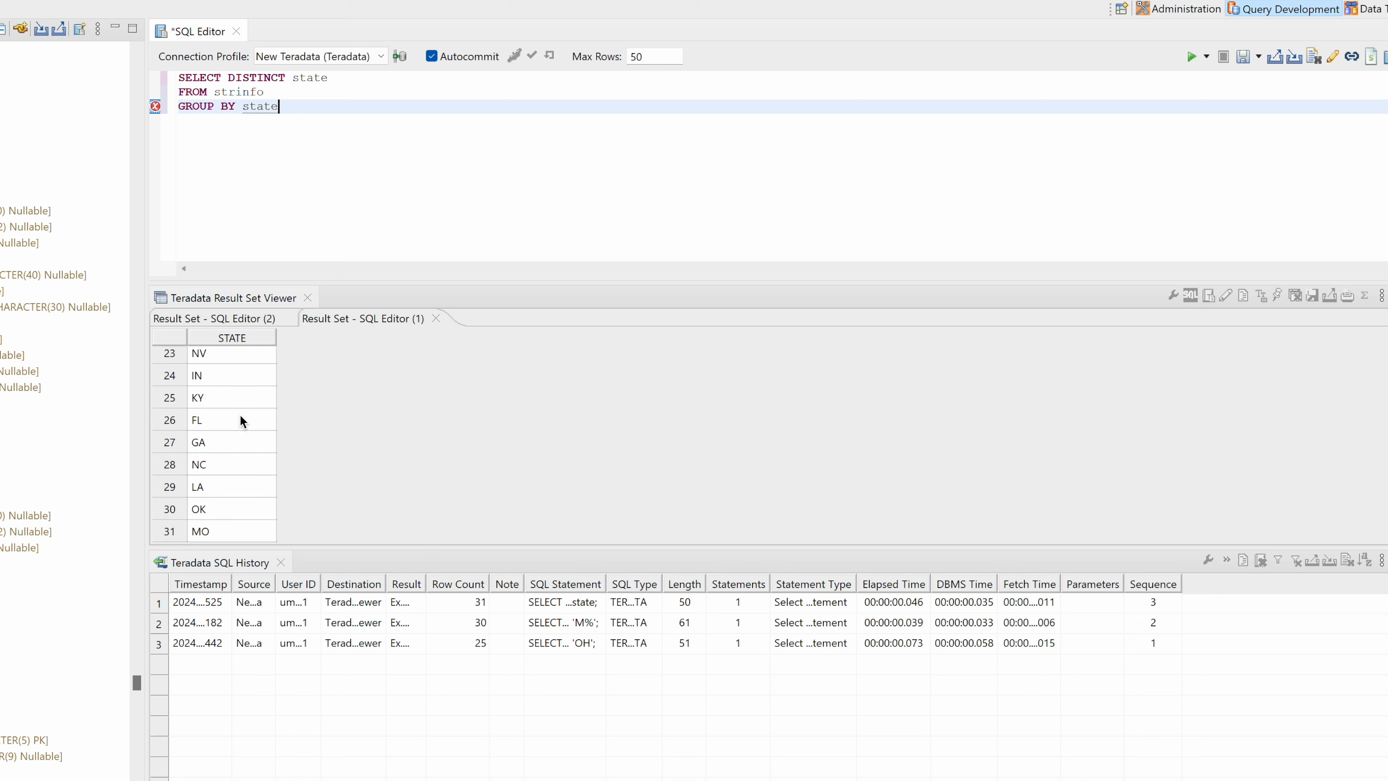
left_click(232, 338)
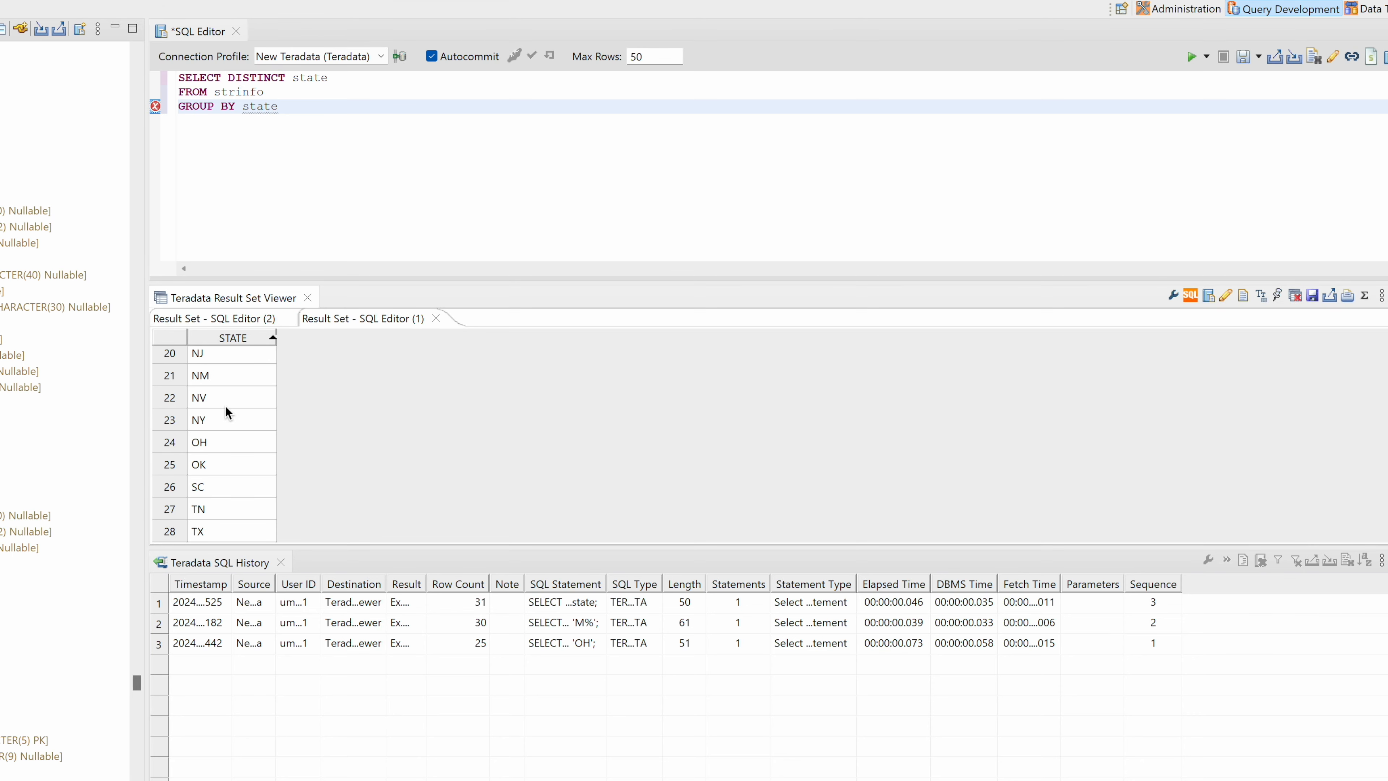
scroll("down", 3)
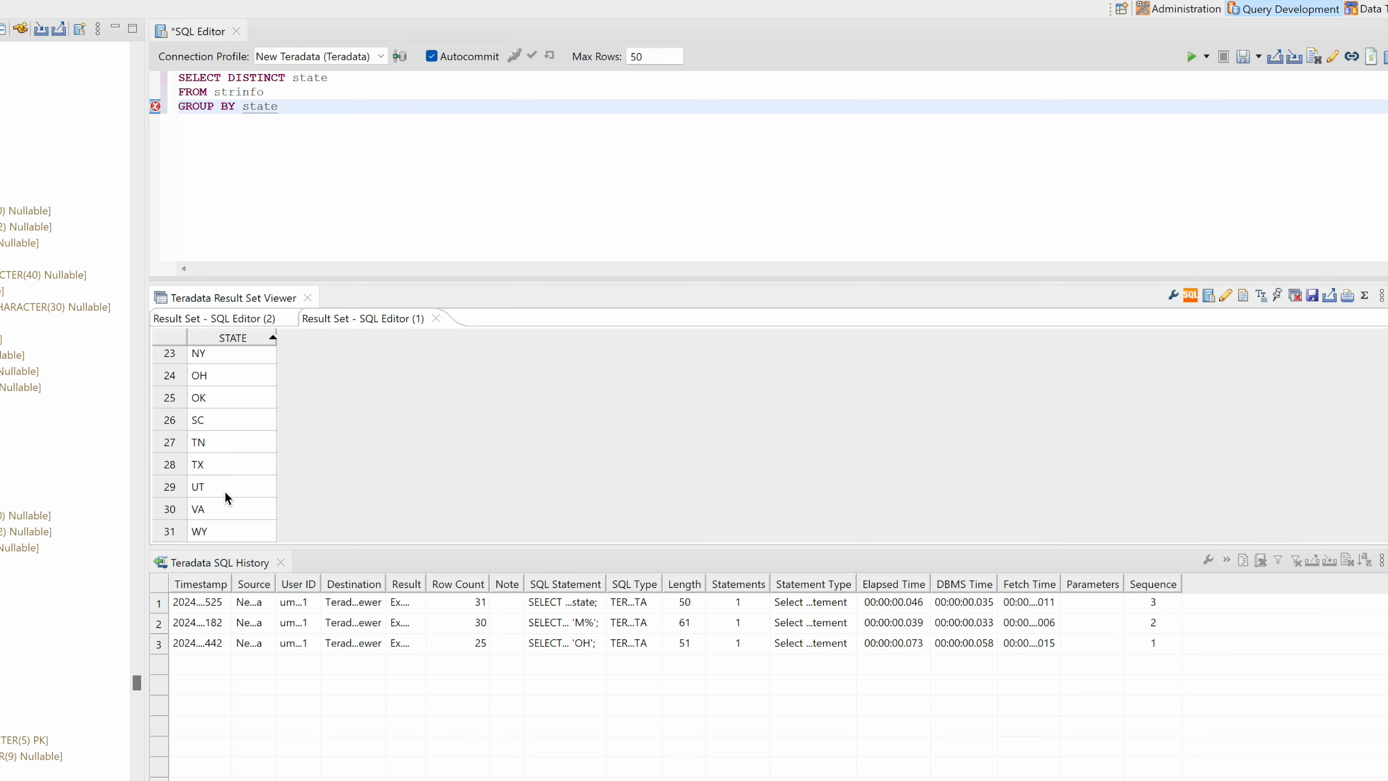
scroll("up", 3)
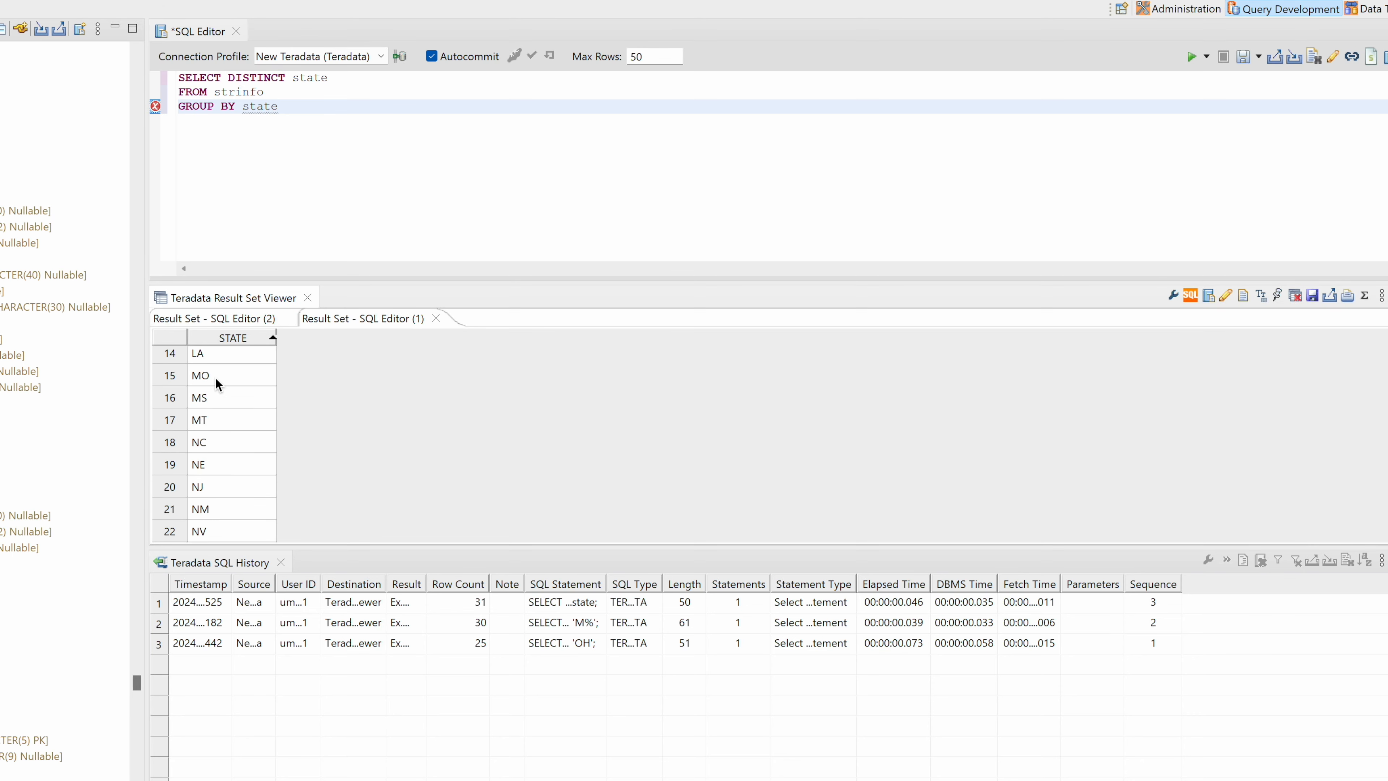
mouse_move(221, 426)
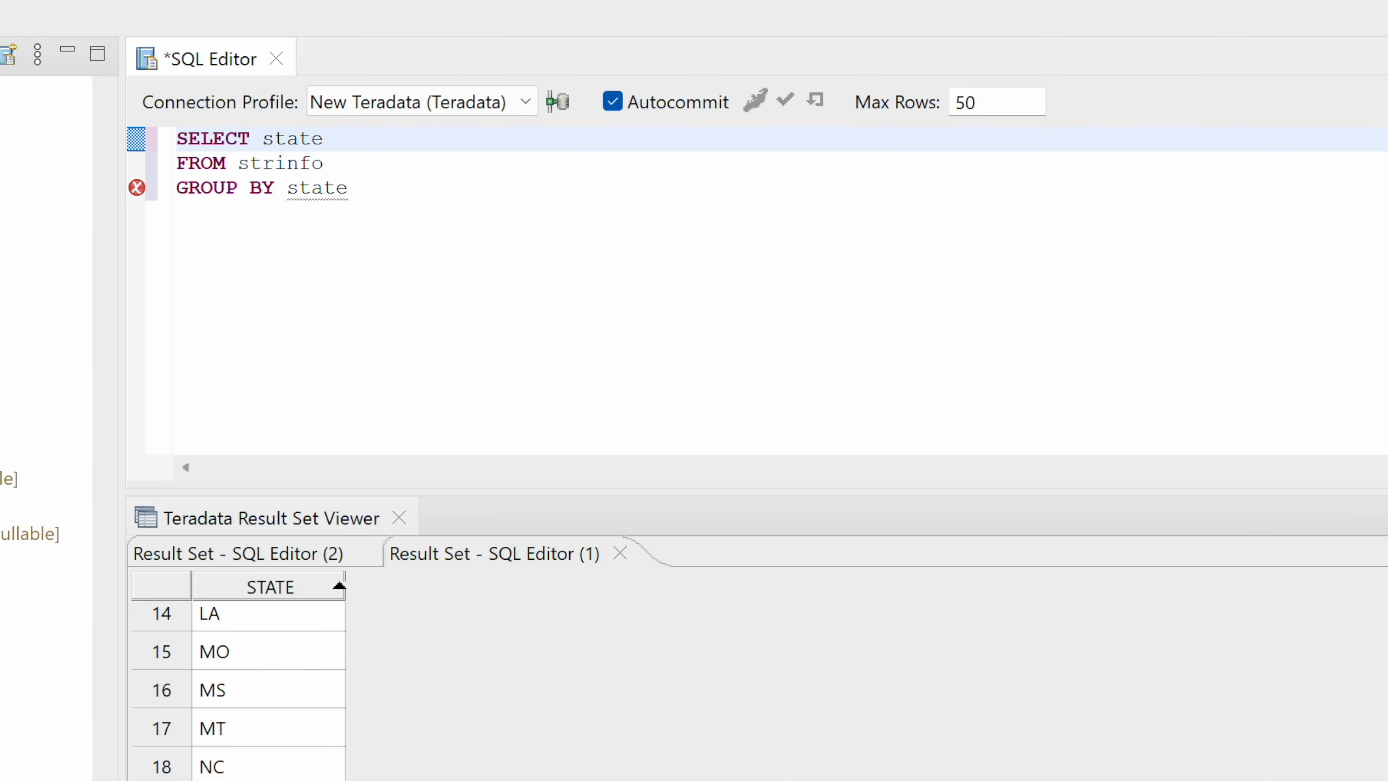
Add count(state) to the SELECT list of the grouped query.
type(", c")
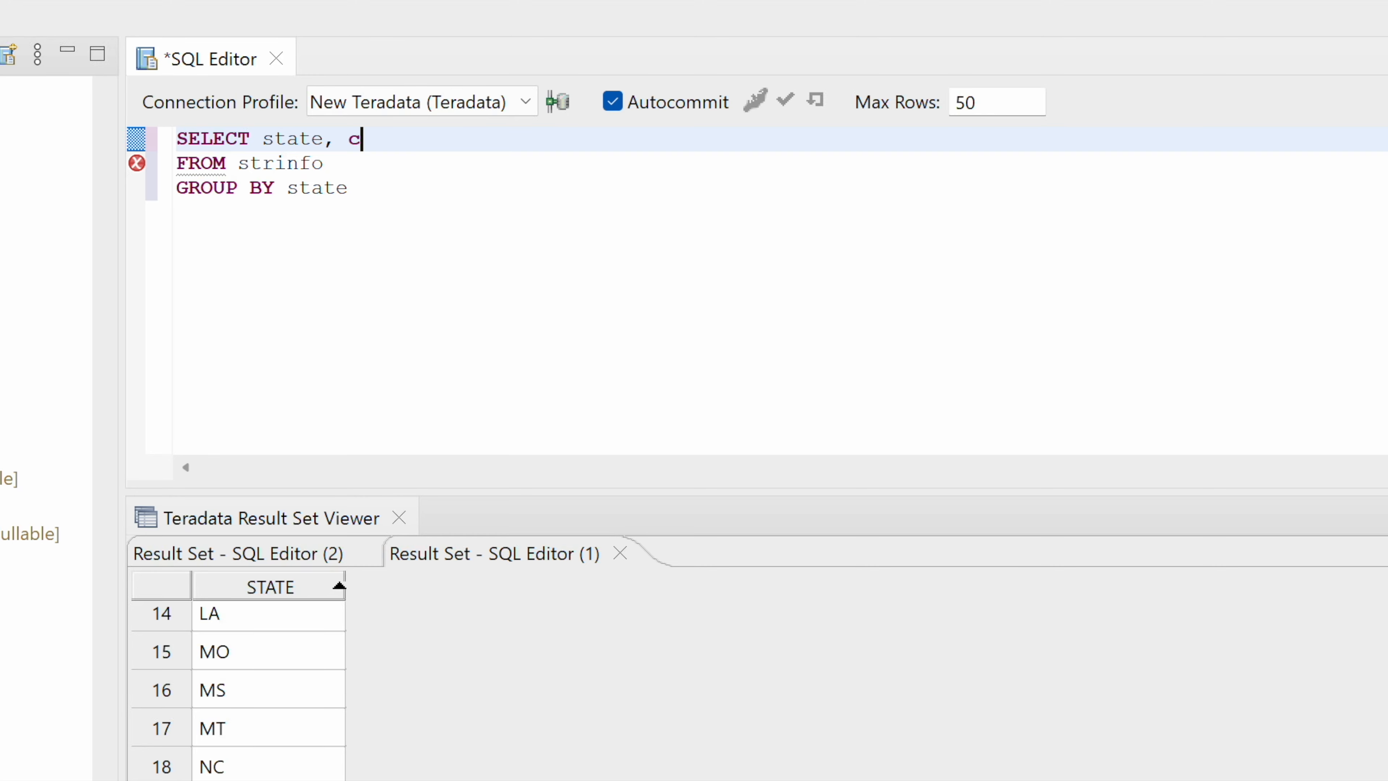
type("ount(state)")
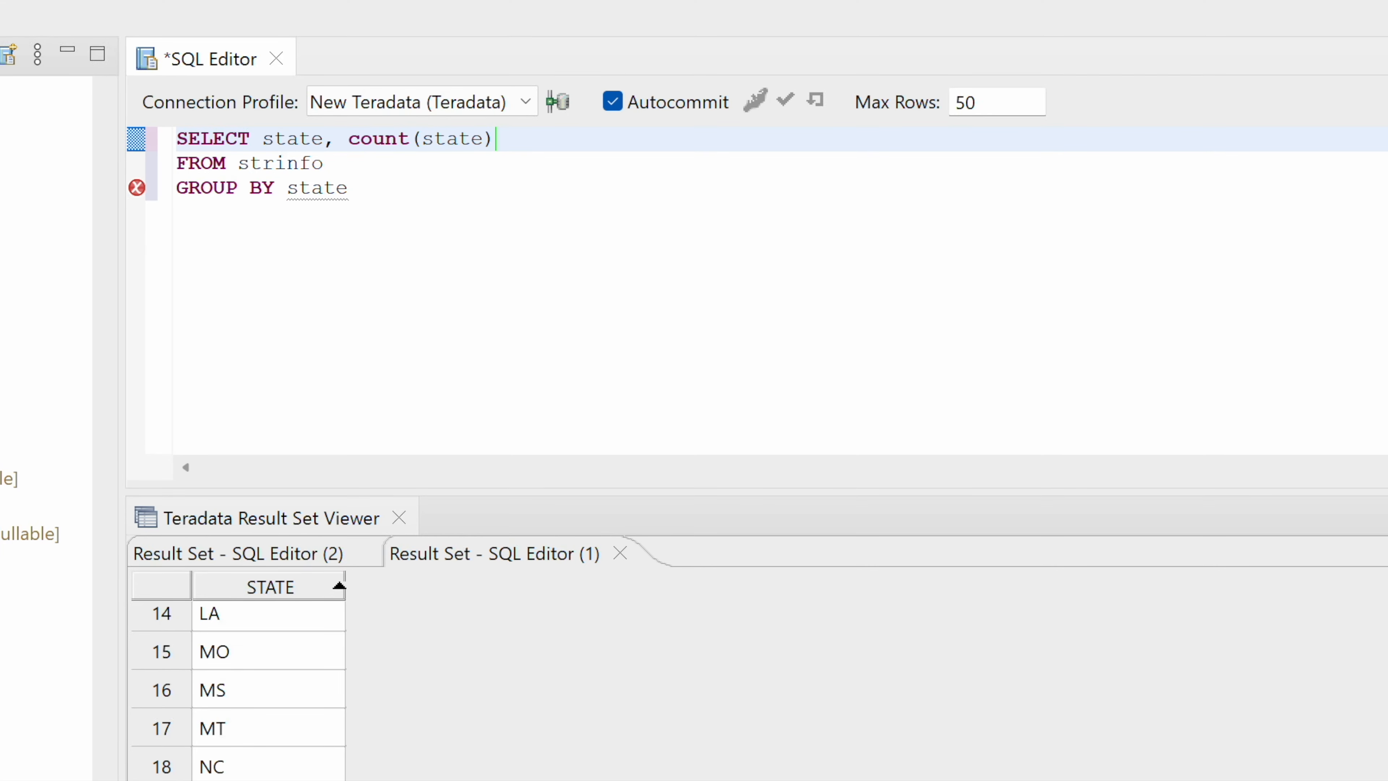
mouse_move(265, 162)
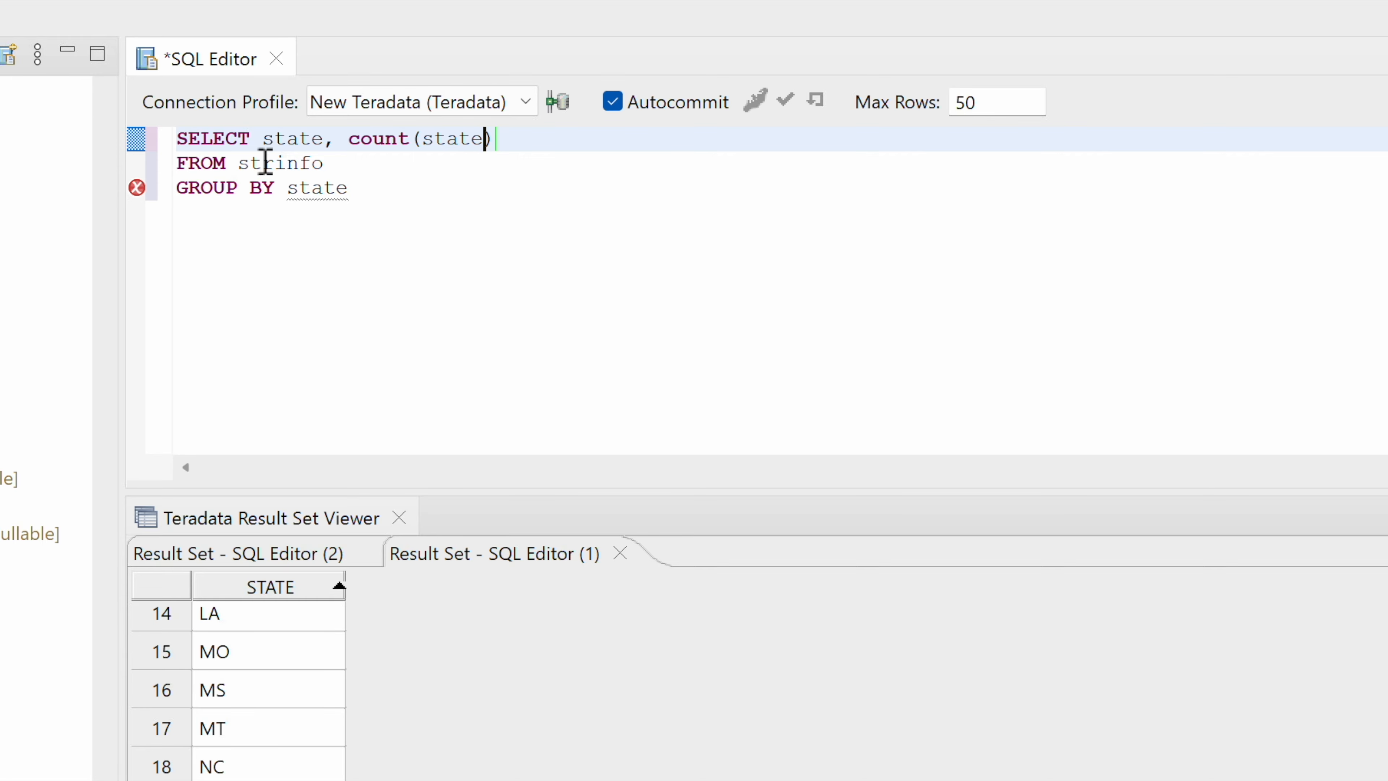
double_click(280, 163)
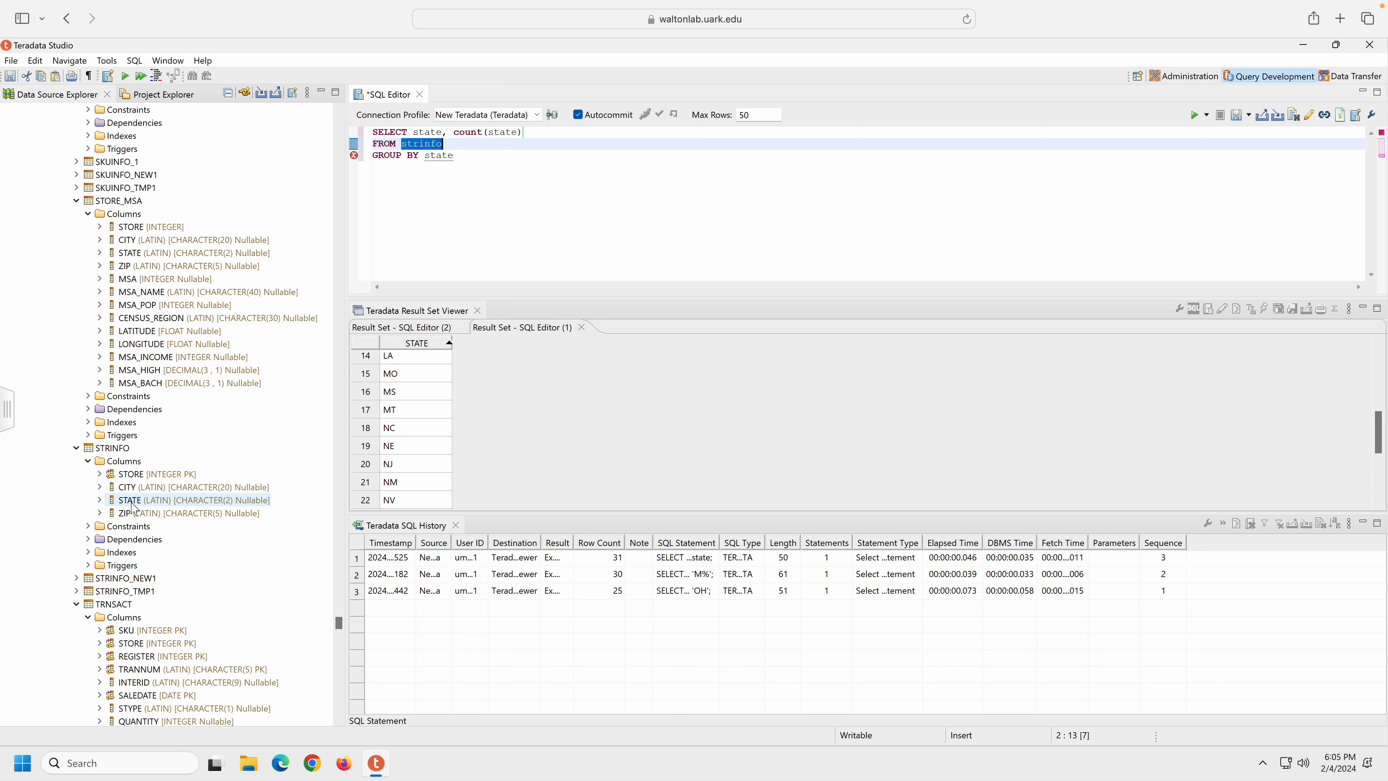
Add an ORDER BY count(state) desc clause on a new line.
left_click(454, 156)
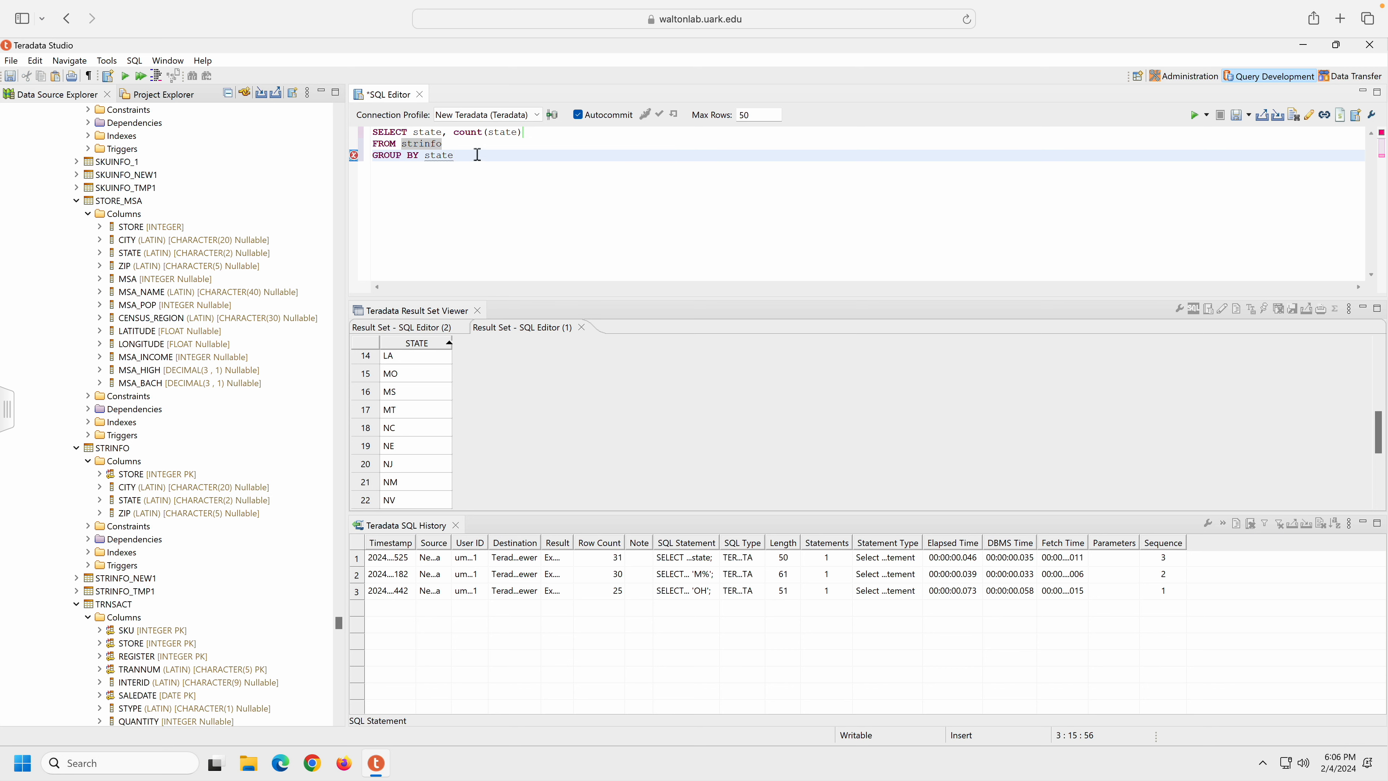
key("Return")
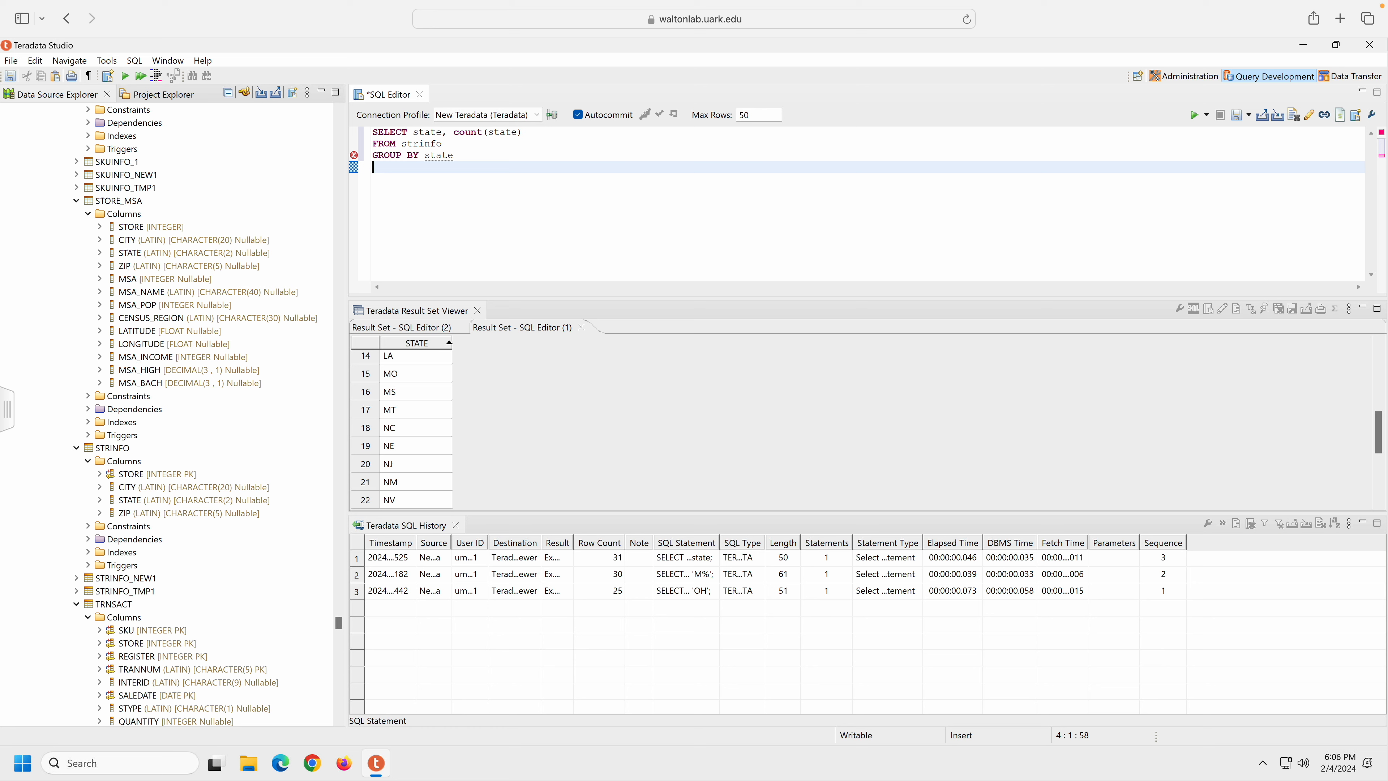
type("ORDER BY count(")
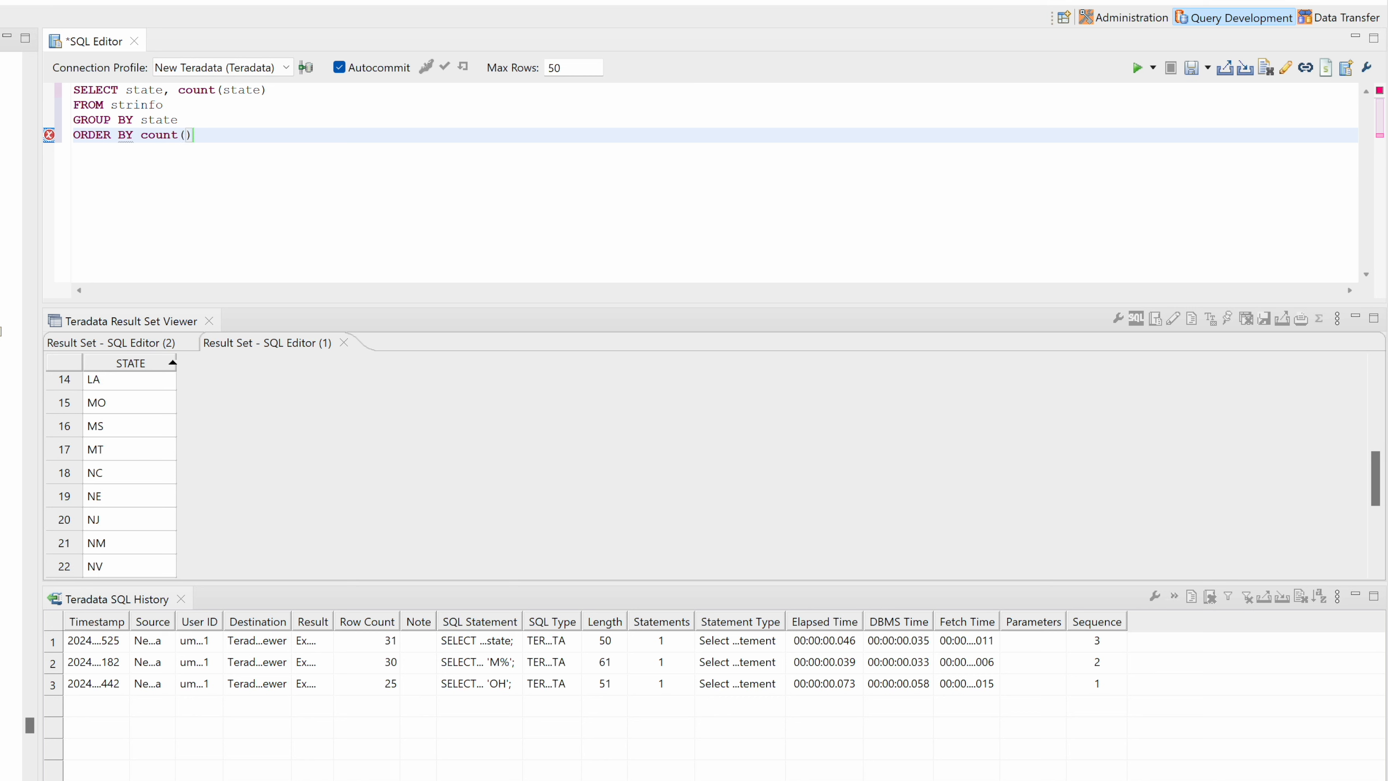
type("state) de")
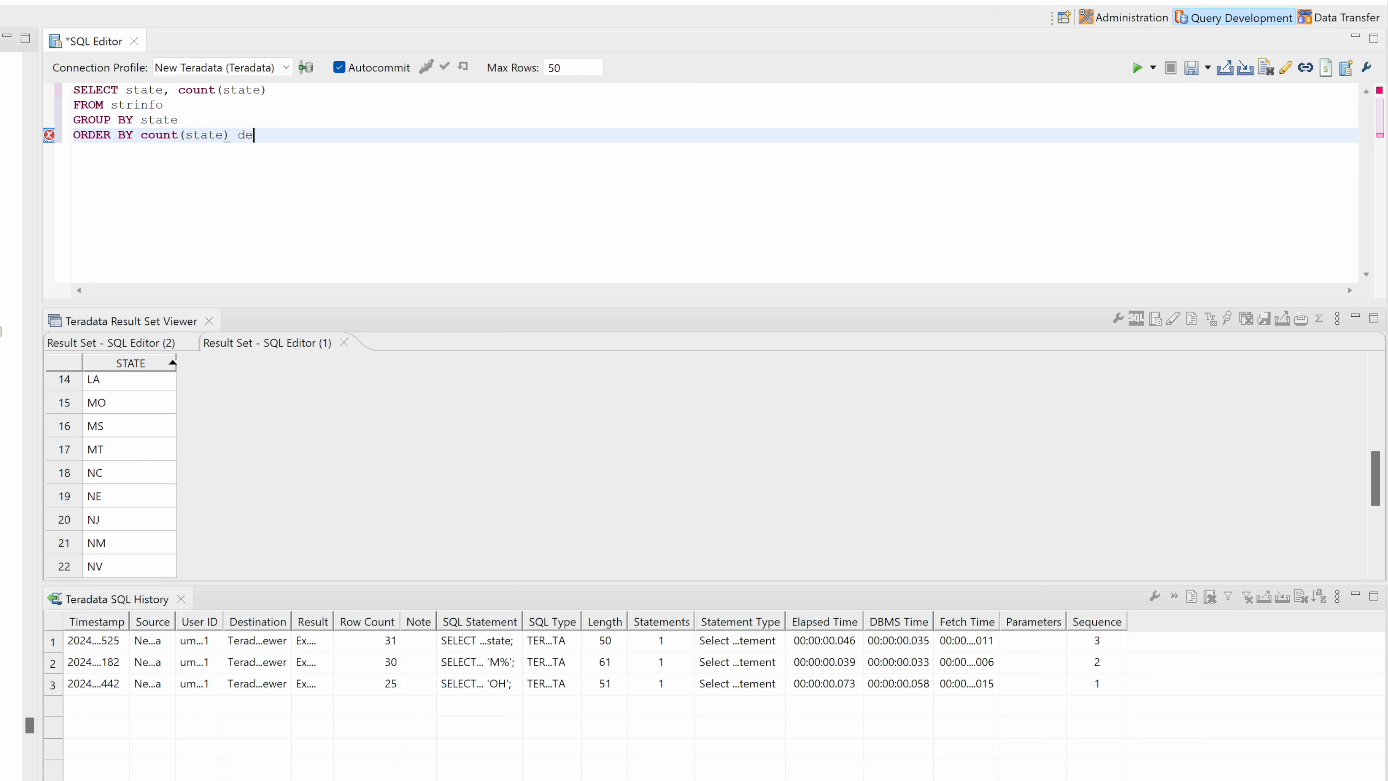
type("sc")
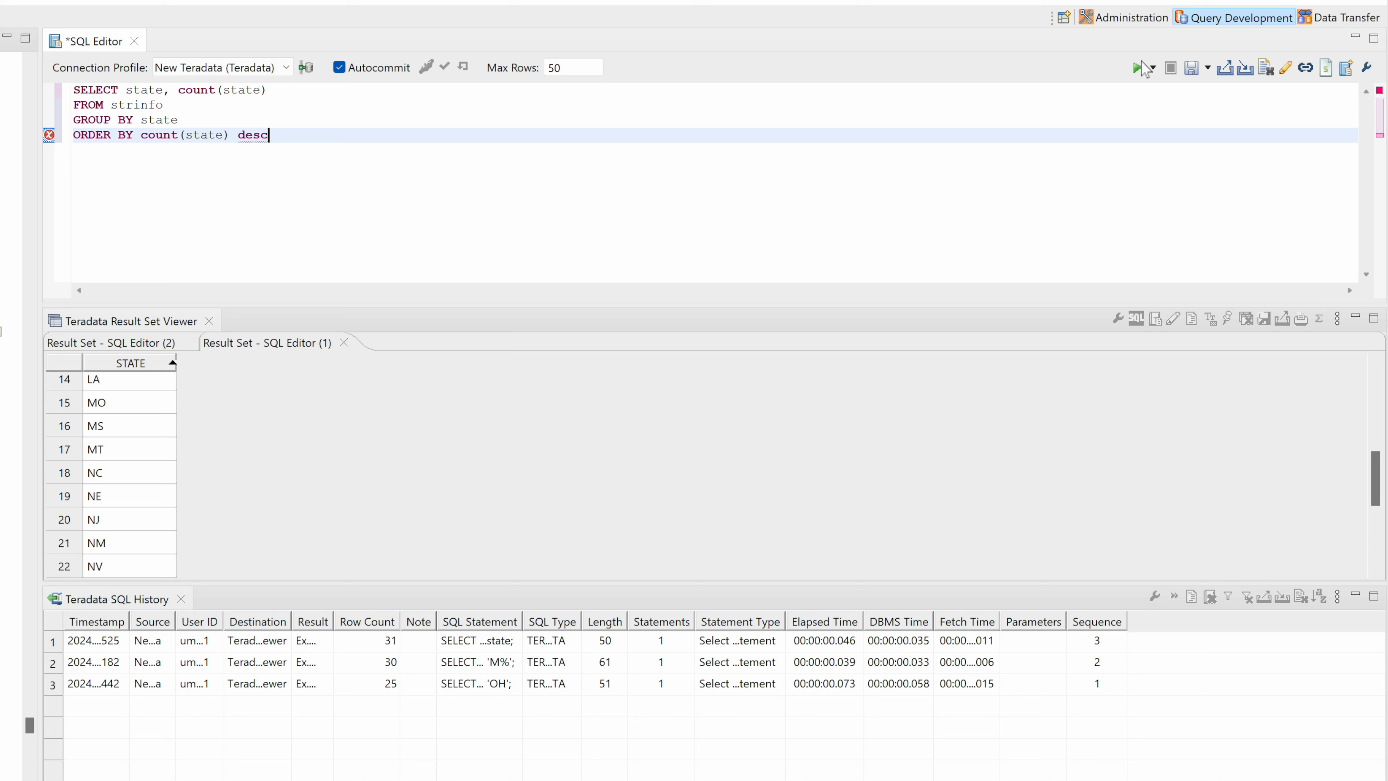
Run the count-per-state query and start a quoted alias after count(state).
left_click(1139, 67)
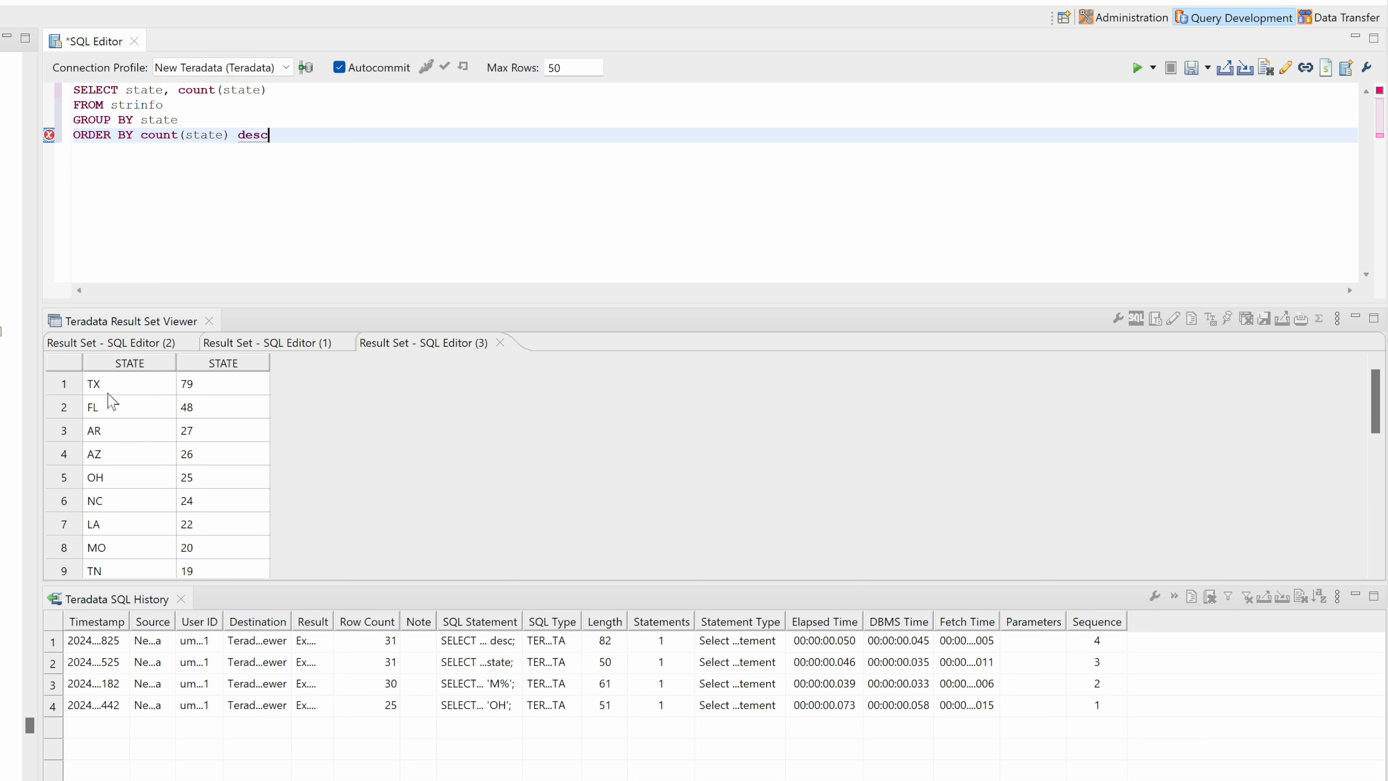
mouse_move(169, 392)
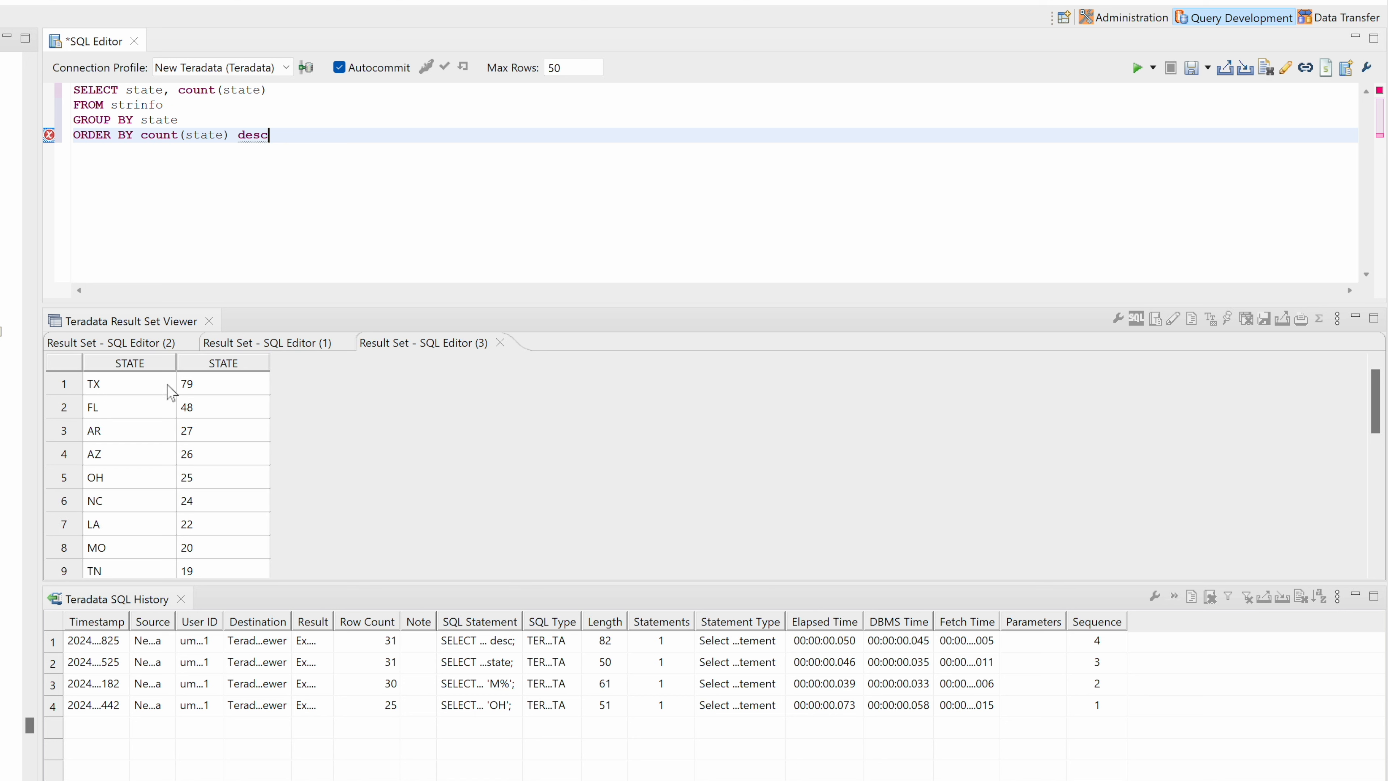
mouse_move(236, 379)
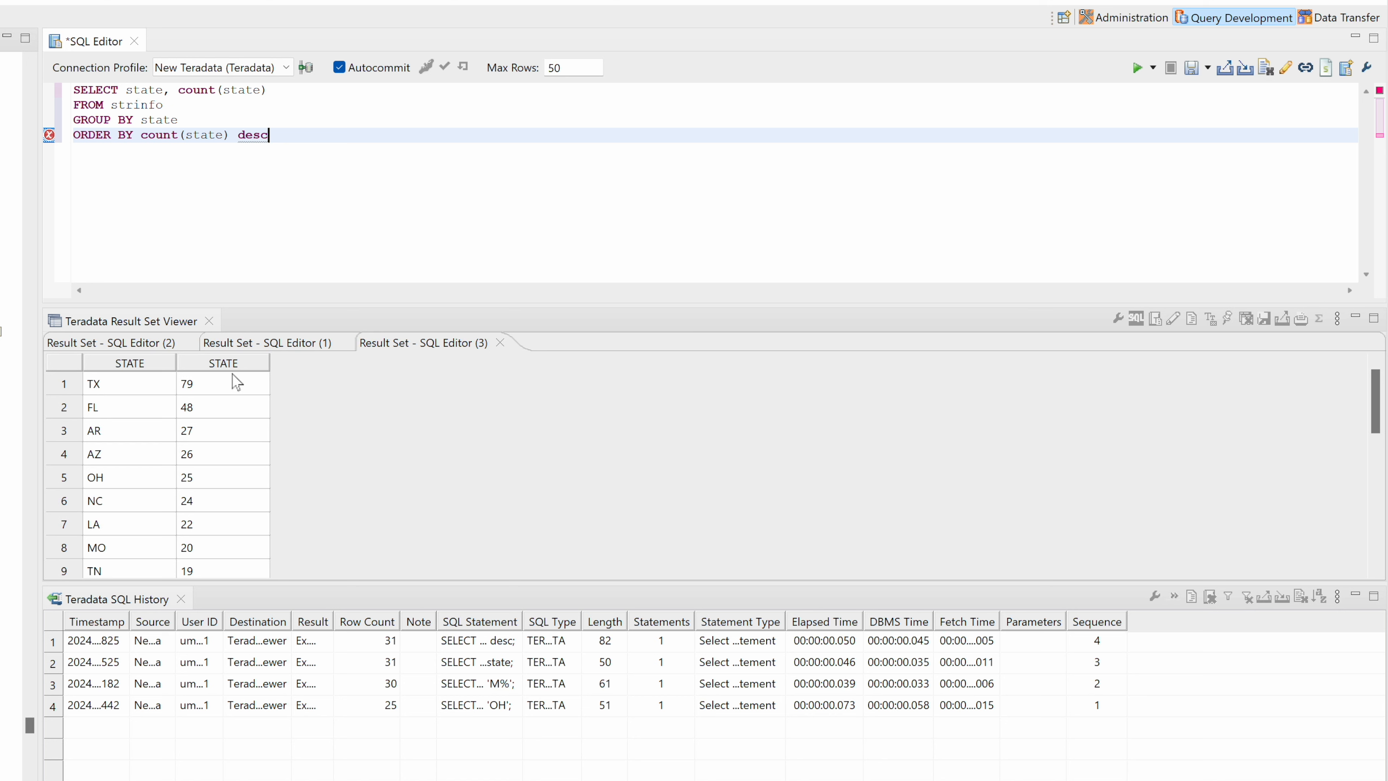
mouse_move(215, 386)
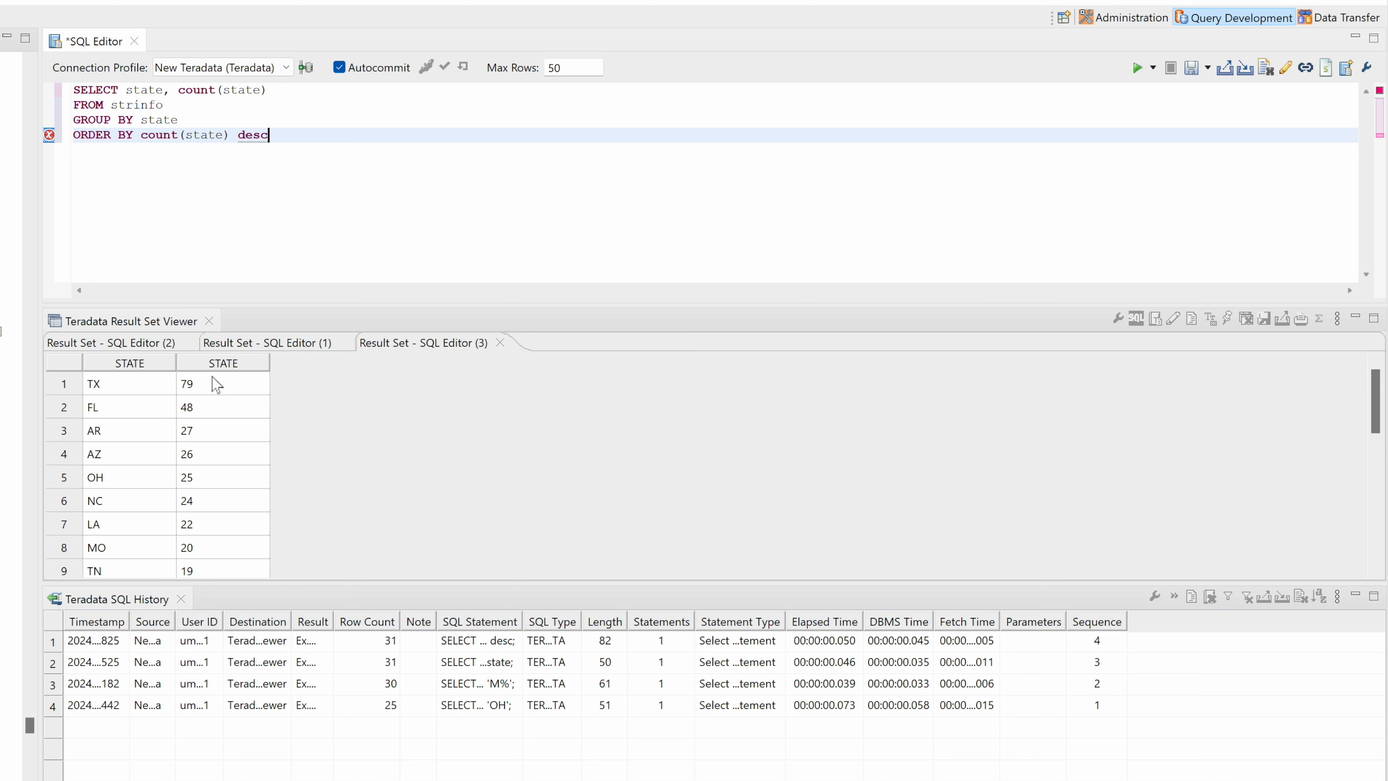
mouse_move(232, 373)
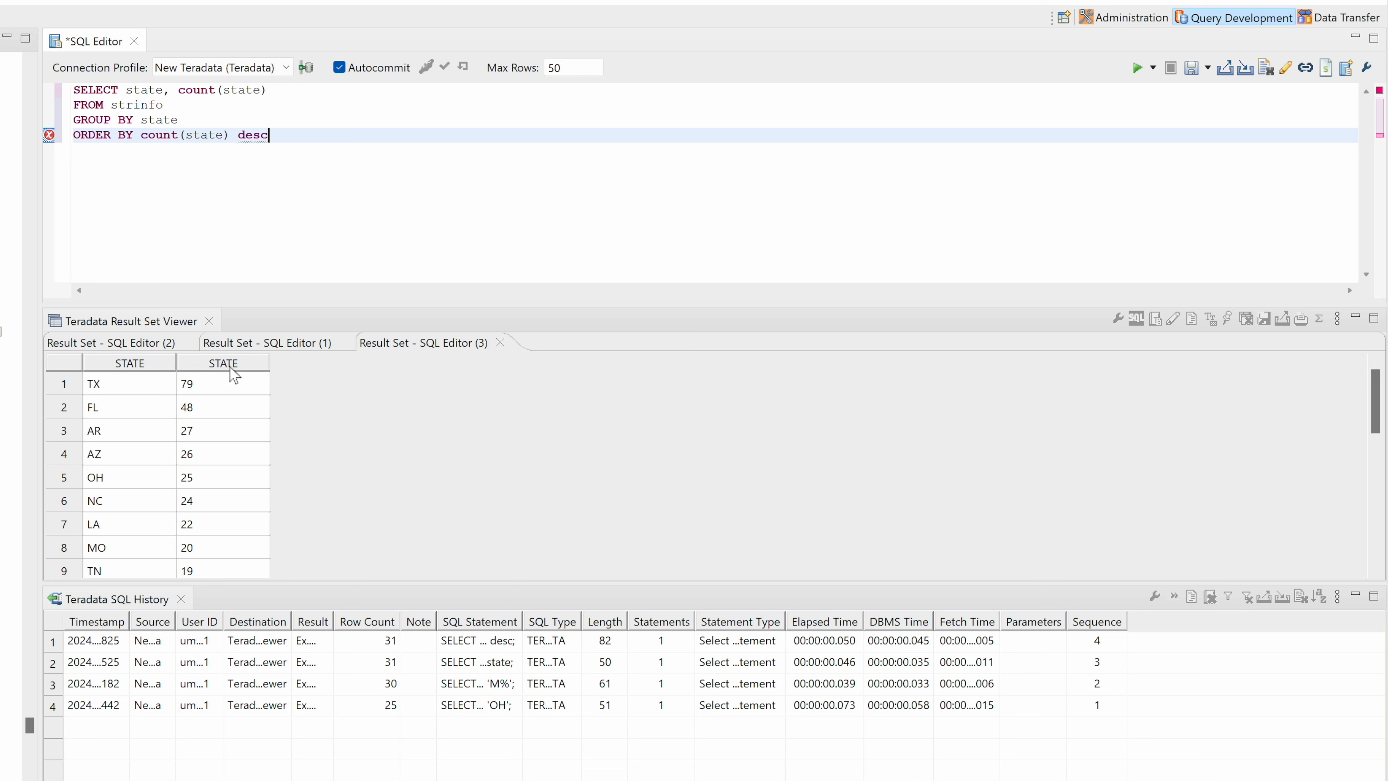
mouse_move(224, 391)
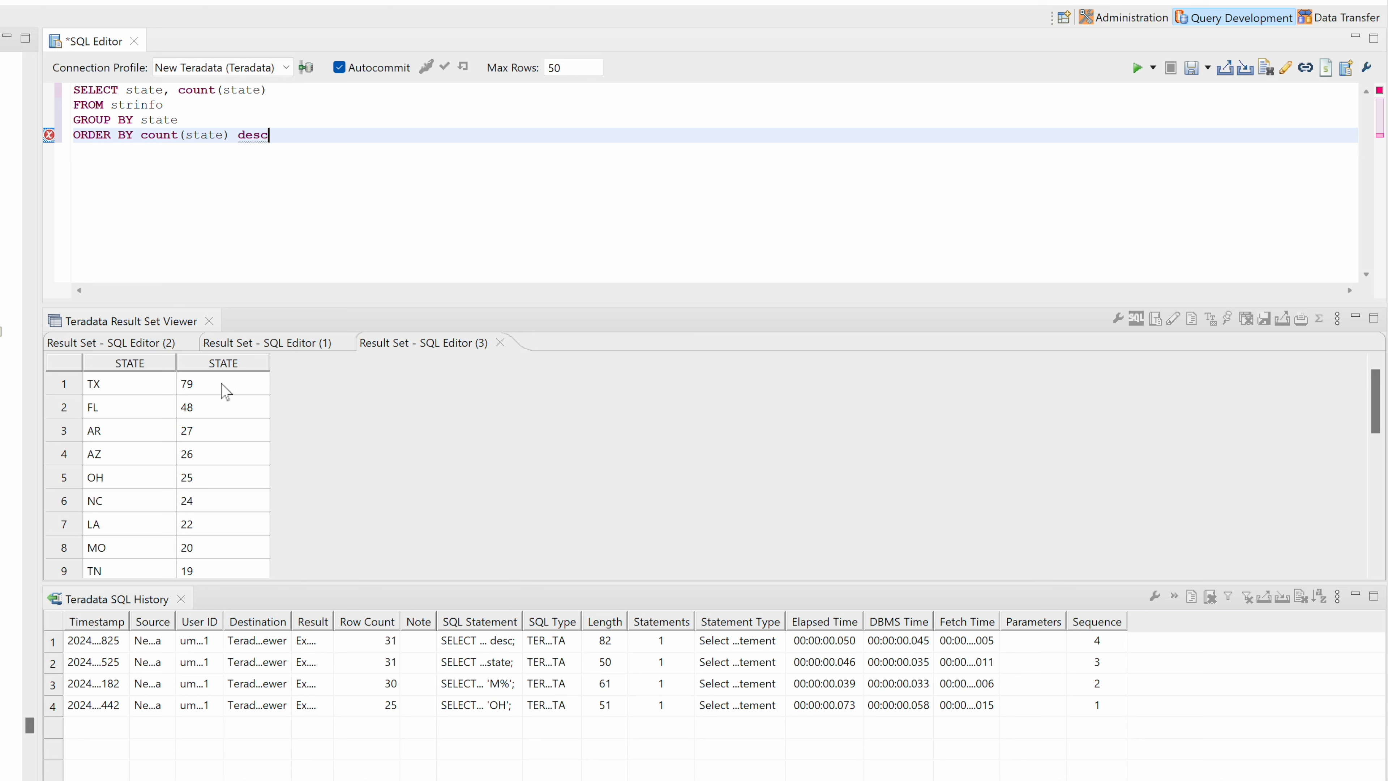
mouse_move(254, 380)
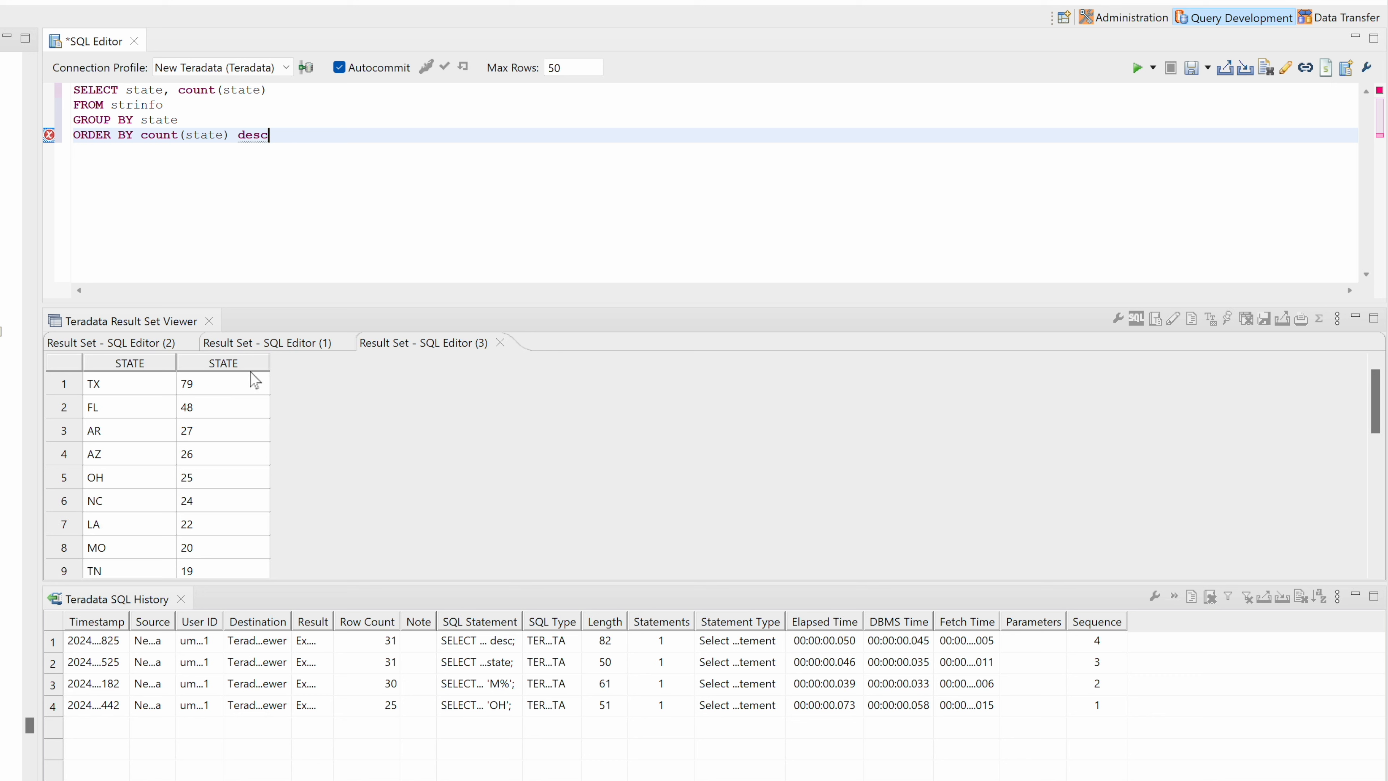
mouse_move(186, 107)
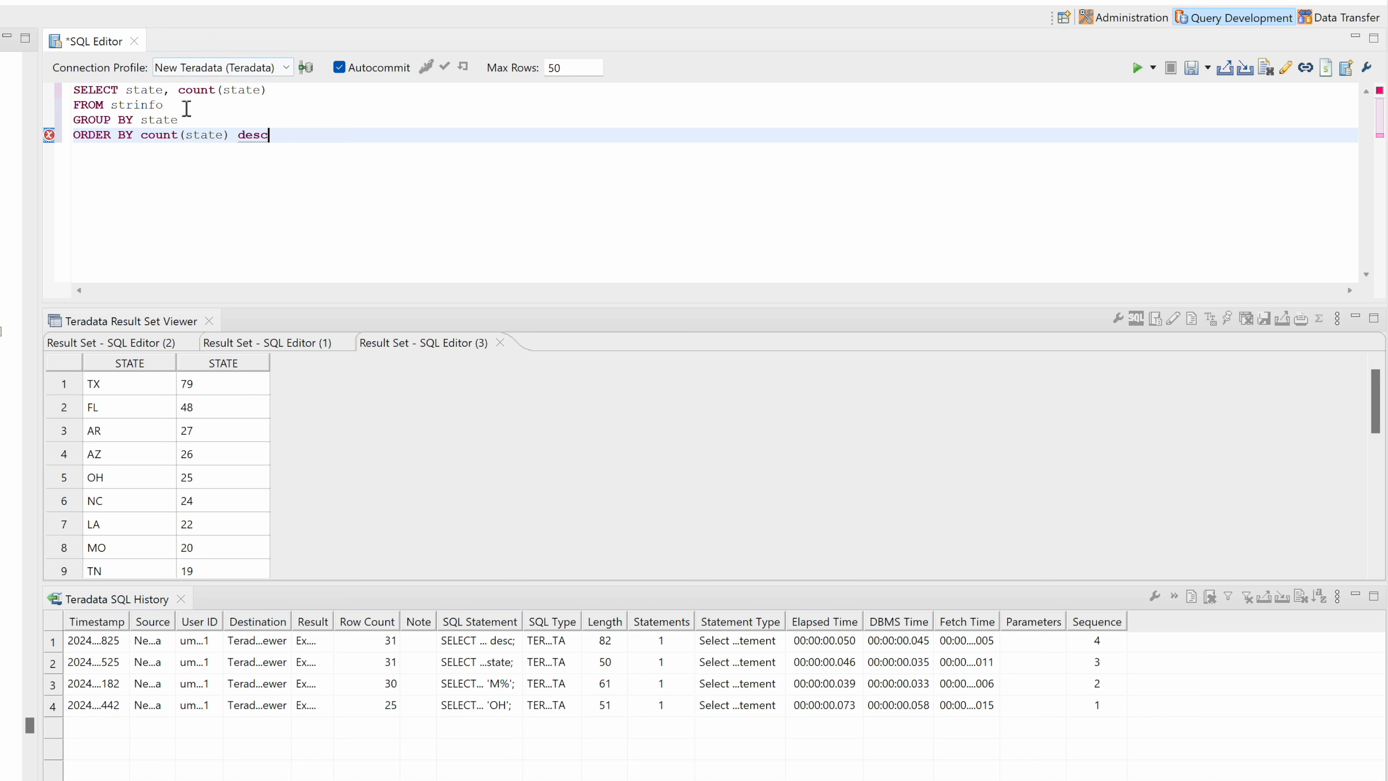
mouse_move(292, 92)
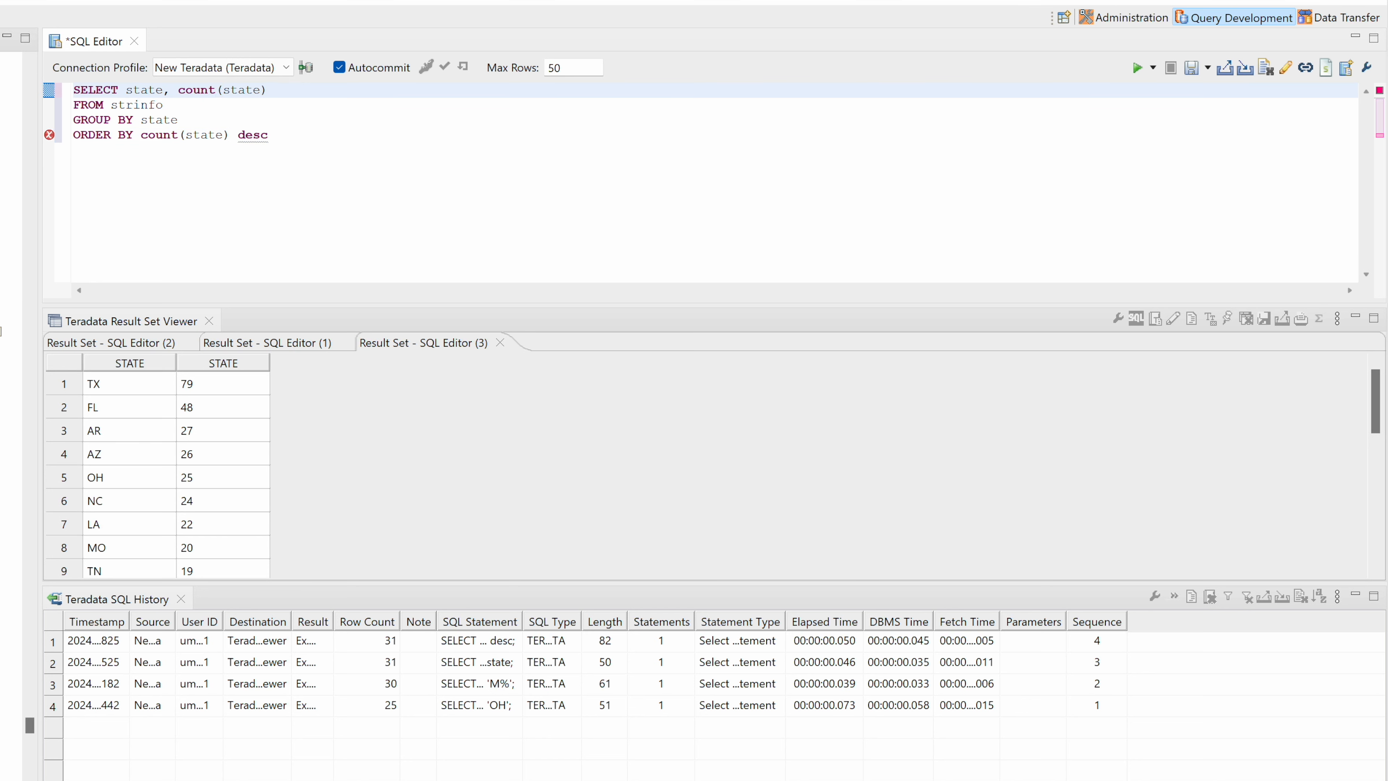
type("\"\"")
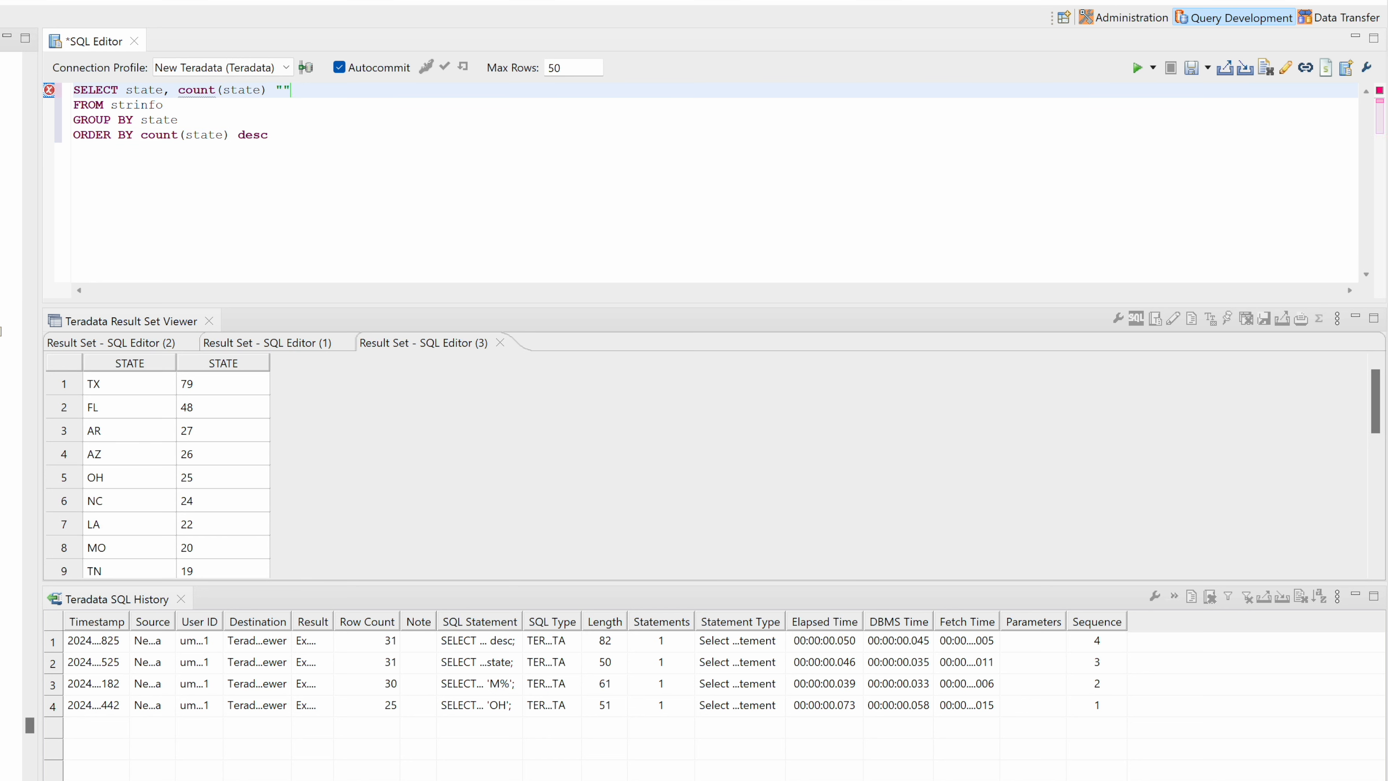
Alias the count column as "Number of Stores" and rerun the query.
type("Number of Stores")
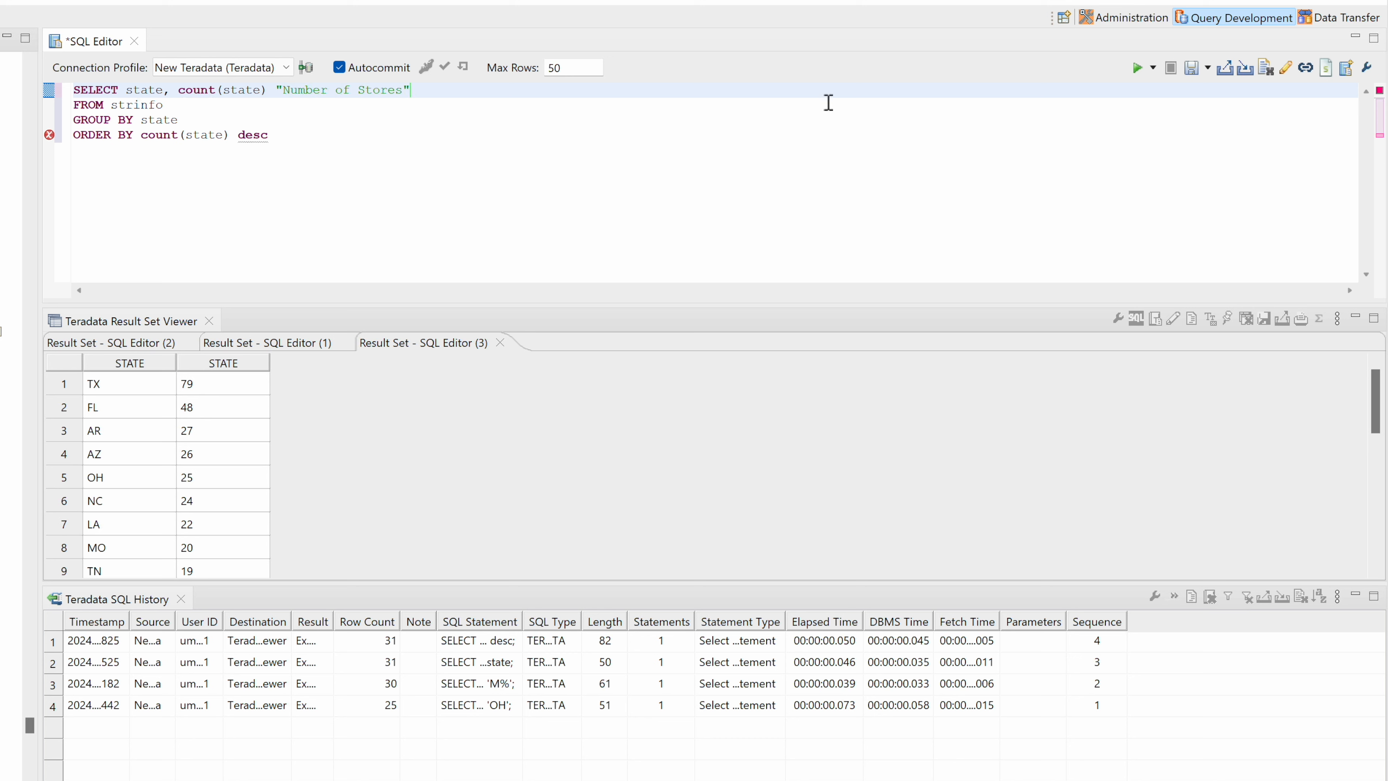
left_click(1137, 67)
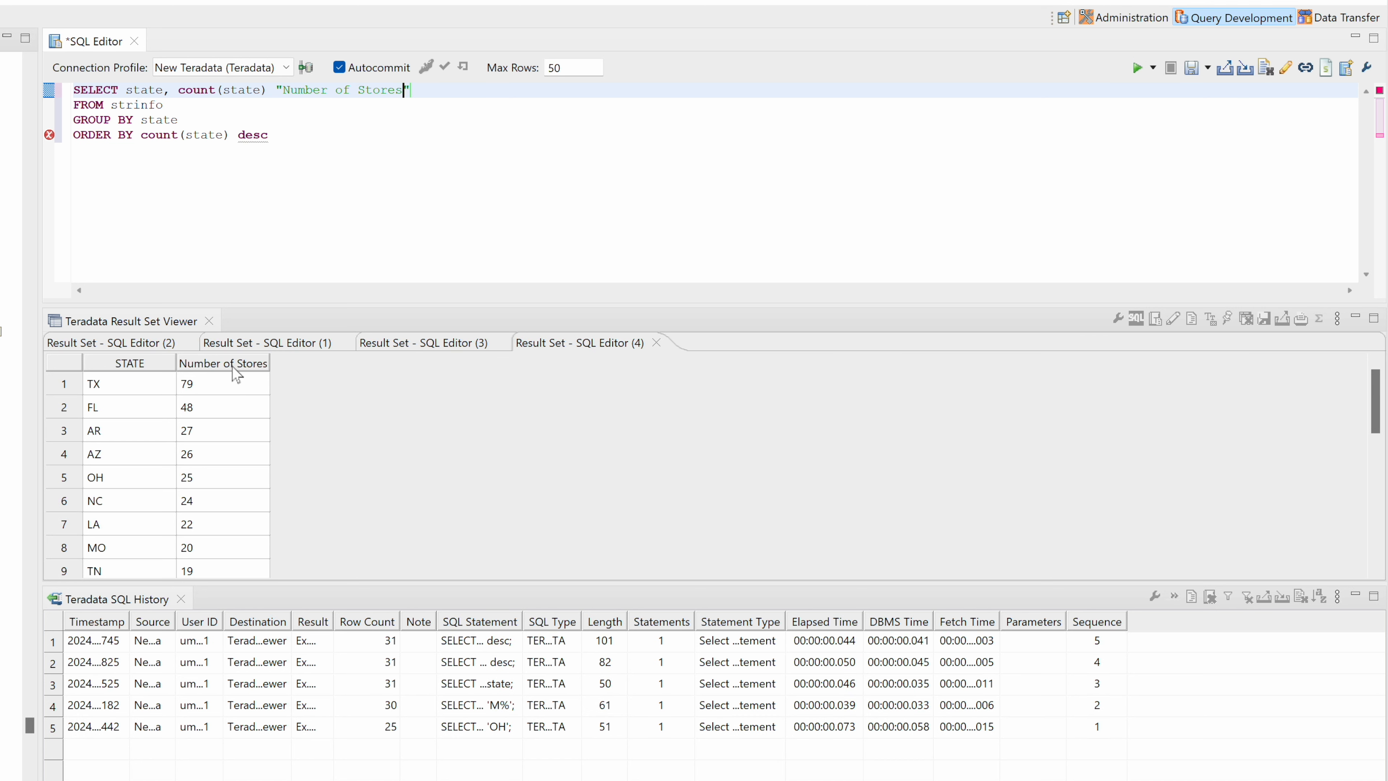
mouse_move(266, 379)
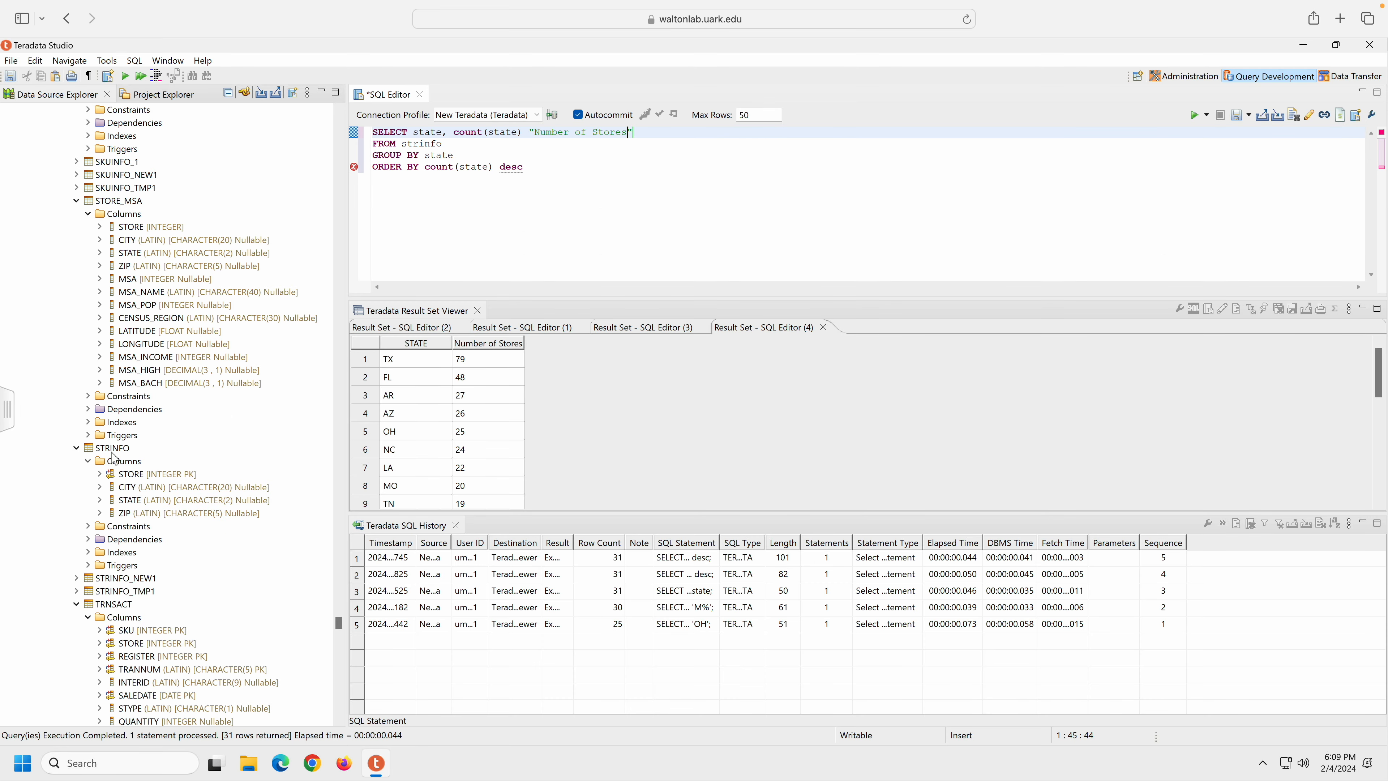
mouse_move(133, 457)
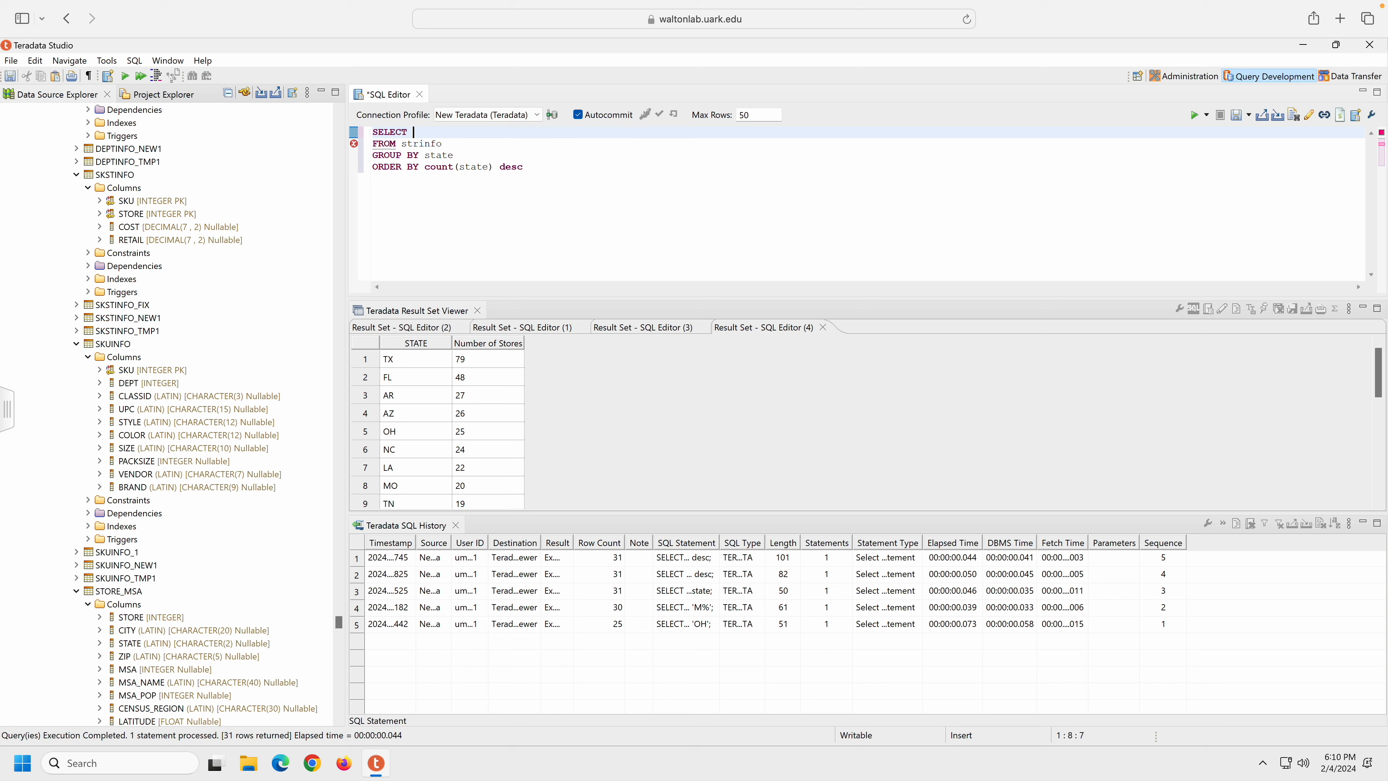
Write SELECT count(sku) FROM skuinfo and run it, returning 1,564,178.
type("count()")
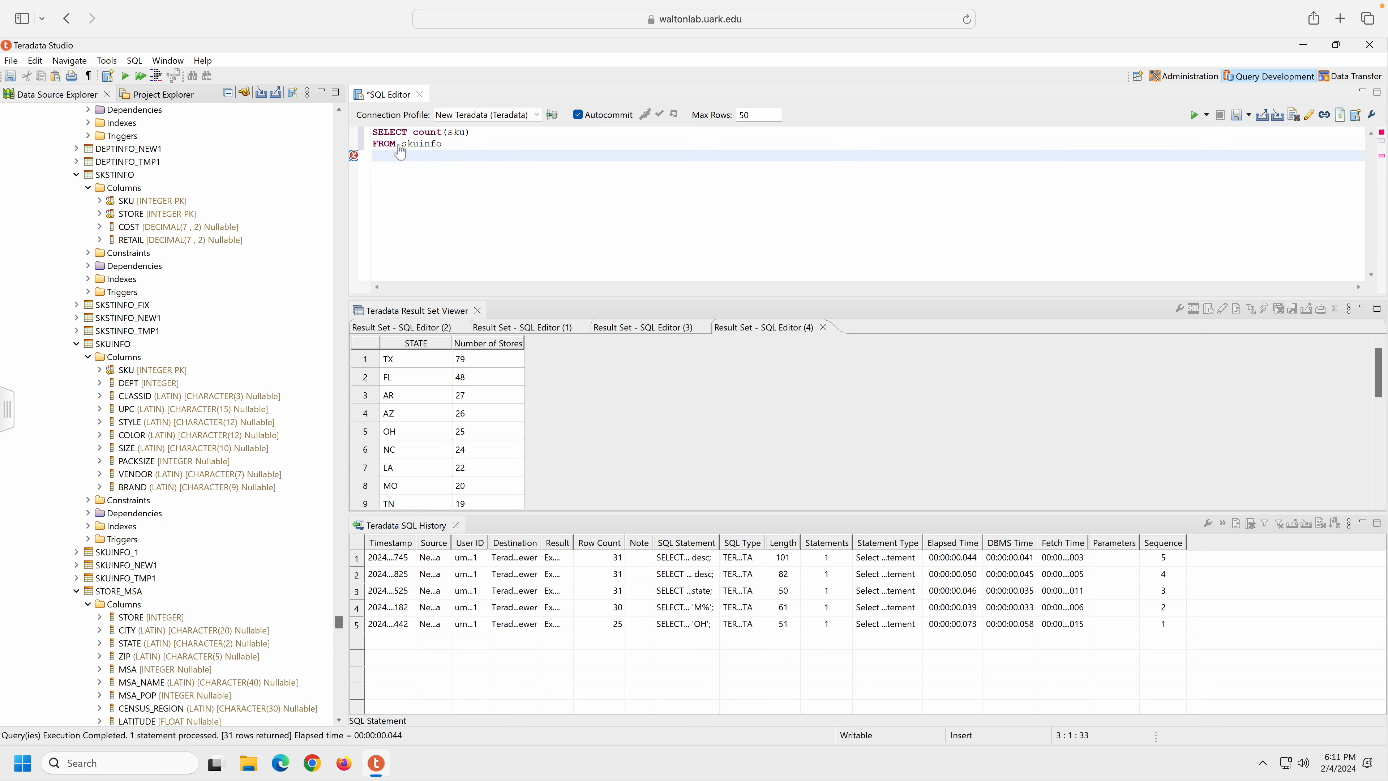
left_click(437, 144)
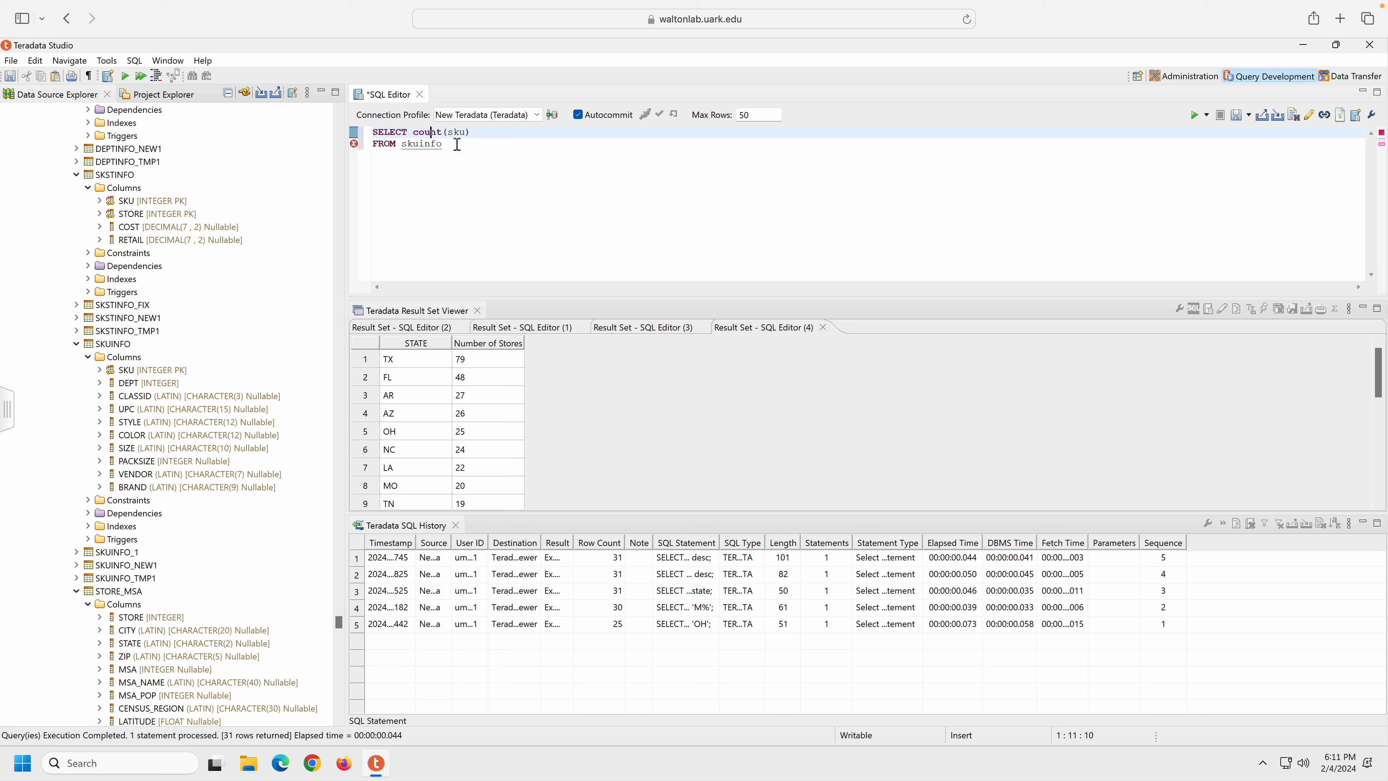
mouse_move(570, 440)
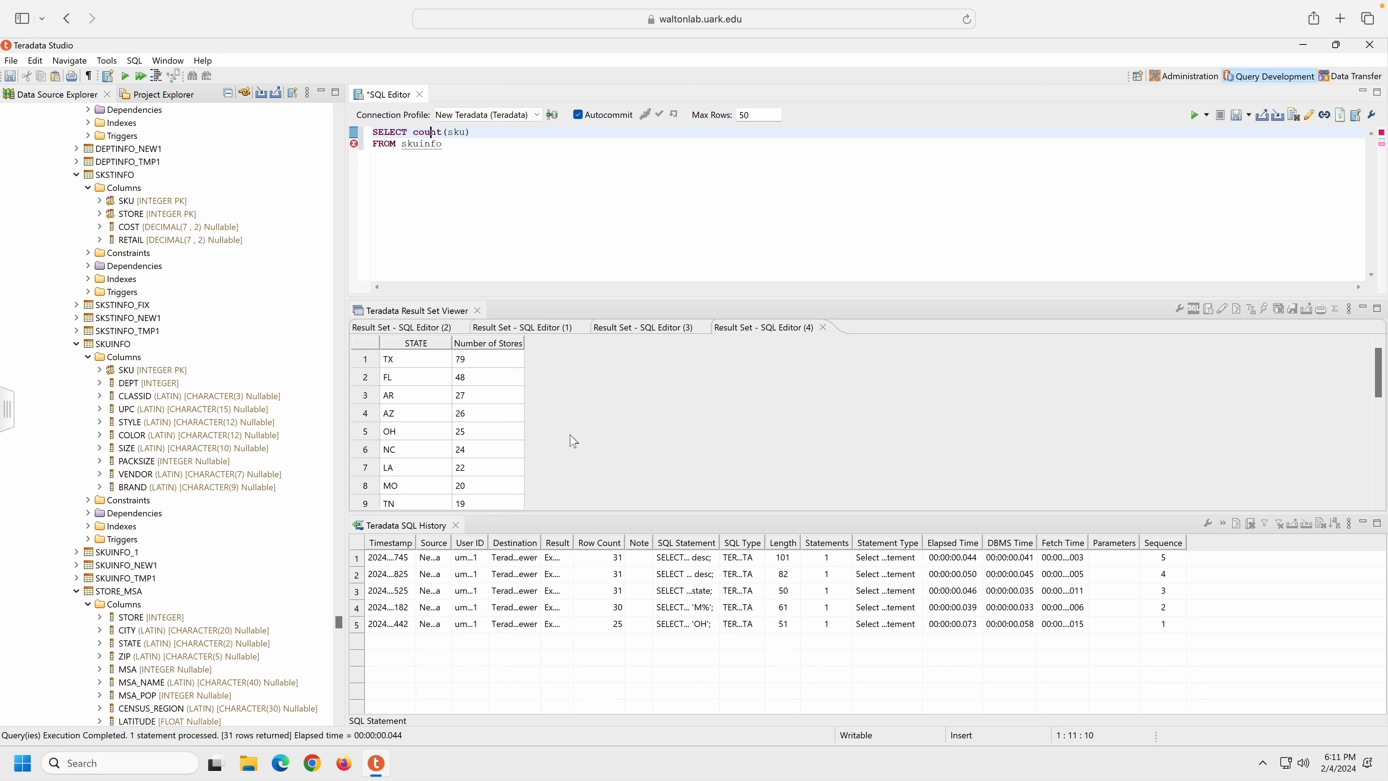
left_click(1195, 115)
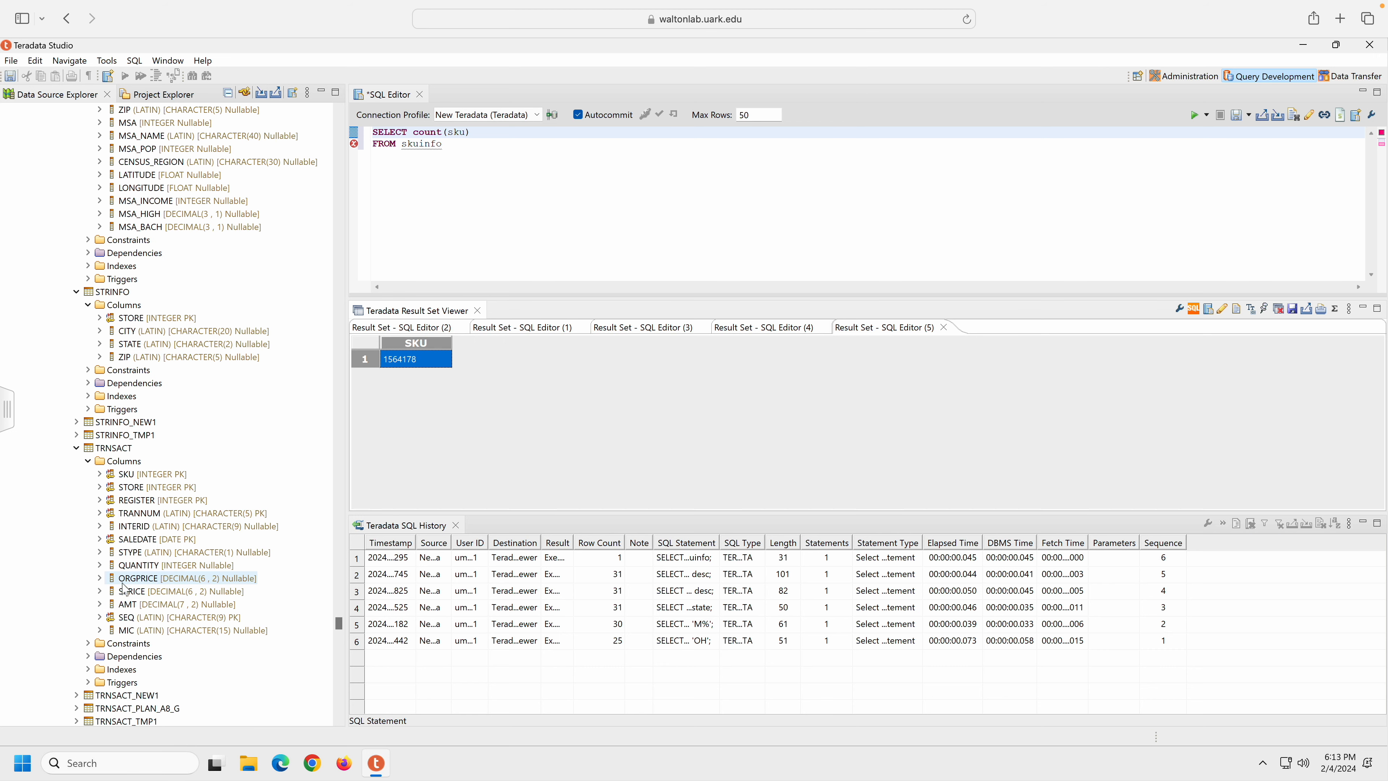
mouse_move(210, 564)
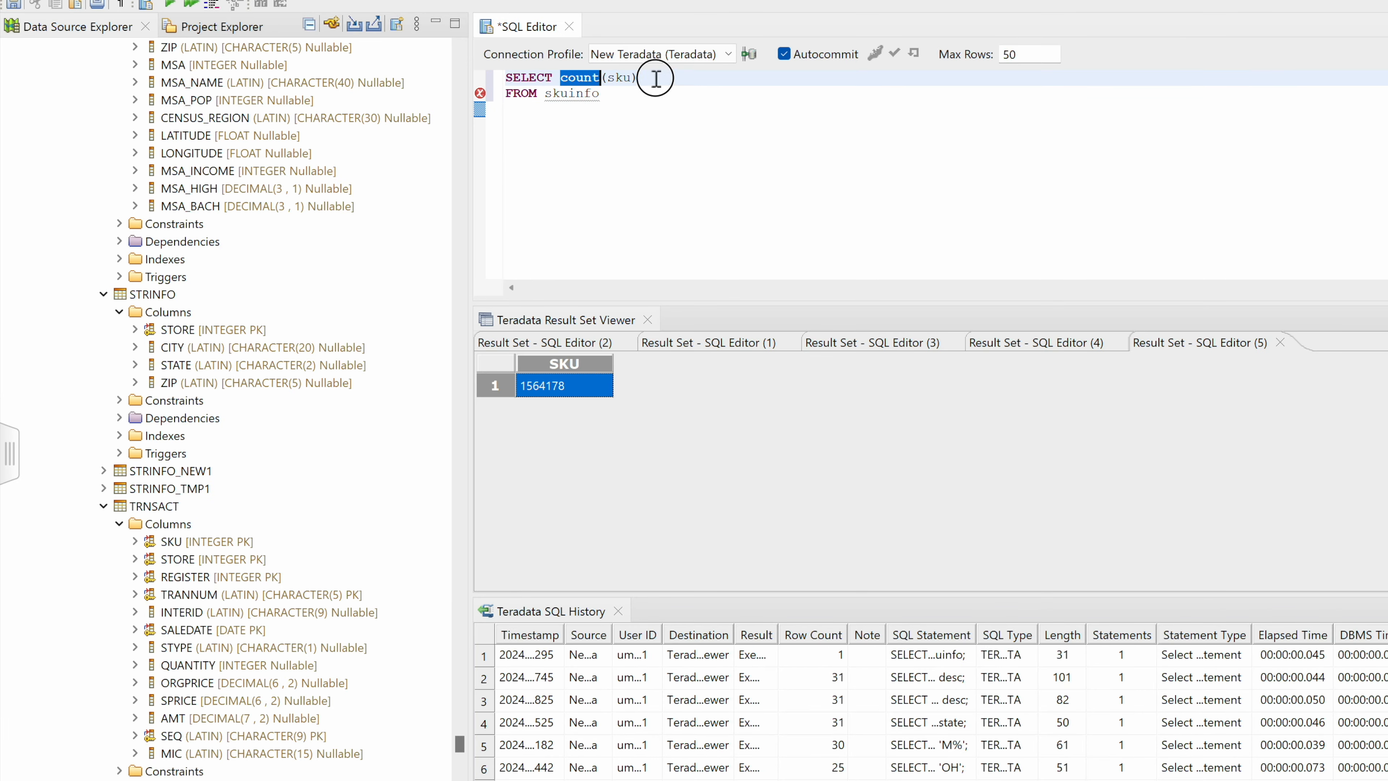
Rewrite the query as SELECT quantity, amt, orgprice, sprice FROM trnsact.
key("delete")
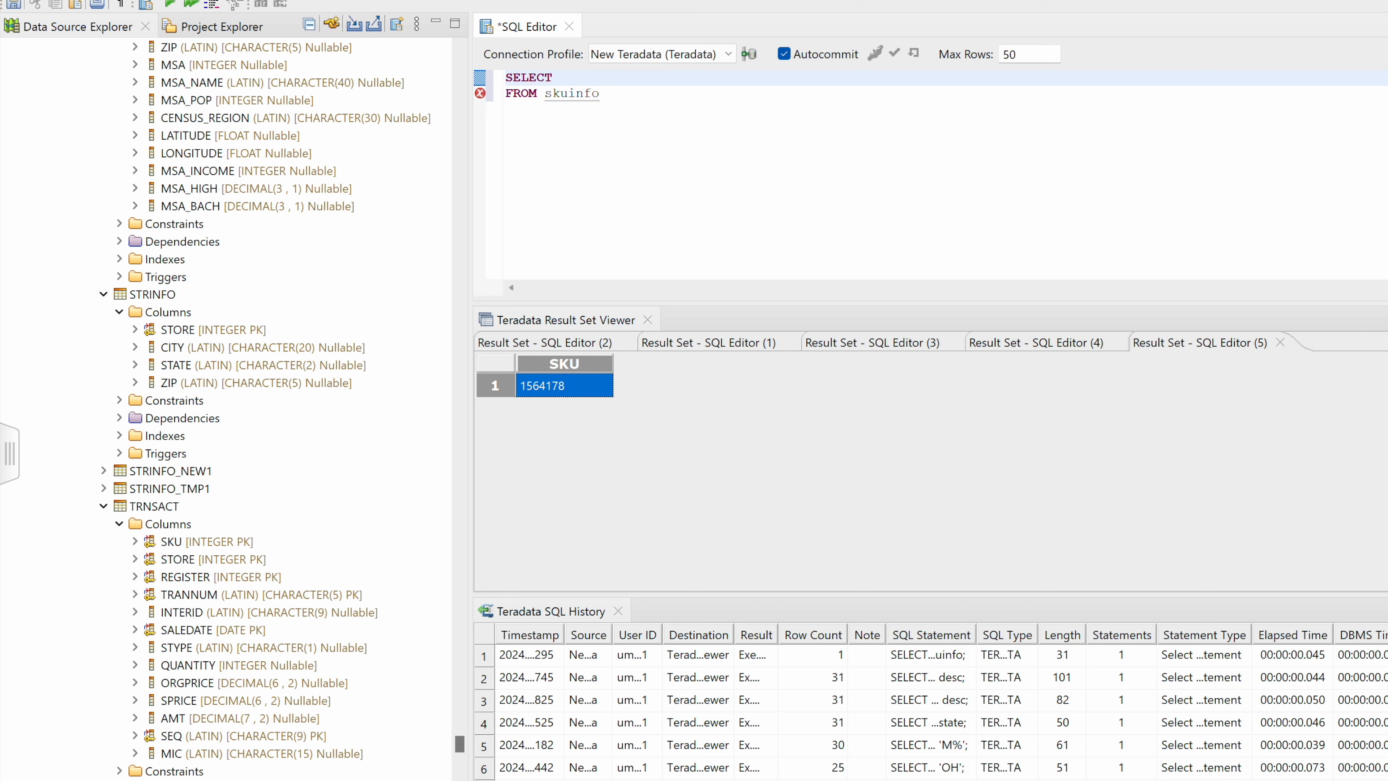
type("quantity,")
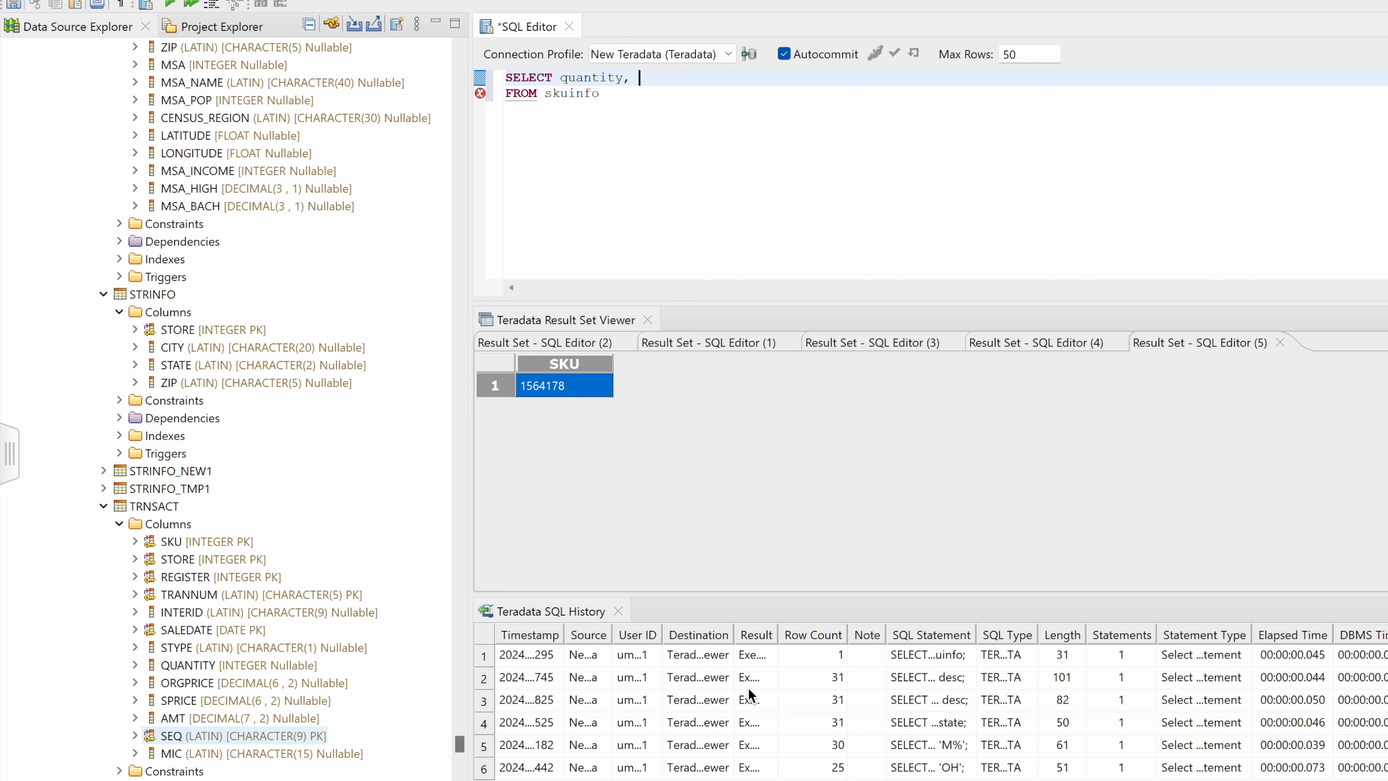
type("amt")
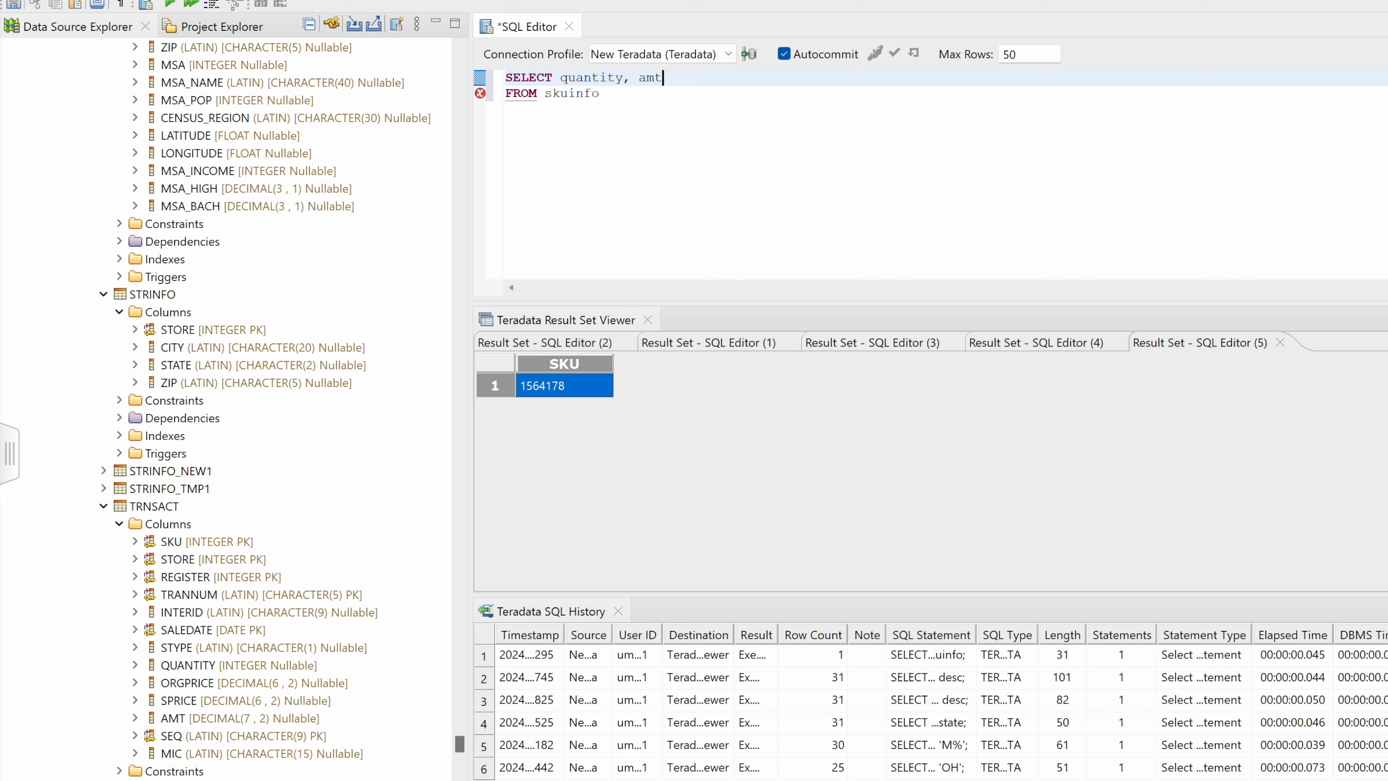
type(", orgprice,")
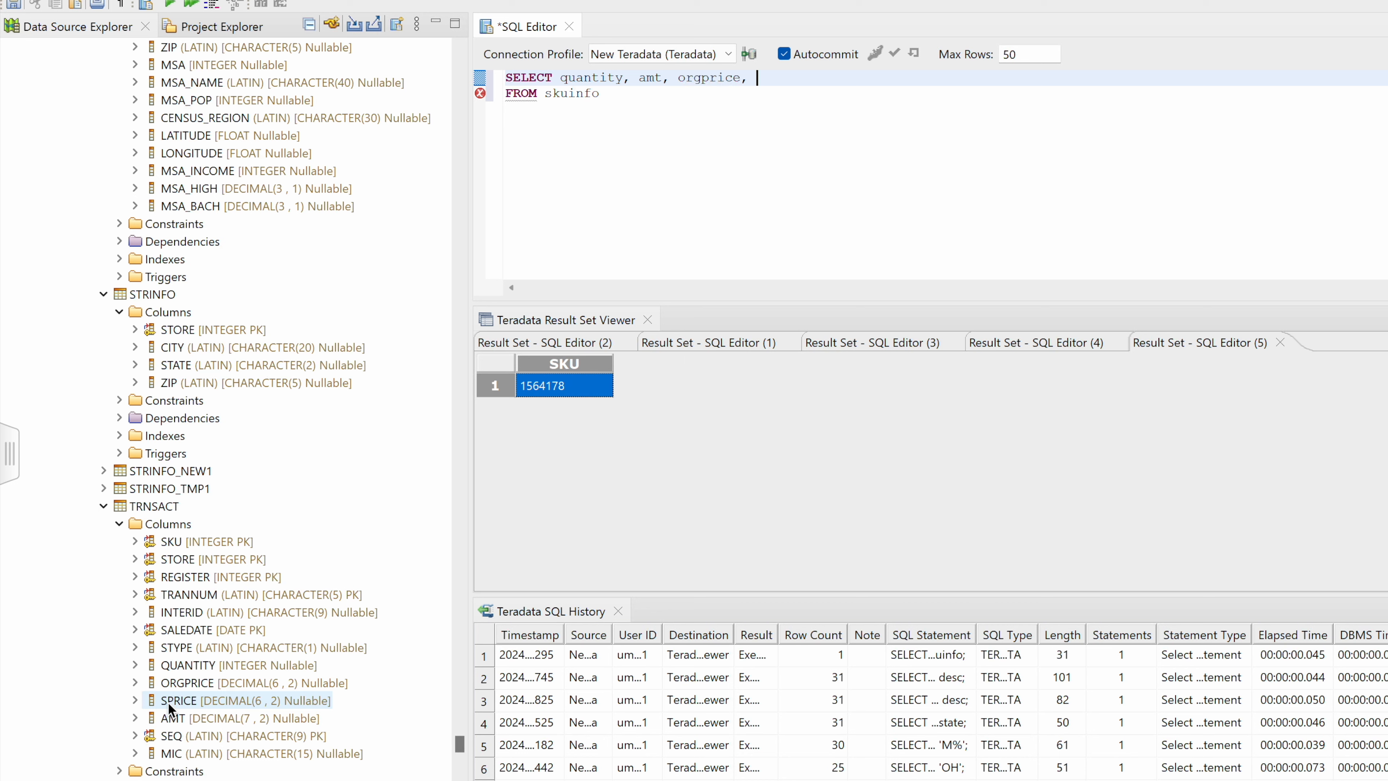
type("sprice")
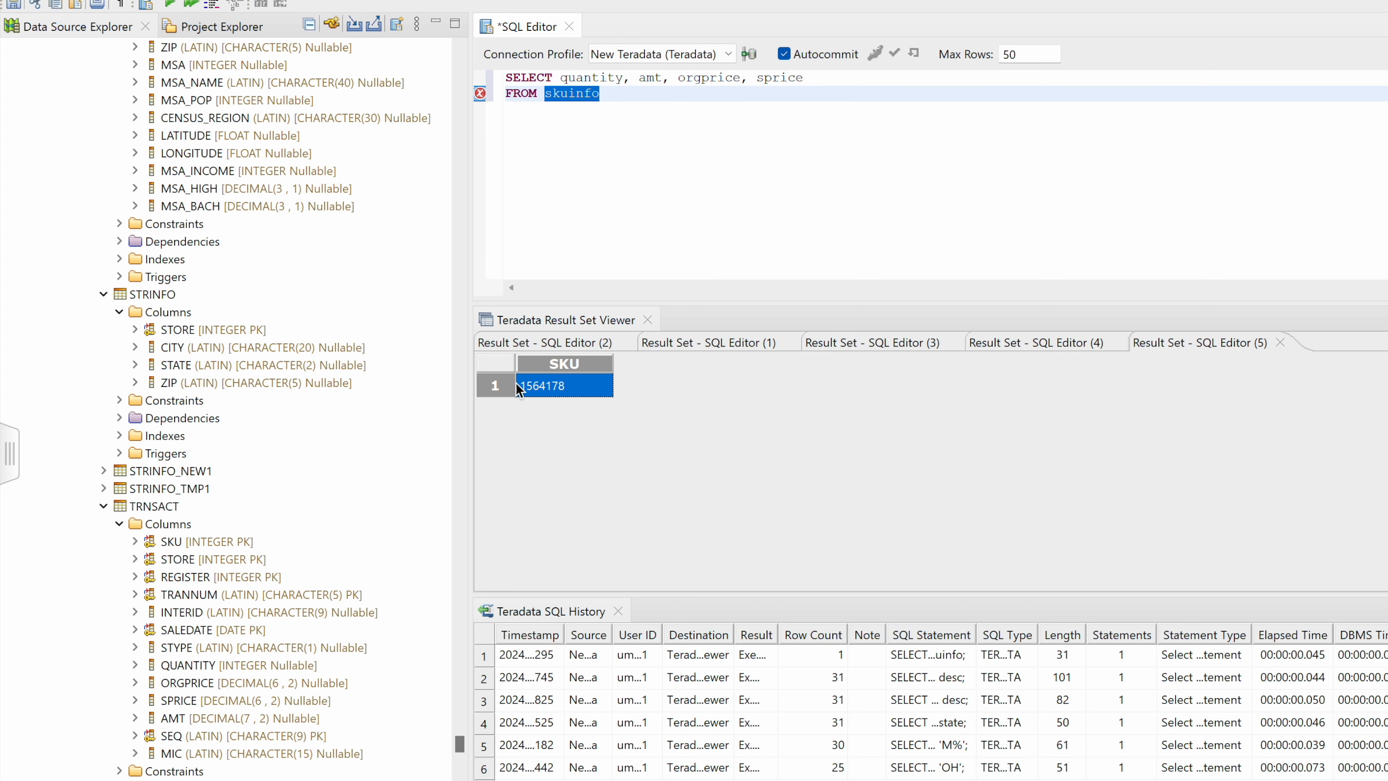
left_click(155, 505)
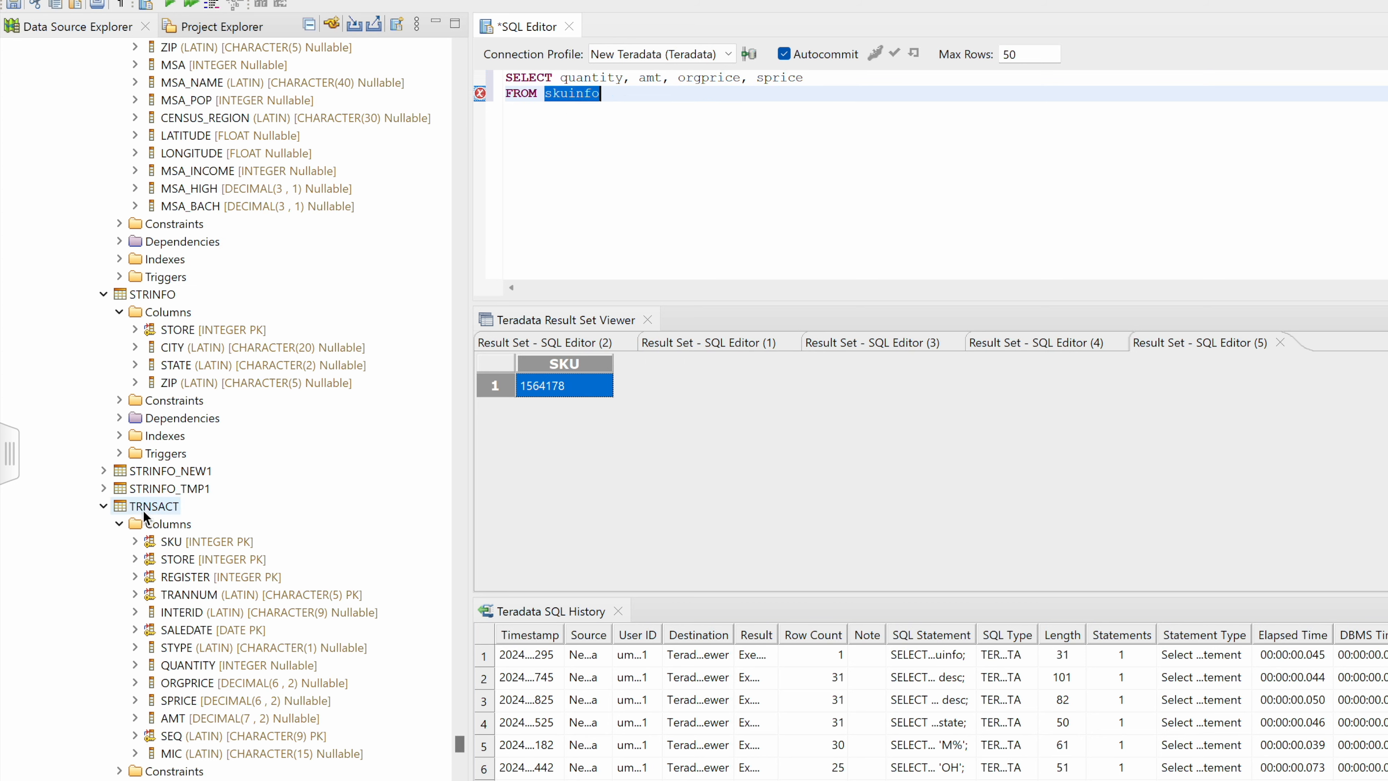
type("tr")
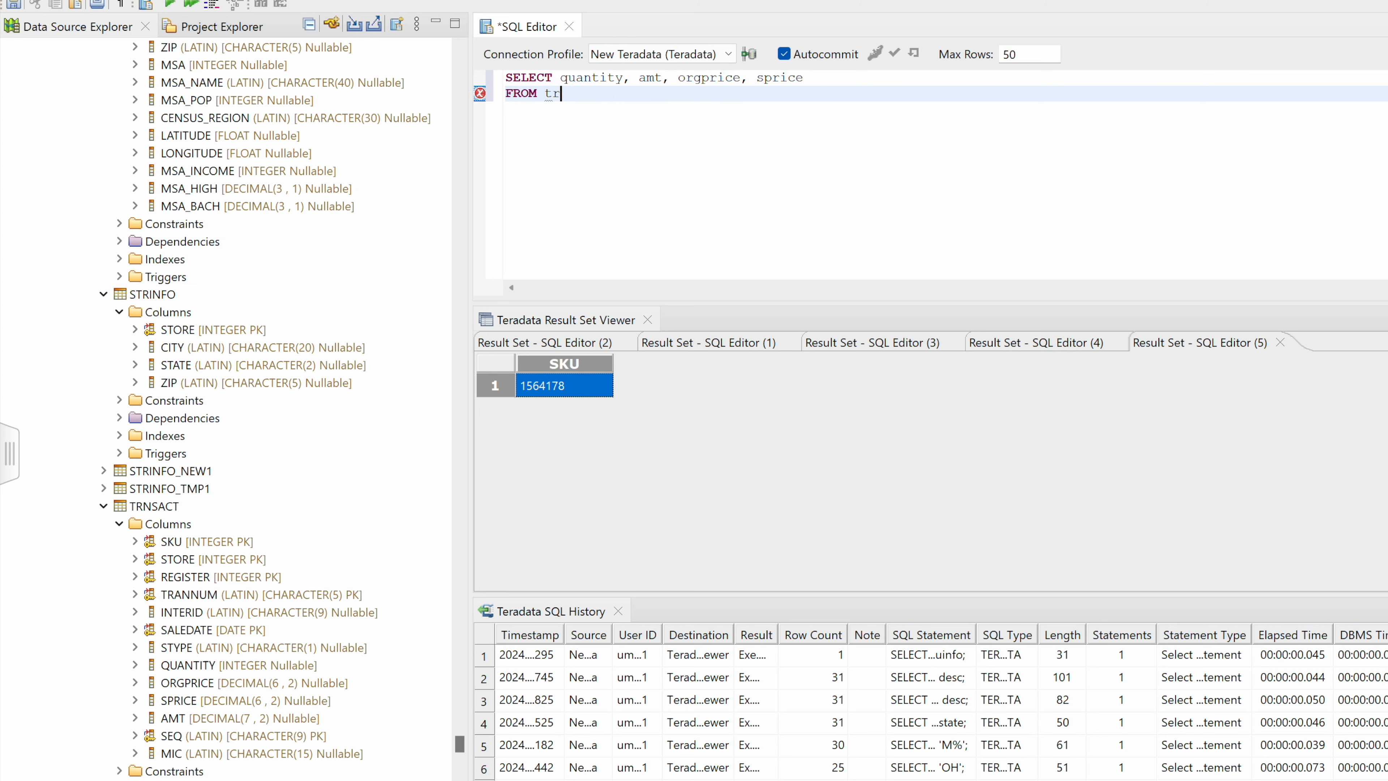
type("n")
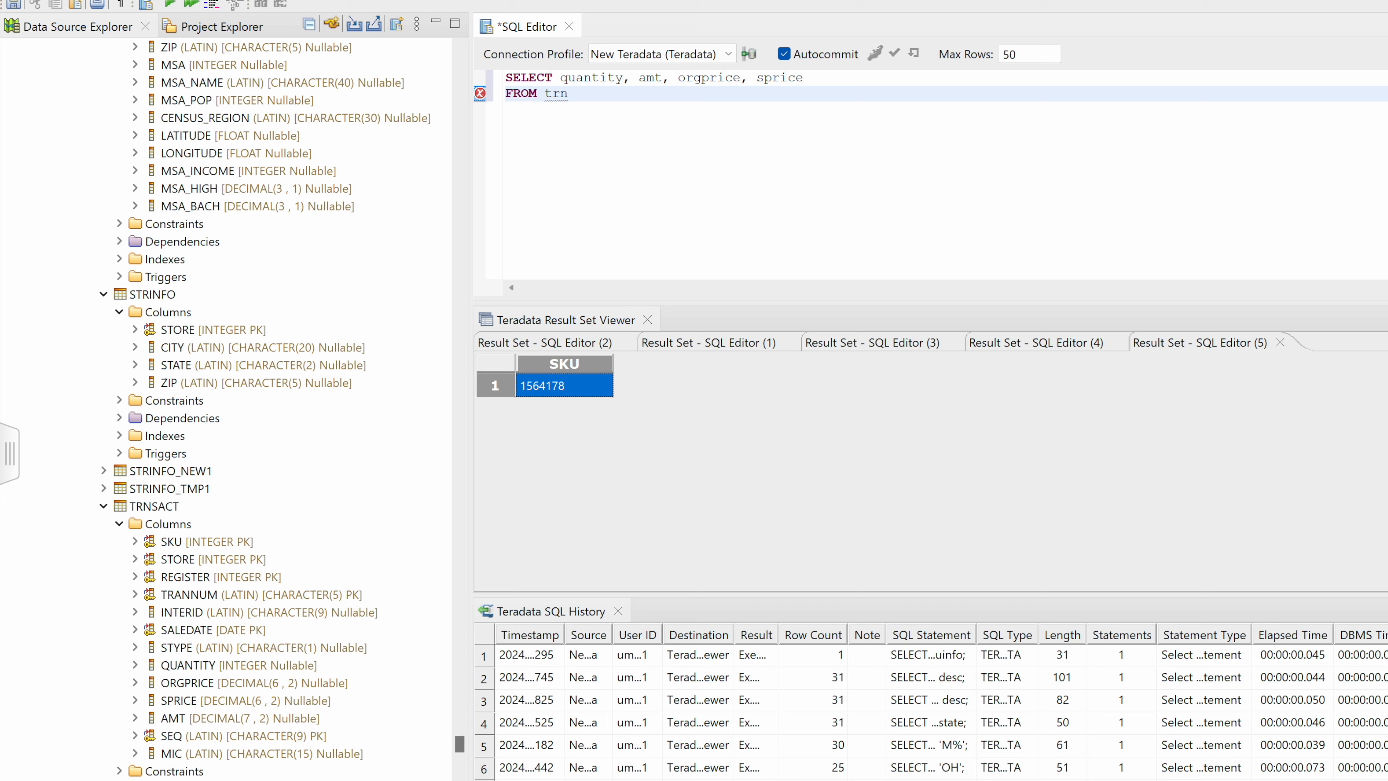
type("sact")
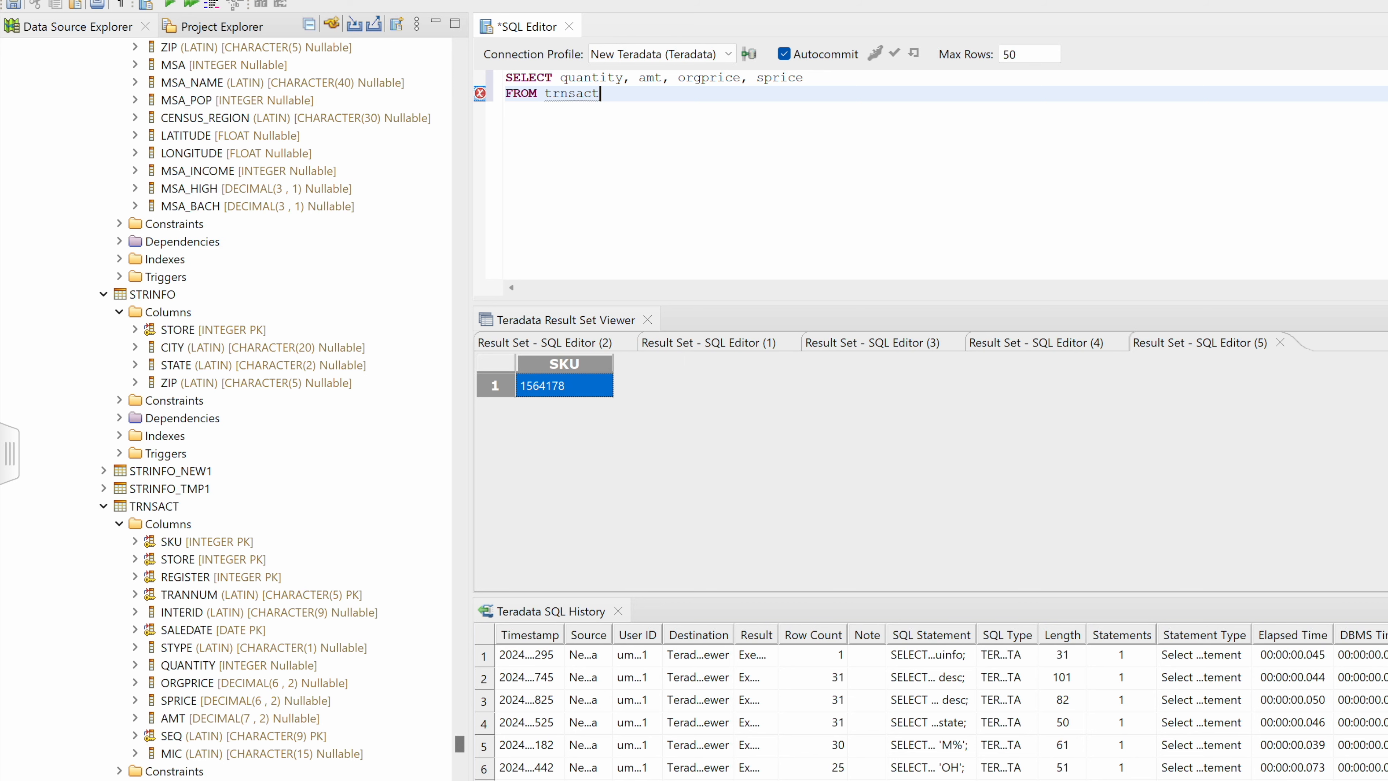
Add WHERE quantity > 30 and ORDER BY quantity desc to the query.
key("Return")
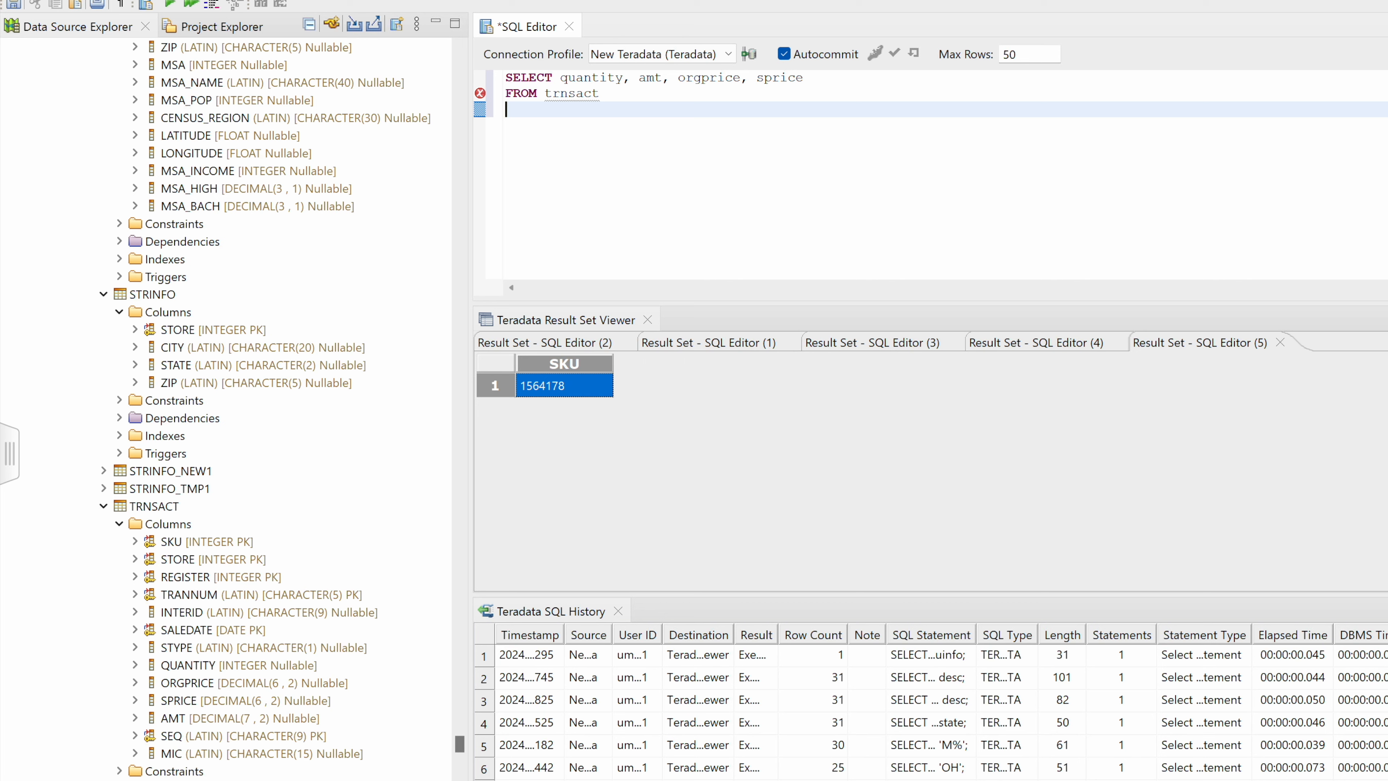
type("WHERE quantity >")
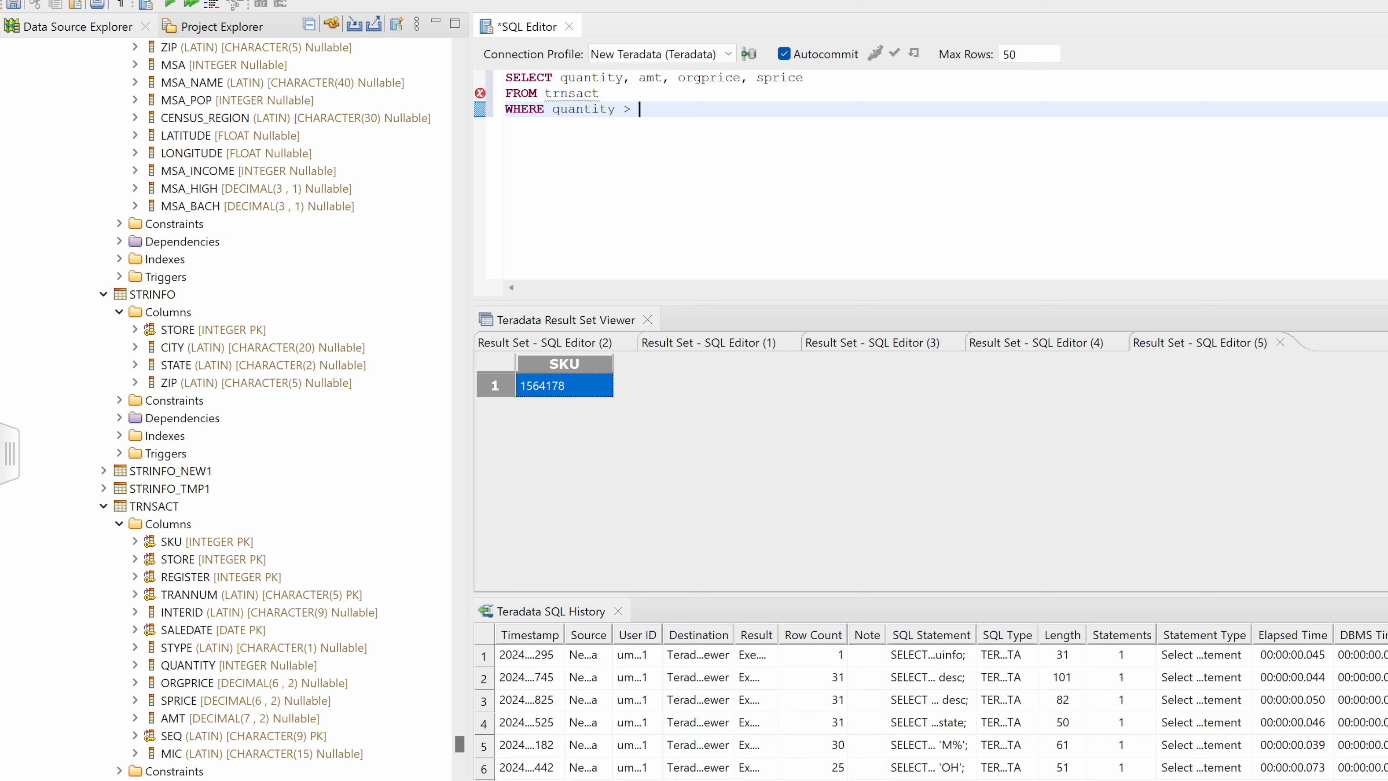
type("30")
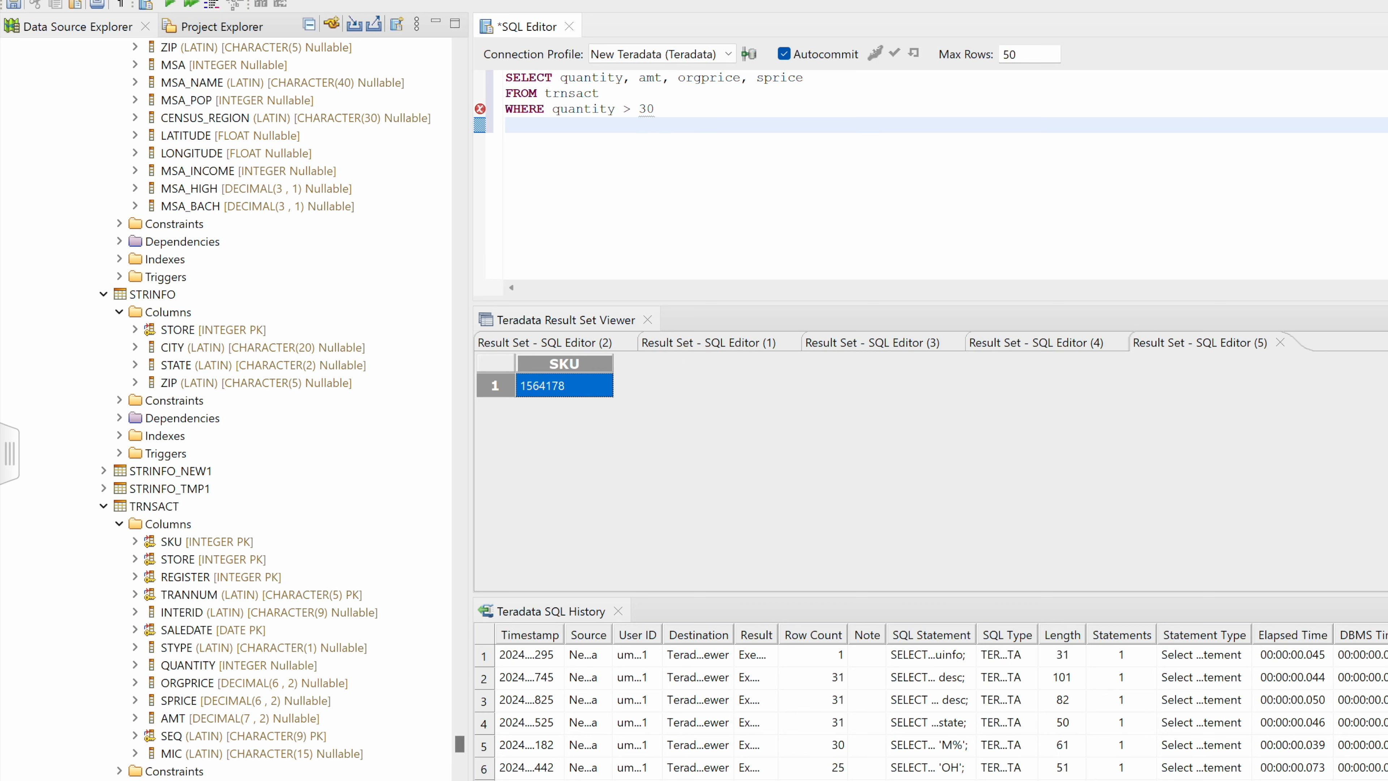
left_click(505, 125)
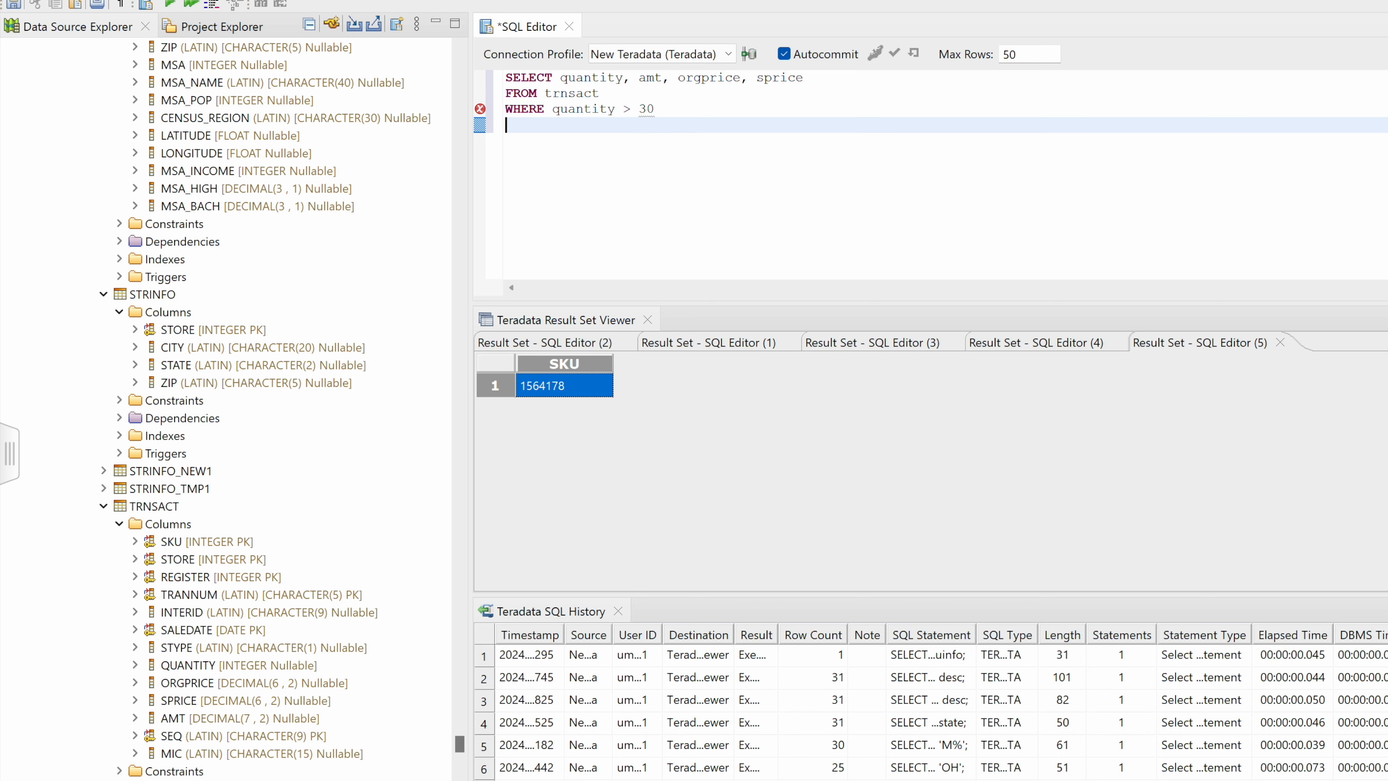
type("ORDER")
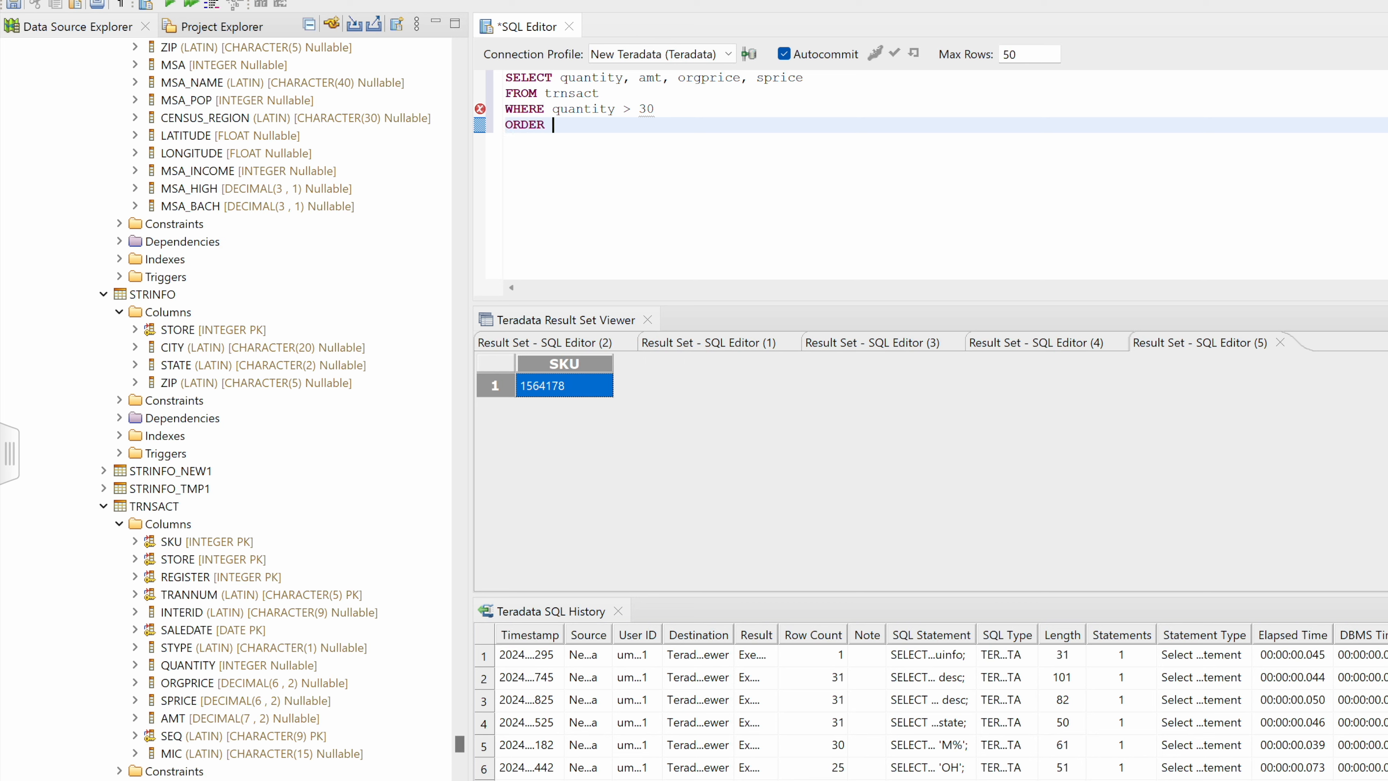
type("BY quantity desc")
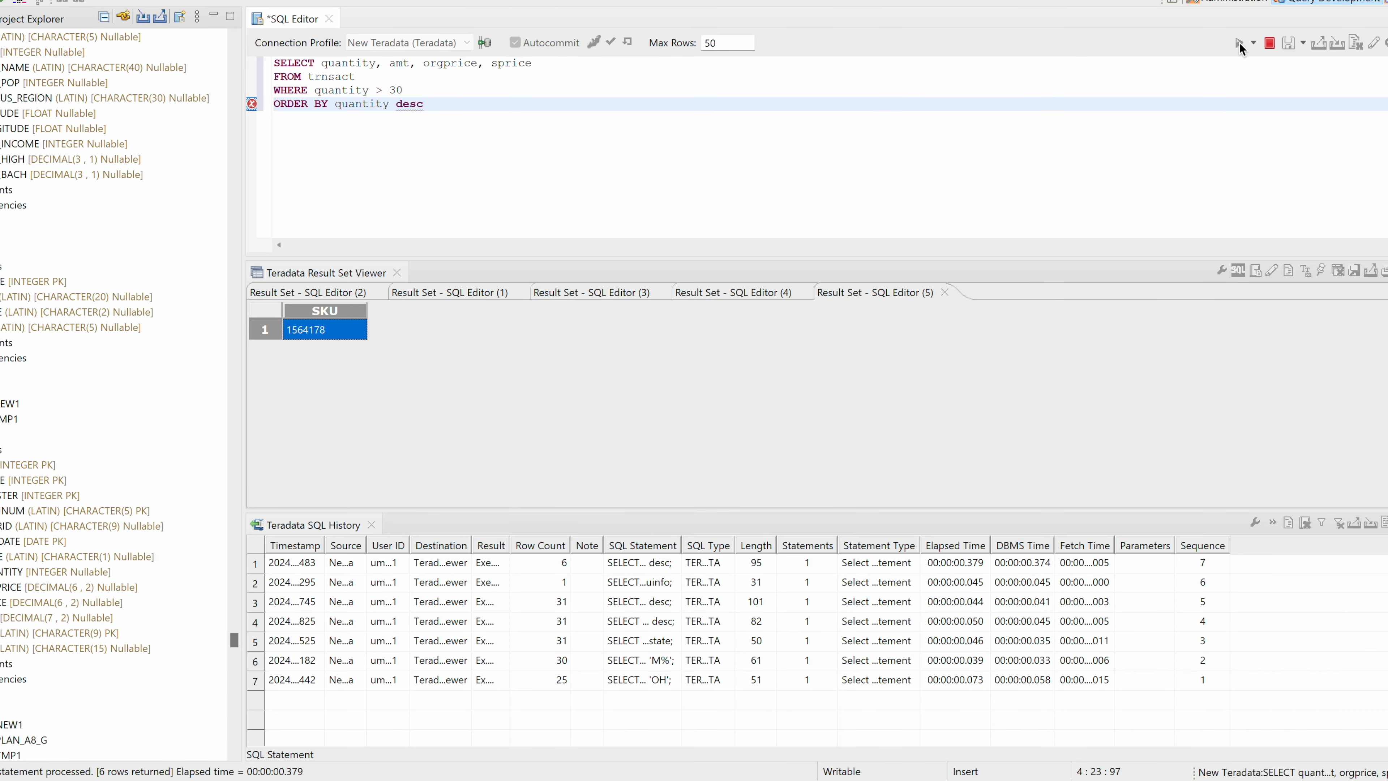
Run the quantity-over-30 transactions query to return its six rows.
left_click(1239, 42)
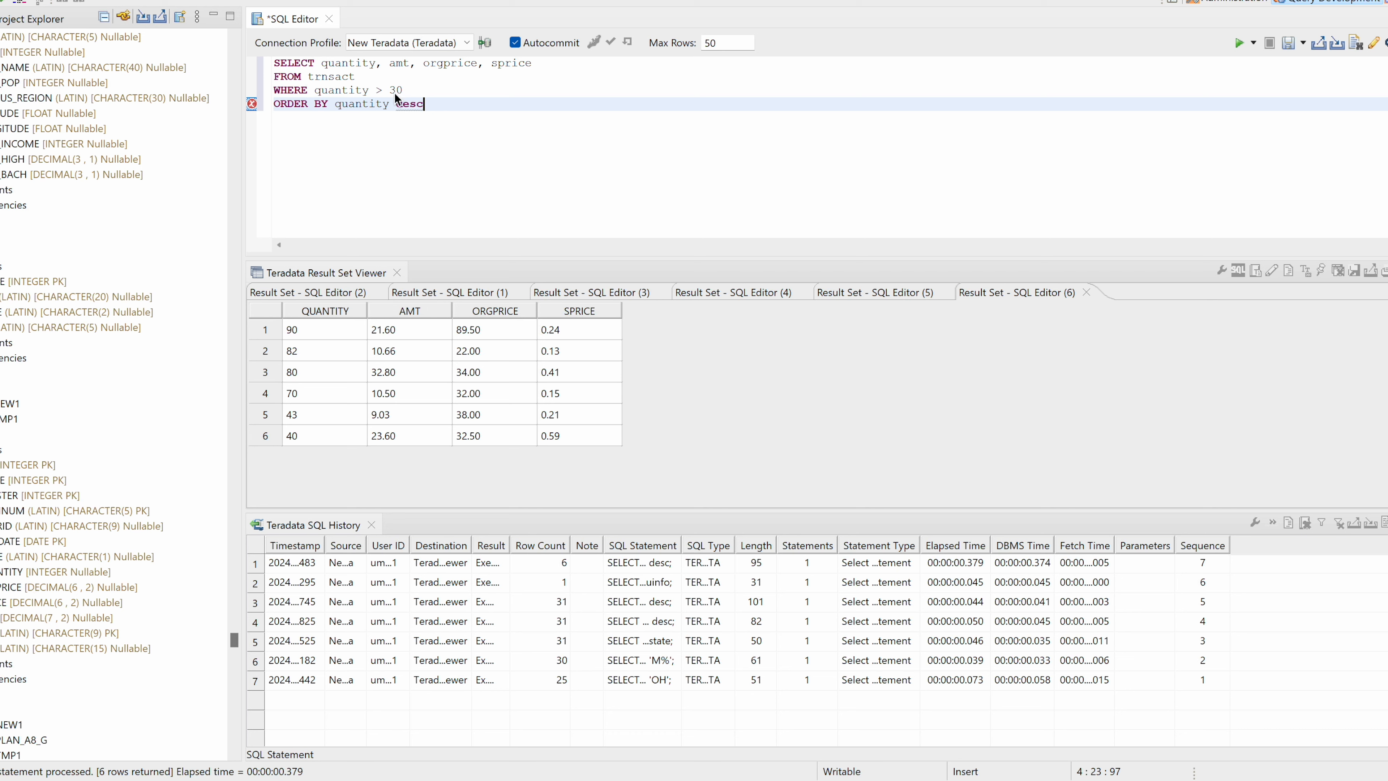
mouse_move(582, 352)
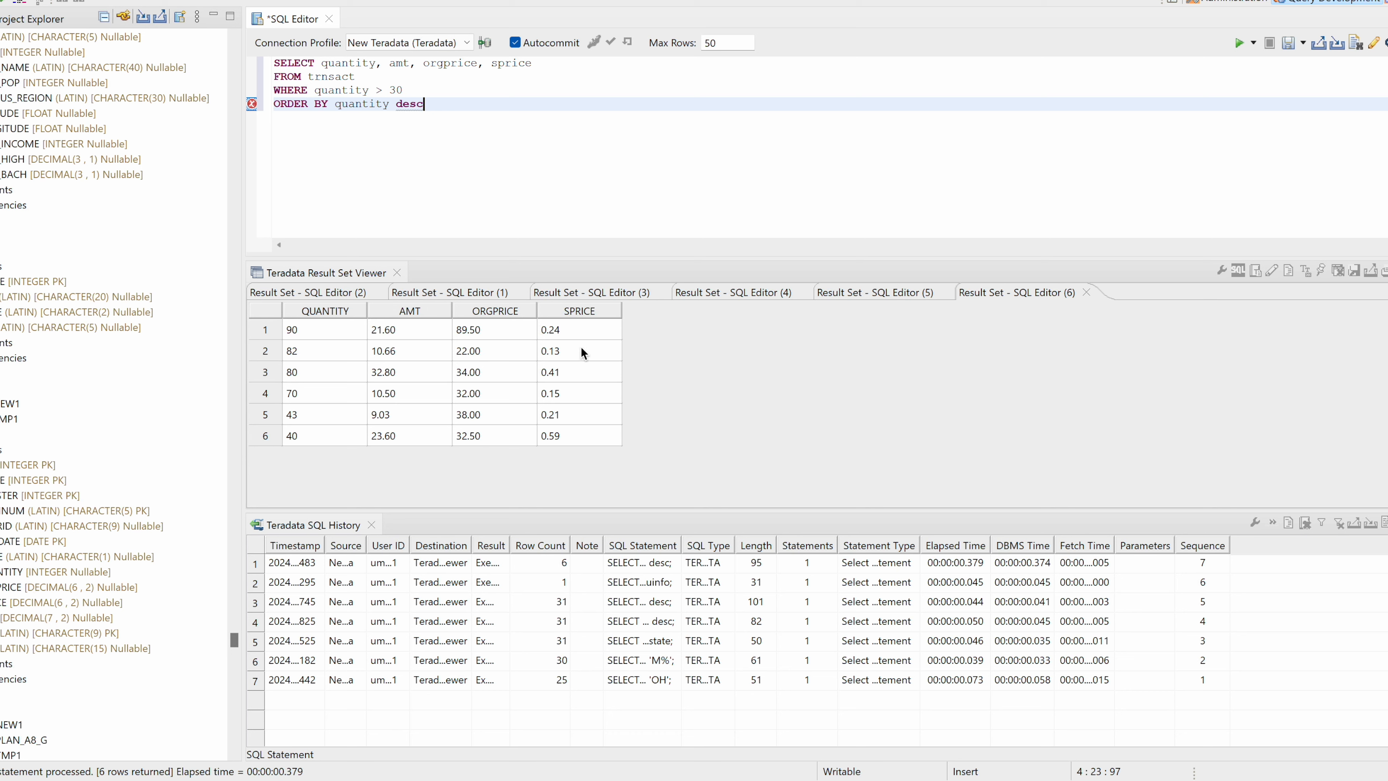
mouse_move(583, 335)
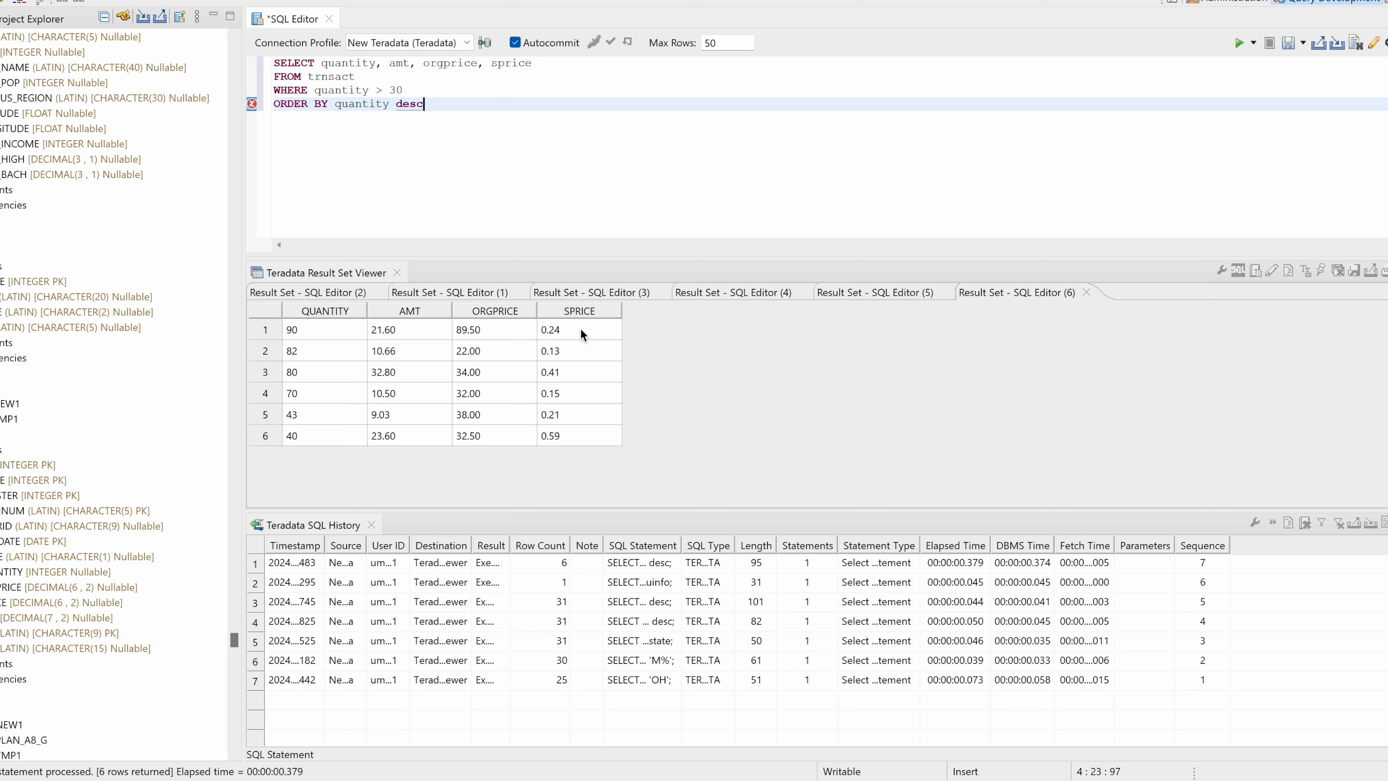
mouse_move(461, 339)
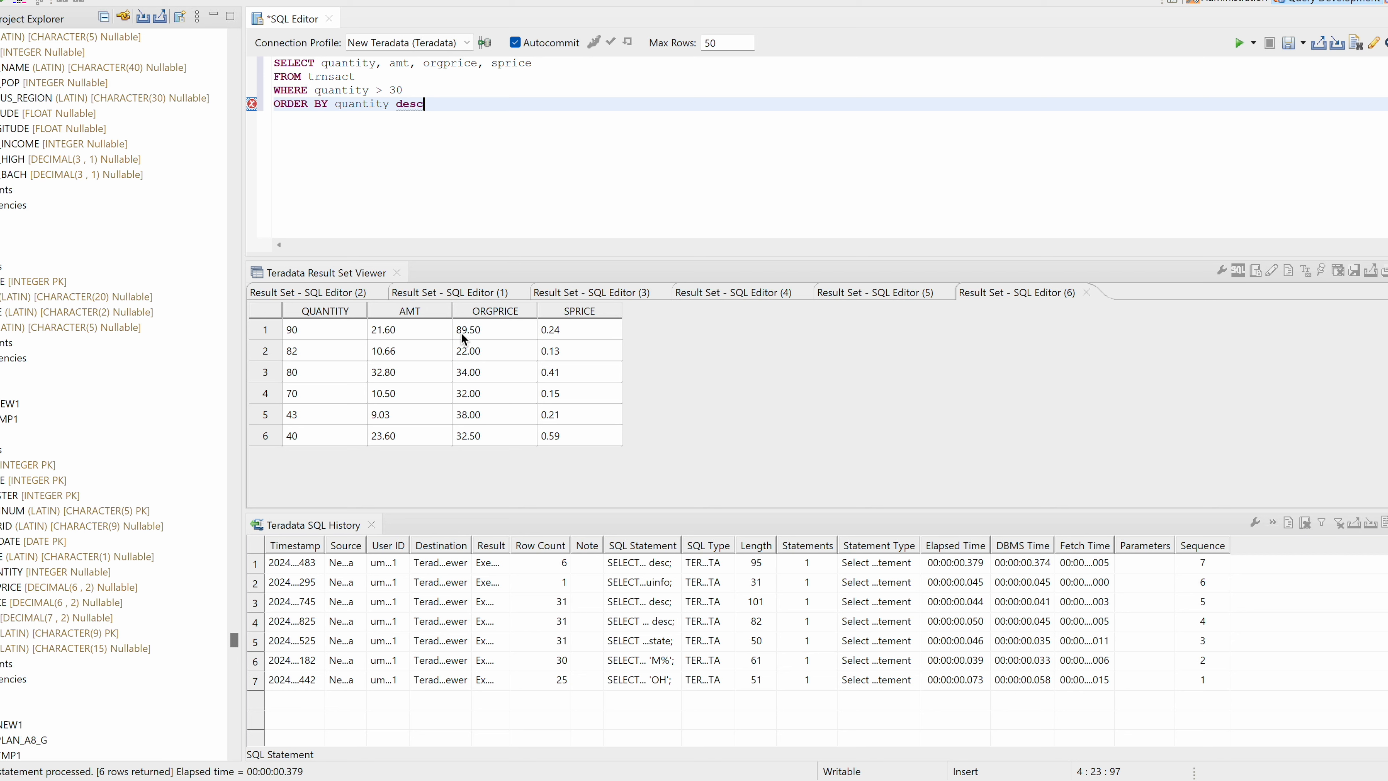
mouse_move(468, 339)
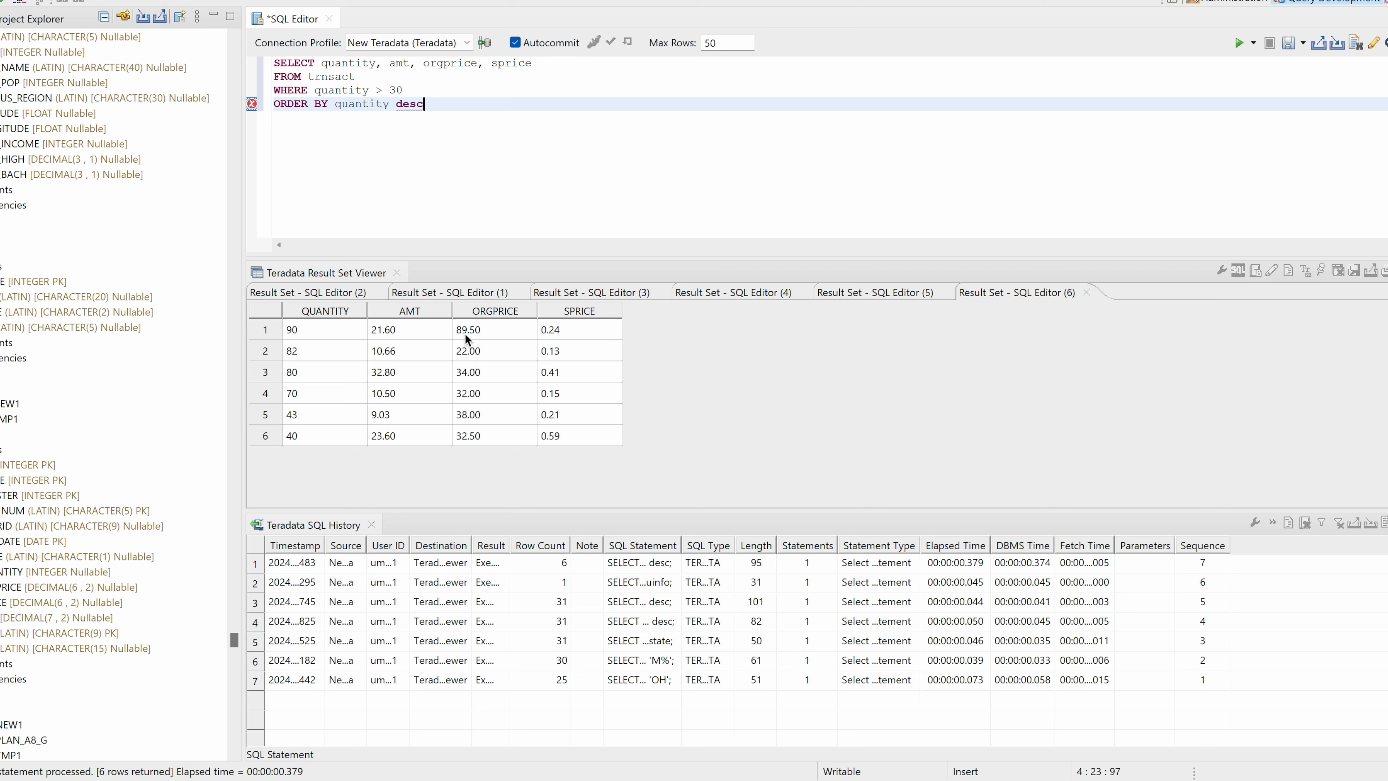
mouse_move(527, 334)
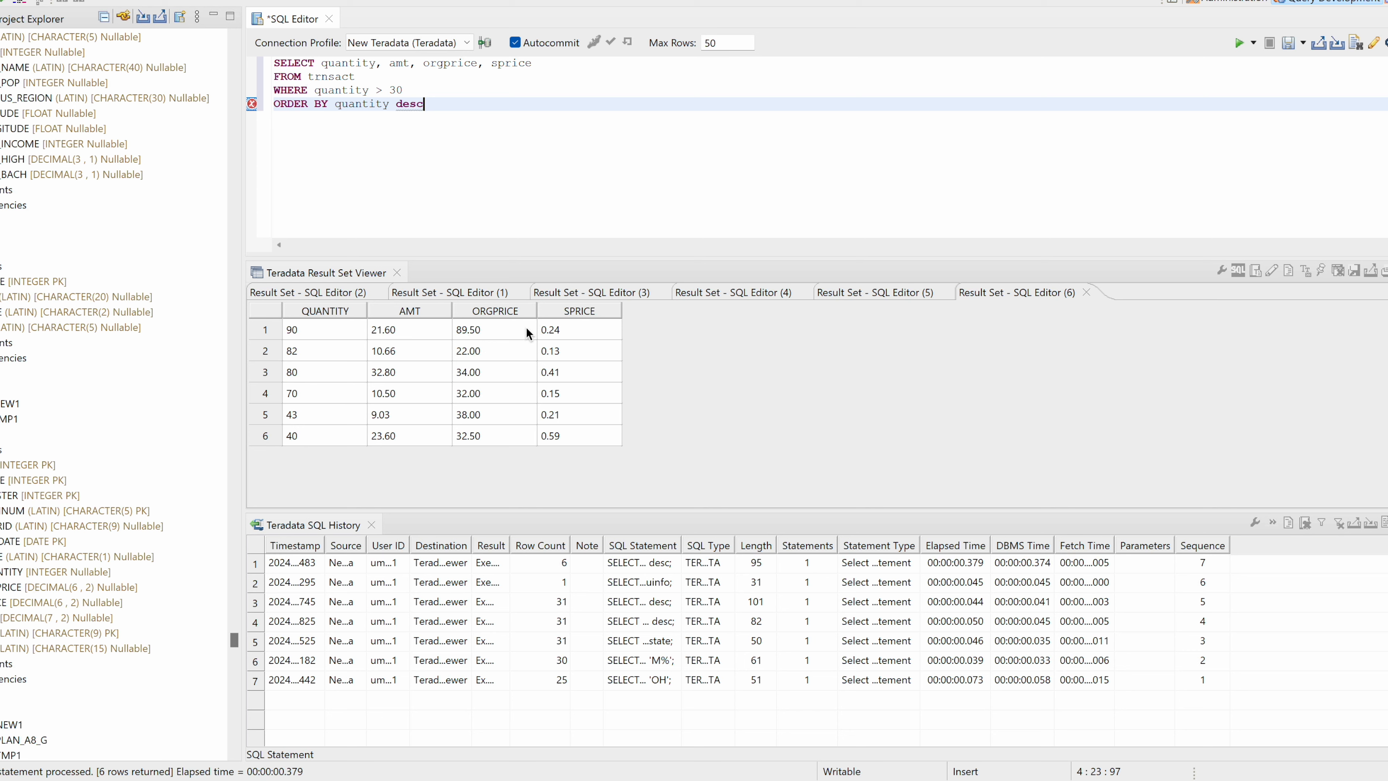
mouse_move(567, 311)
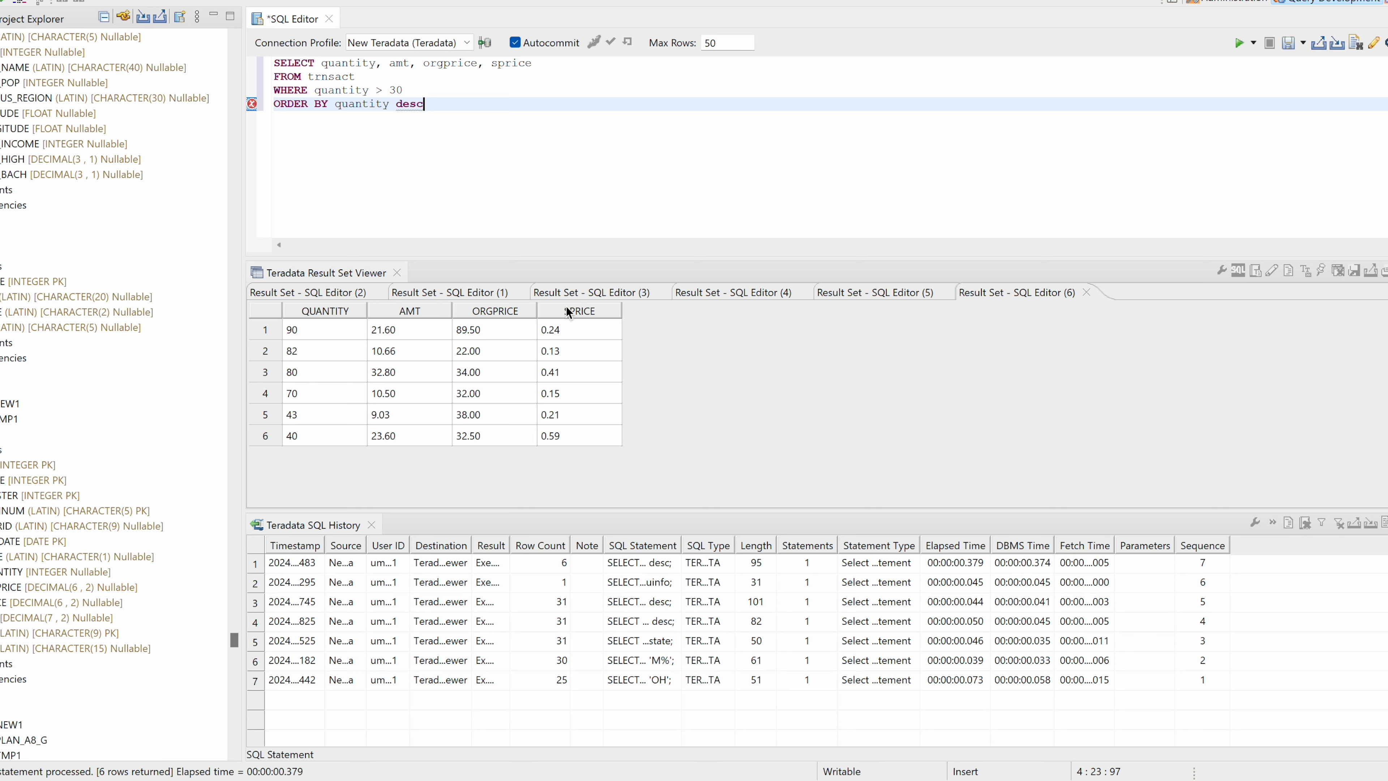
mouse_move(527, 451)
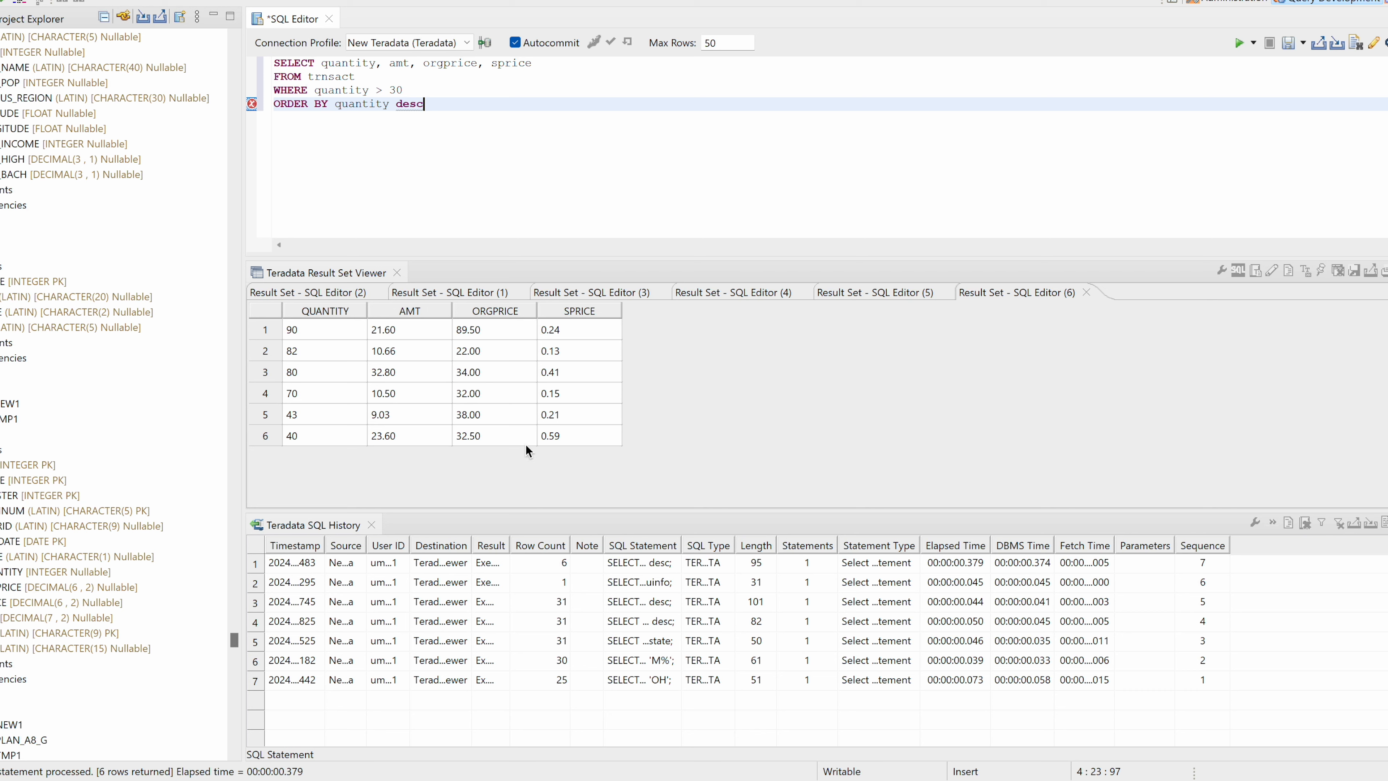
mouse_move(592, 399)
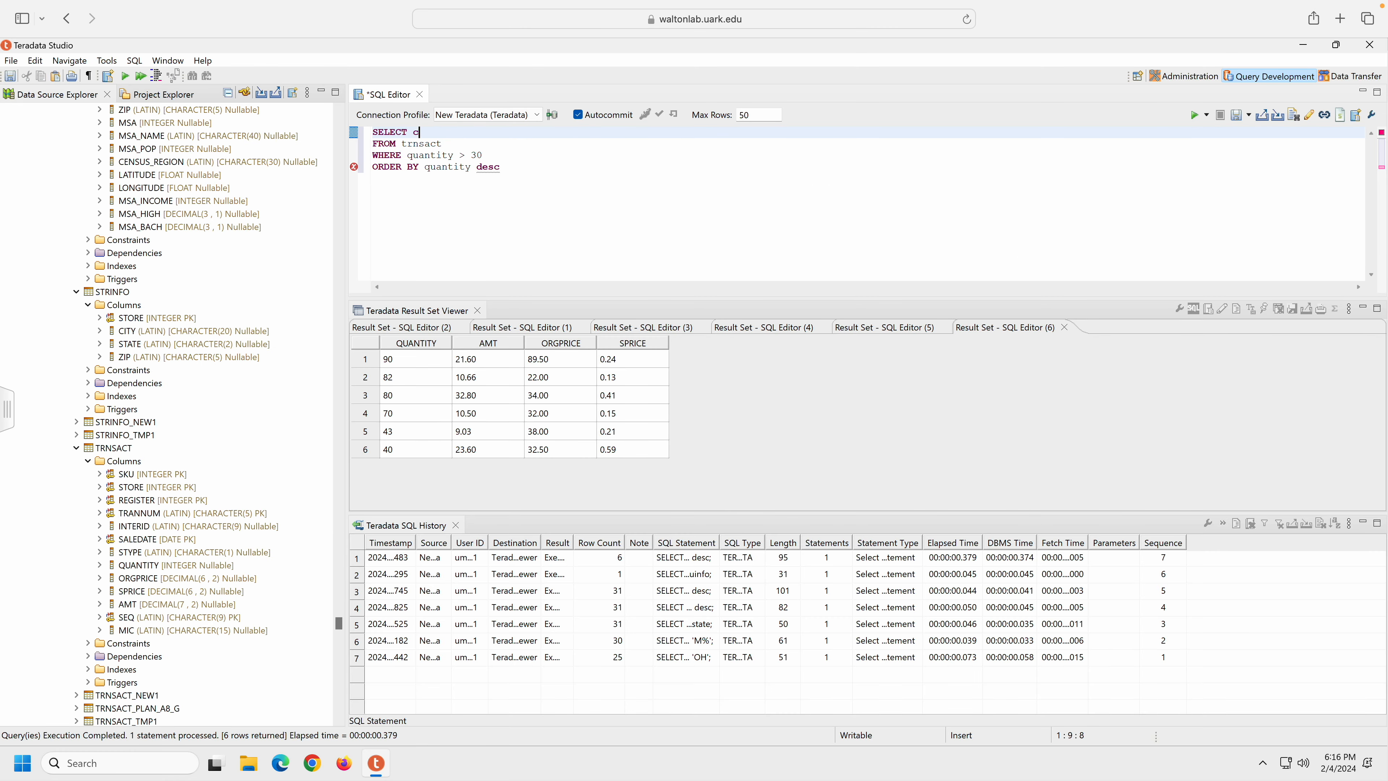
Change the column list to count(sku), sum(amt), avg(sprice), avg(orgprice).
type("ount(s)")
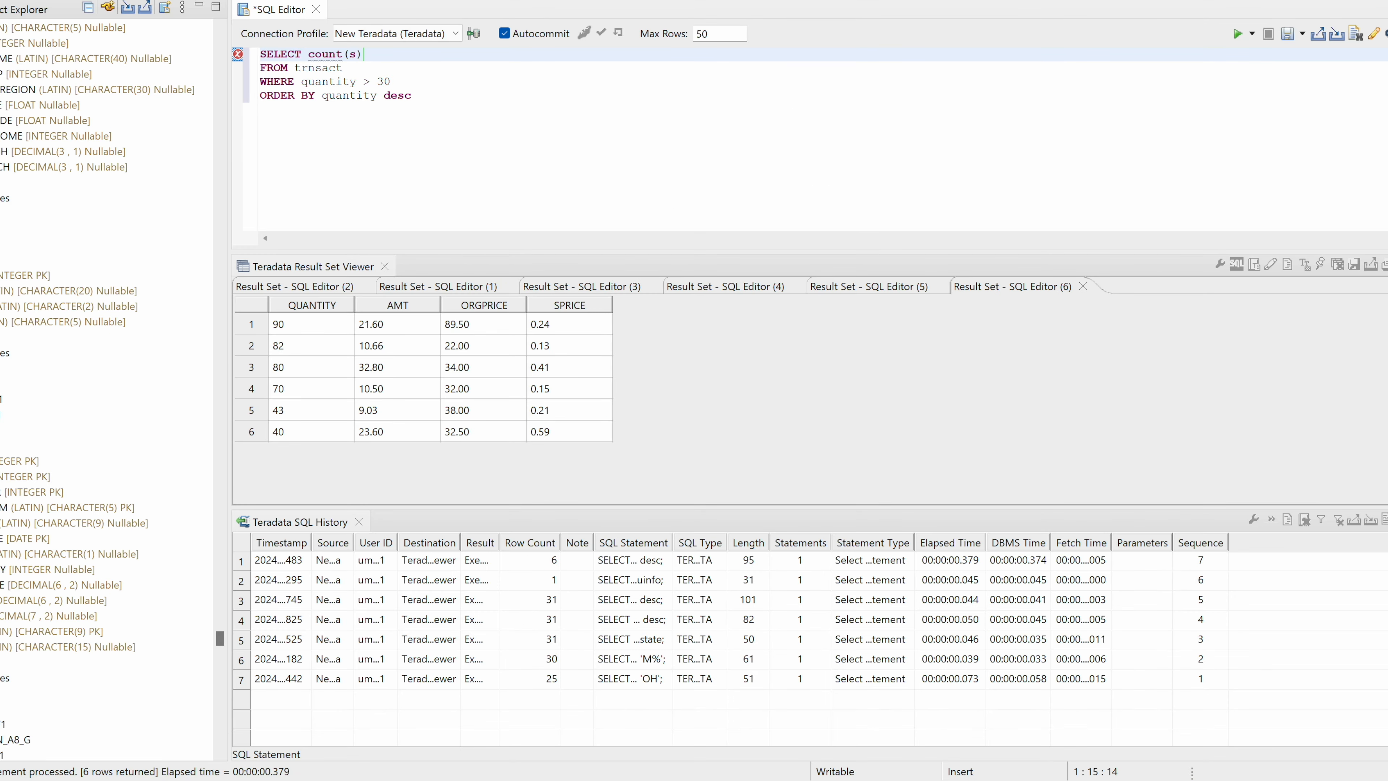
type("ku),")
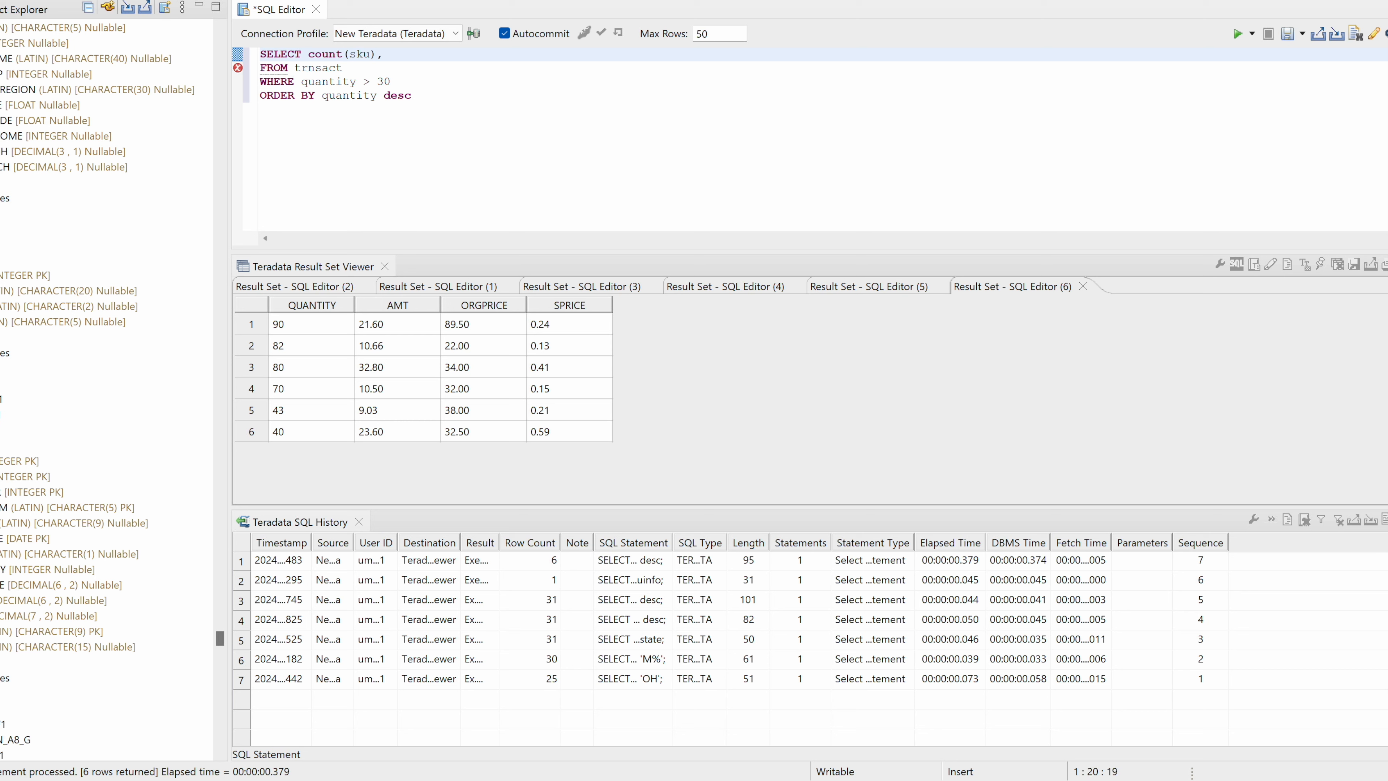
type(", sum()")
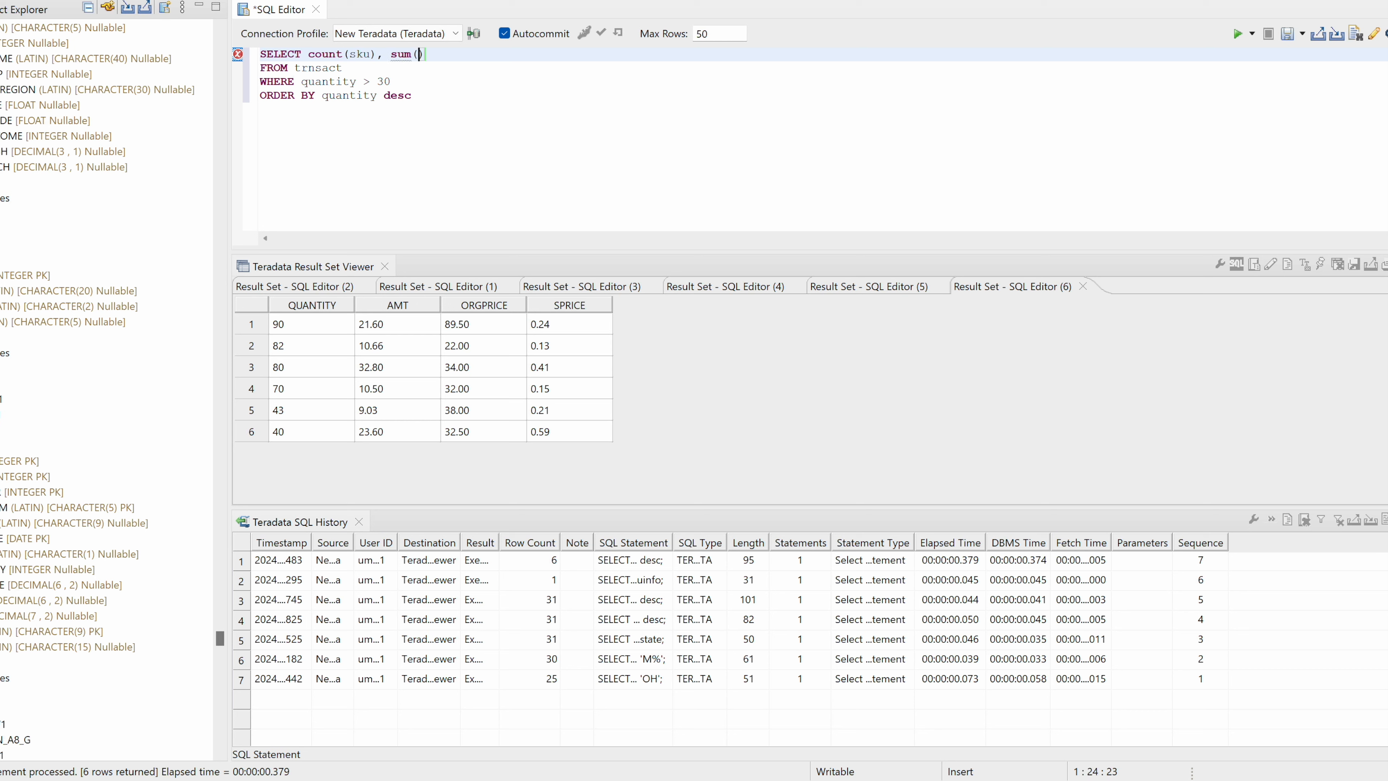
type("amt), a")
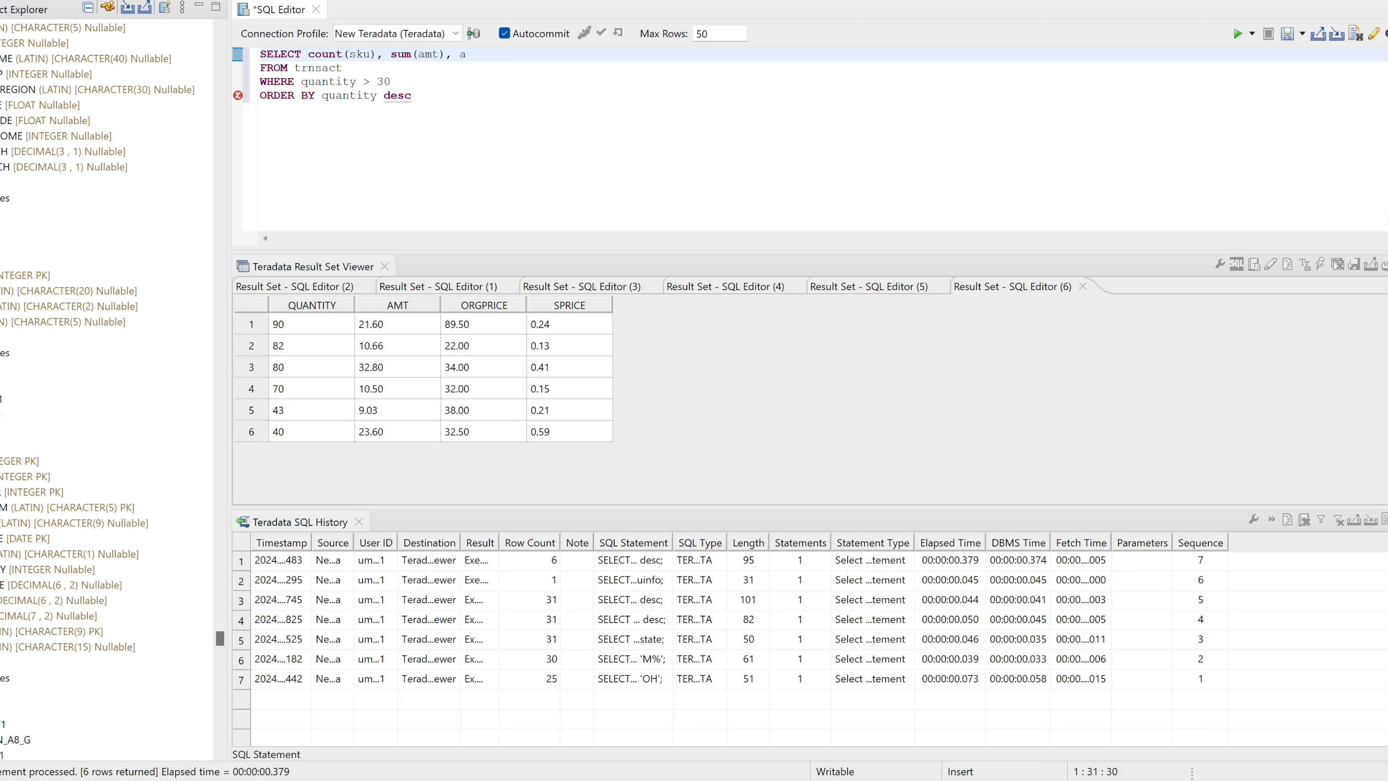
type("avg()")
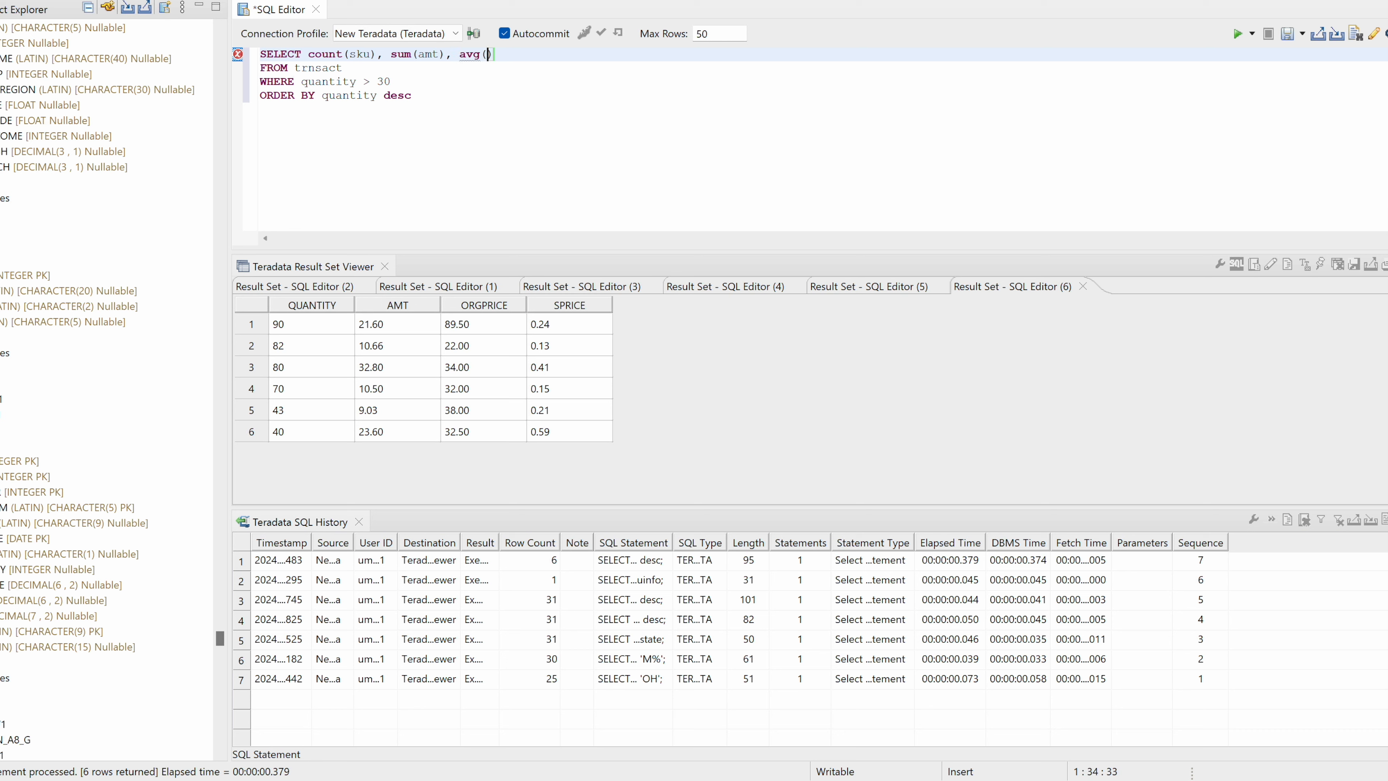
type("sprice")
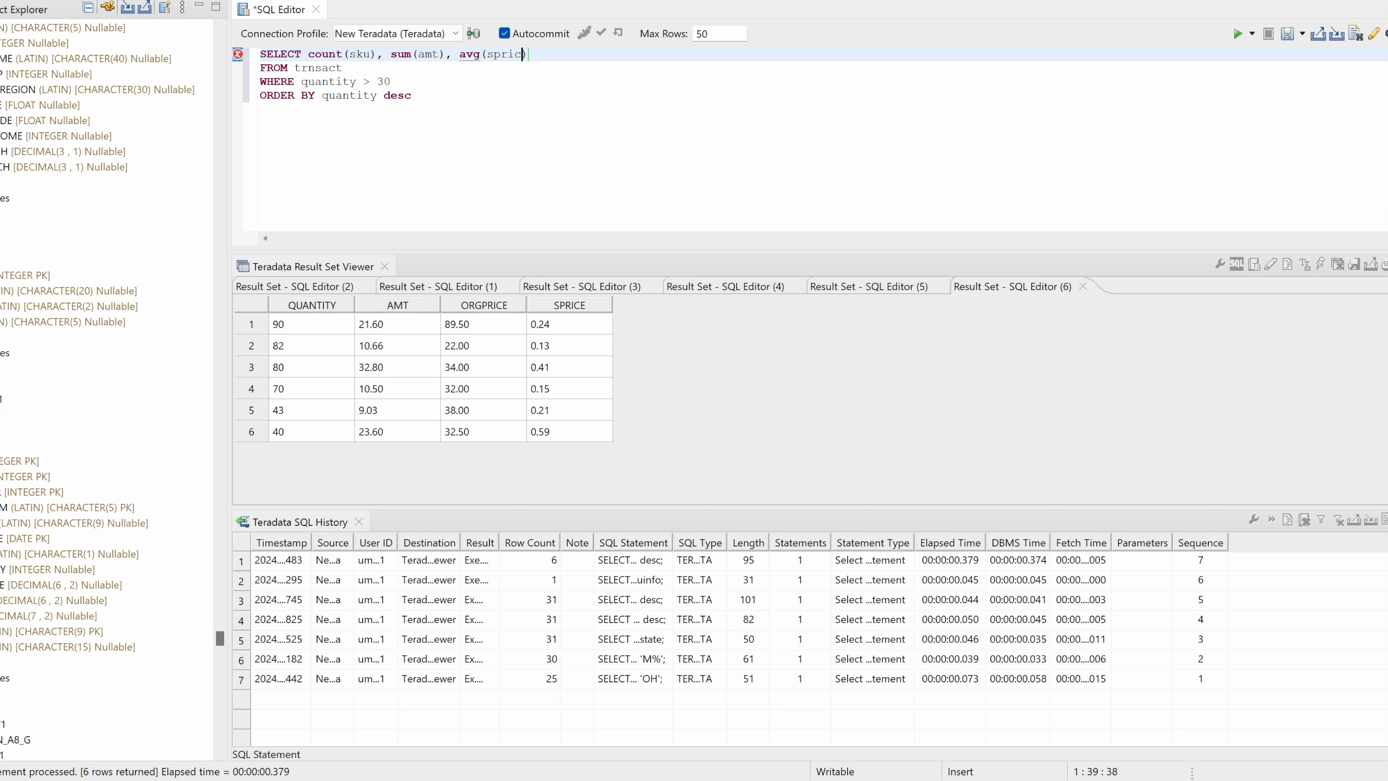
type("e), avg")
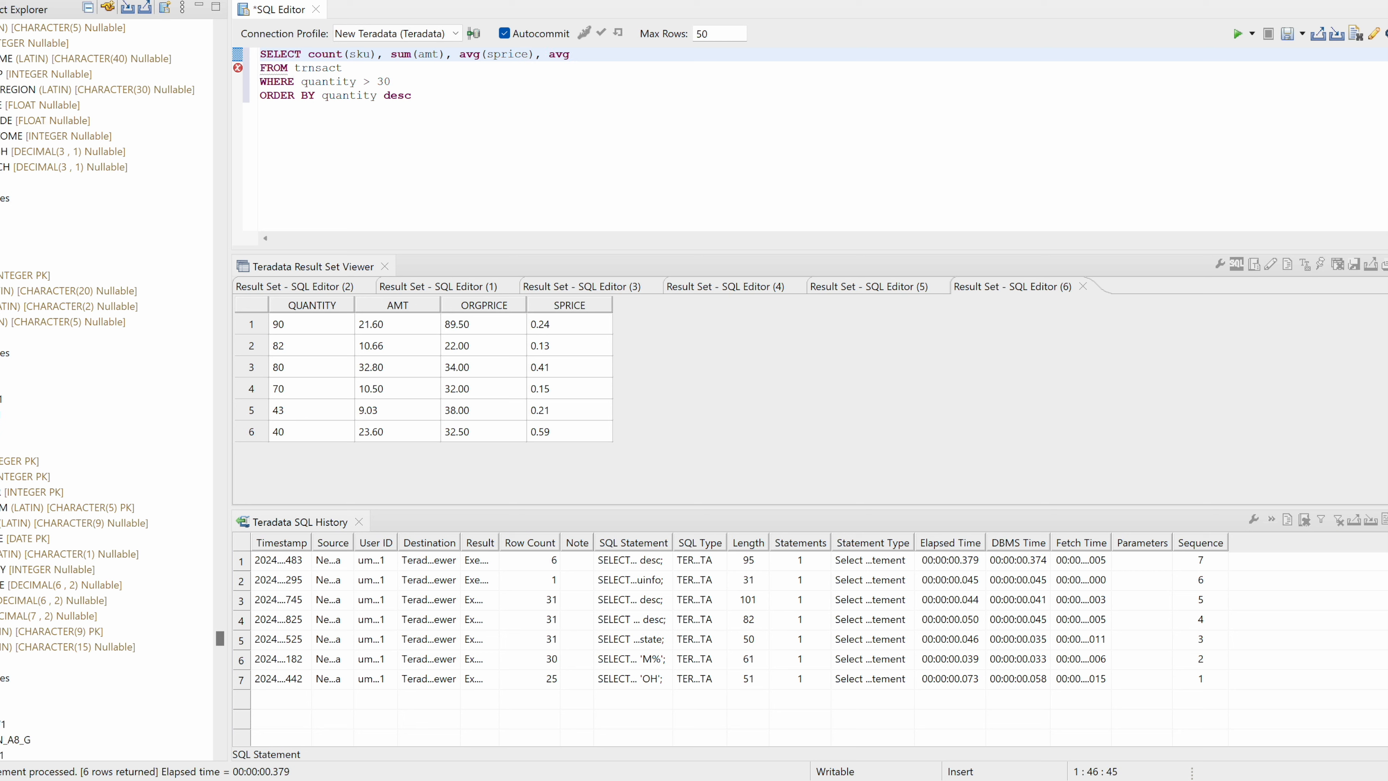
type("(org)")
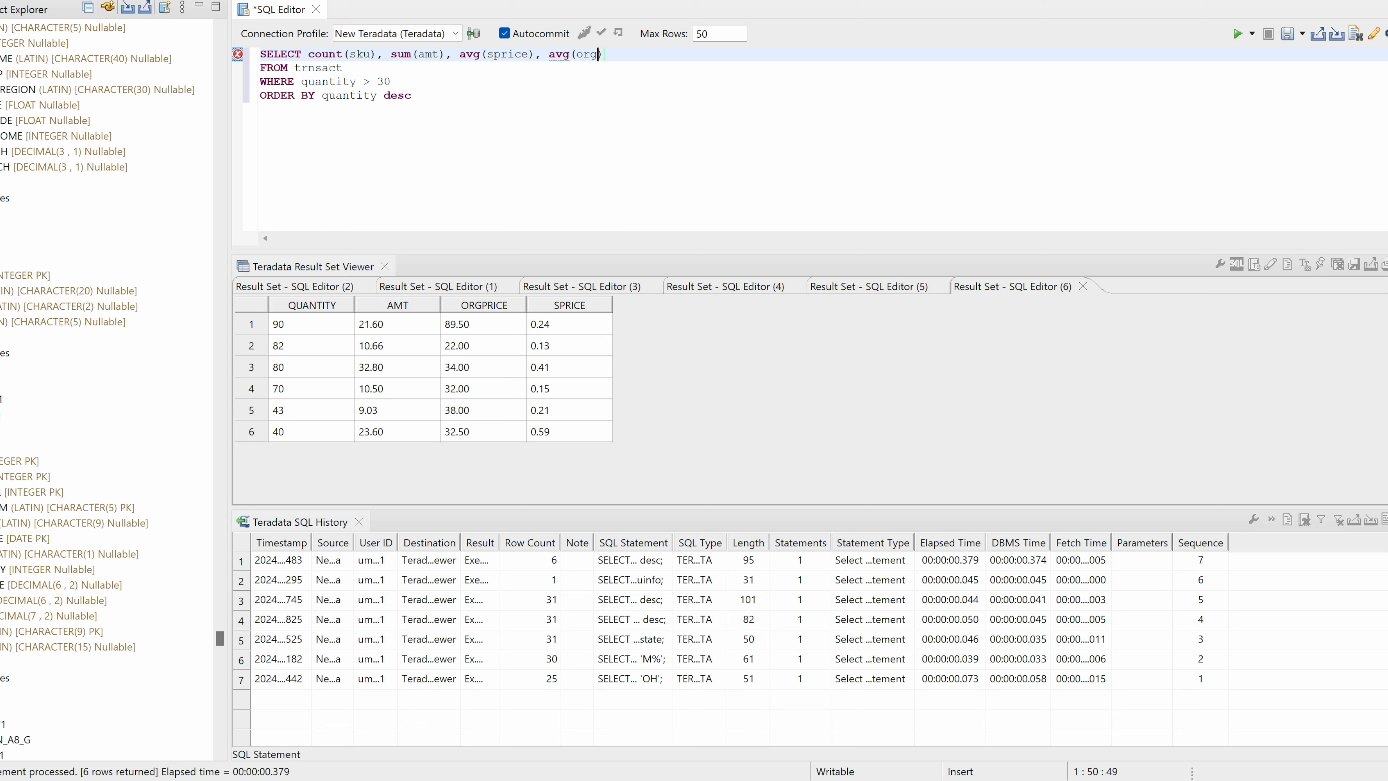
type("price")
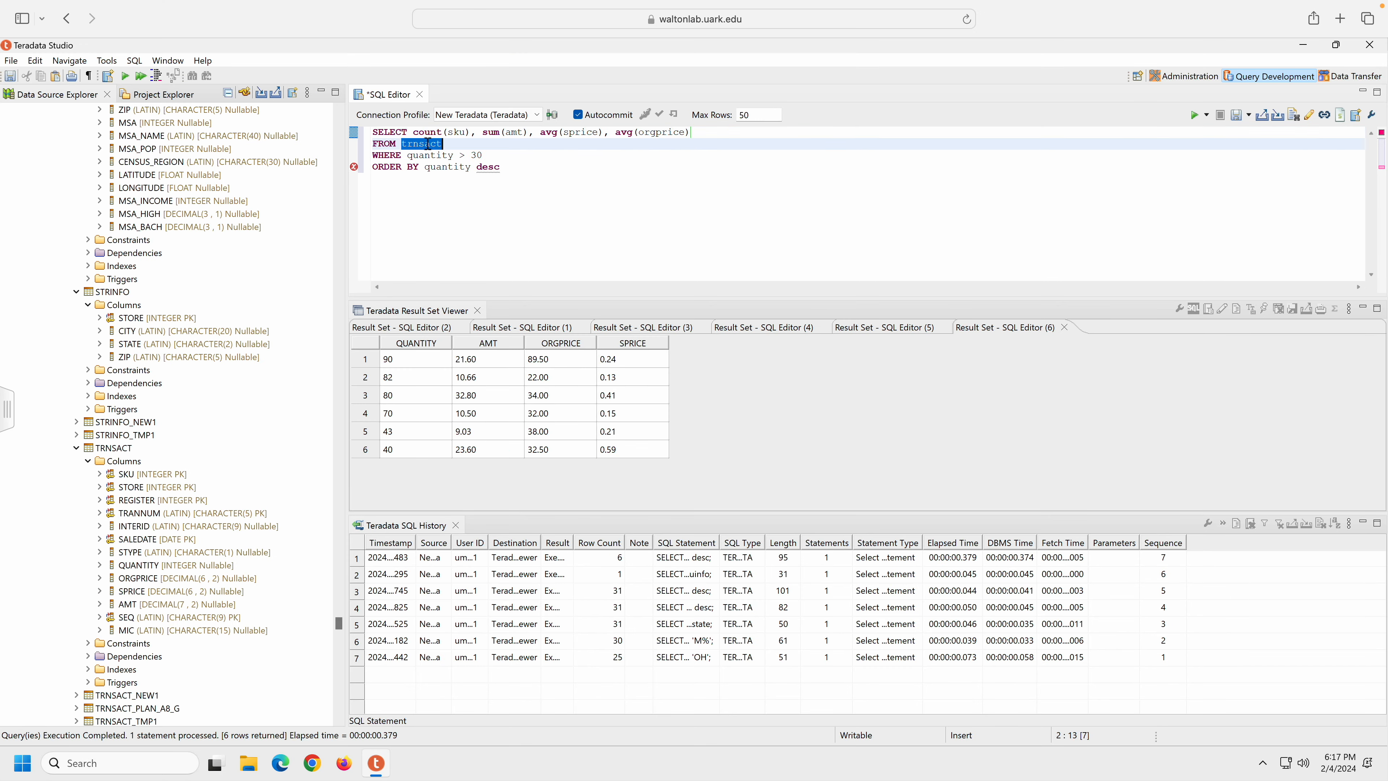
mouse_move(523, 454)
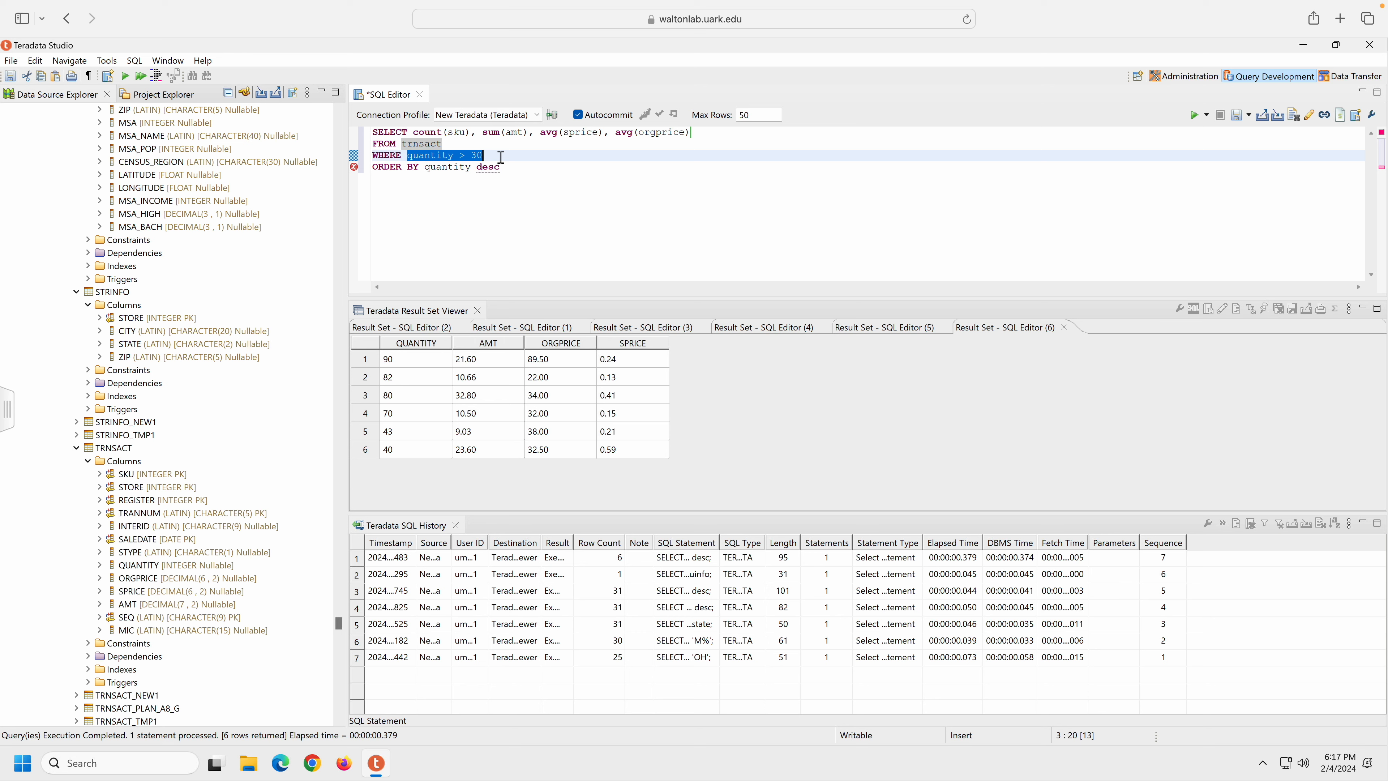
Replace the filter with WHERE orgprice > sprice and run the aggregate query.
key("Delete")
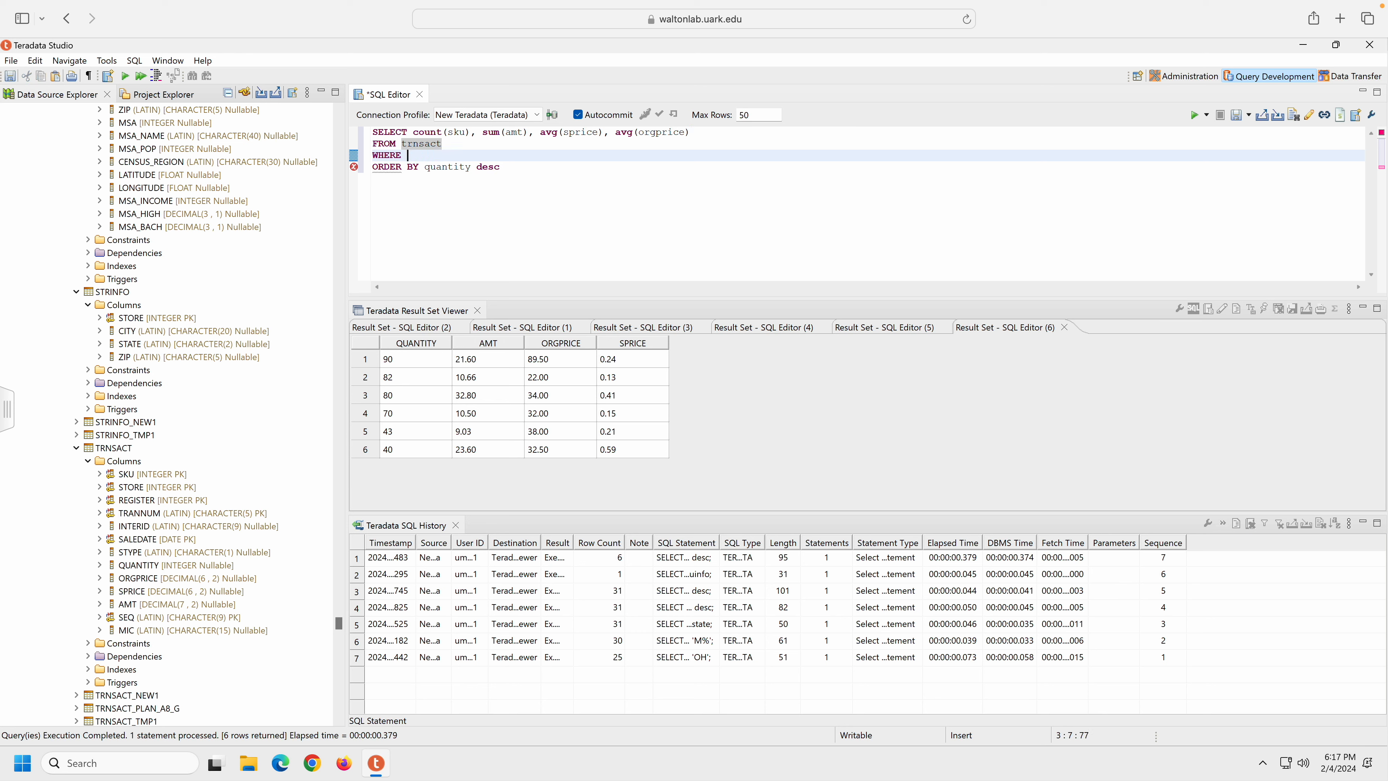
type("orgprice >")
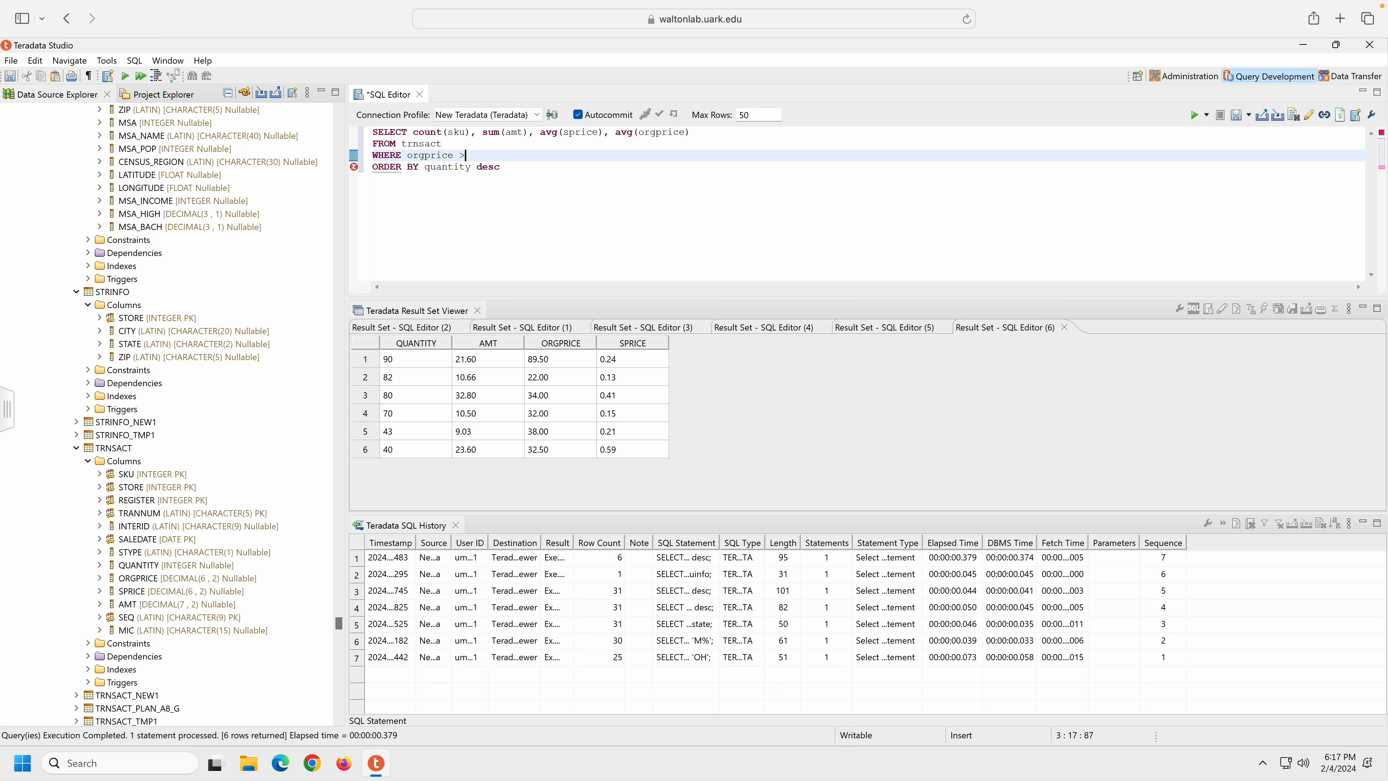
type("sprice")
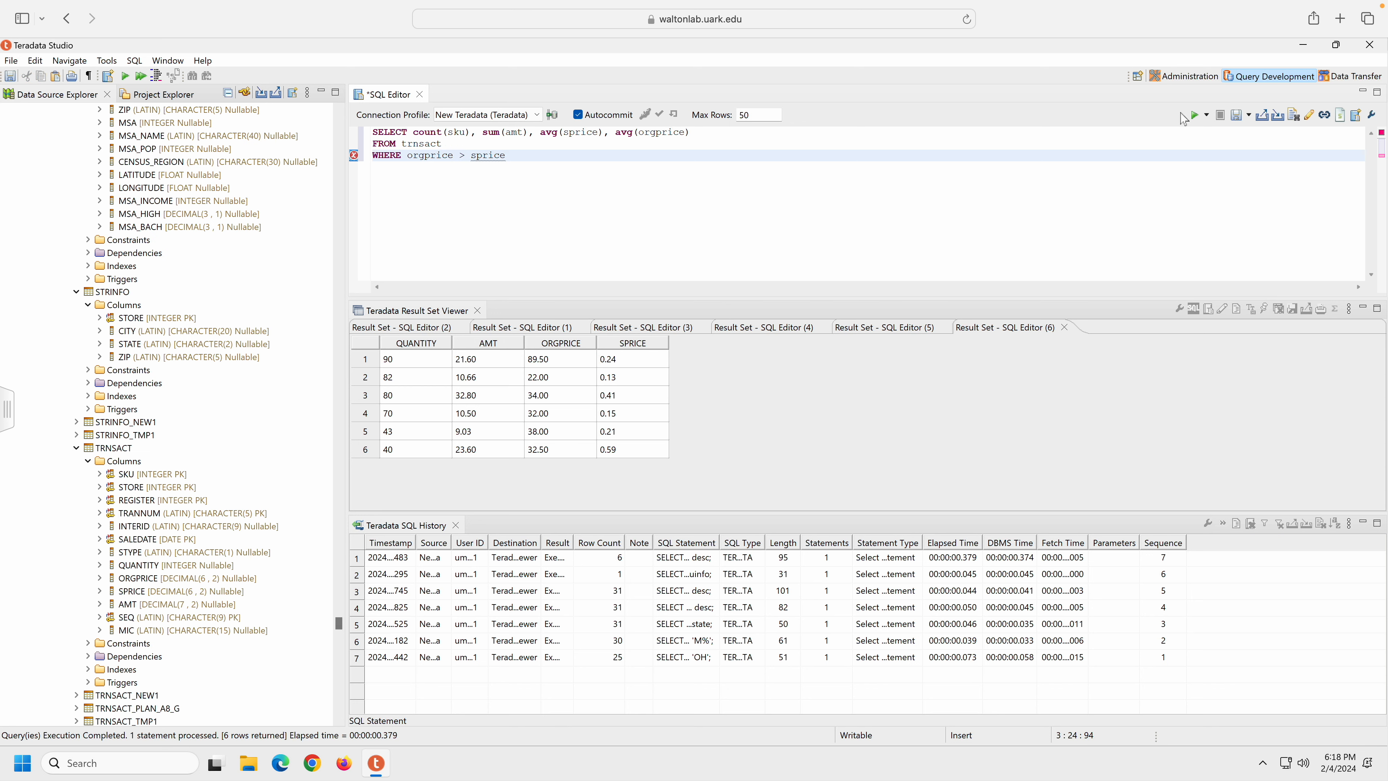
left_click(1193, 115)
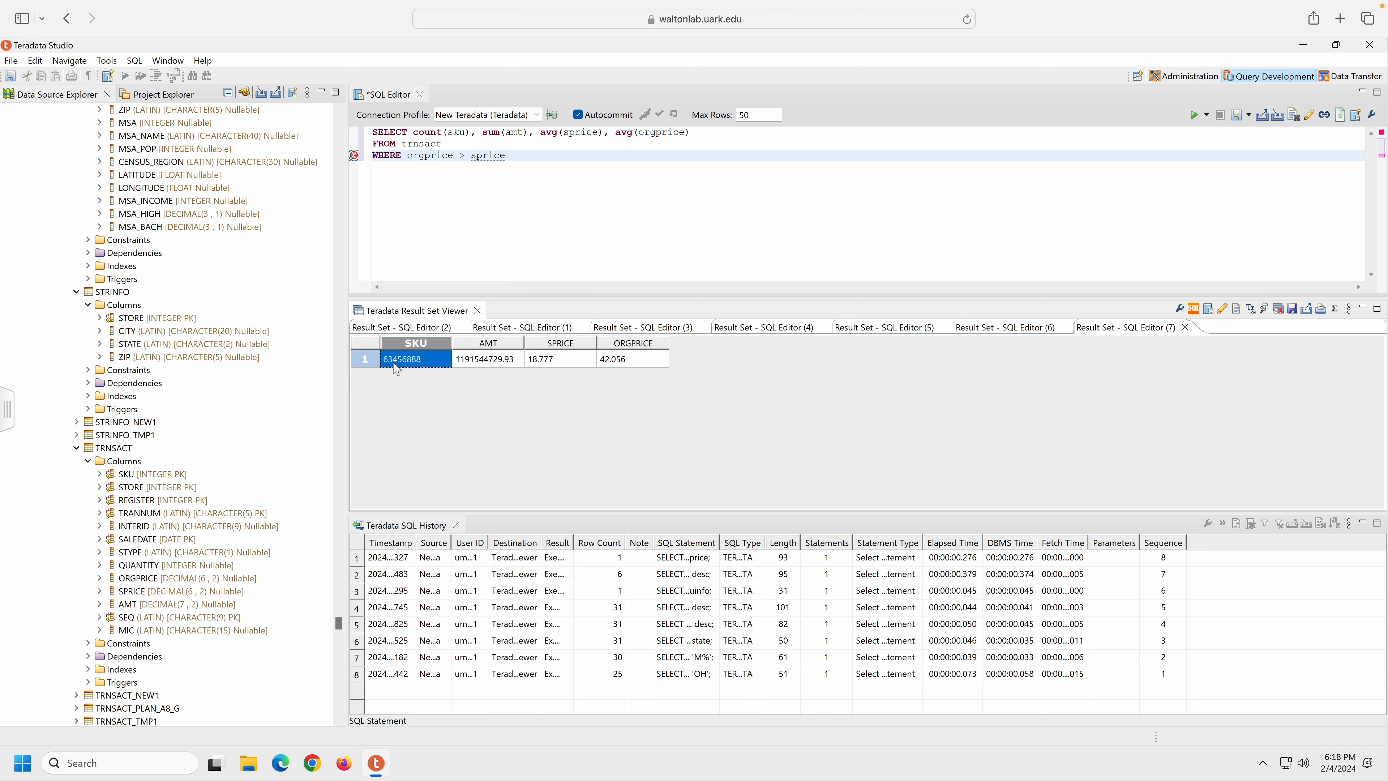
mouse_move(418, 370)
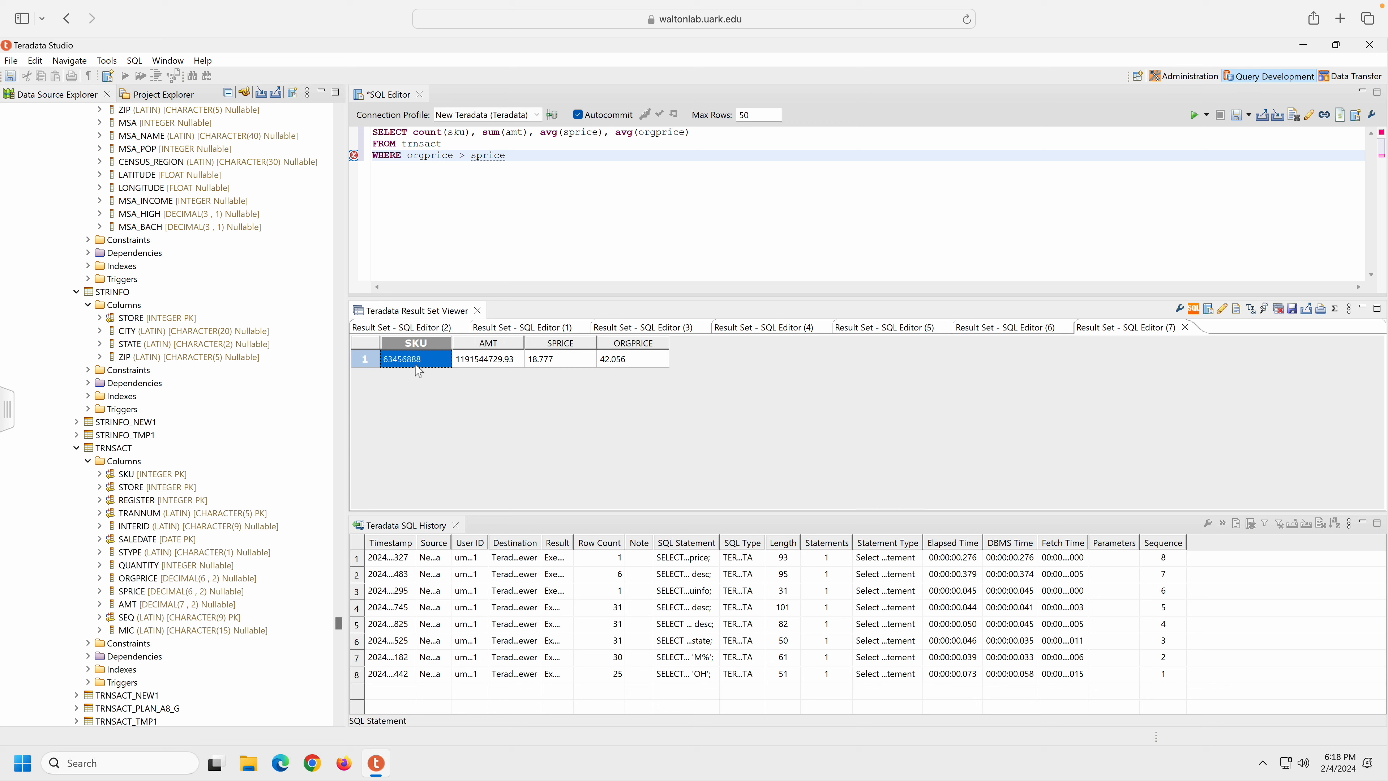
mouse_move(426, 378)
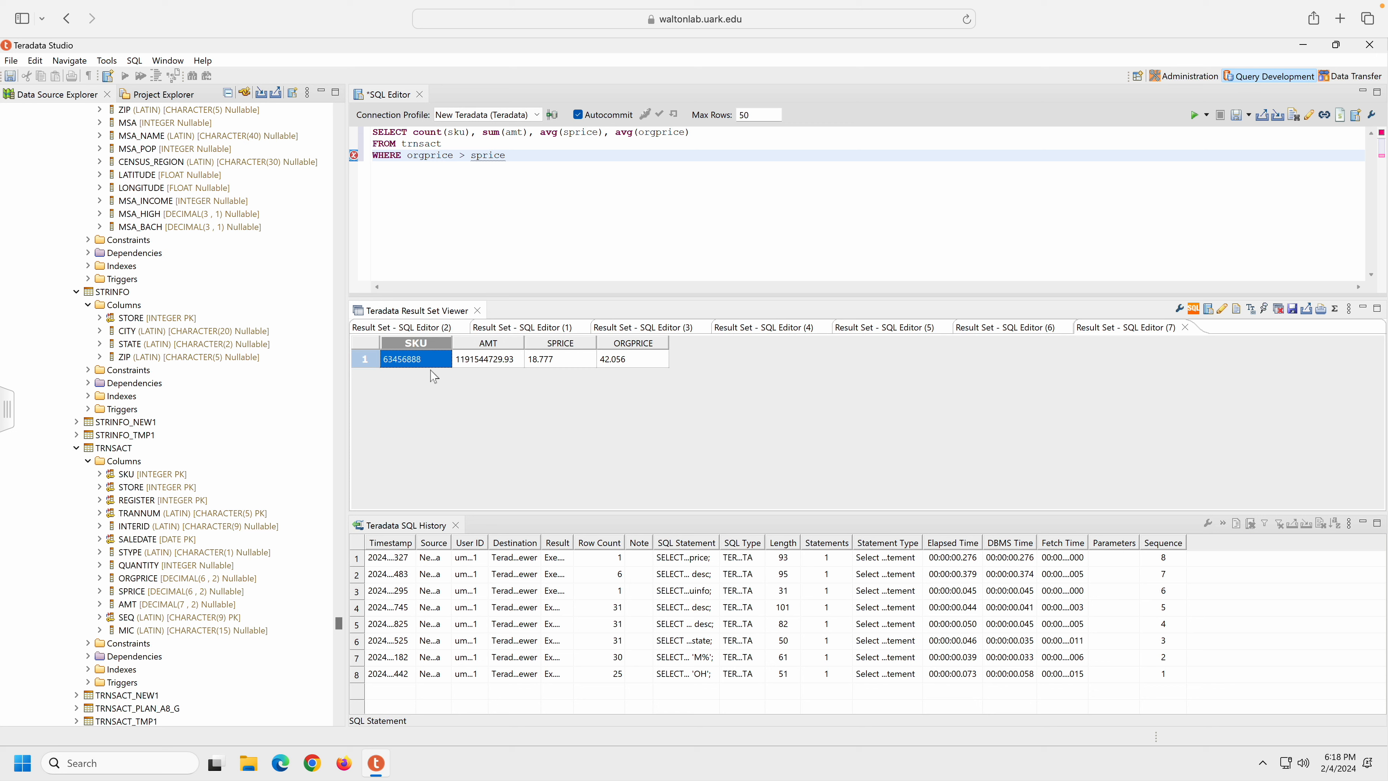
left_click(486, 359)
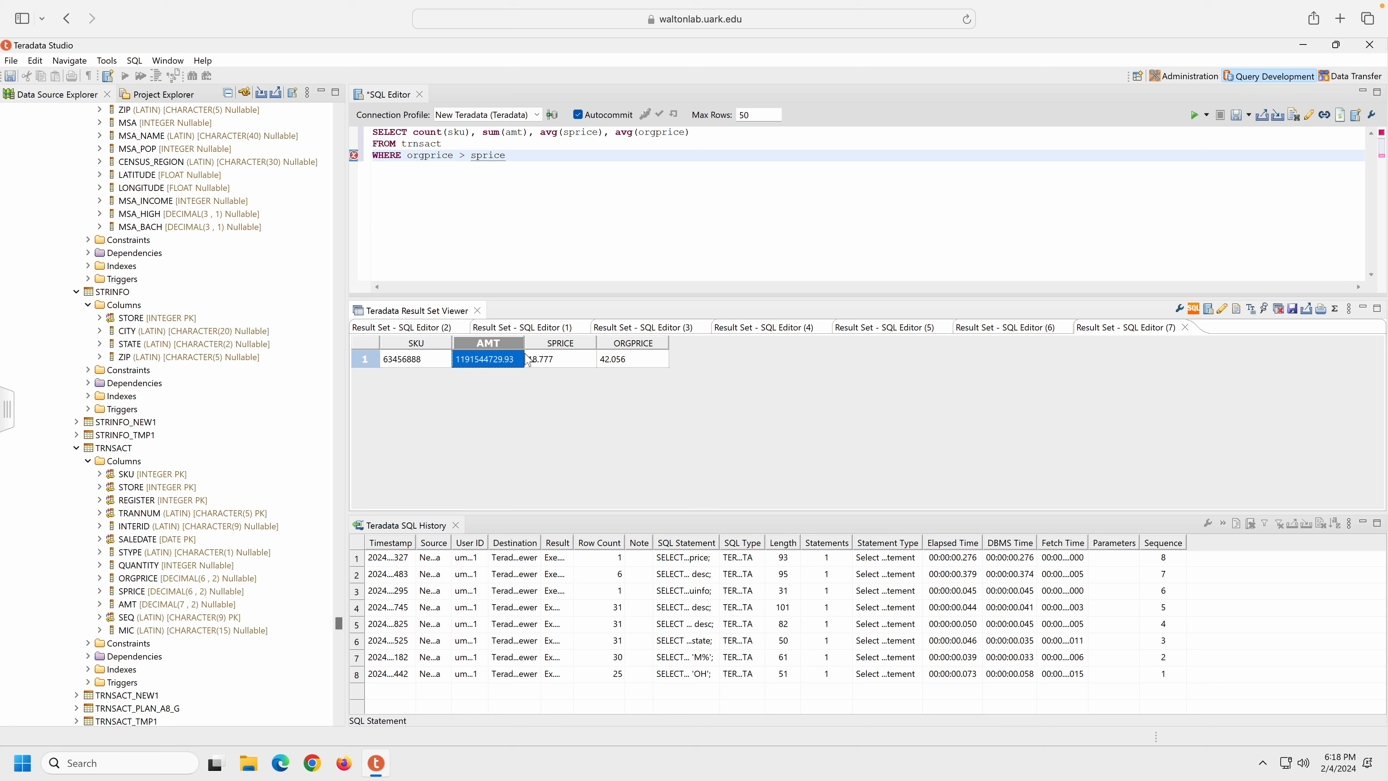
mouse_move(477, 354)
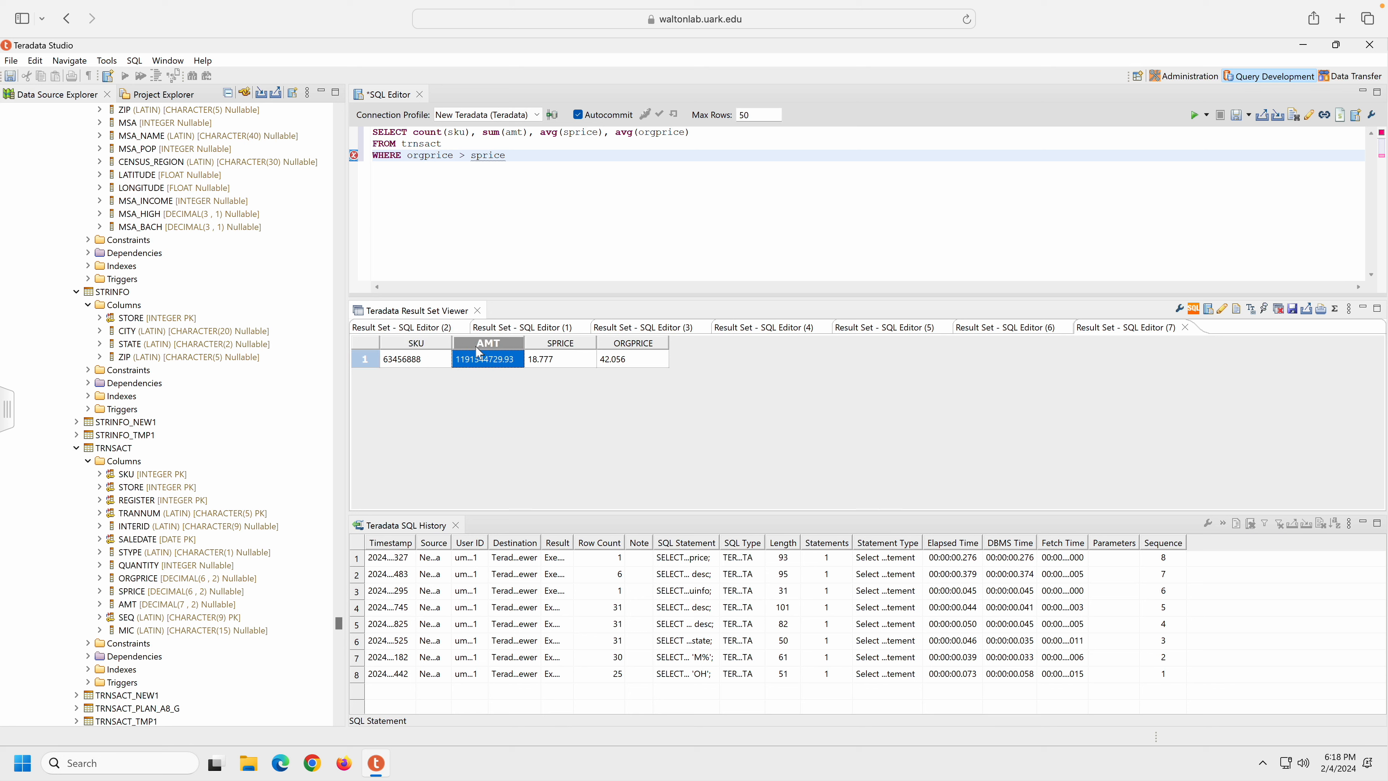
mouse_move(630, 370)
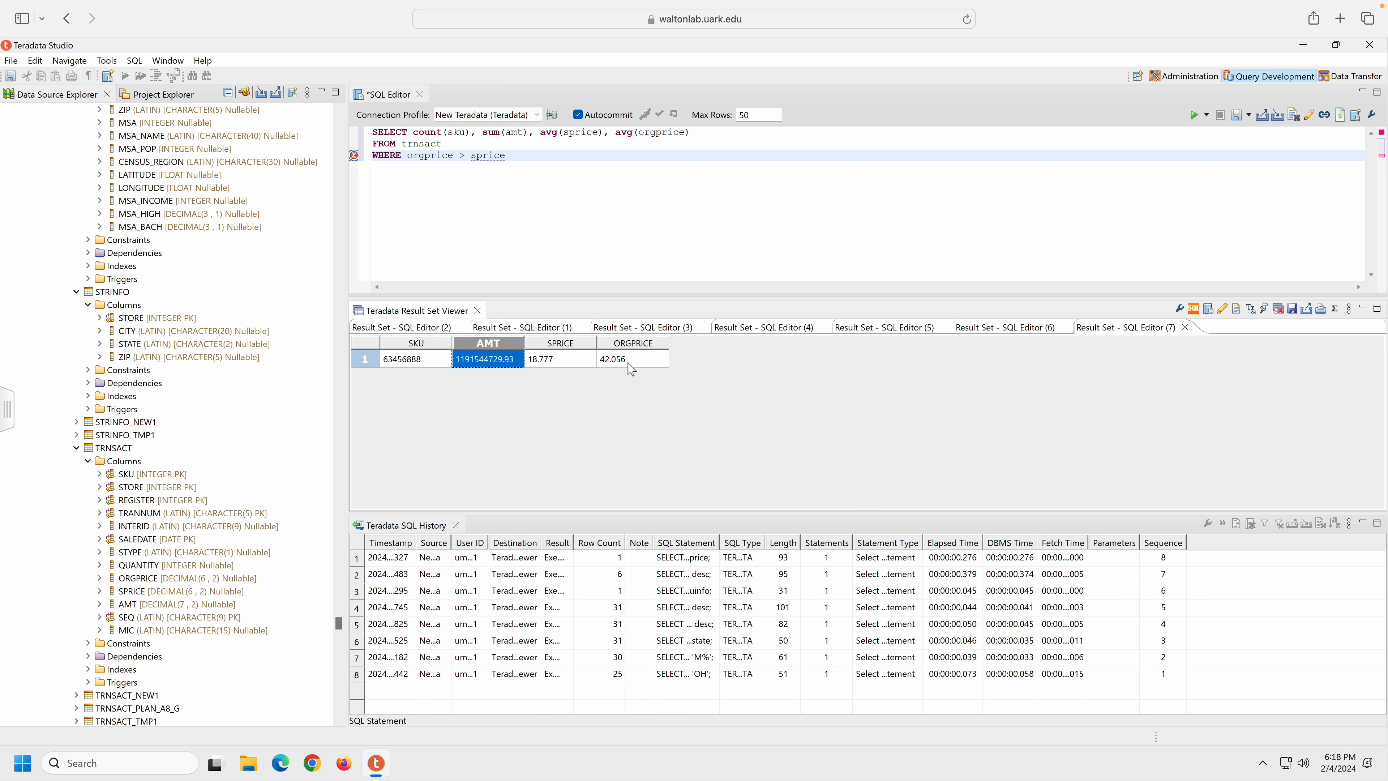
mouse_move(565, 380)
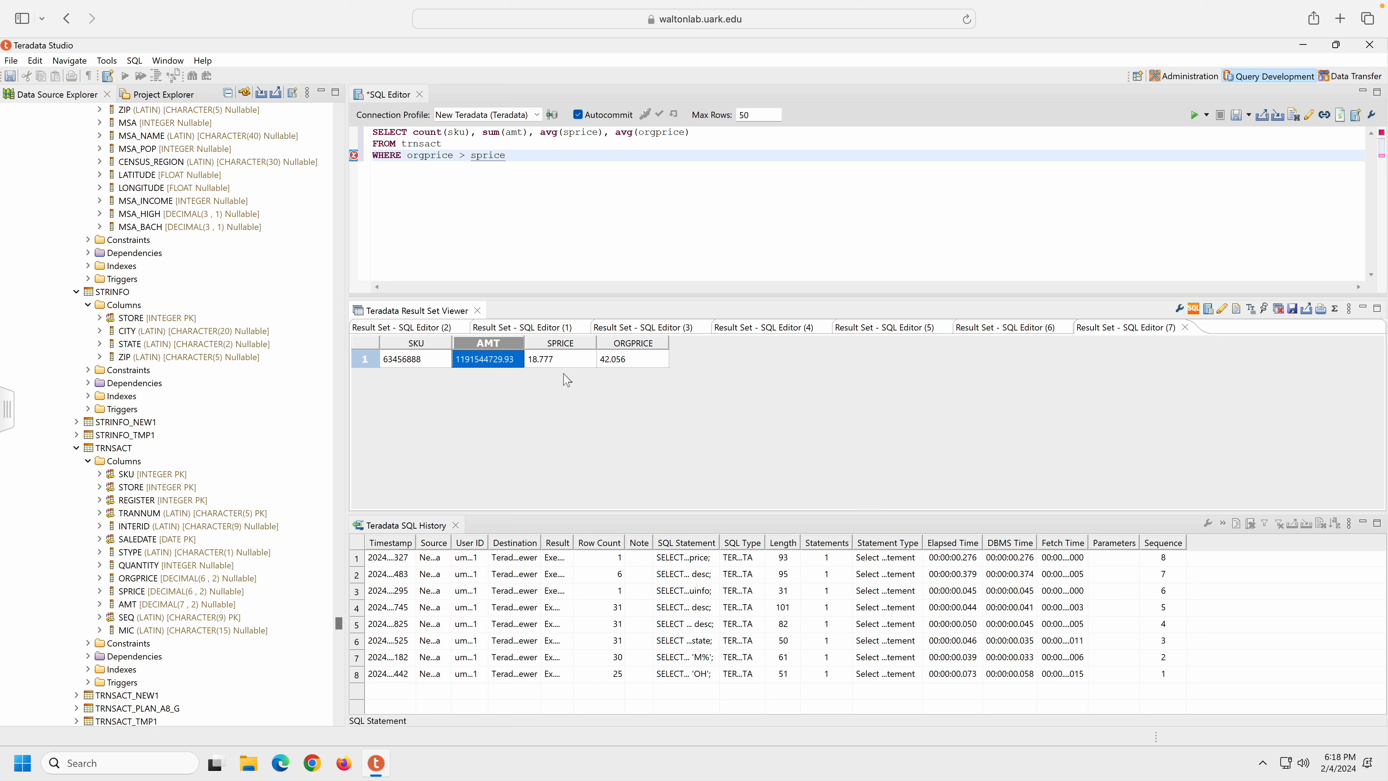
mouse_move(536, 371)
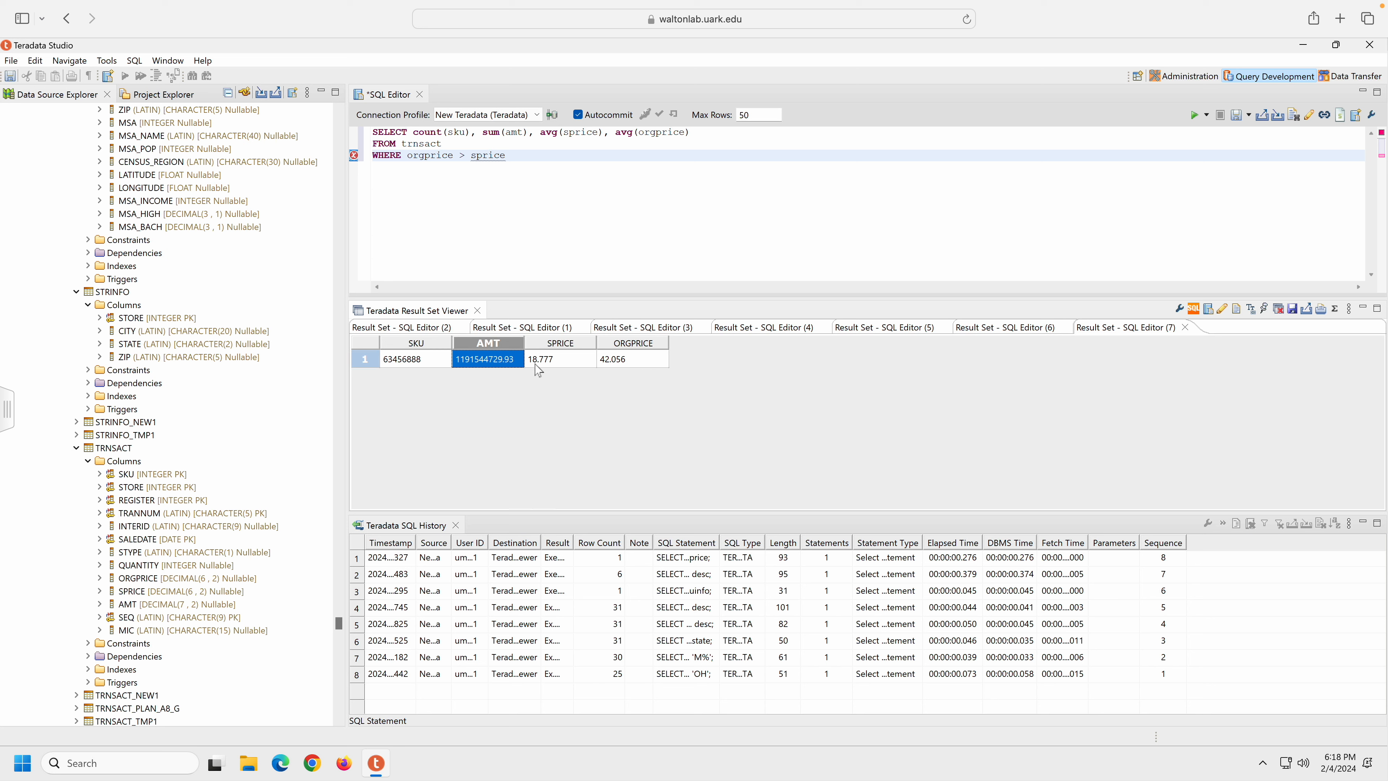
mouse_move(551, 369)
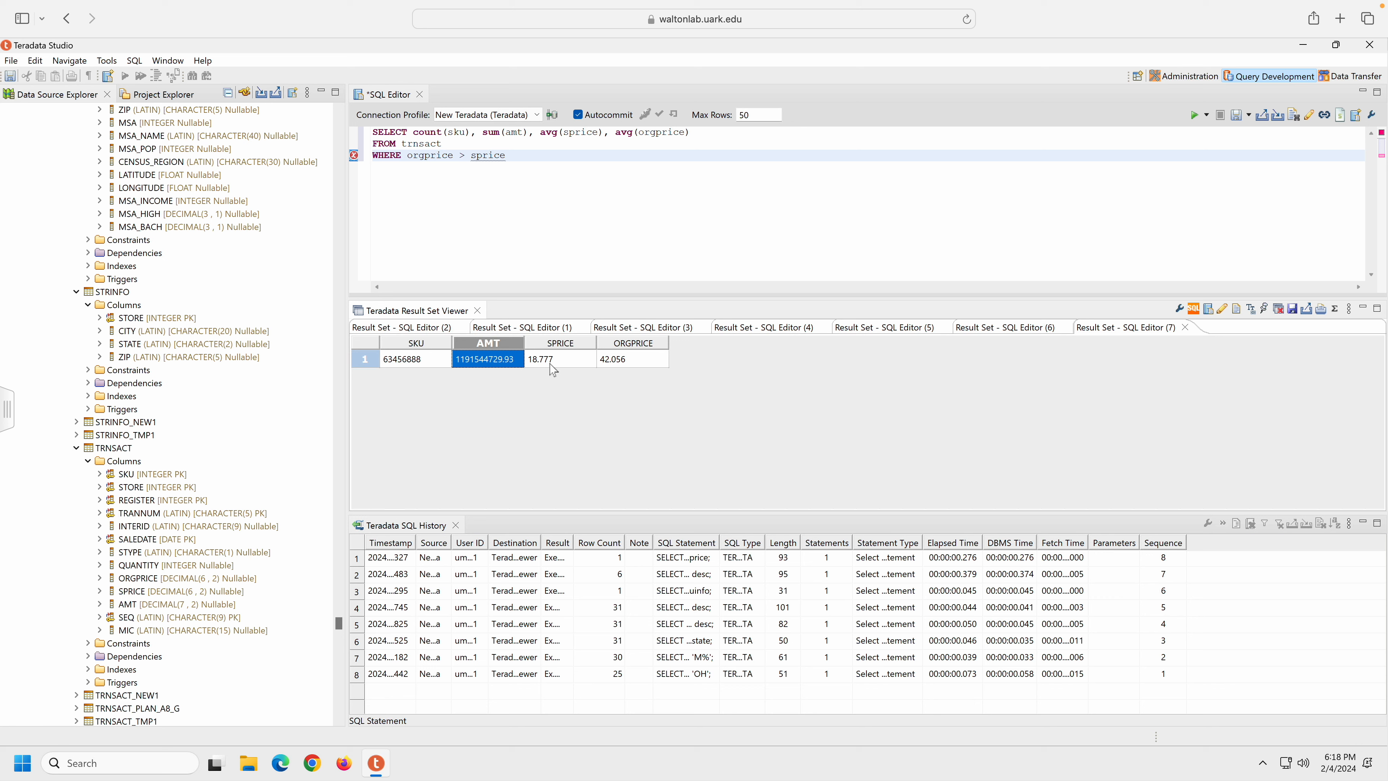
mouse_move(696, 437)
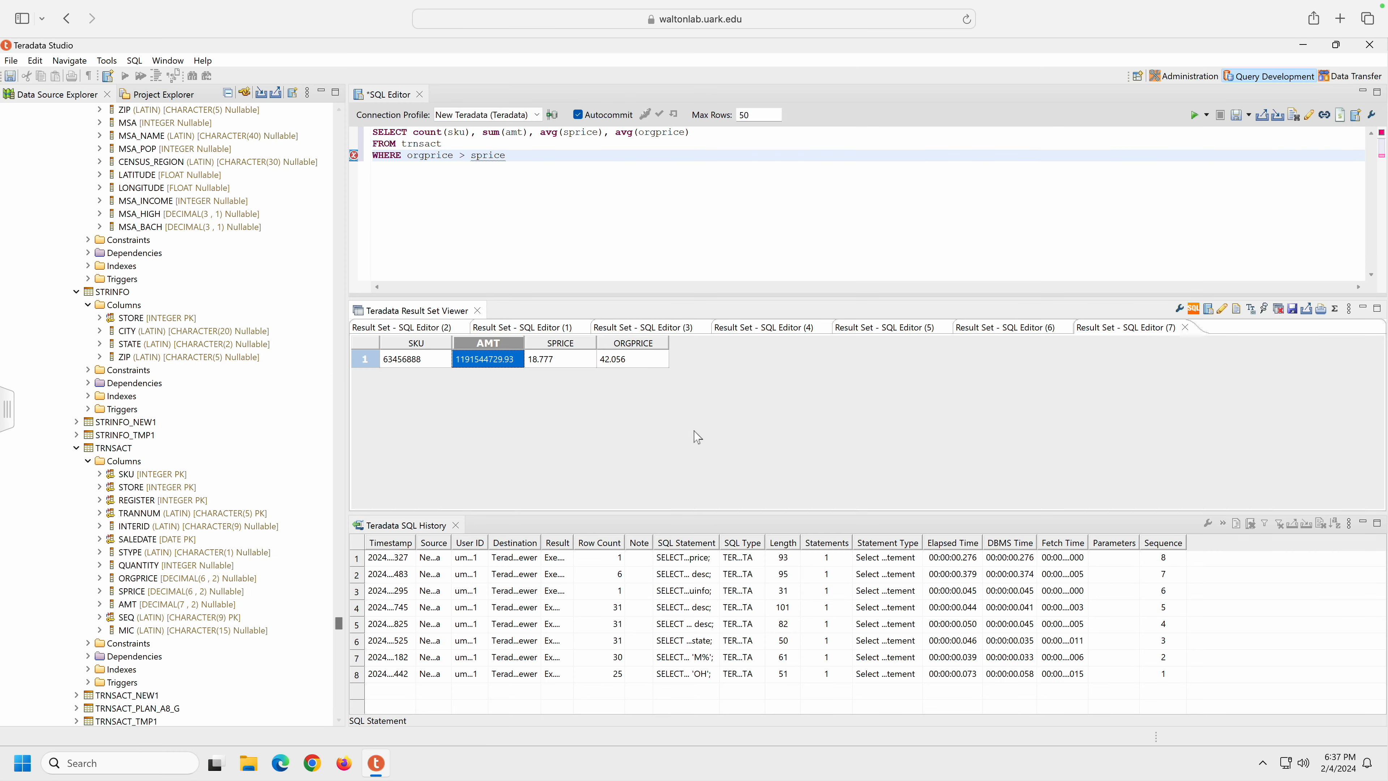
mouse_move(330, 359)
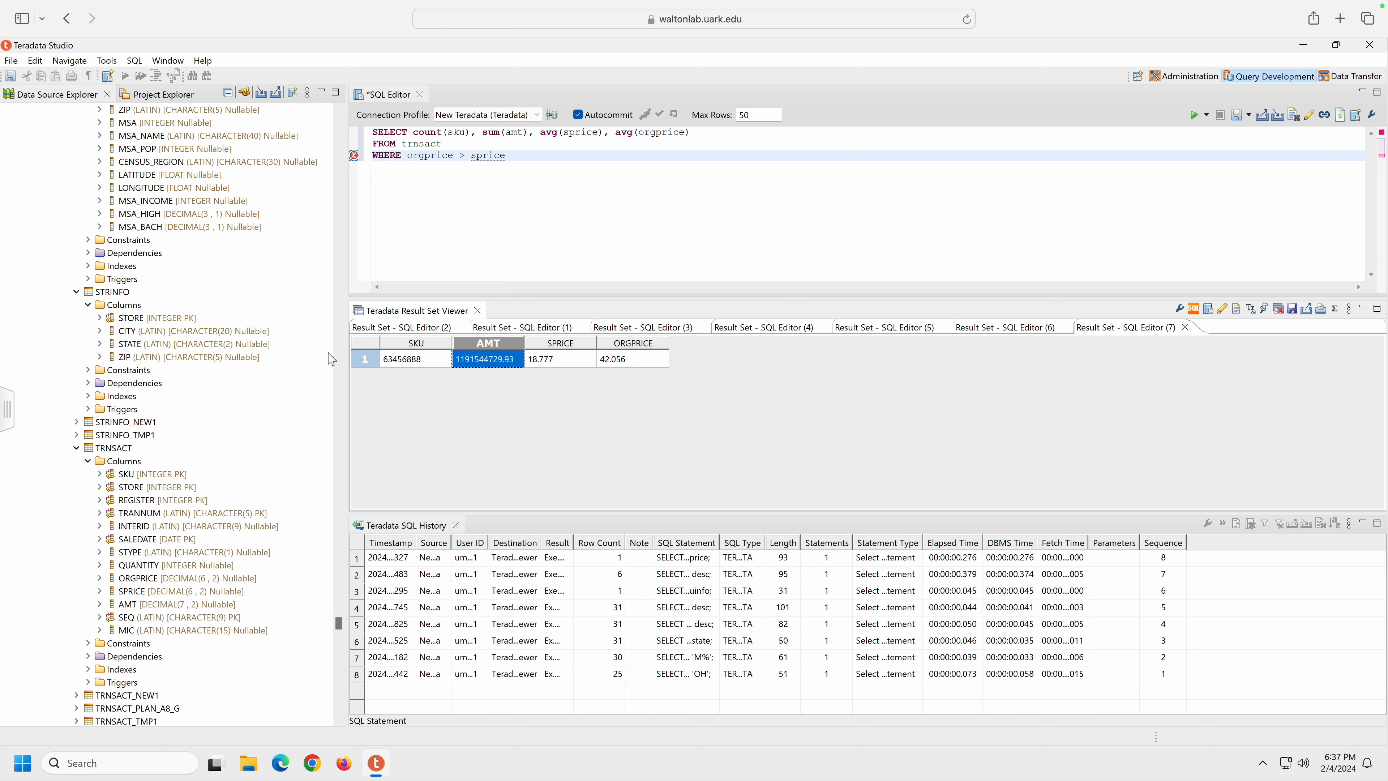
mouse_move(171, 303)
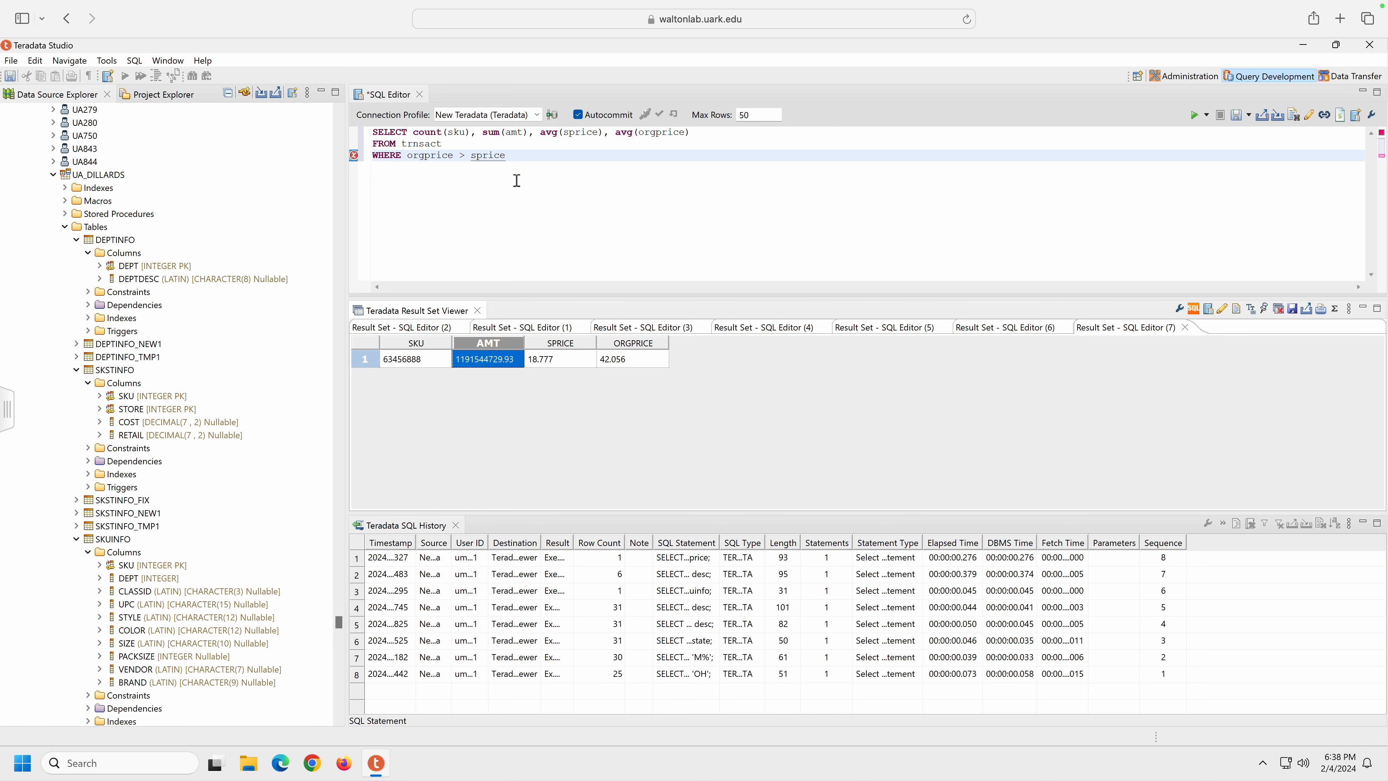
mouse_move(930, 254)
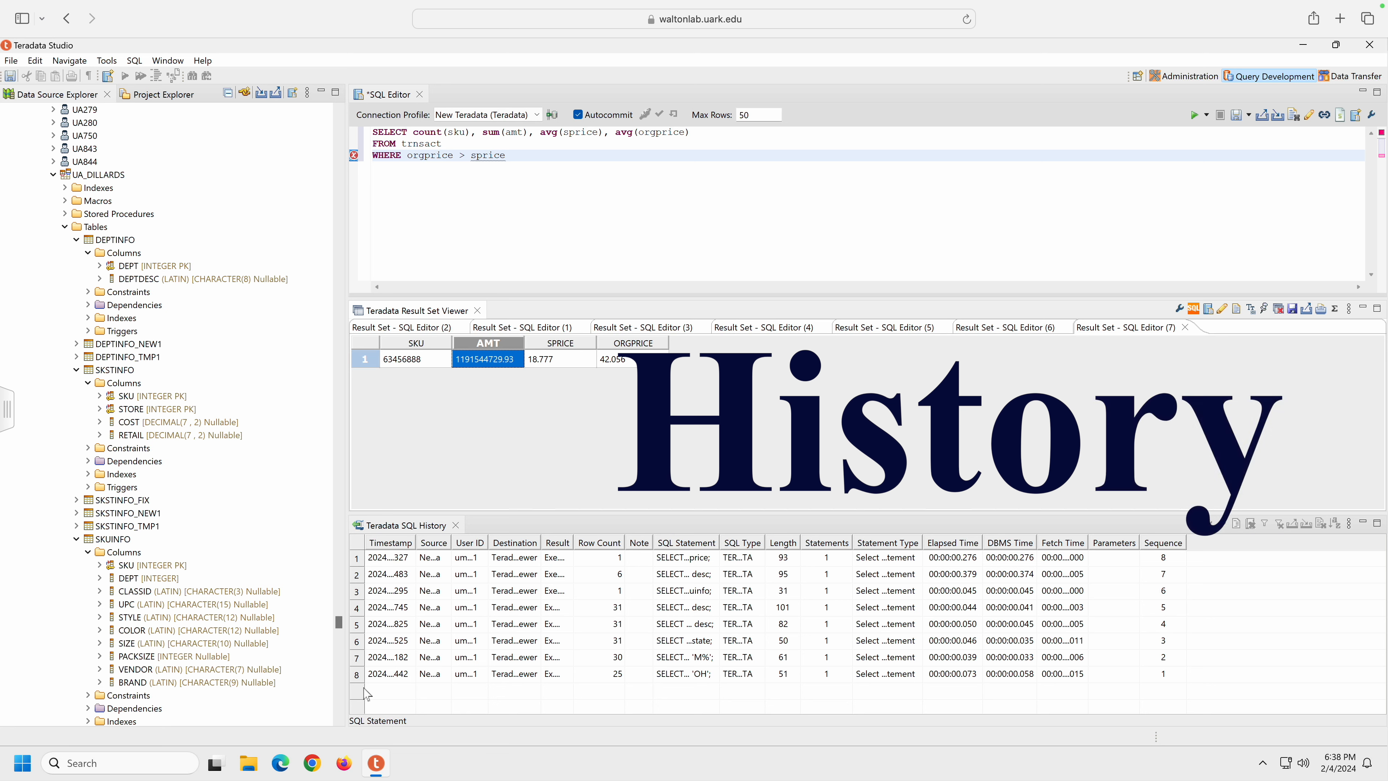
mouse_move(459, 670)
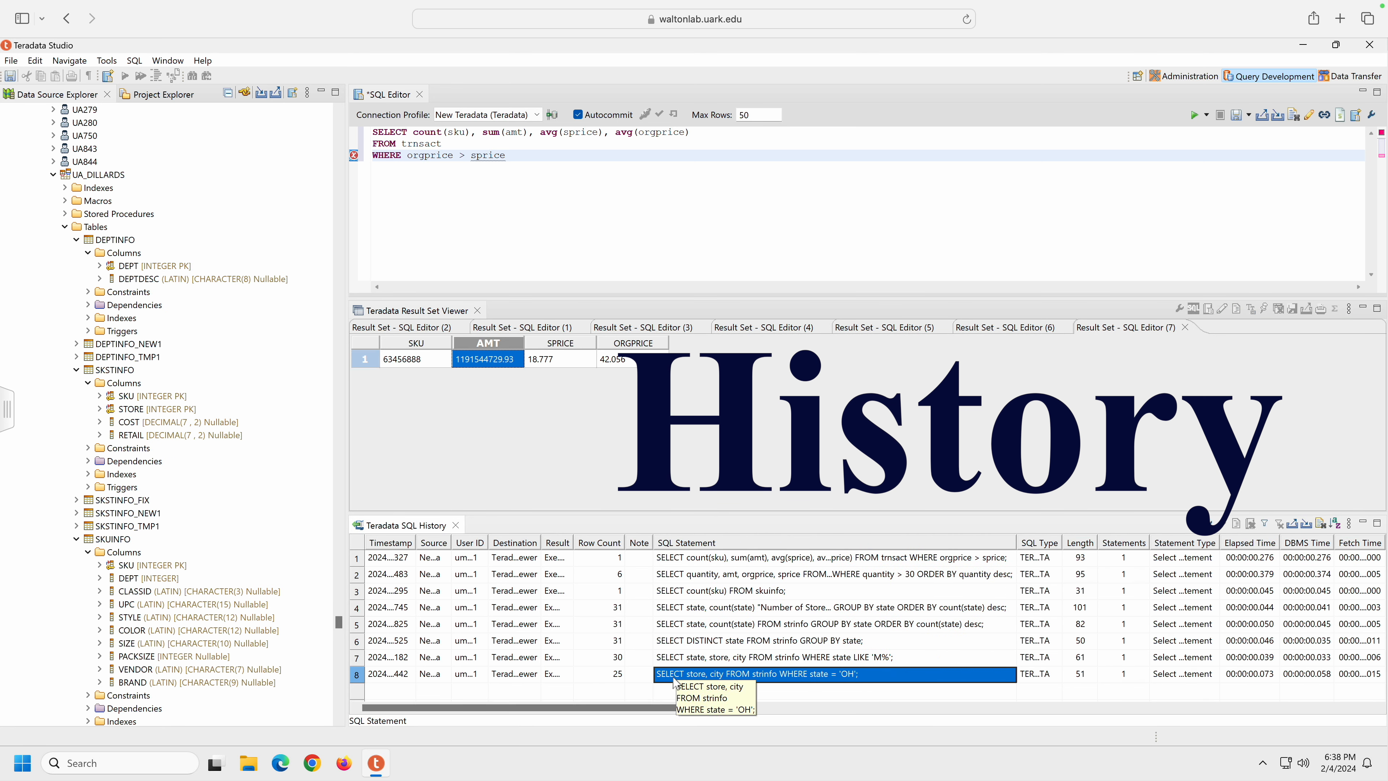
Reopen the Ohio stores query and the stores-per-state query from SQL History into new editors.
left_click(715, 674)
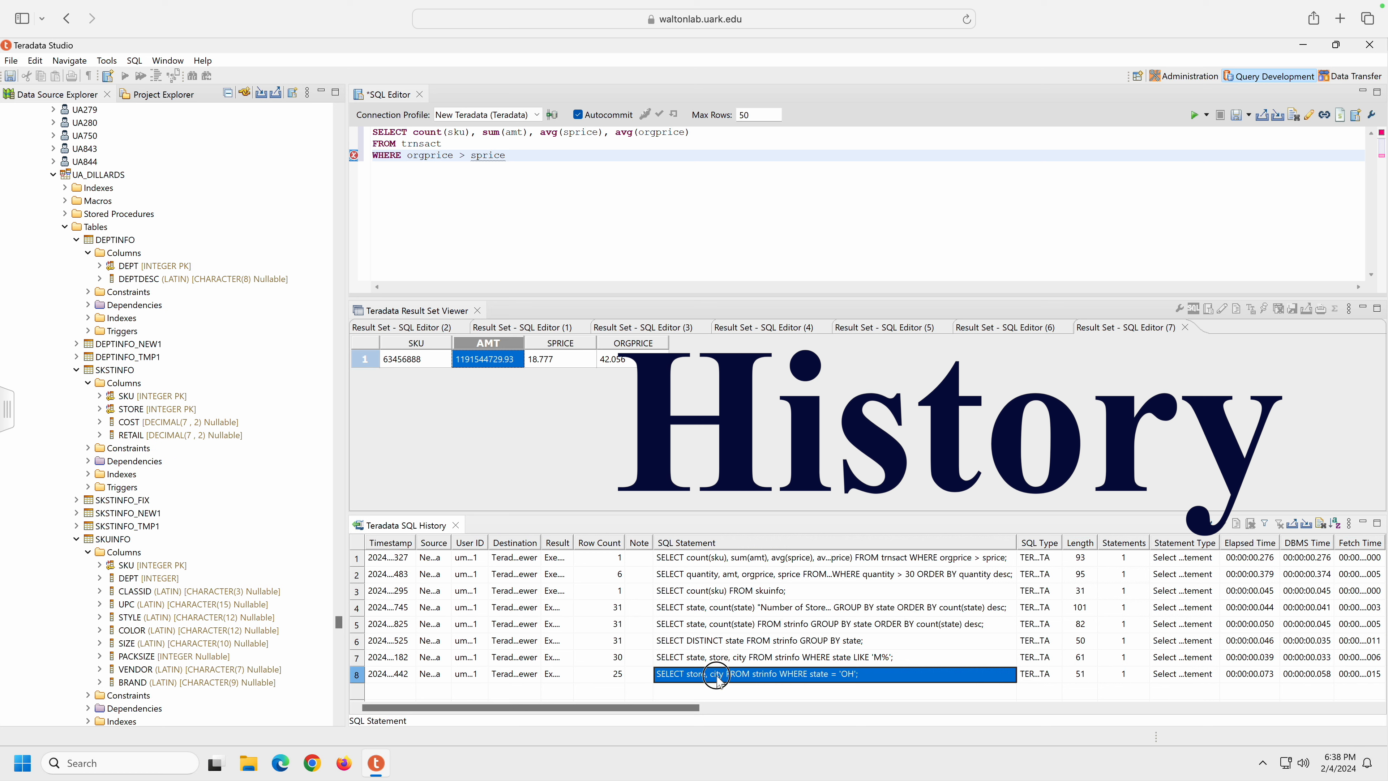
double_click(717, 673)
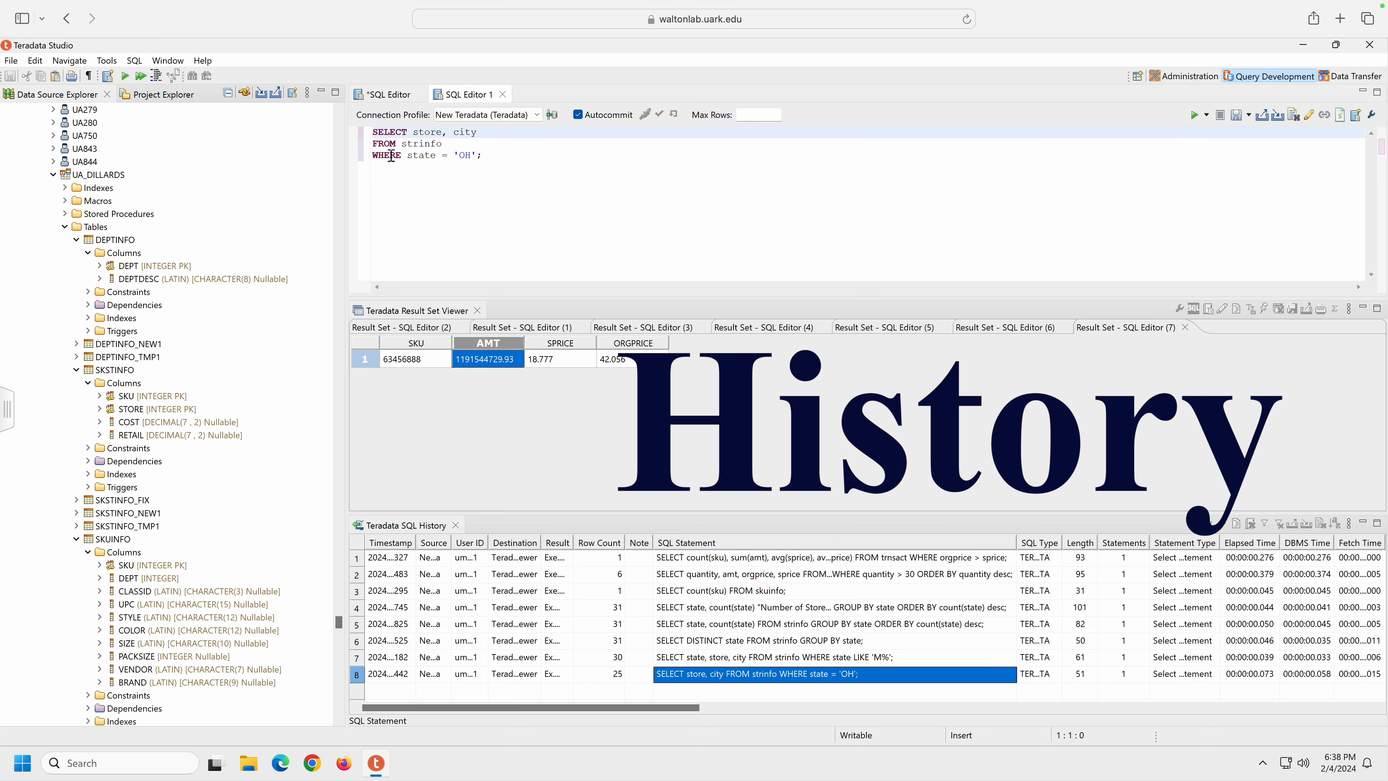
left_click(770, 608)
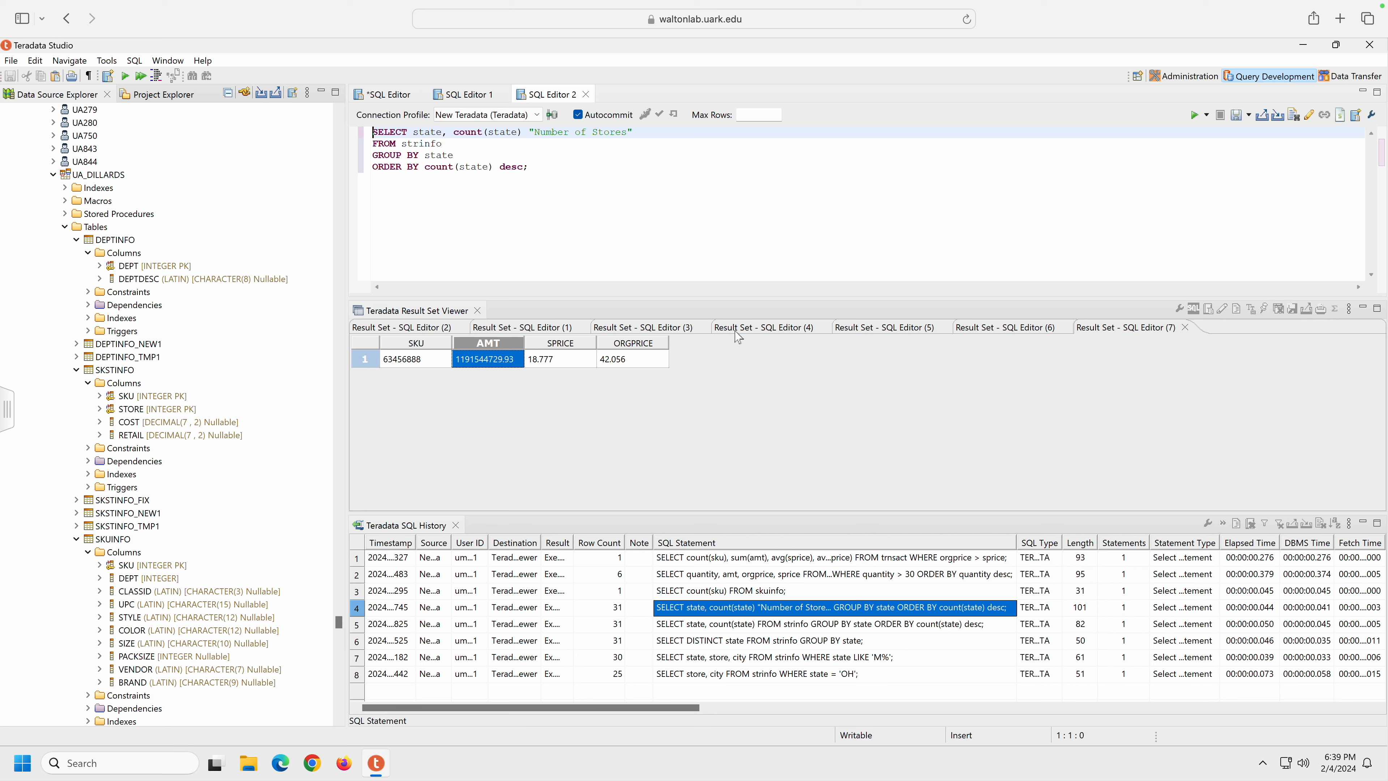
mouse_move(1184, 327)
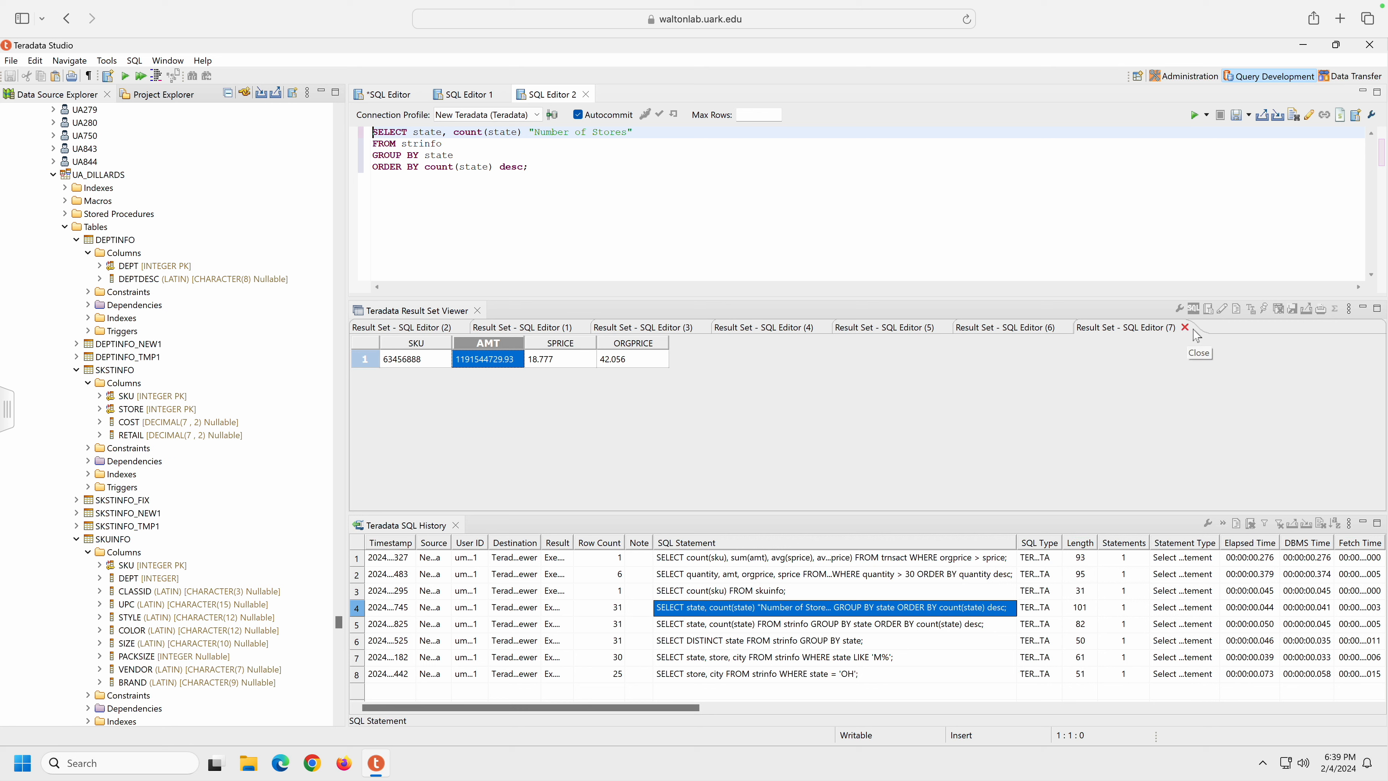
Close the leftover result set tabs.
left_click(1184, 328)
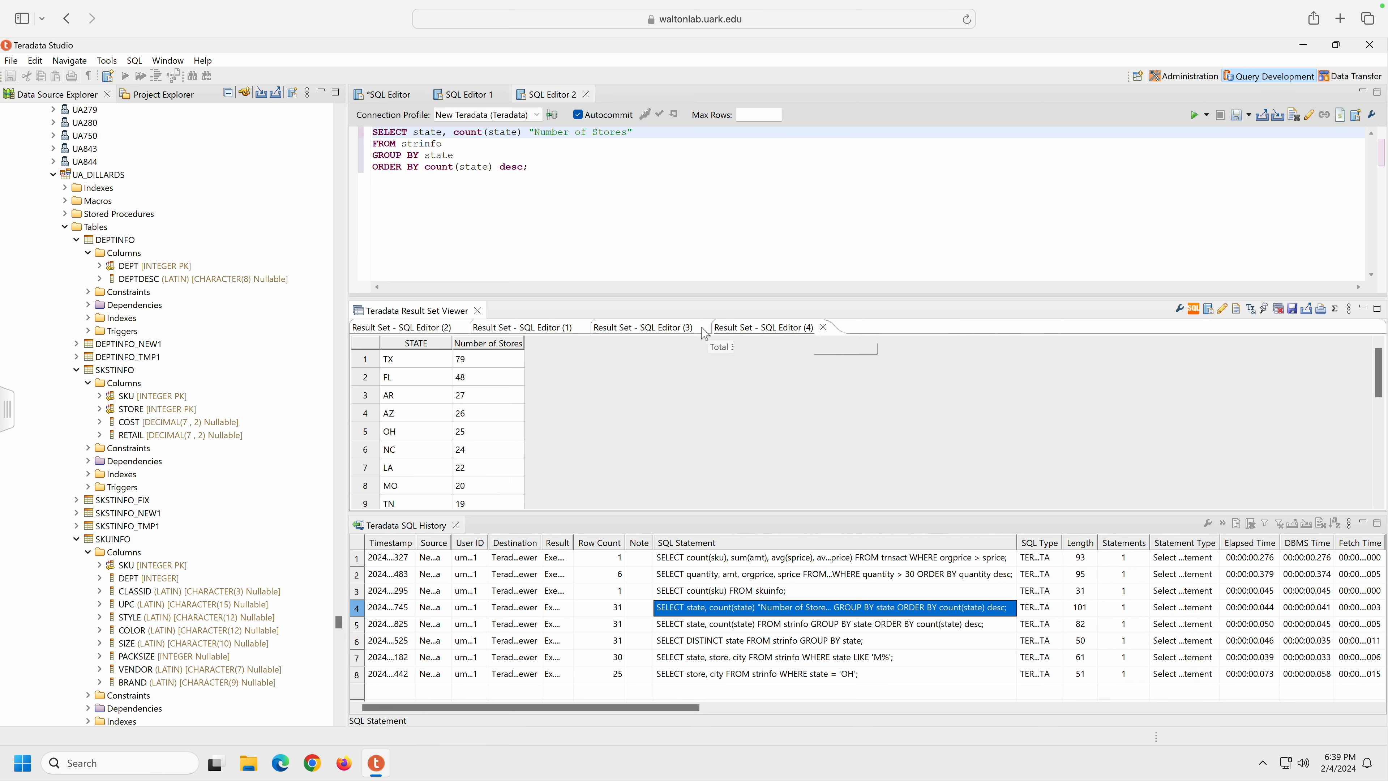
left_click(823, 327)
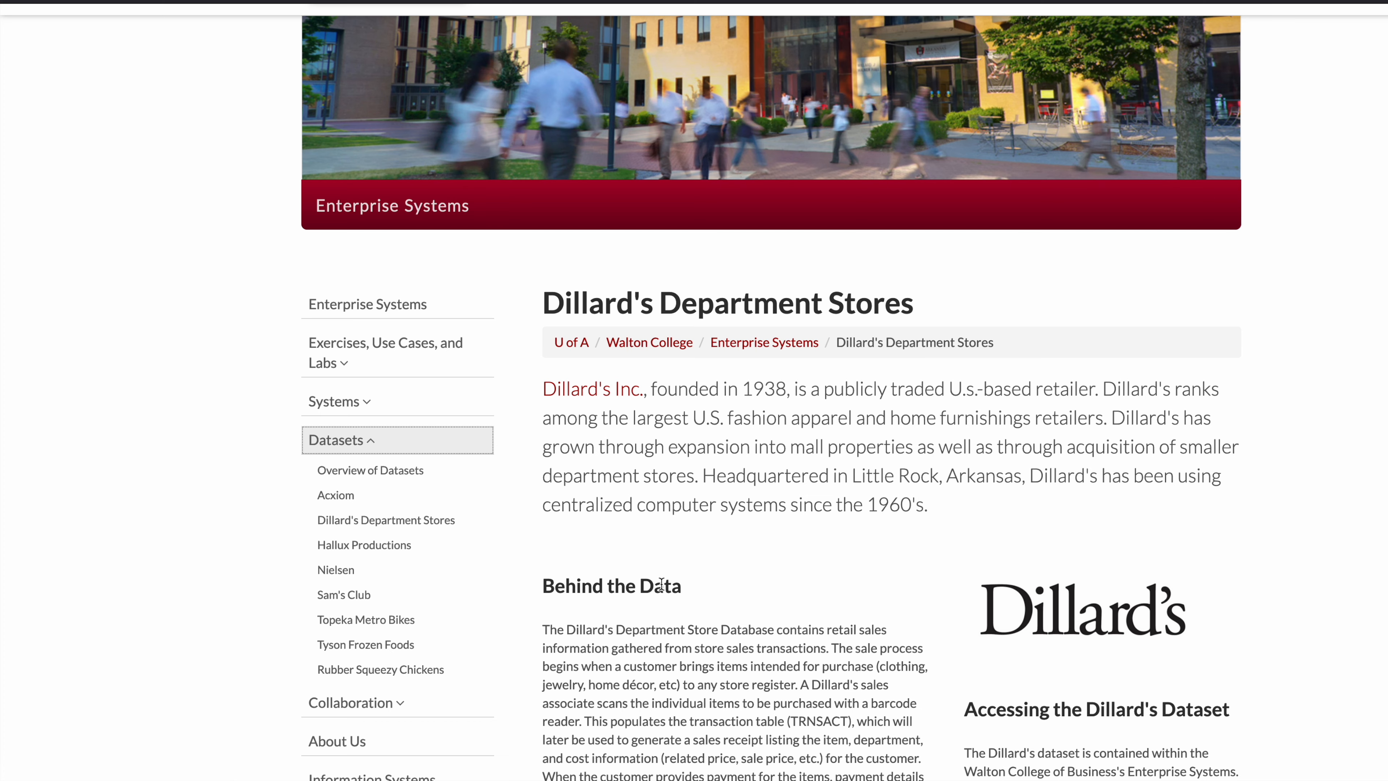
mouse_move(513, 594)
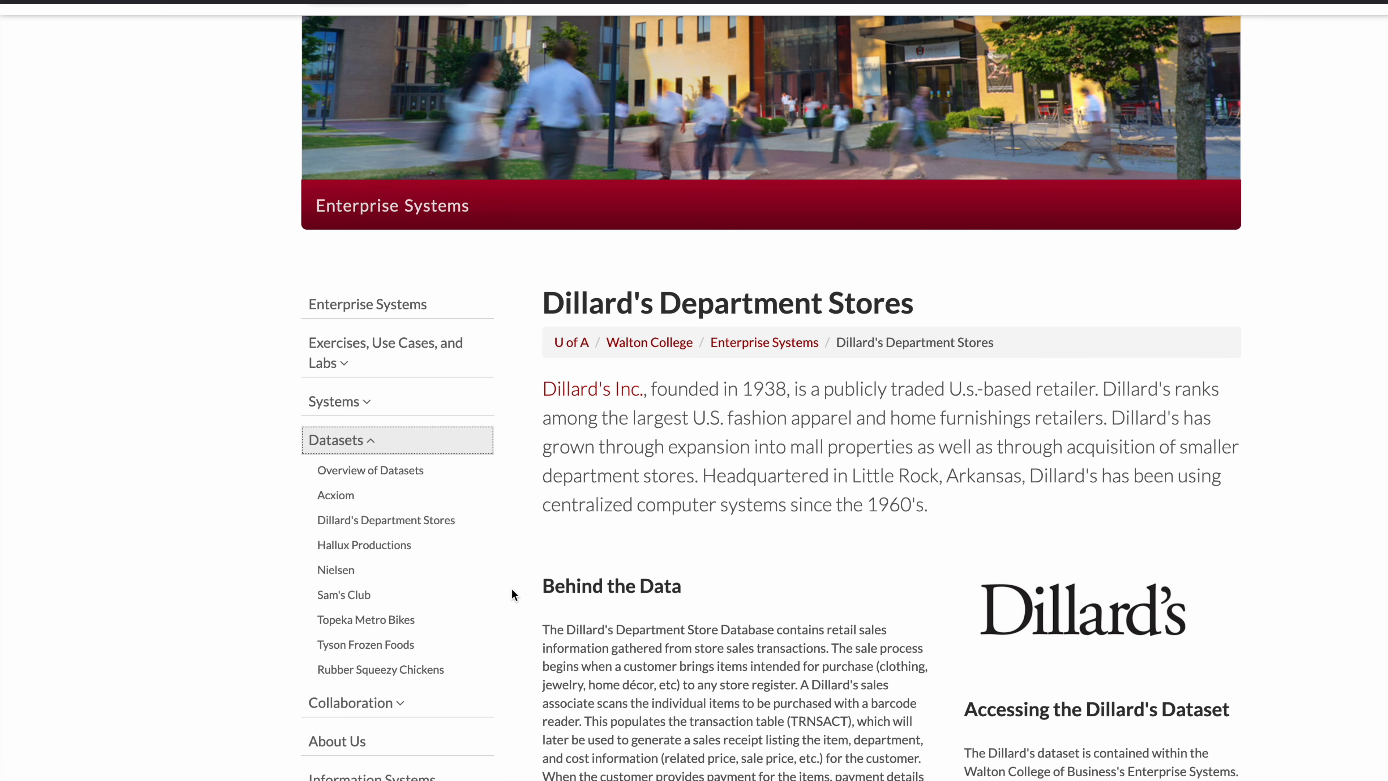
mouse_move(336, 494)
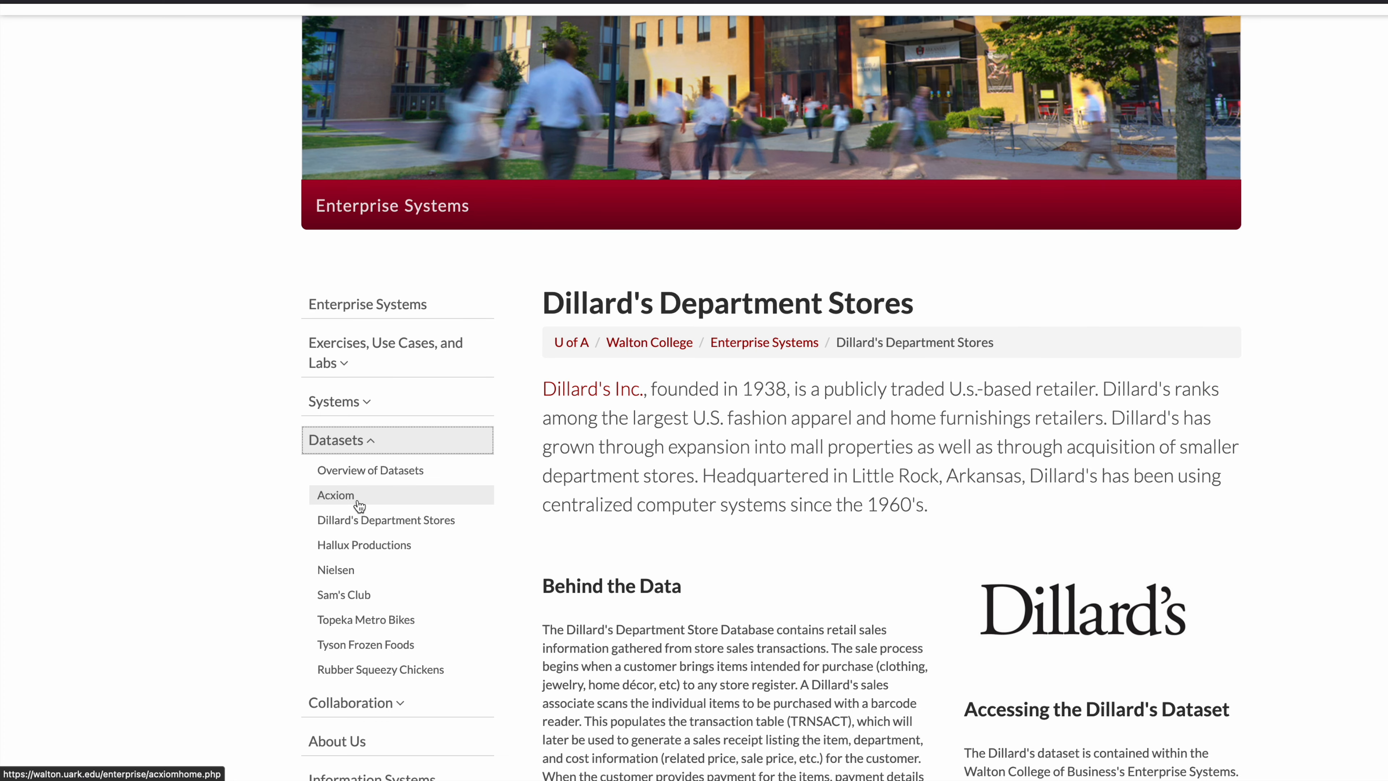
View the Acxiom dataset page on the Walton College site.
left_click(335, 495)
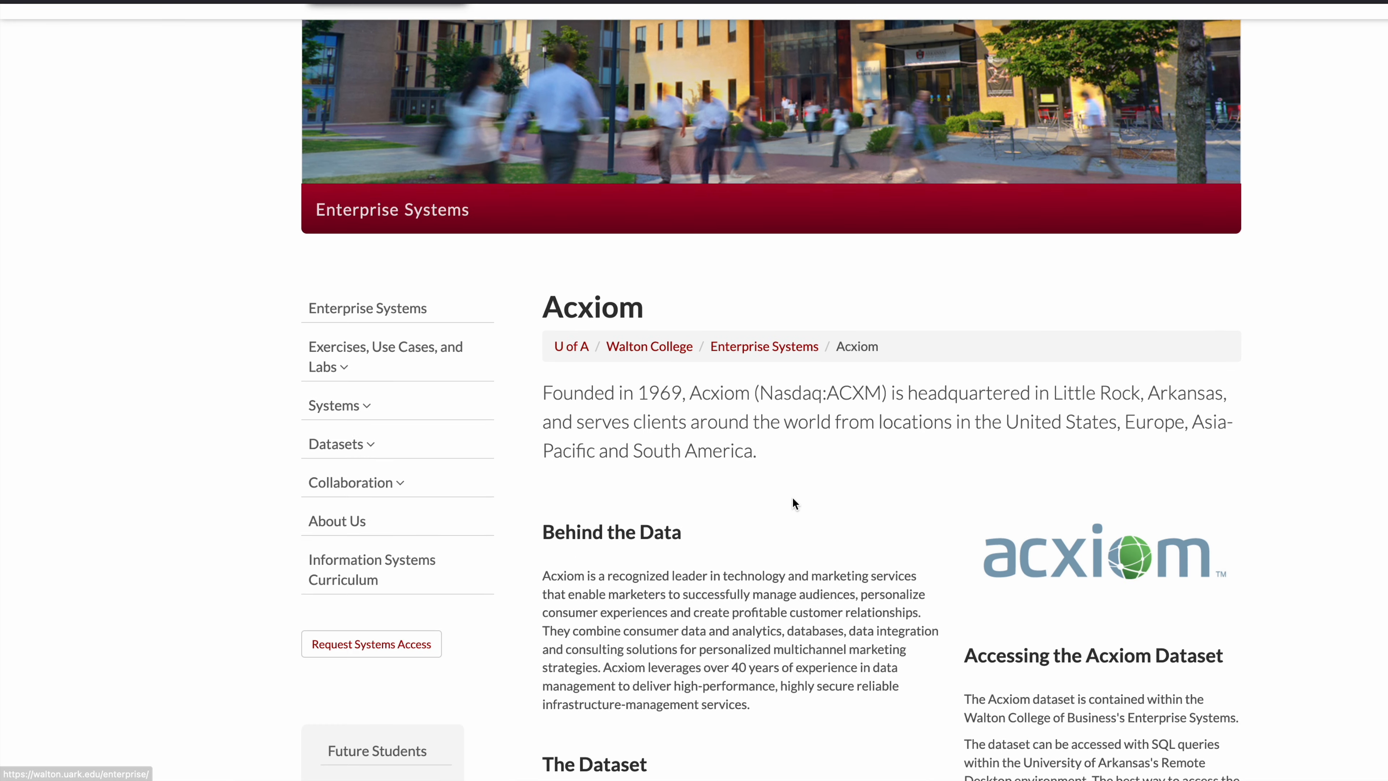
scroll("down", 3)
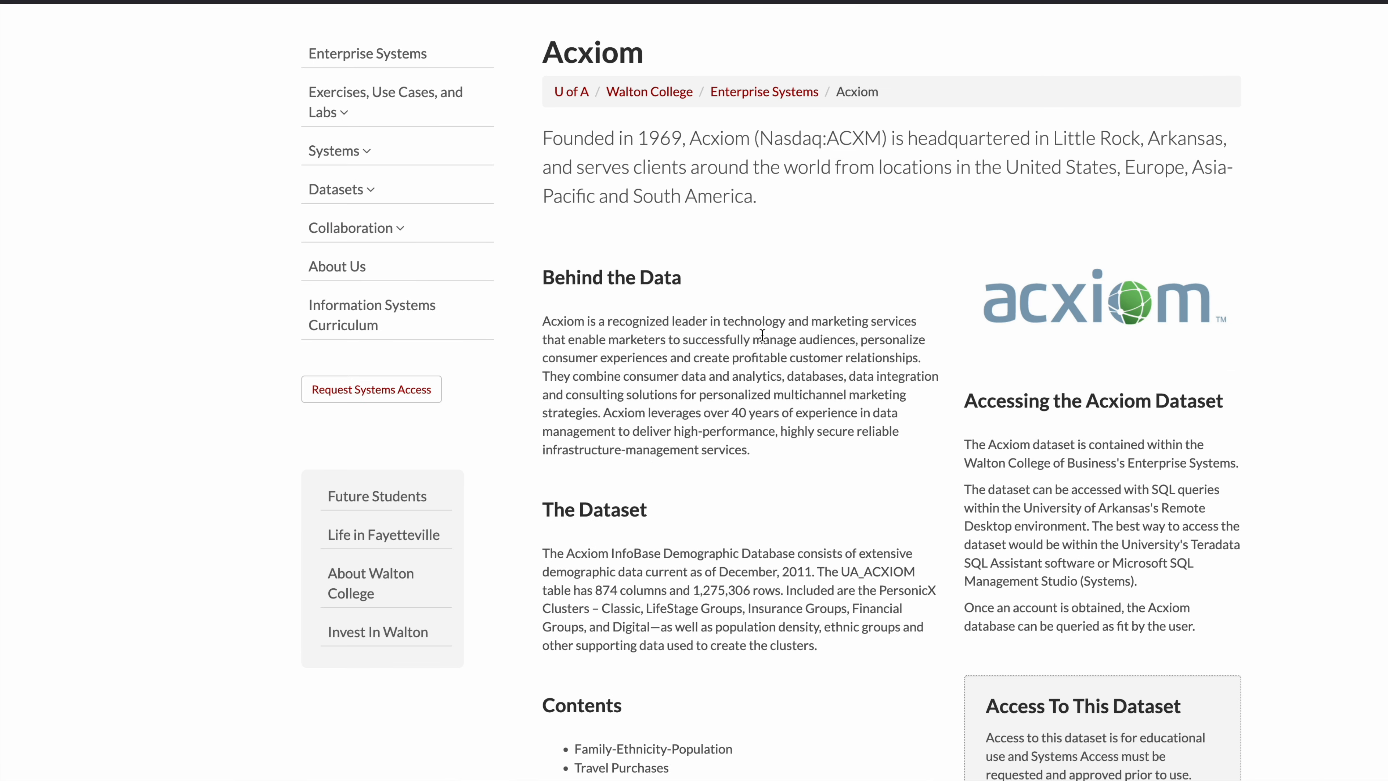
scroll("down", 3)
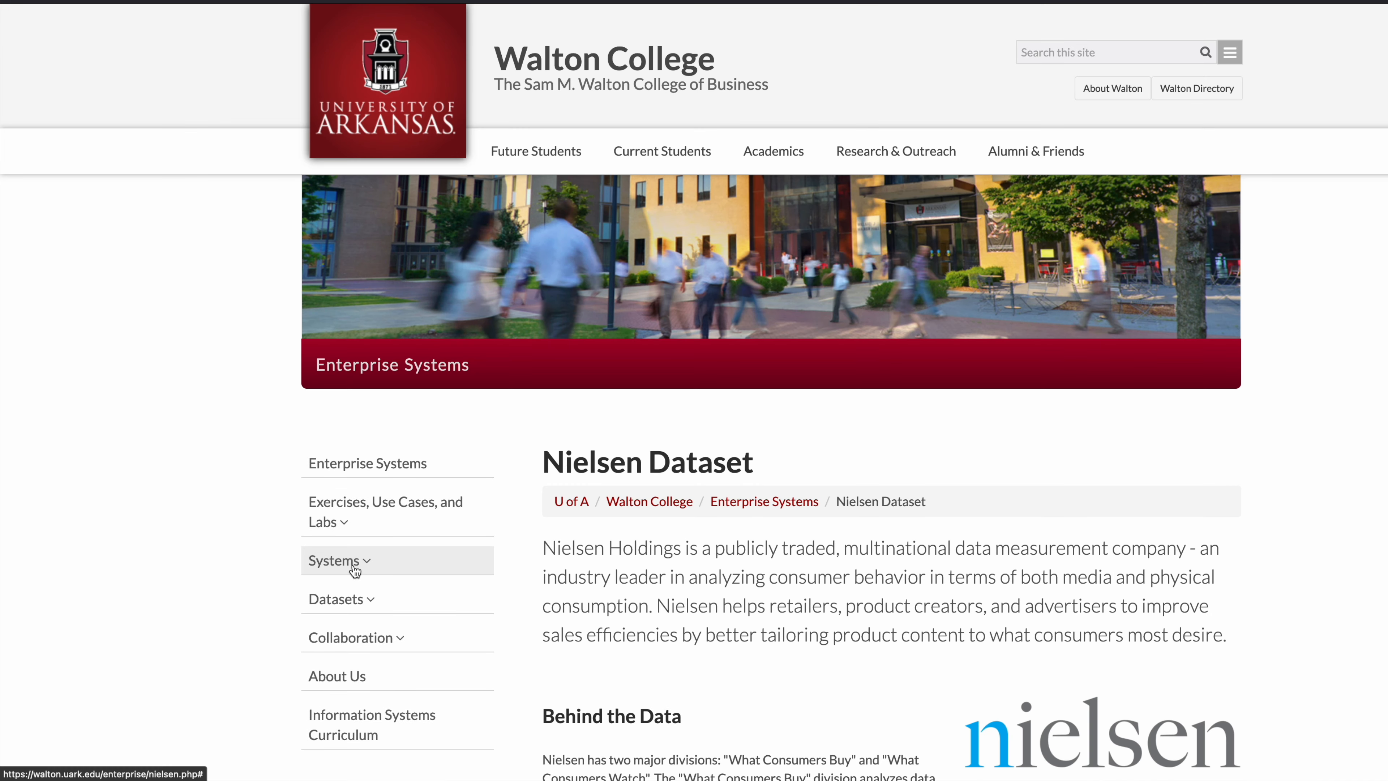
Navigate through the Datasets menu to the Sam's Club dataset page.
left_click(340, 599)
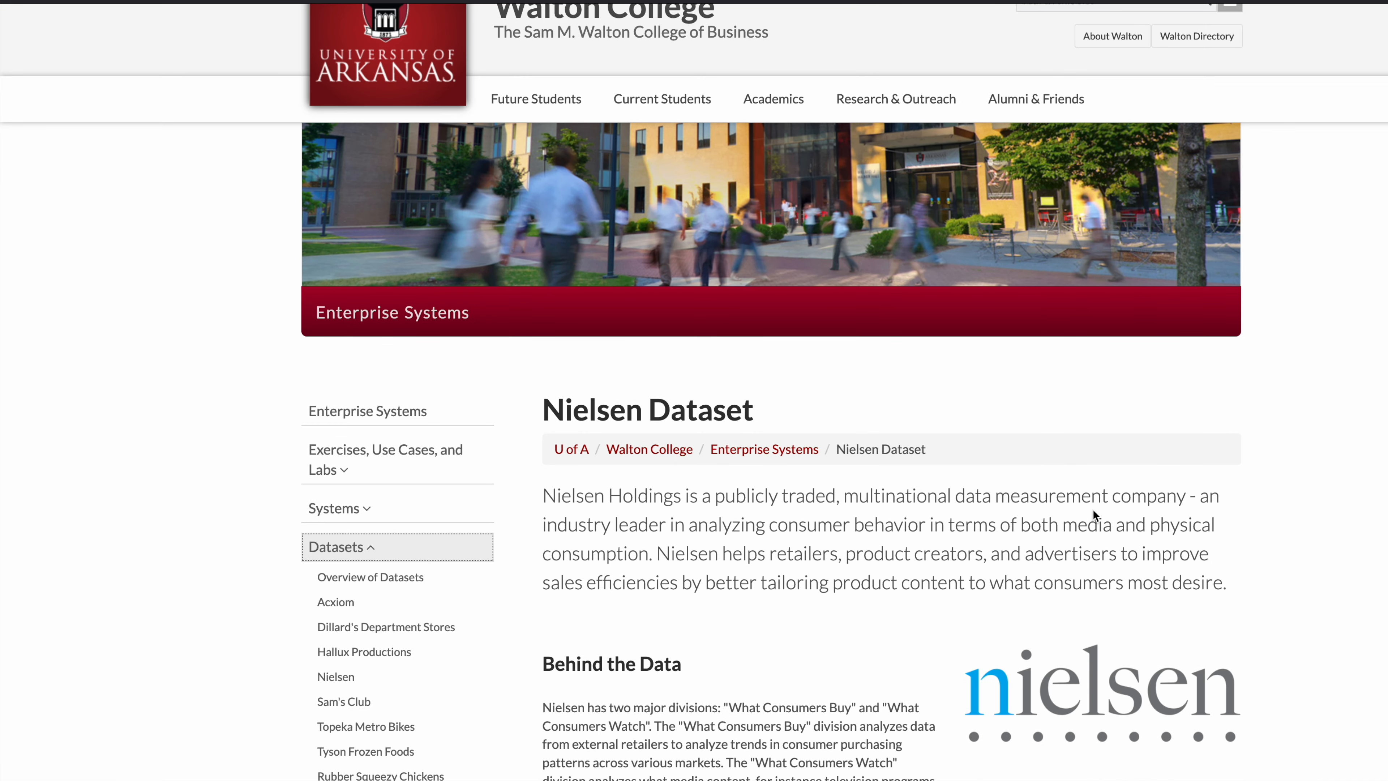
left_click(343, 701)
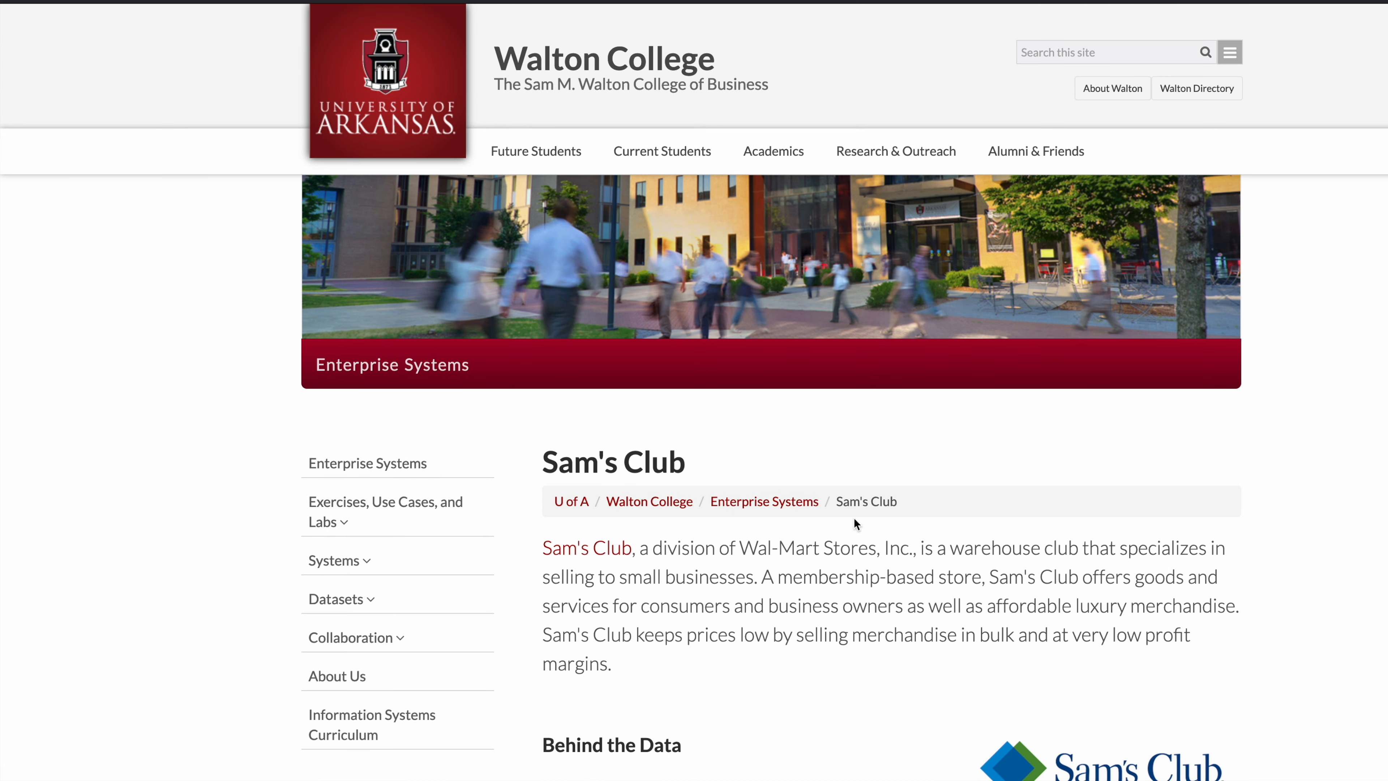
mouse_move(771, 568)
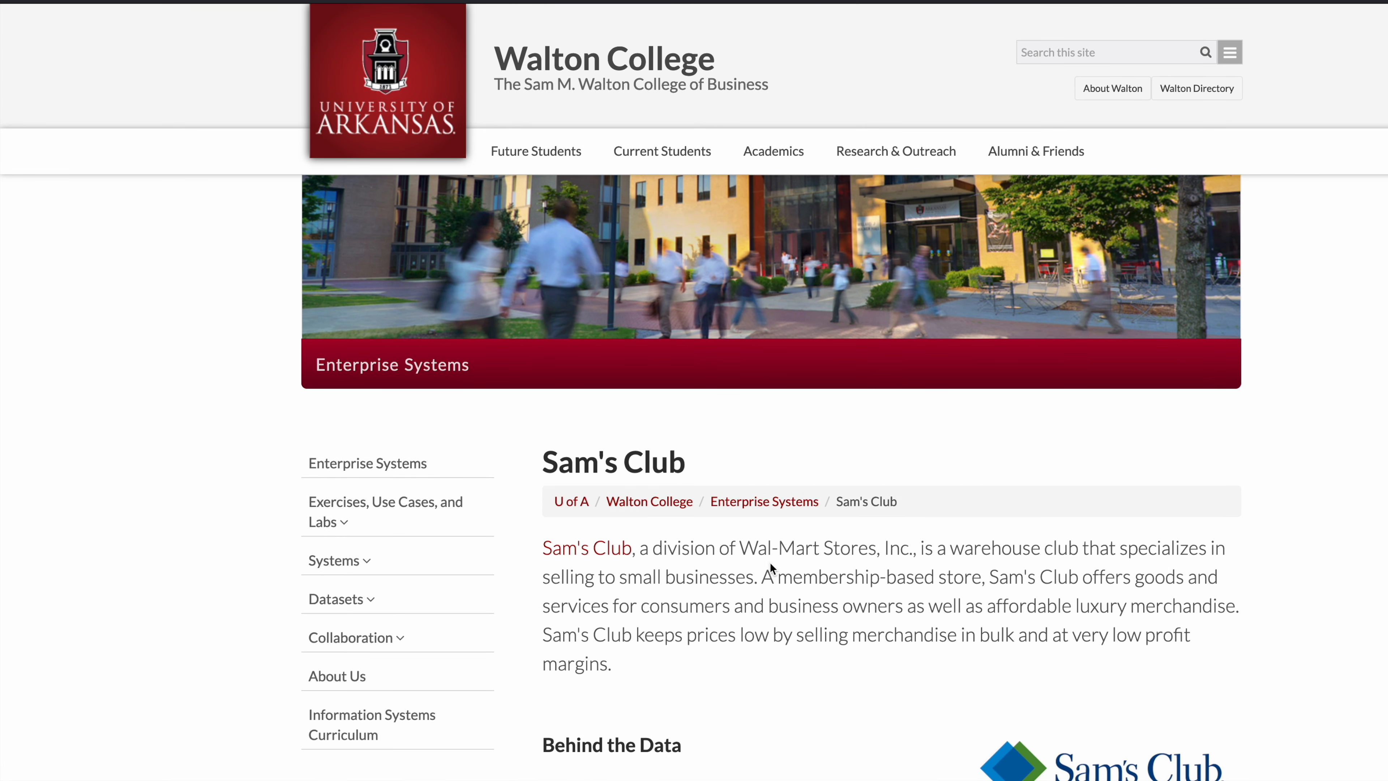
mouse_move(339, 611)
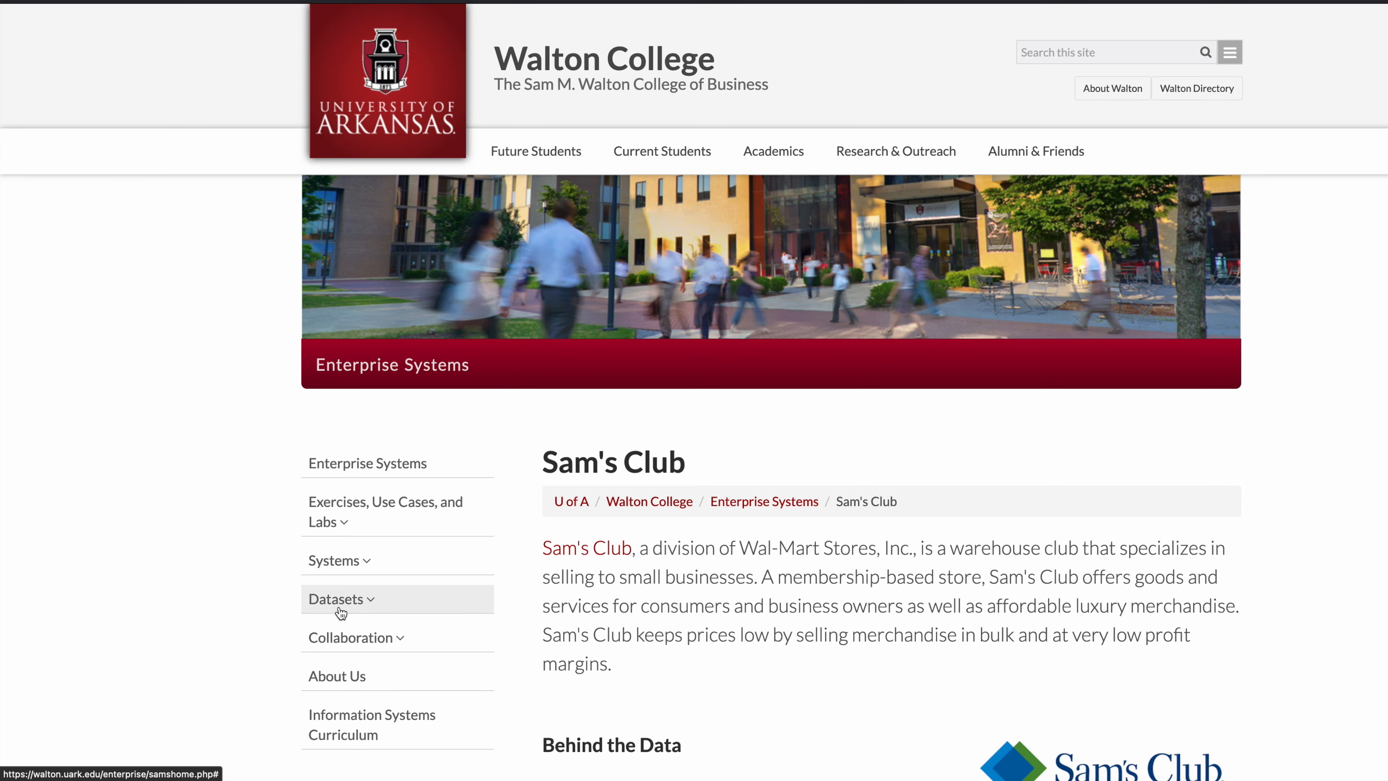
left_click(339, 598)
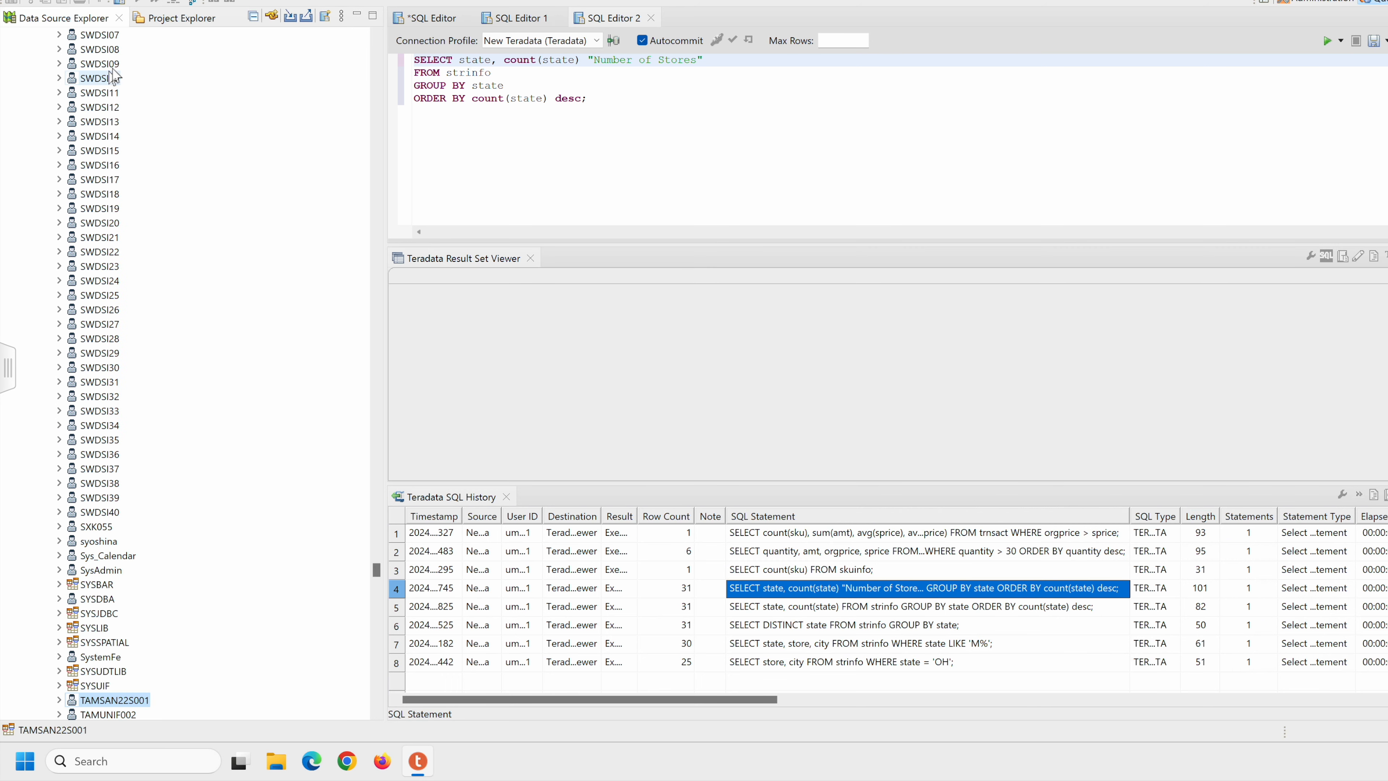
Expand Tyson_Frozen_Foods > Tables > CUSTOMER > Columns in Data Source Explorer and dismiss the save prompt.
scroll("down", 3)
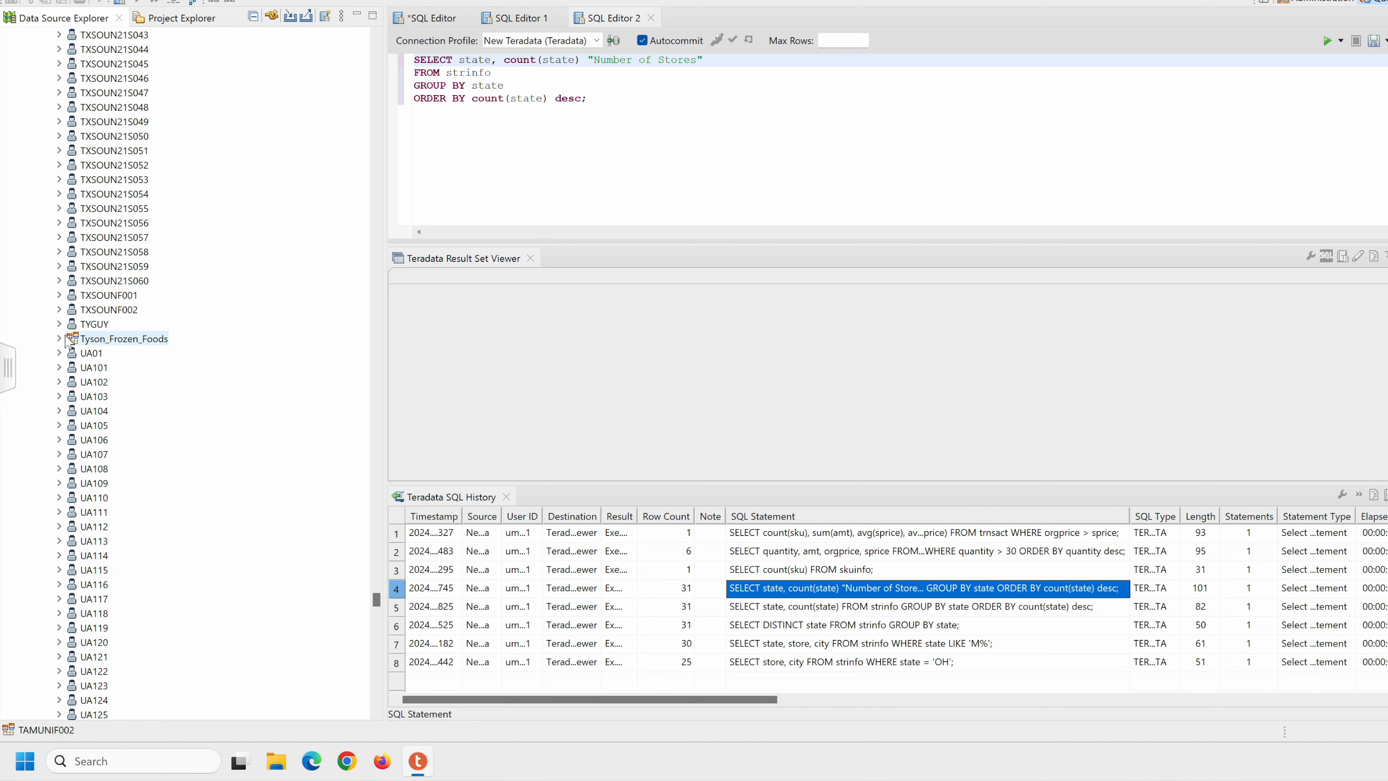
left_click(59, 338)
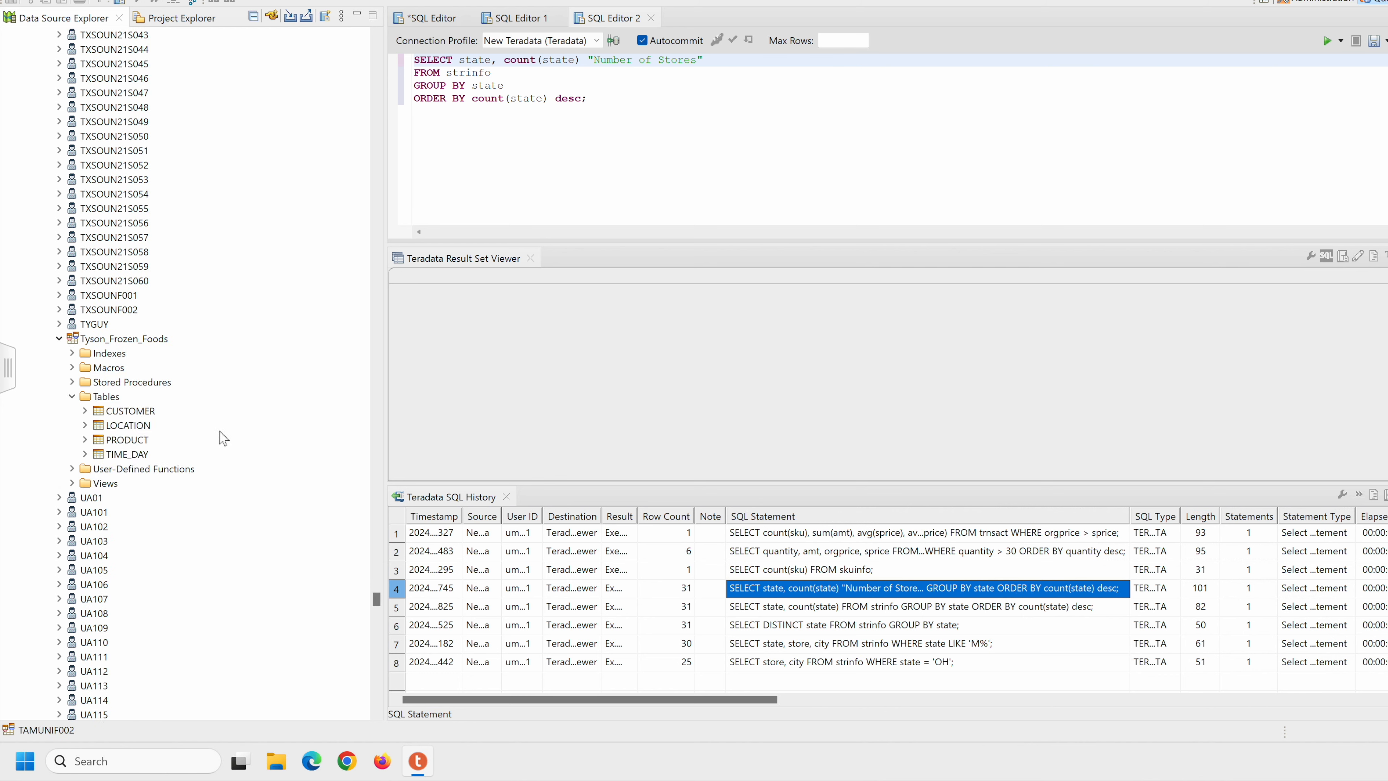
left_click(87, 411)
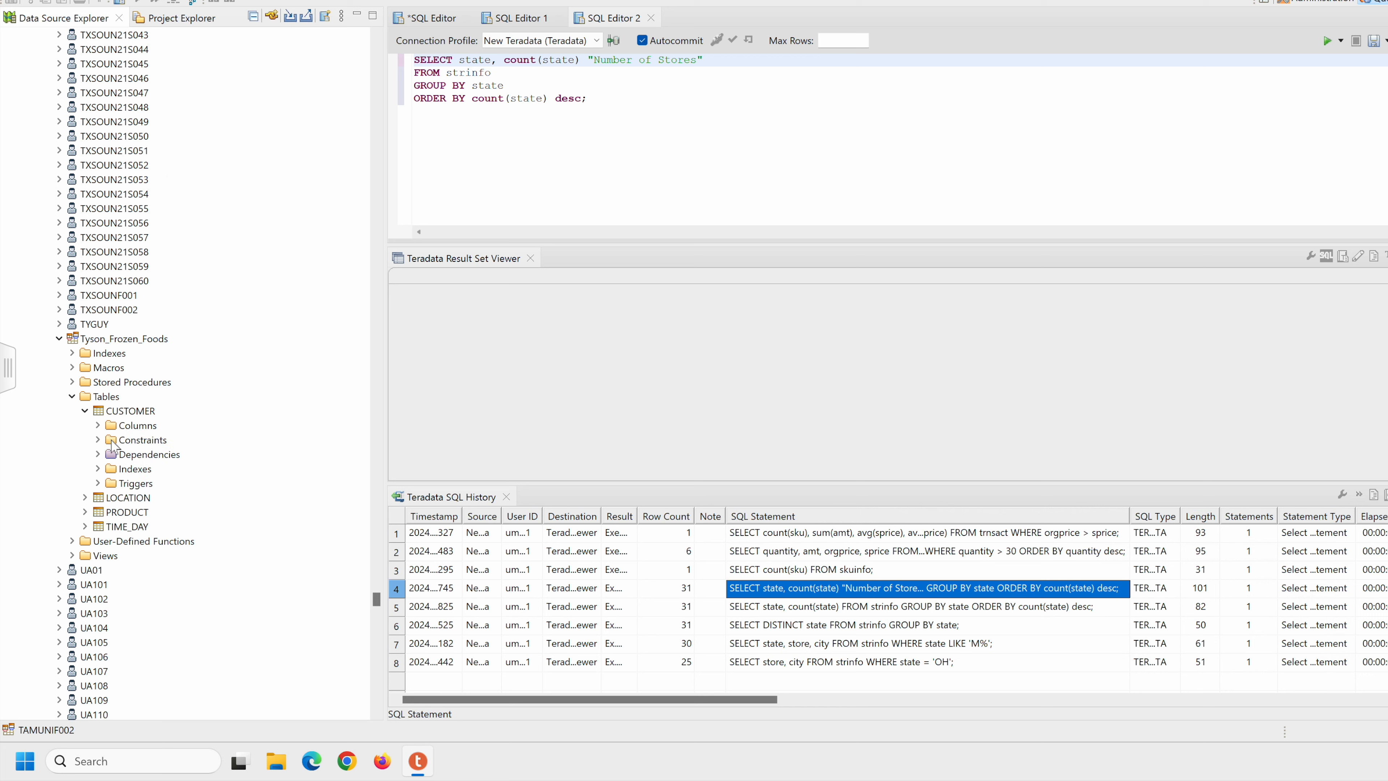
left_click(98, 425)
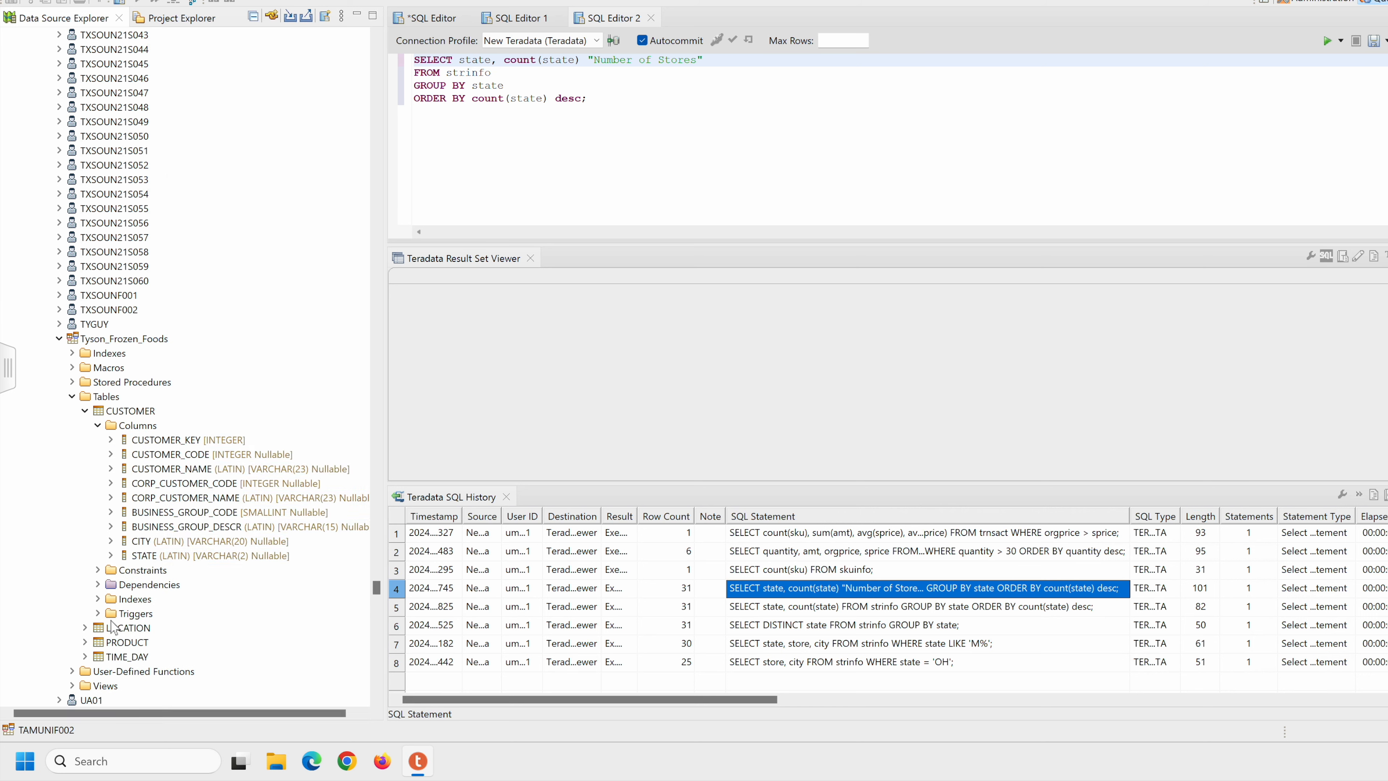
left_click(159, 555)
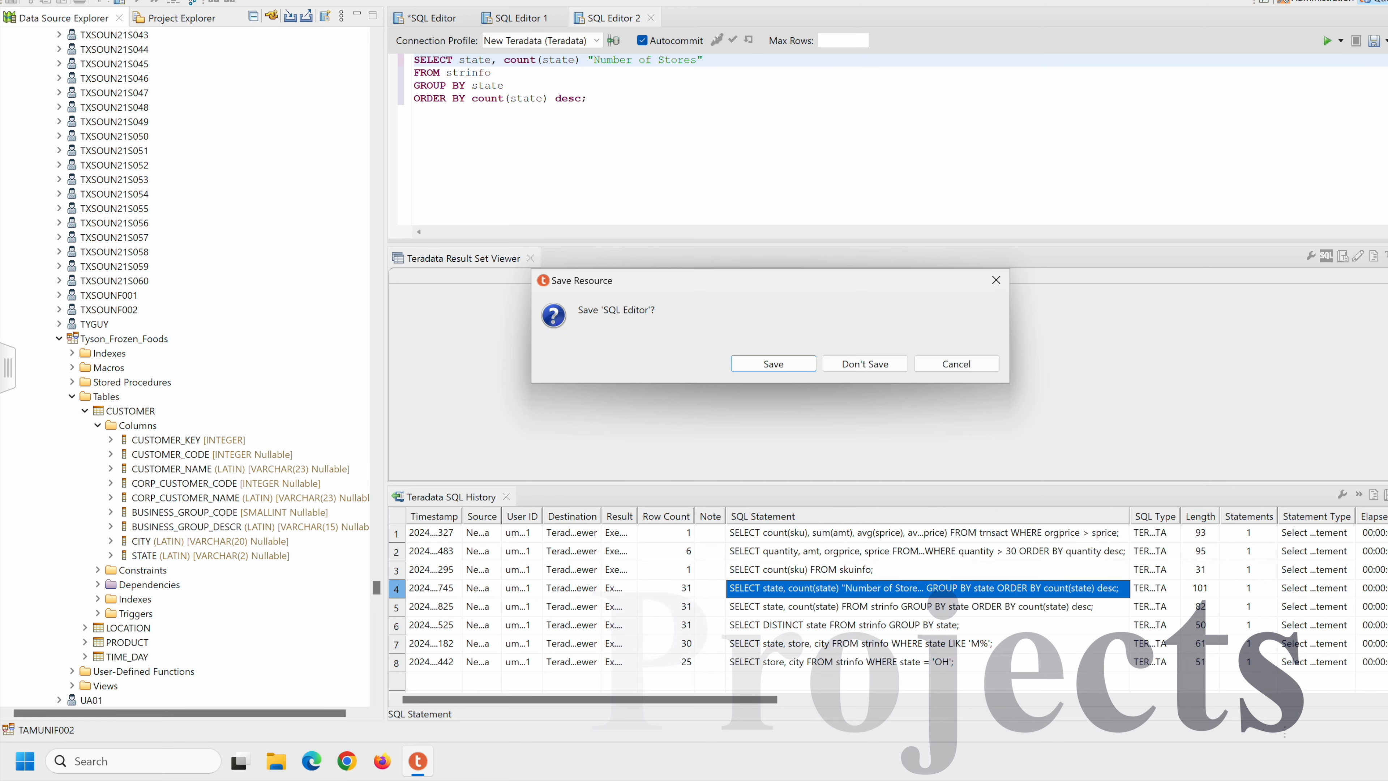
left_click(863, 363)
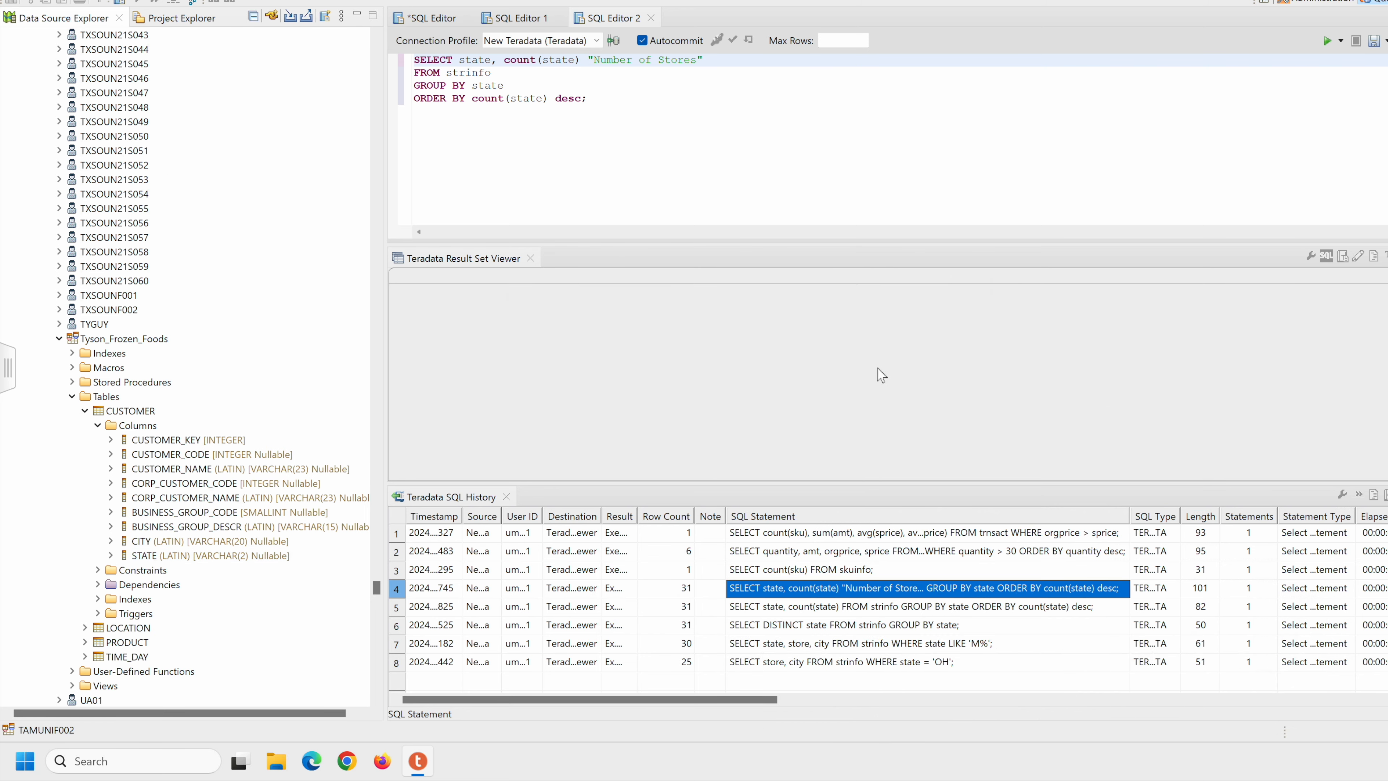